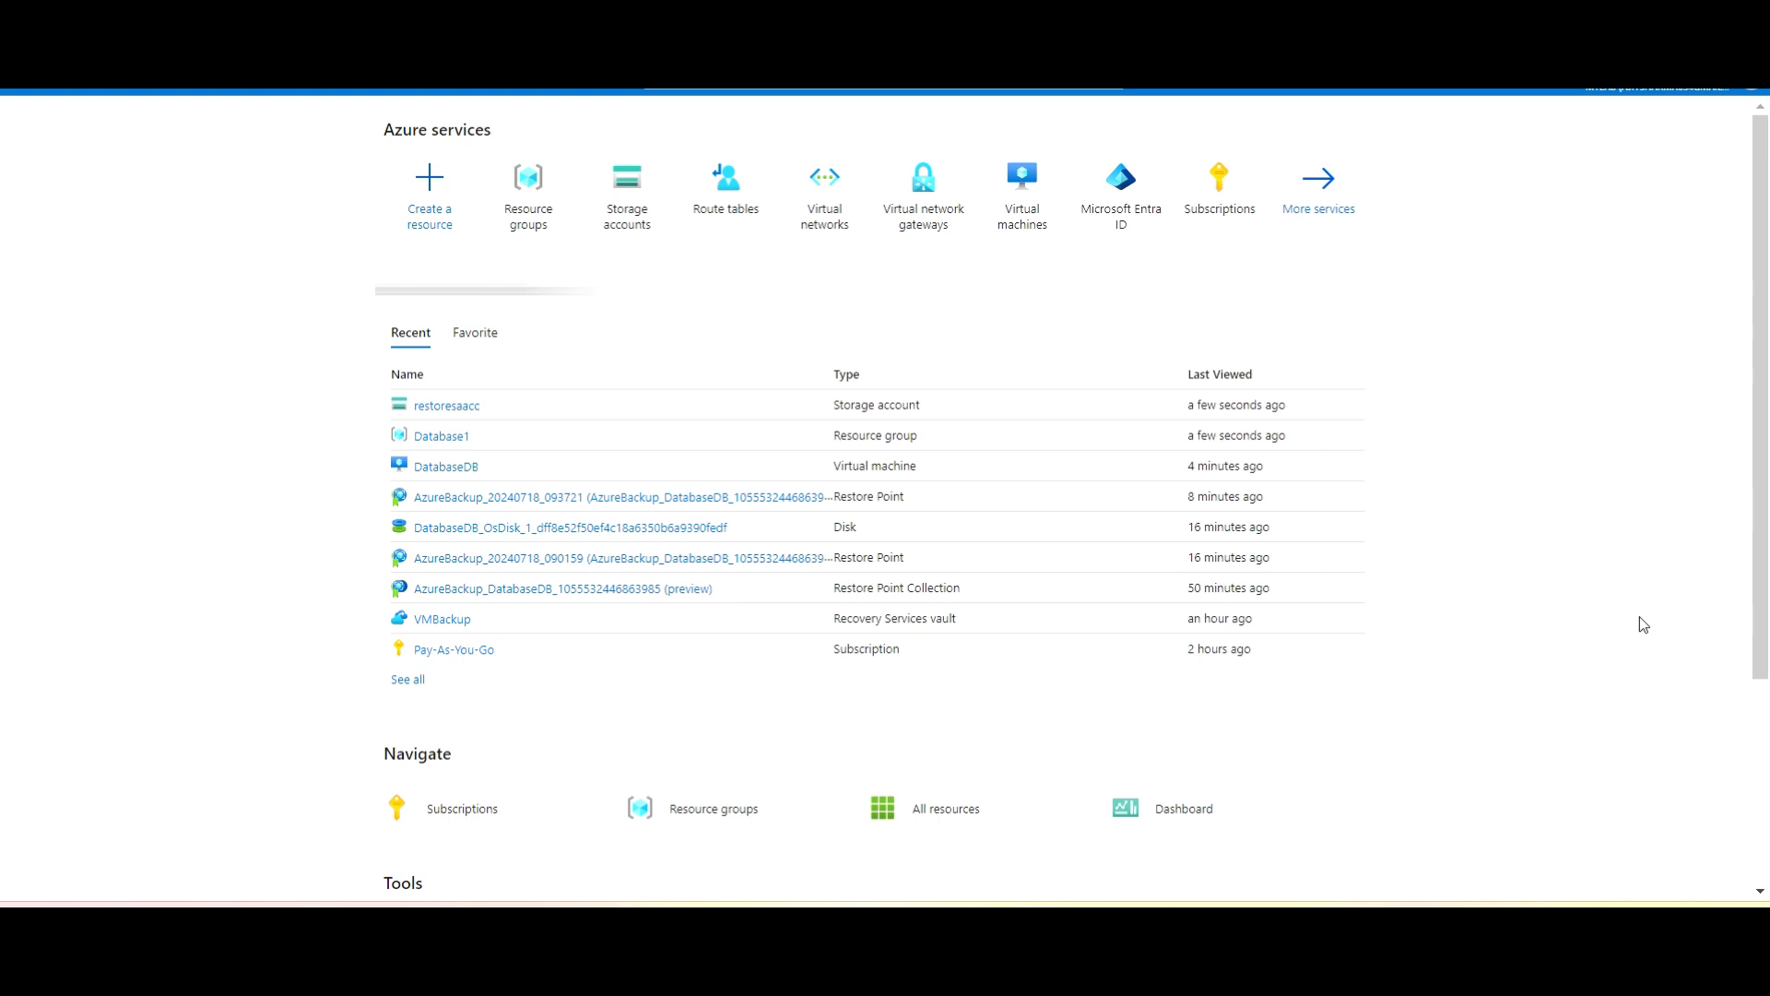
mouse_move(440, 436)
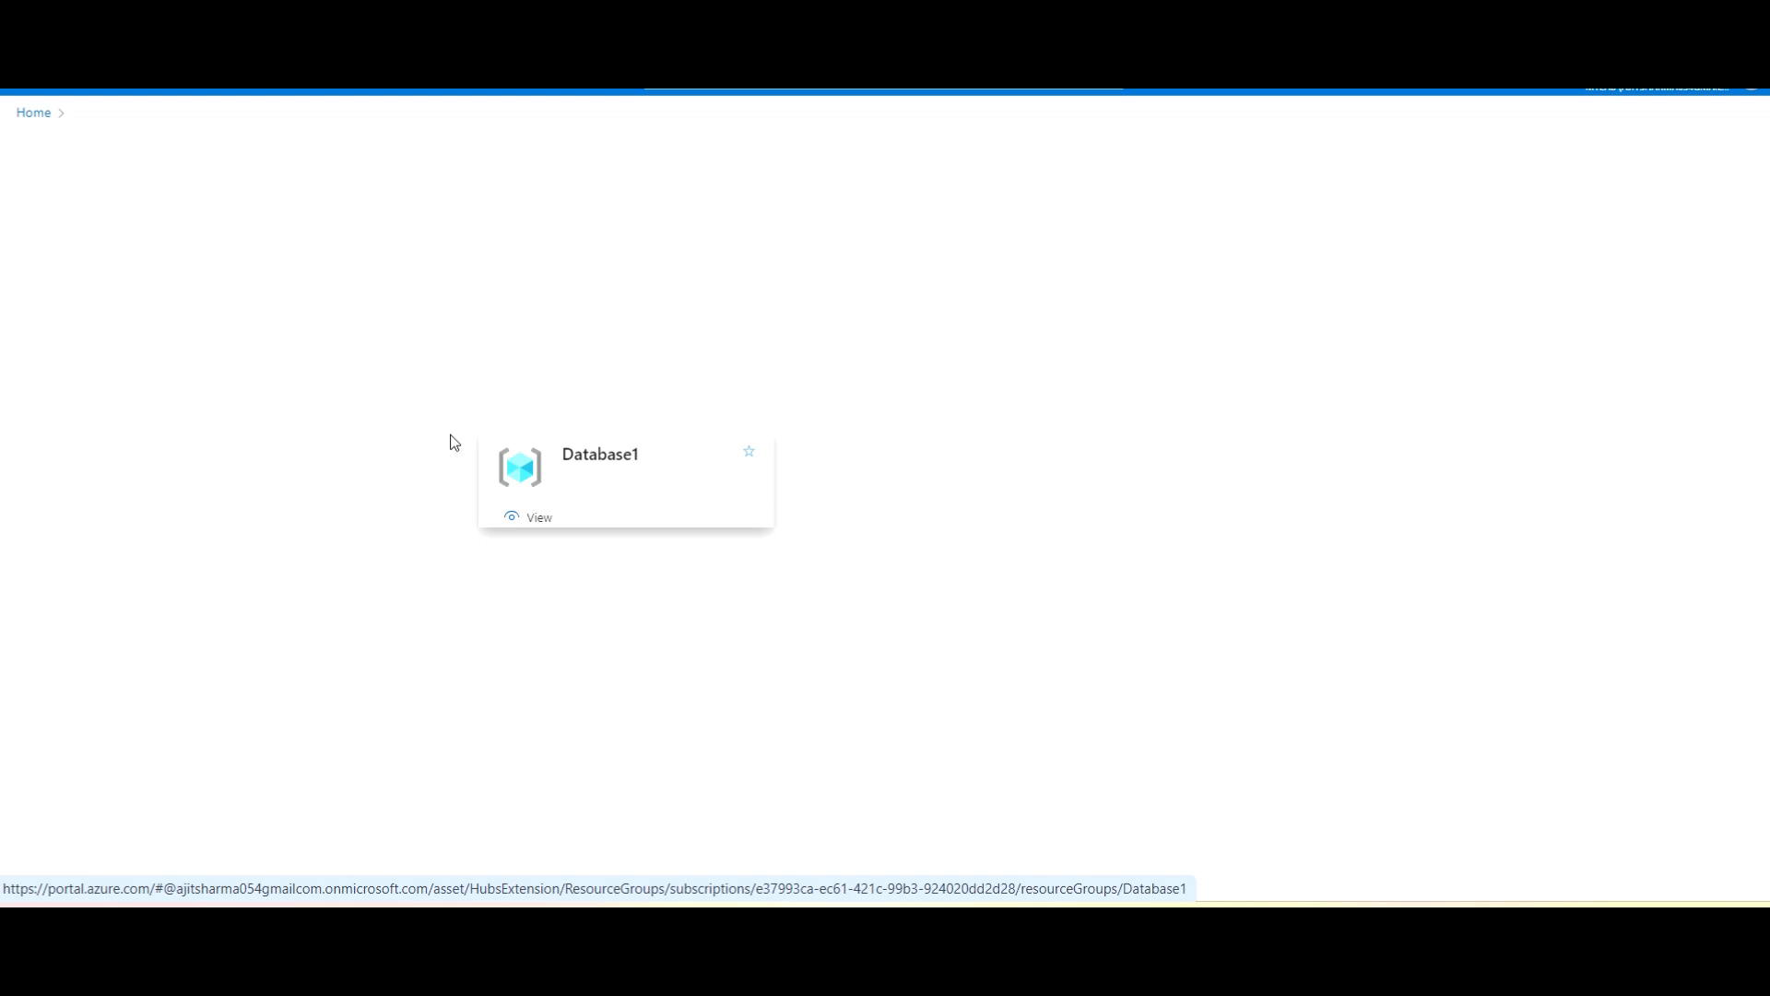
Open the DatabaseDB virtual machine from the Database1 resource group's resource list.
left_click(599, 453)
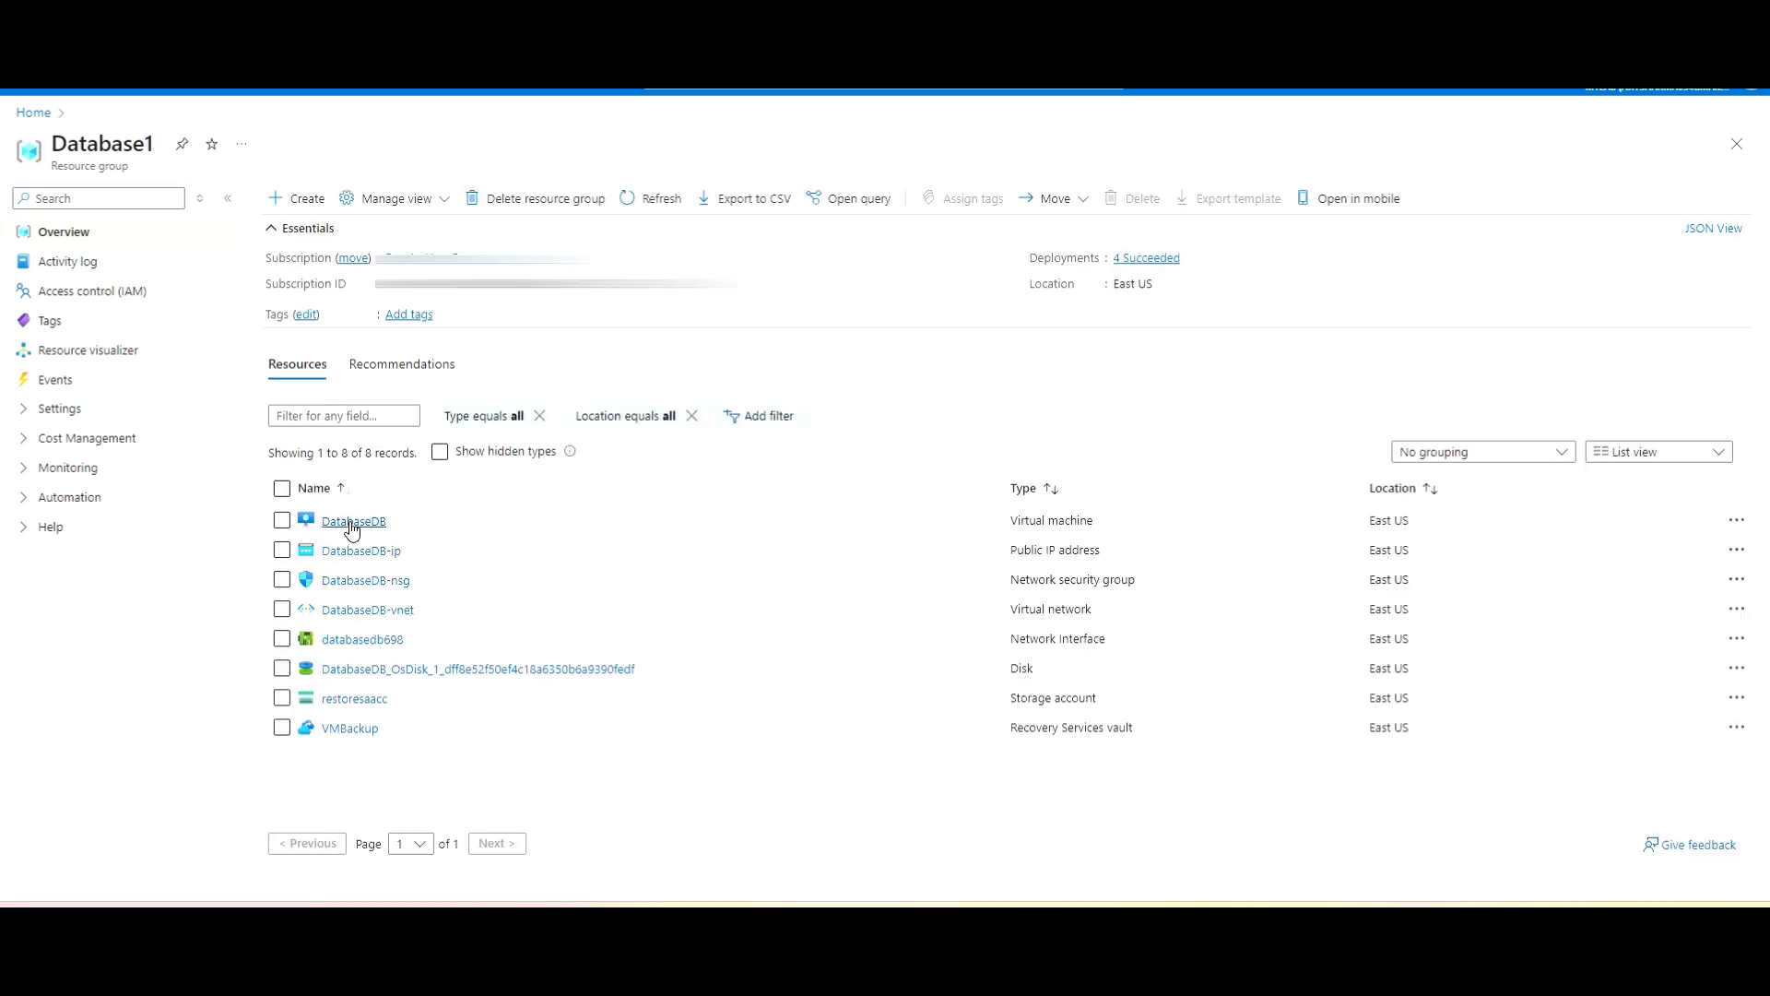
left_click(352, 520)
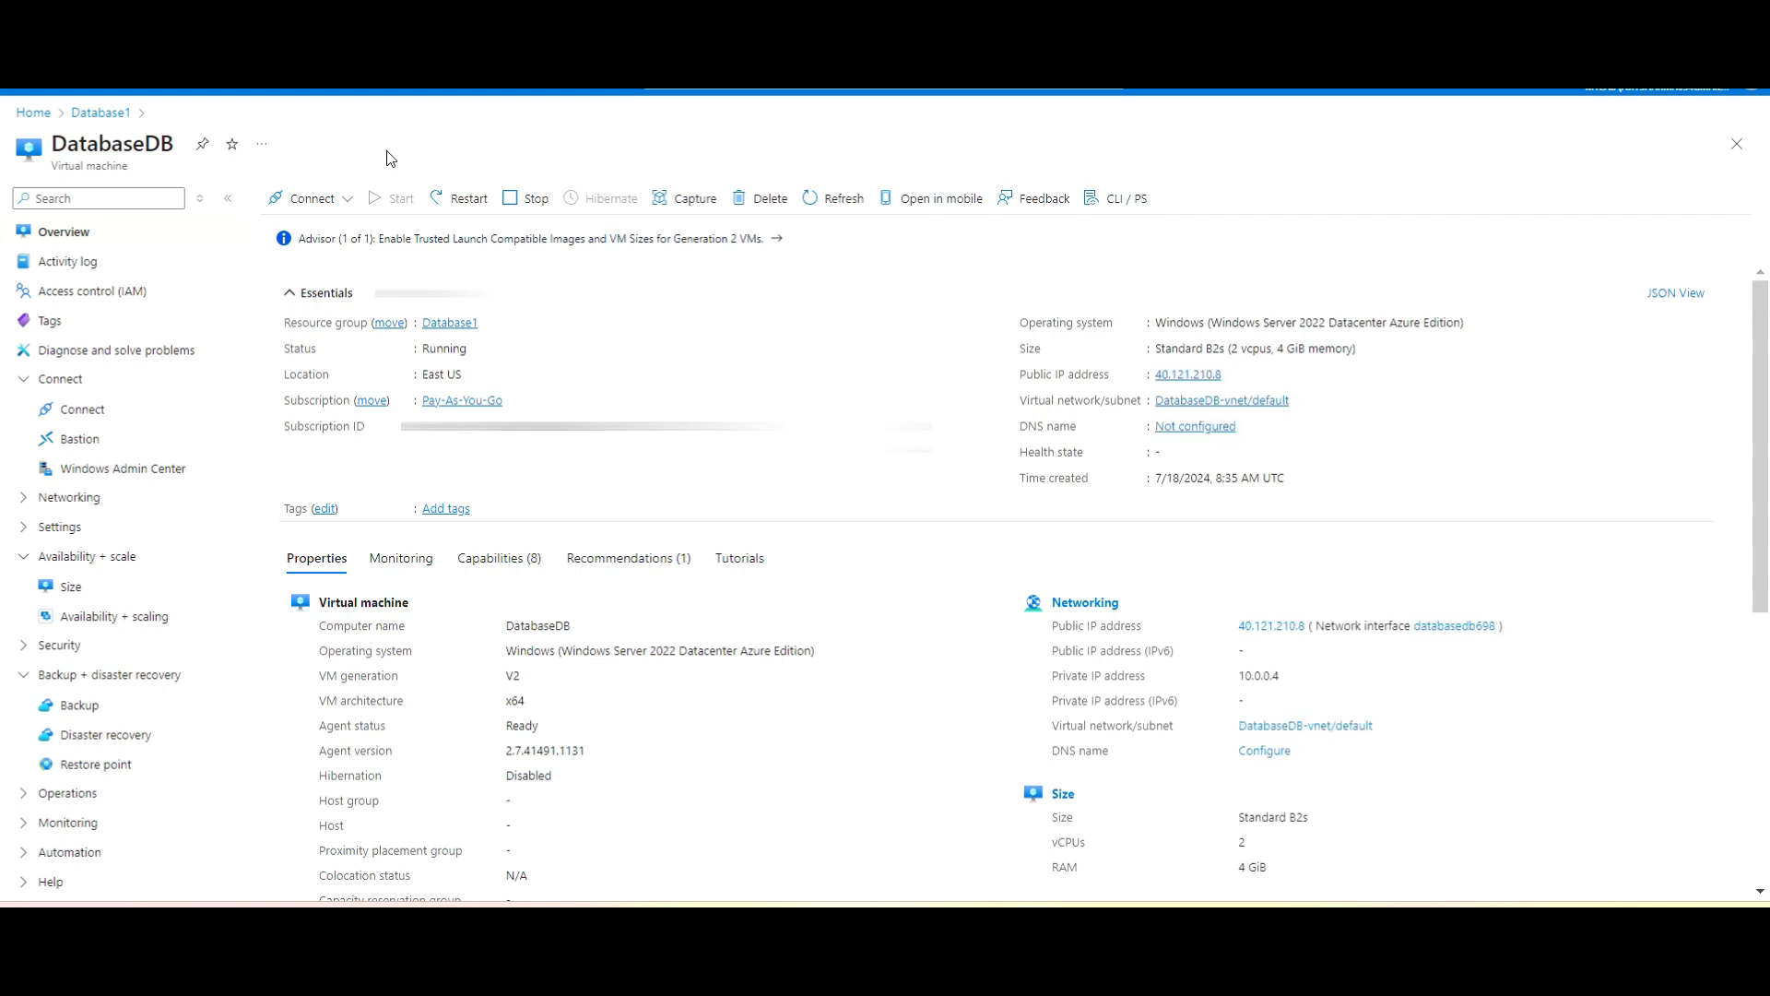
mouse_move(121, 468)
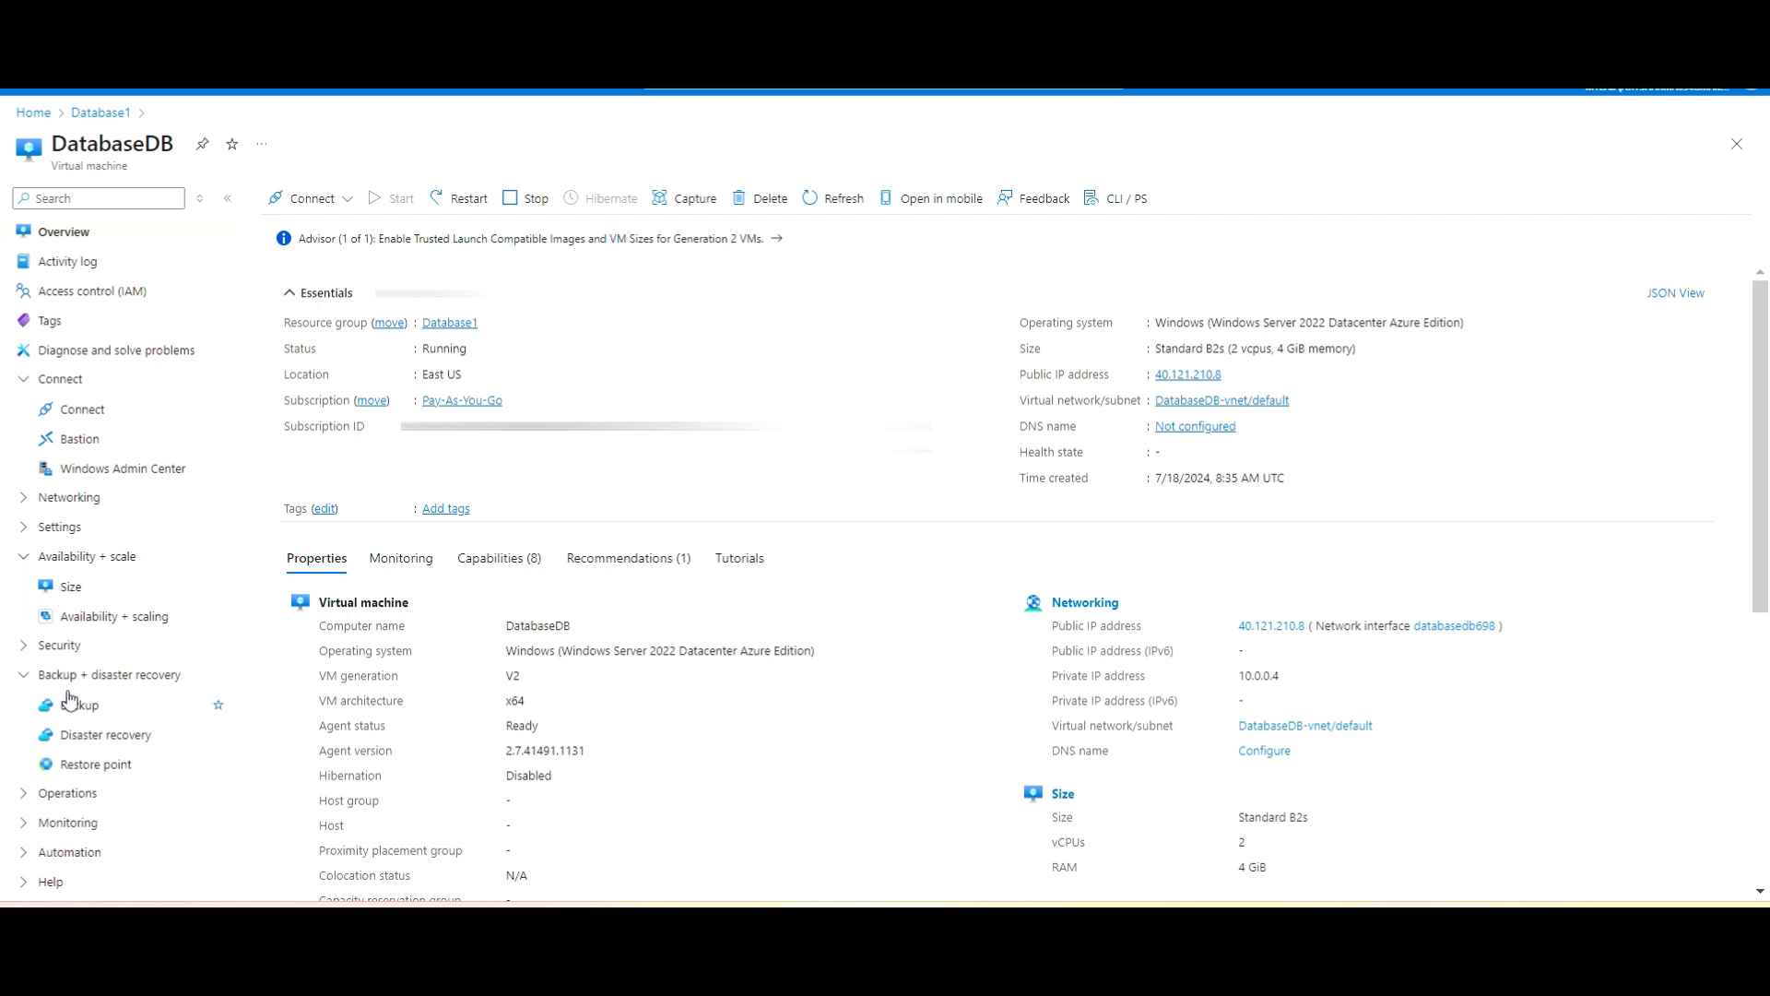
mouse_move(21, 509)
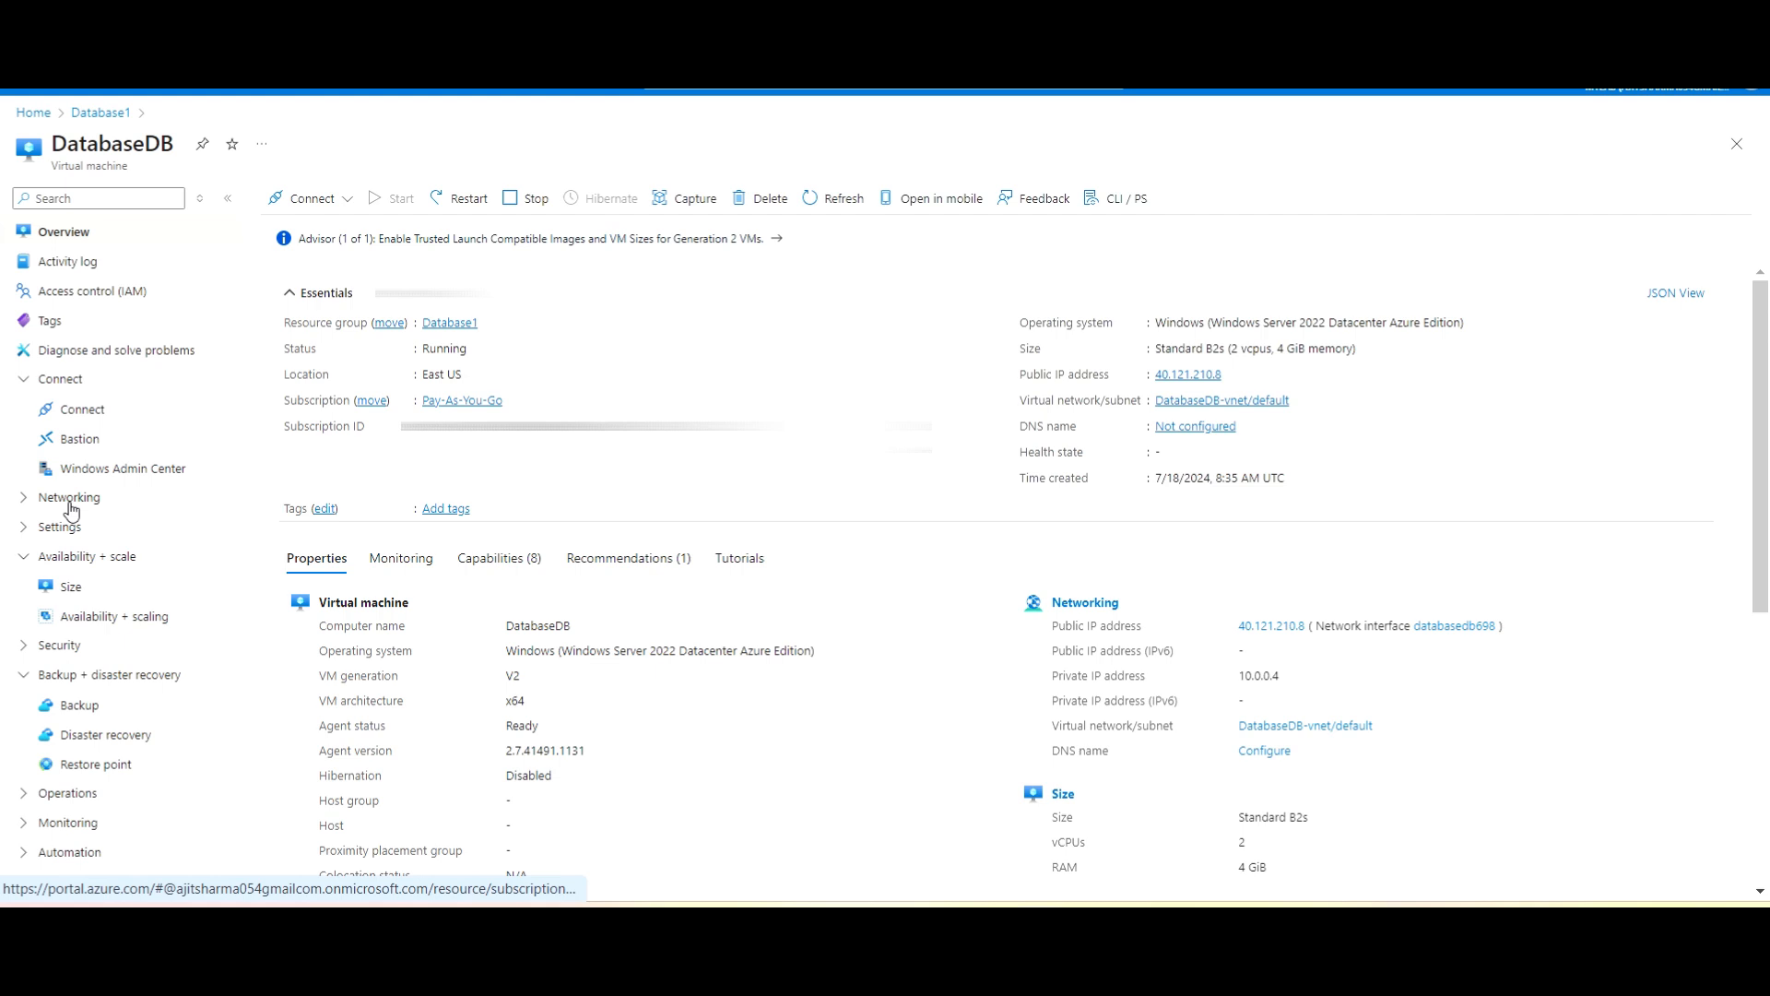
View DatabaseDB's Disks page under Settings, showing one OS disk and no data disks.
left_click(59, 527)
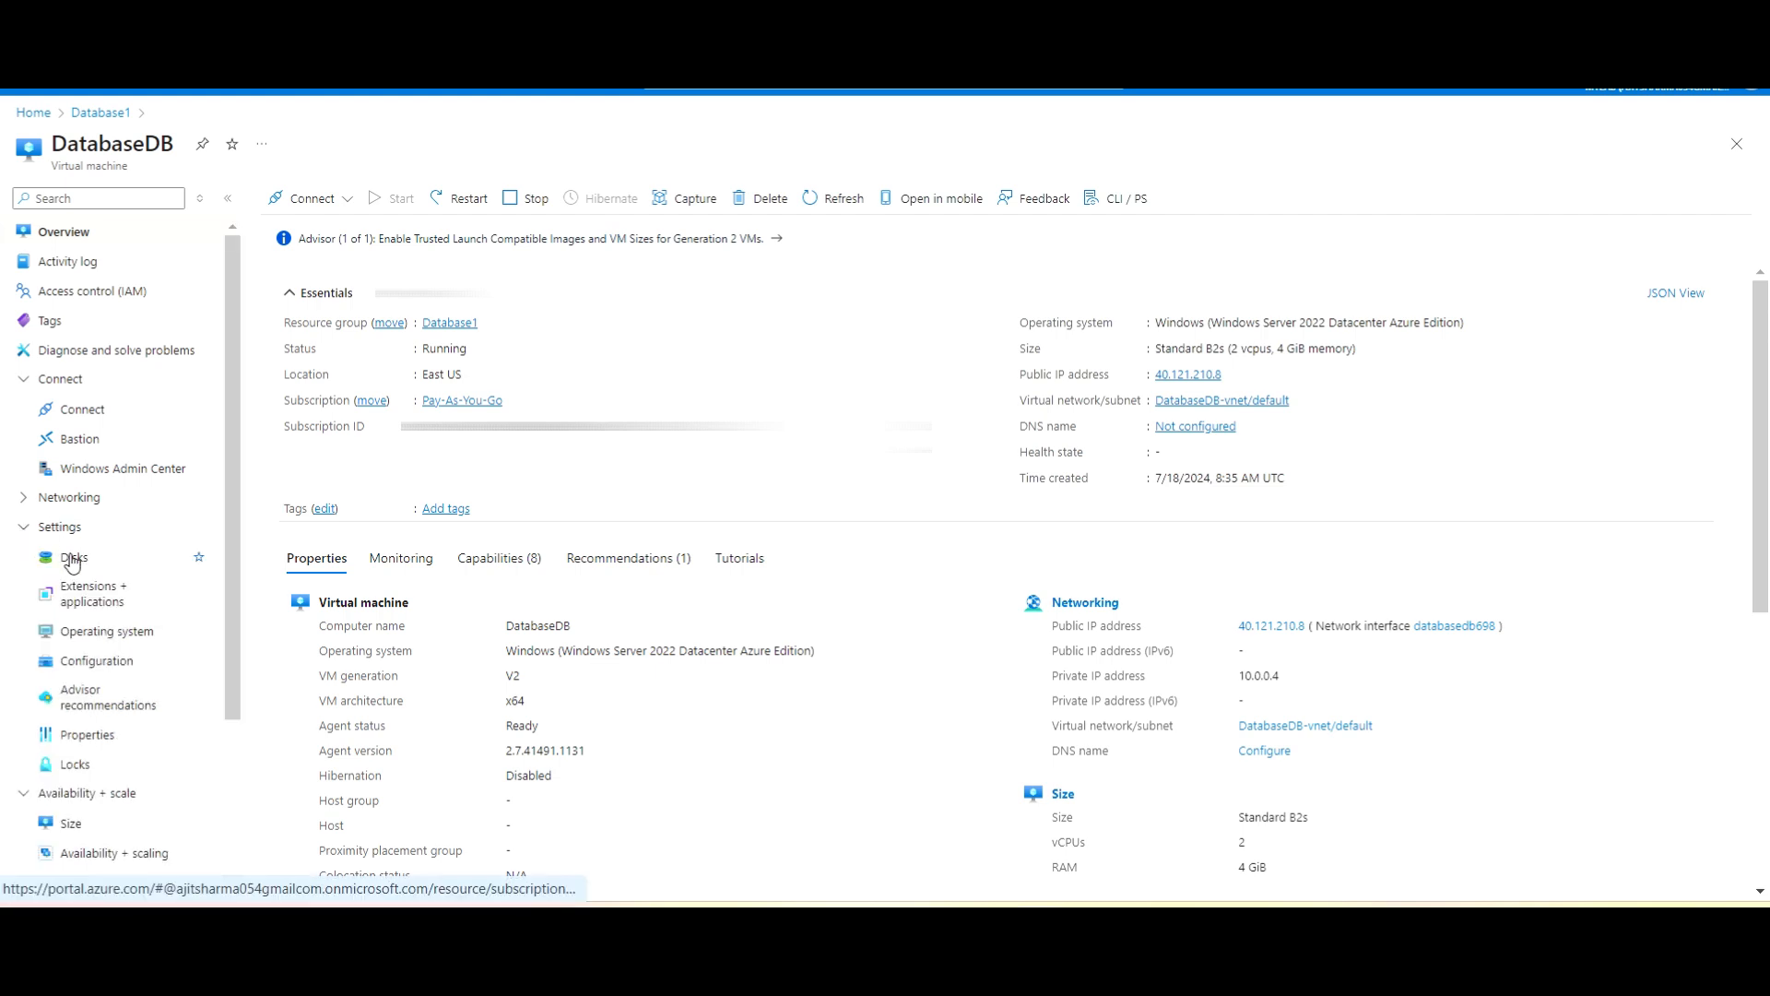
left_click(74, 557)
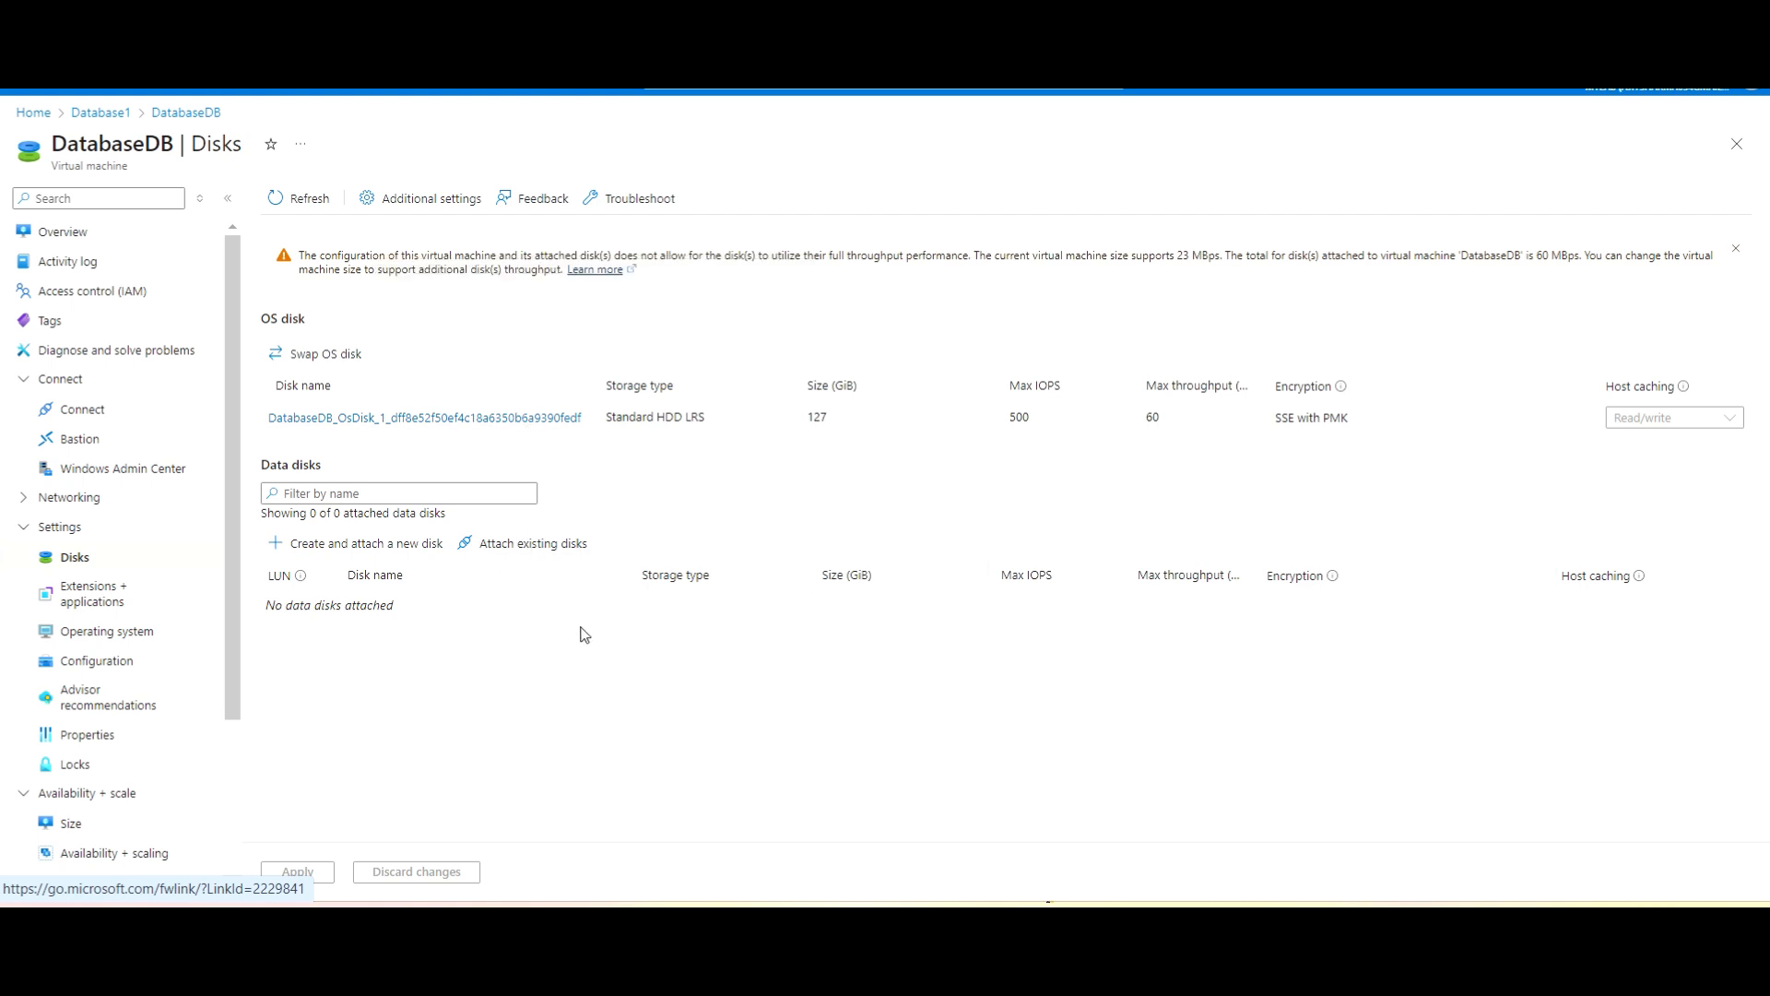
mouse_move(310, 597)
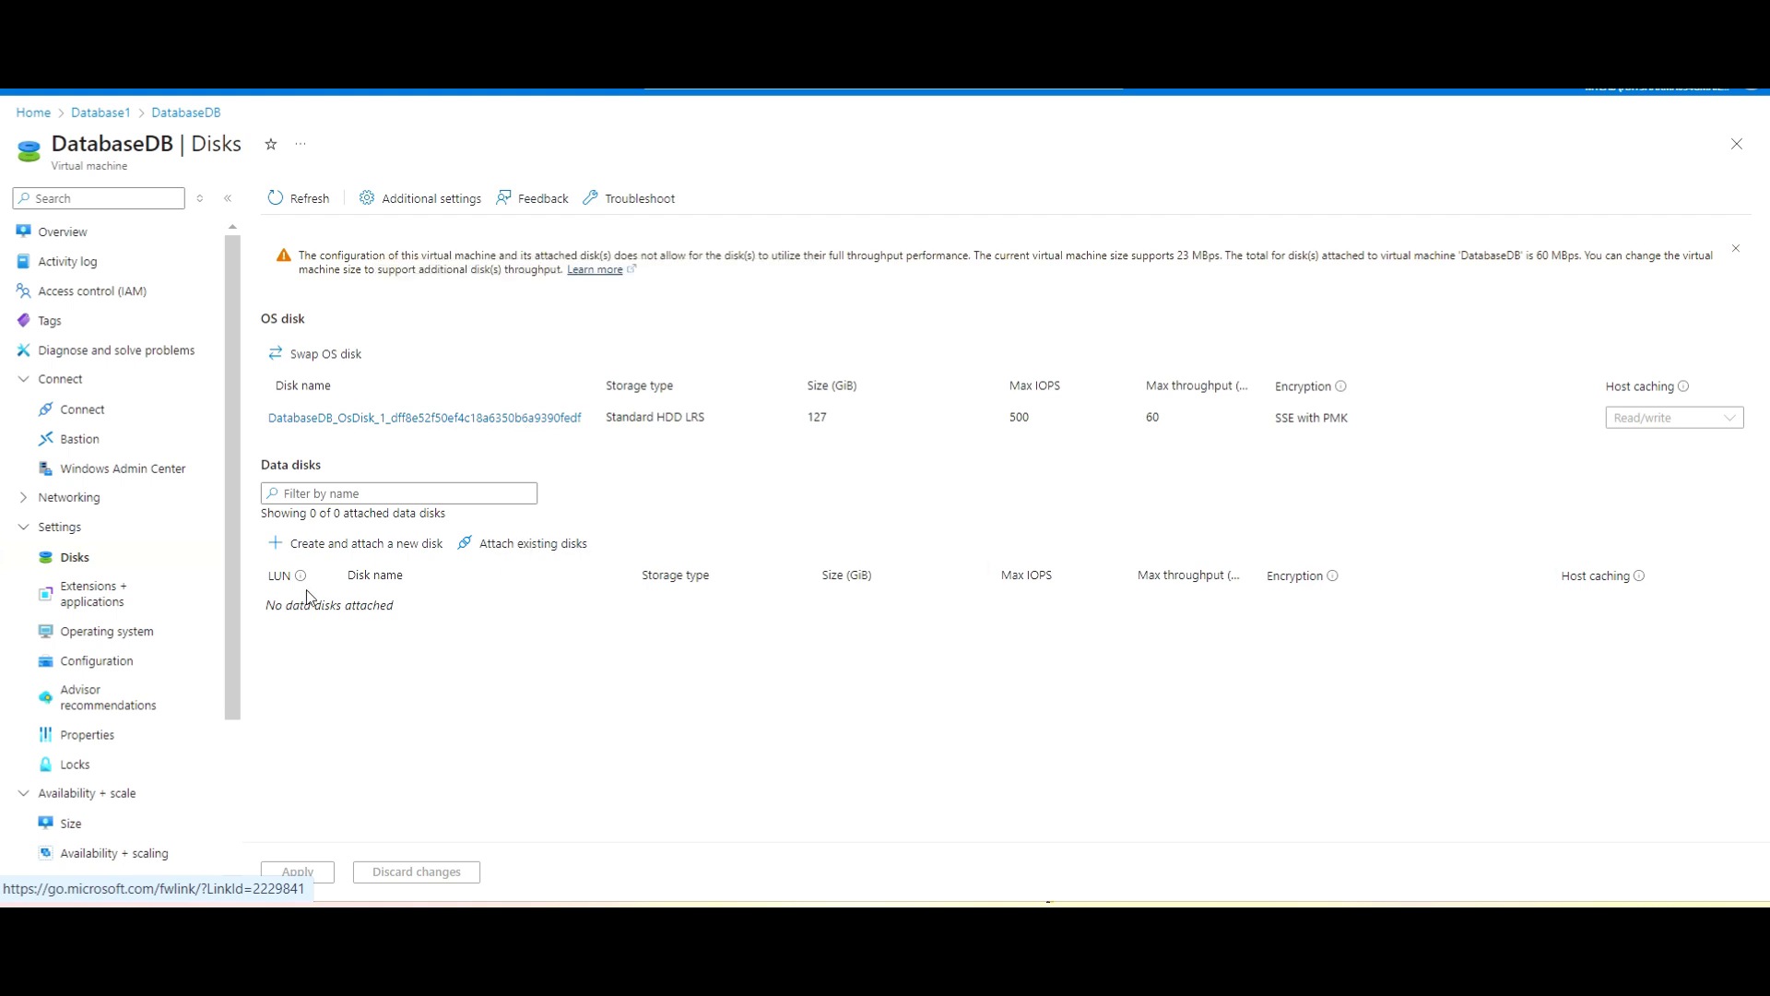
scroll("down", 3)
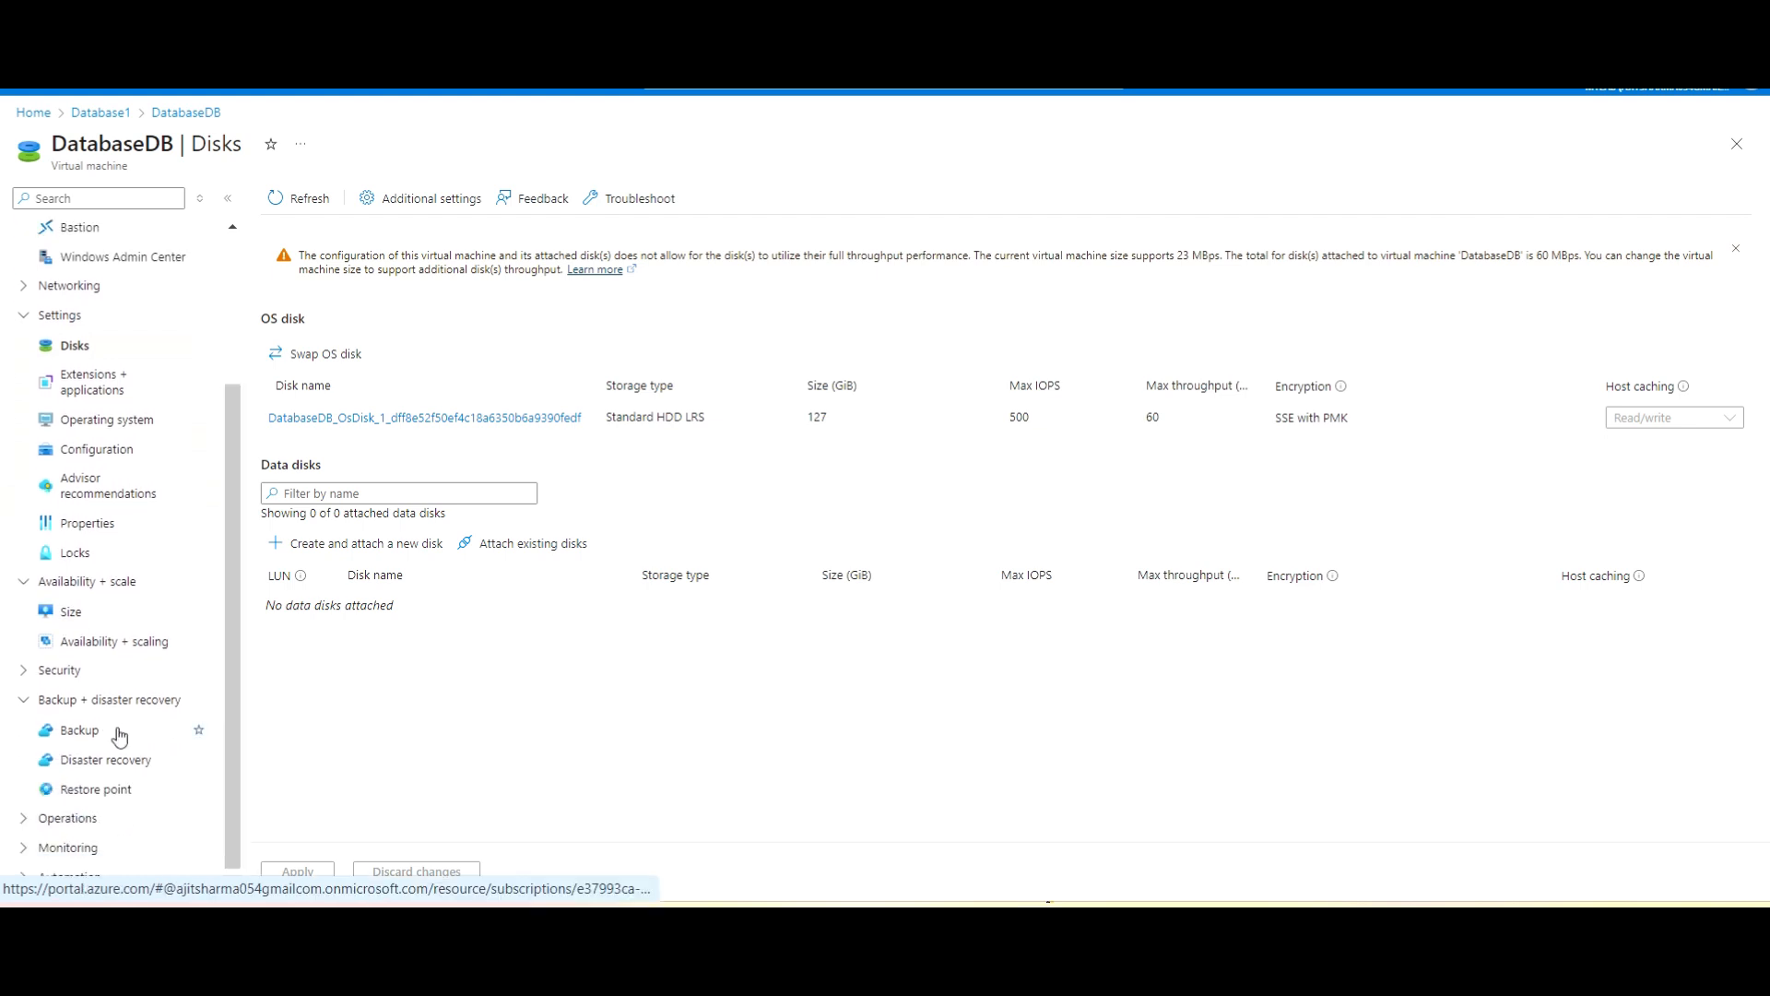
Show DatabaseDB's Backup page with passed pre-check and two application-consistent recovery points.
left_click(79, 729)
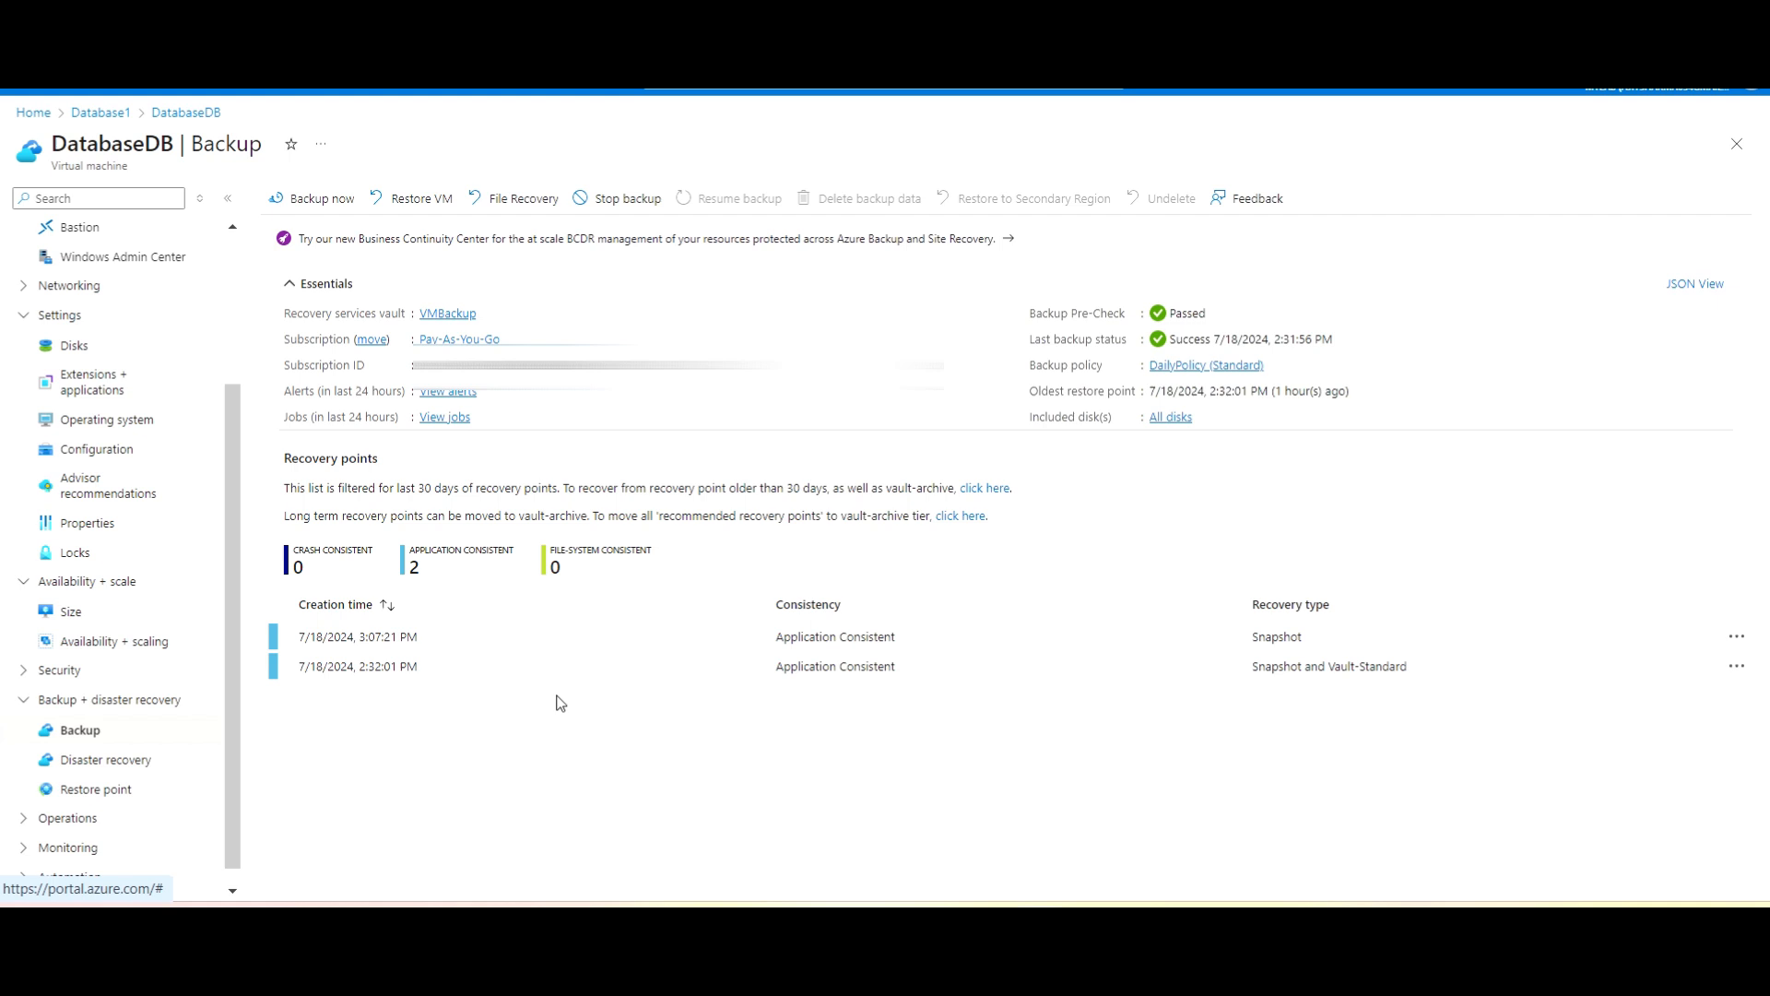
mouse_move(743, 710)
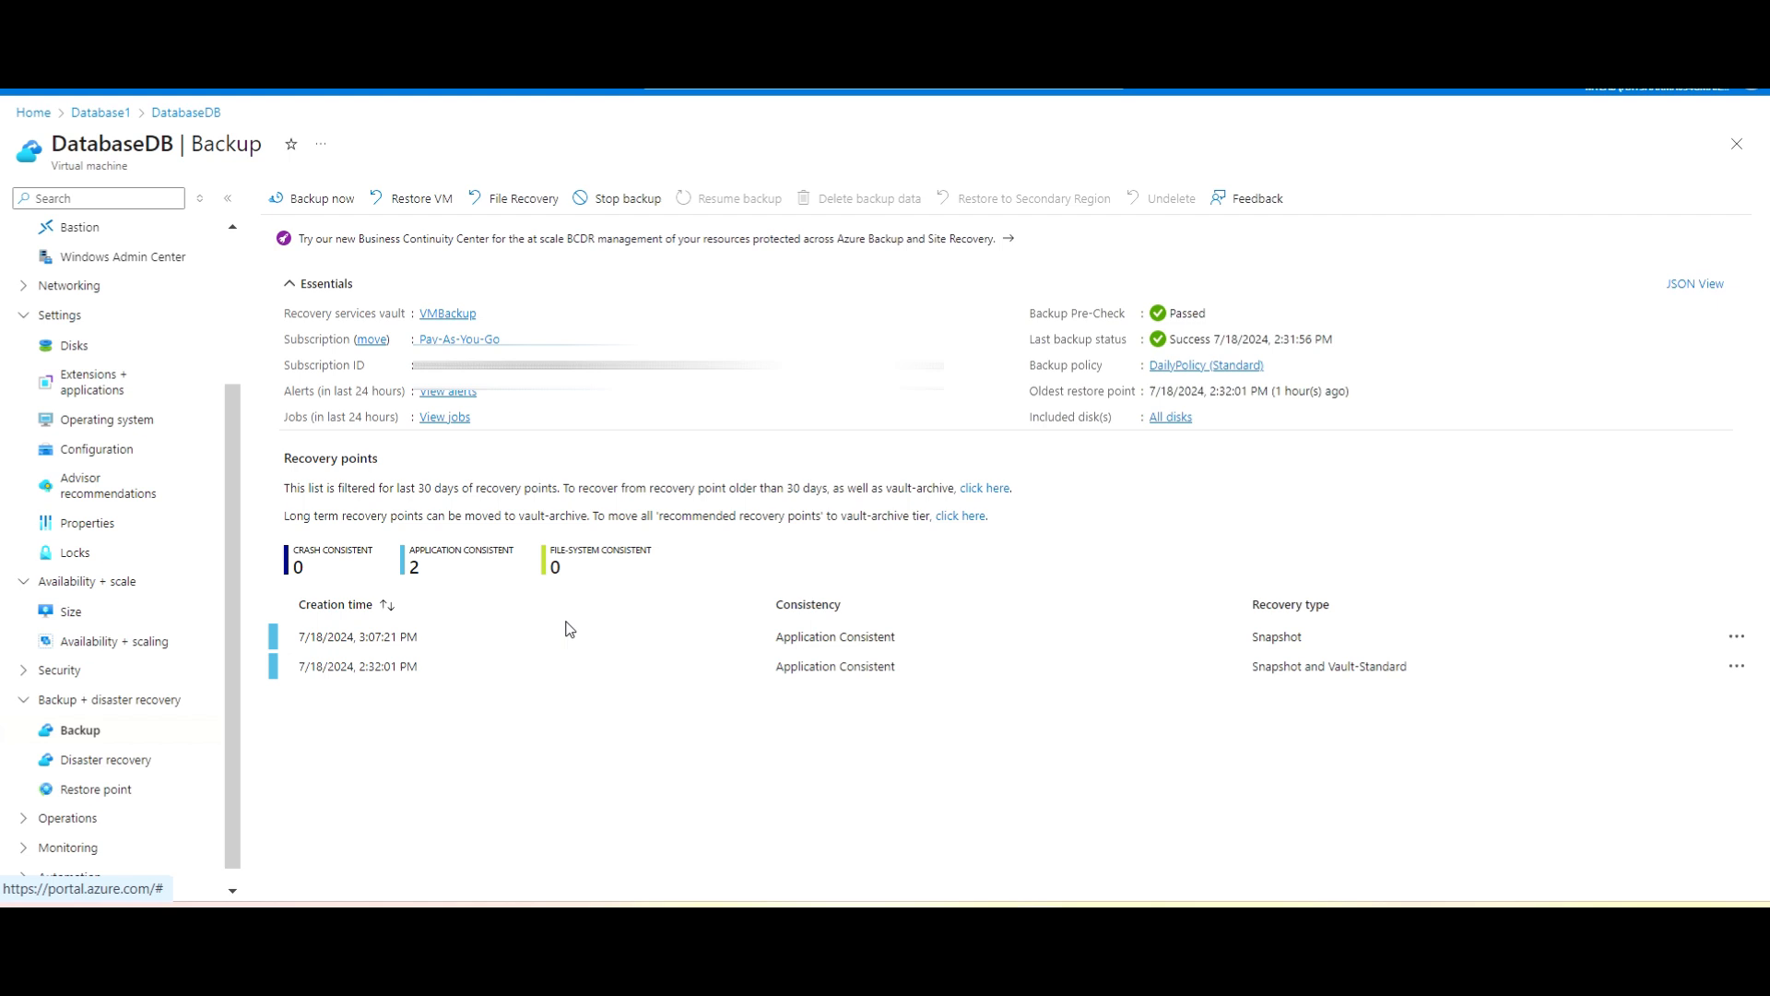
mouse_move(886, 555)
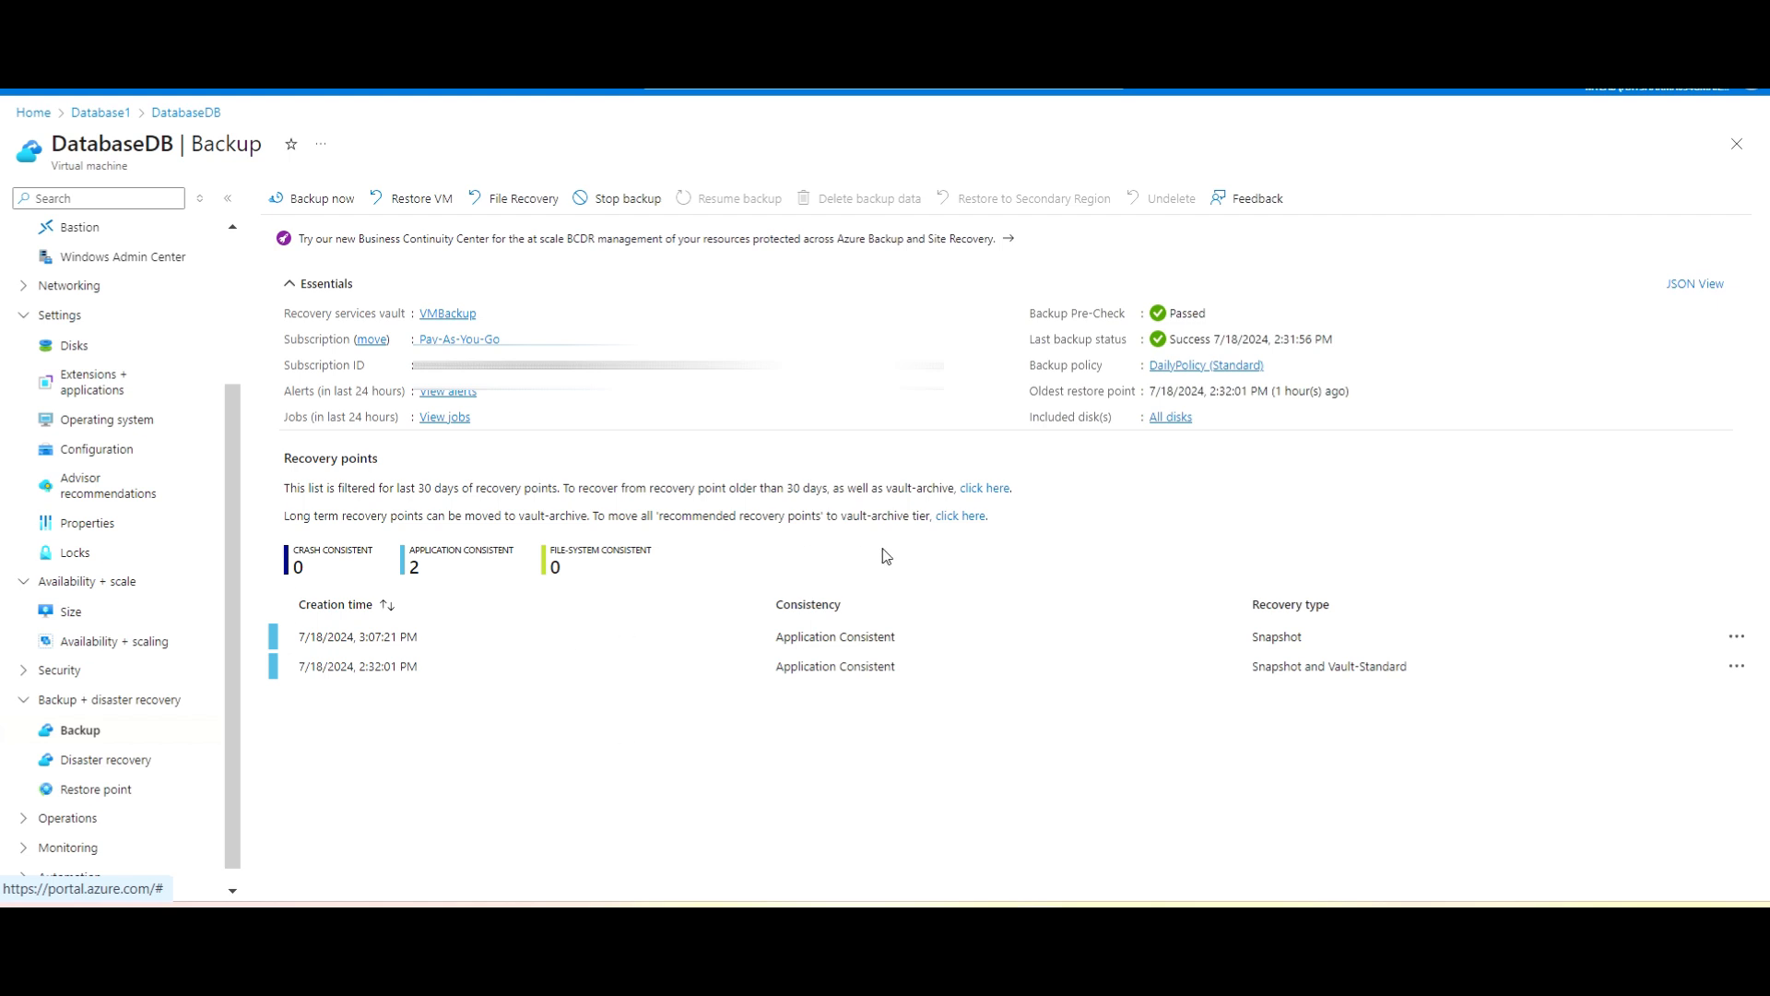
mouse_move(1166, 443)
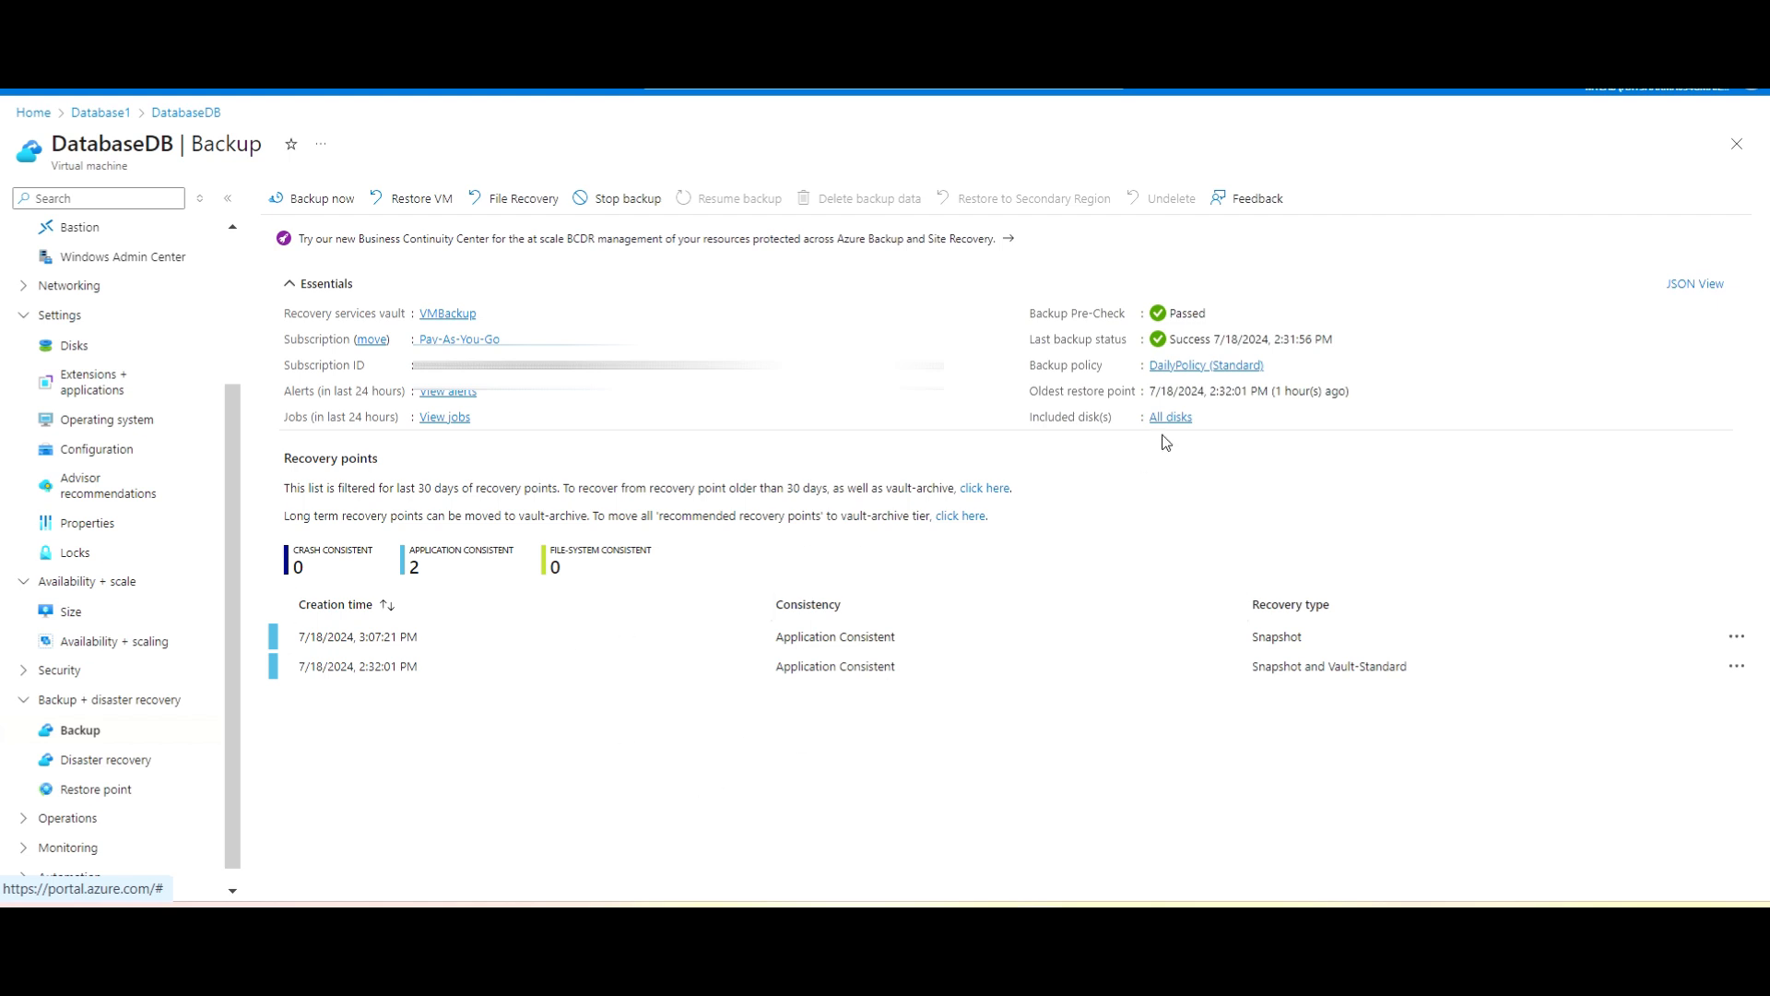
left_click(1206, 365)
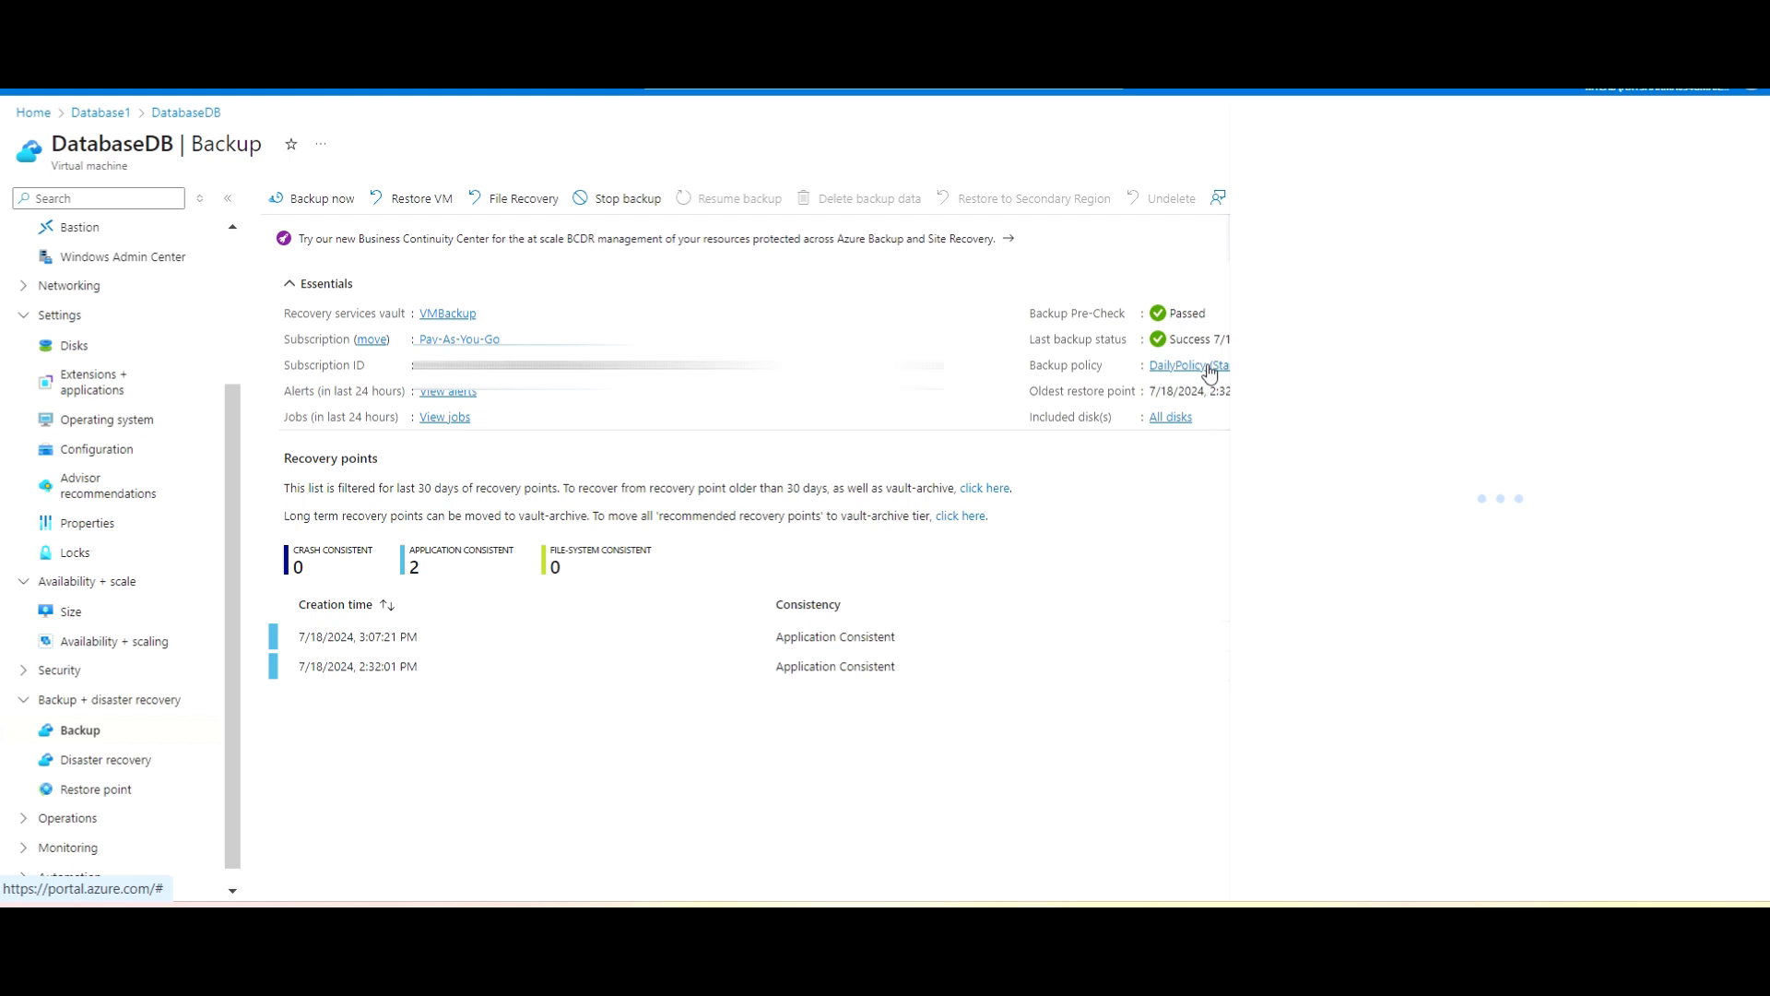
left_click(1181, 365)
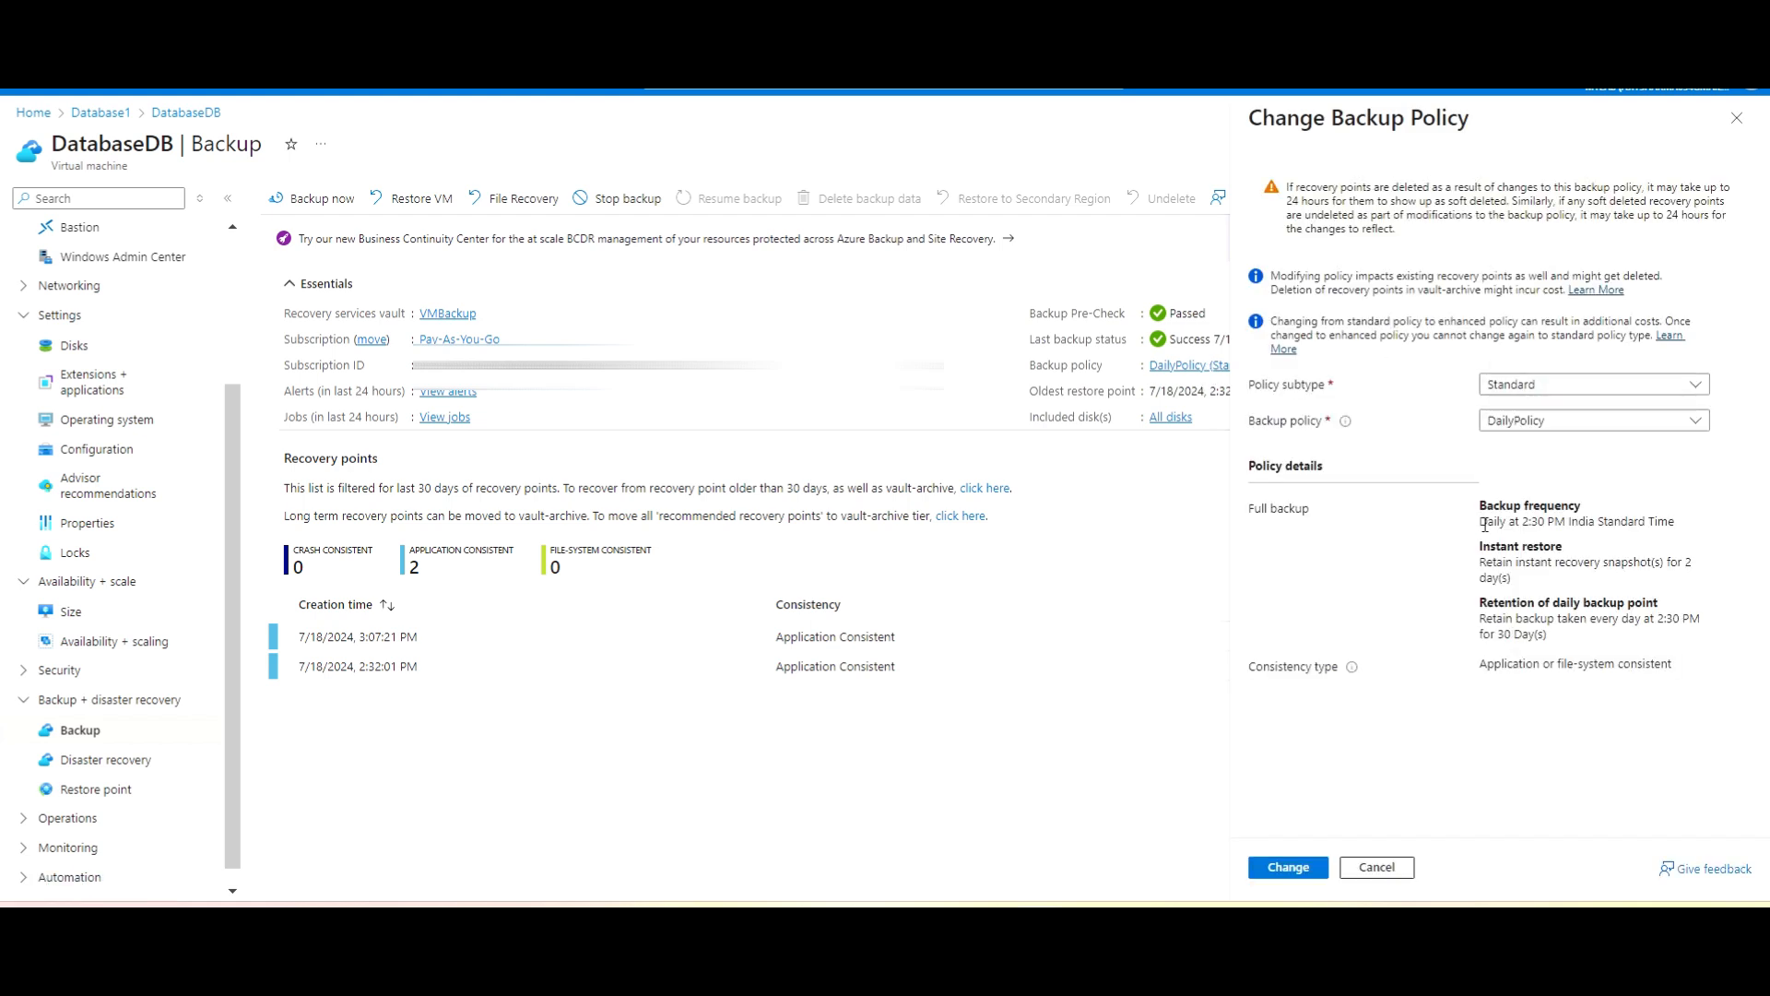
double_click(1519, 521)
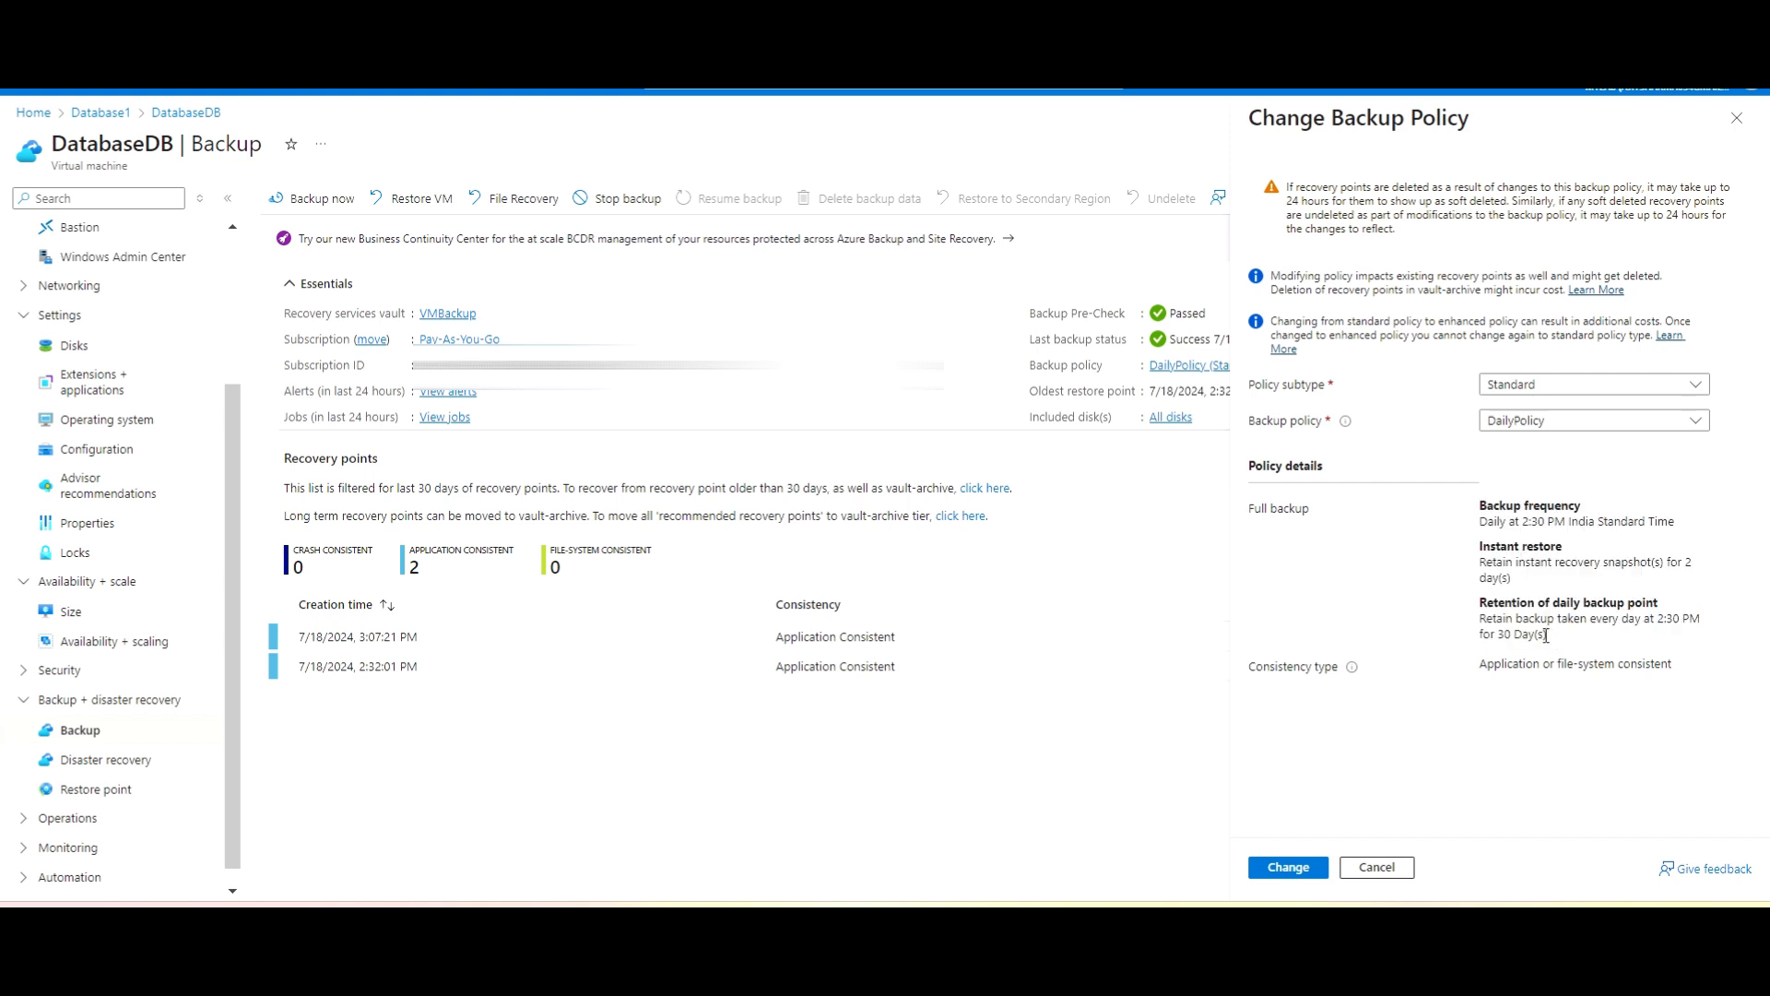
double_click(1558, 618)
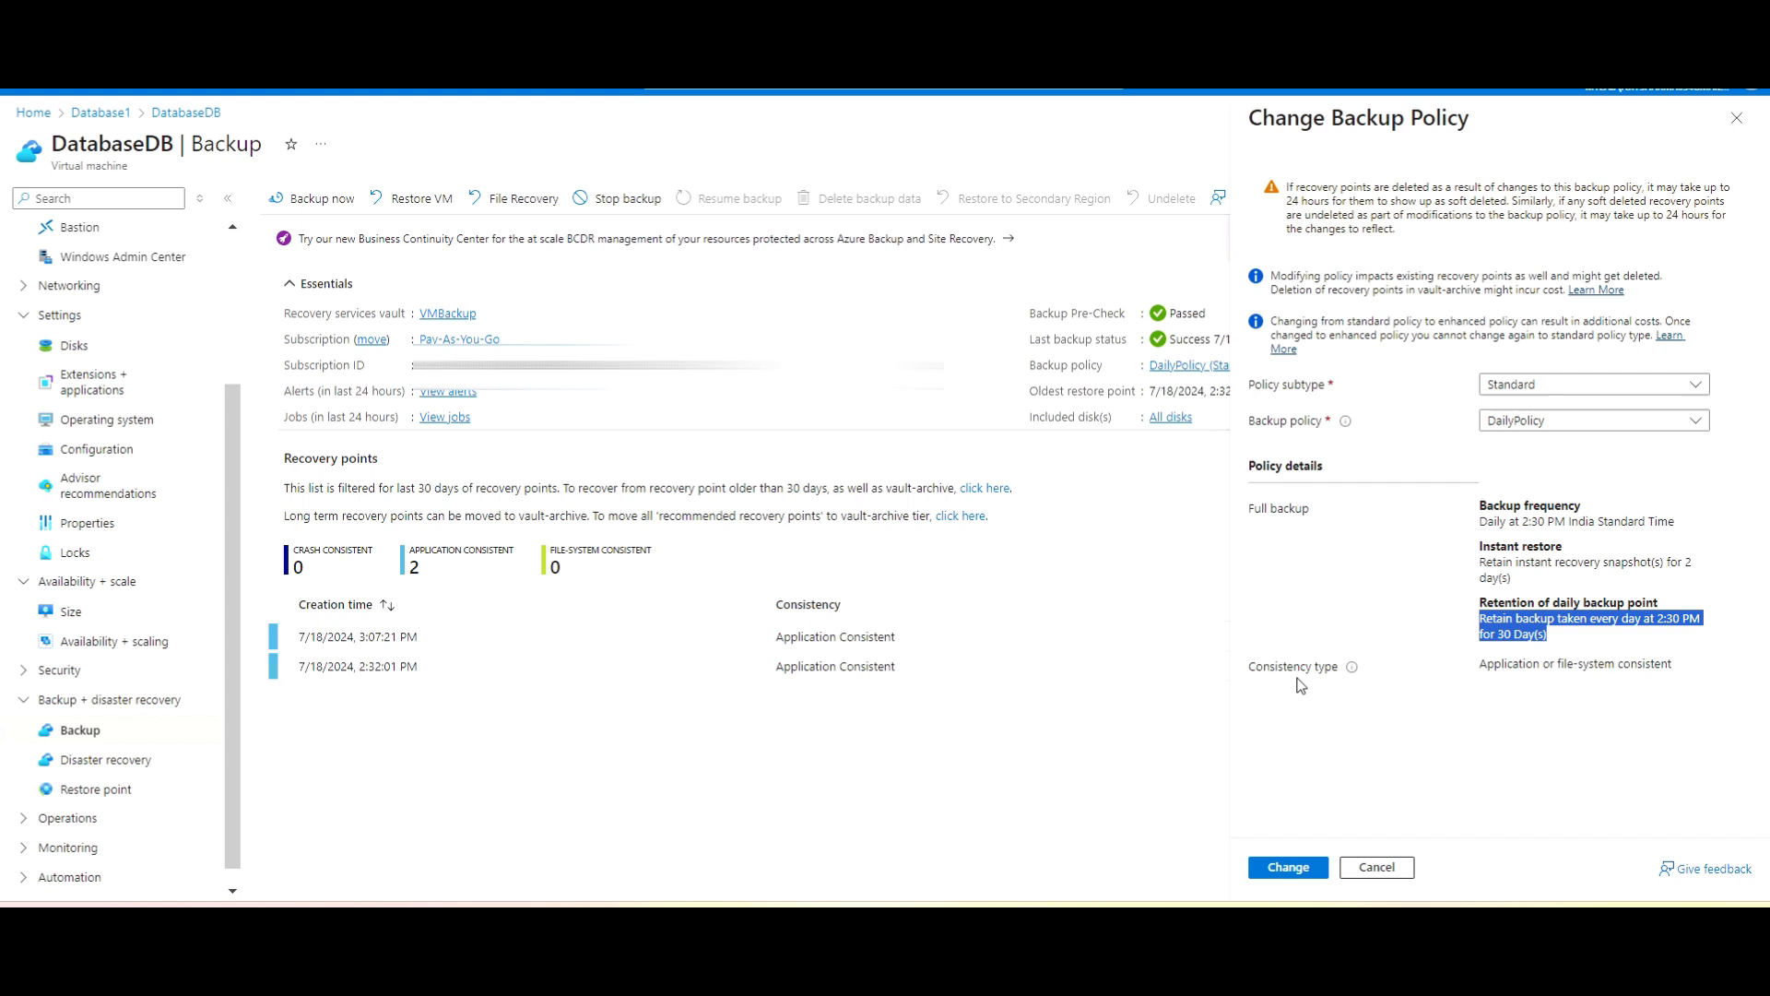
mouse_move(1510, 689)
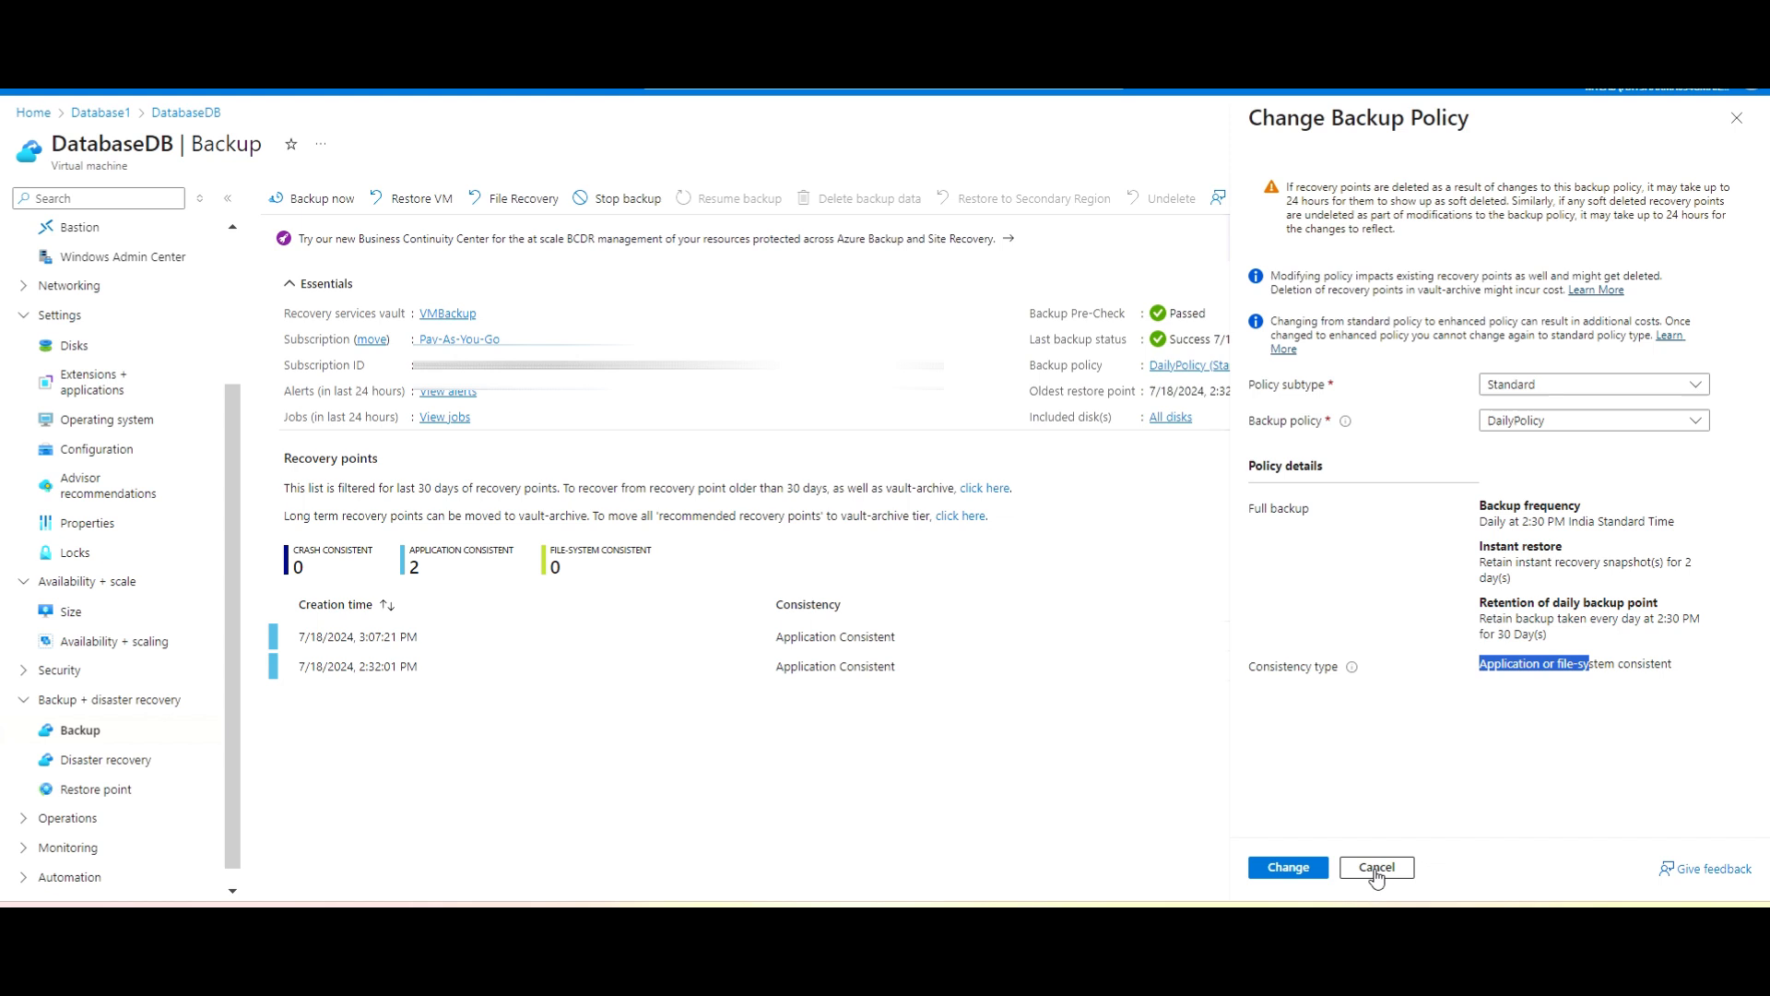
left_click(1374, 866)
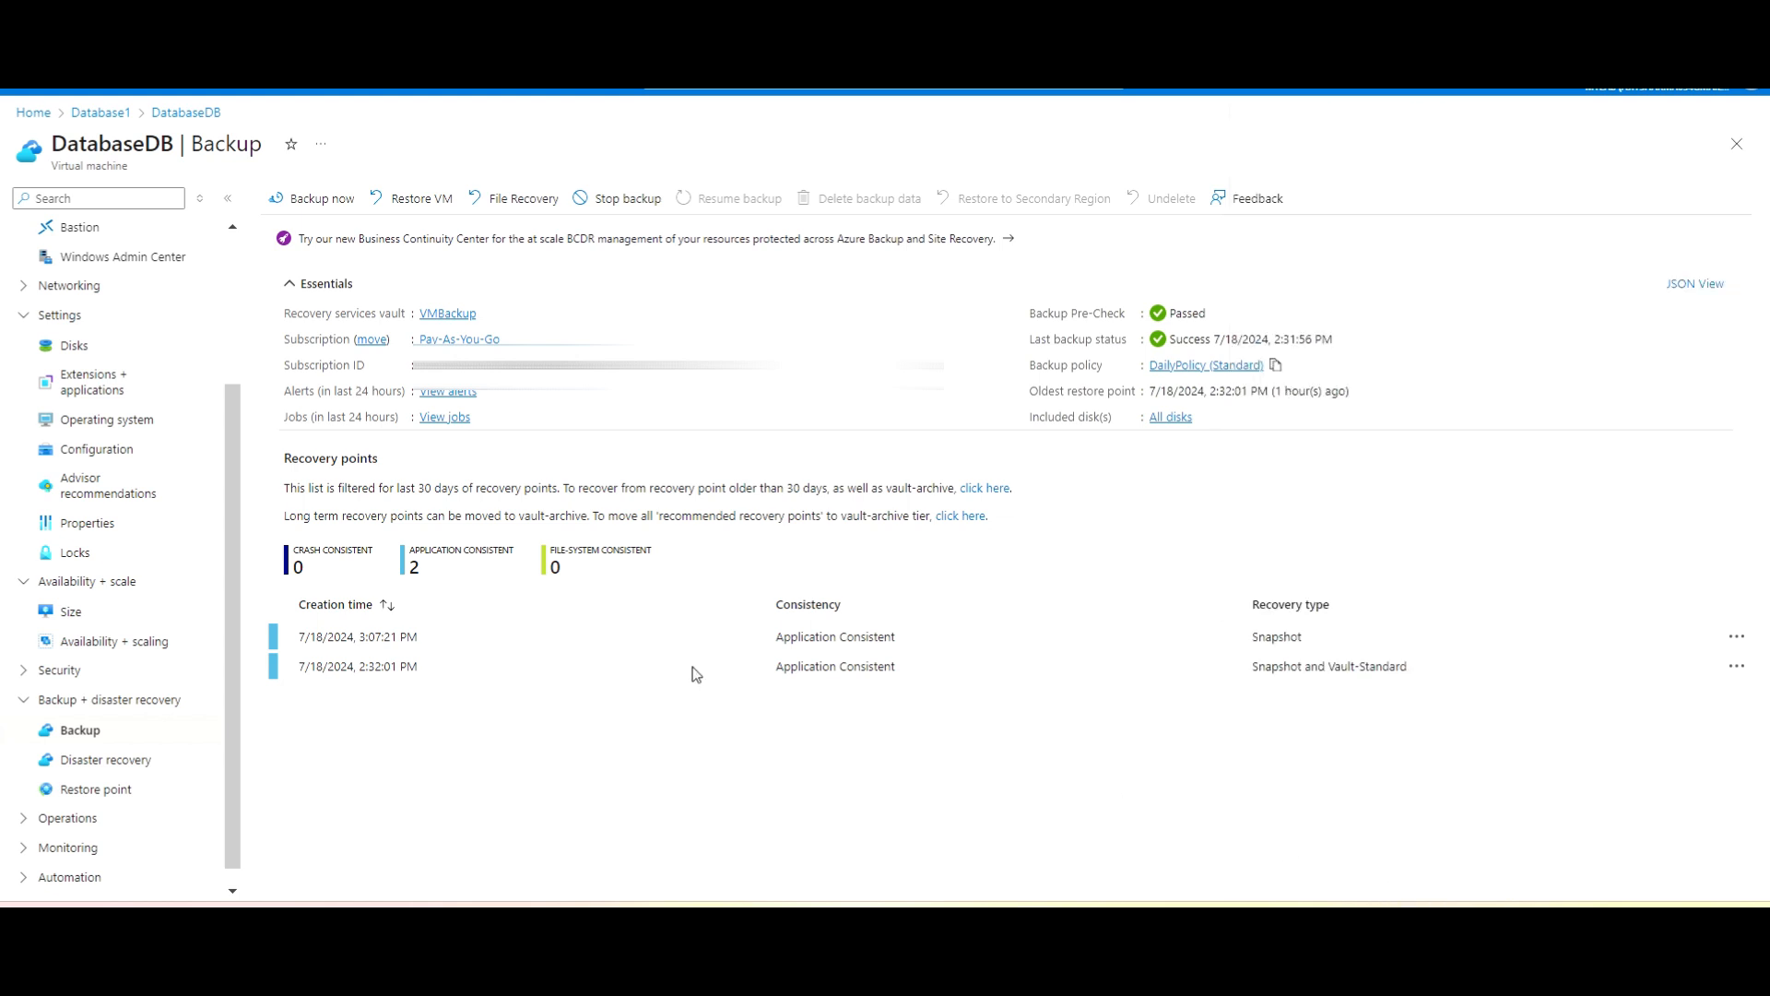
mouse_move(444, 416)
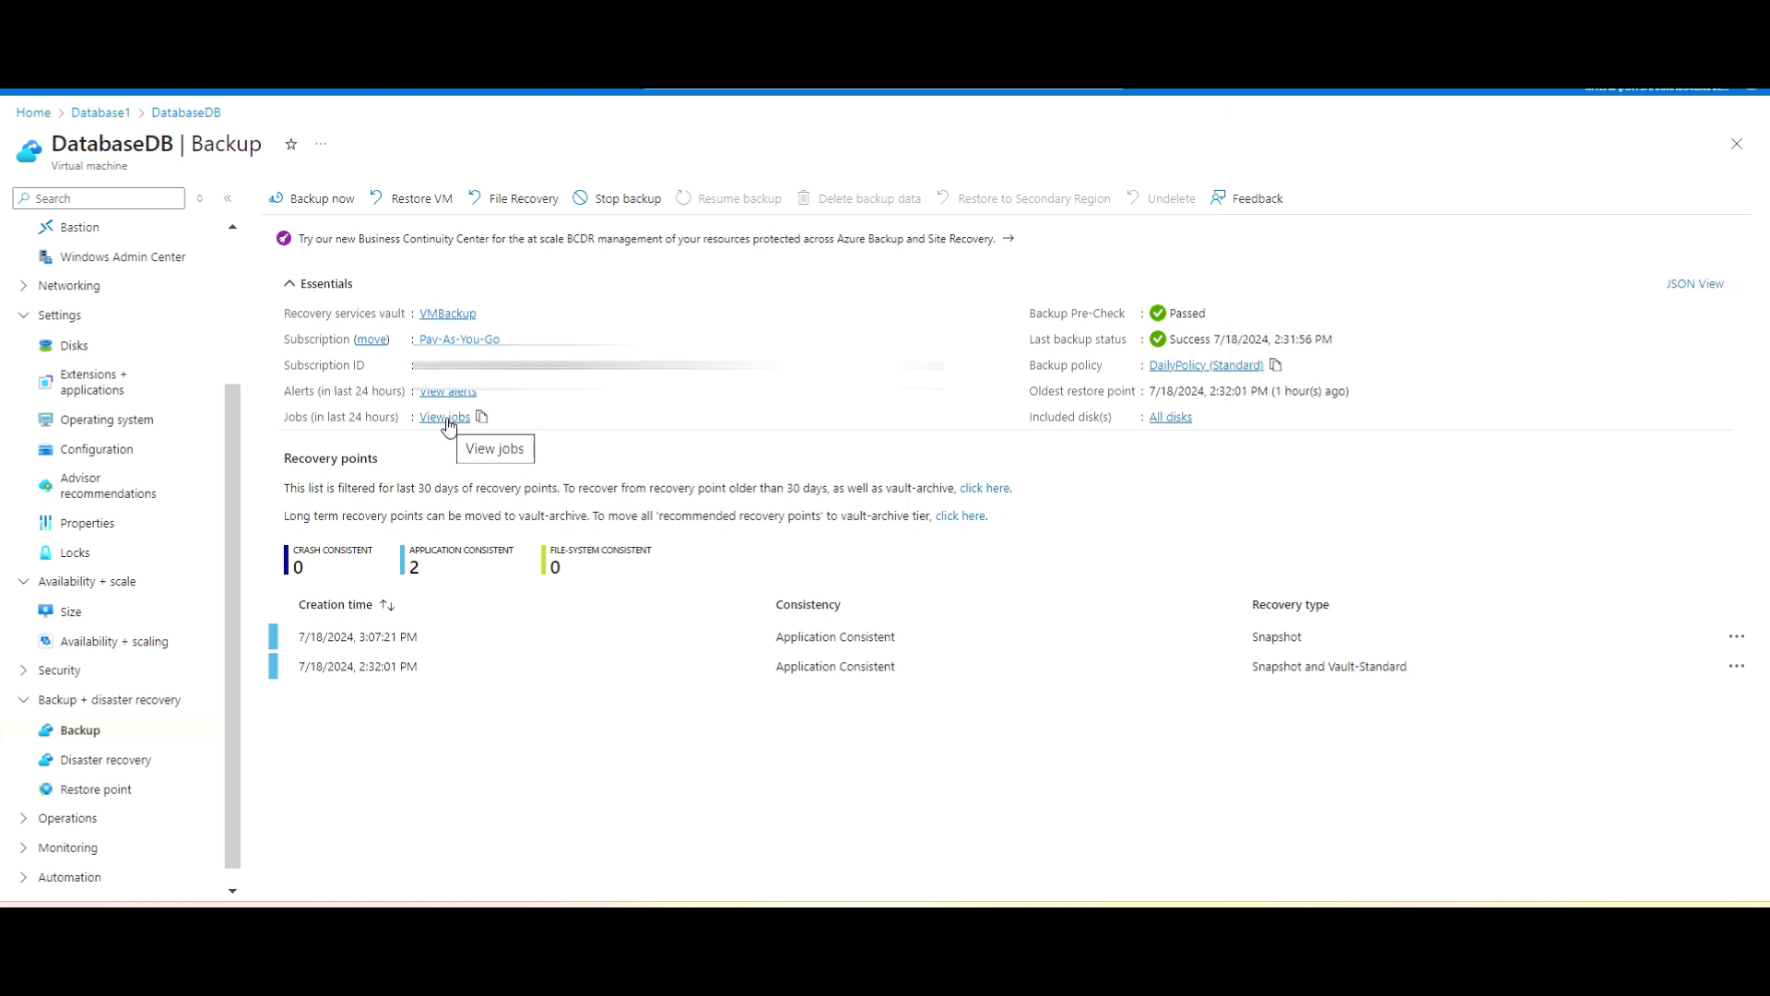
List the last 24 hours' backup jobs and inspect the Configure backup job details.
left_click(443, 417)
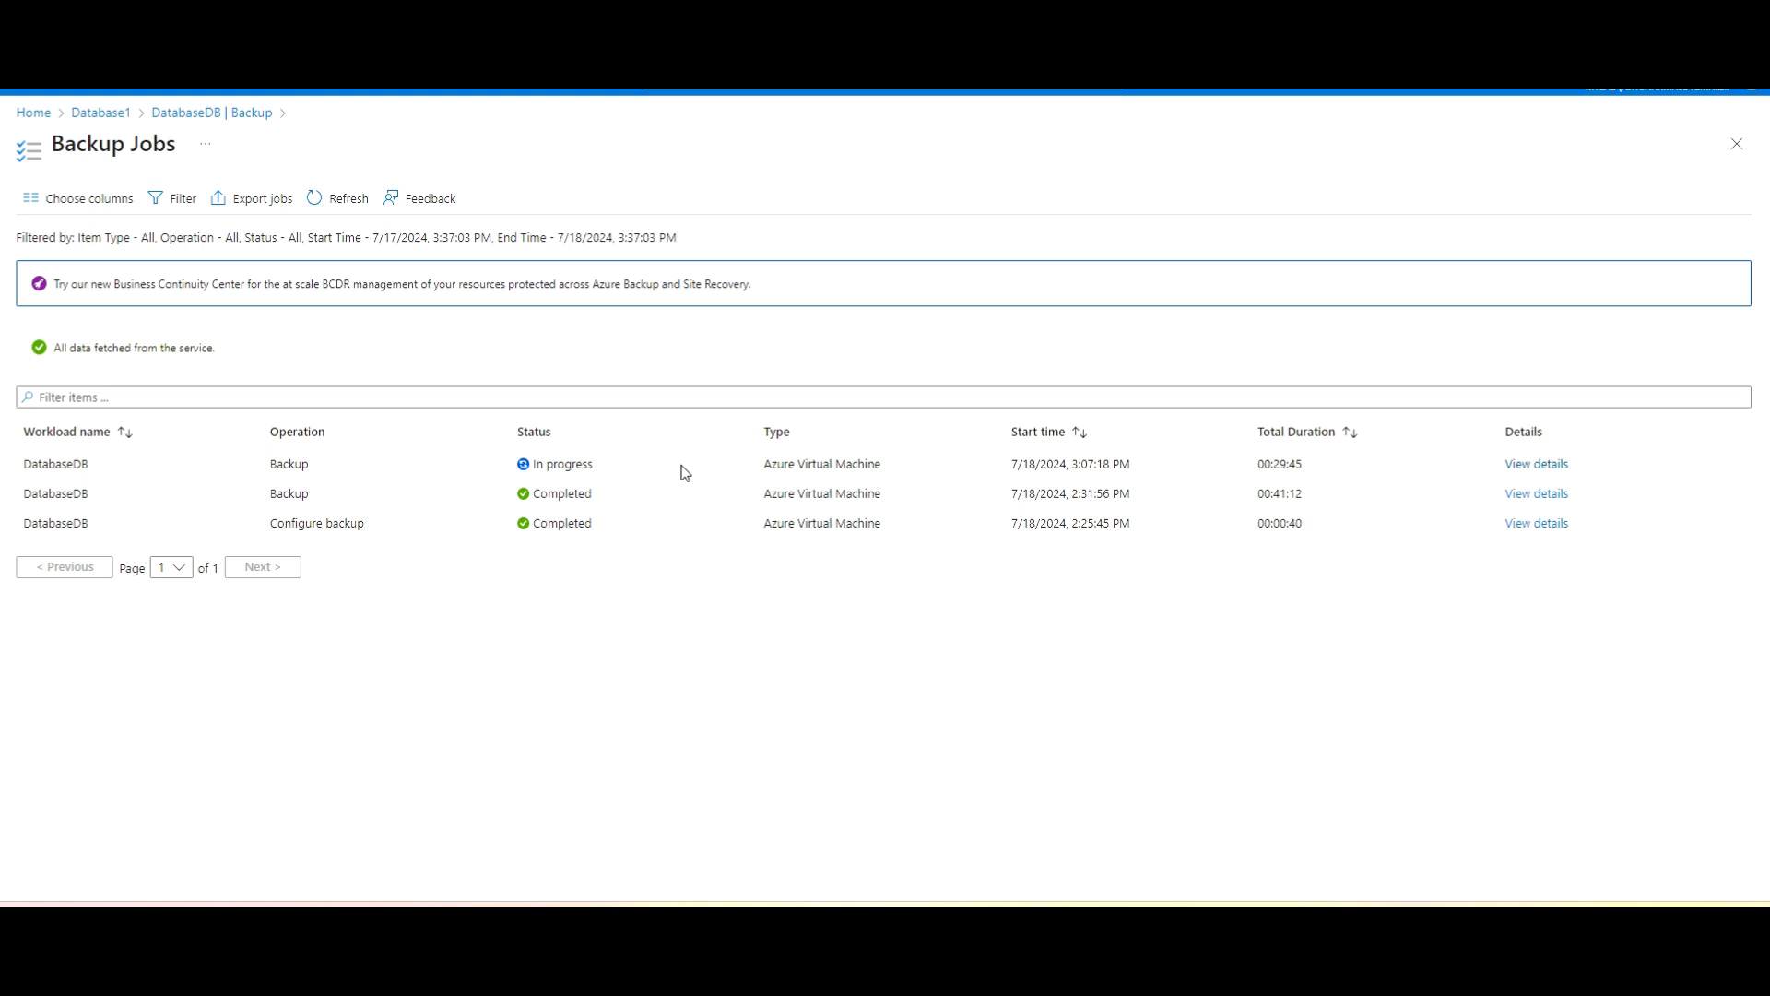
mouse_move(914, 539)
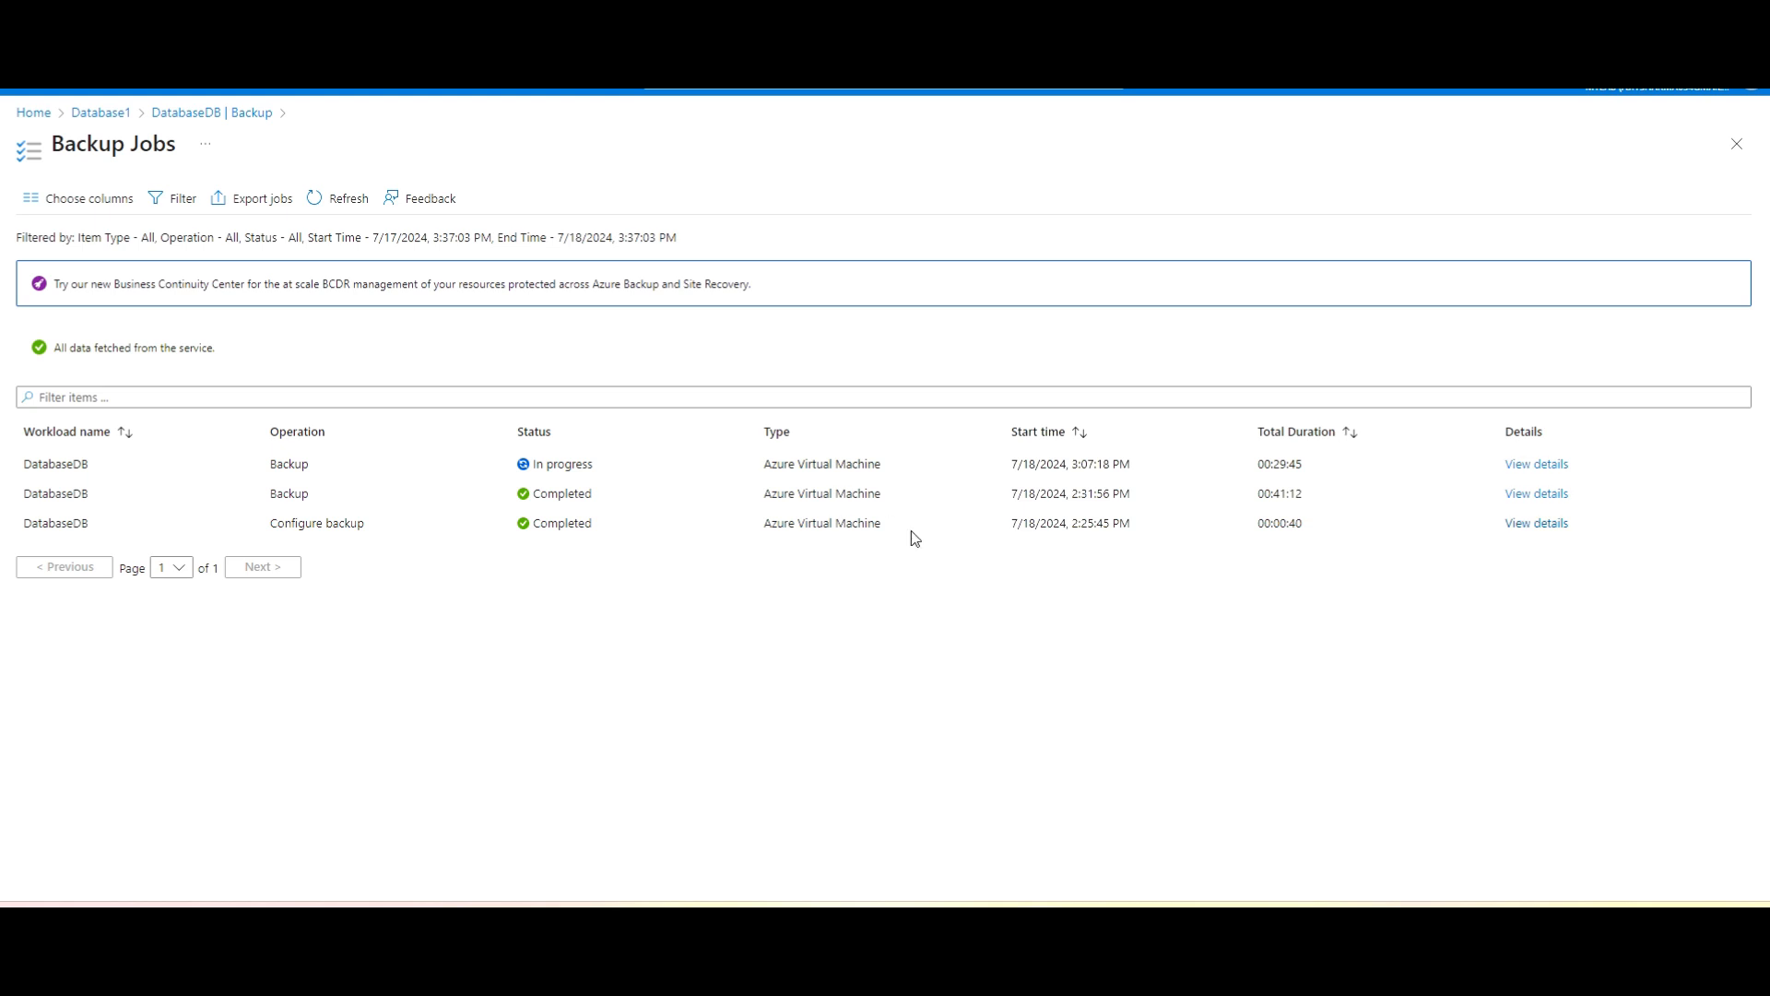
mouse_move(663, 542)
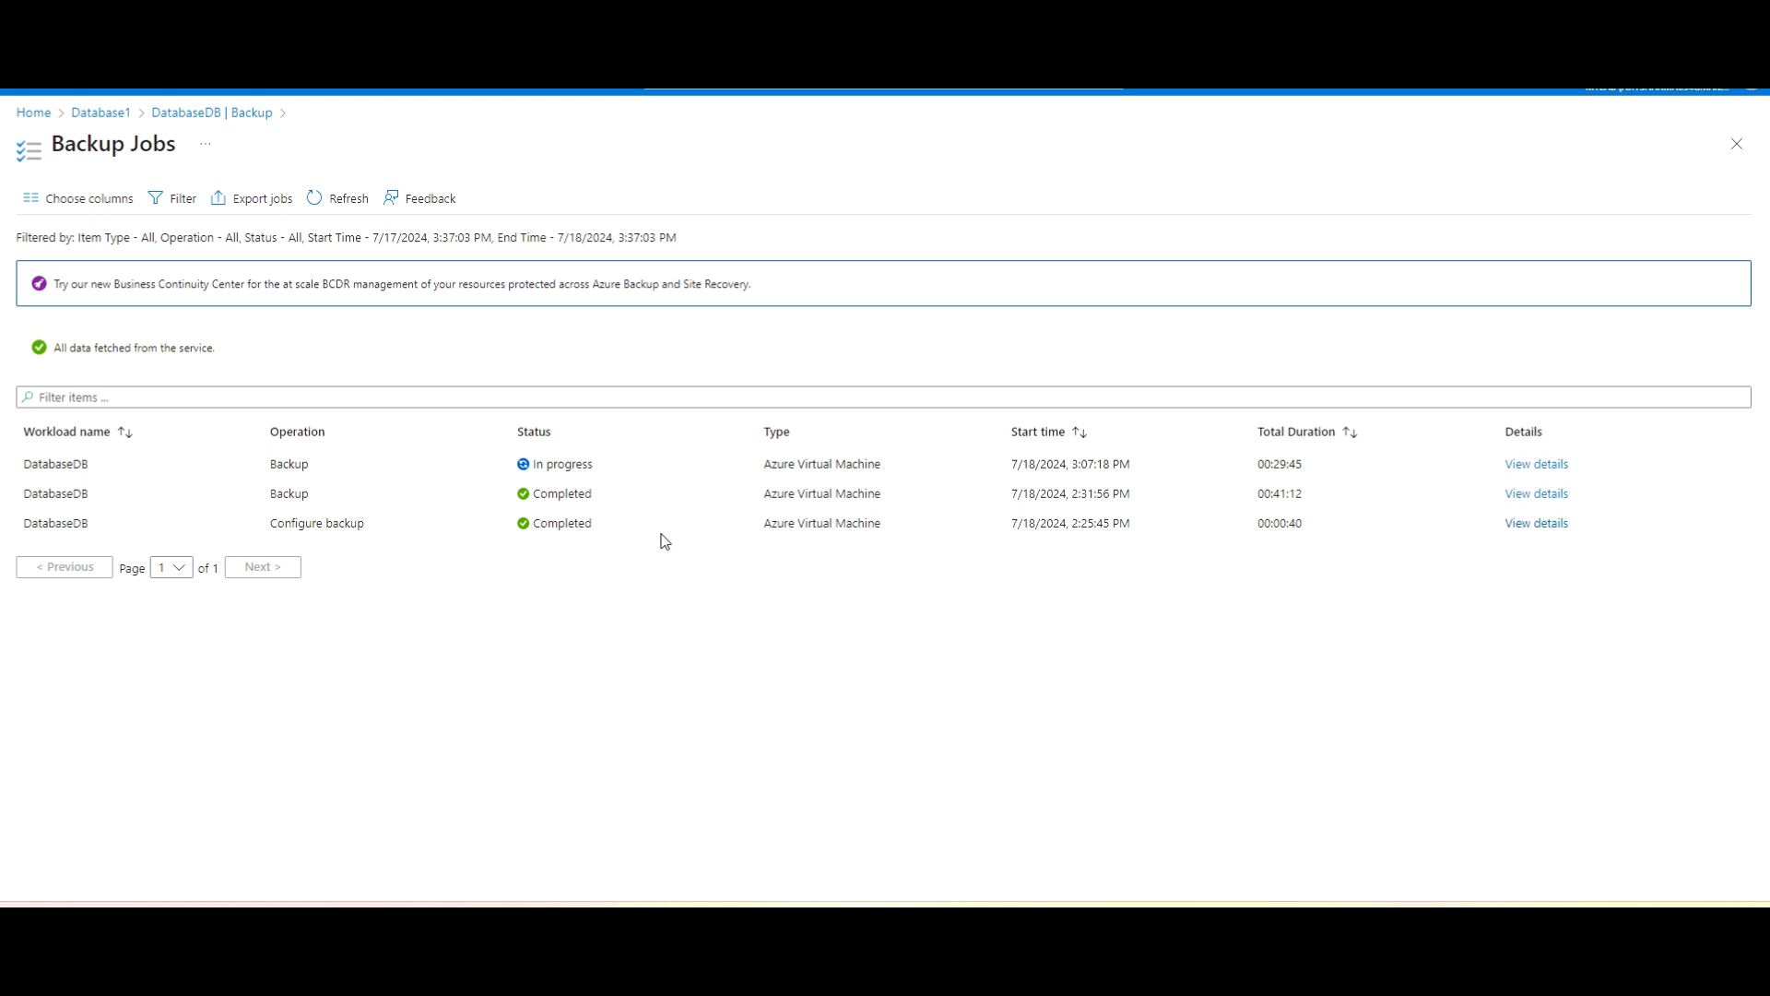
mouse_move(1471, 532)
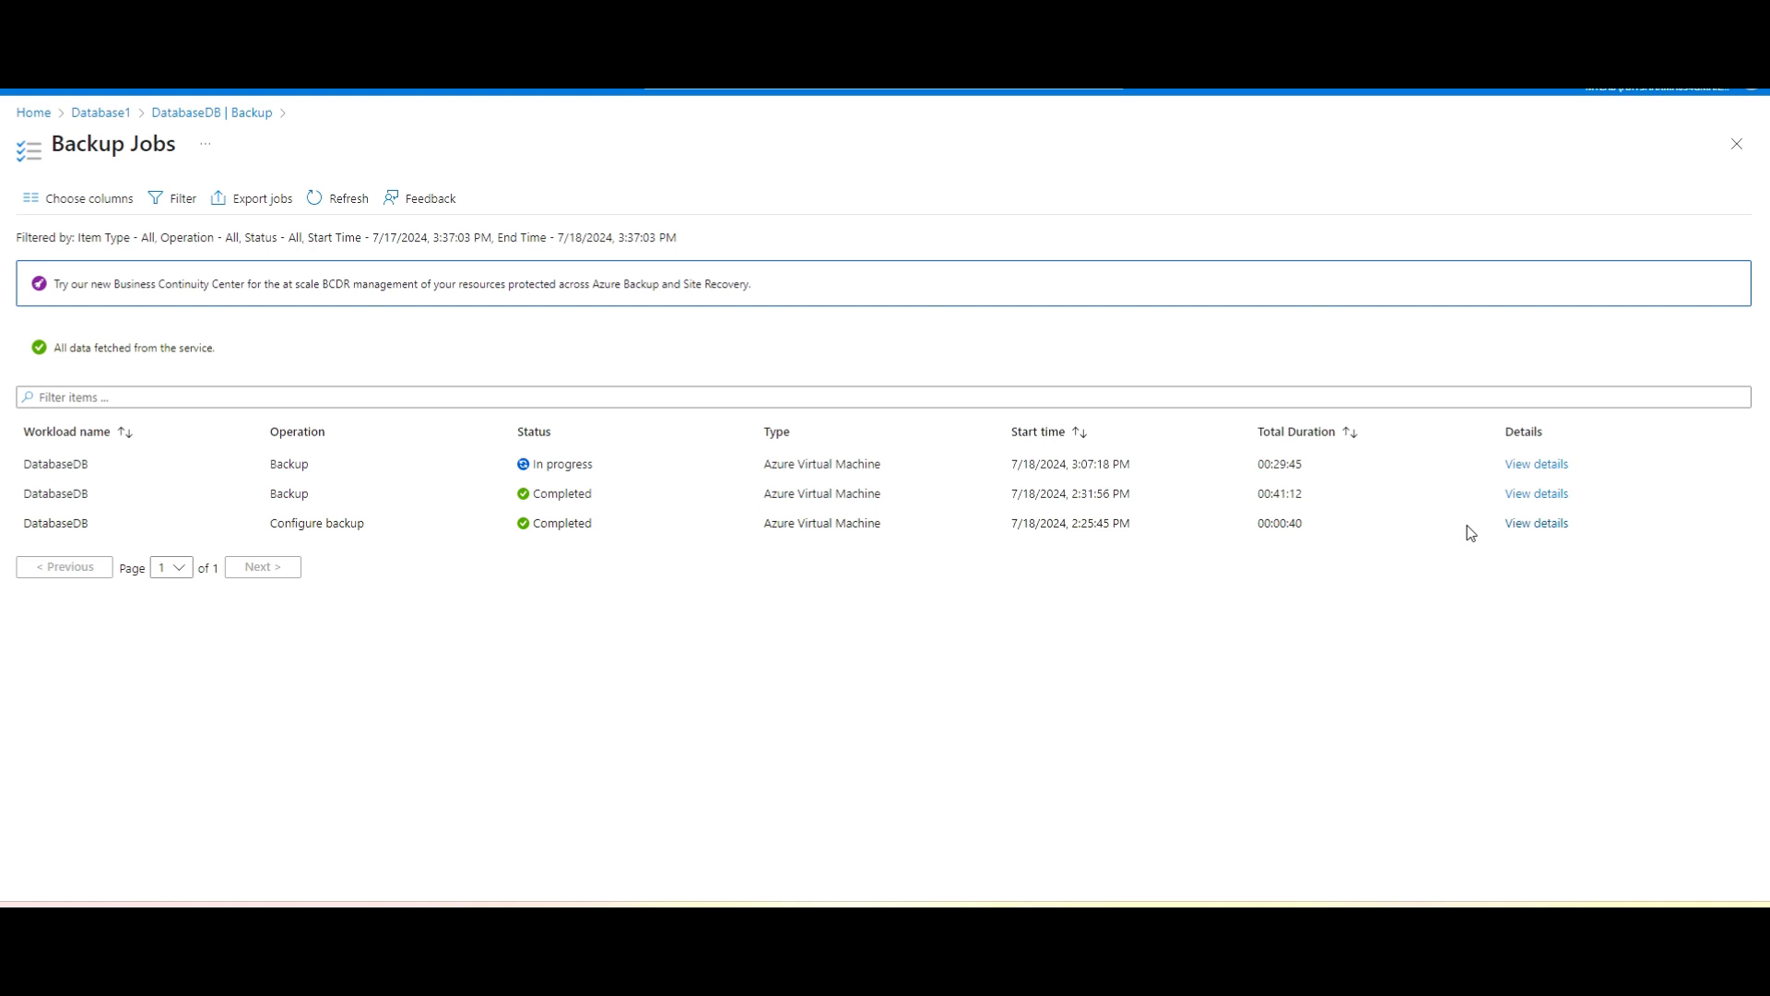
left_click(1535, 523)
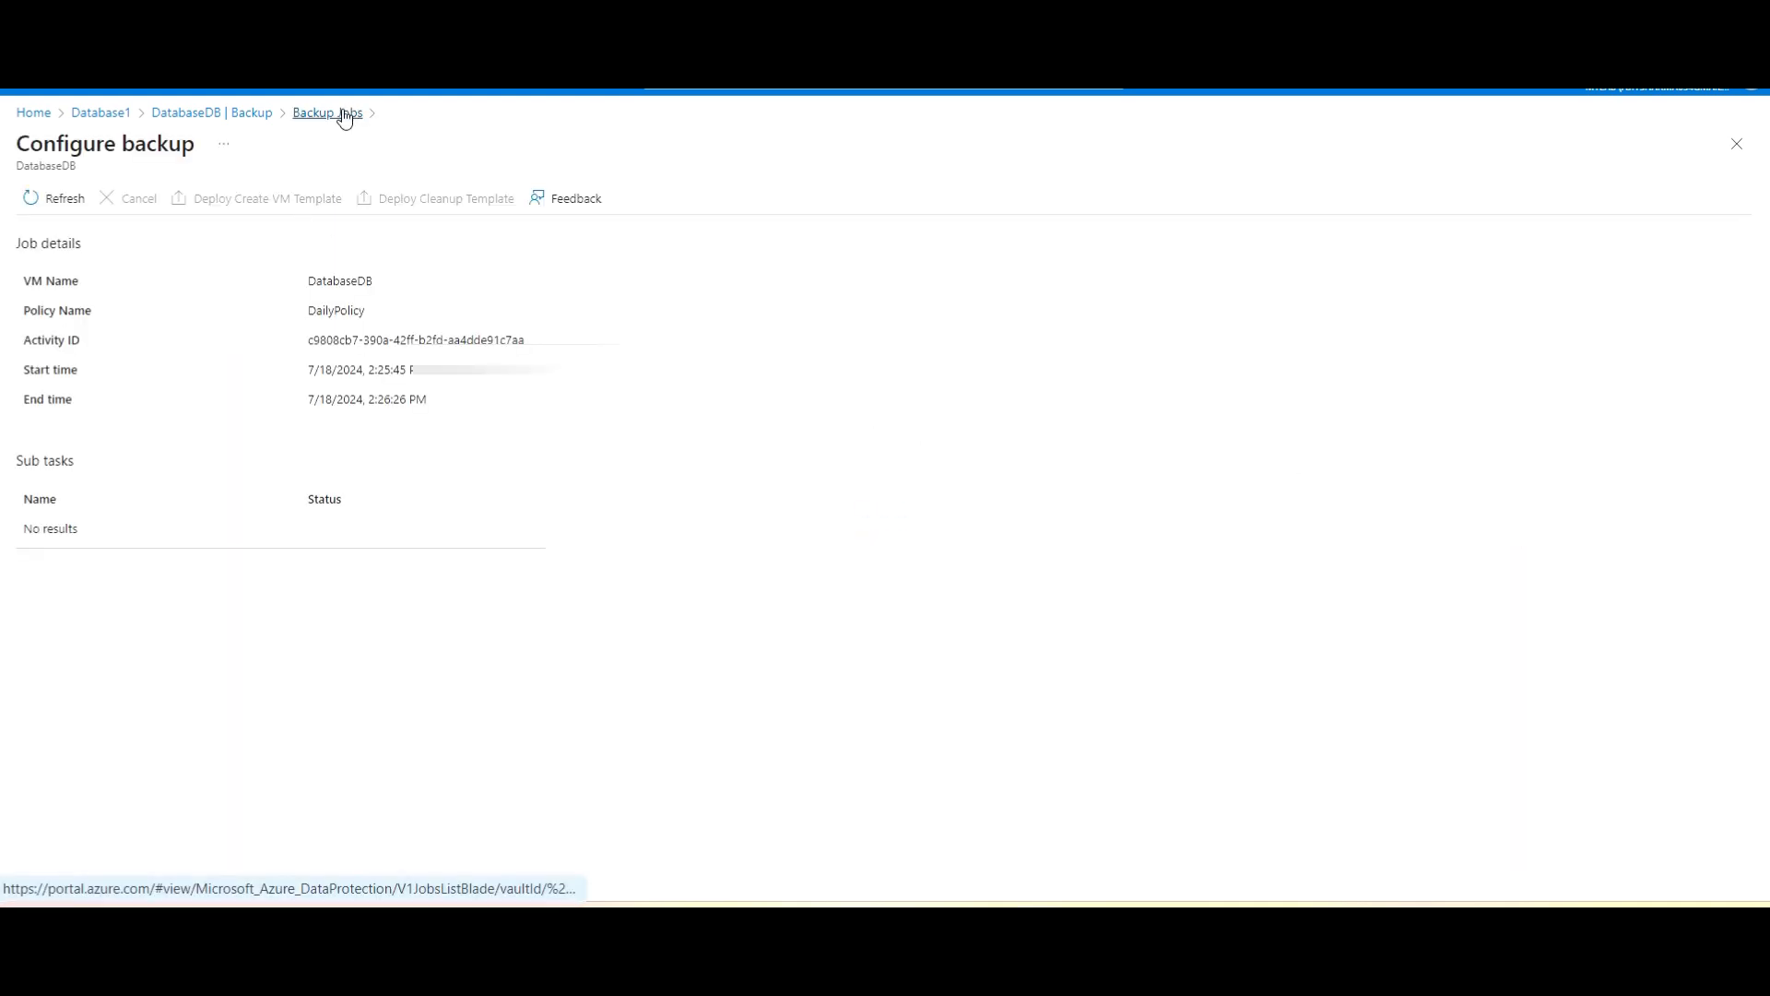
left_click(326, 112)
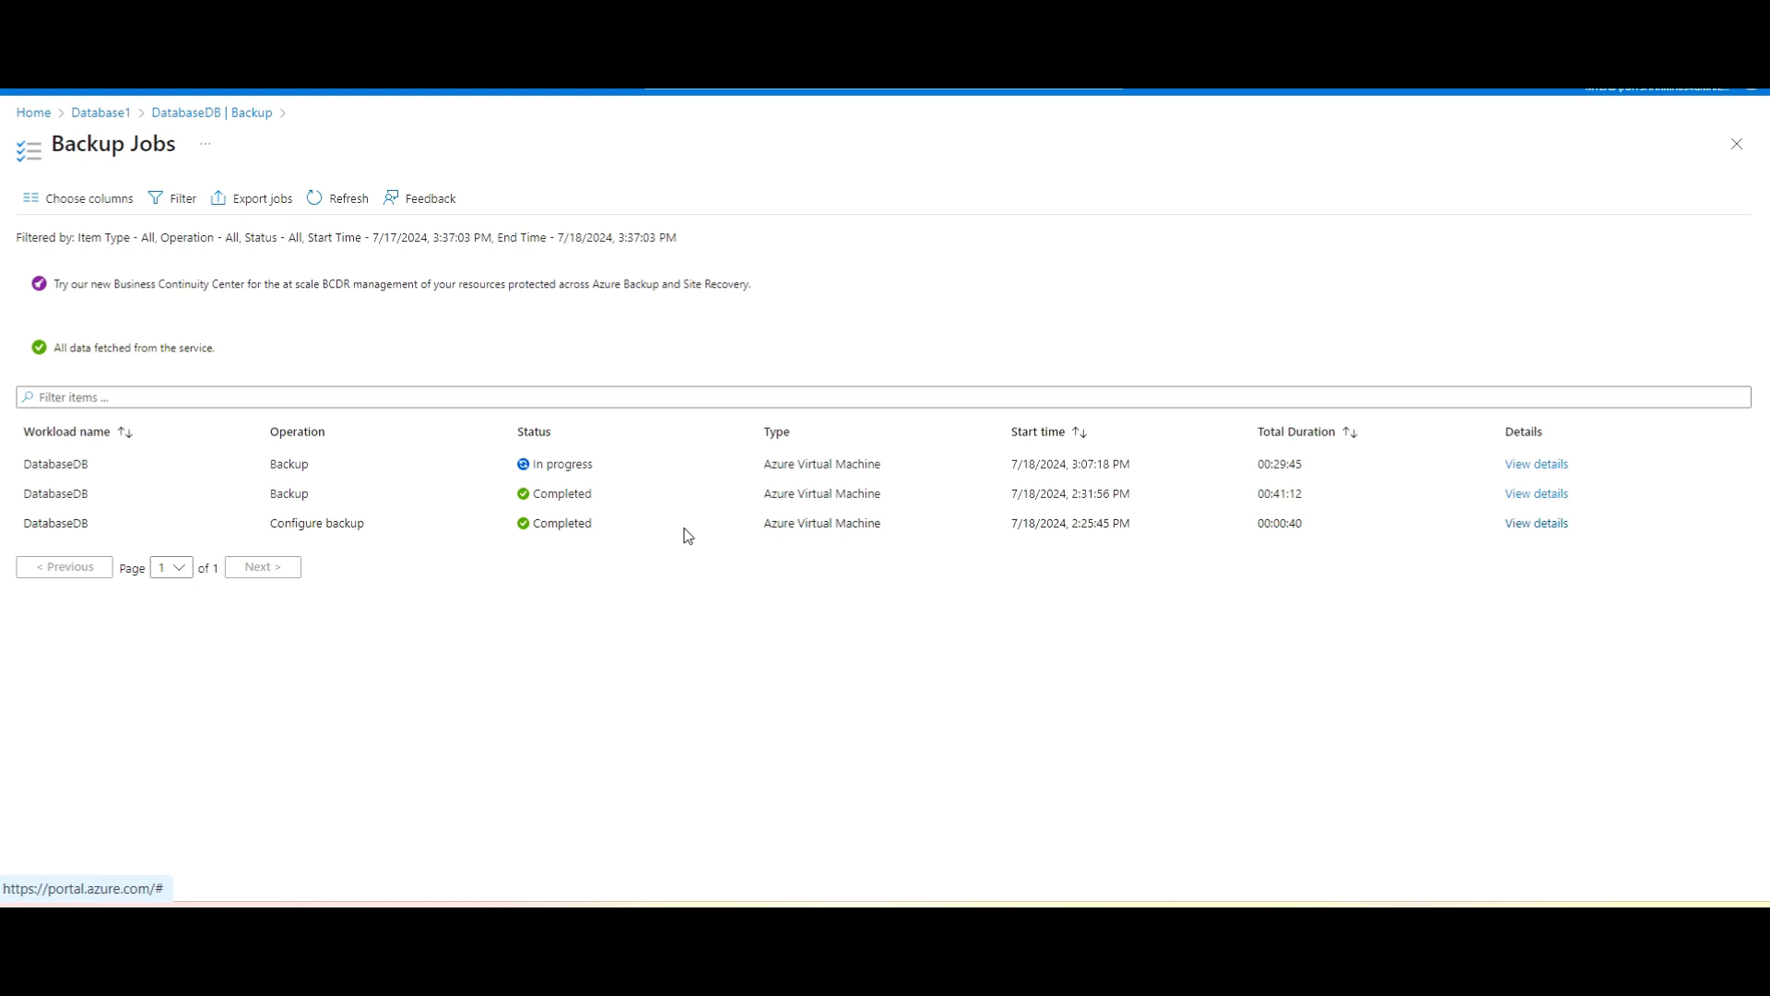
mouse_move(854, 523)
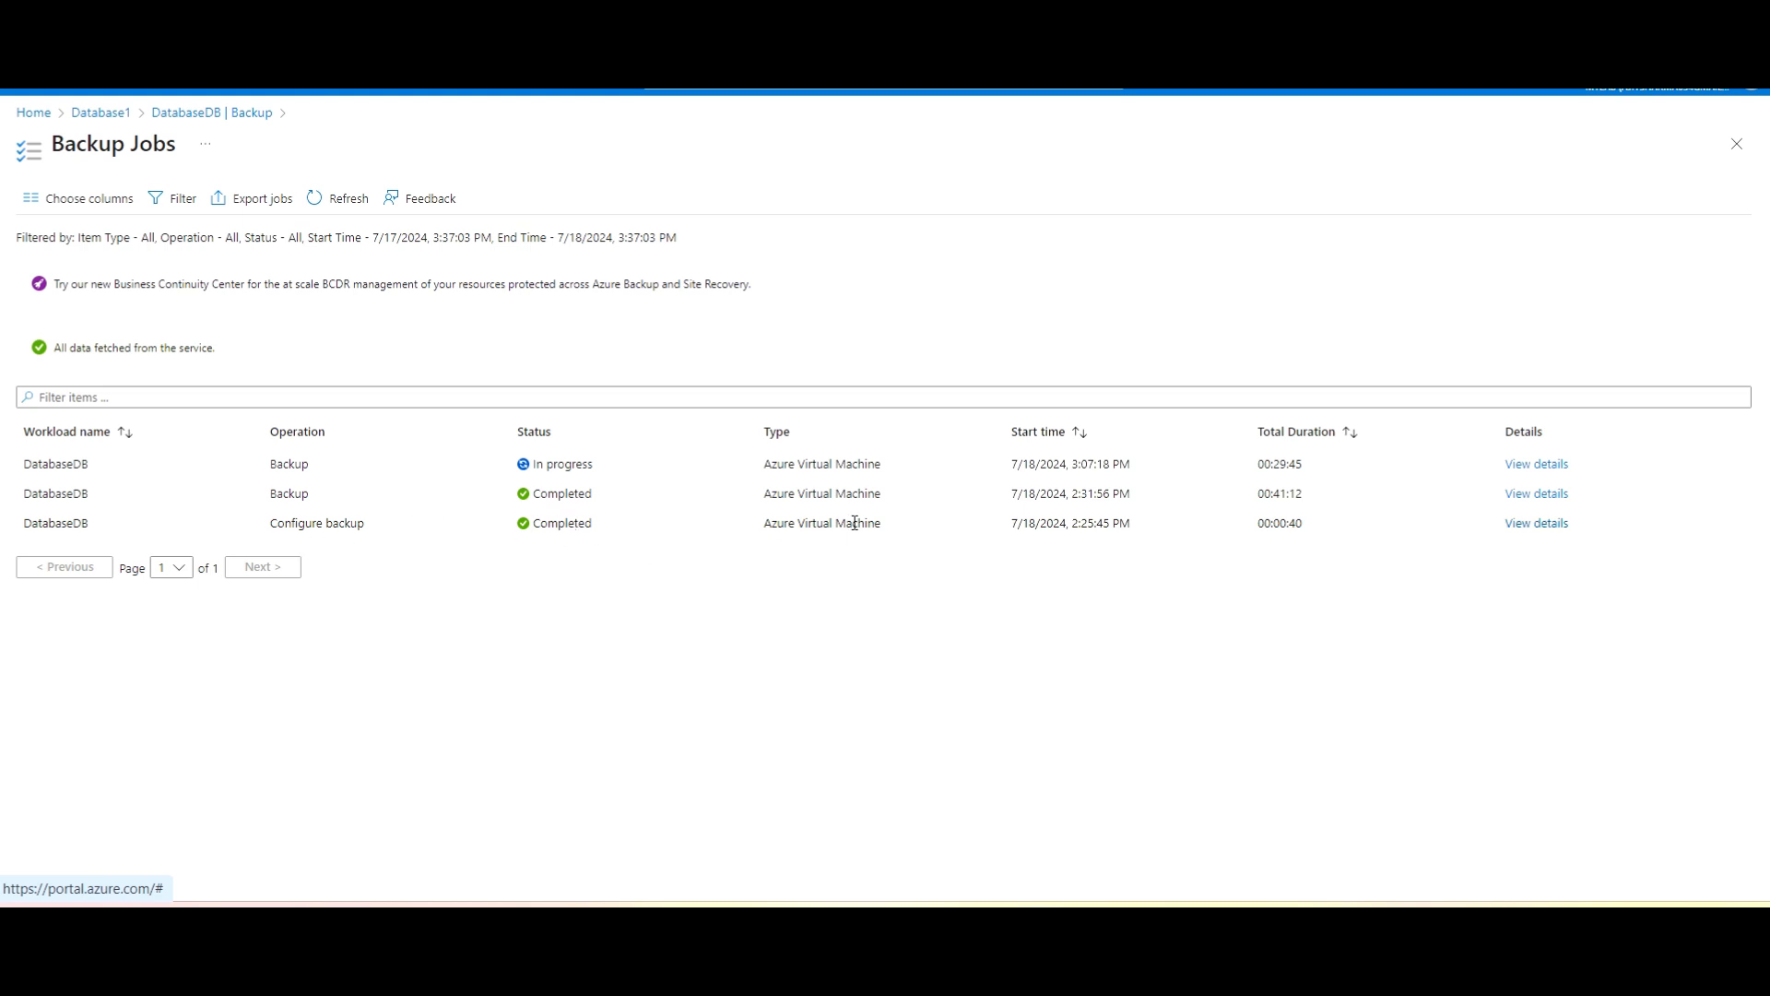
mouse_move(1535, 493)
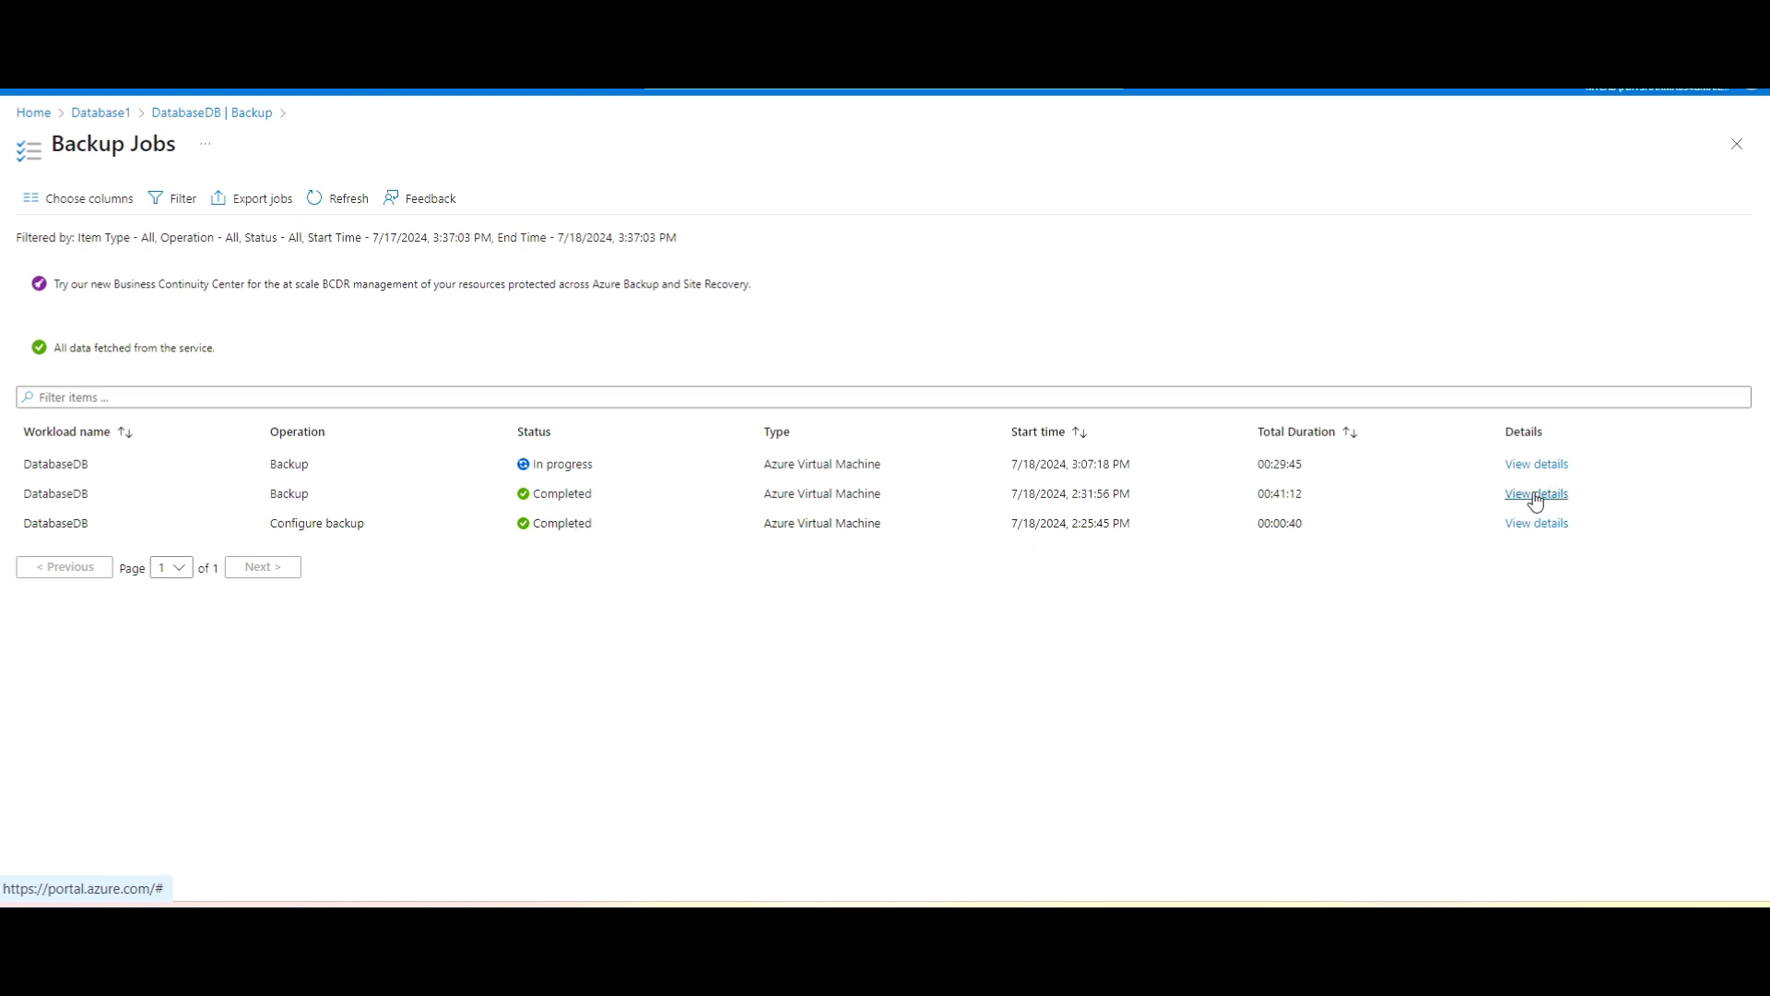
Review the completed 2:31 PM backup job: 12344 MB, snapshot and vault transfer completed.
left_click(1535, 493)
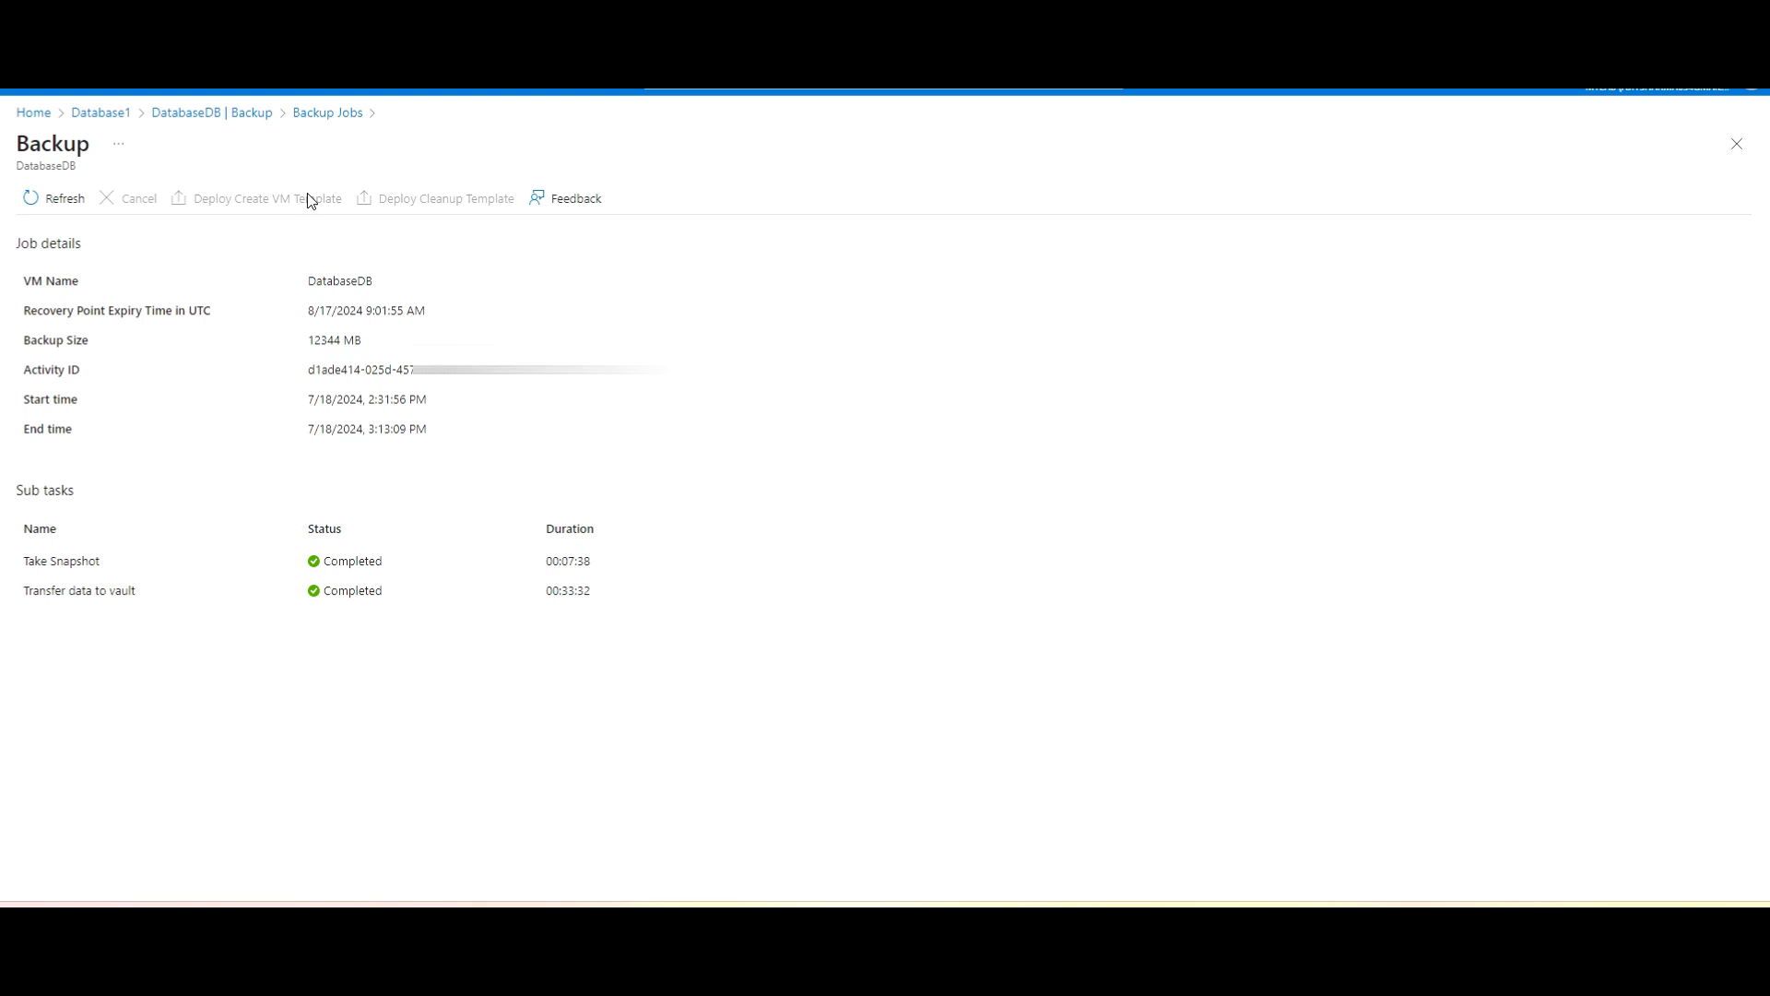
mouse_move(106, 572)
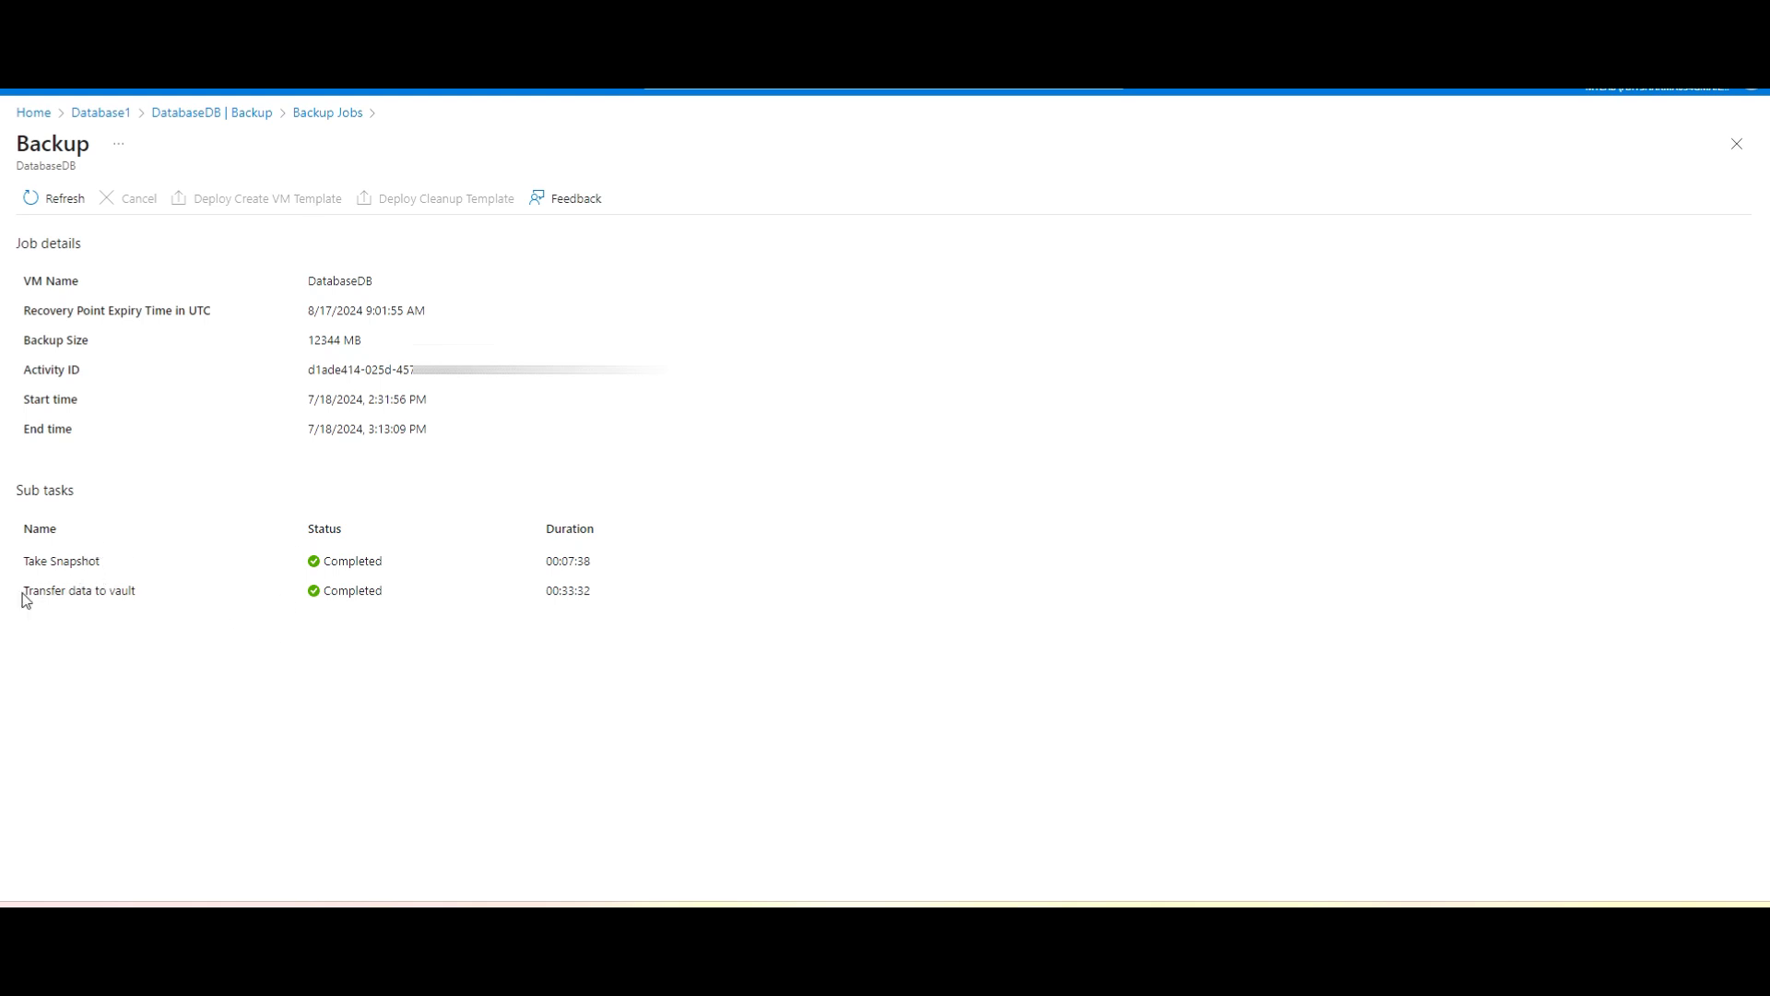
double_click(78, 589)
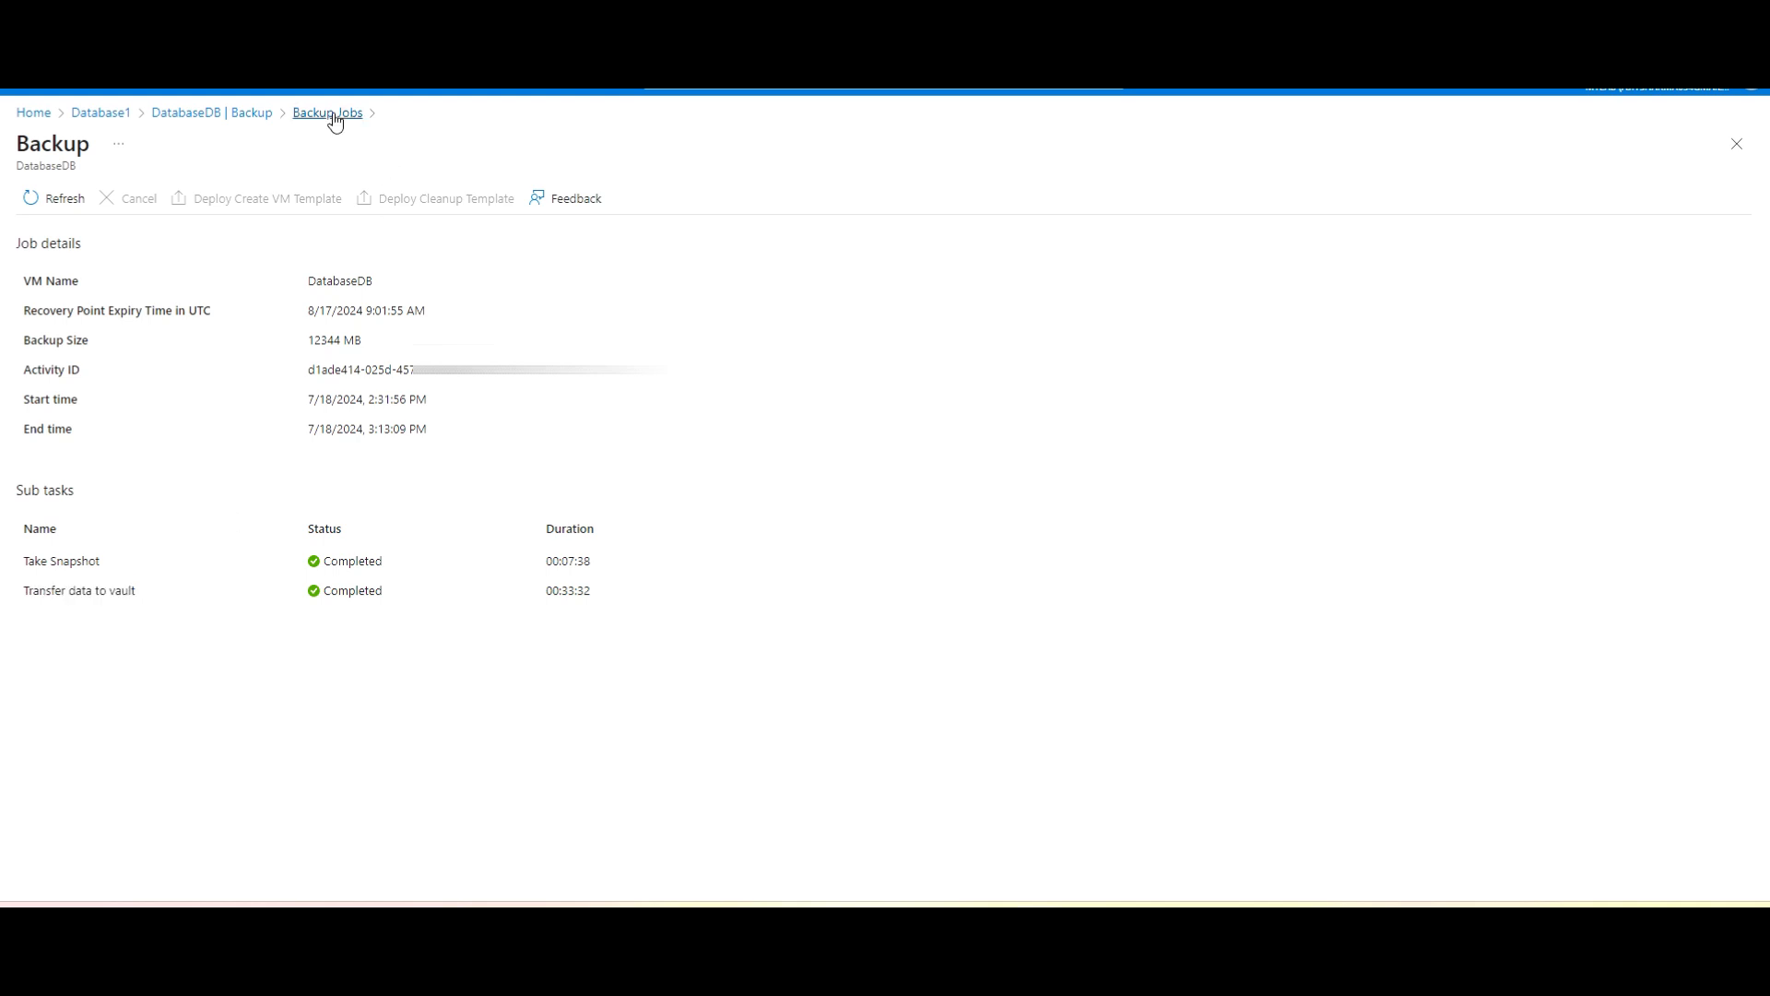
left_click(327, 112)
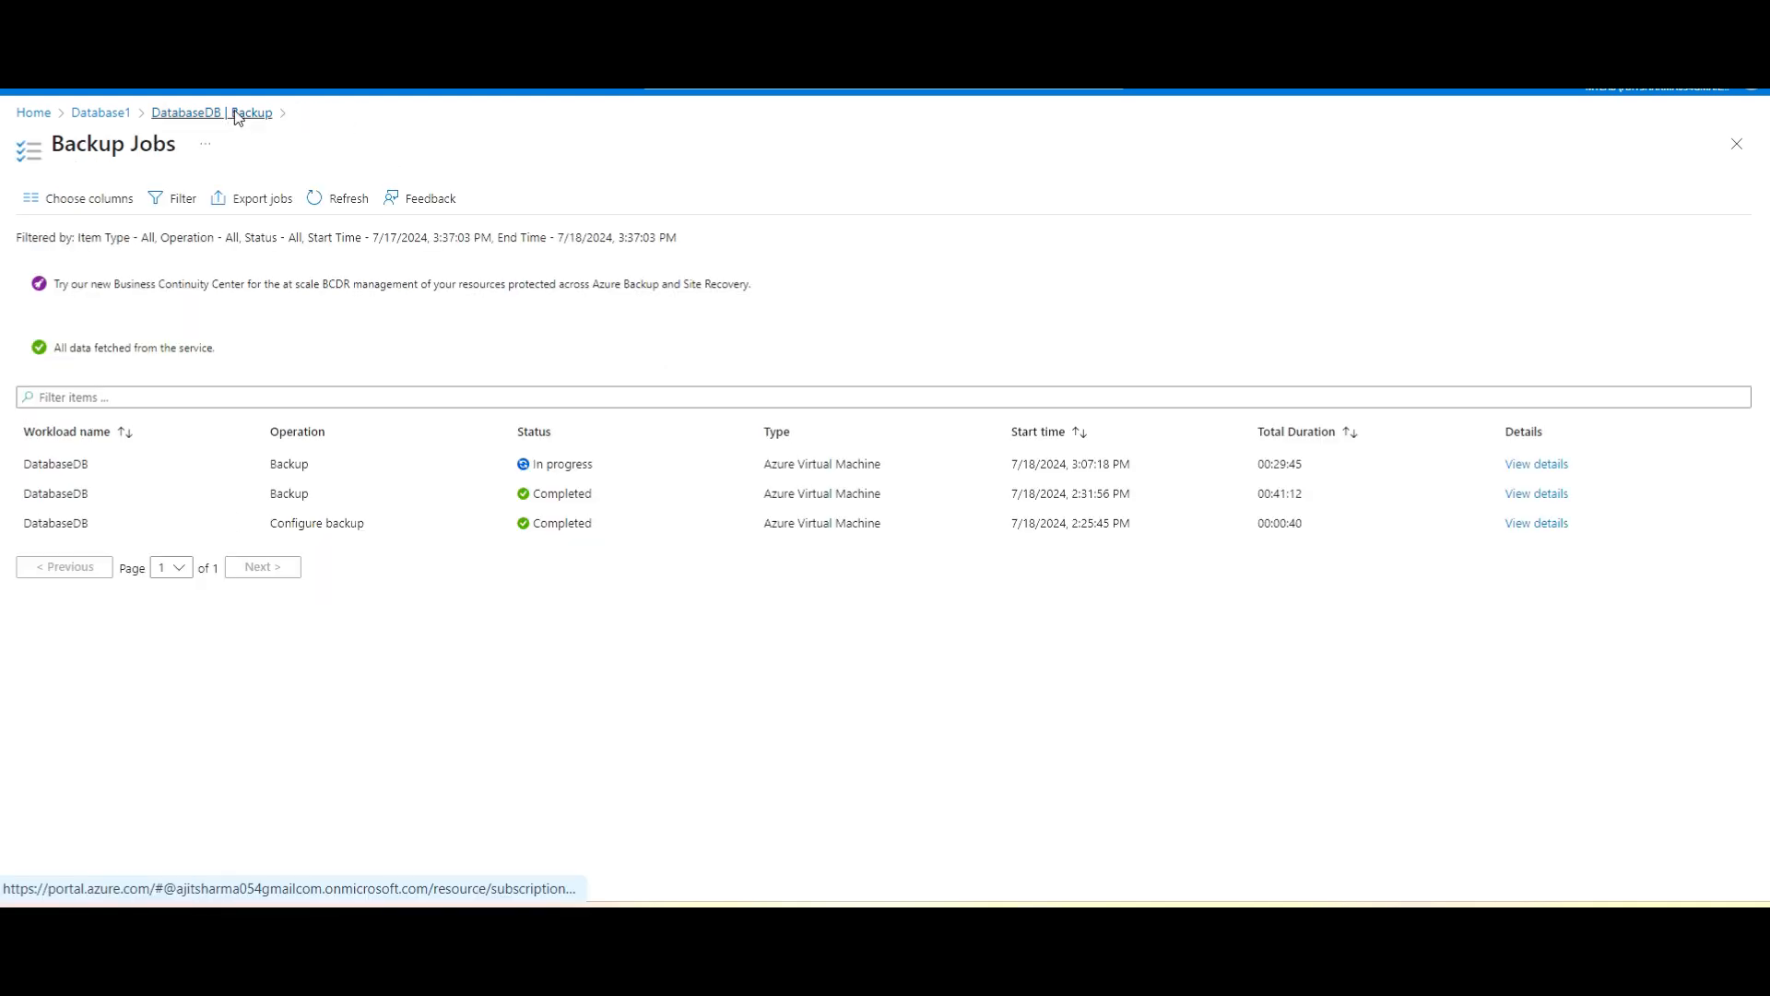
Go from DatabaseDB's backup overview to Restore point, listing two succeeded 7/18/2024 points.
left_click(210, 111)
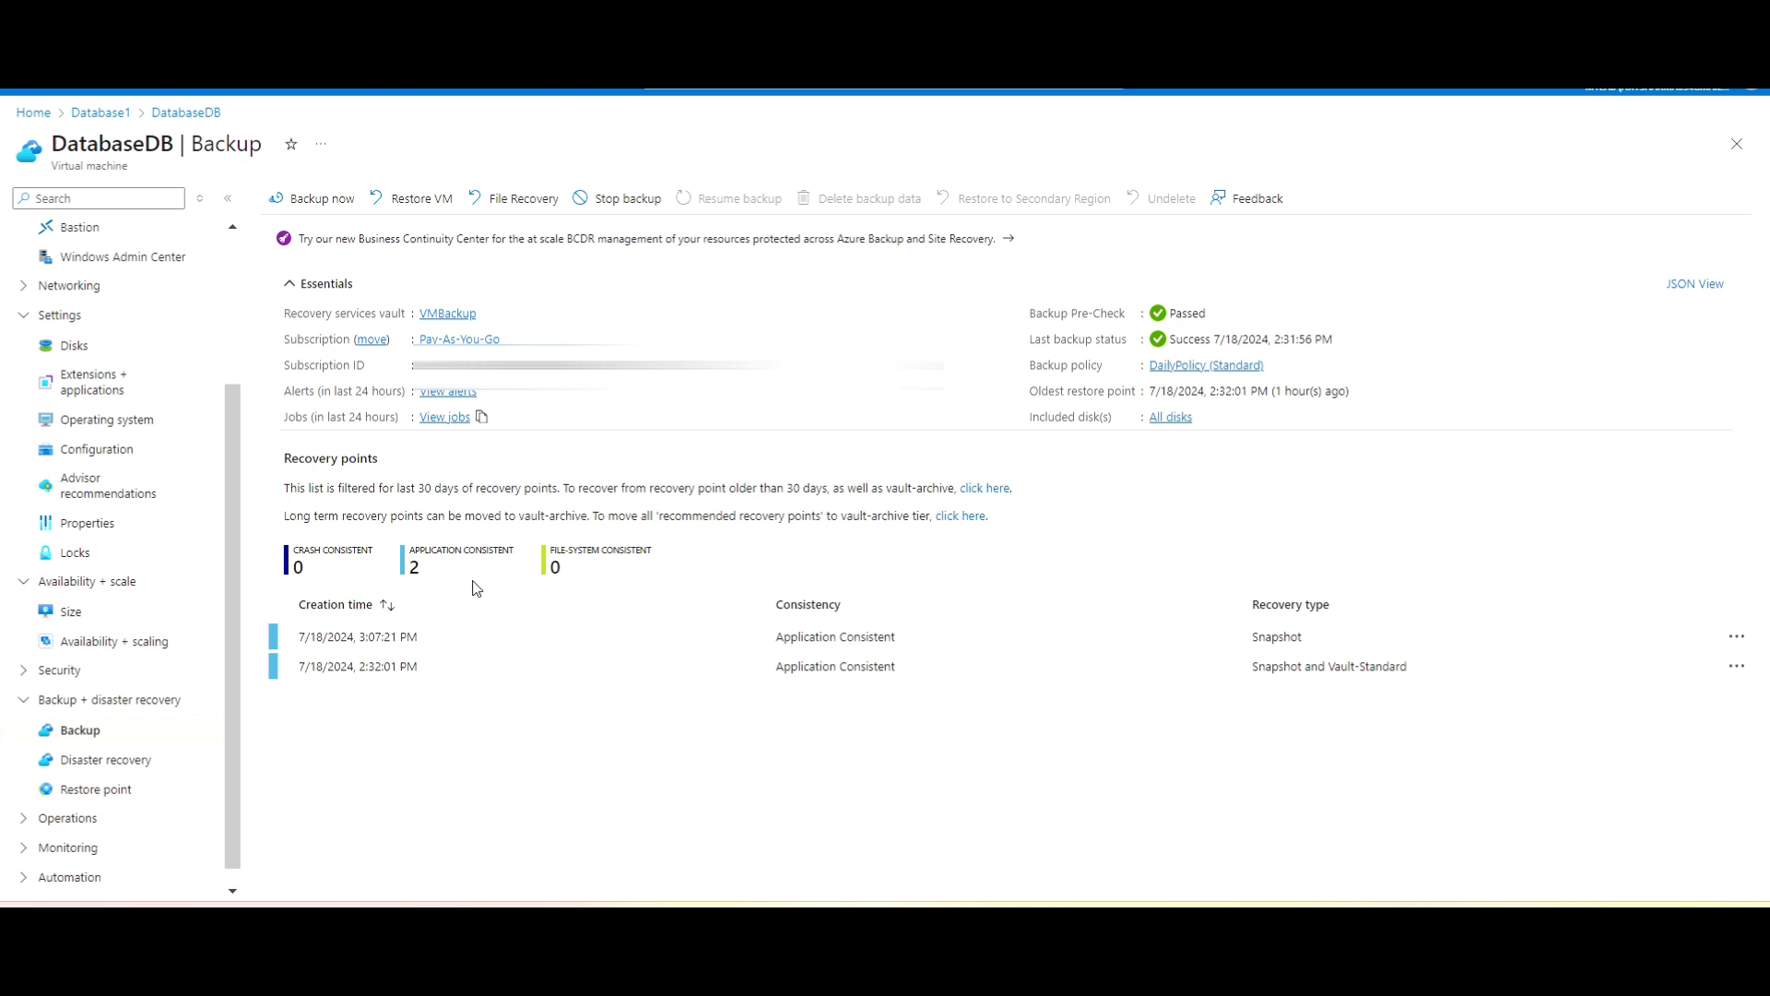
mouse_move(378, 652)
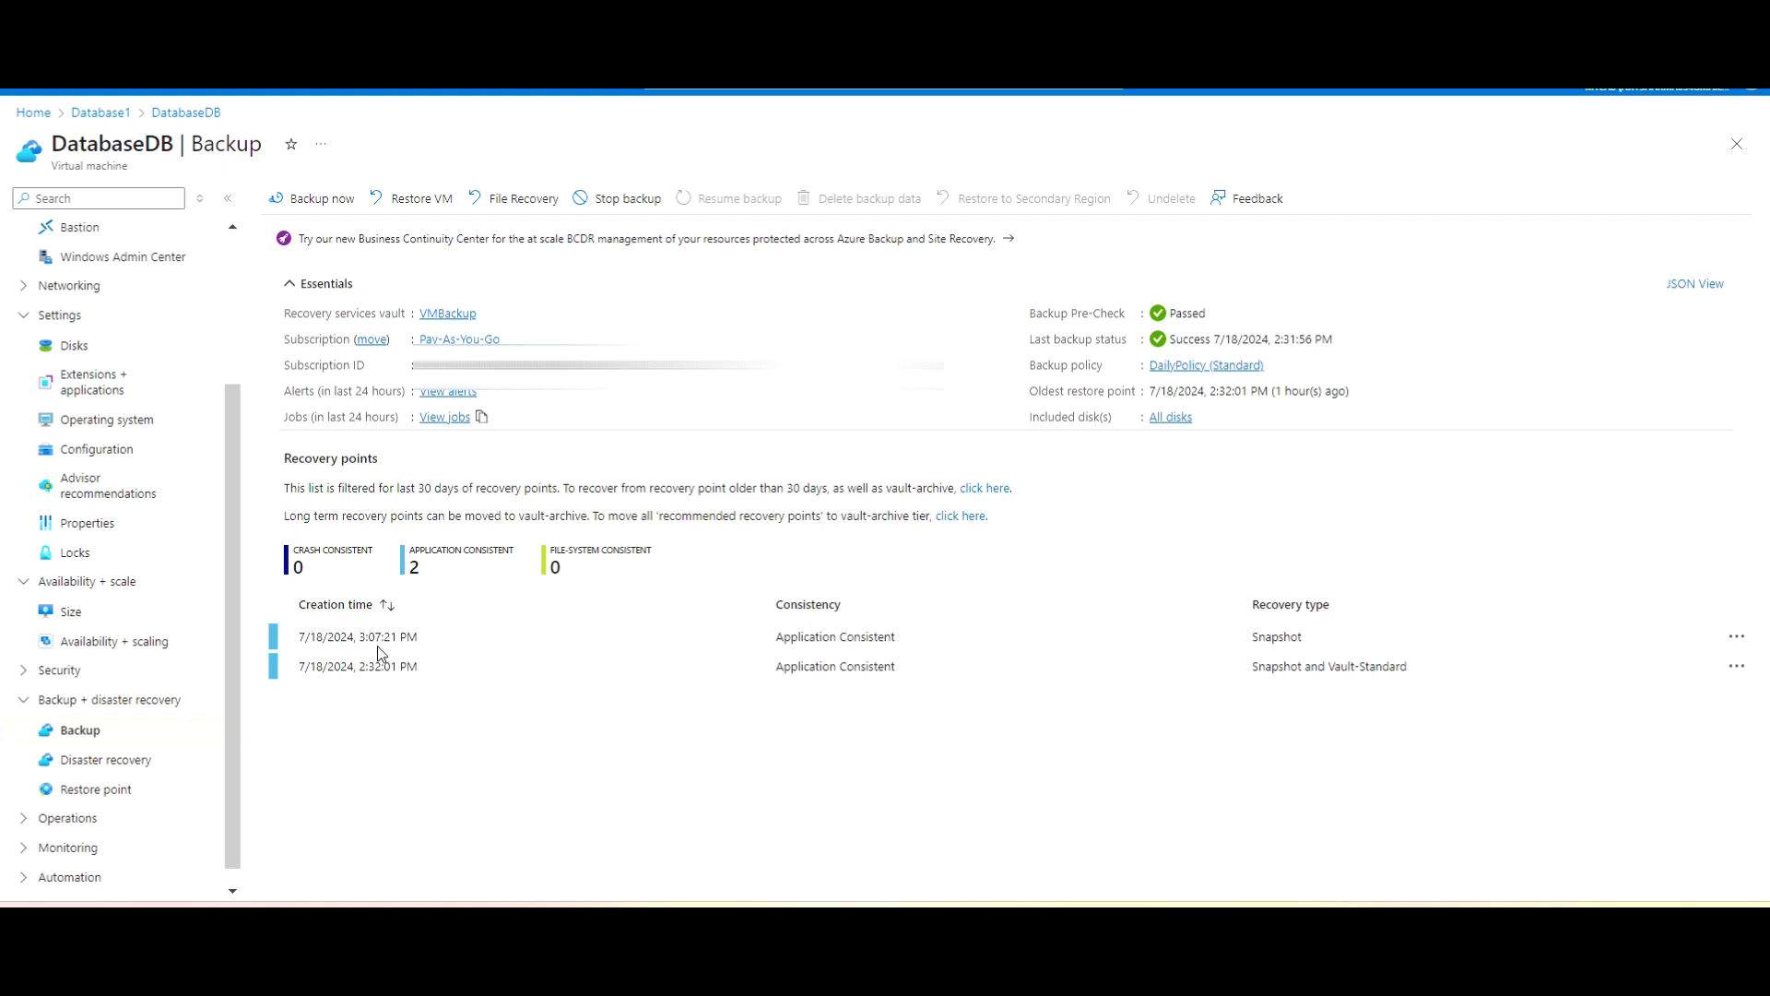
mouse_move(96, 788)
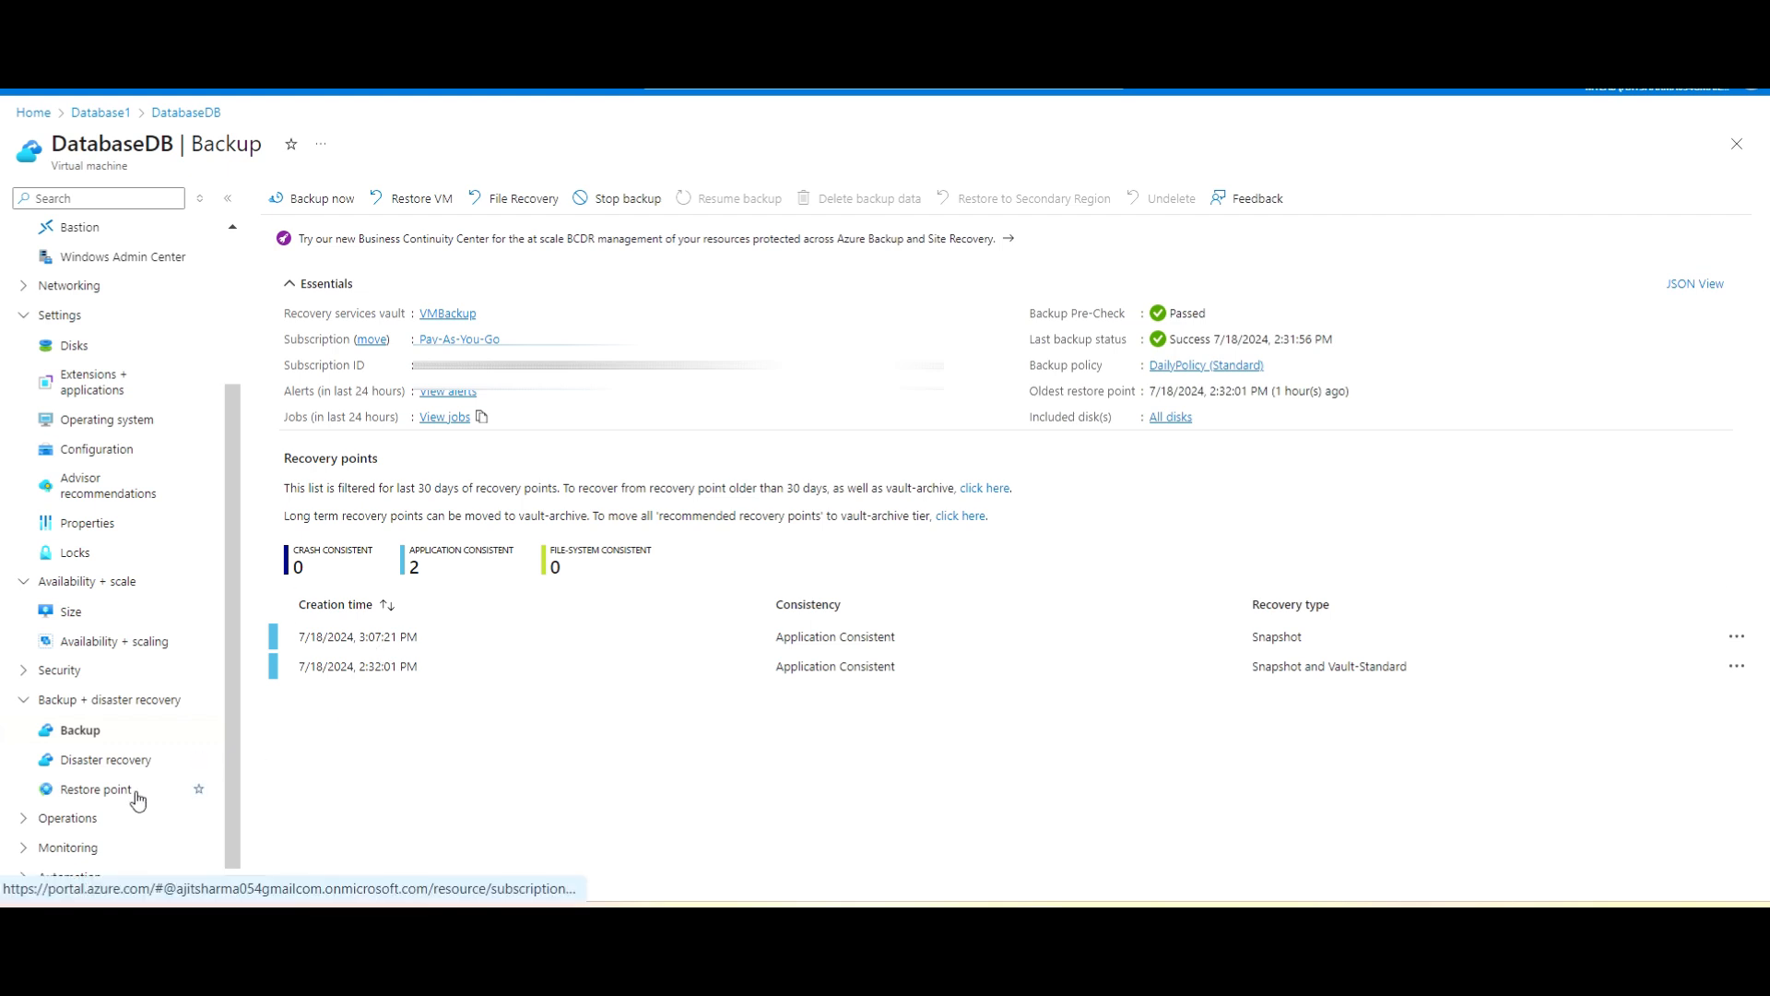
mouse_move(97, 788)
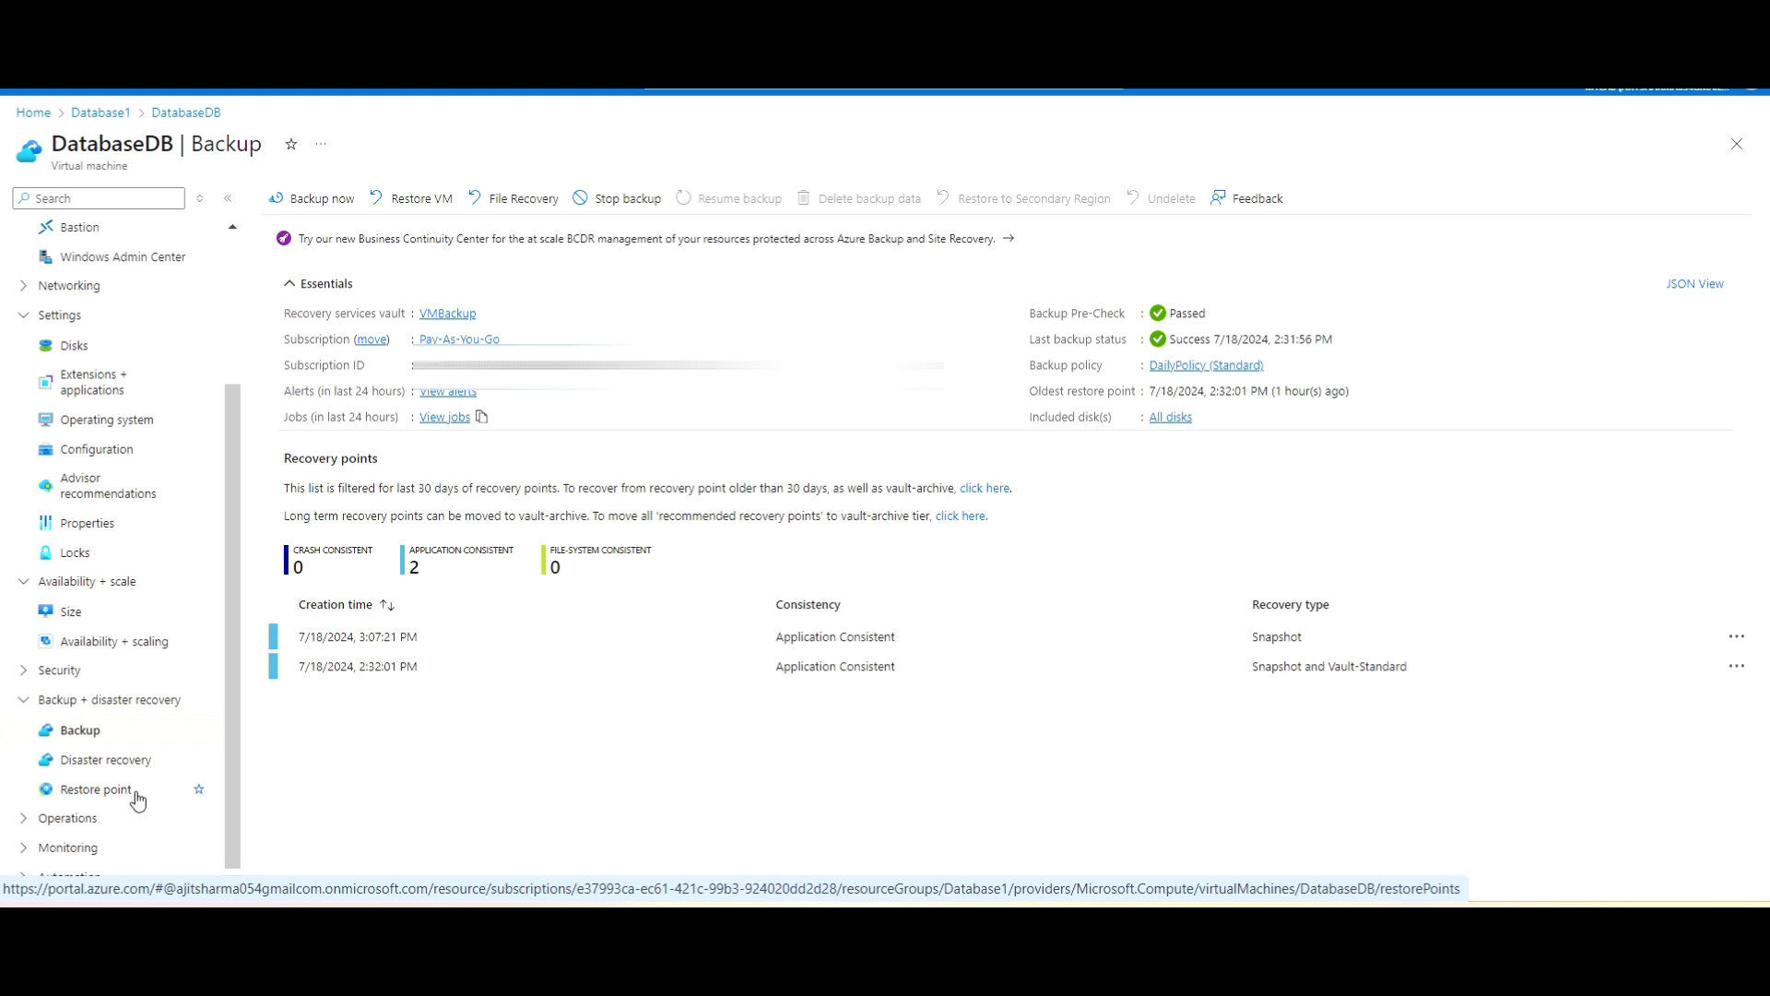
left_click(96, 788)
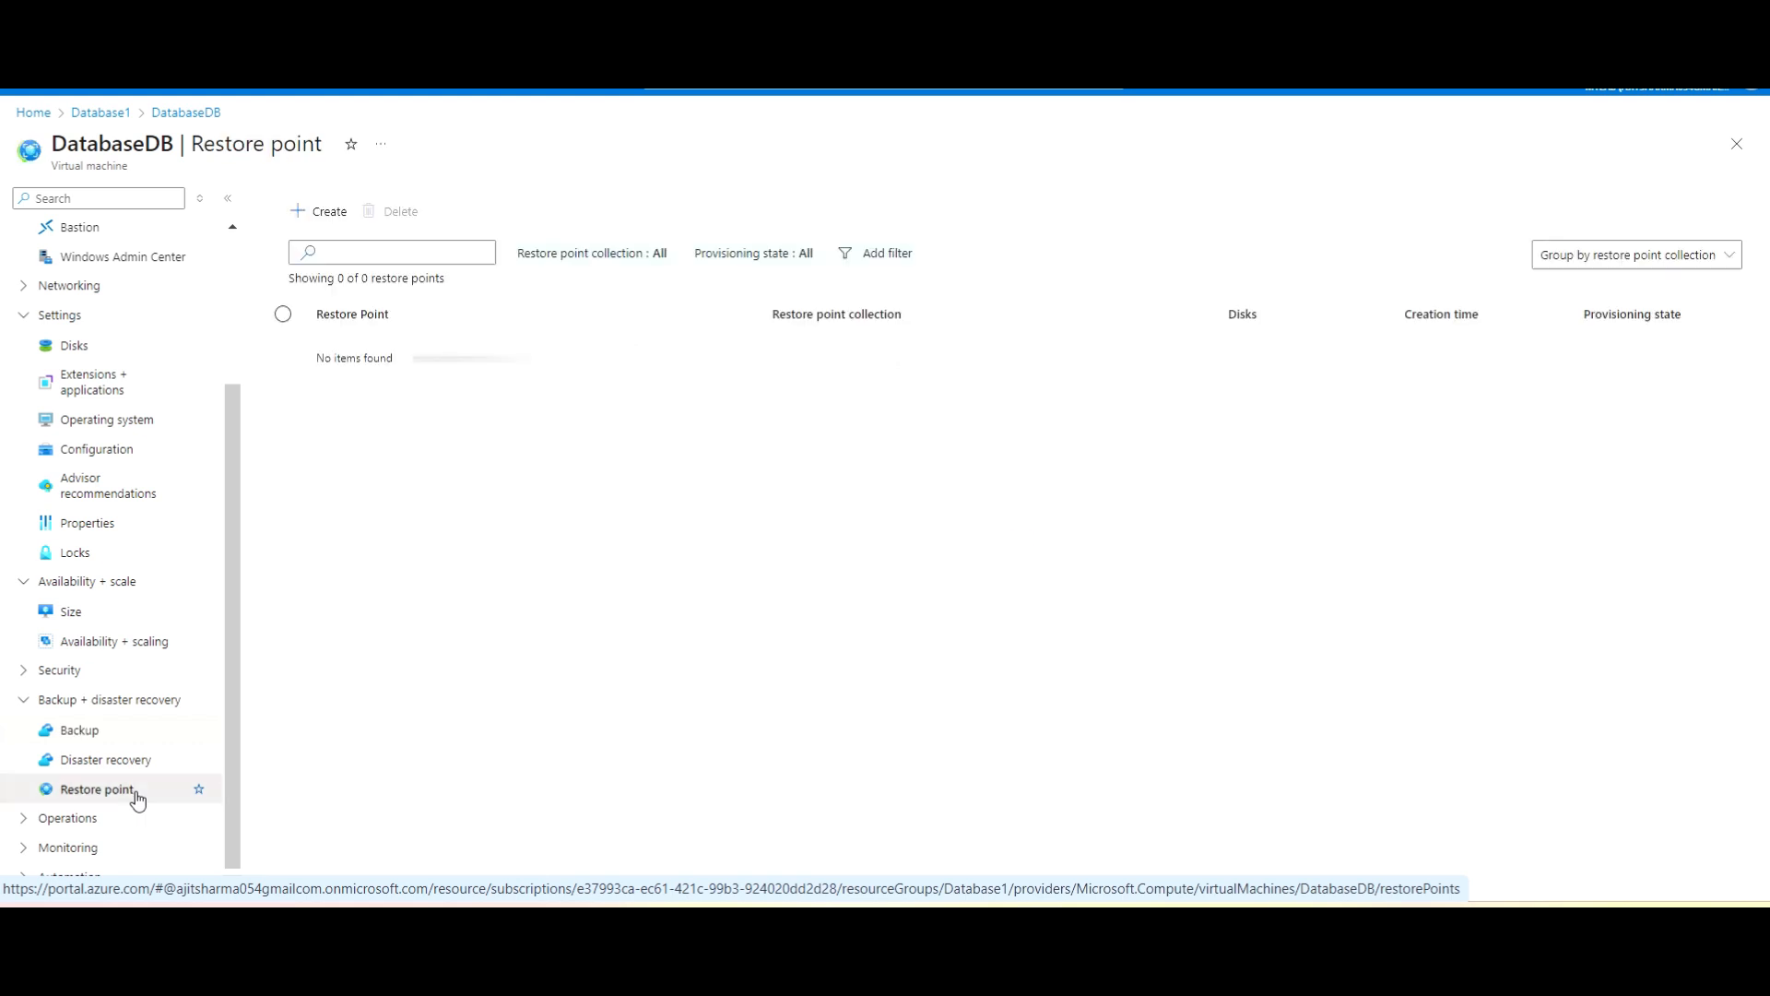
left_click(79, 730)
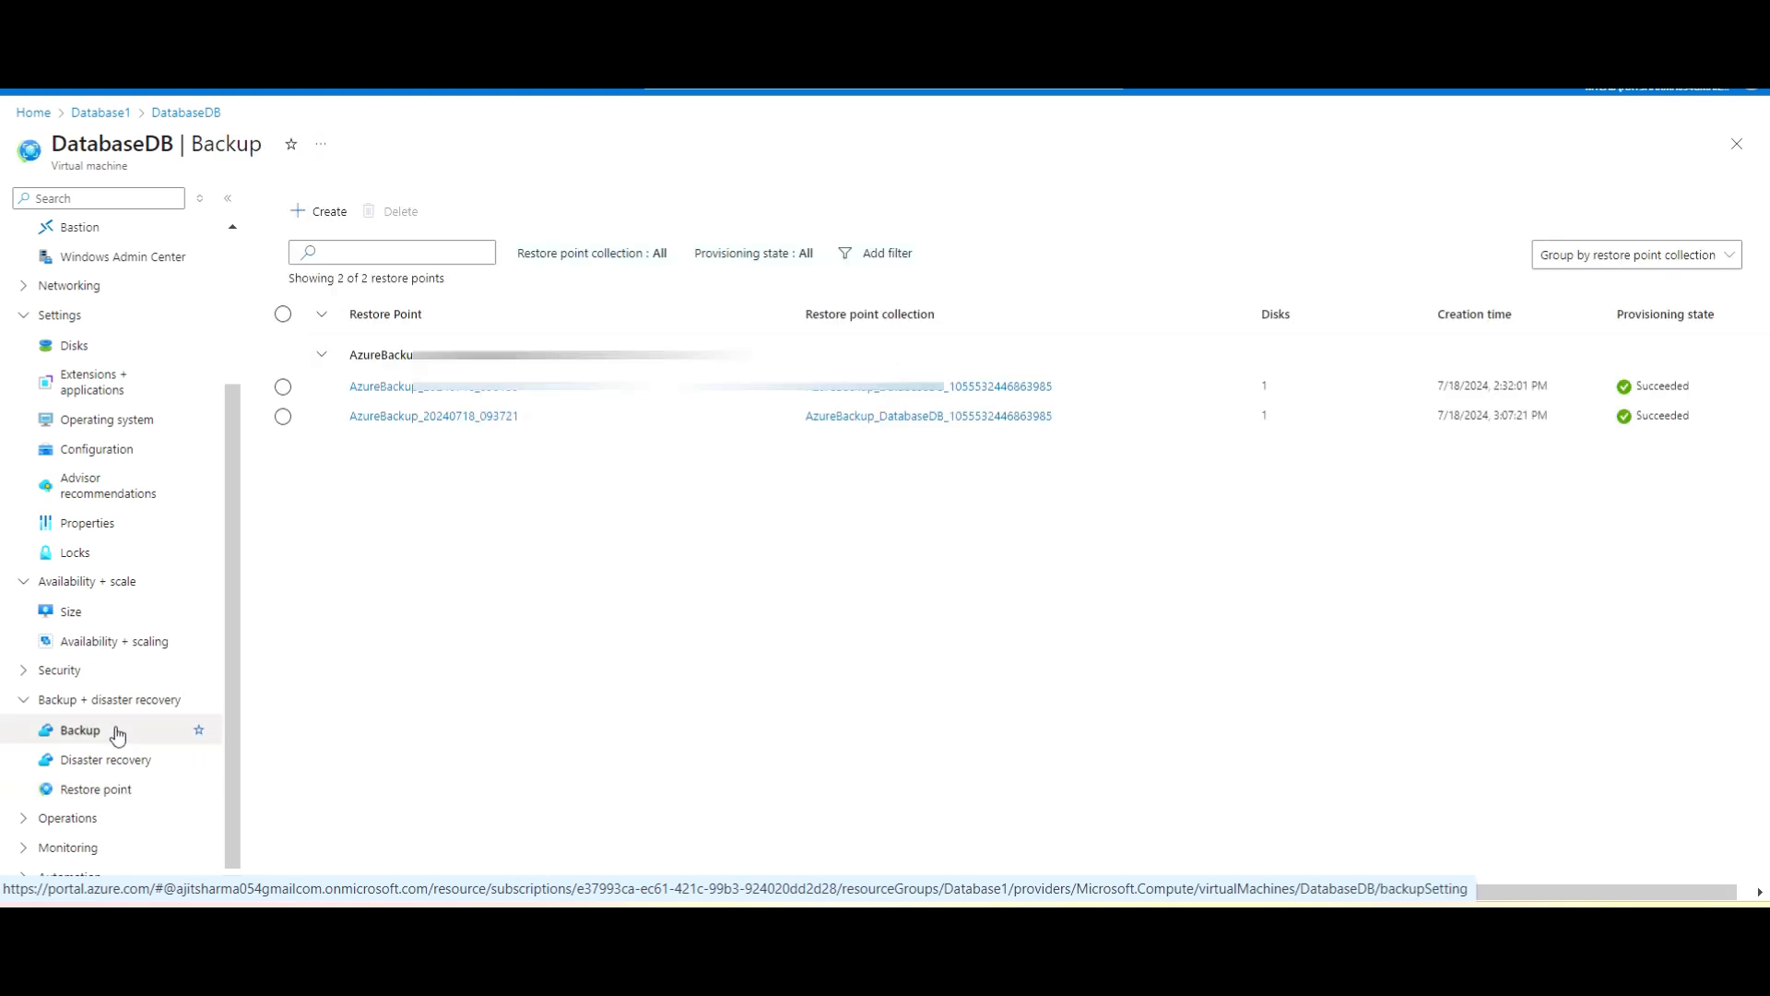
left_click(79, 729)
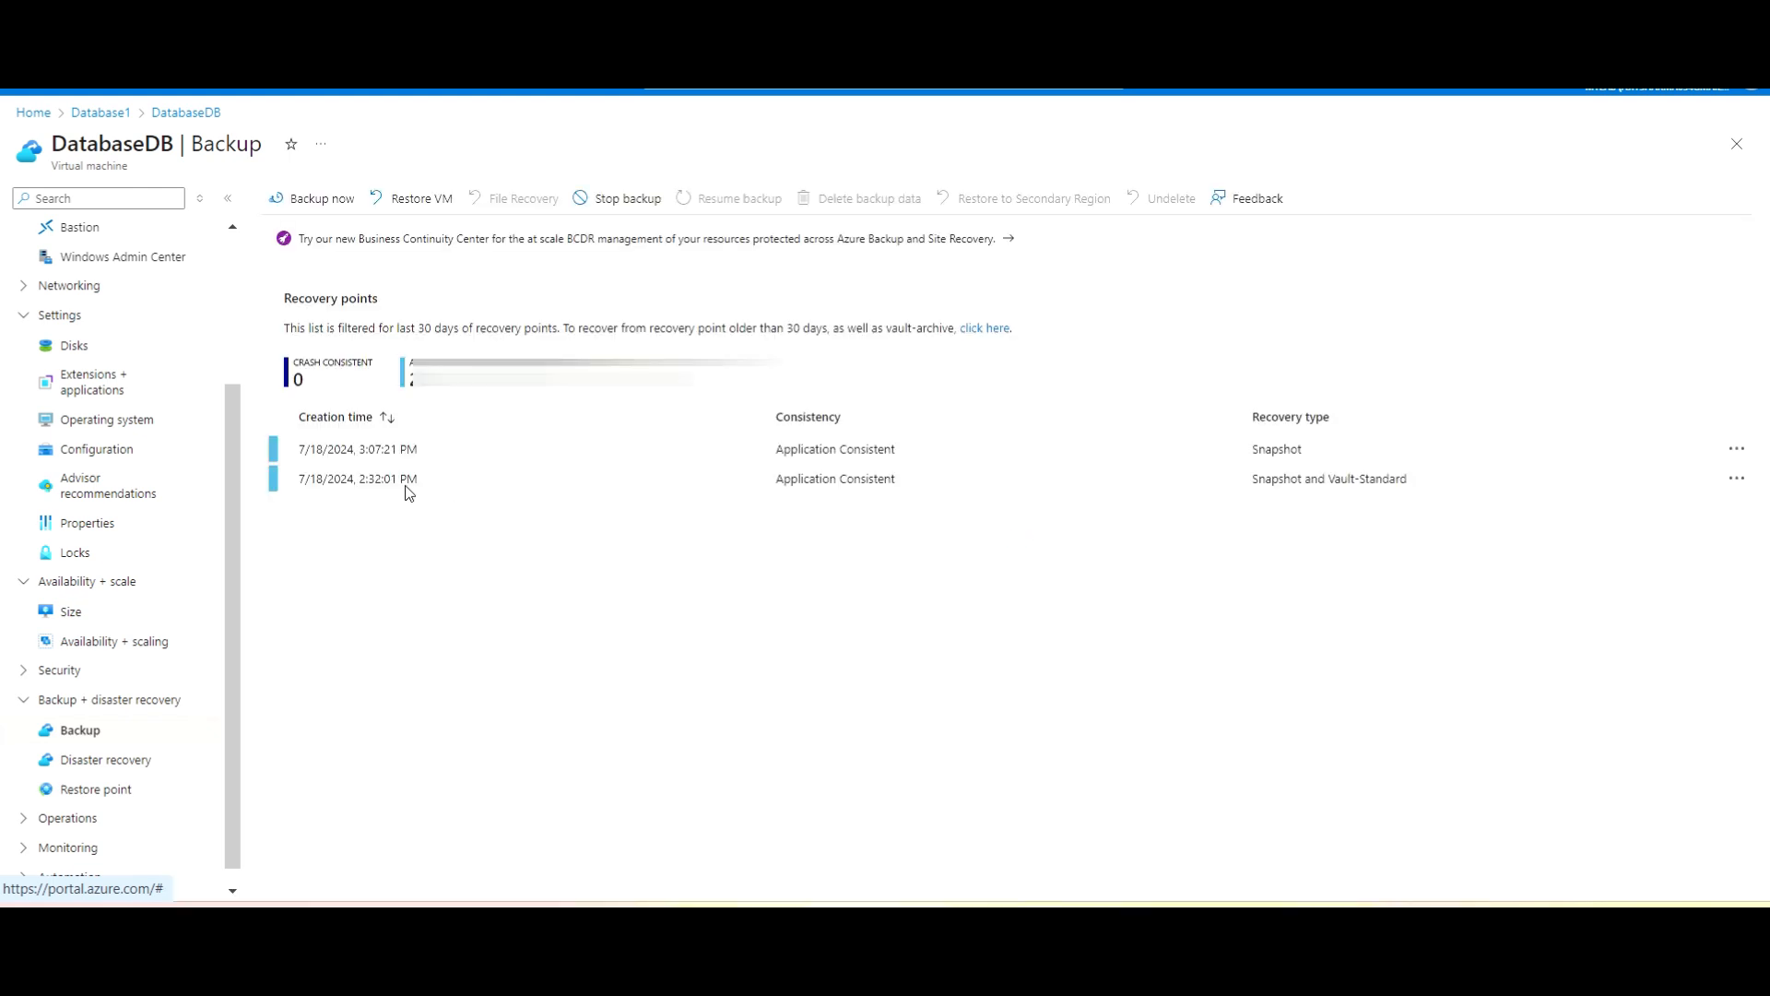
left_click(325, 283)
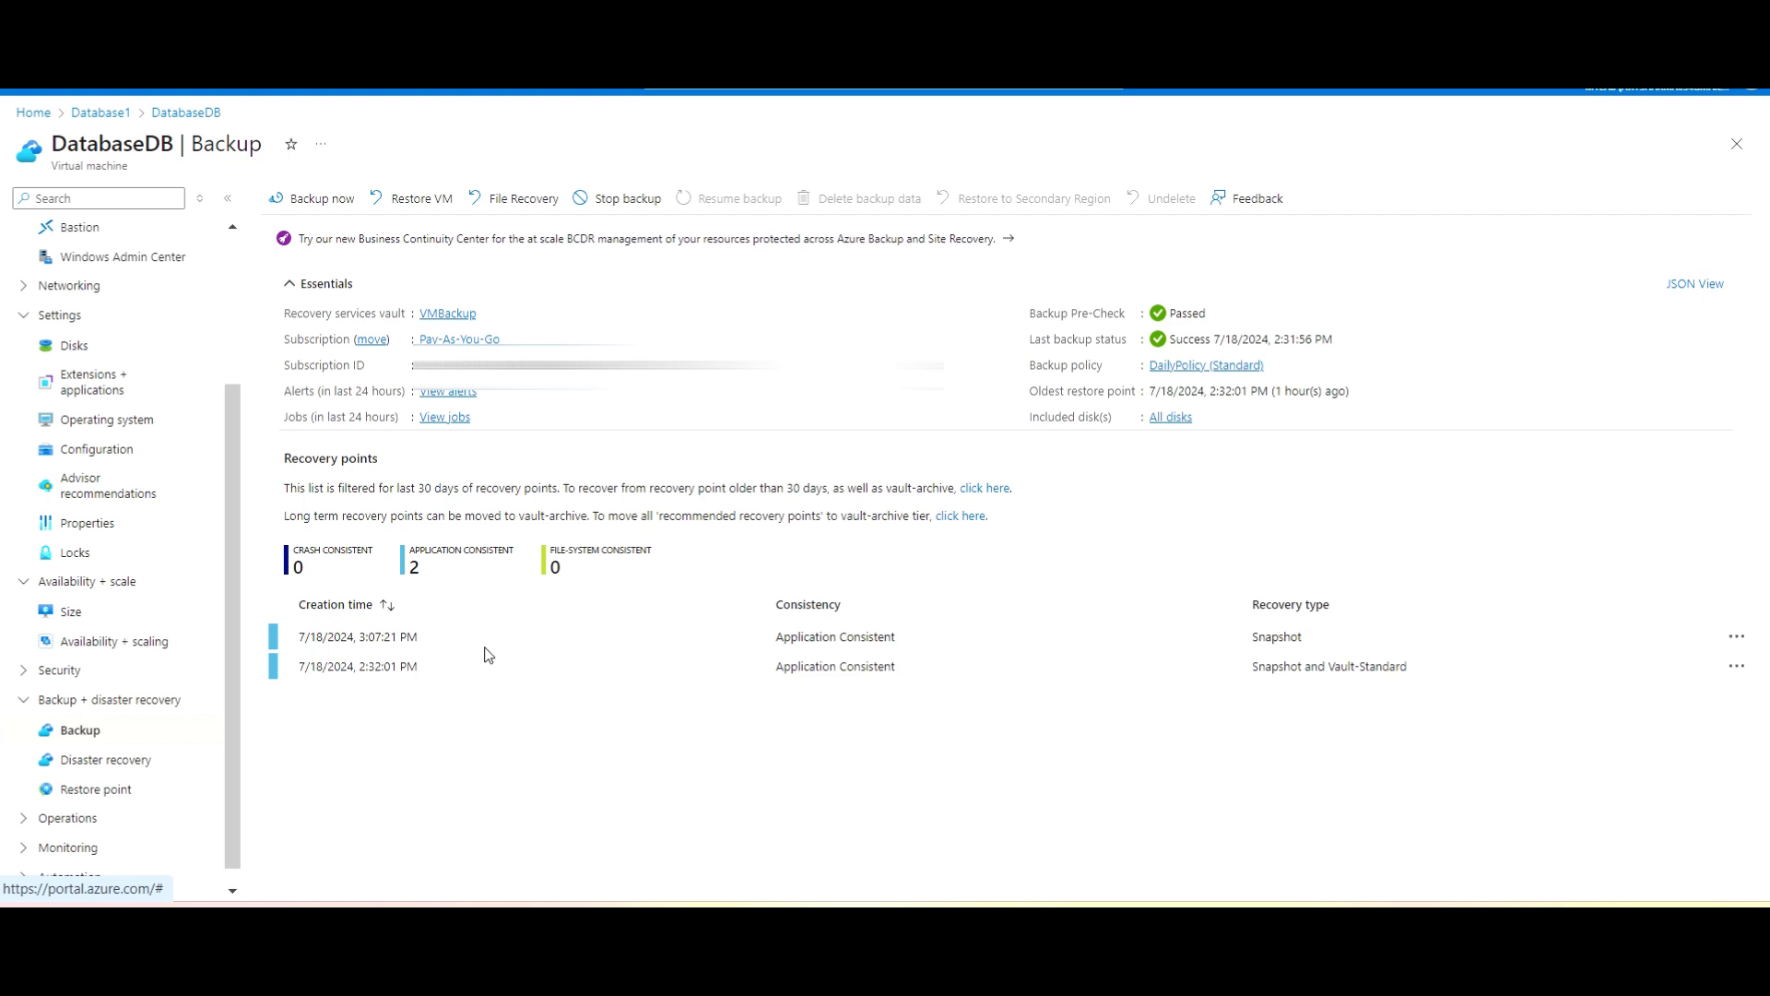
mouse_move(105, 759)
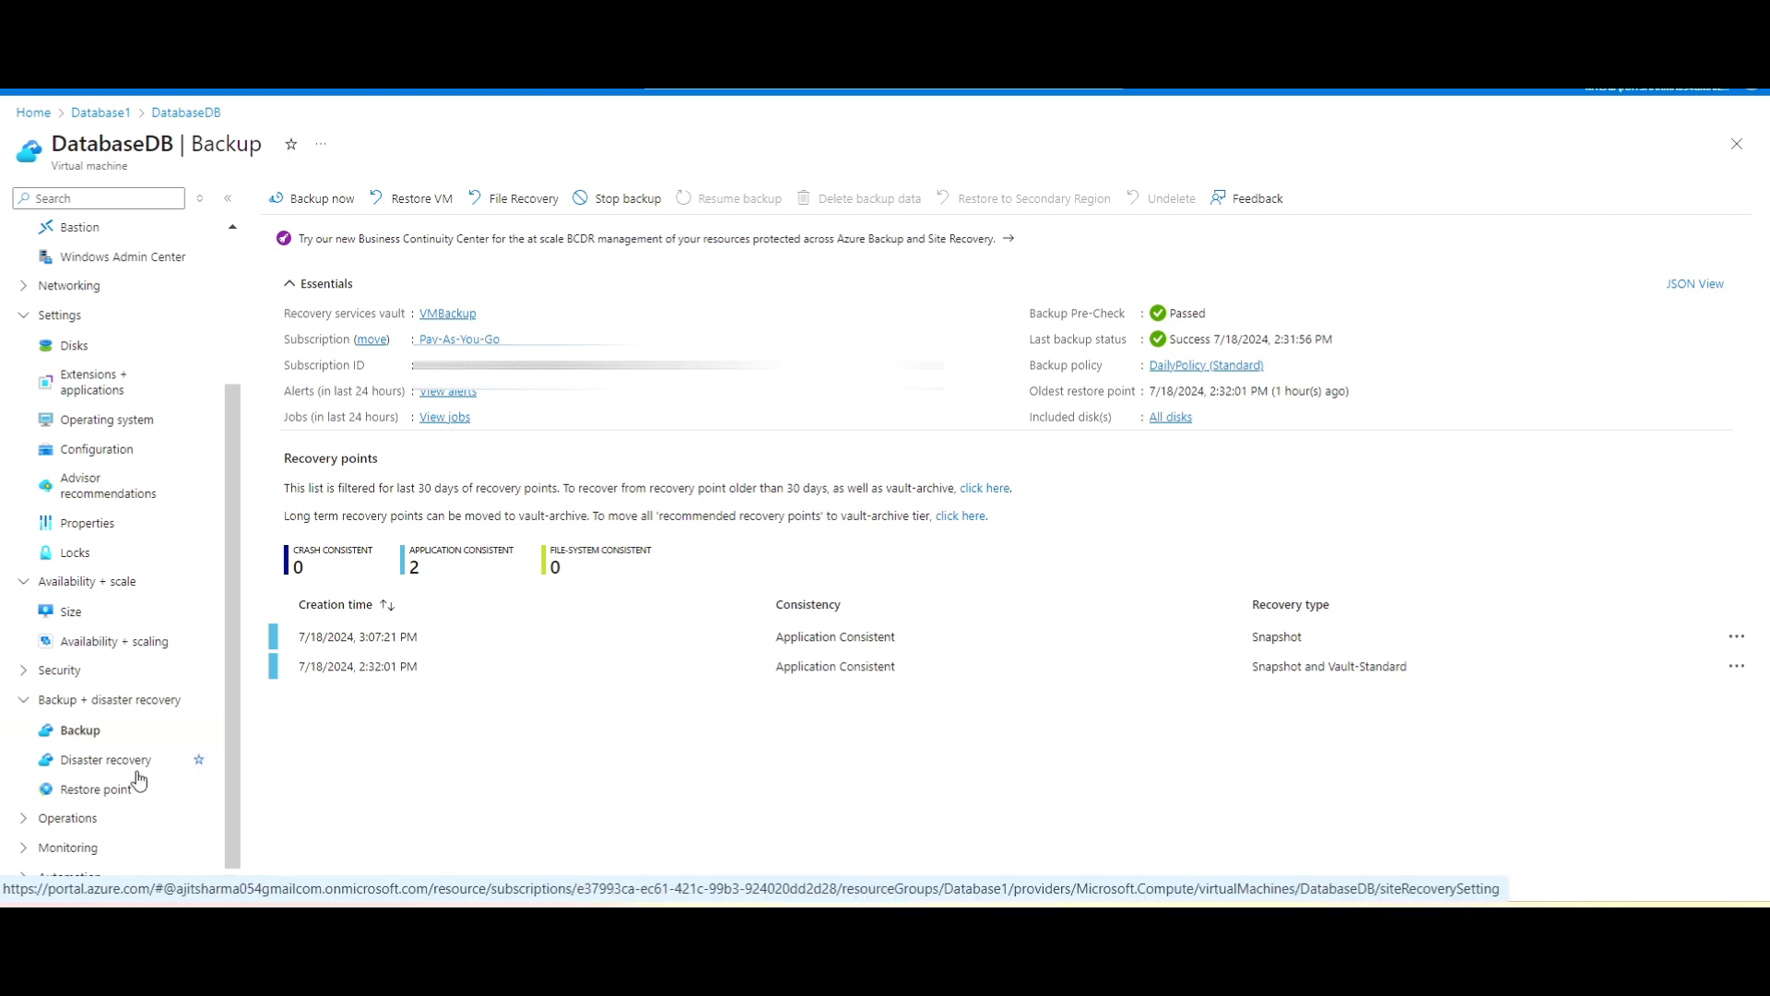
left_click(95, 788)
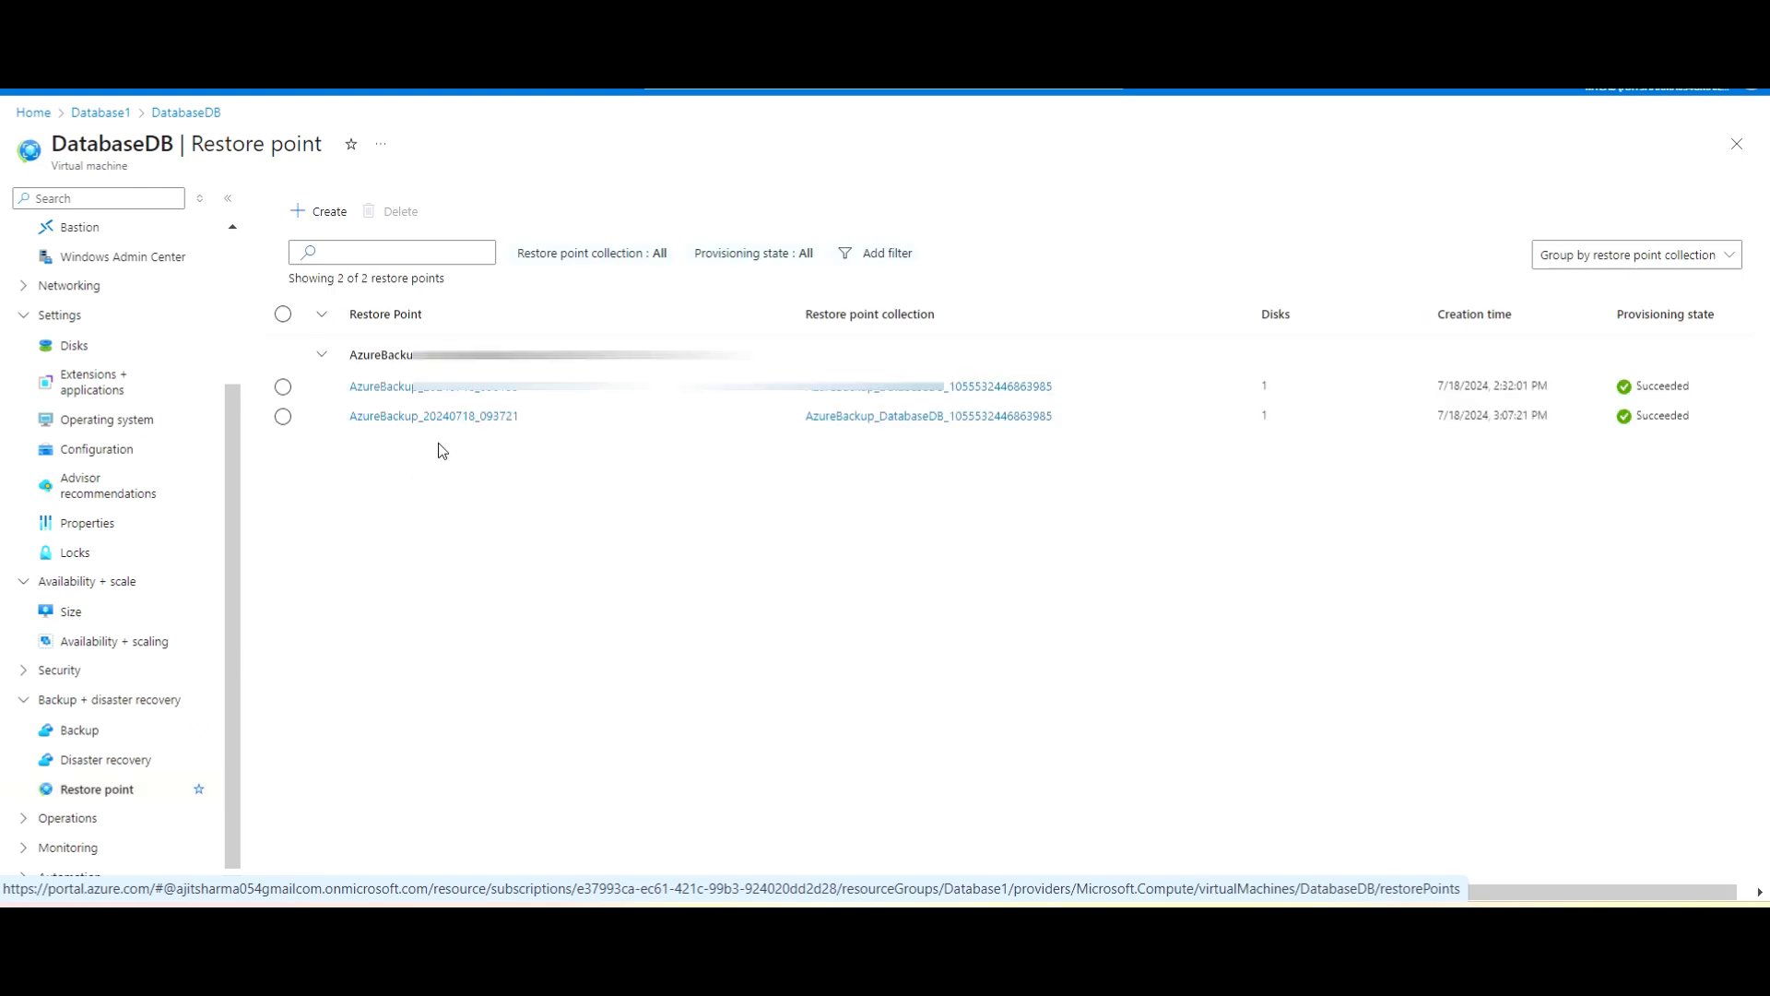
left_click(433, 386)
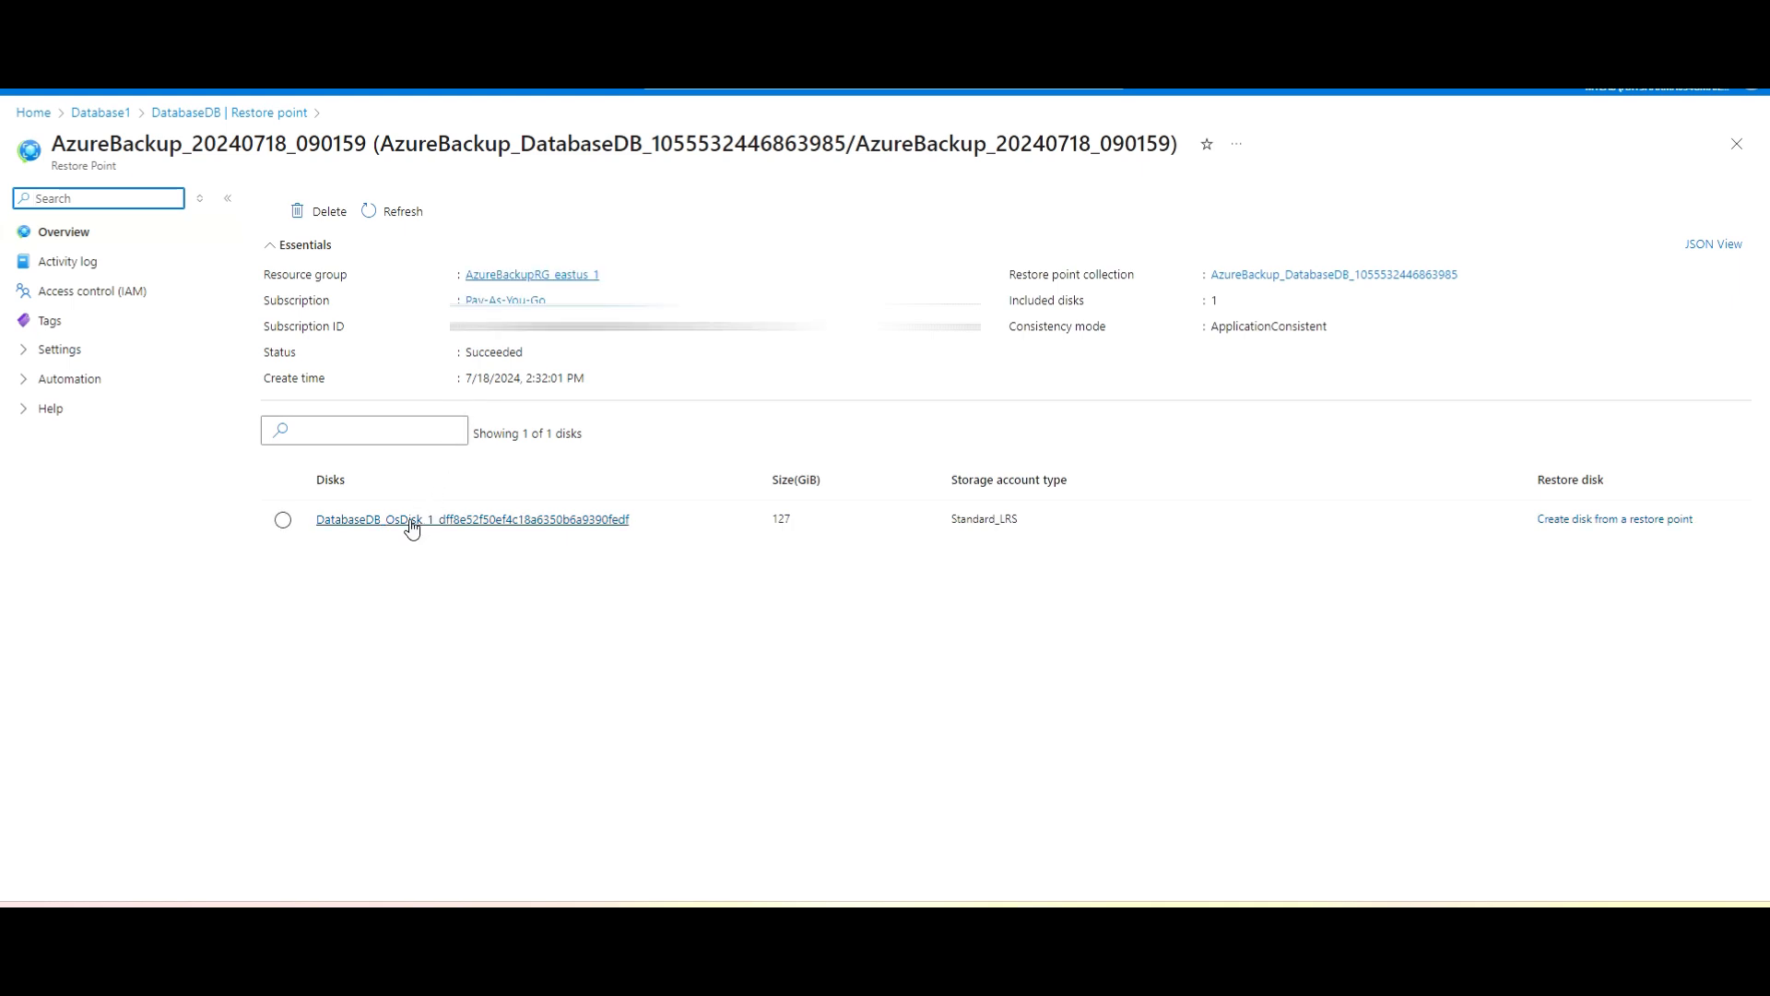
mouse_move(417, 537)
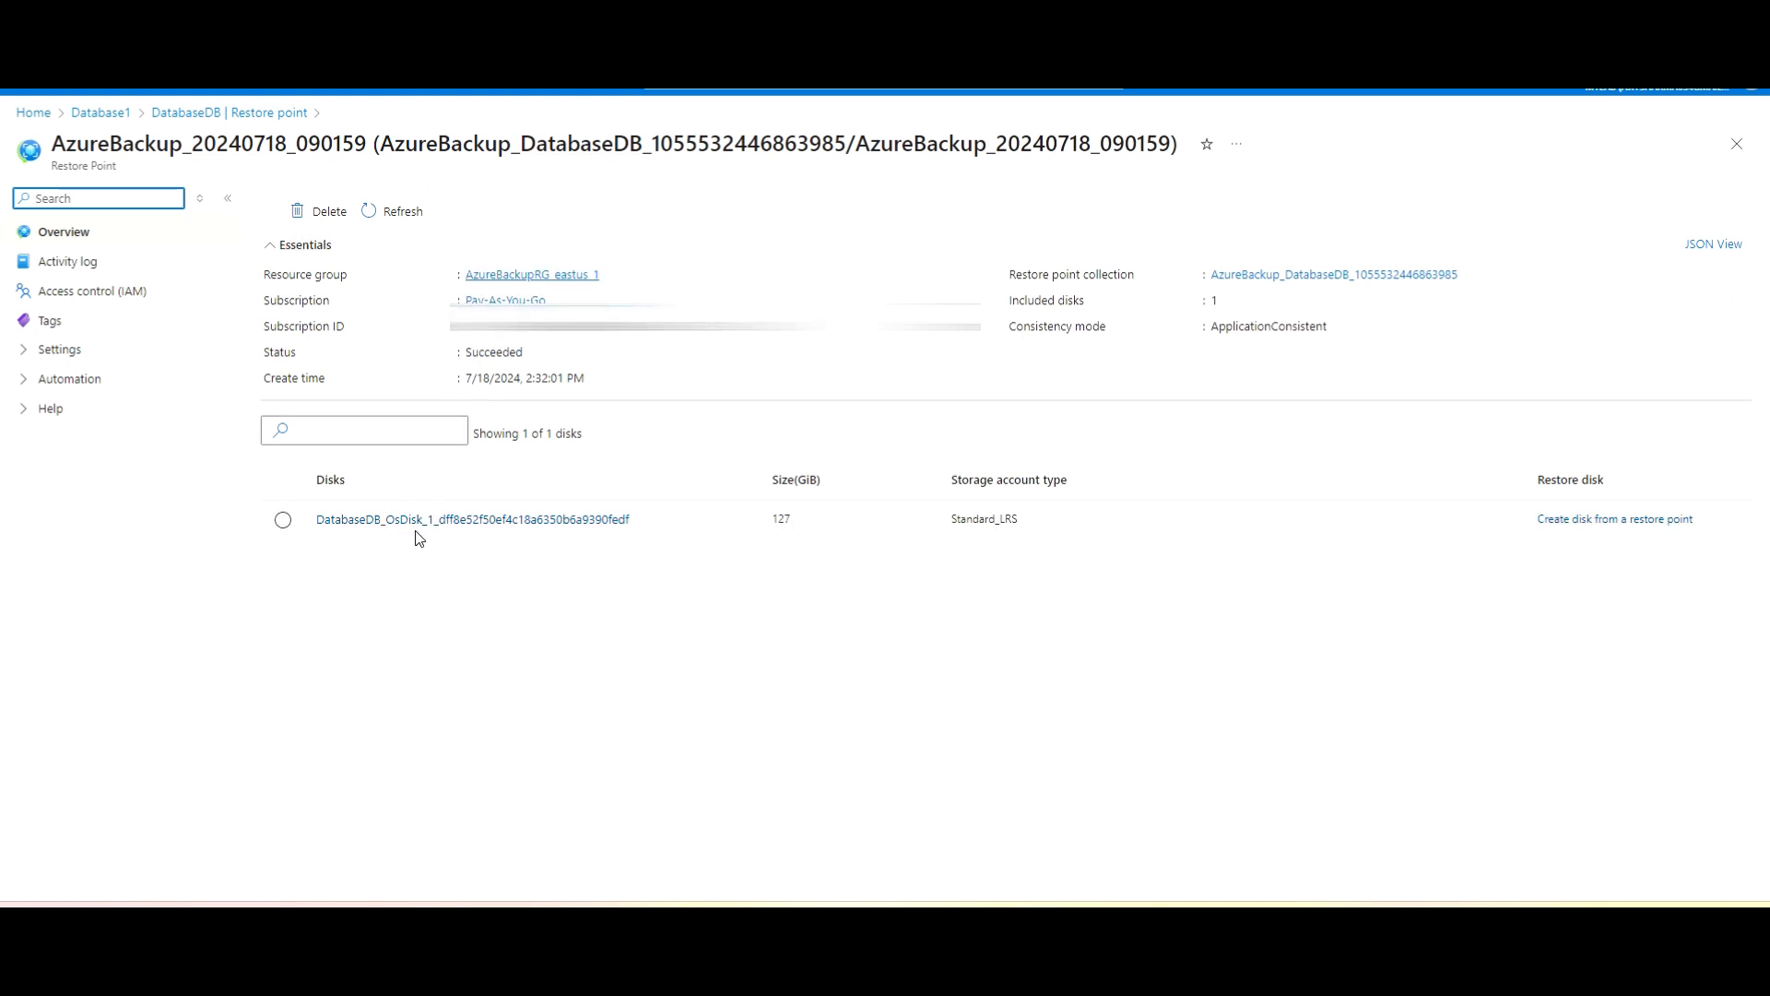
mouse_move(517, 527)
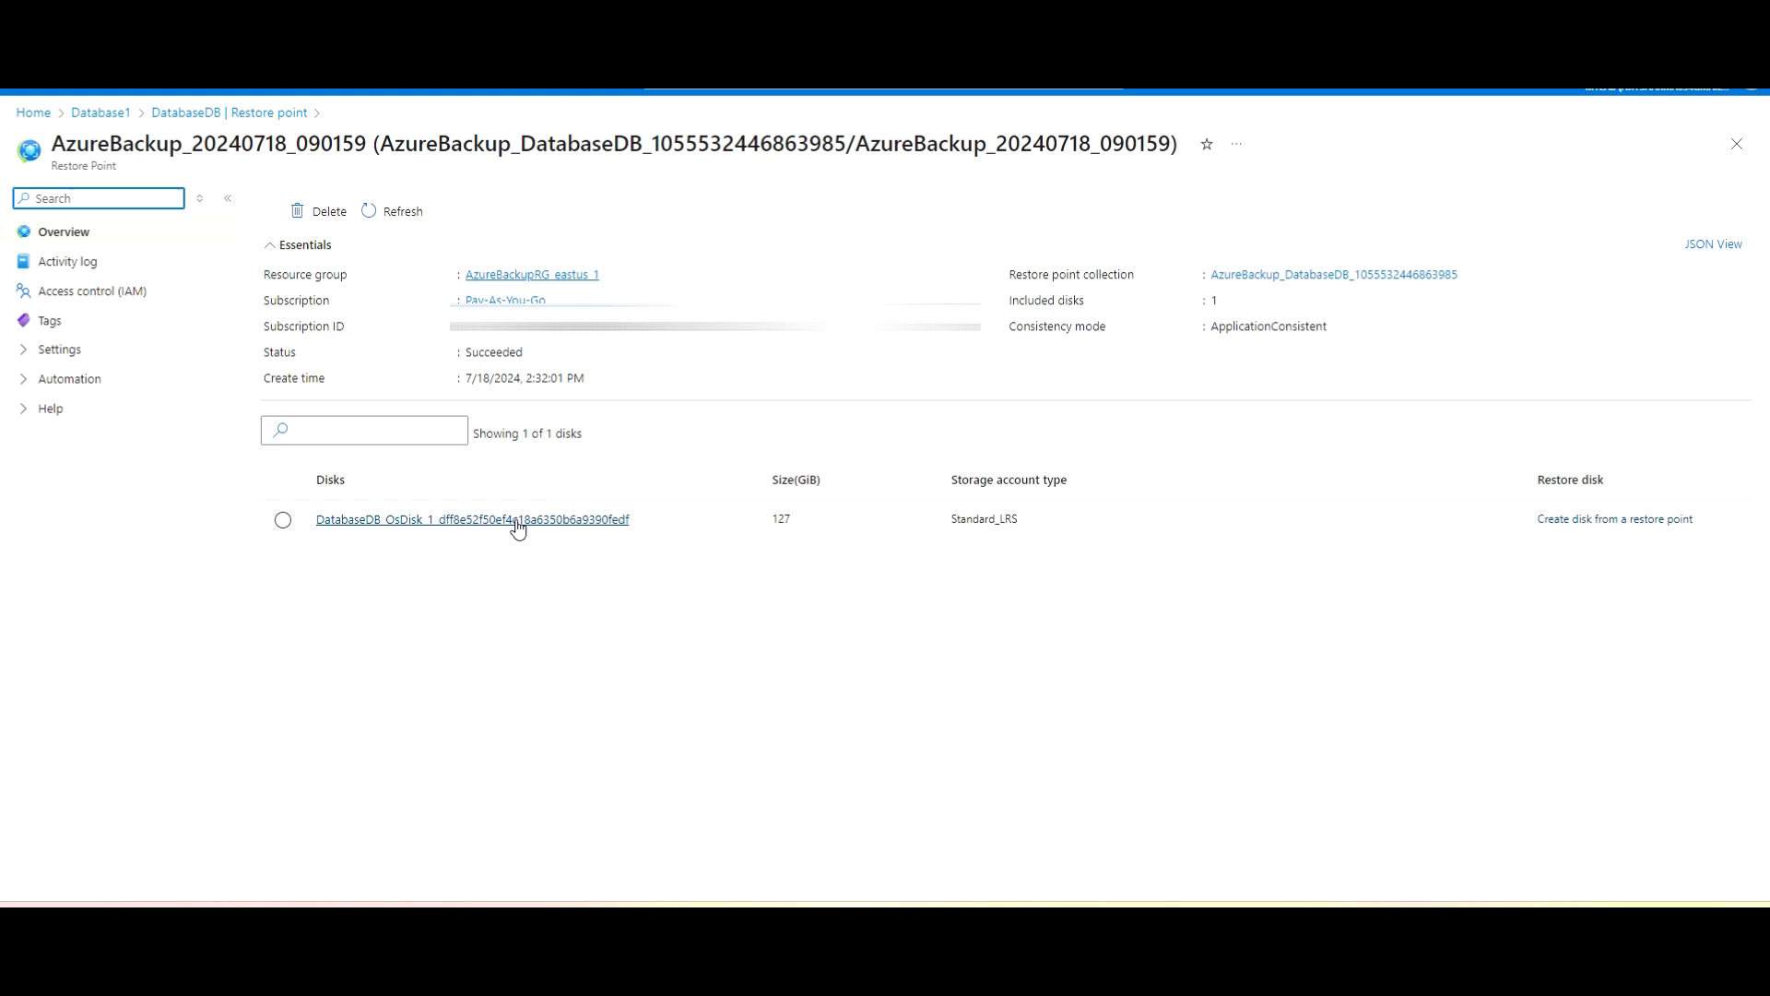
mouse_move(434, 529)
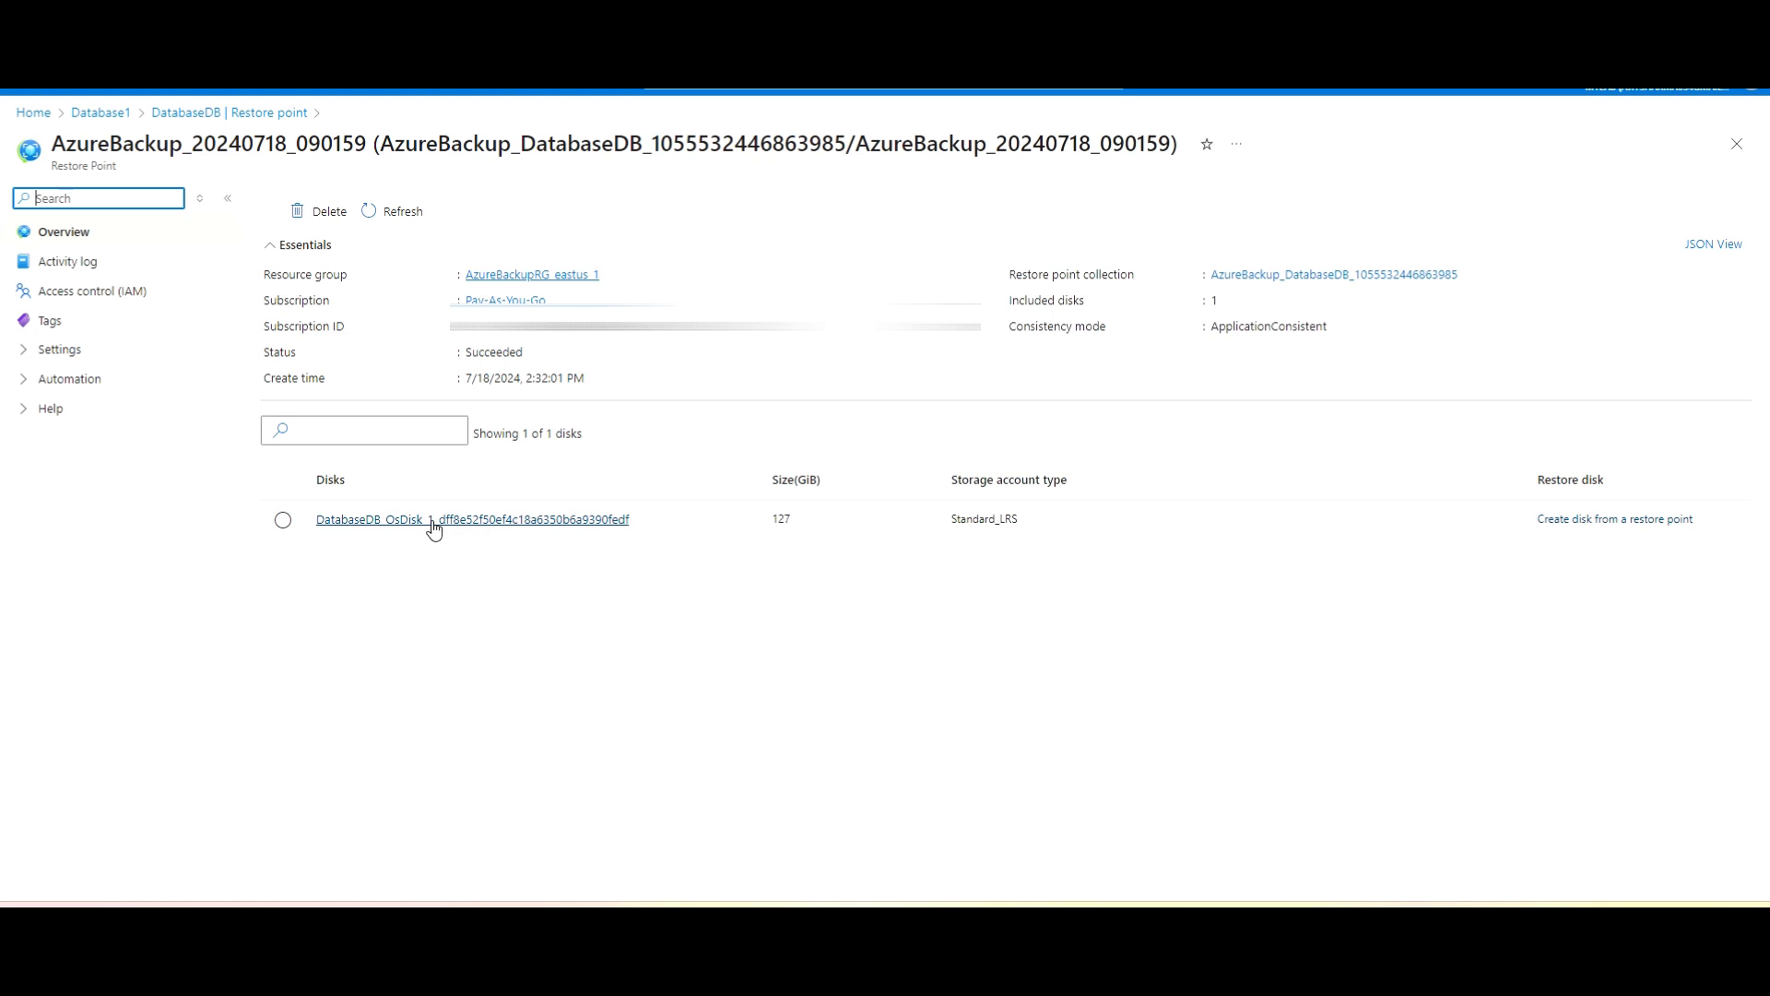
mouse_move(488, 526)
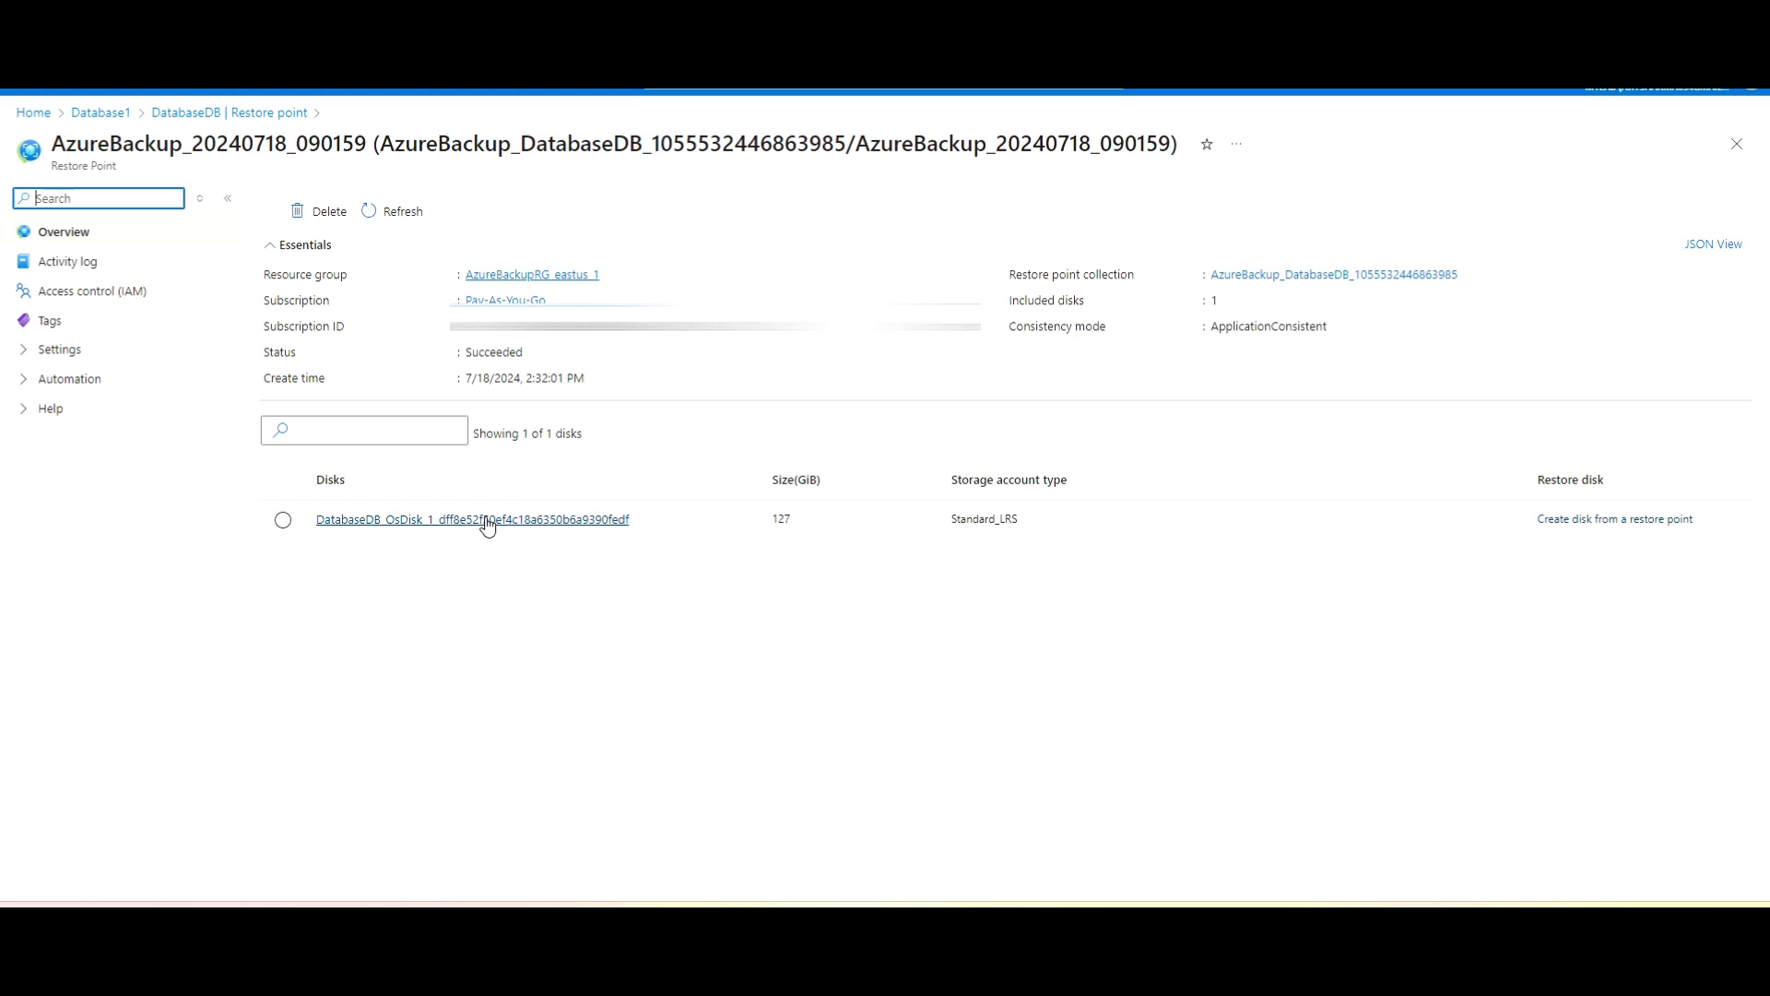
mouse_move(538, 524)
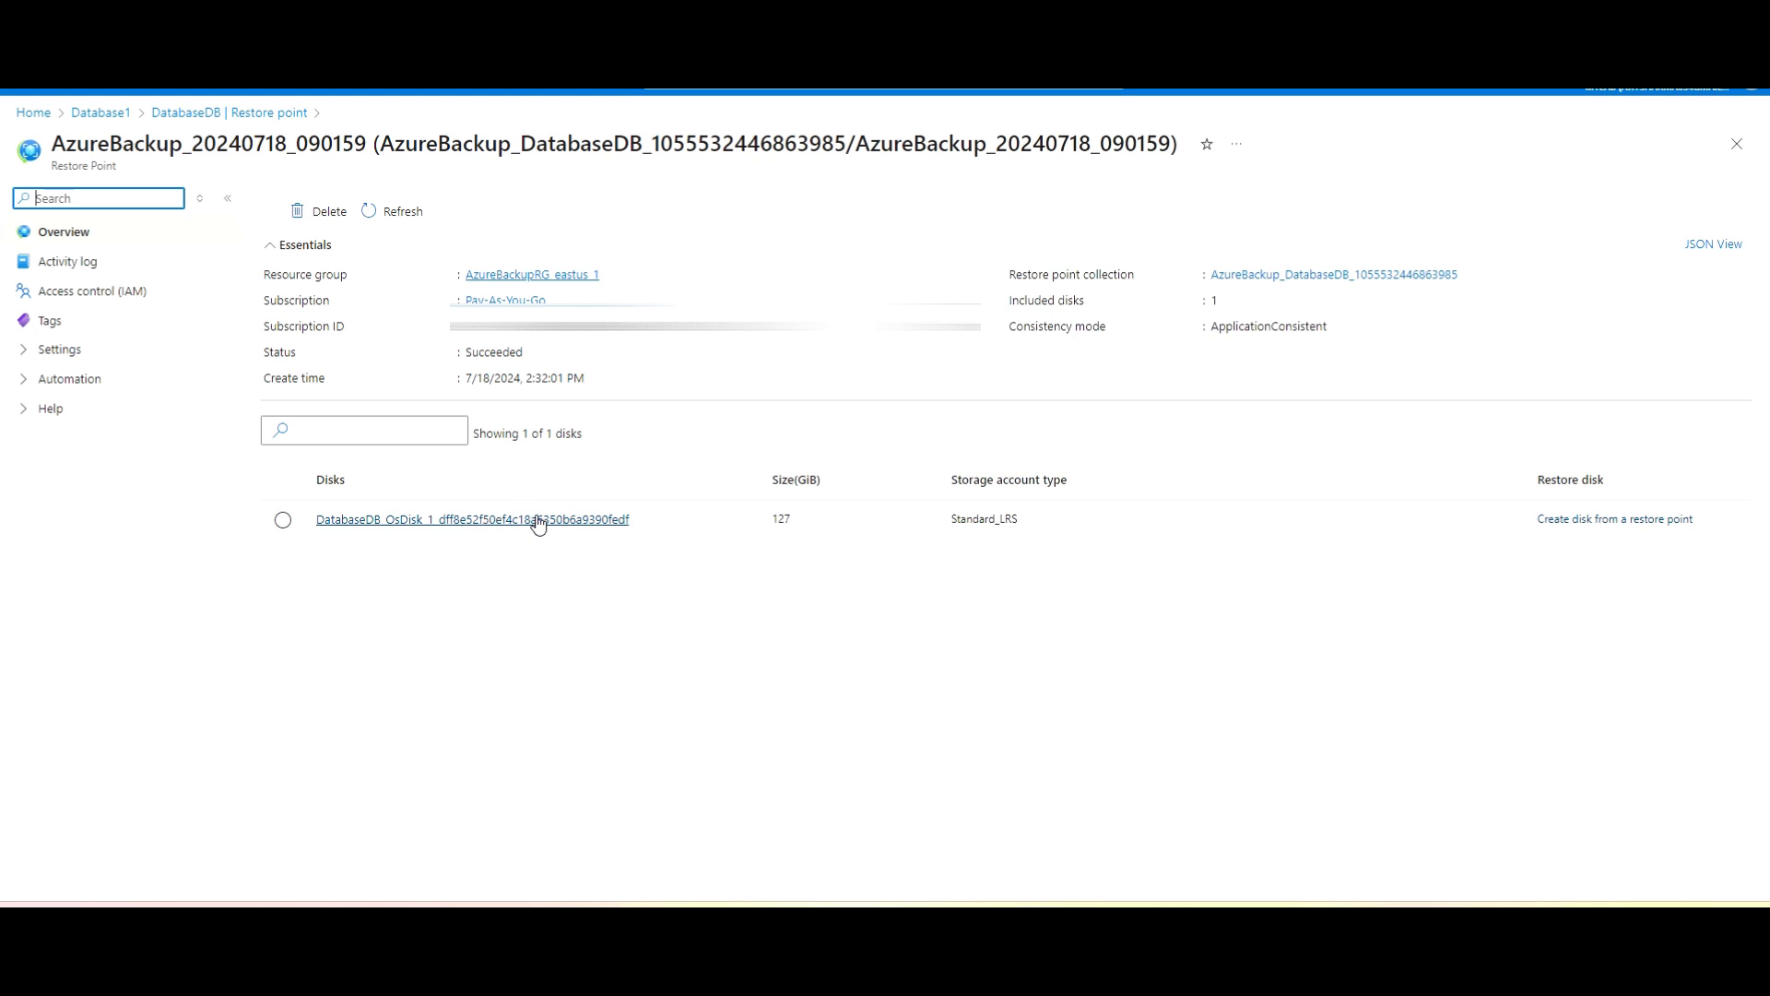
mouse_move(771, 525)
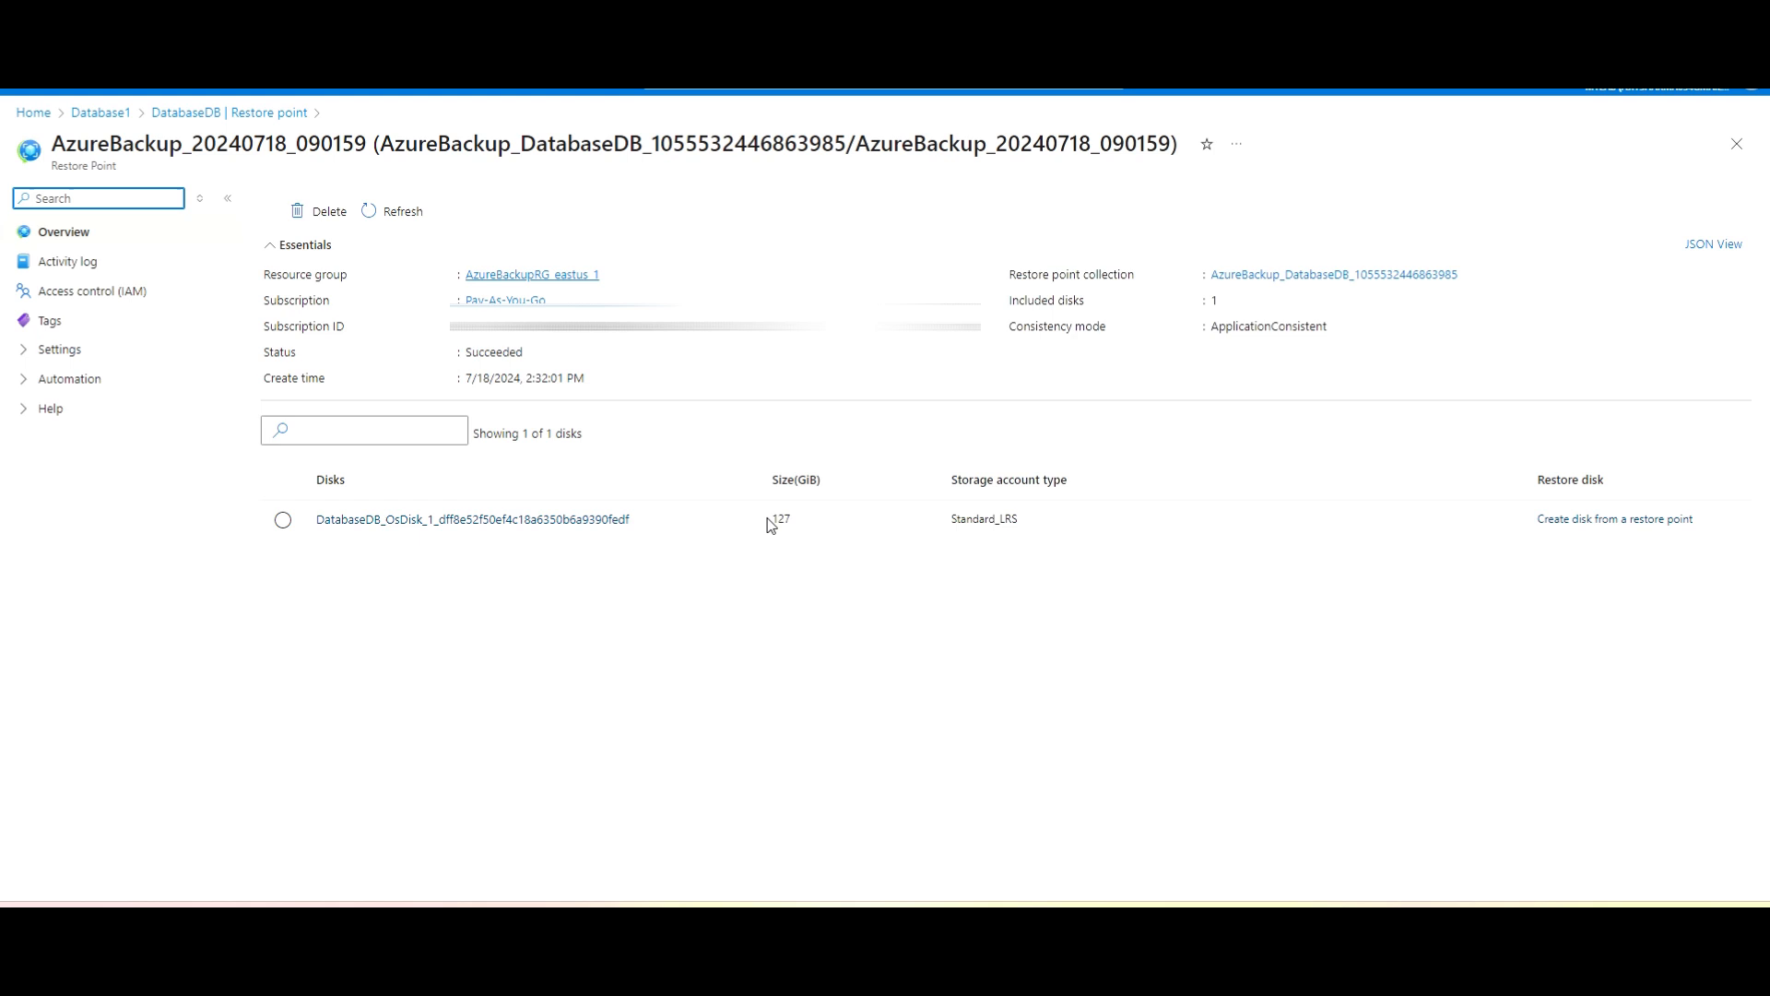
left_click(282, 519)
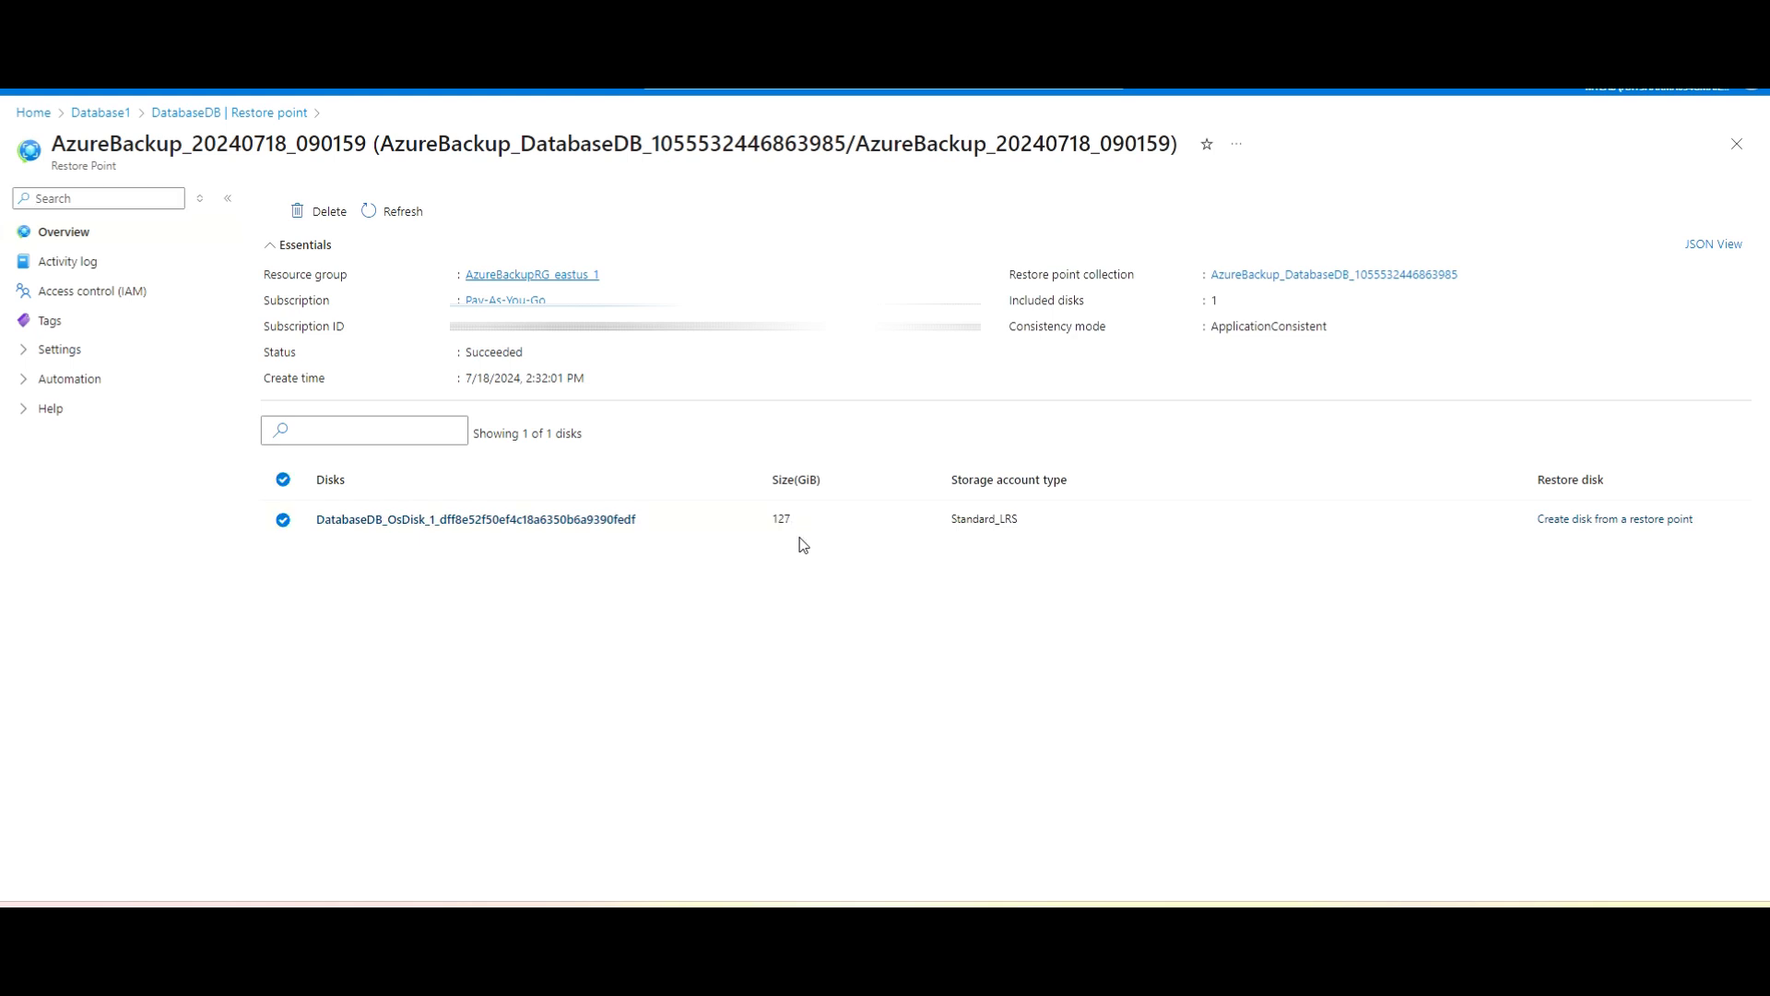
mouse_move(966, 539)
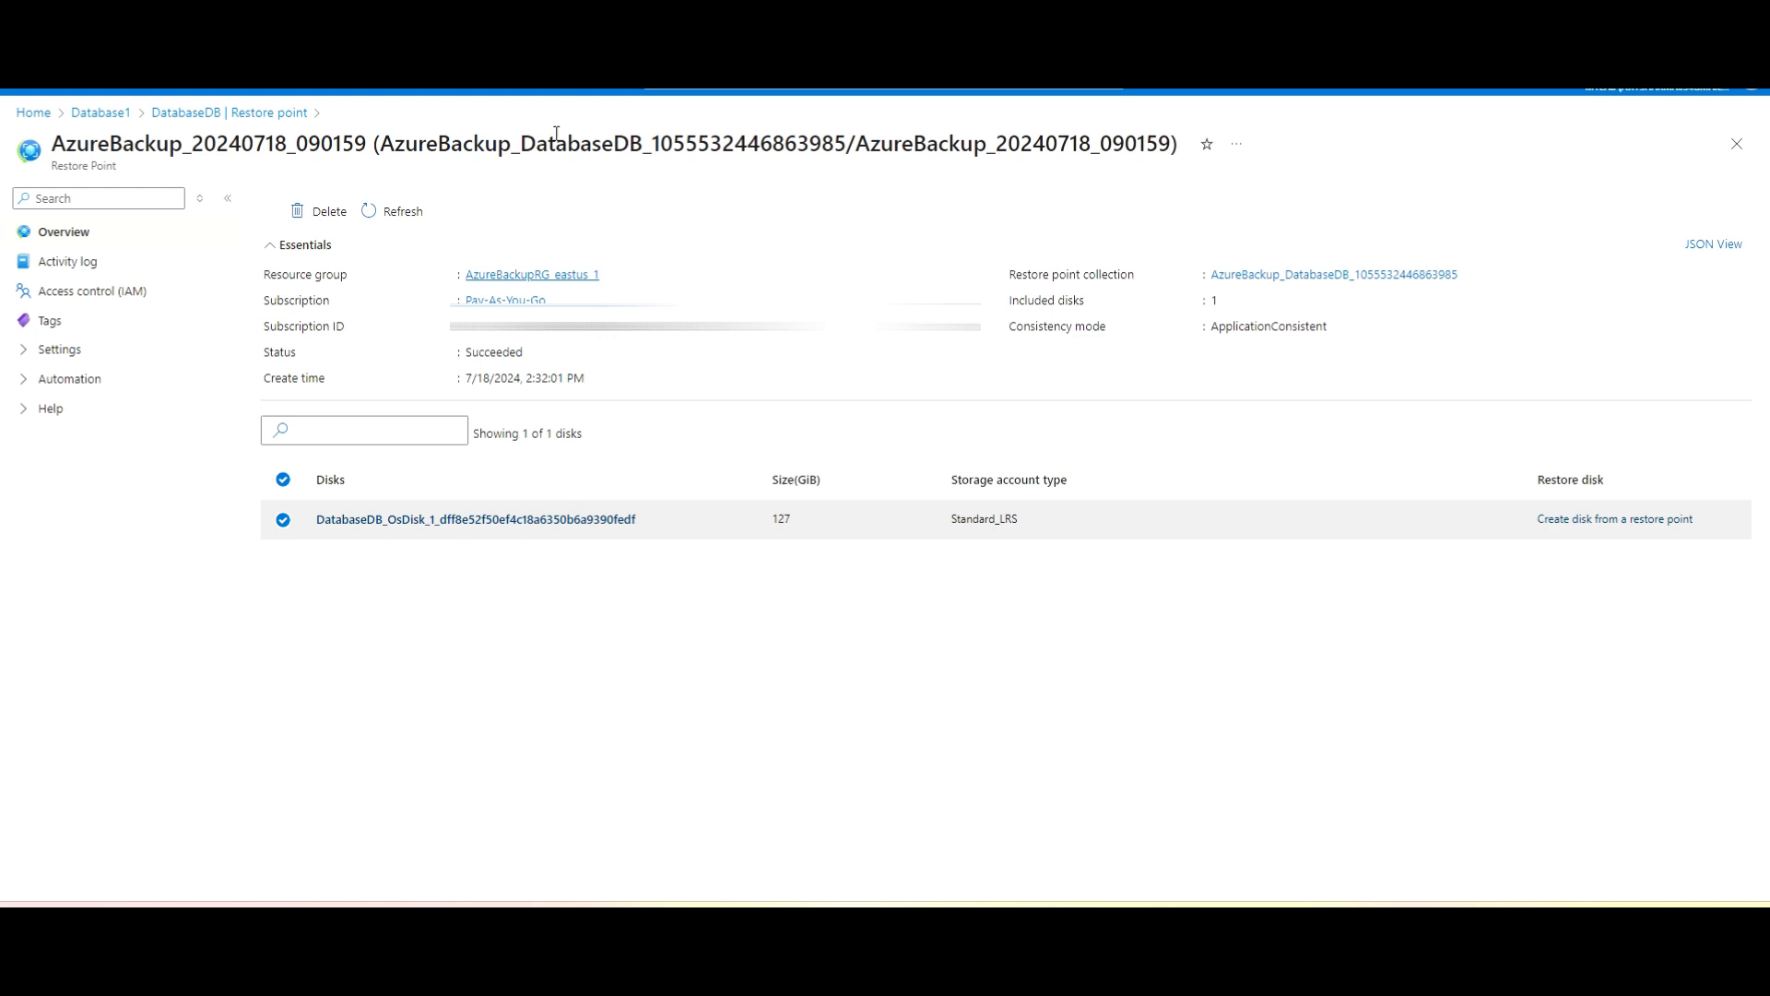
left_click(230, 111)
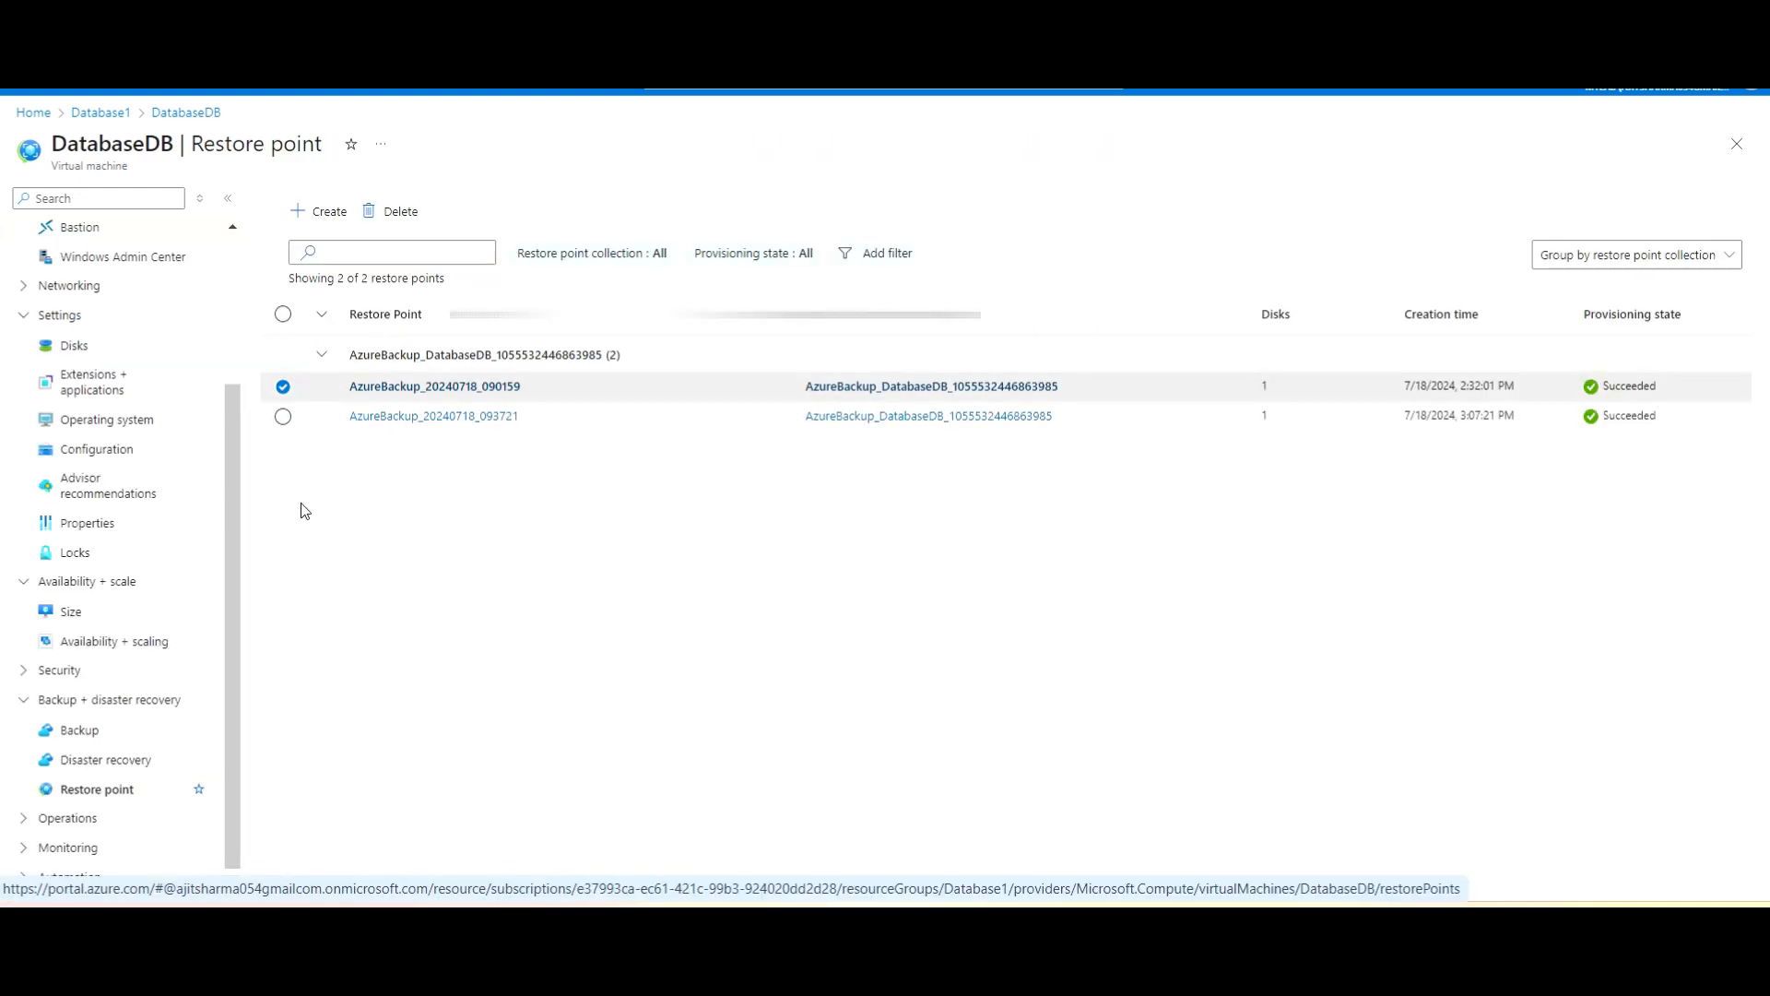
Launch Restore VM from DatabaseDB's backup overview.
left_click(80, 729)
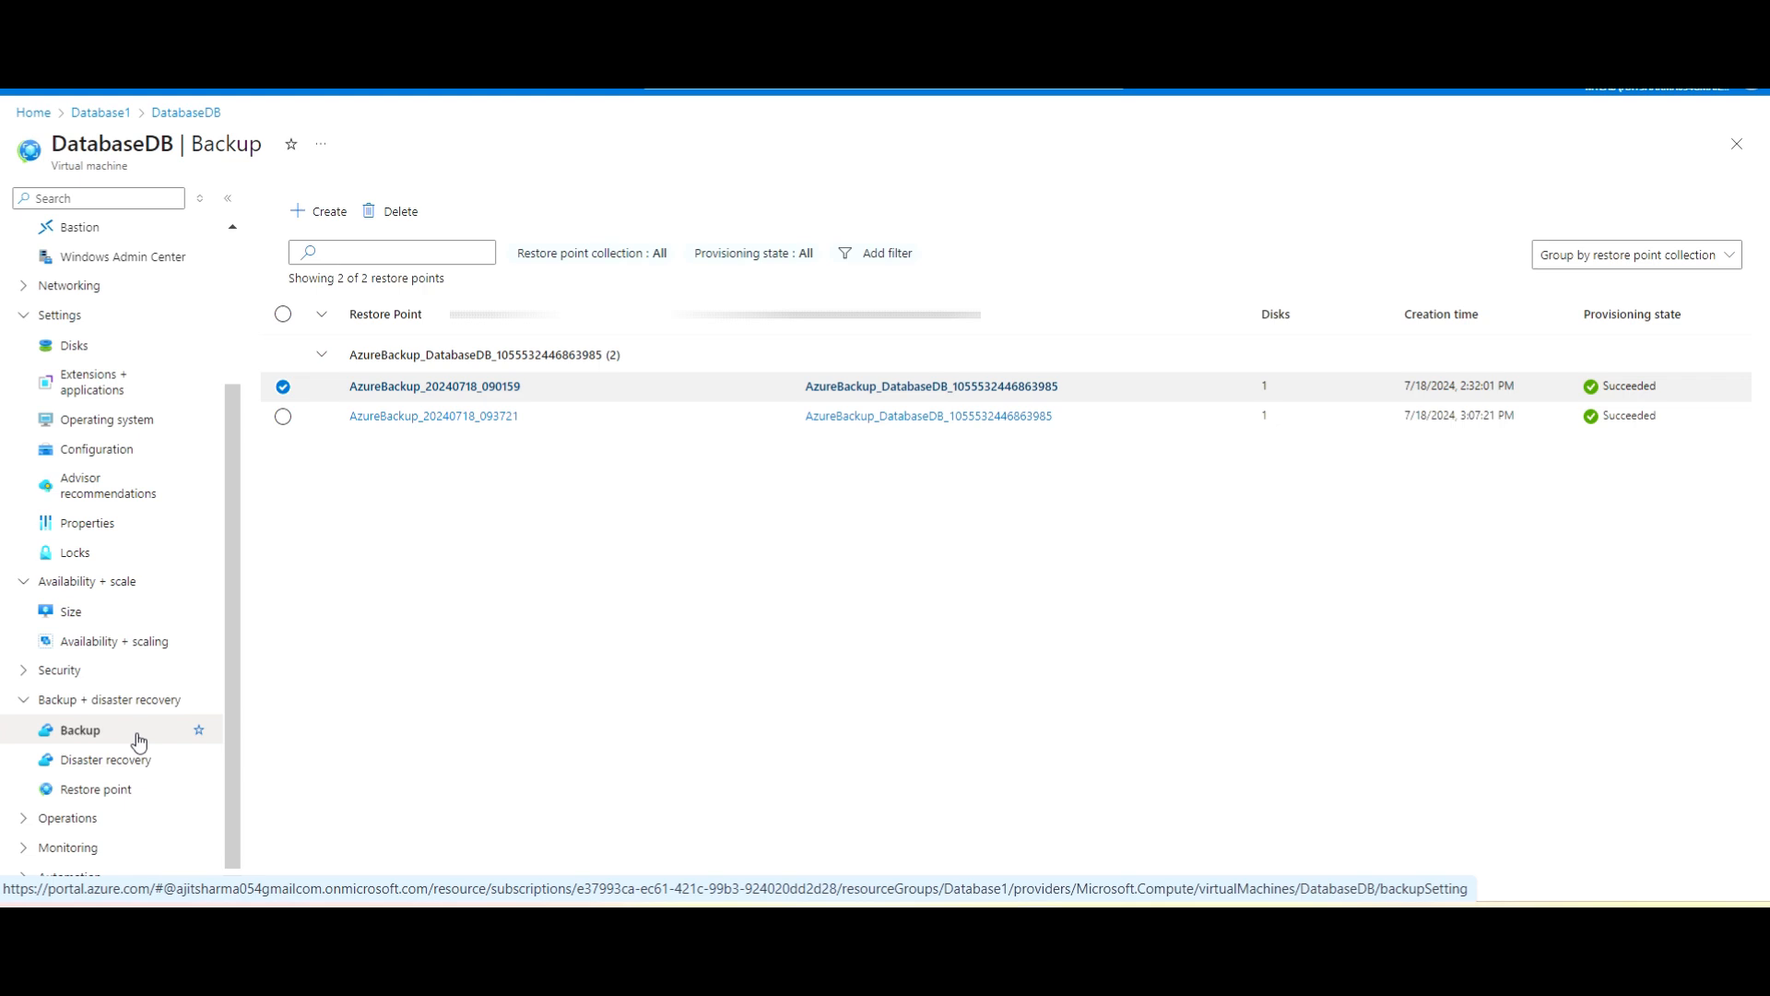
left_click(80, 729)
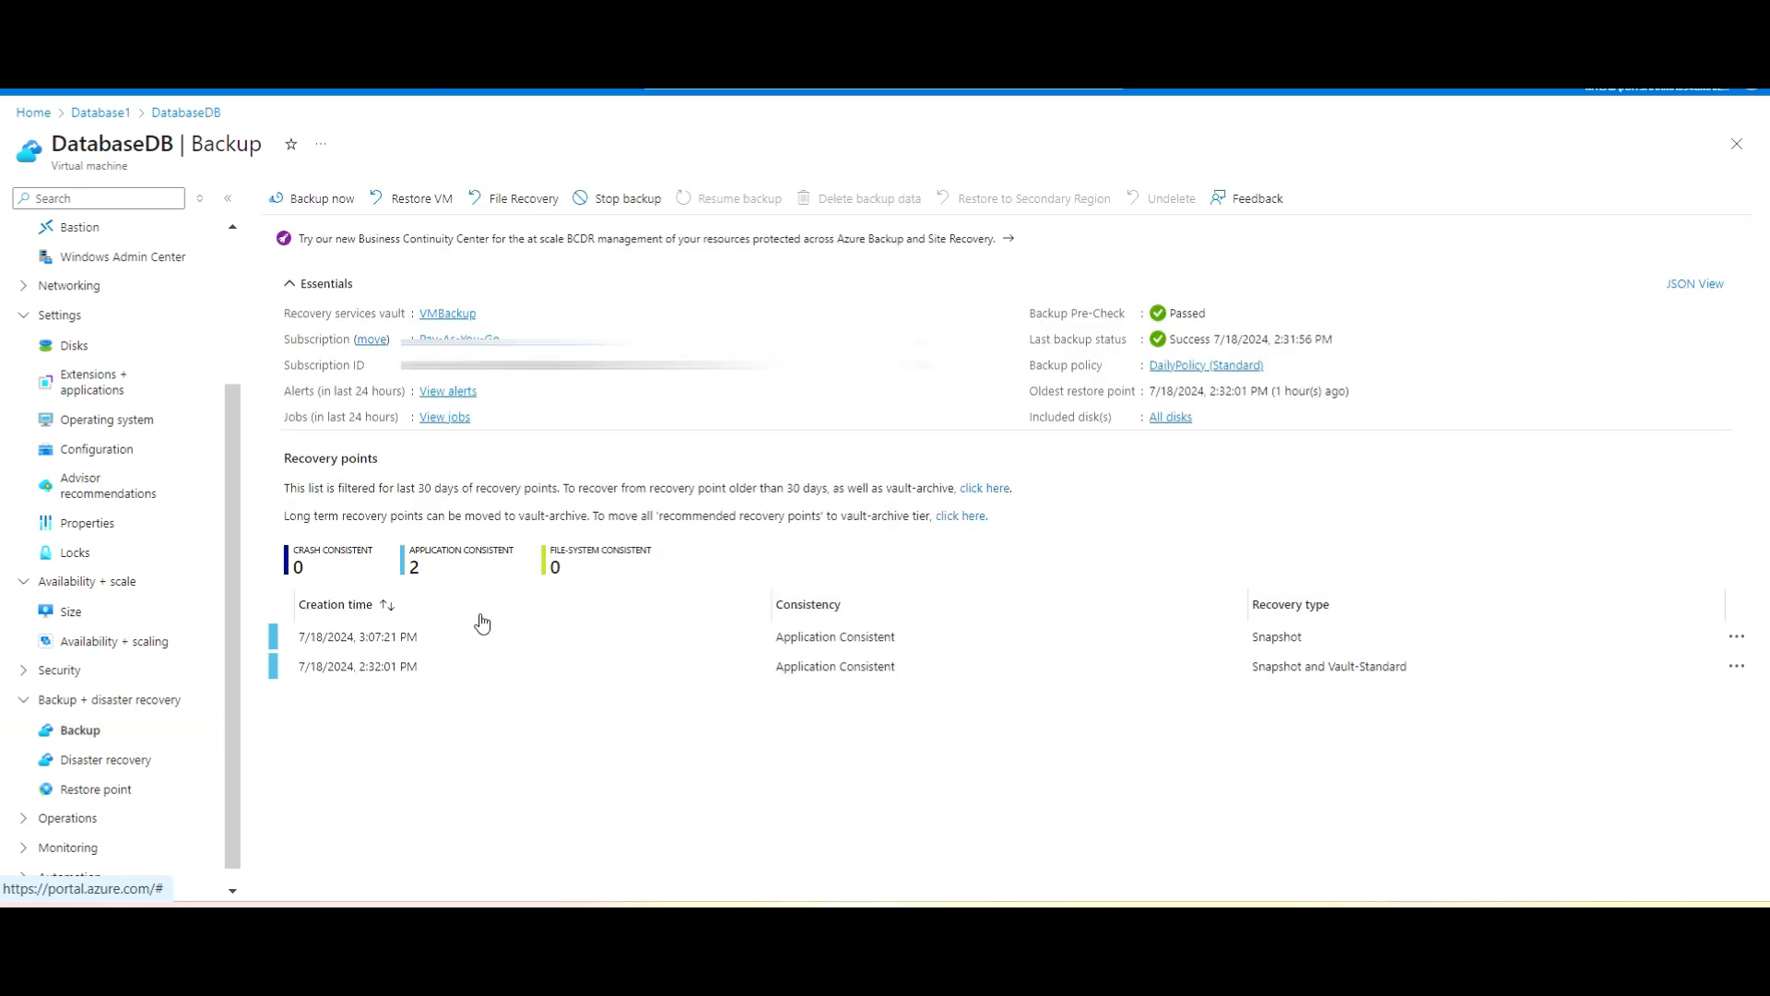
mouse_move(423, 197)
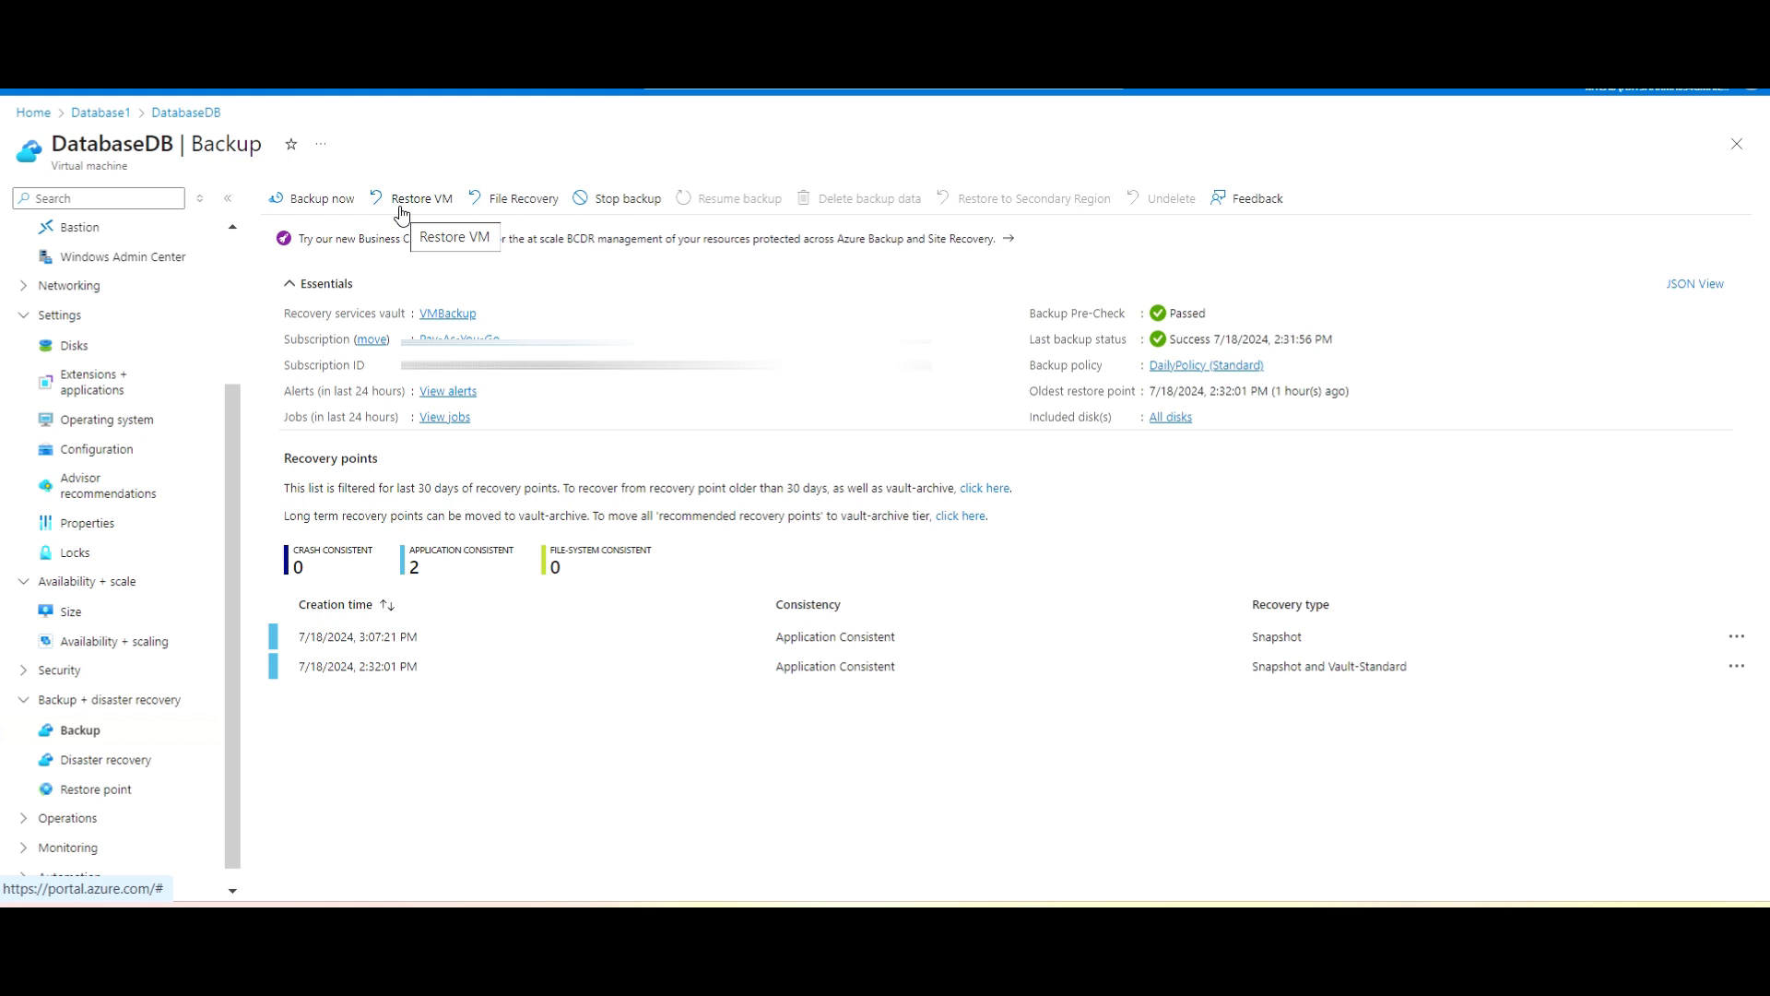
mouse_move(421, 203)
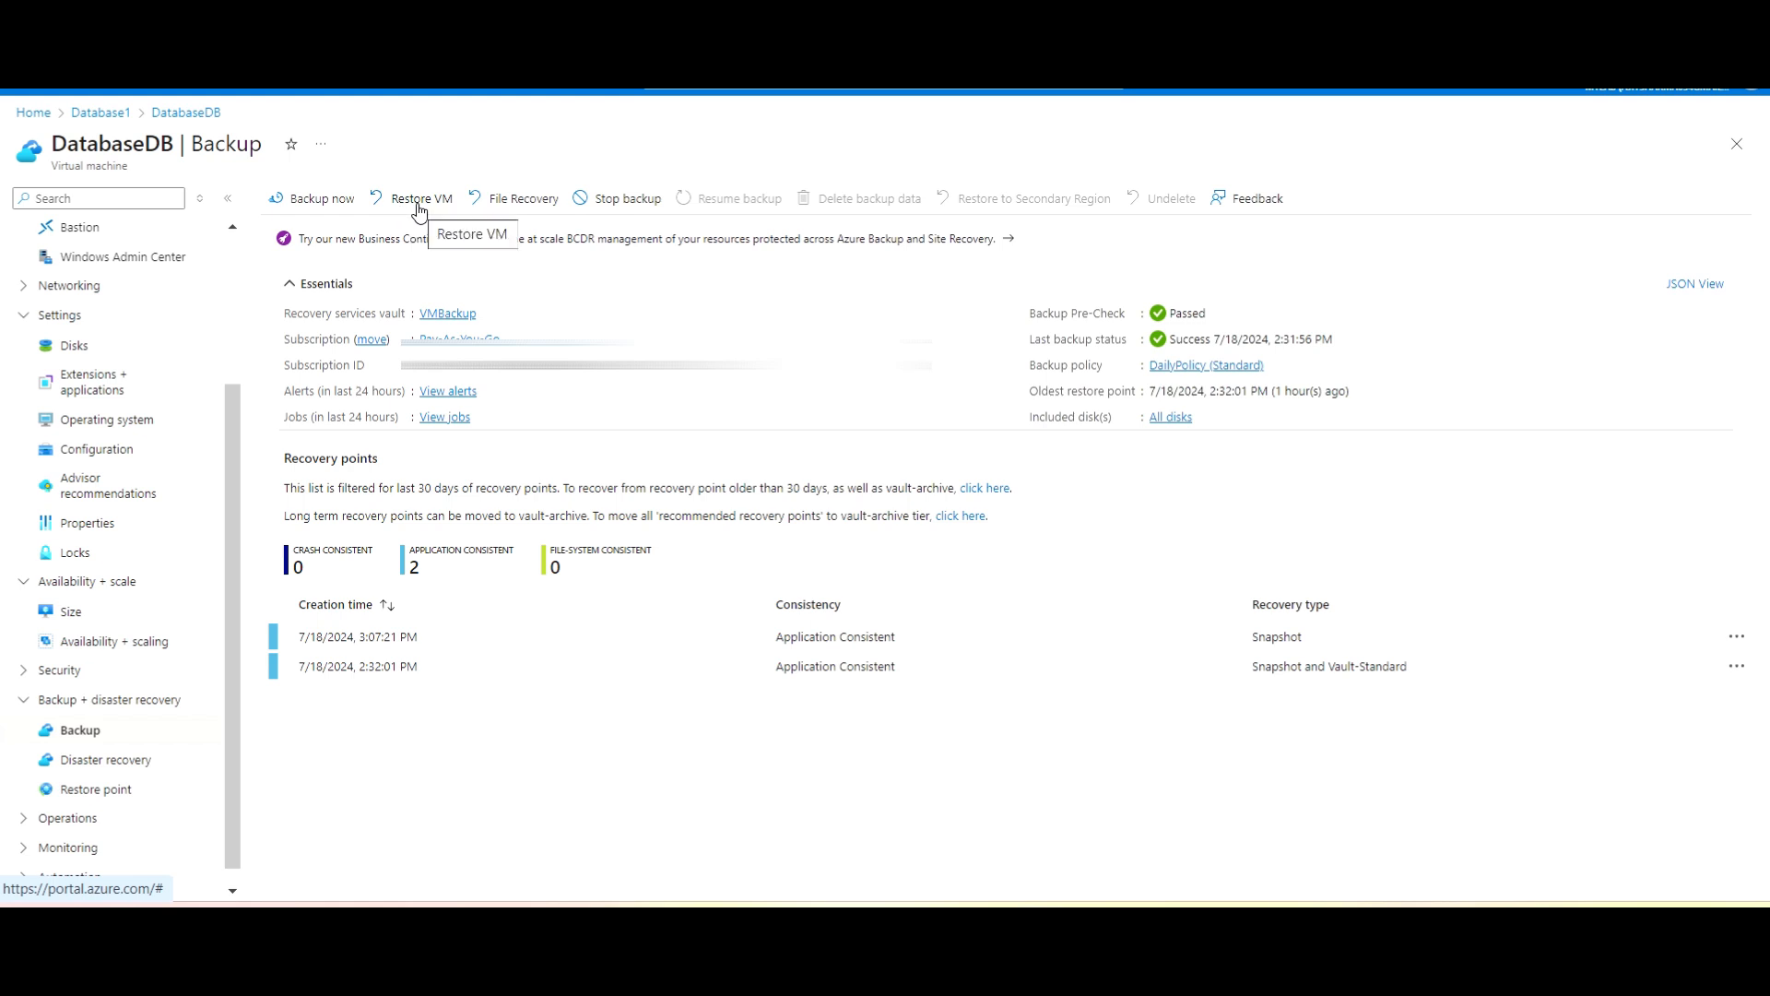
left_click(422, 197)
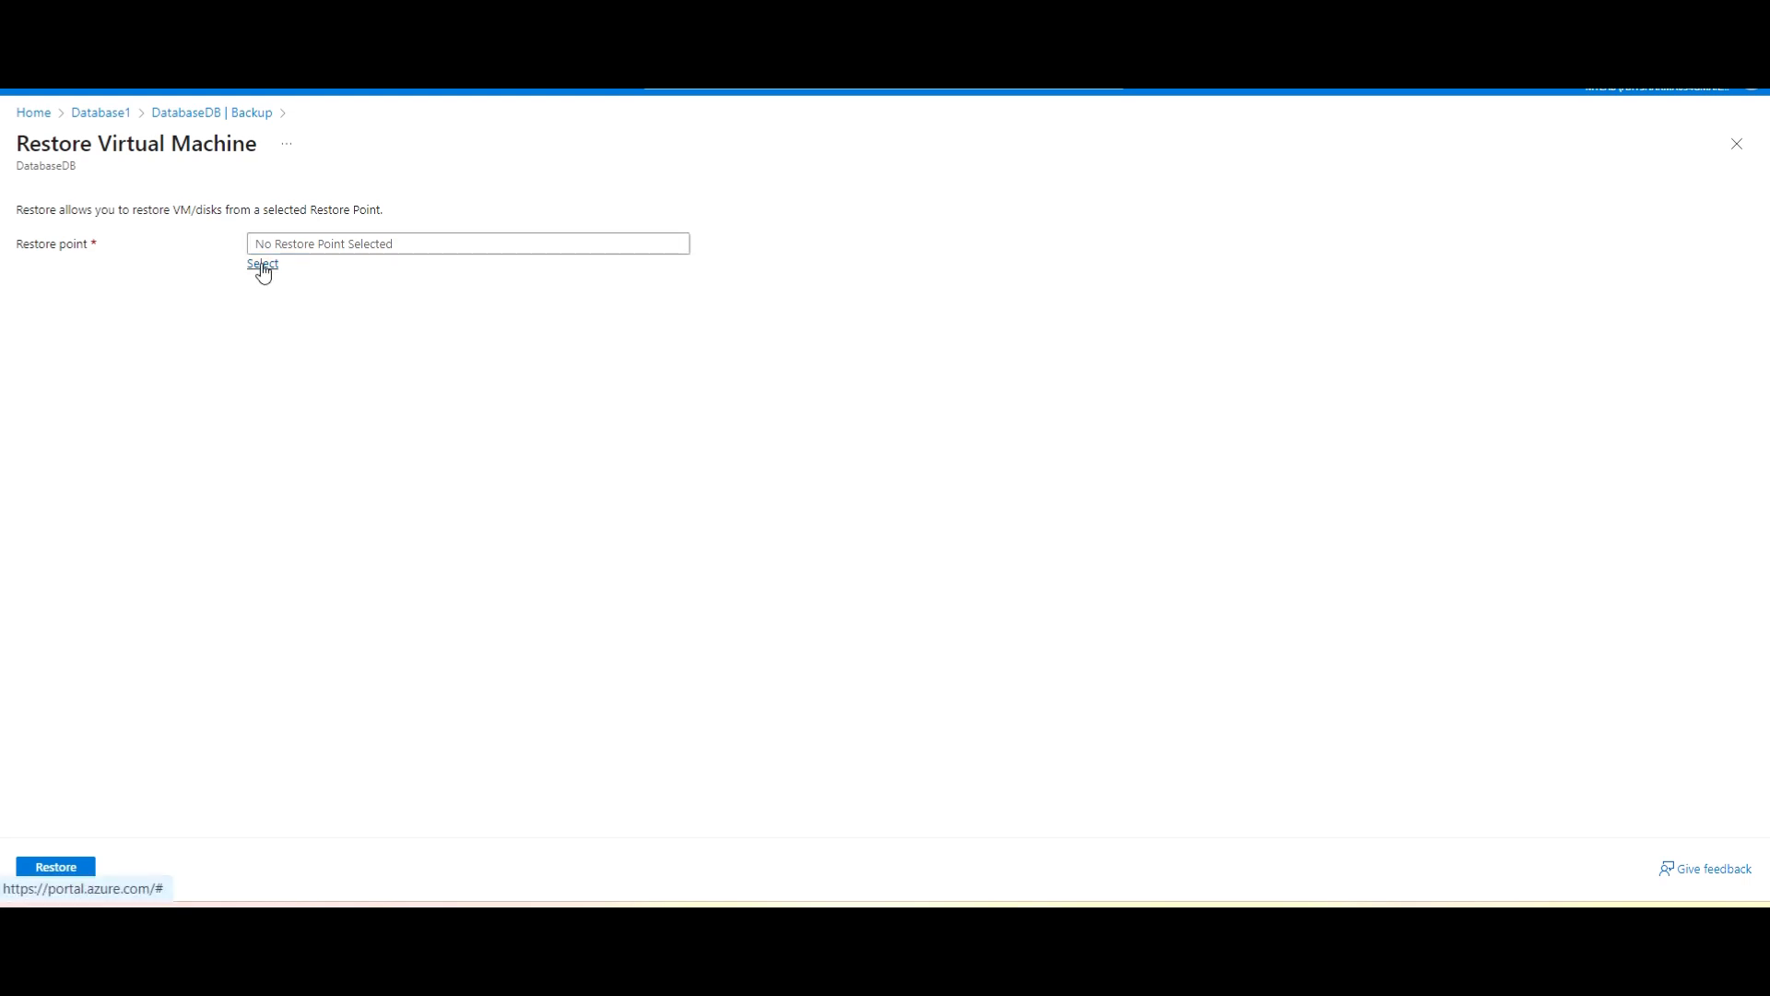
Pick the 7/18/2024 2:32:01 PM restore point, keeping all consistency types.
left_click(261, 263)
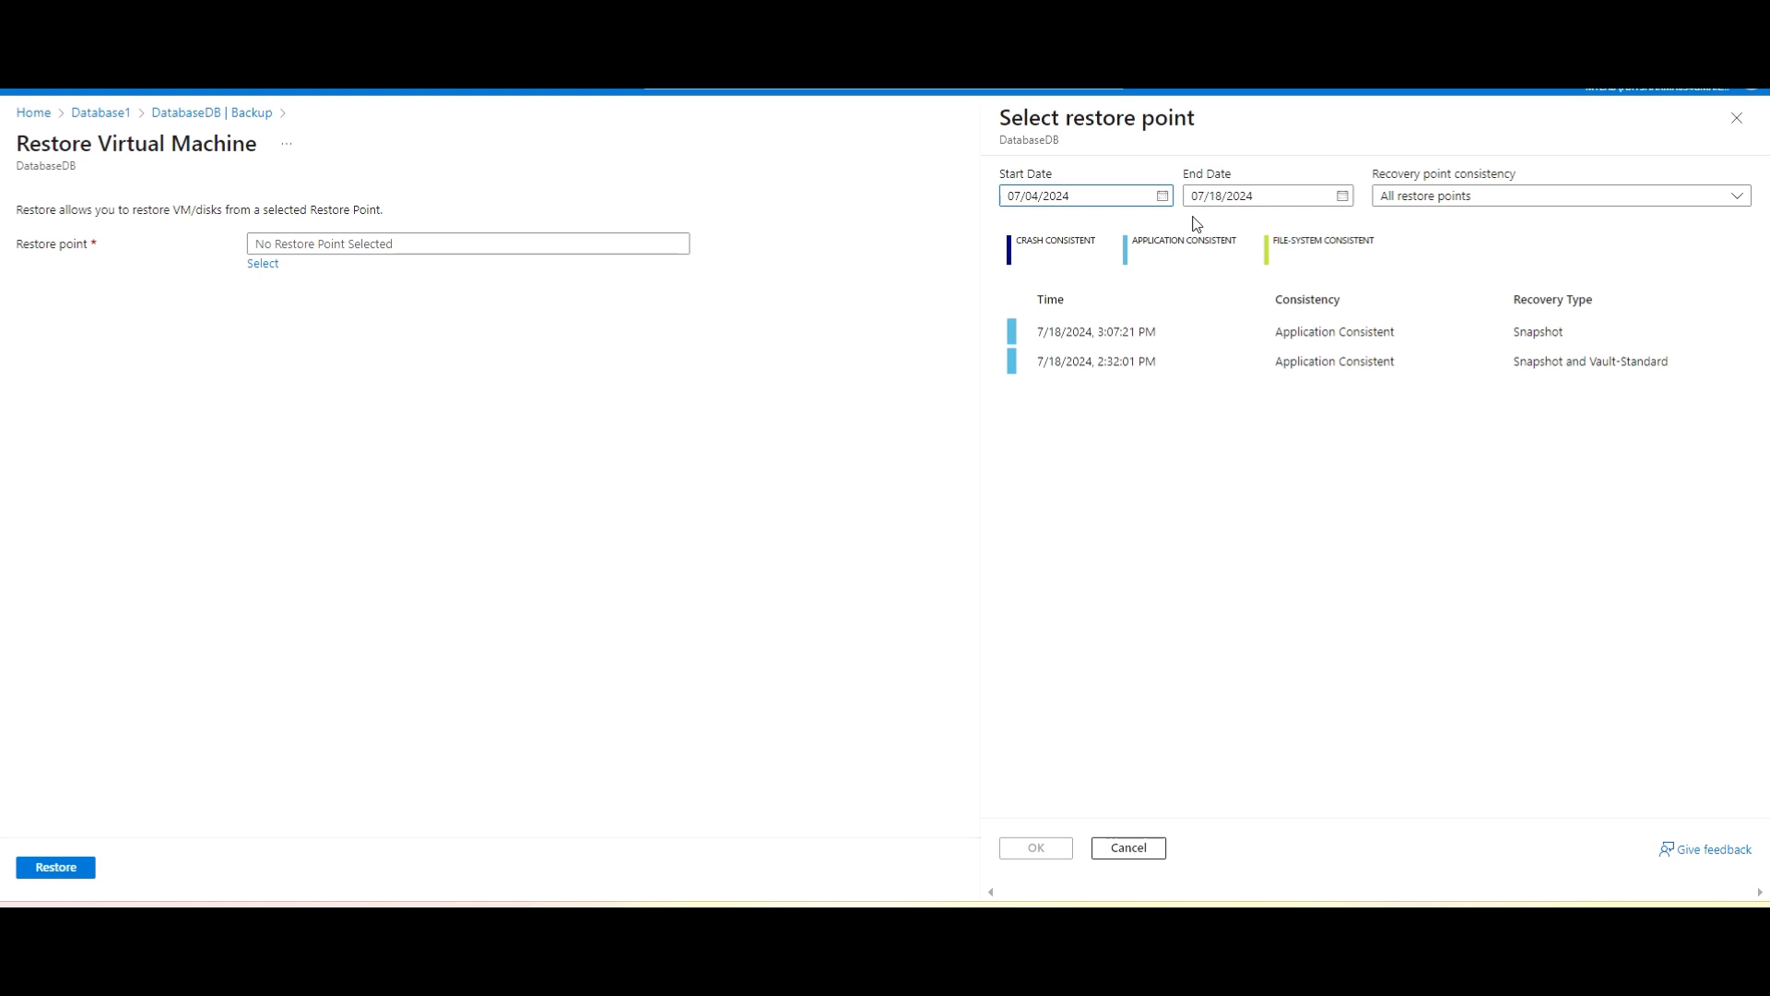
left_click(1078, 196)
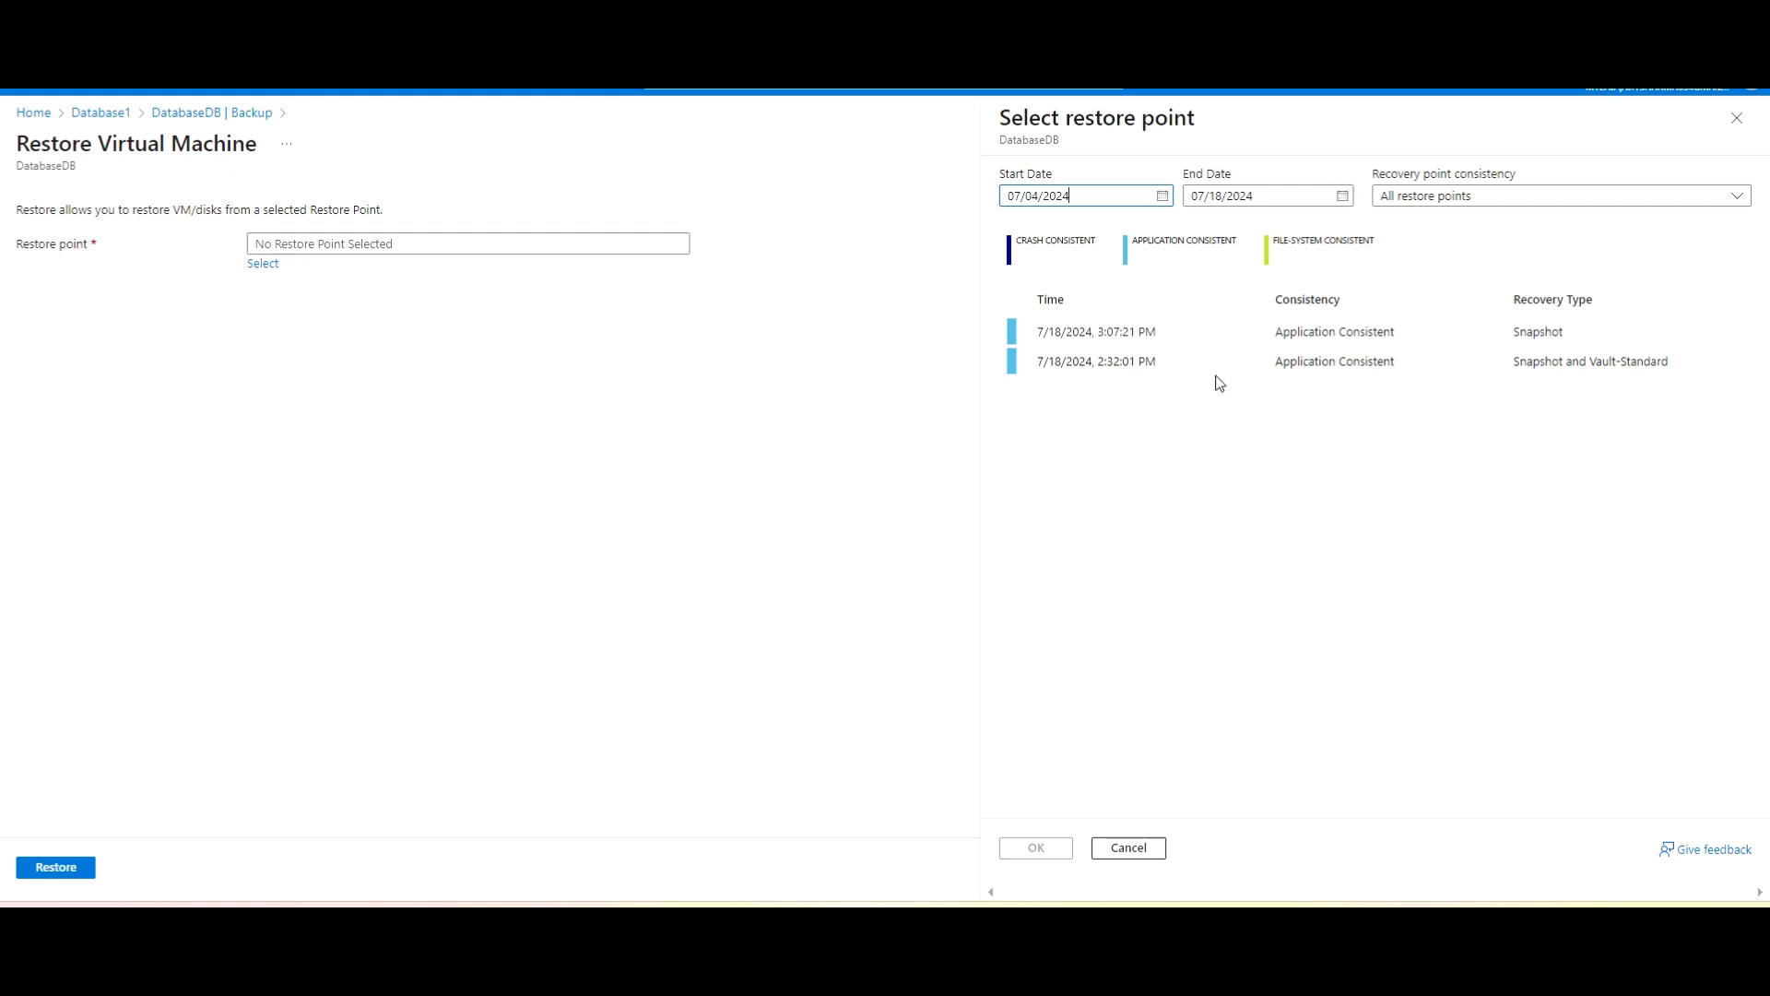
mouse_move(1488, 195)
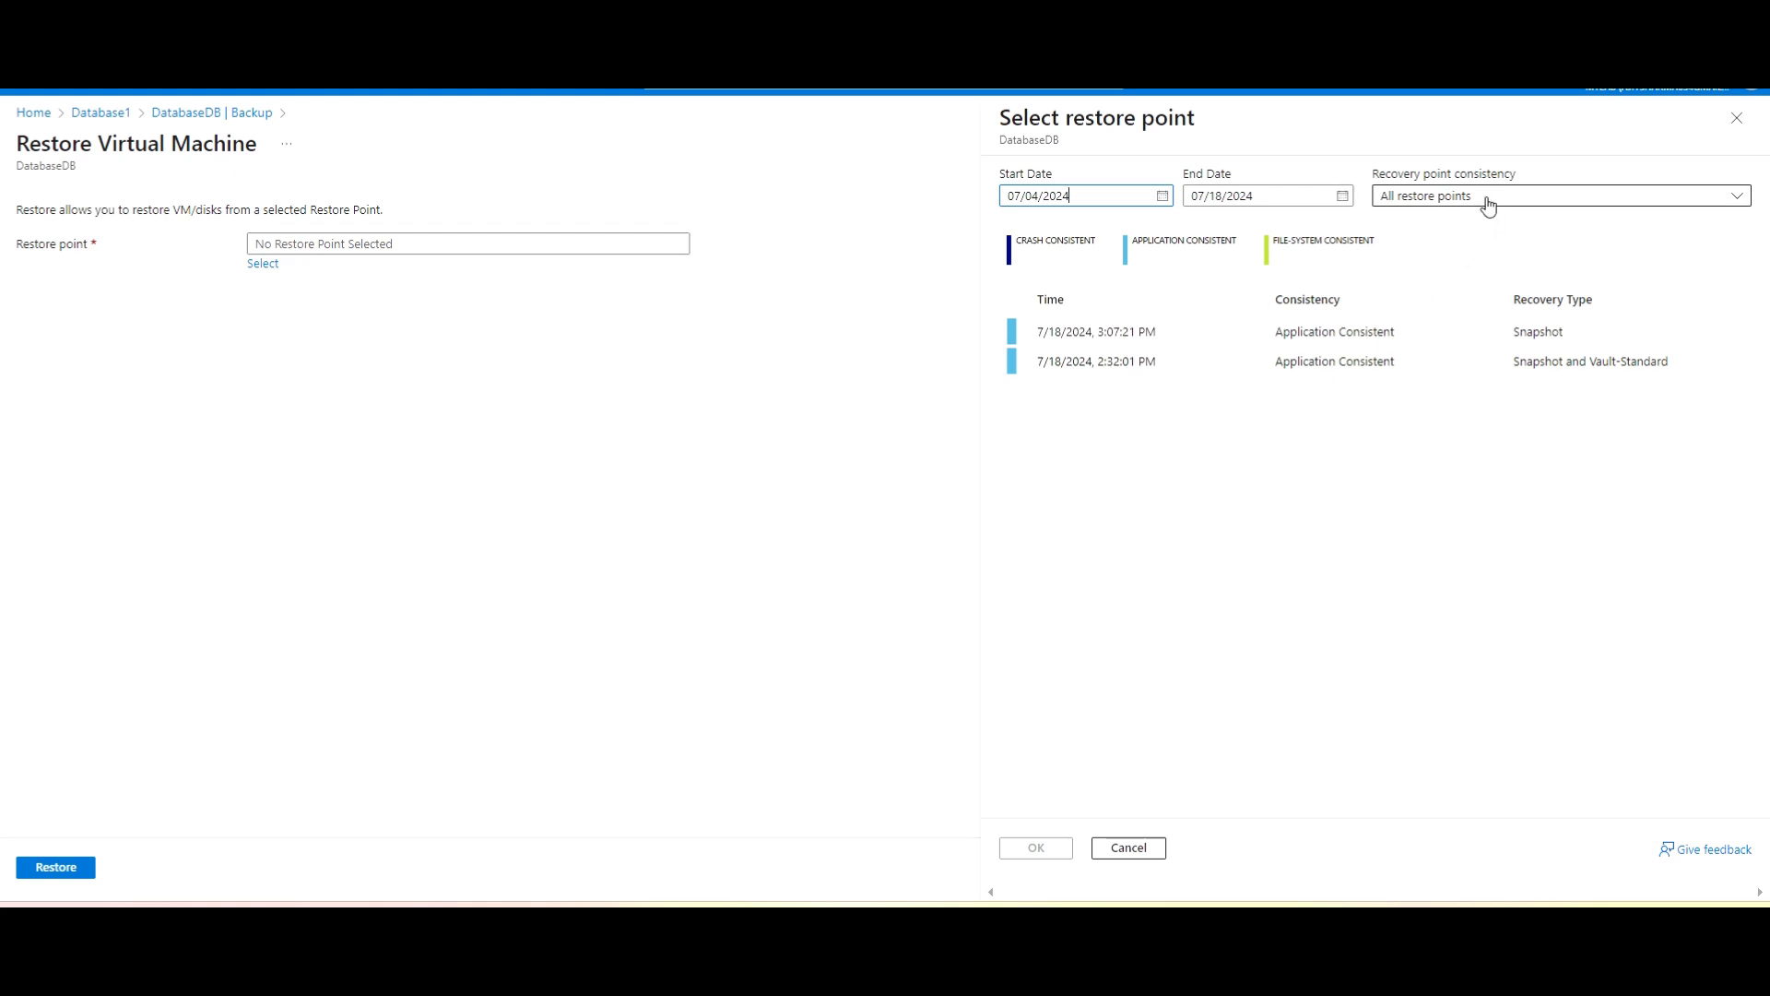
left_click(1558, 195)
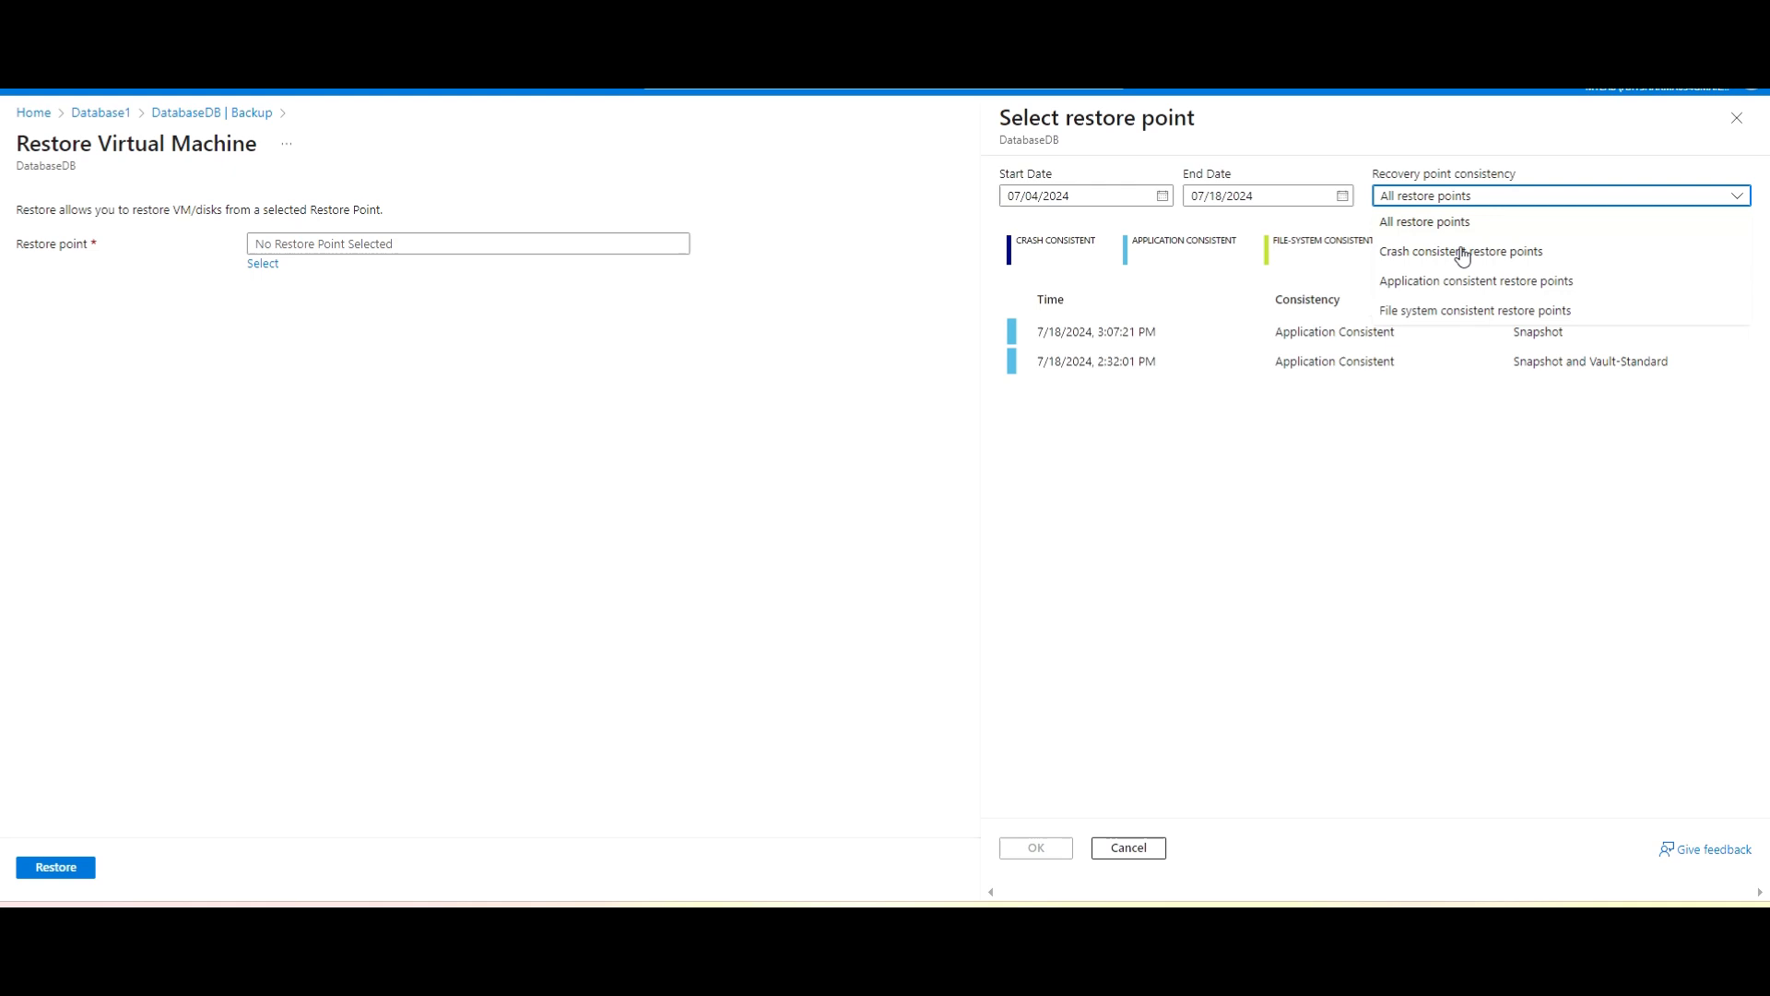
mouse_move(1473, 267)
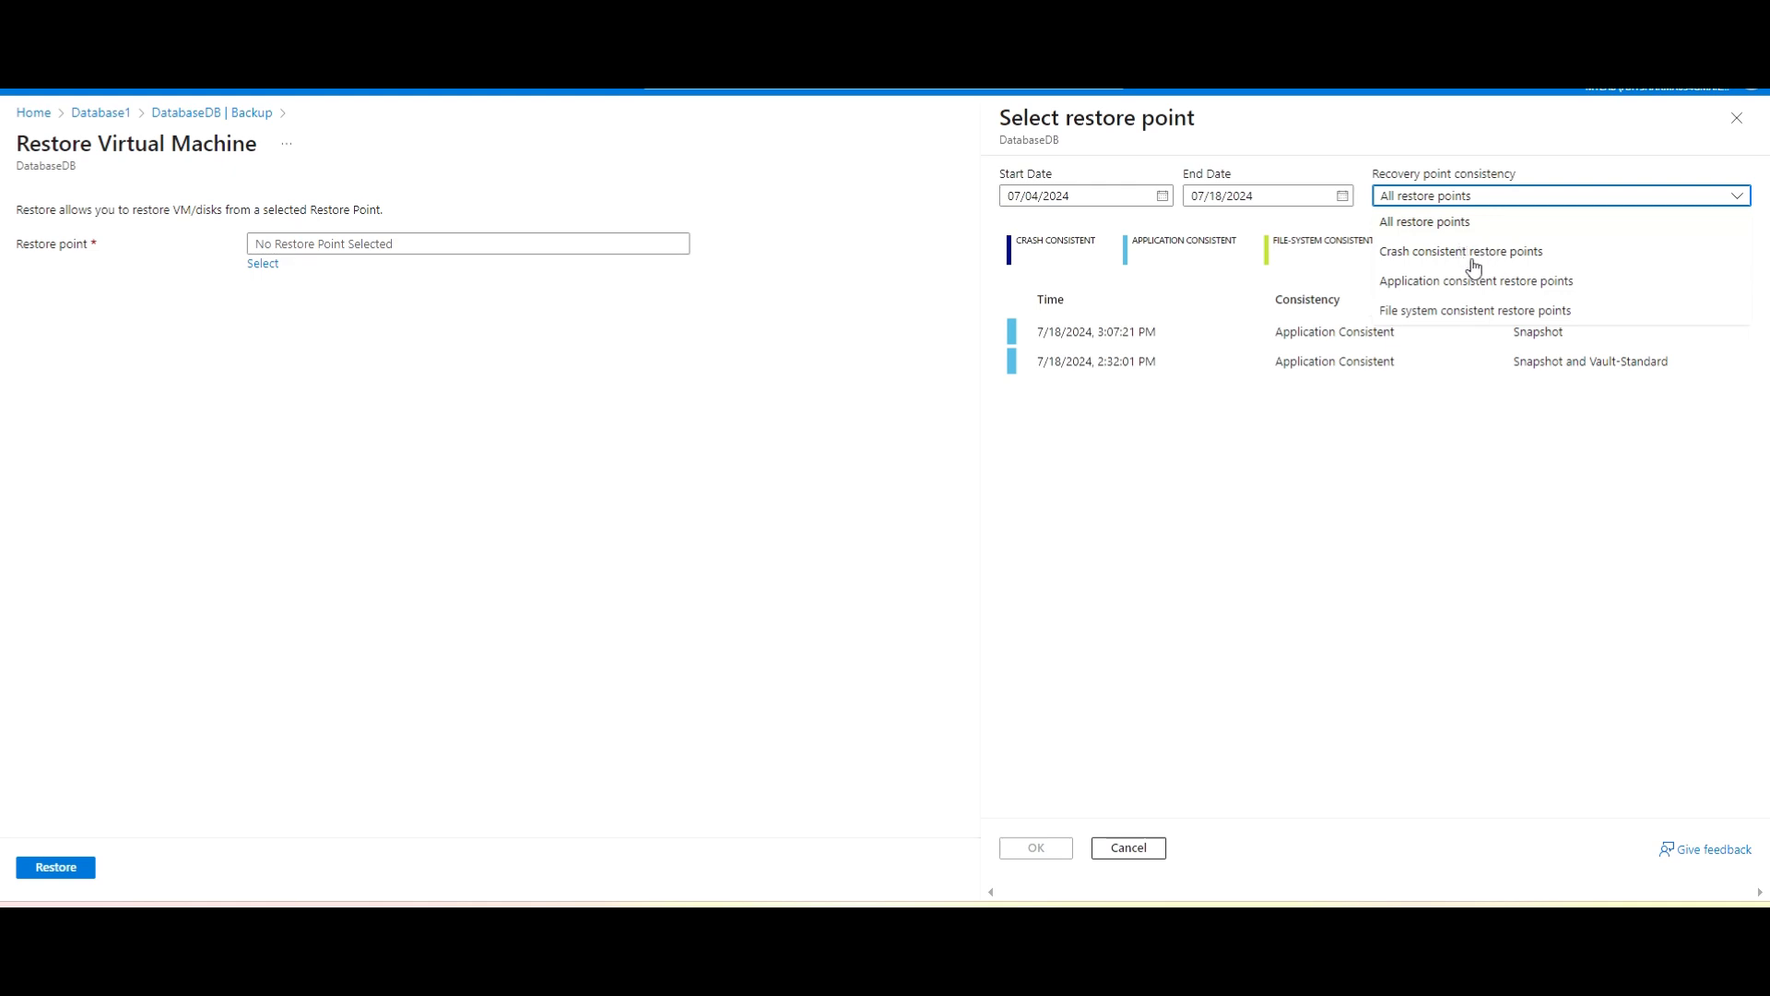
mouse_move(1454, 321)
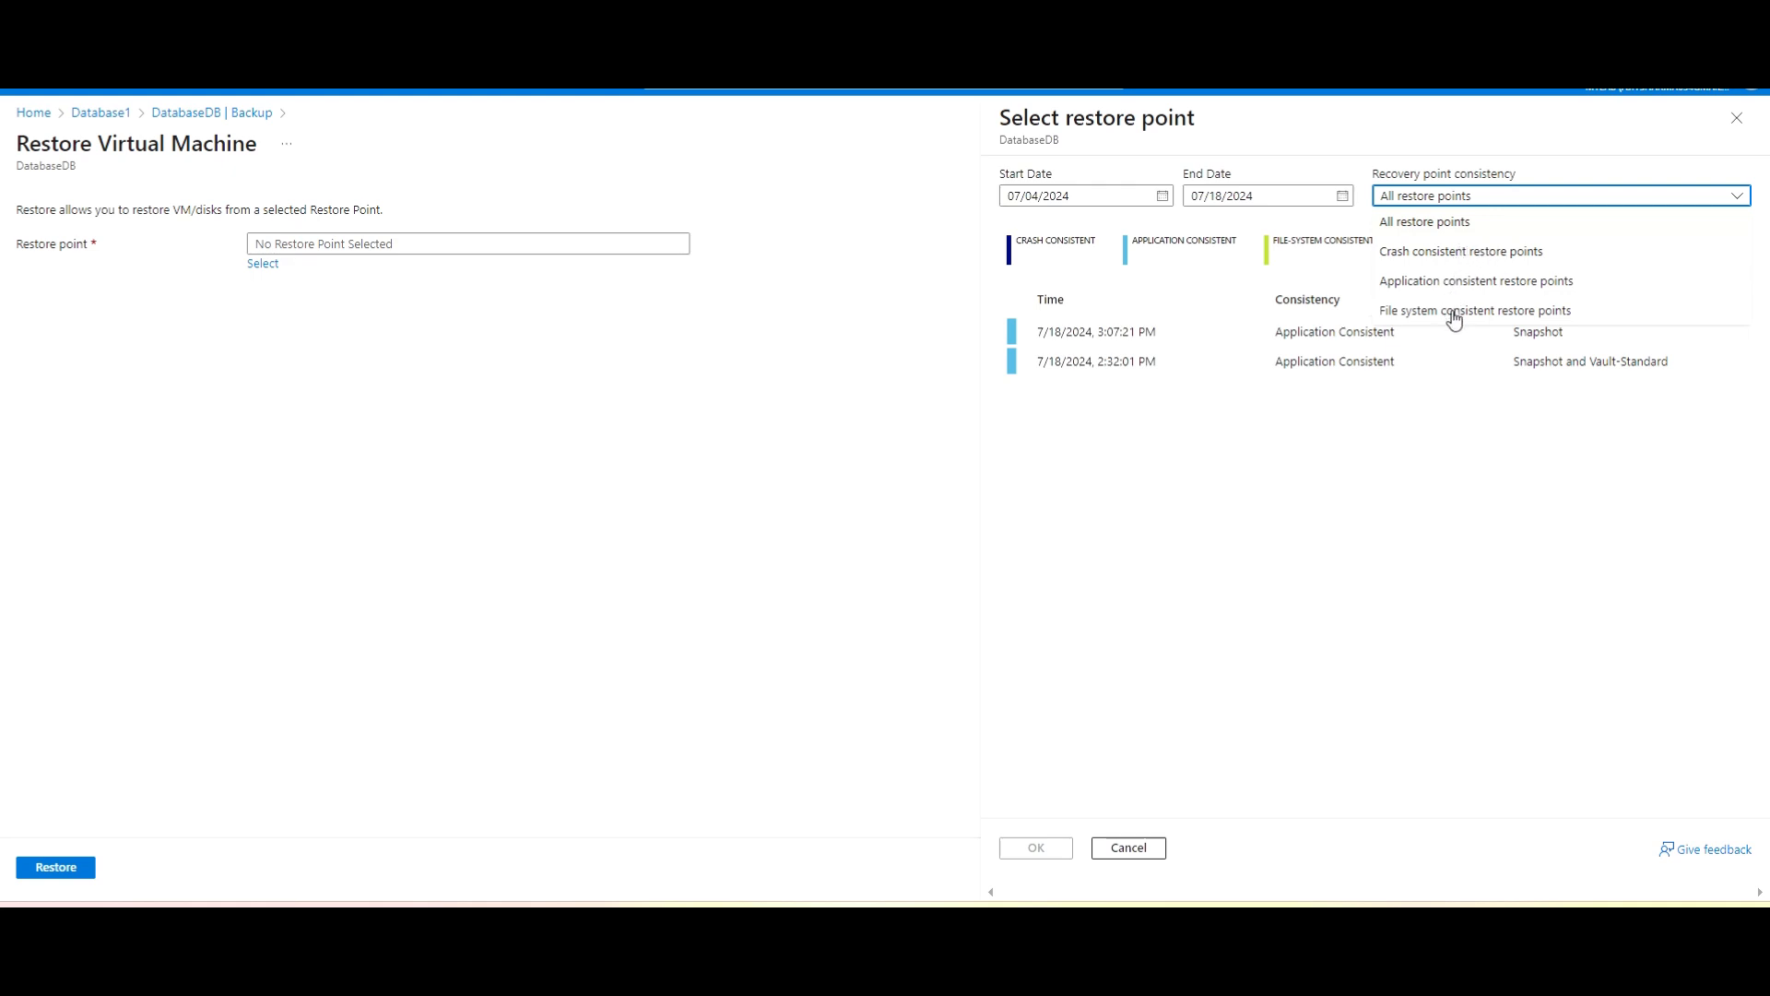
mouse_move(1462, 404)
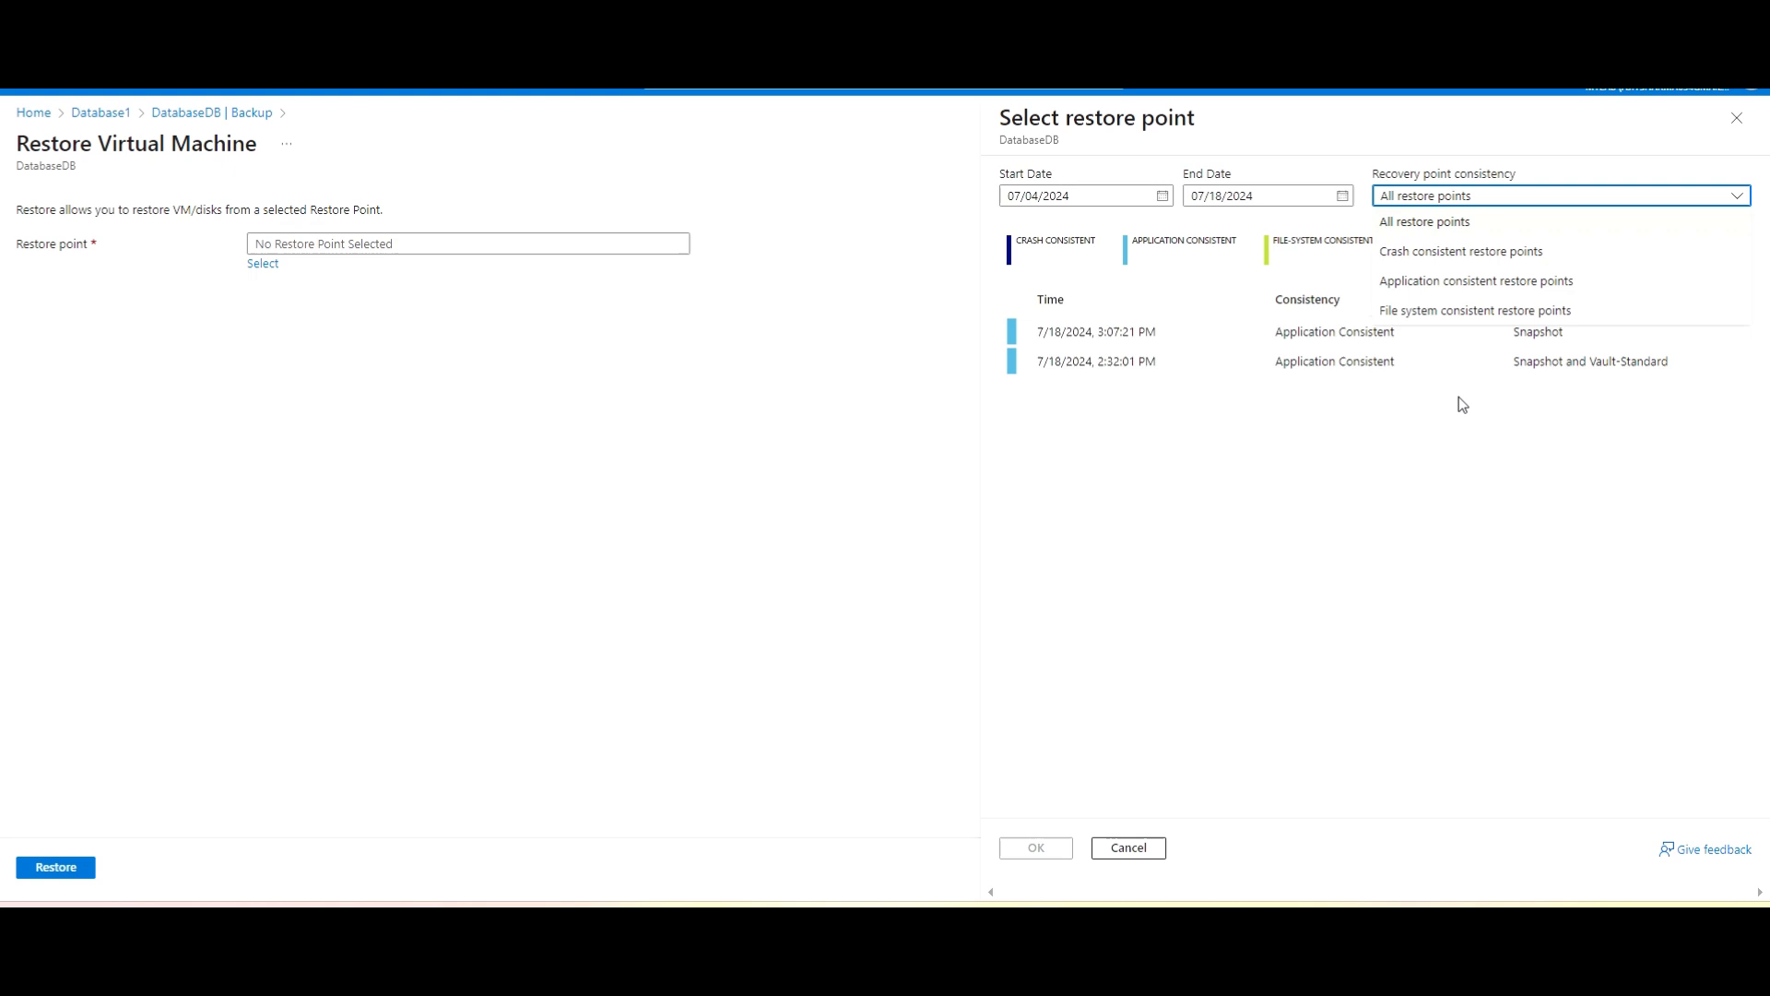
left_click(1424, 221)
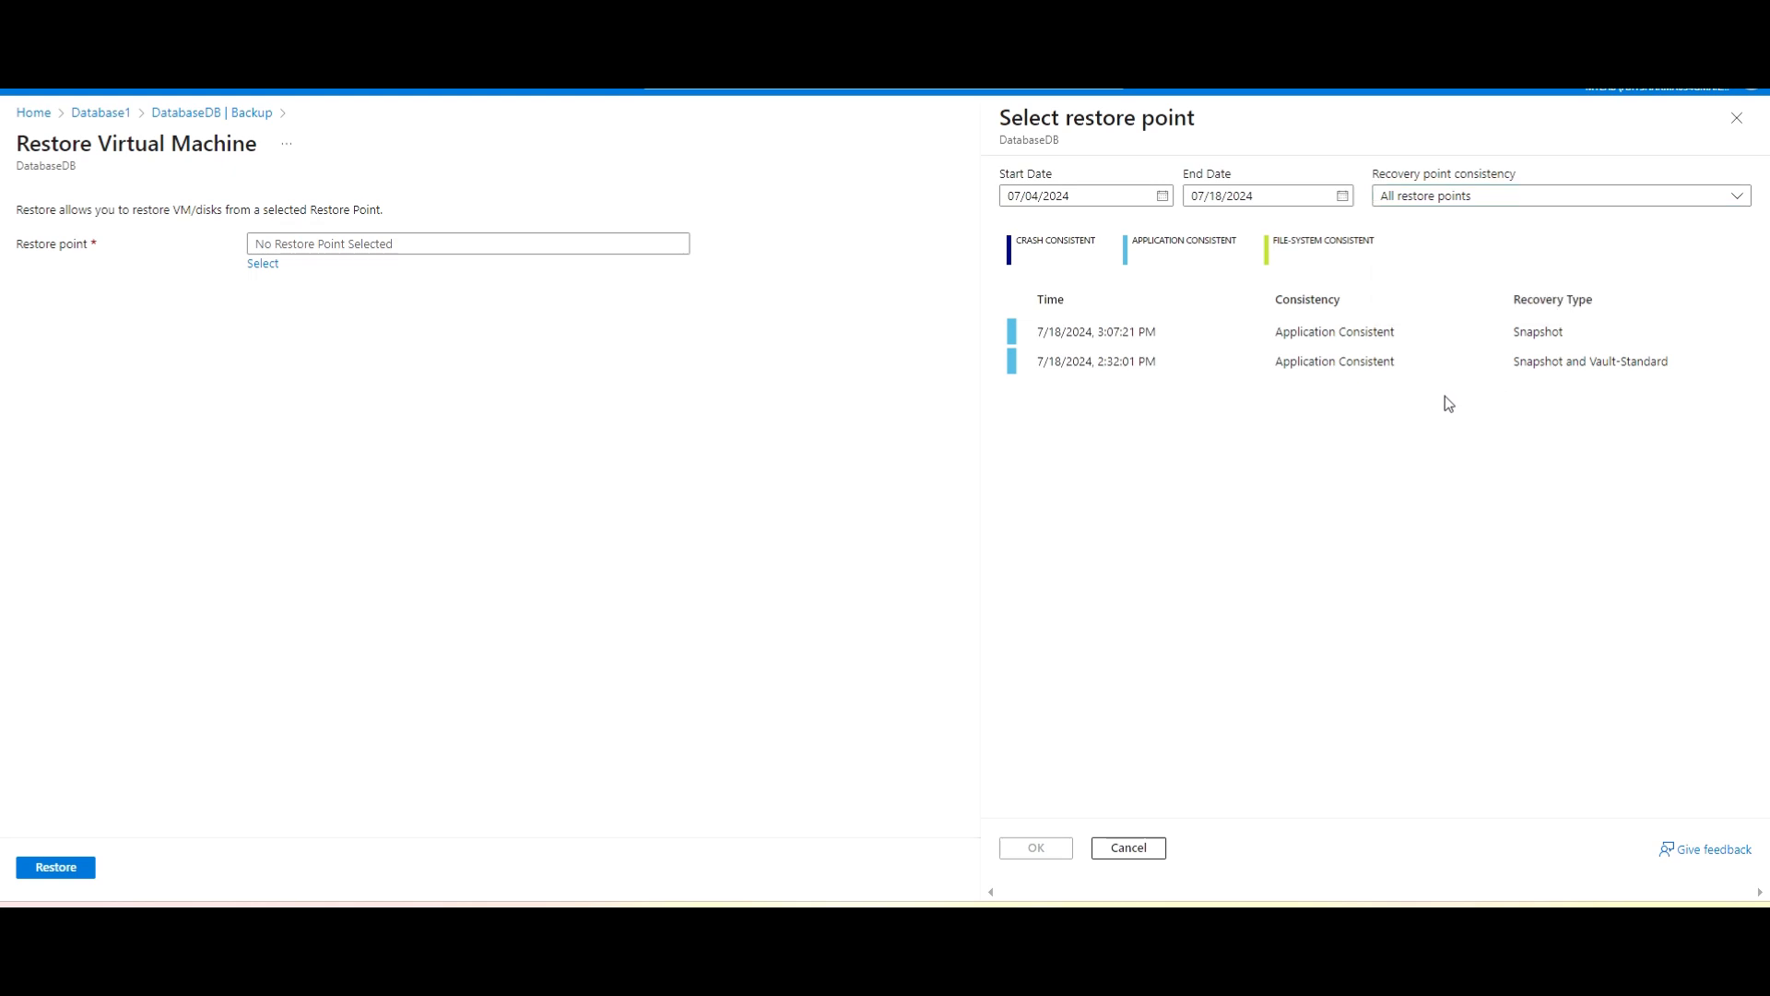
mouse_move(1355, 317)
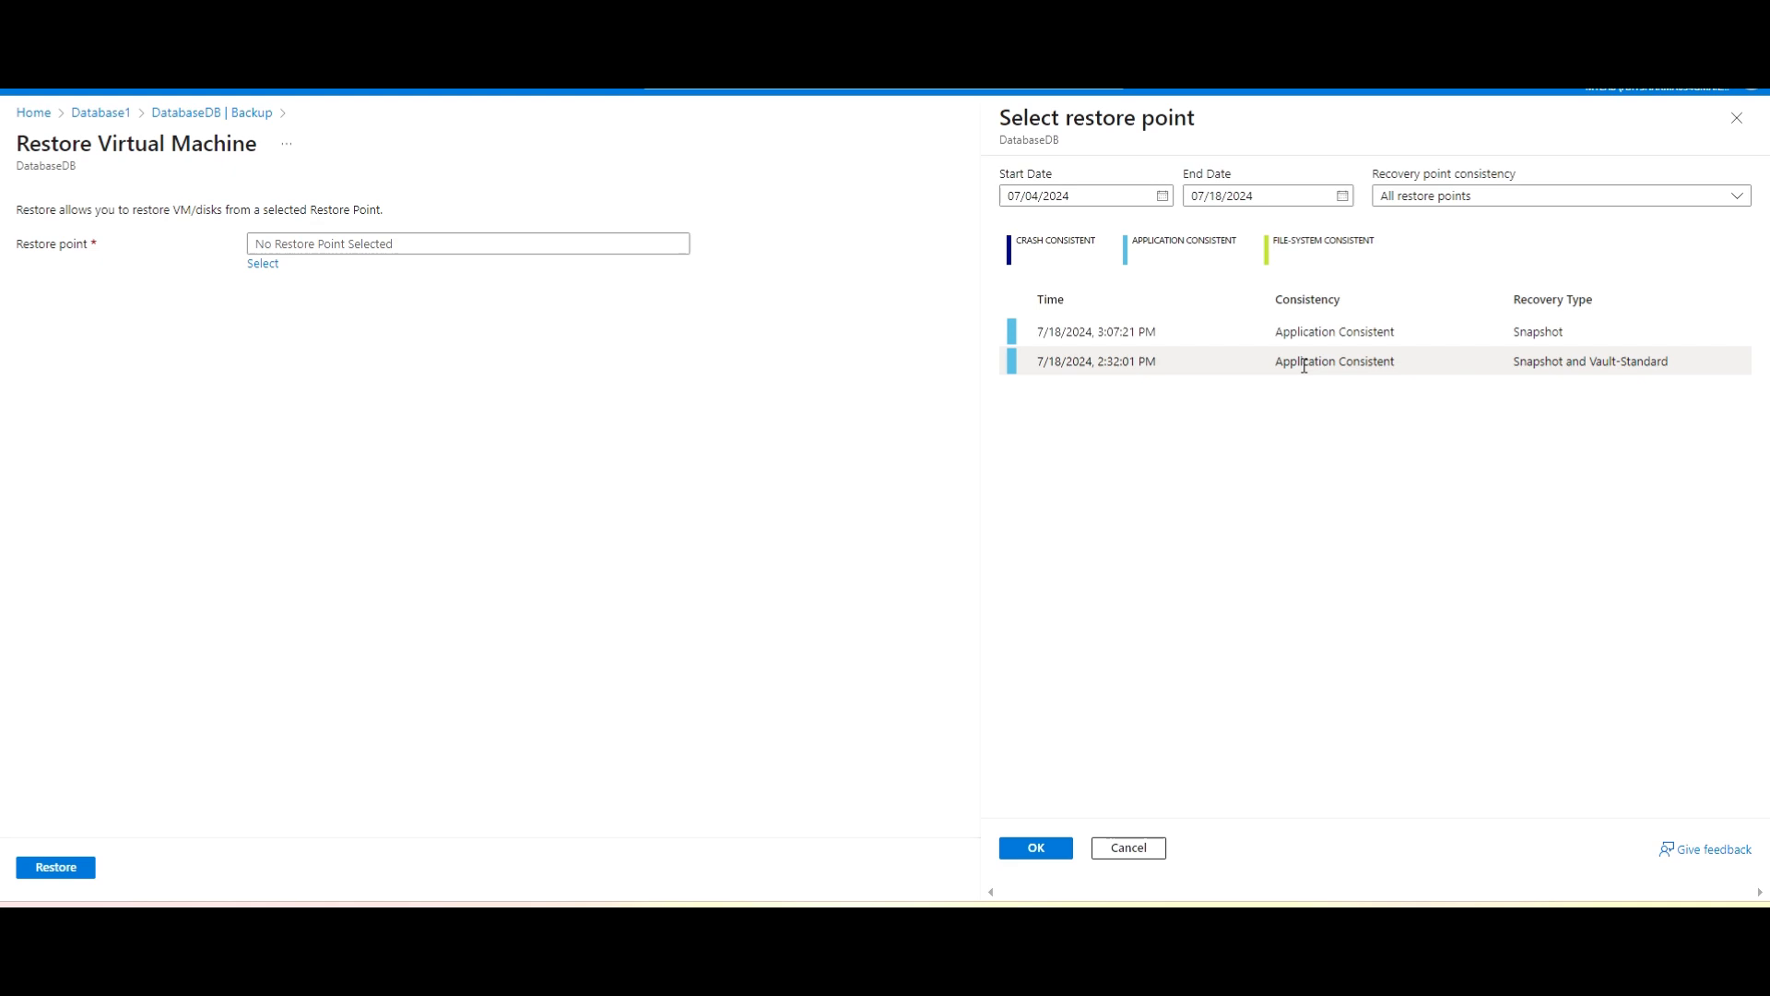
mouse_move(1454, 427)
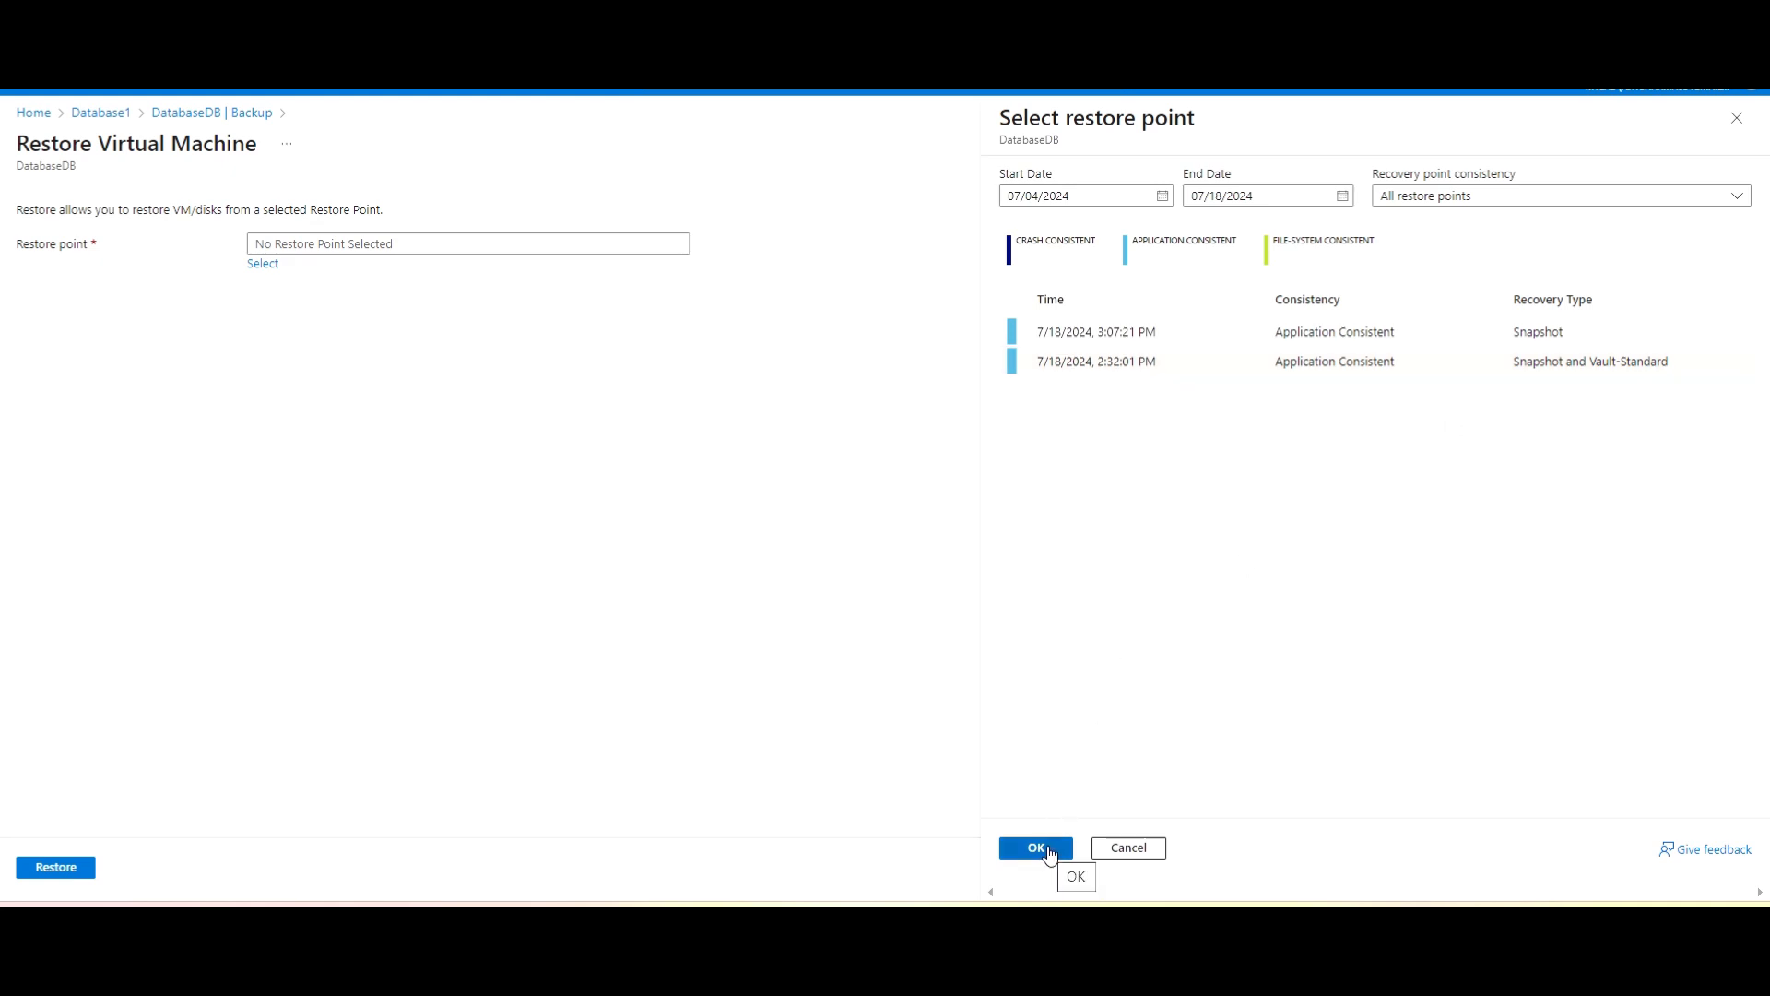
left_click(1032, 848)
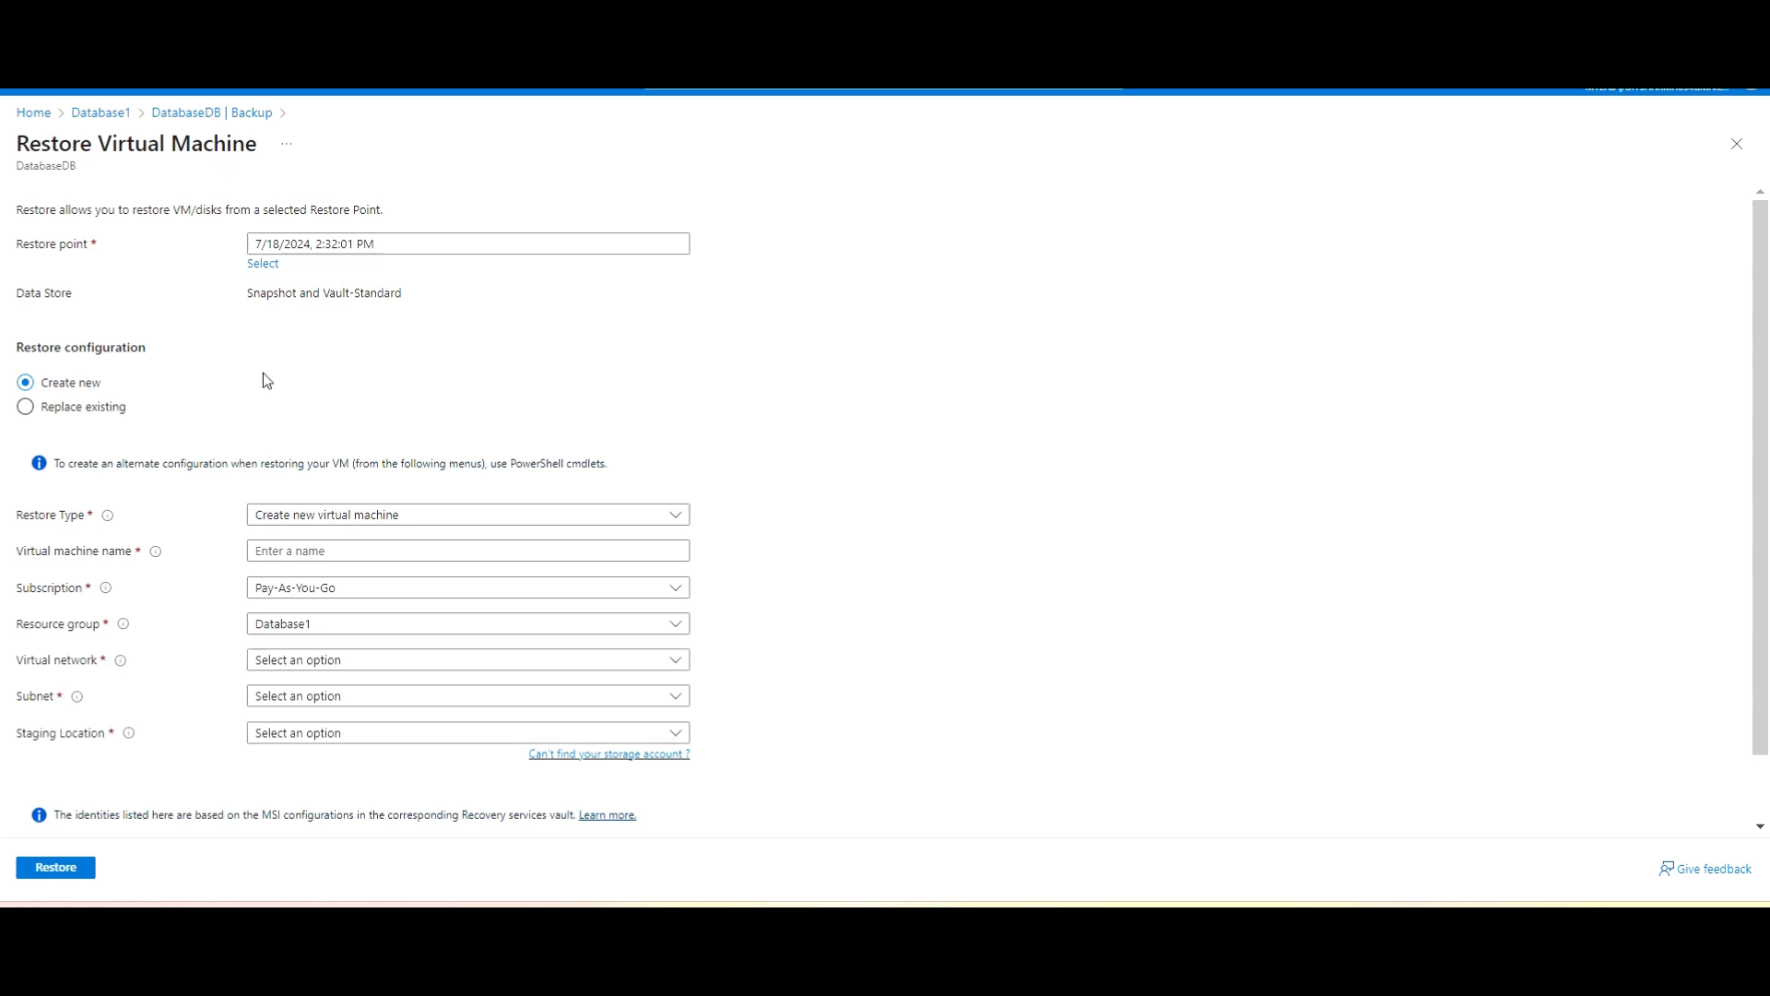
mouse_move(111, 395)
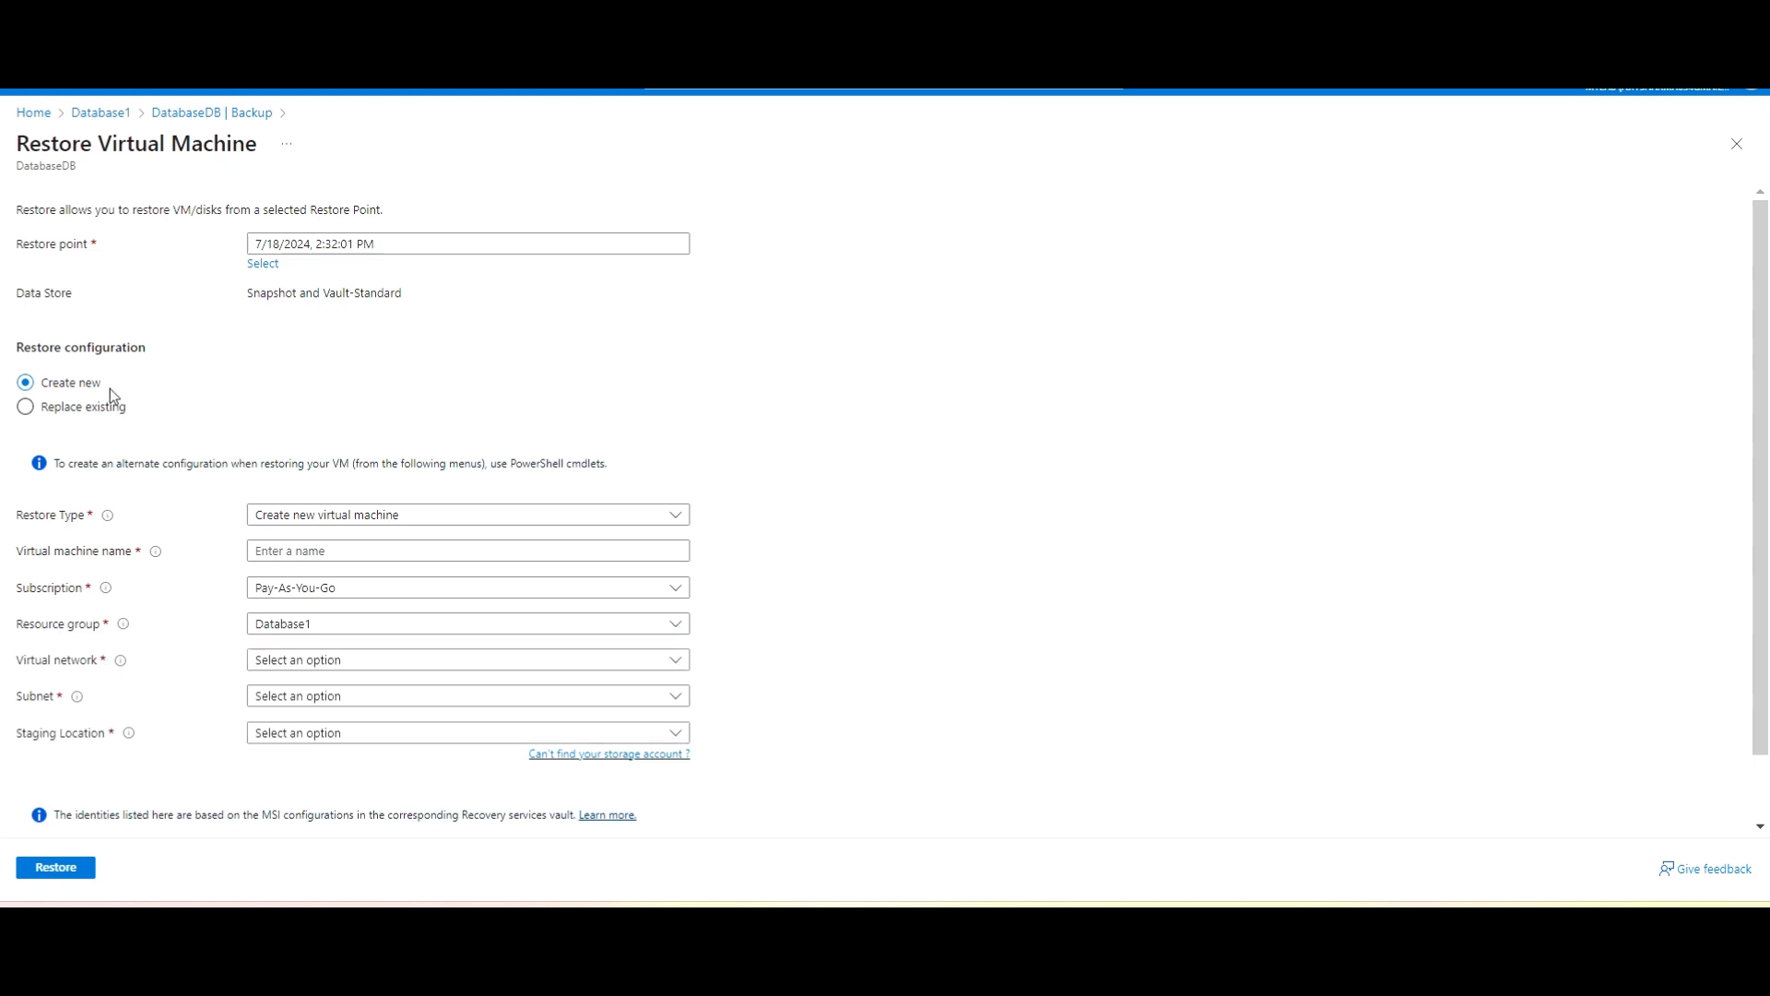
left_click(25, 407)
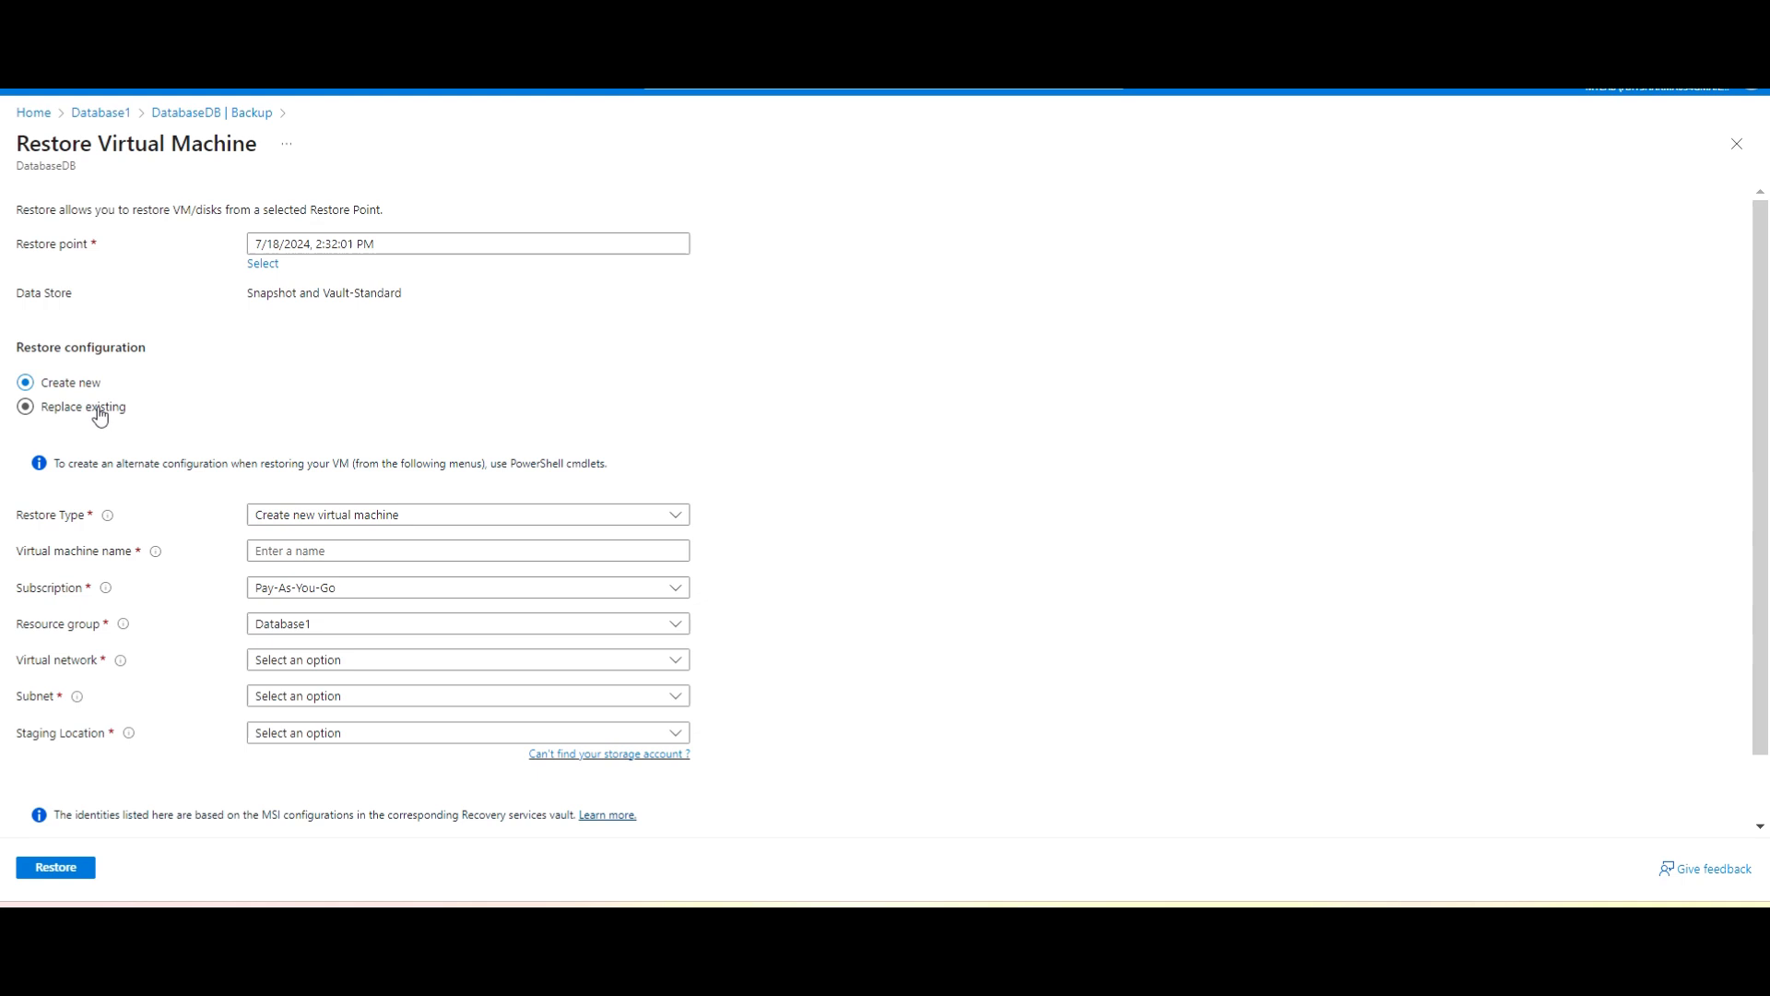
left_click(25, 406)
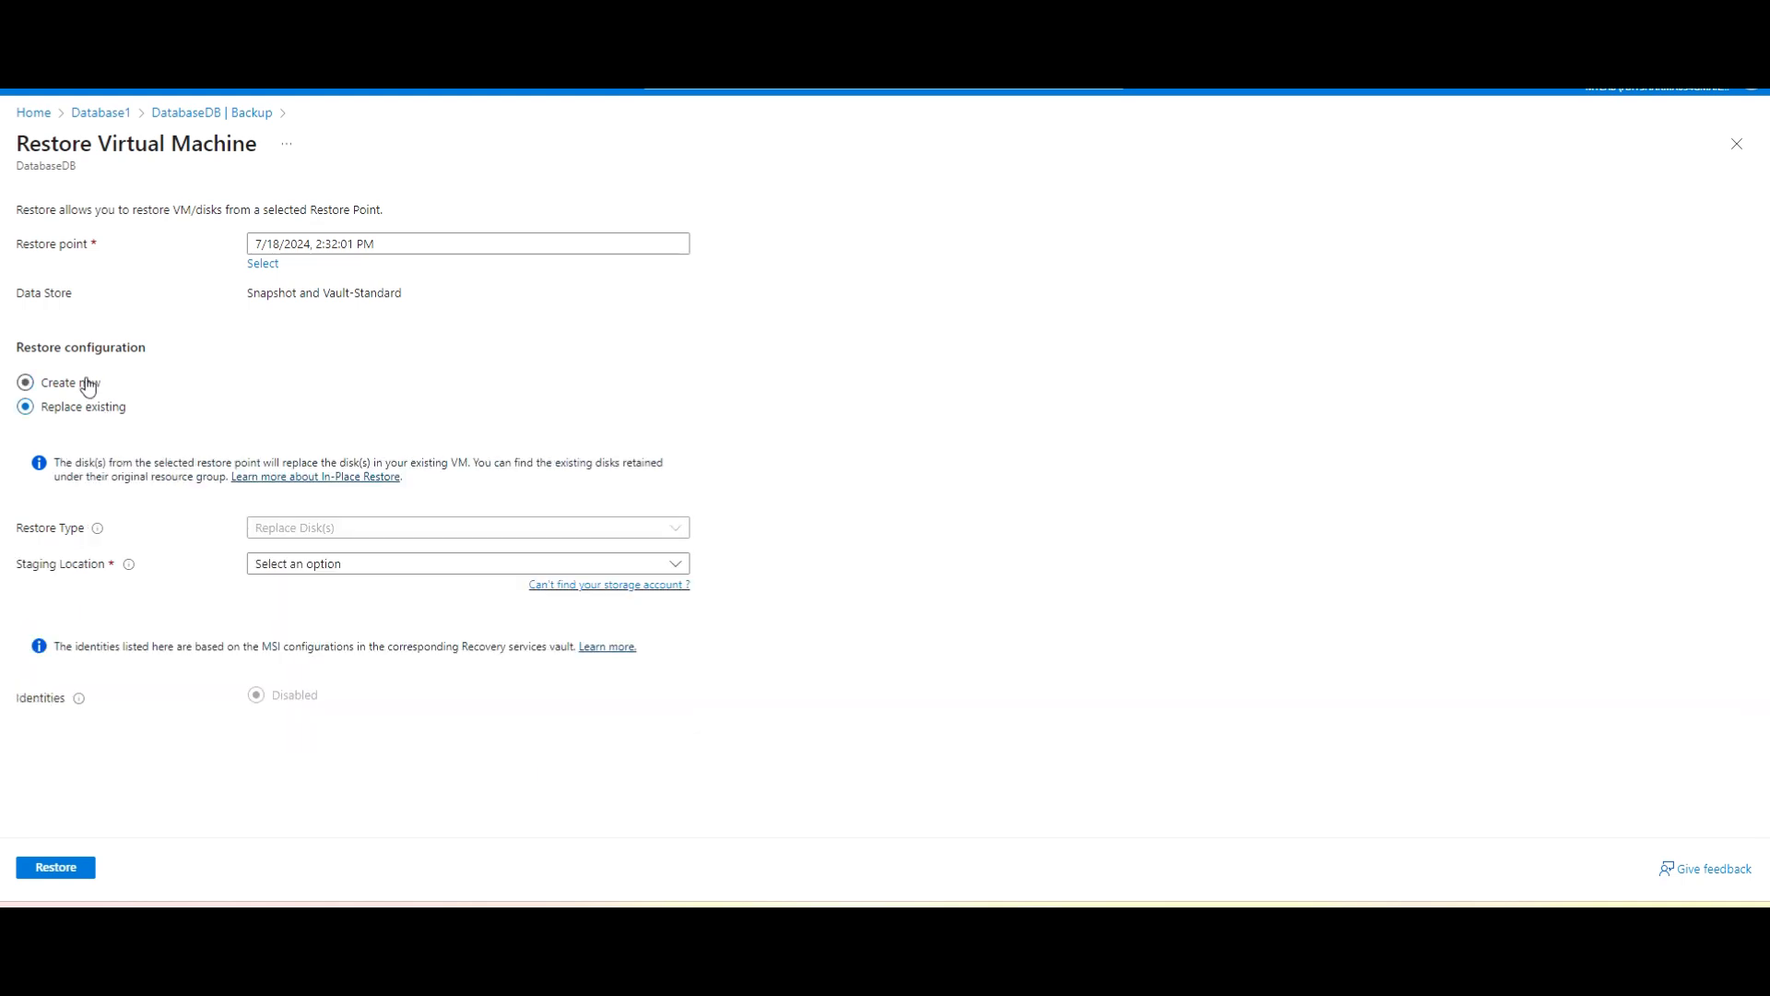
left_click(25, 381)
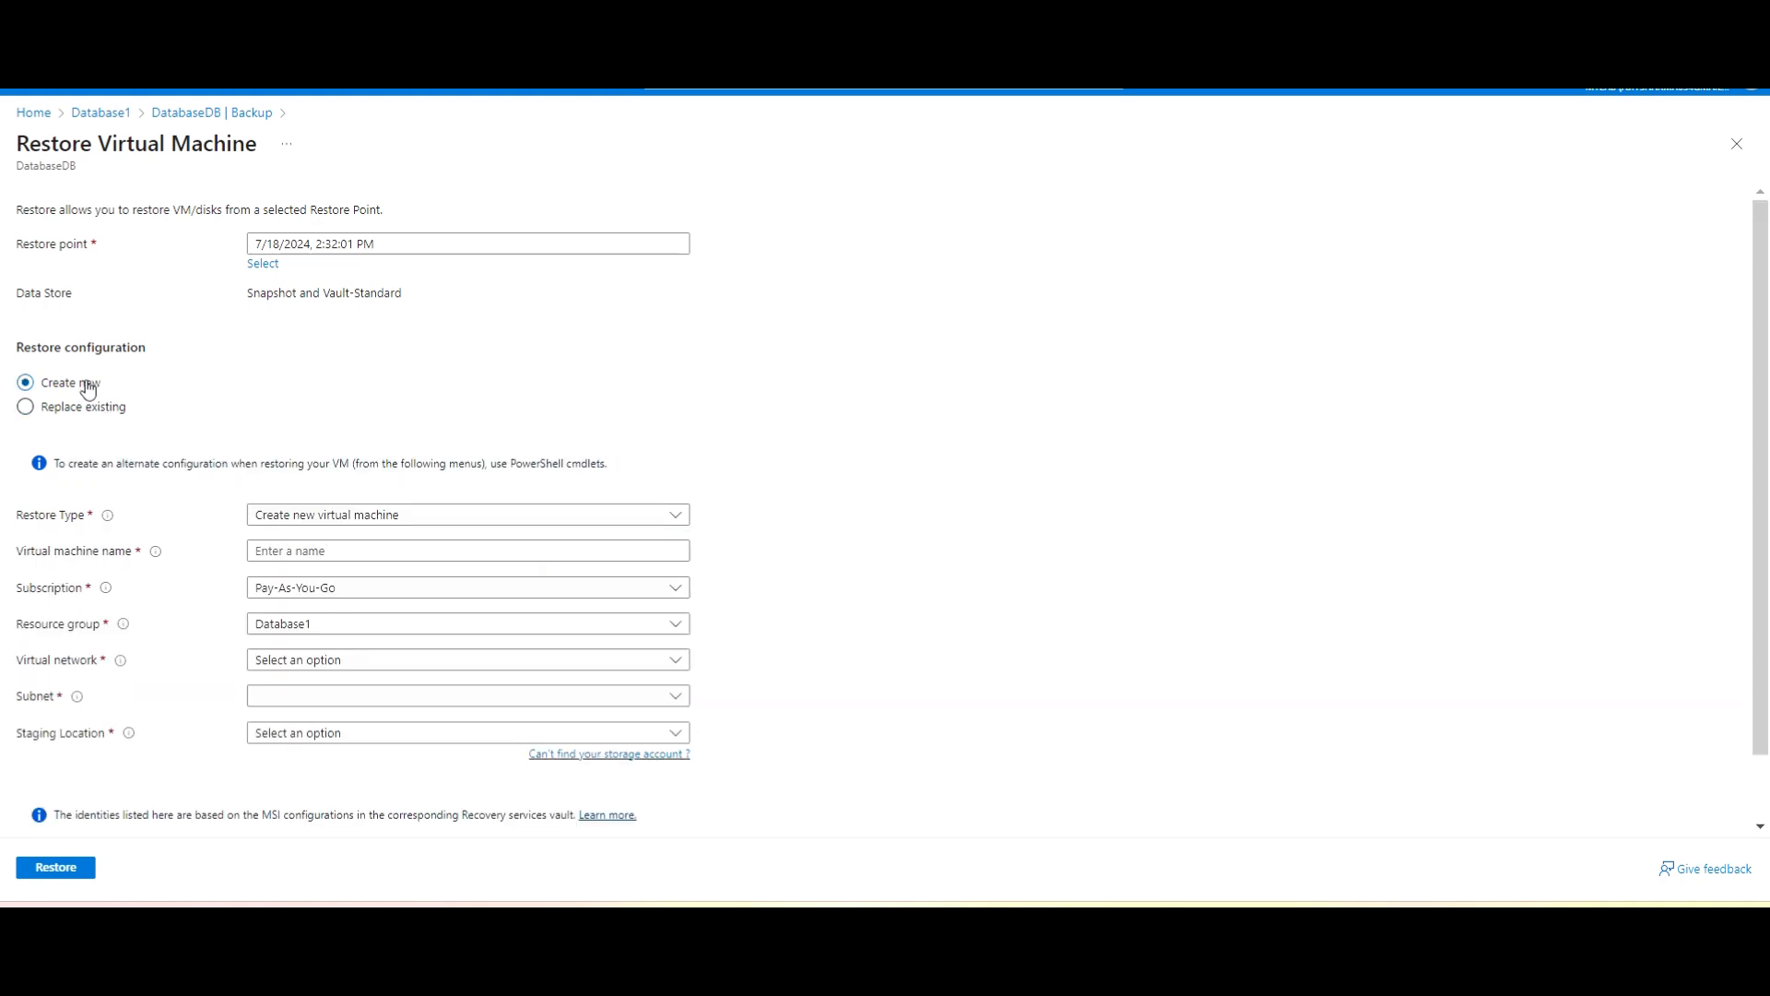
mouse_move(366, 522)
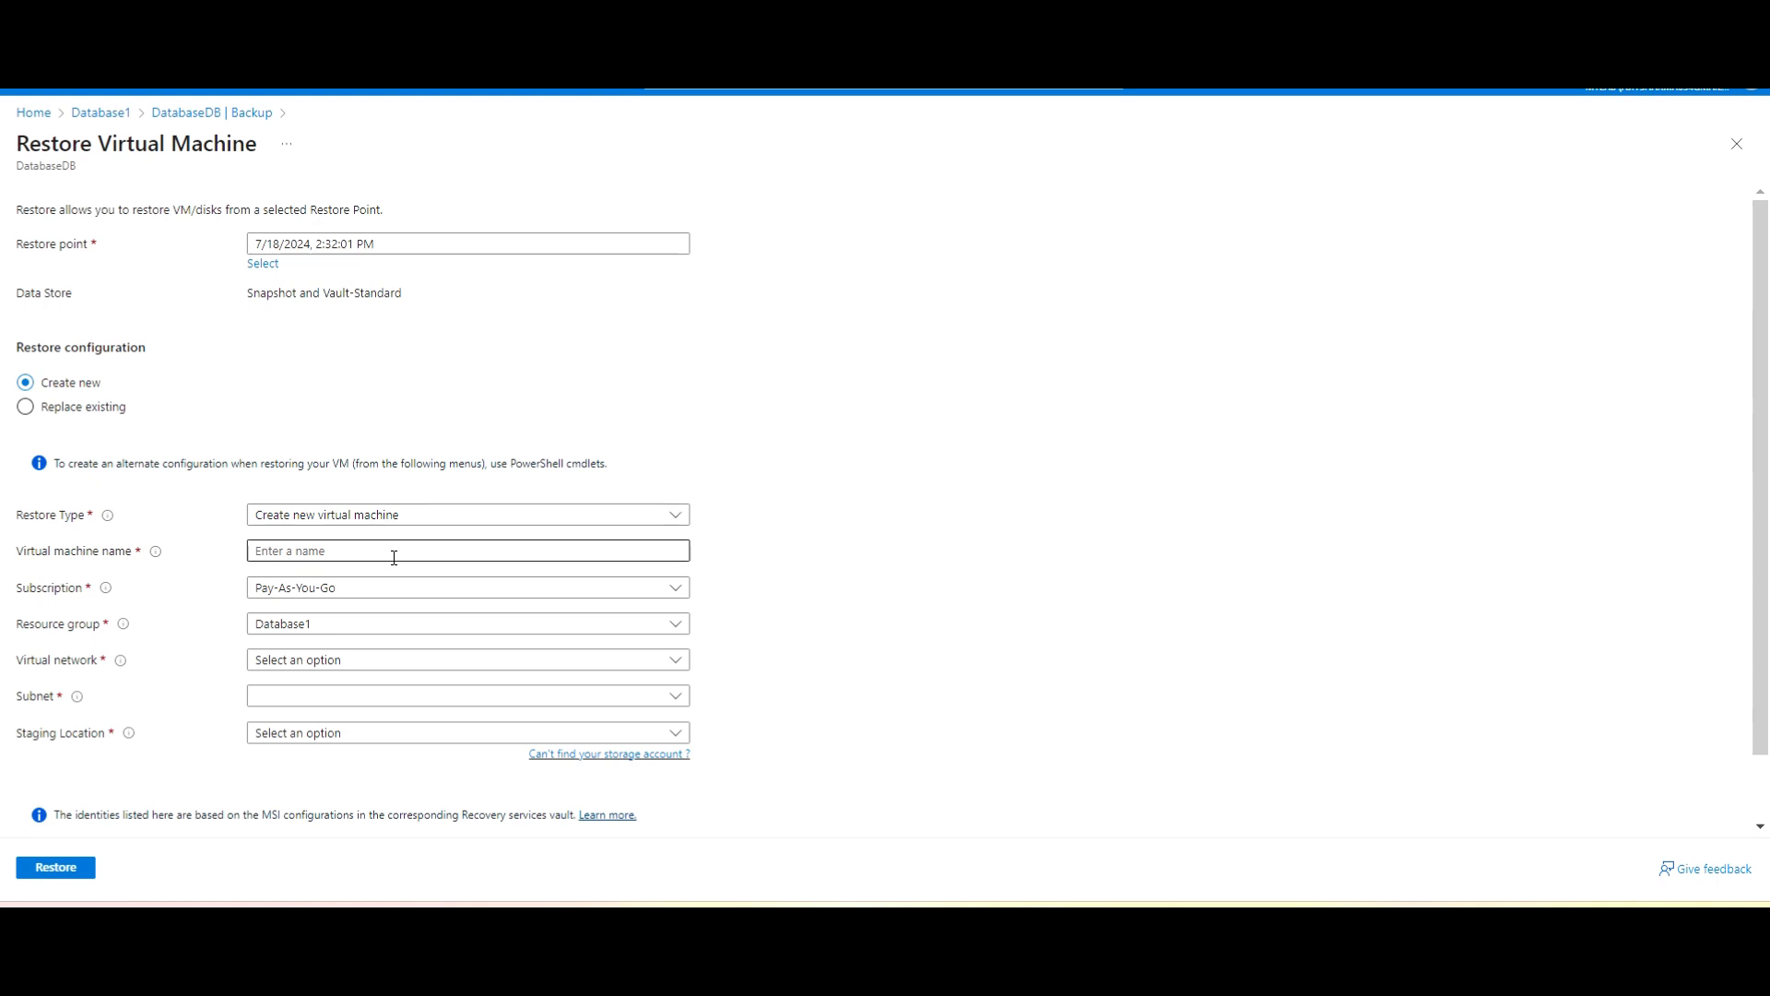
mouse_move(137, 461)
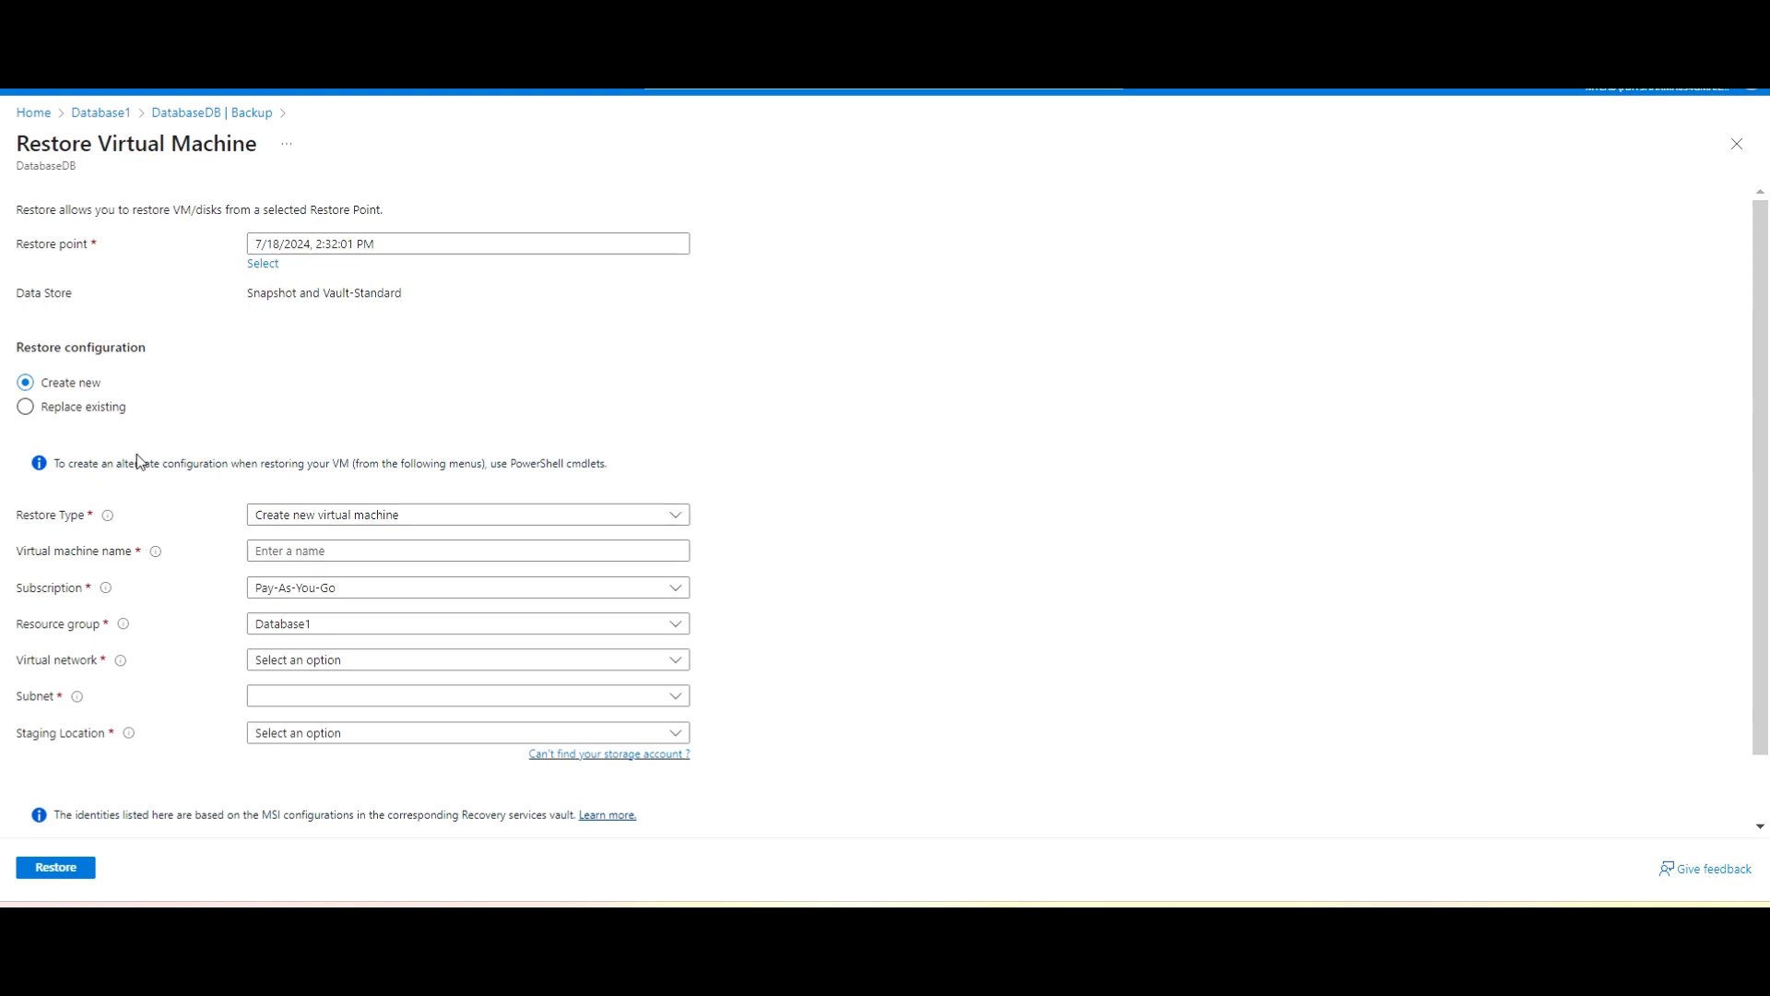
mouse_move(257, 452)
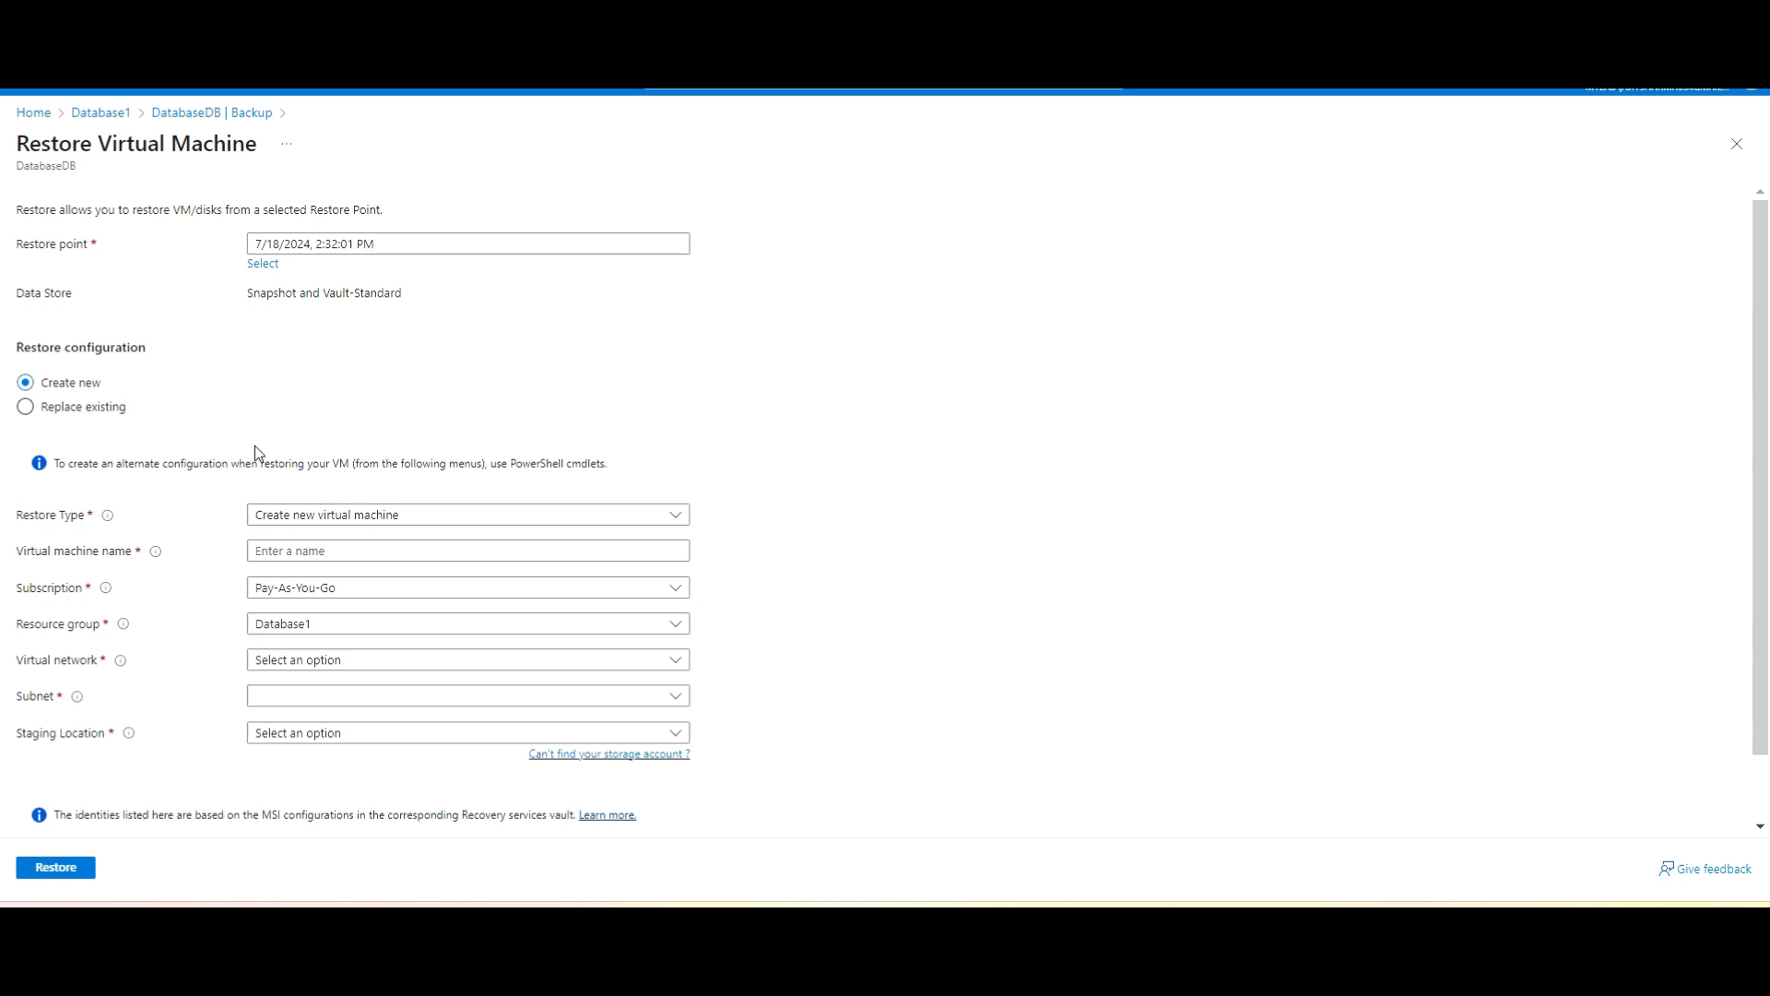
mouse_move(57, 463)
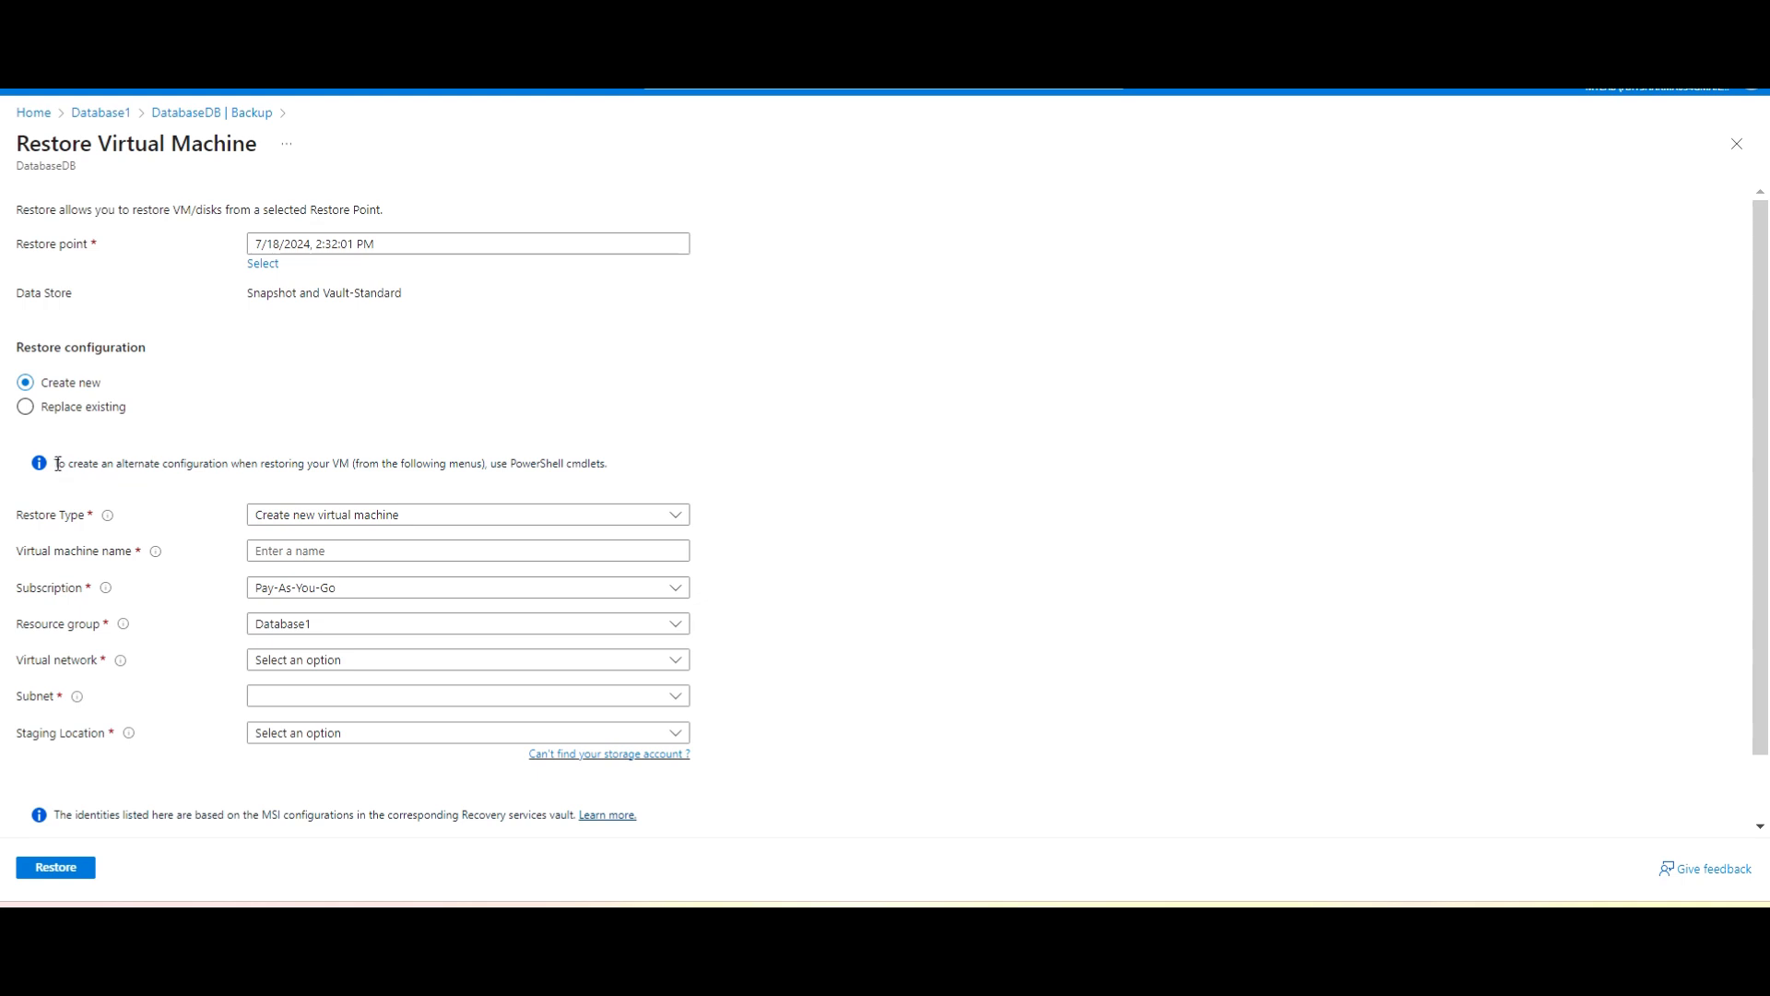
mouse_move(245, 463)
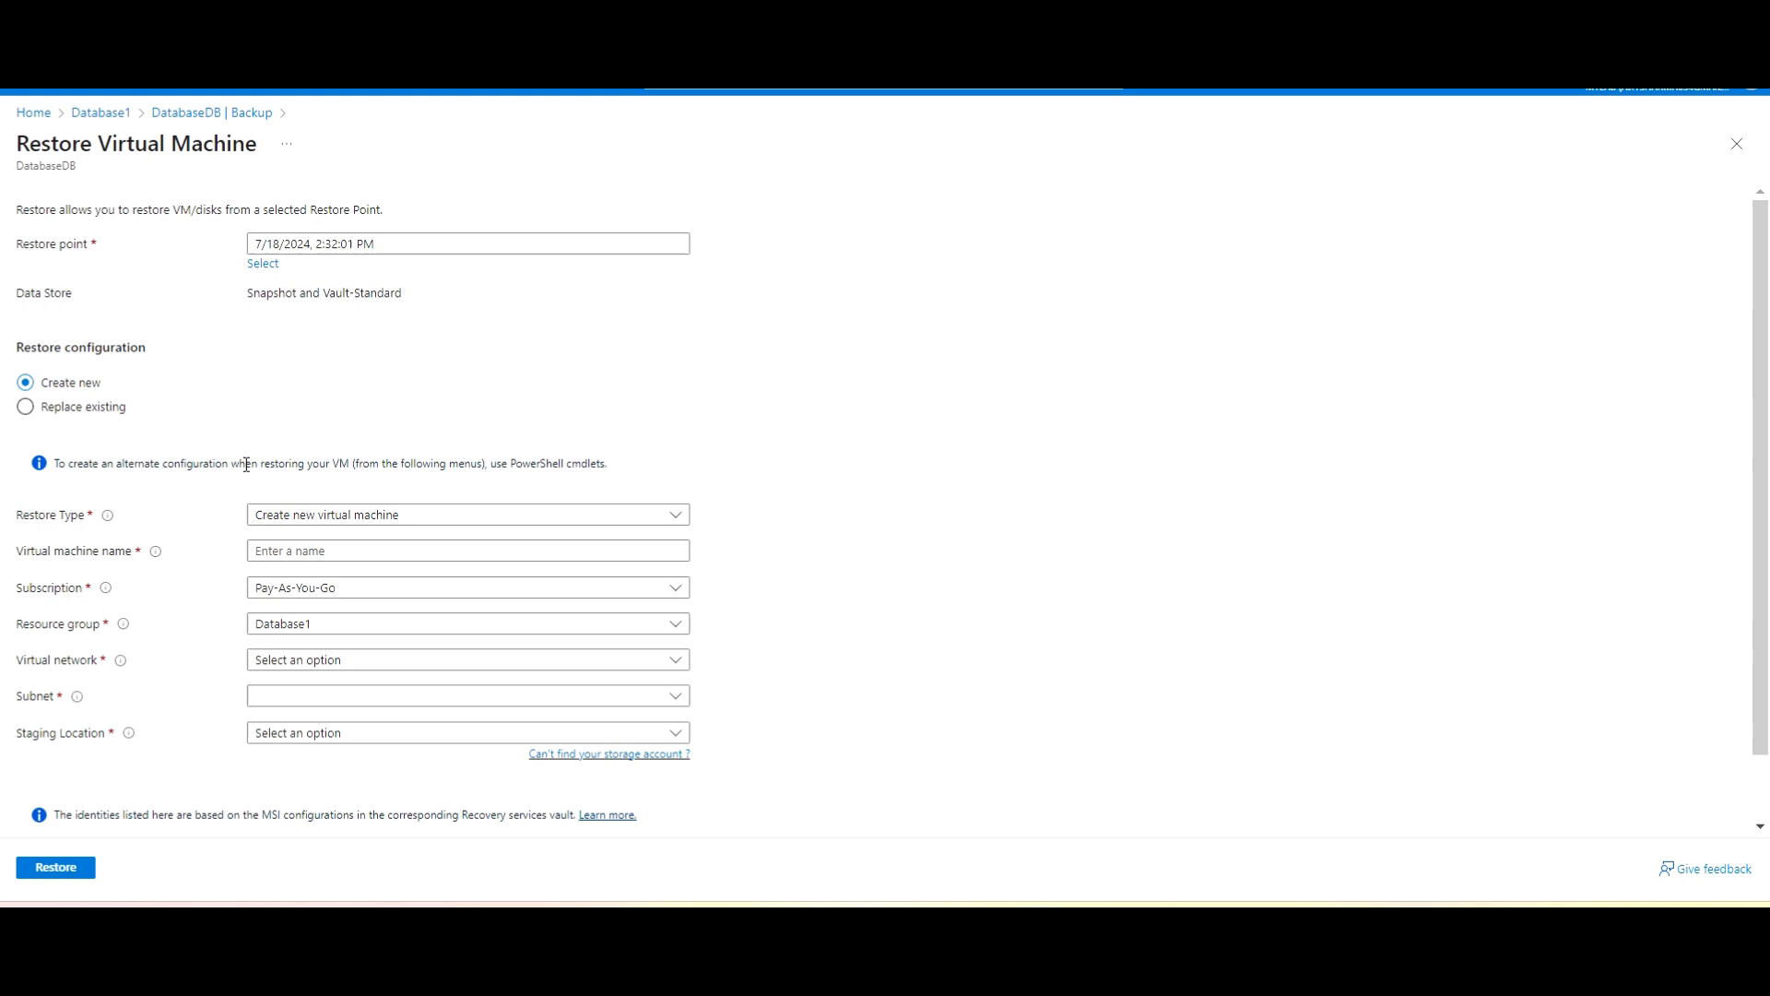
mouse_move(325, 469)
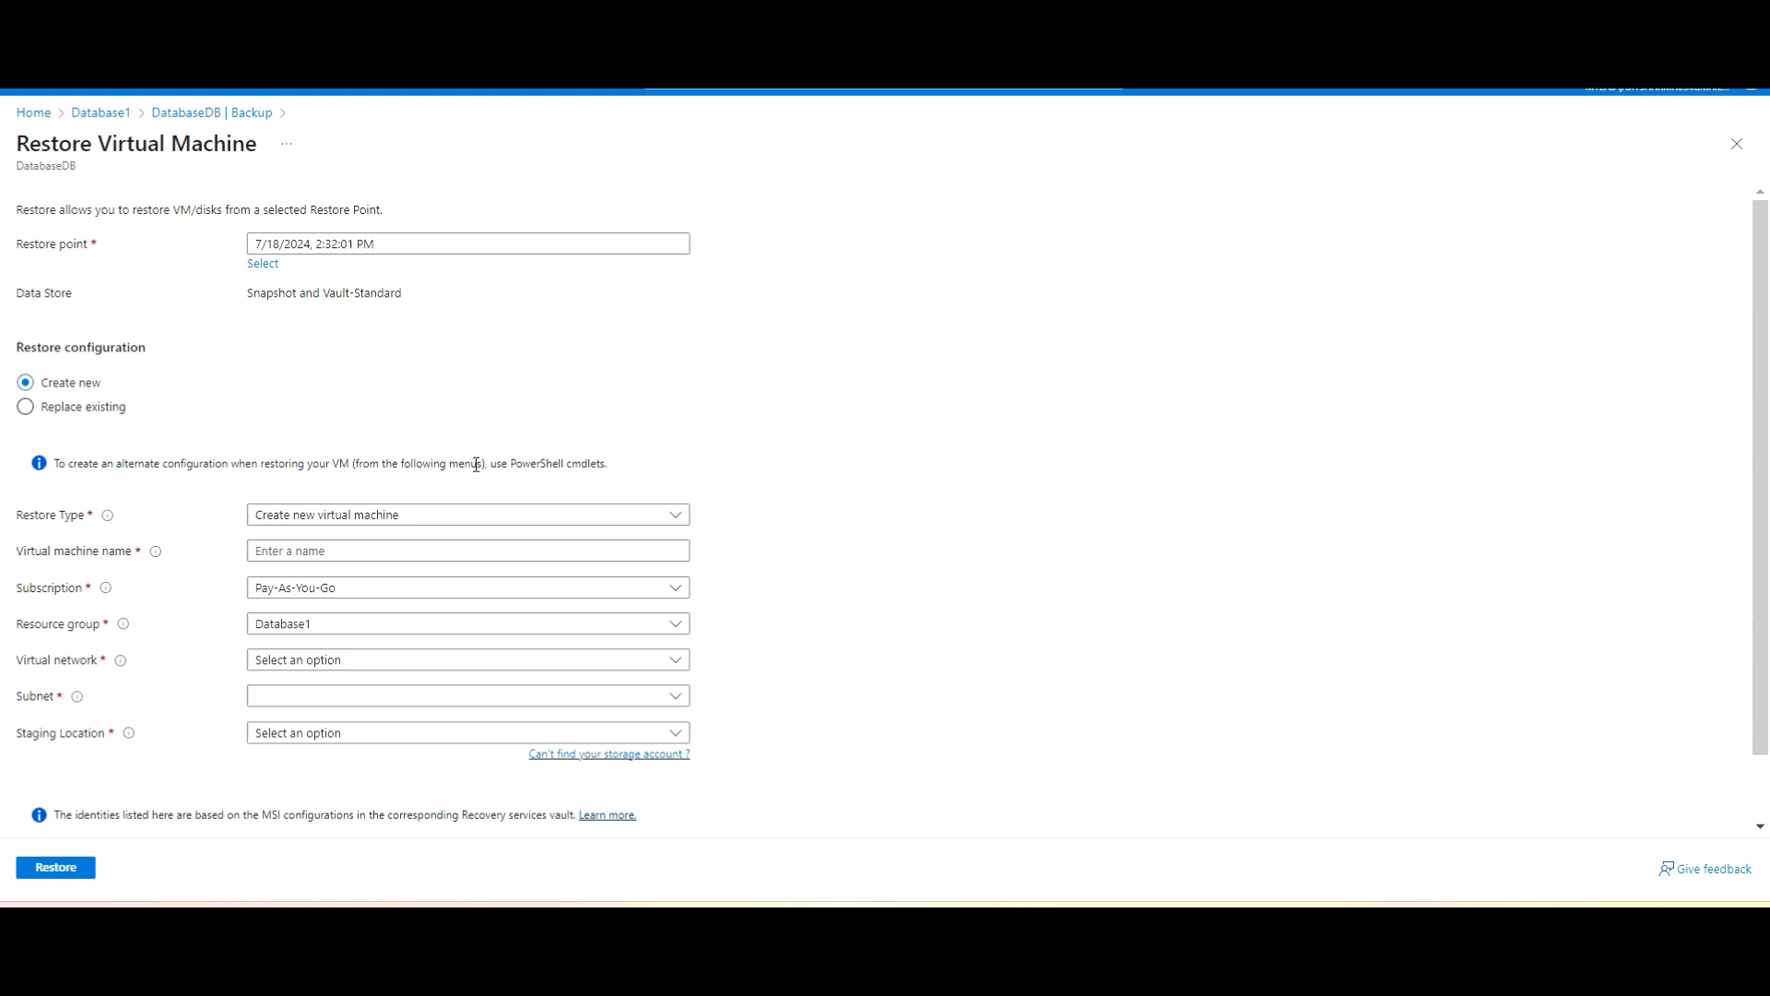
mouse_move(451, 536)
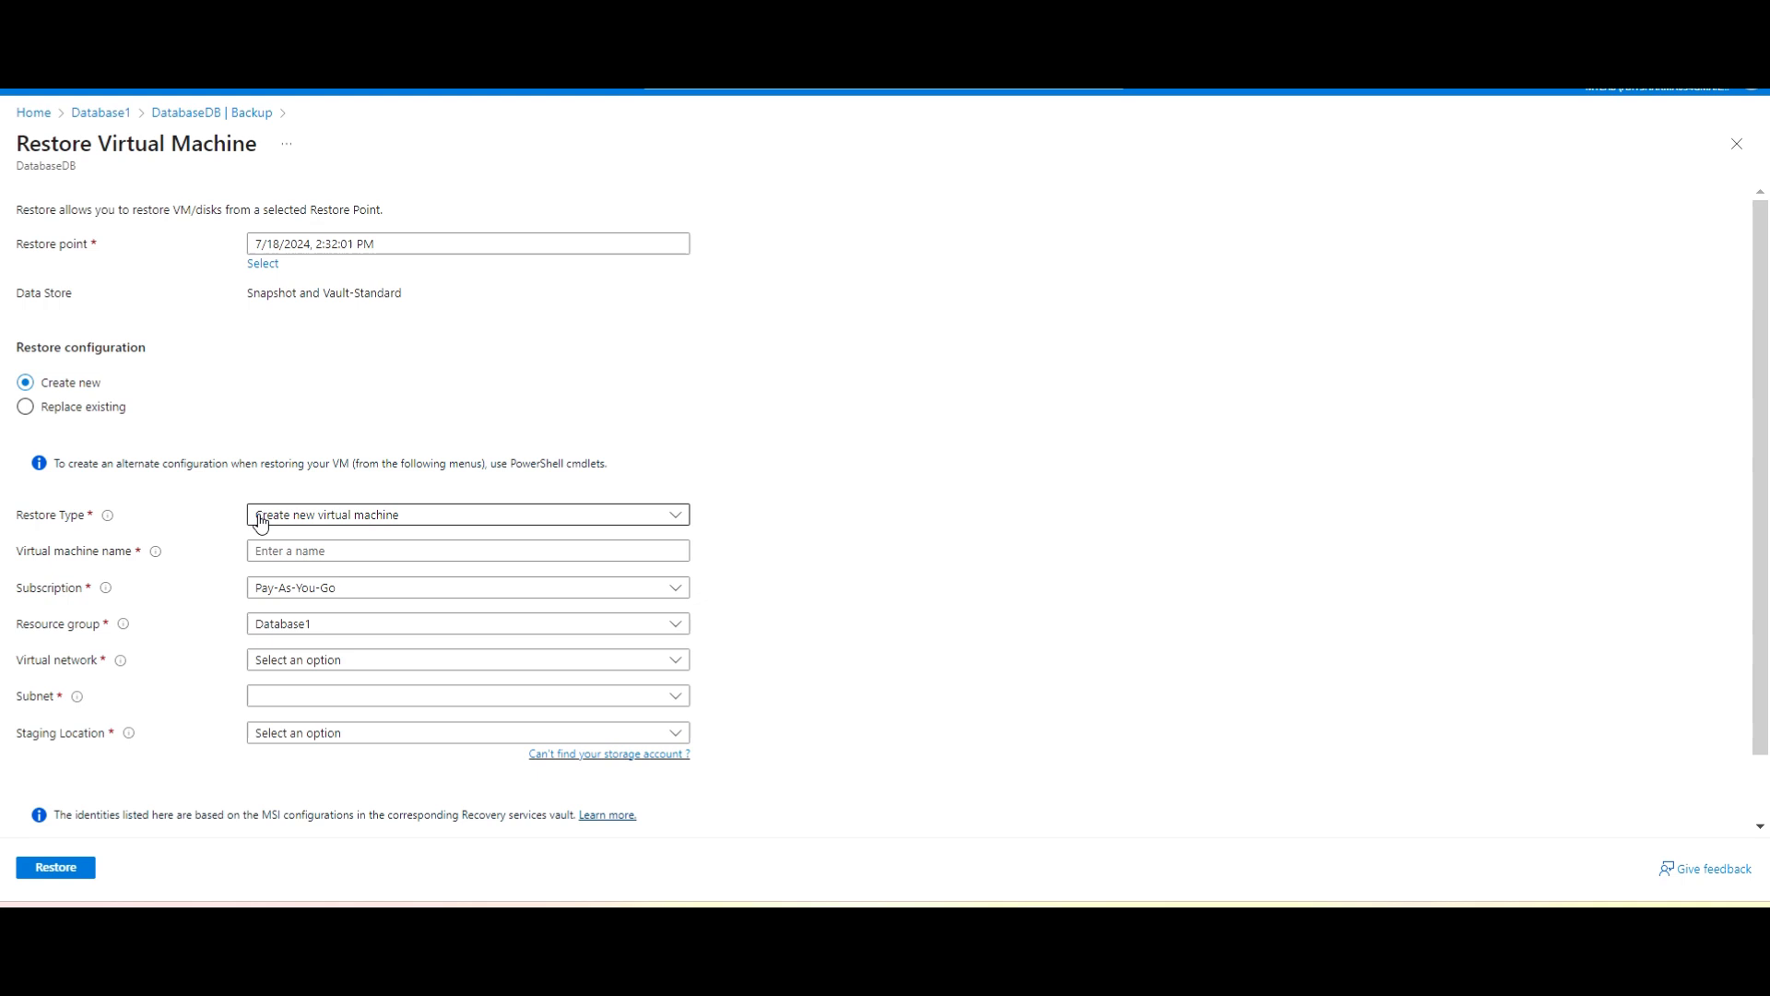
Restore as a new virtual machine named DatabaseDB2.
left_click(467, 514)
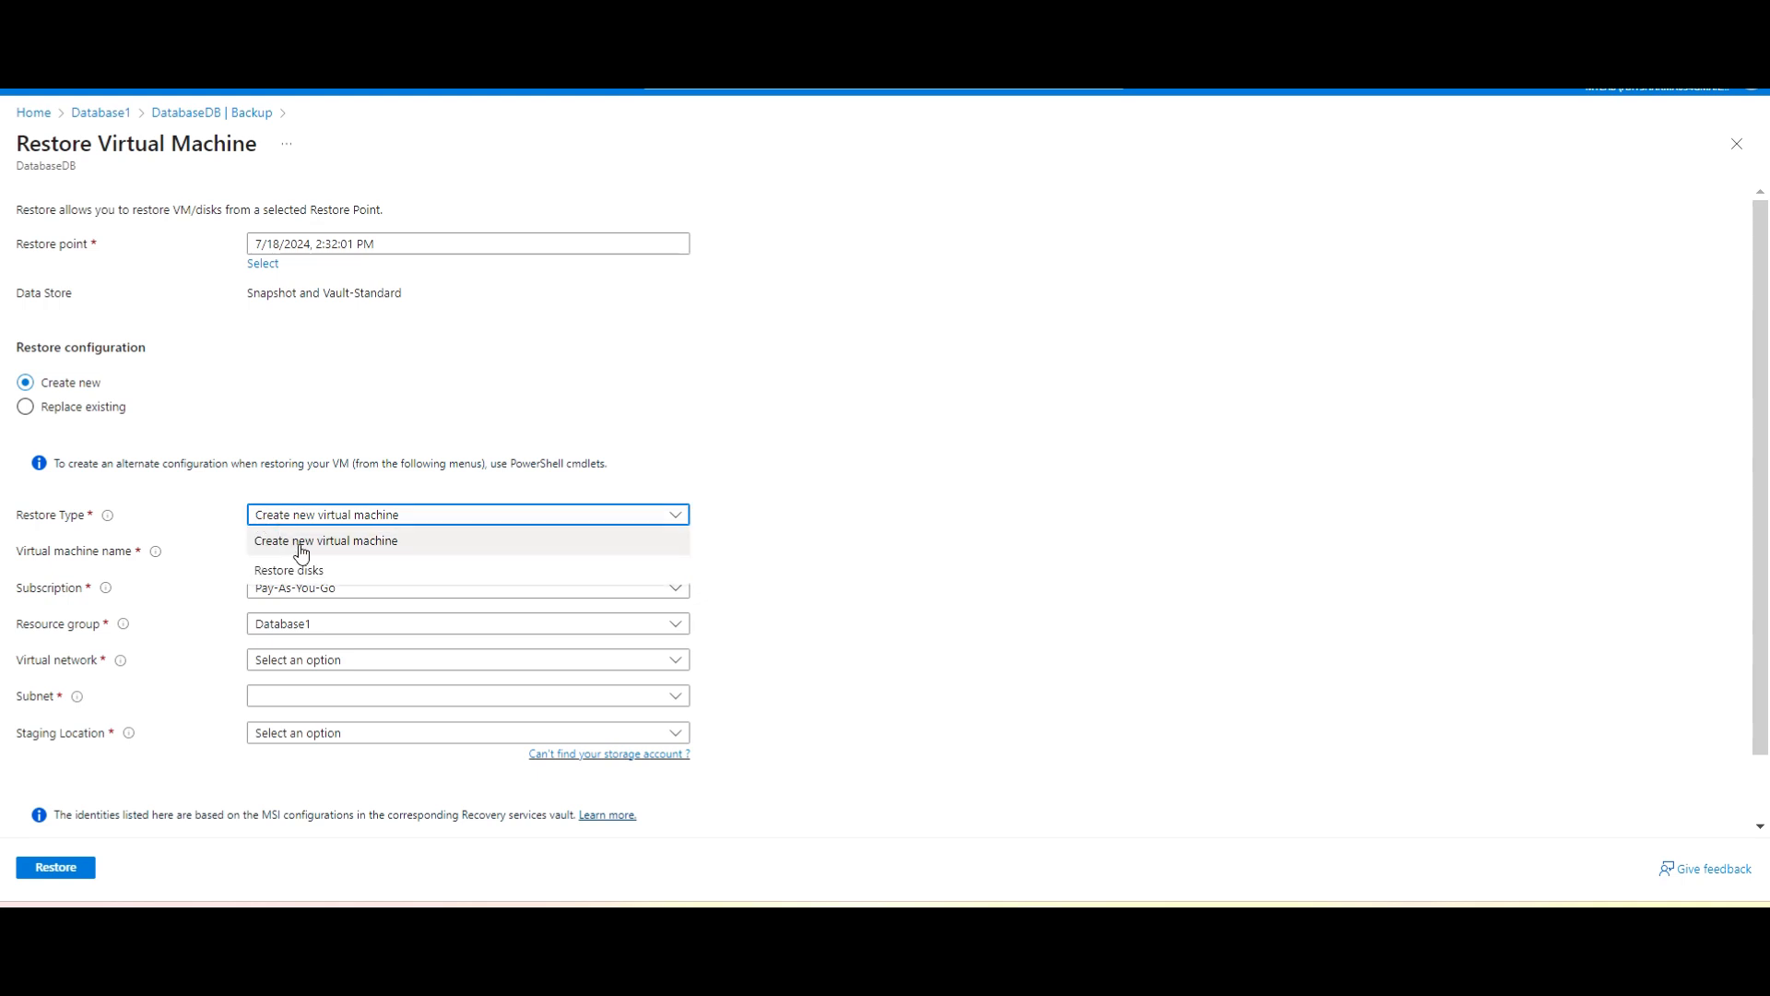
mouse_move(368, 558)
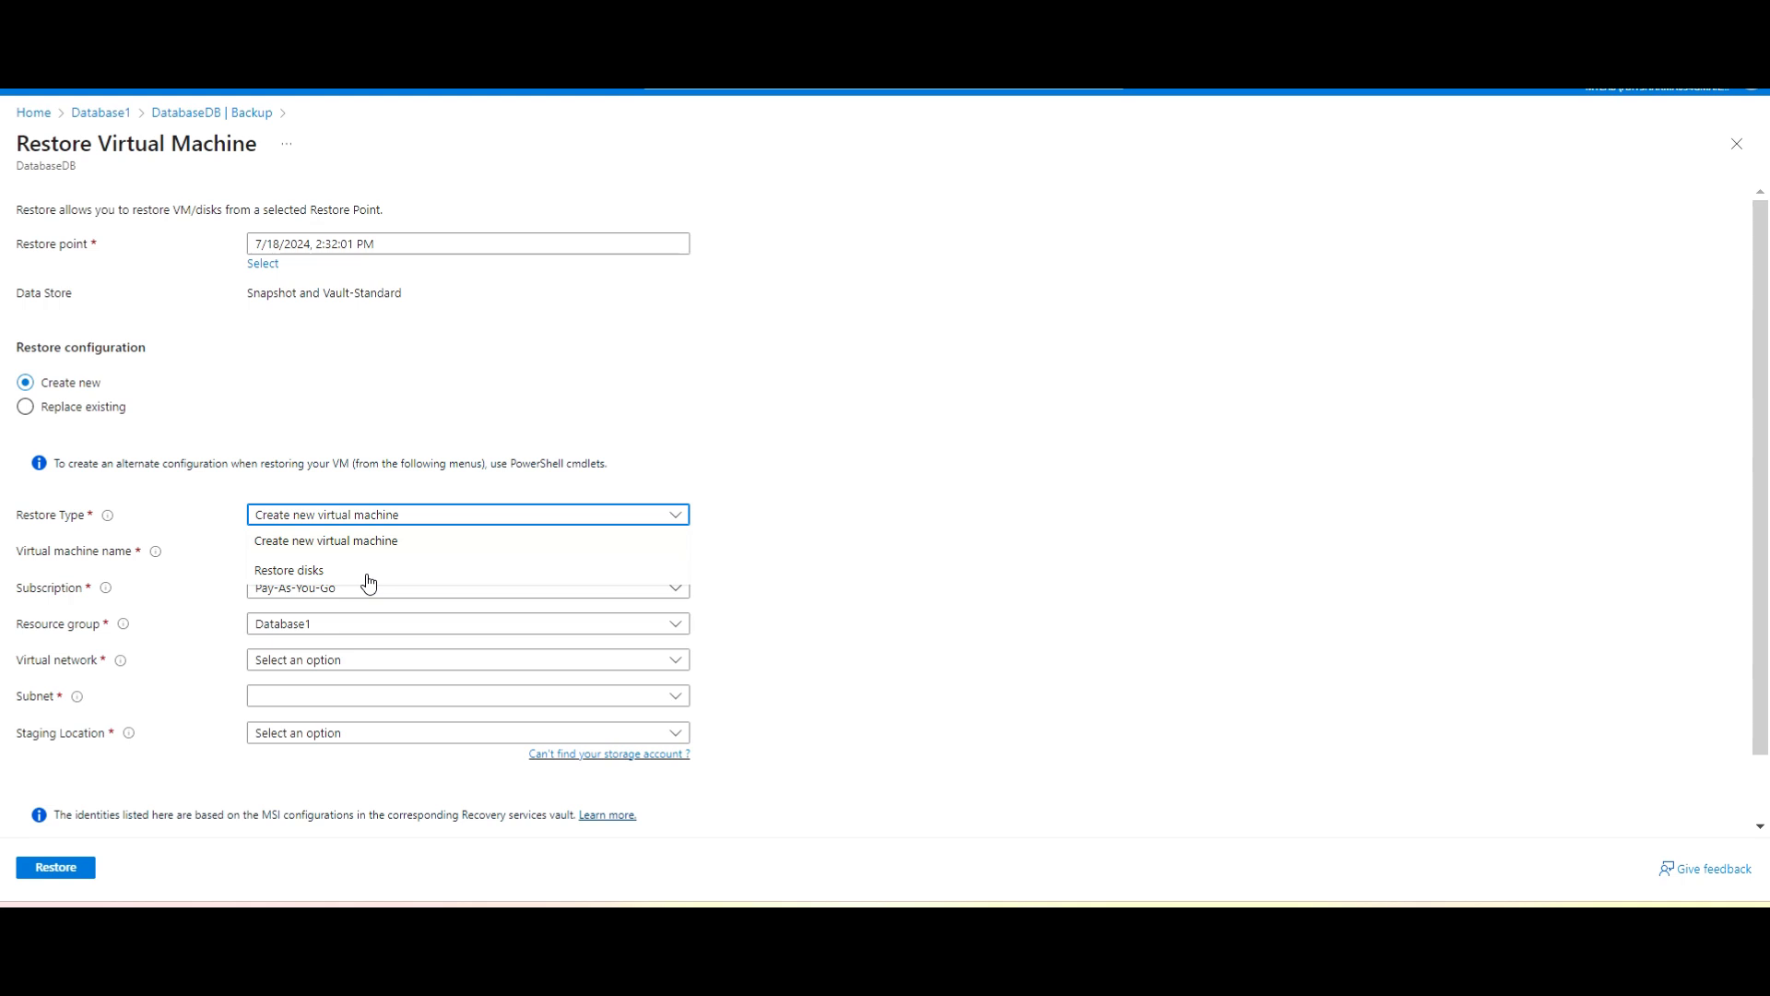
mouse_move(376, 582)
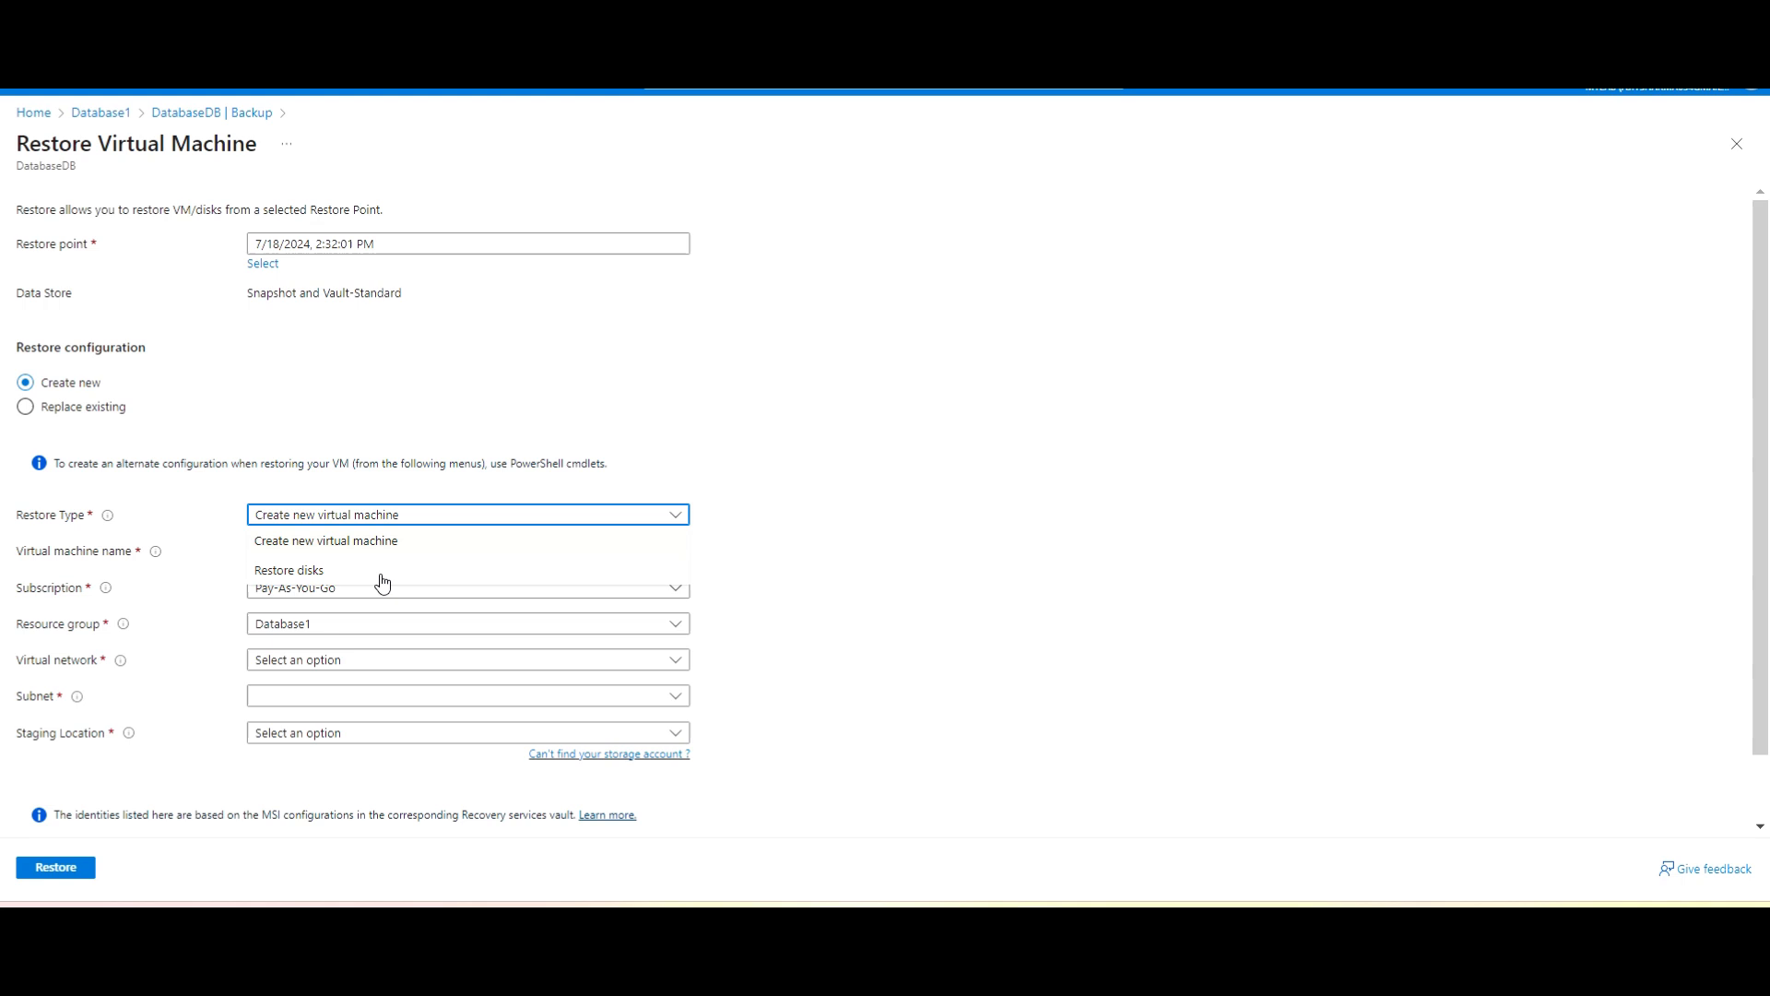
mouse_move(657, 573)
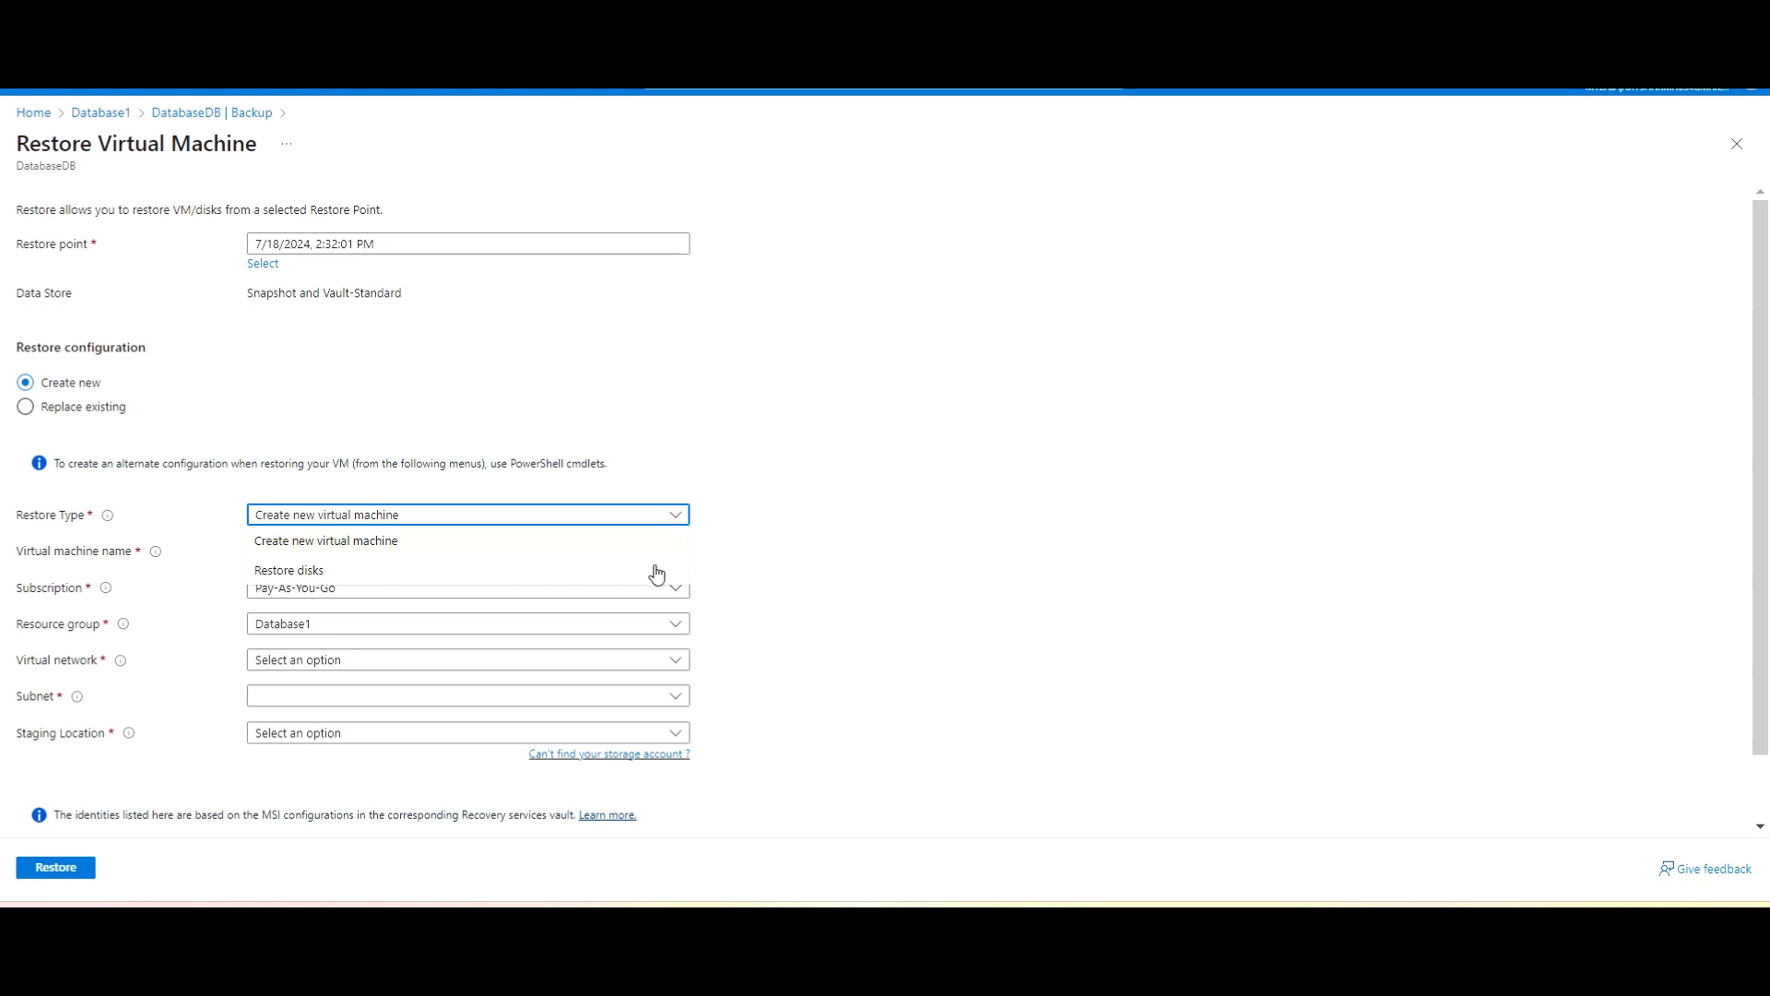
left_click(325, 539)
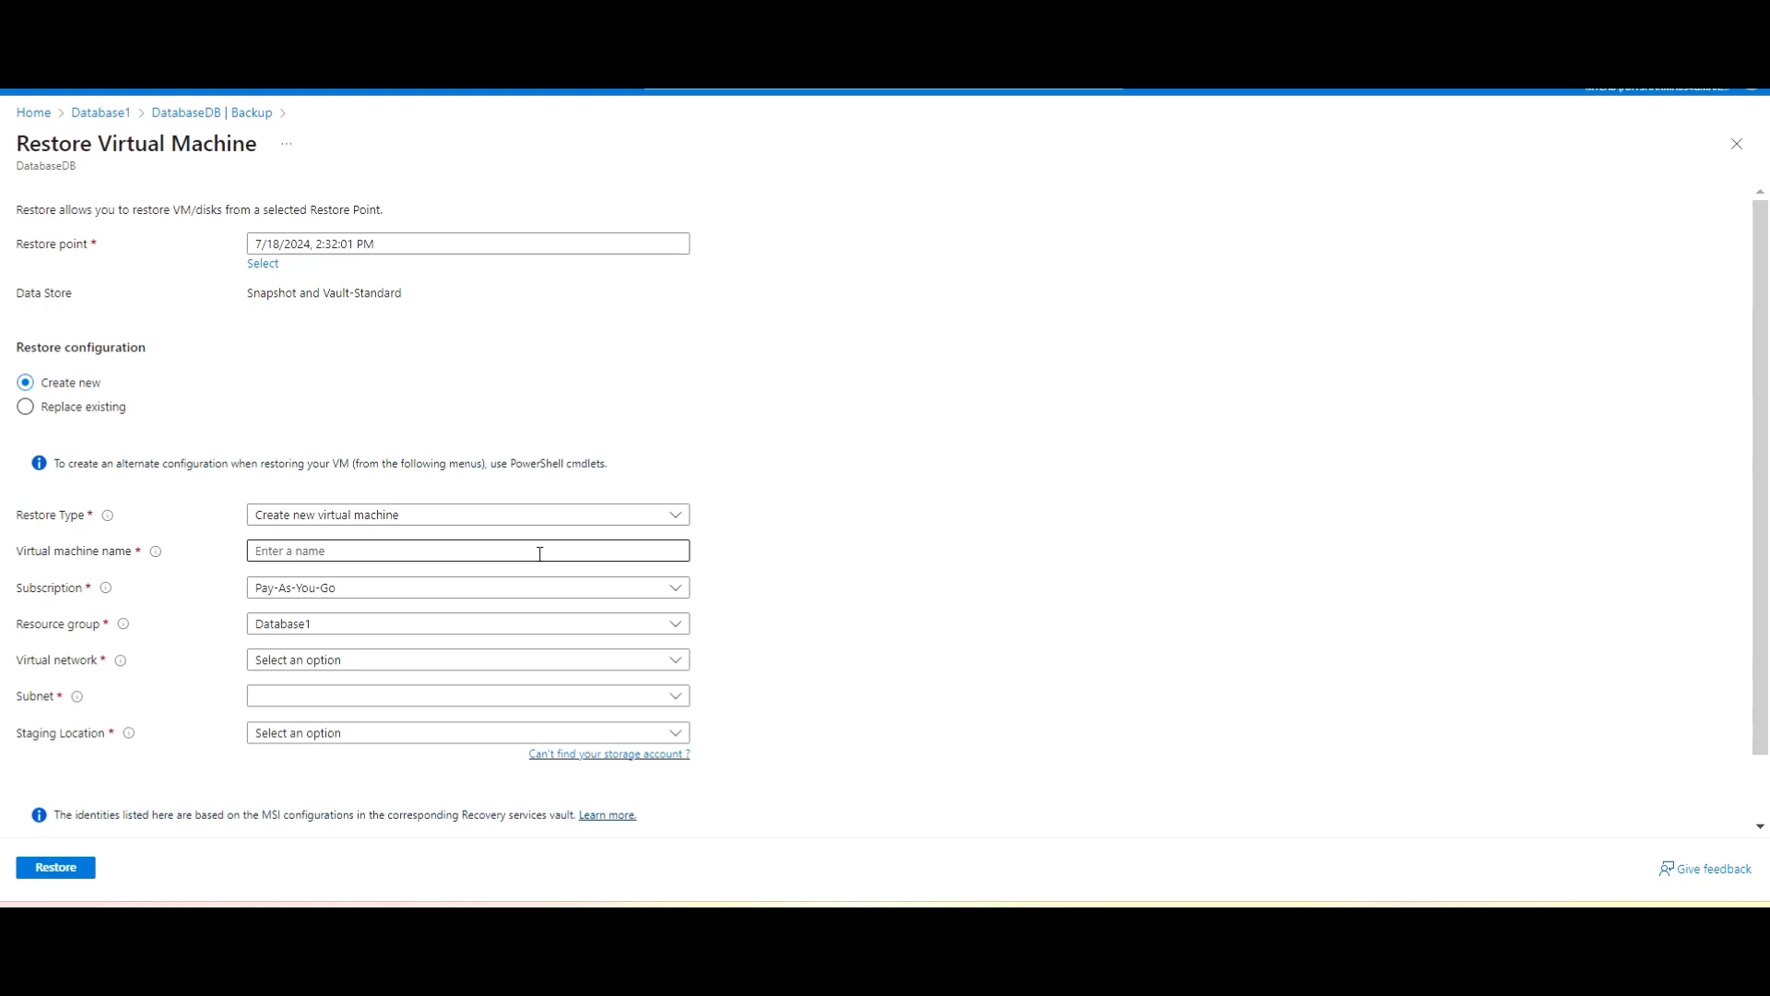
type("DatabaseDB")
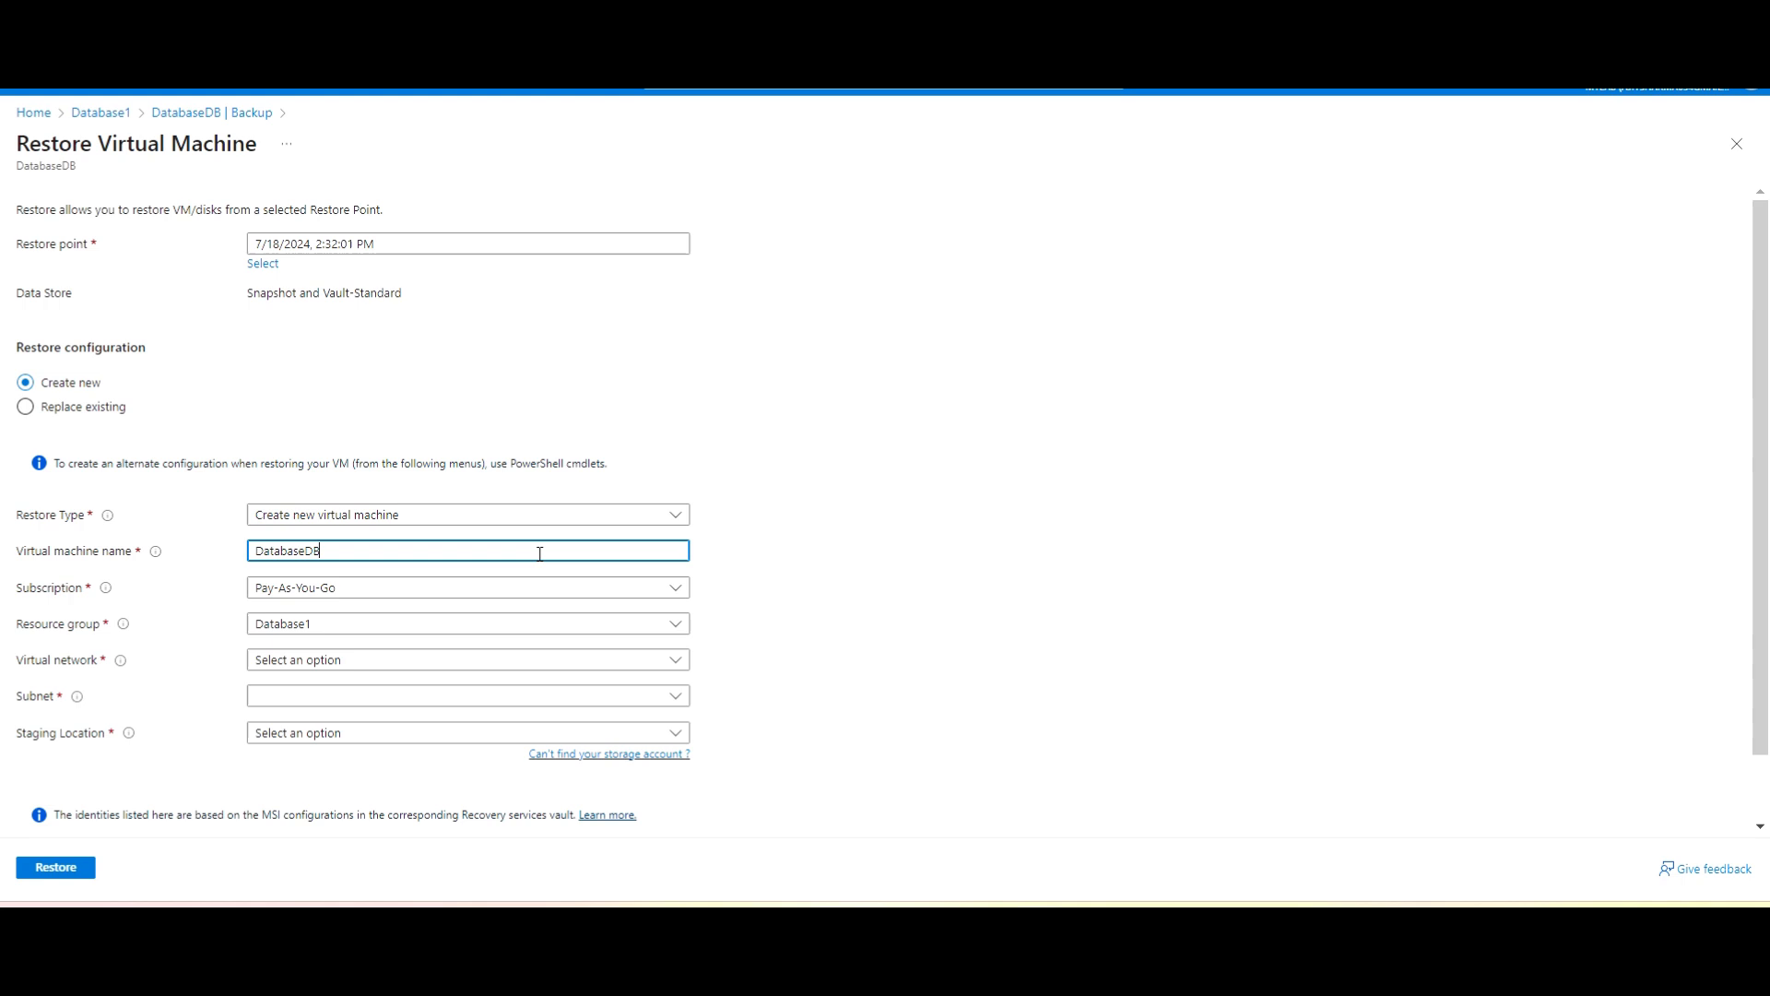
type("2")
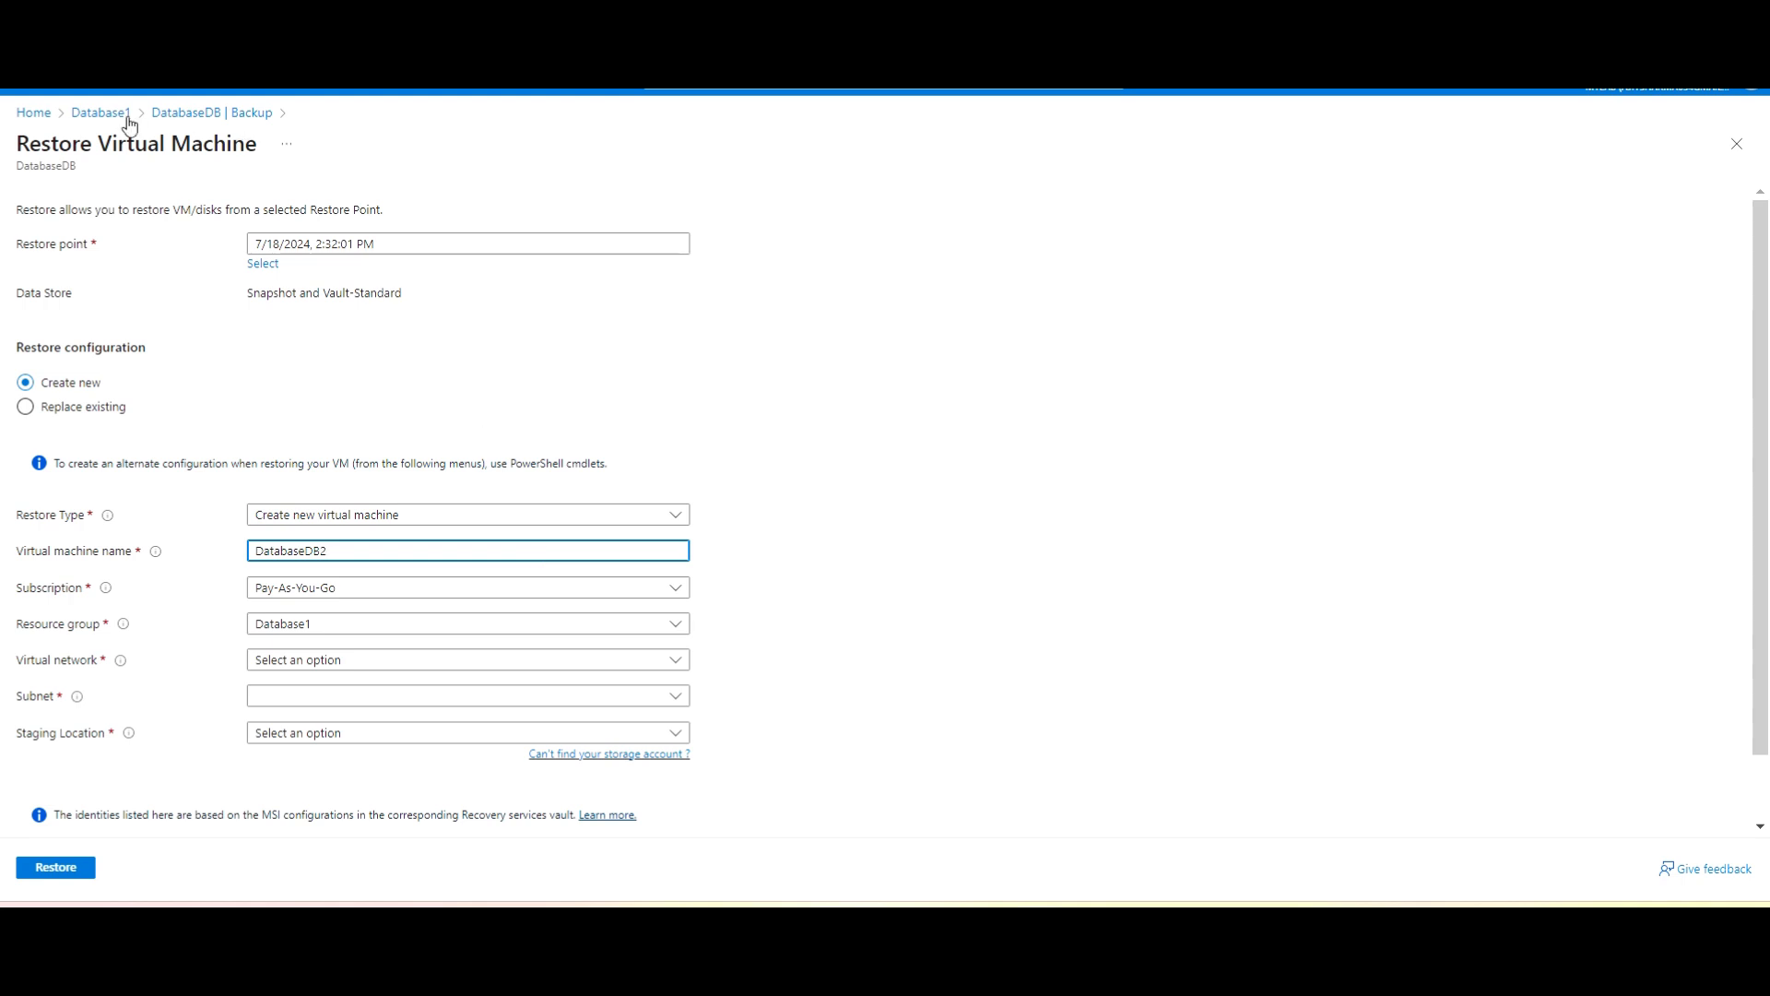
mouse_move(215, 113)
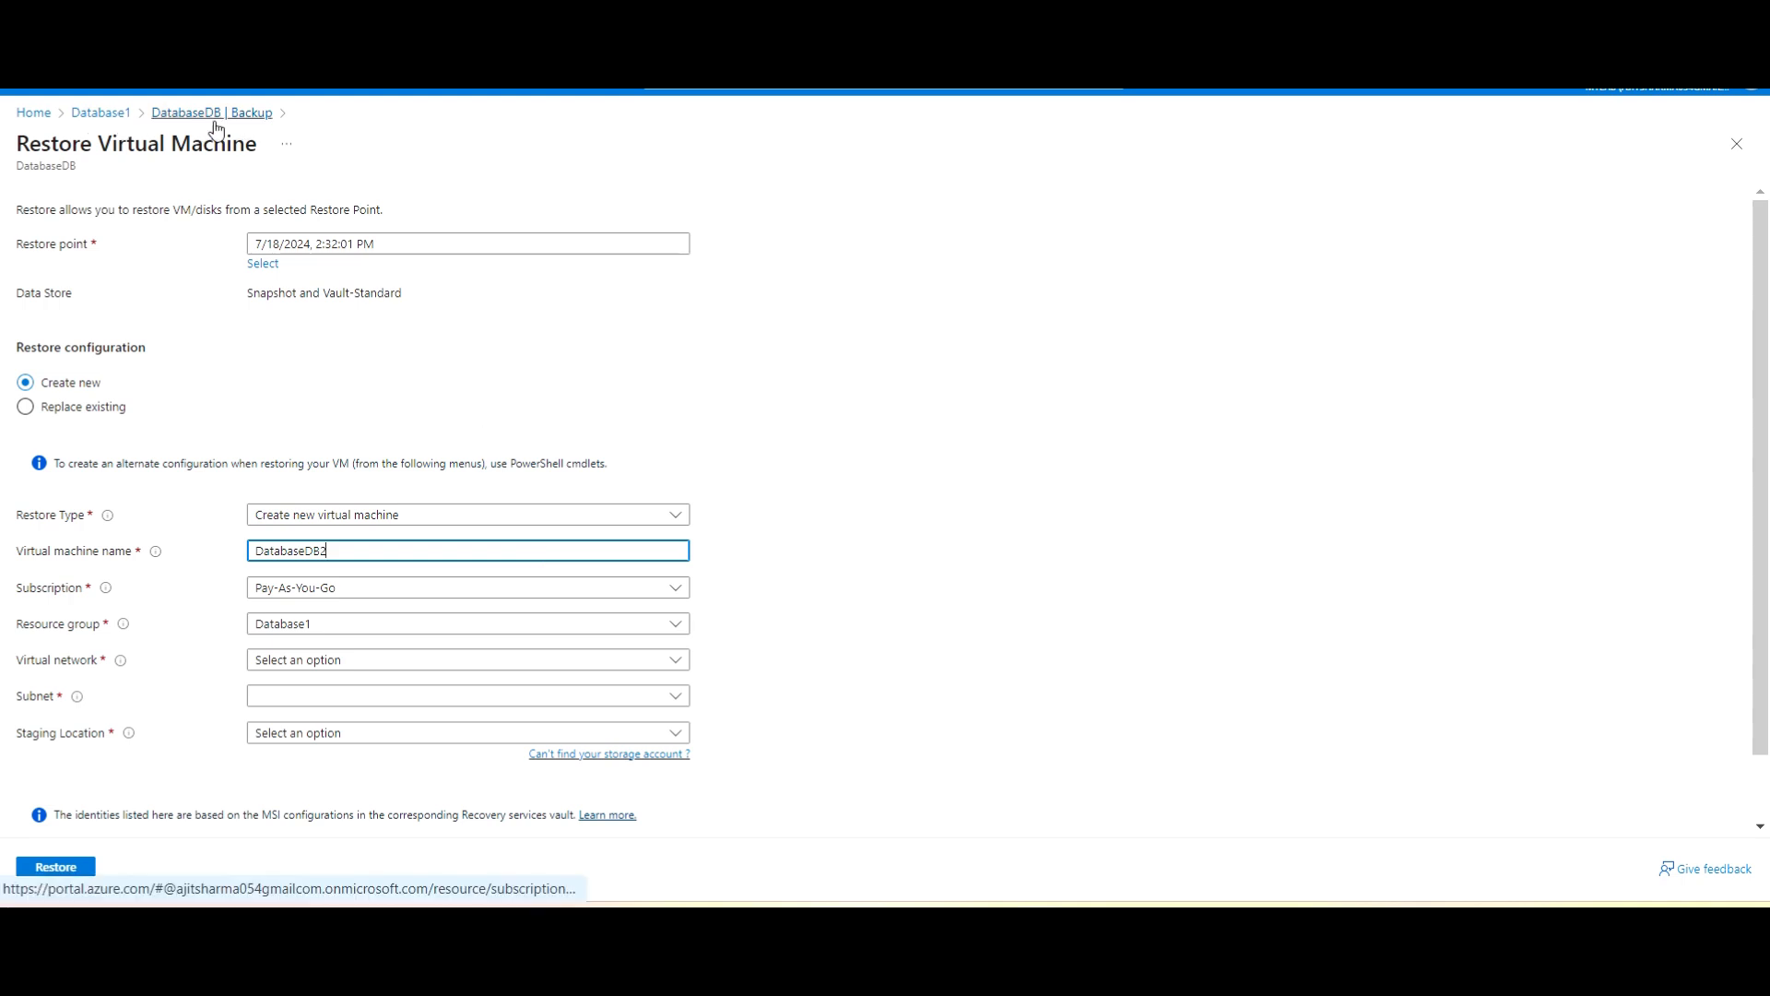
mouse_move(331, 553)
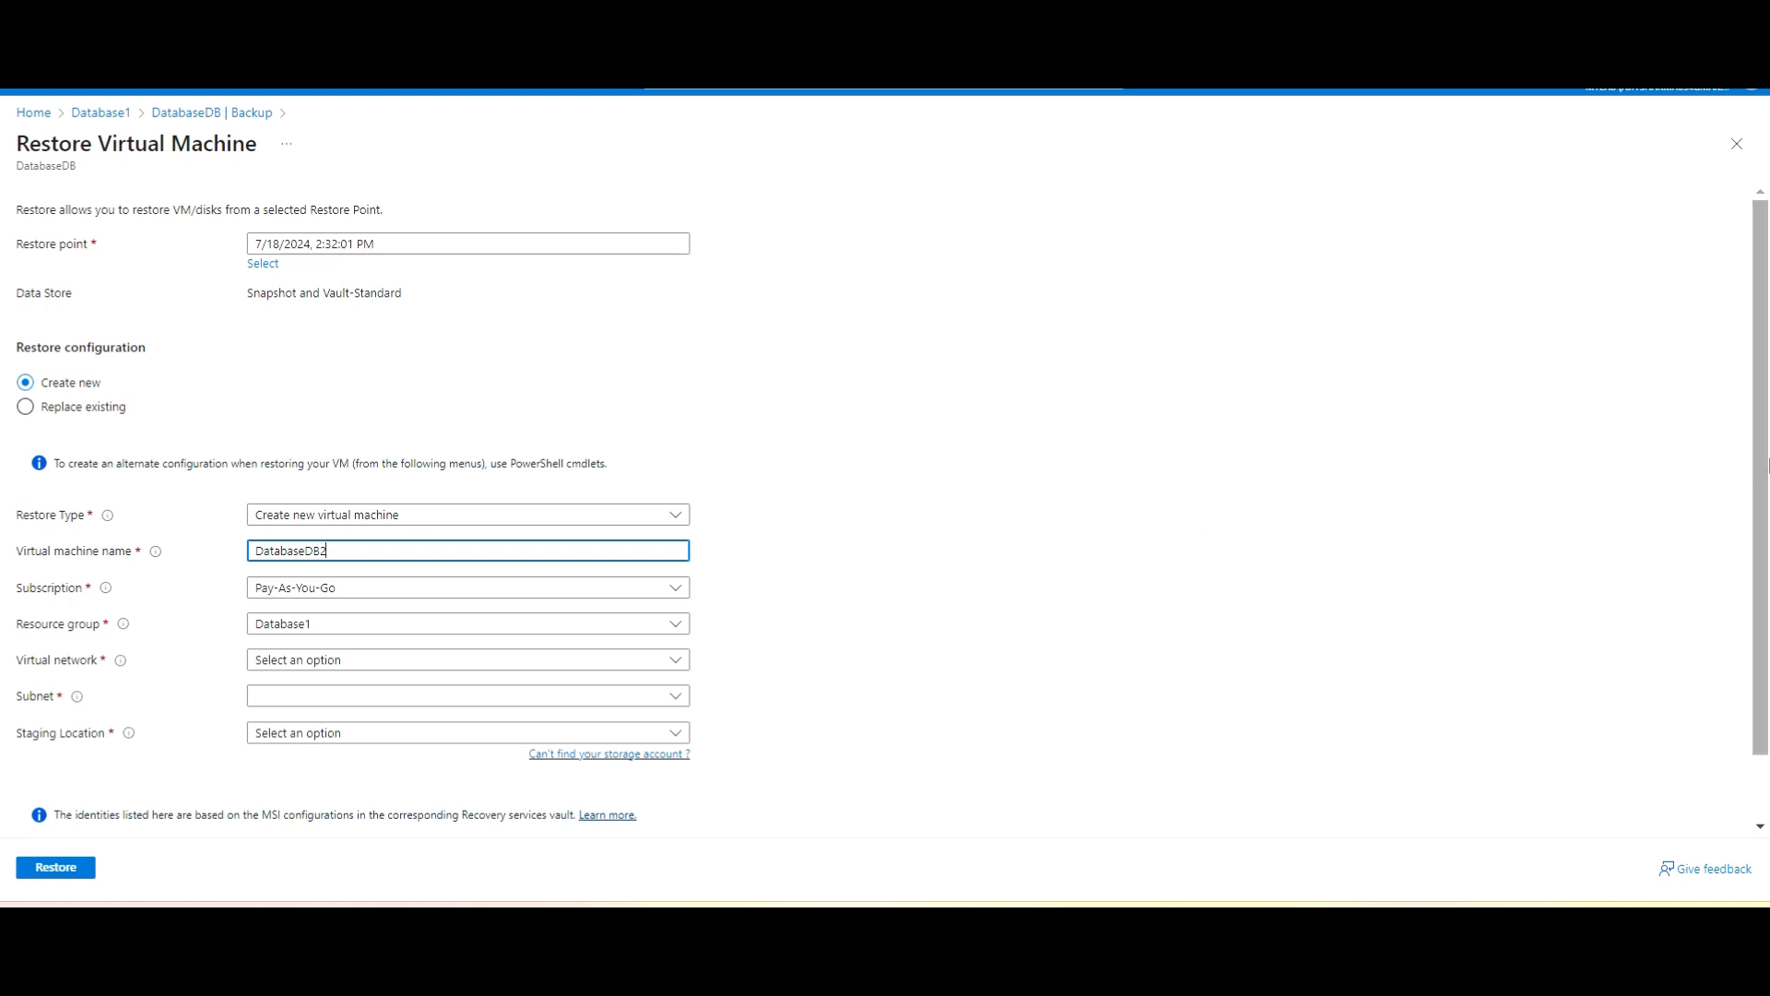
Choose DatabaseDB-vnet, the default subnet and restoresaacc as staging location.
scroll("down", 3)
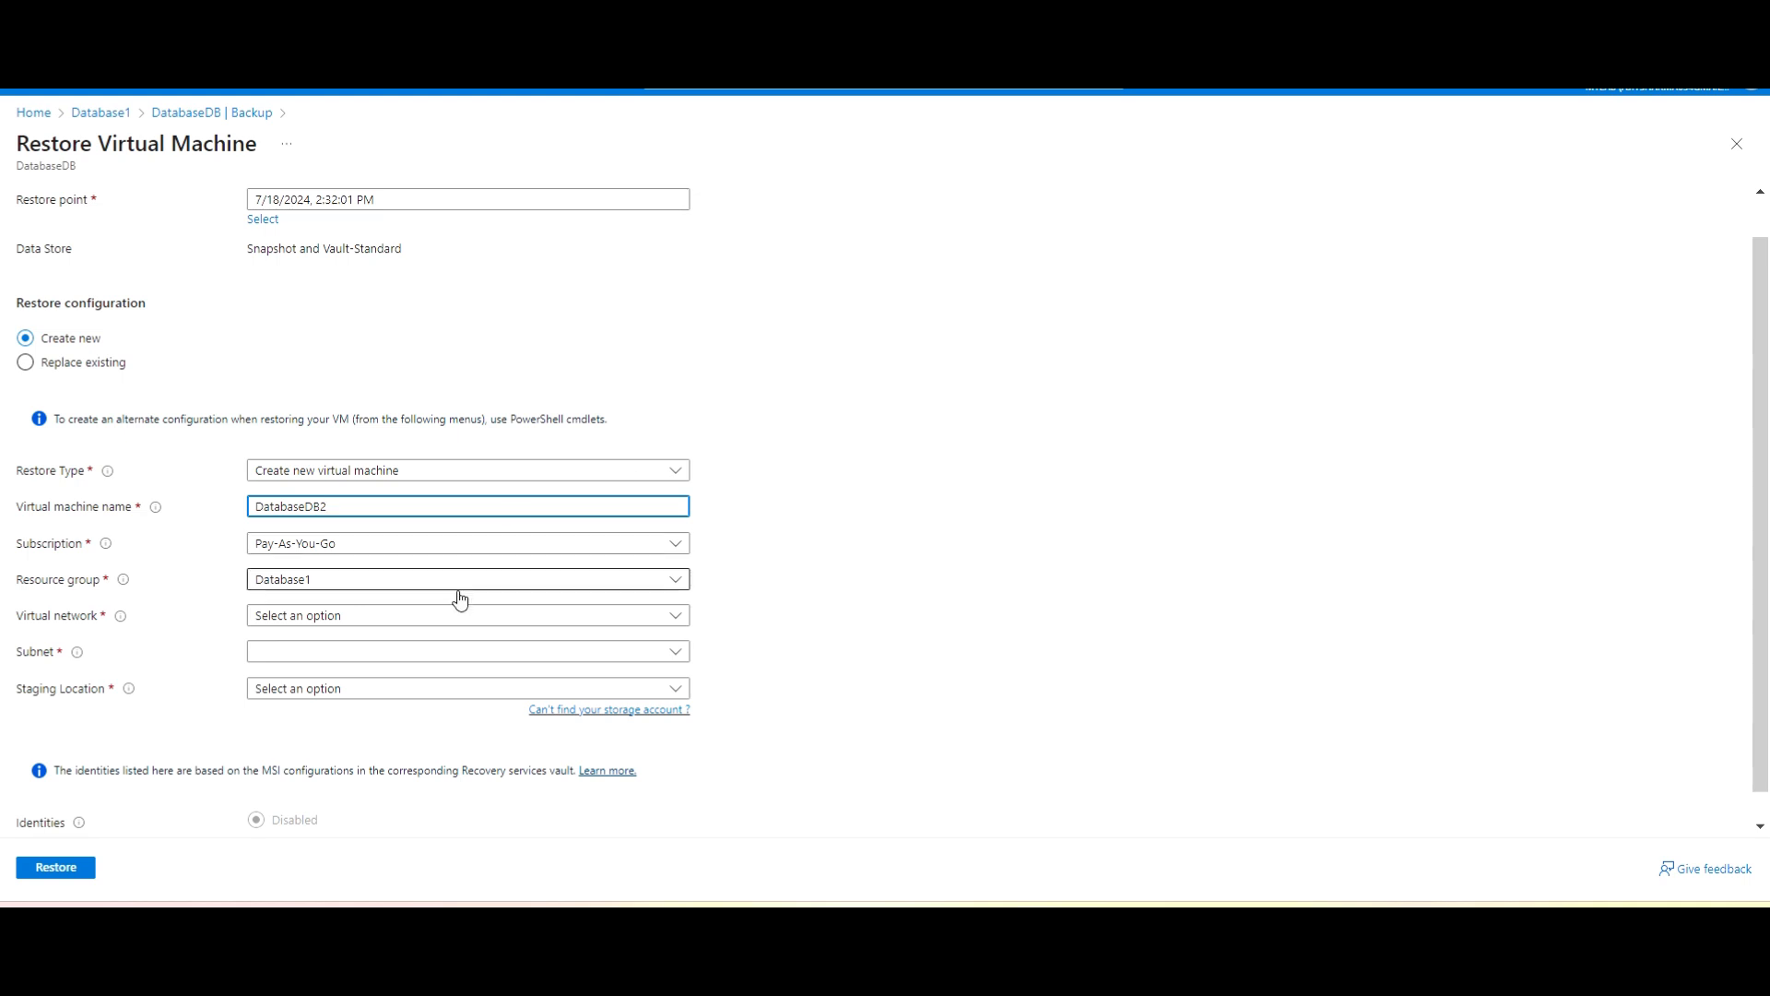
left_click(466, 614)
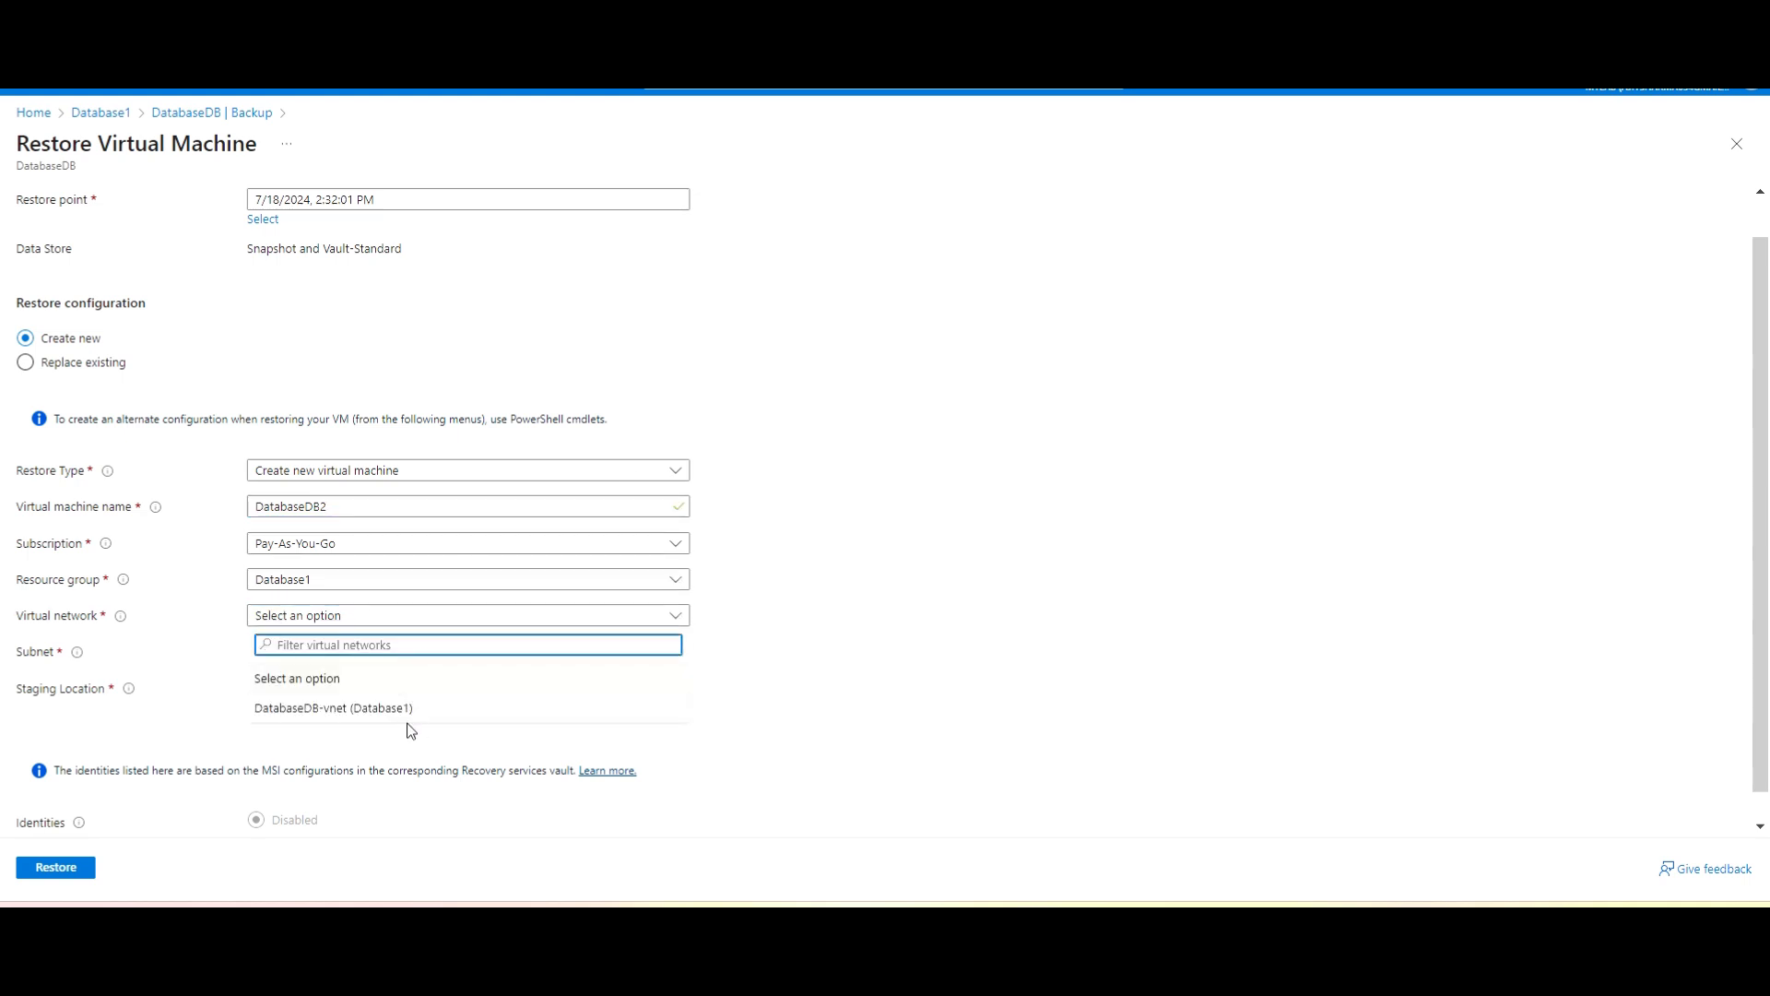
left_click(332, 708)
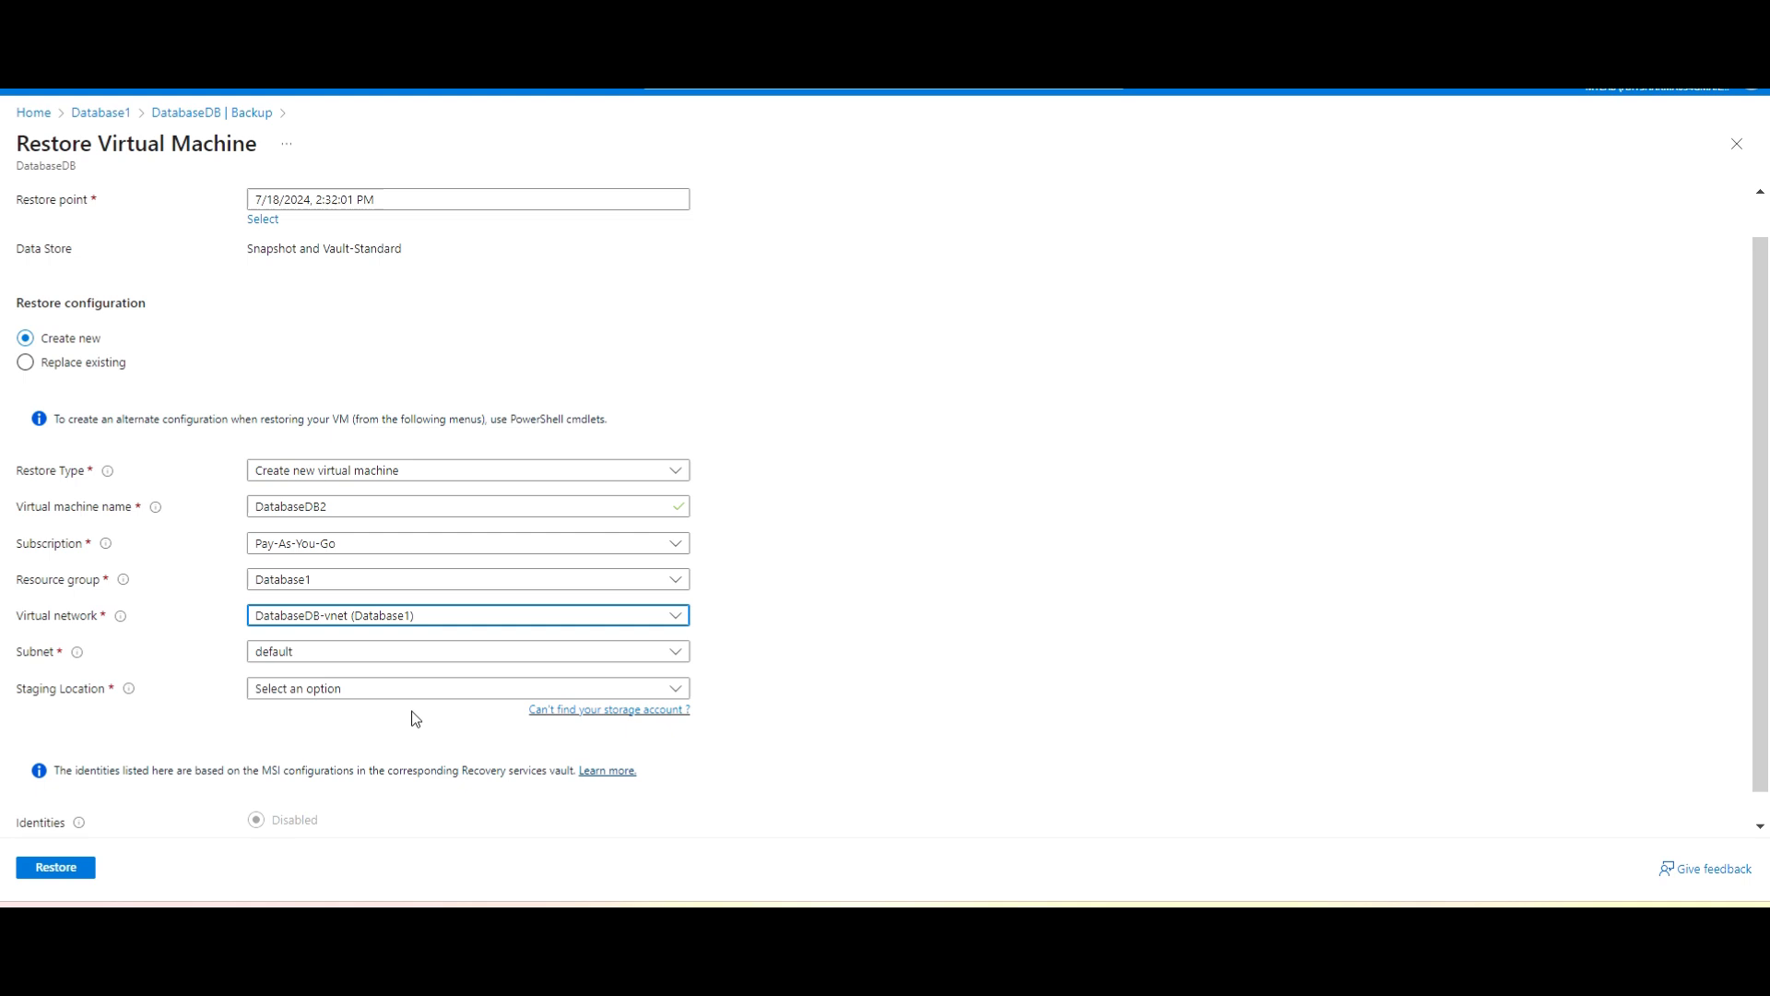
left_click(467, 650)
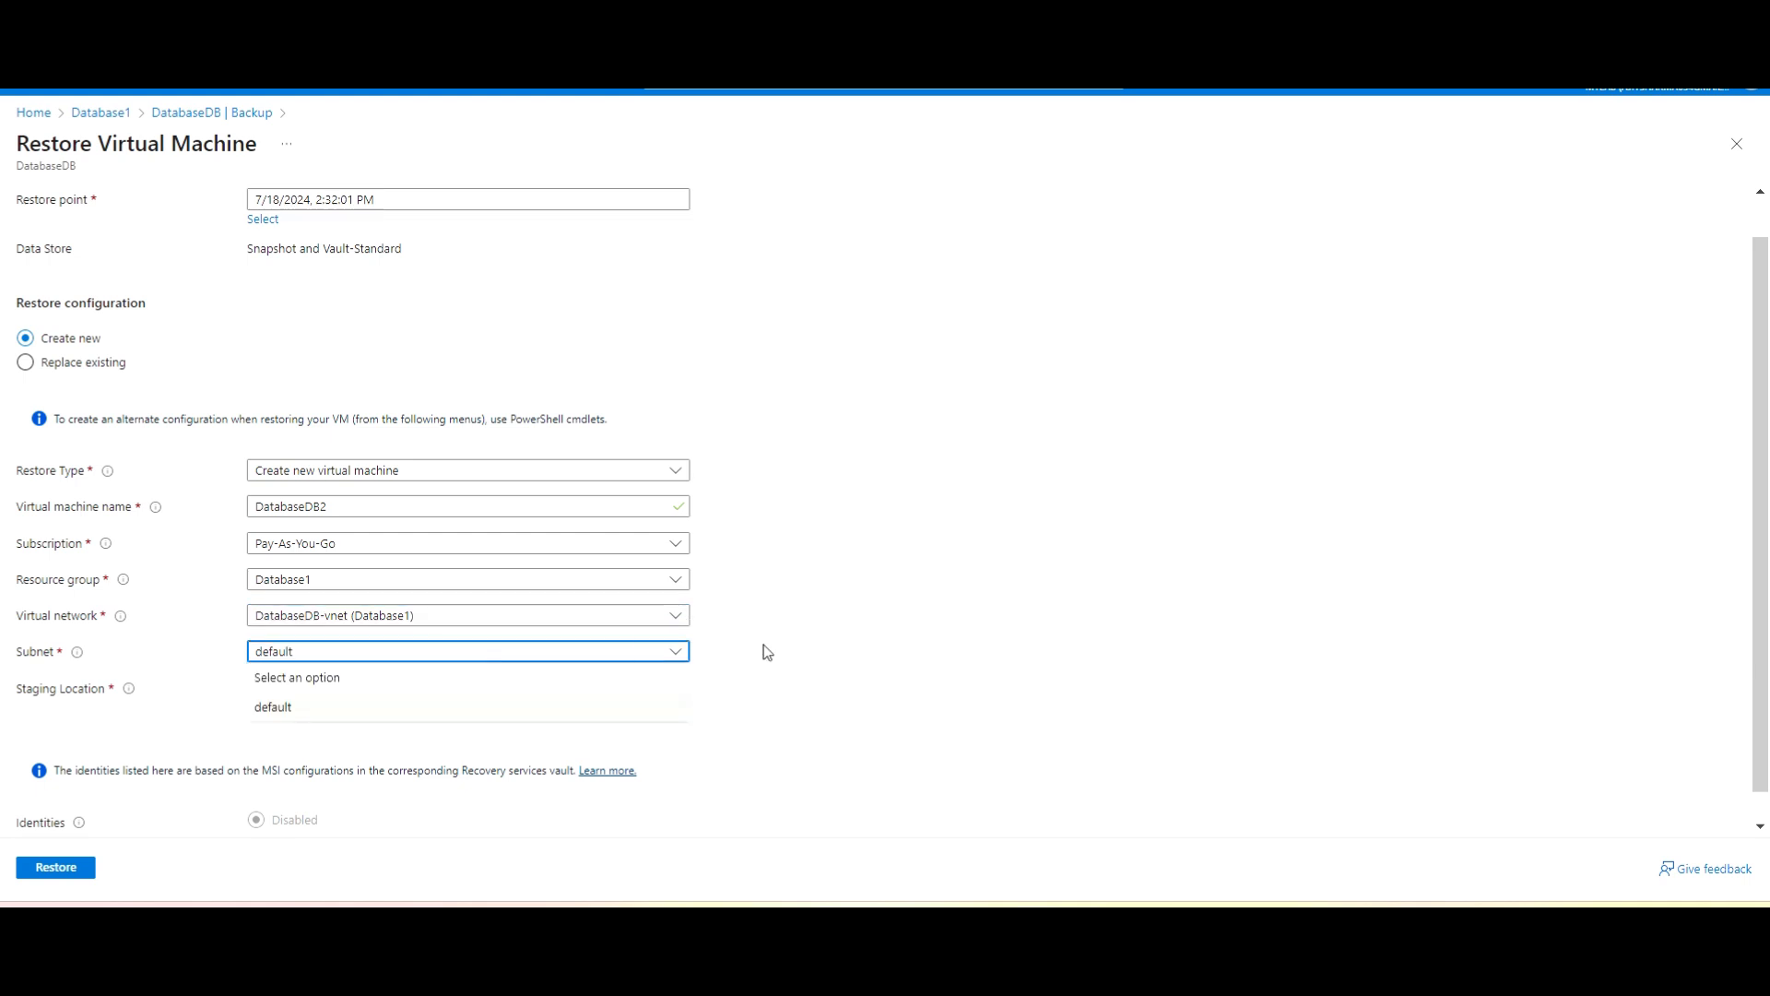
left_click(273, 707)
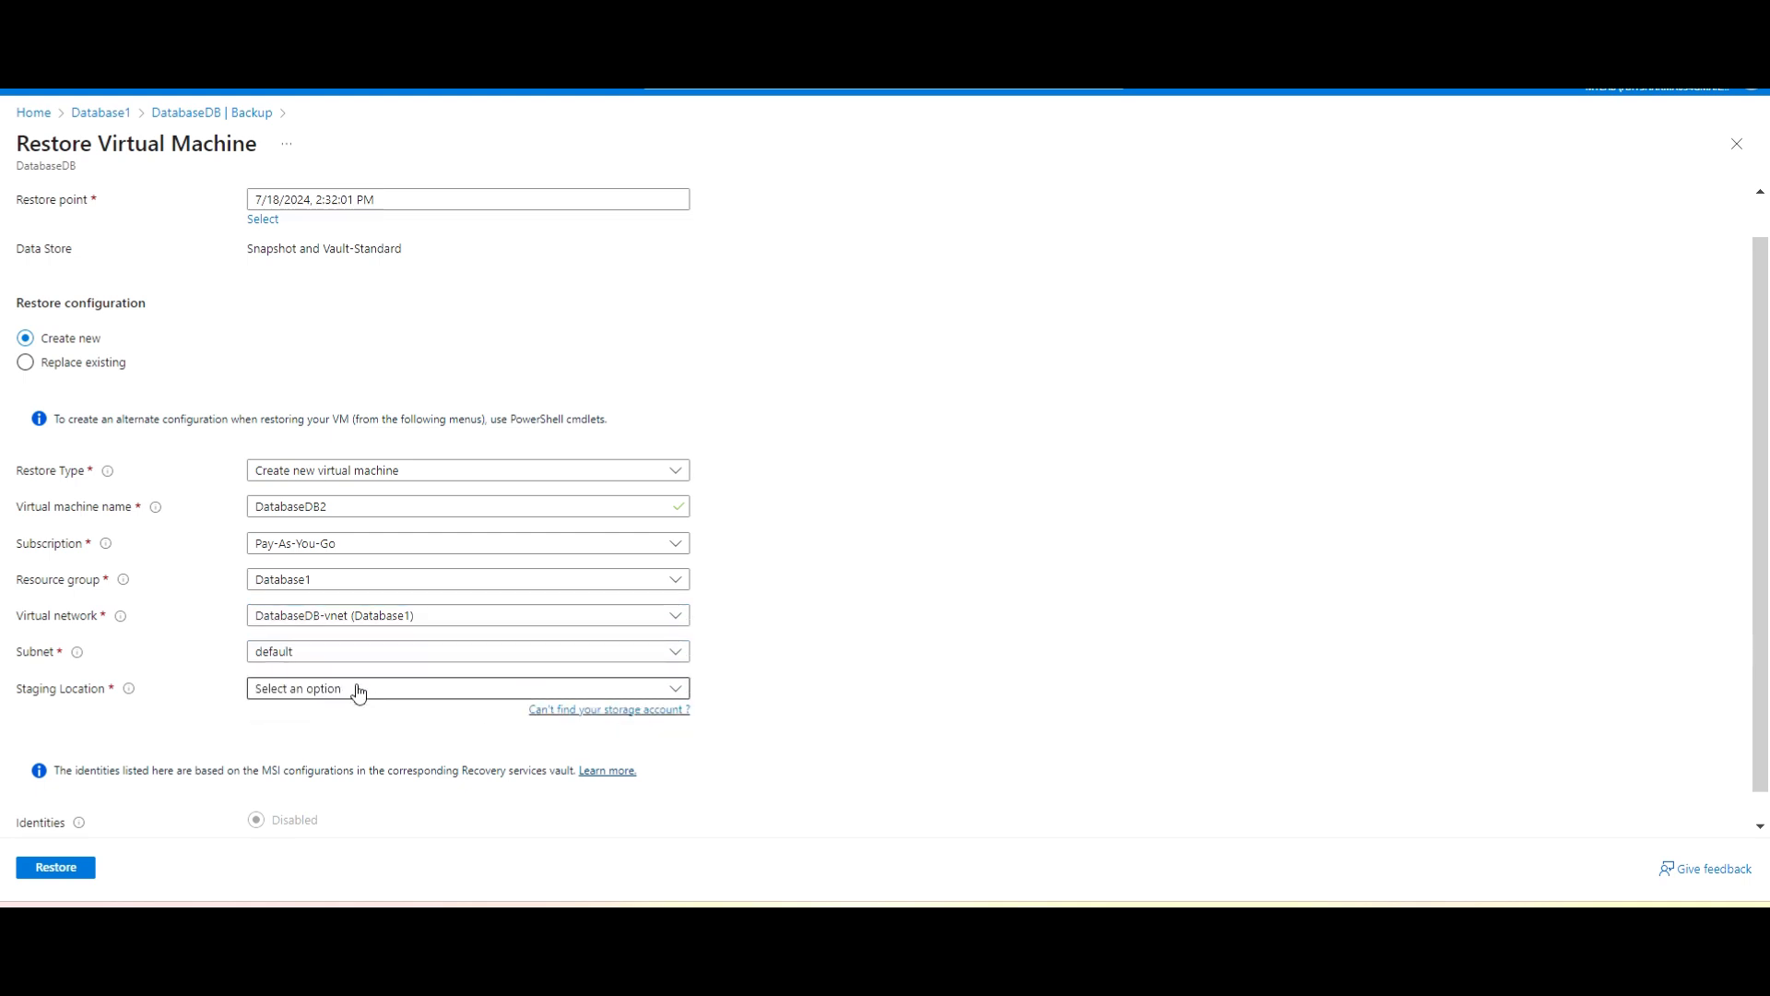
left_click(466, 688)
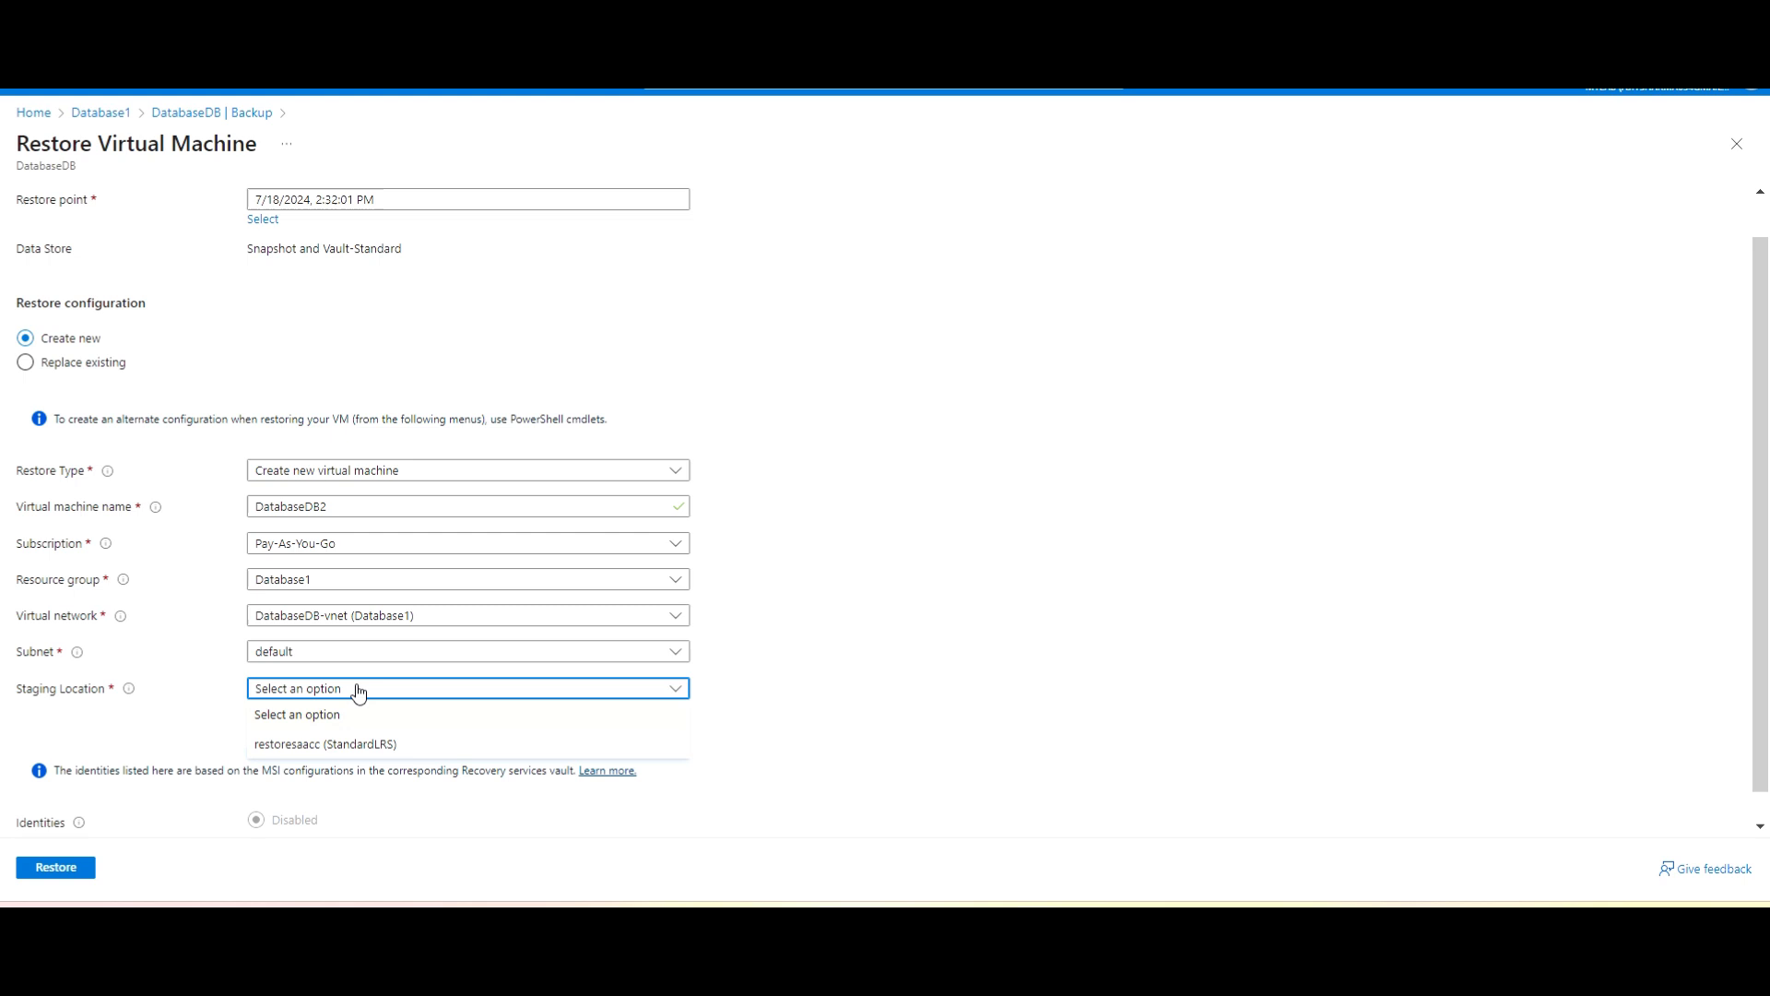
mouse_move(359, 751)
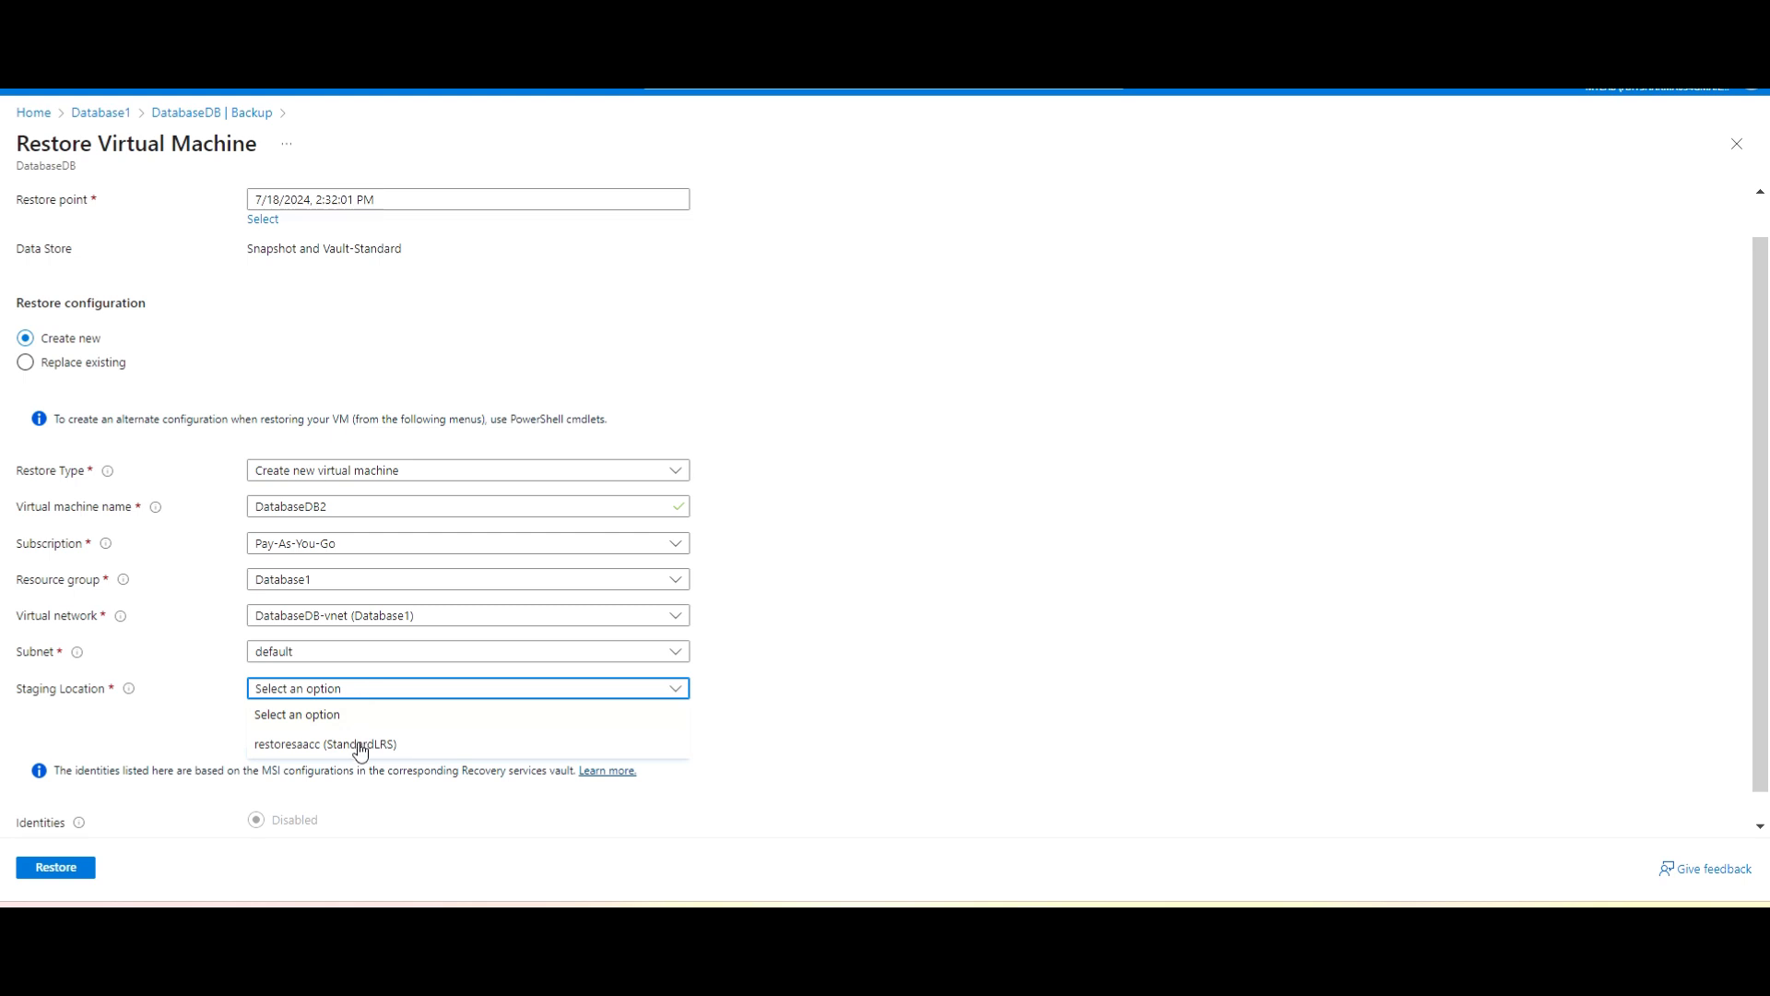
left_click(326, 743)
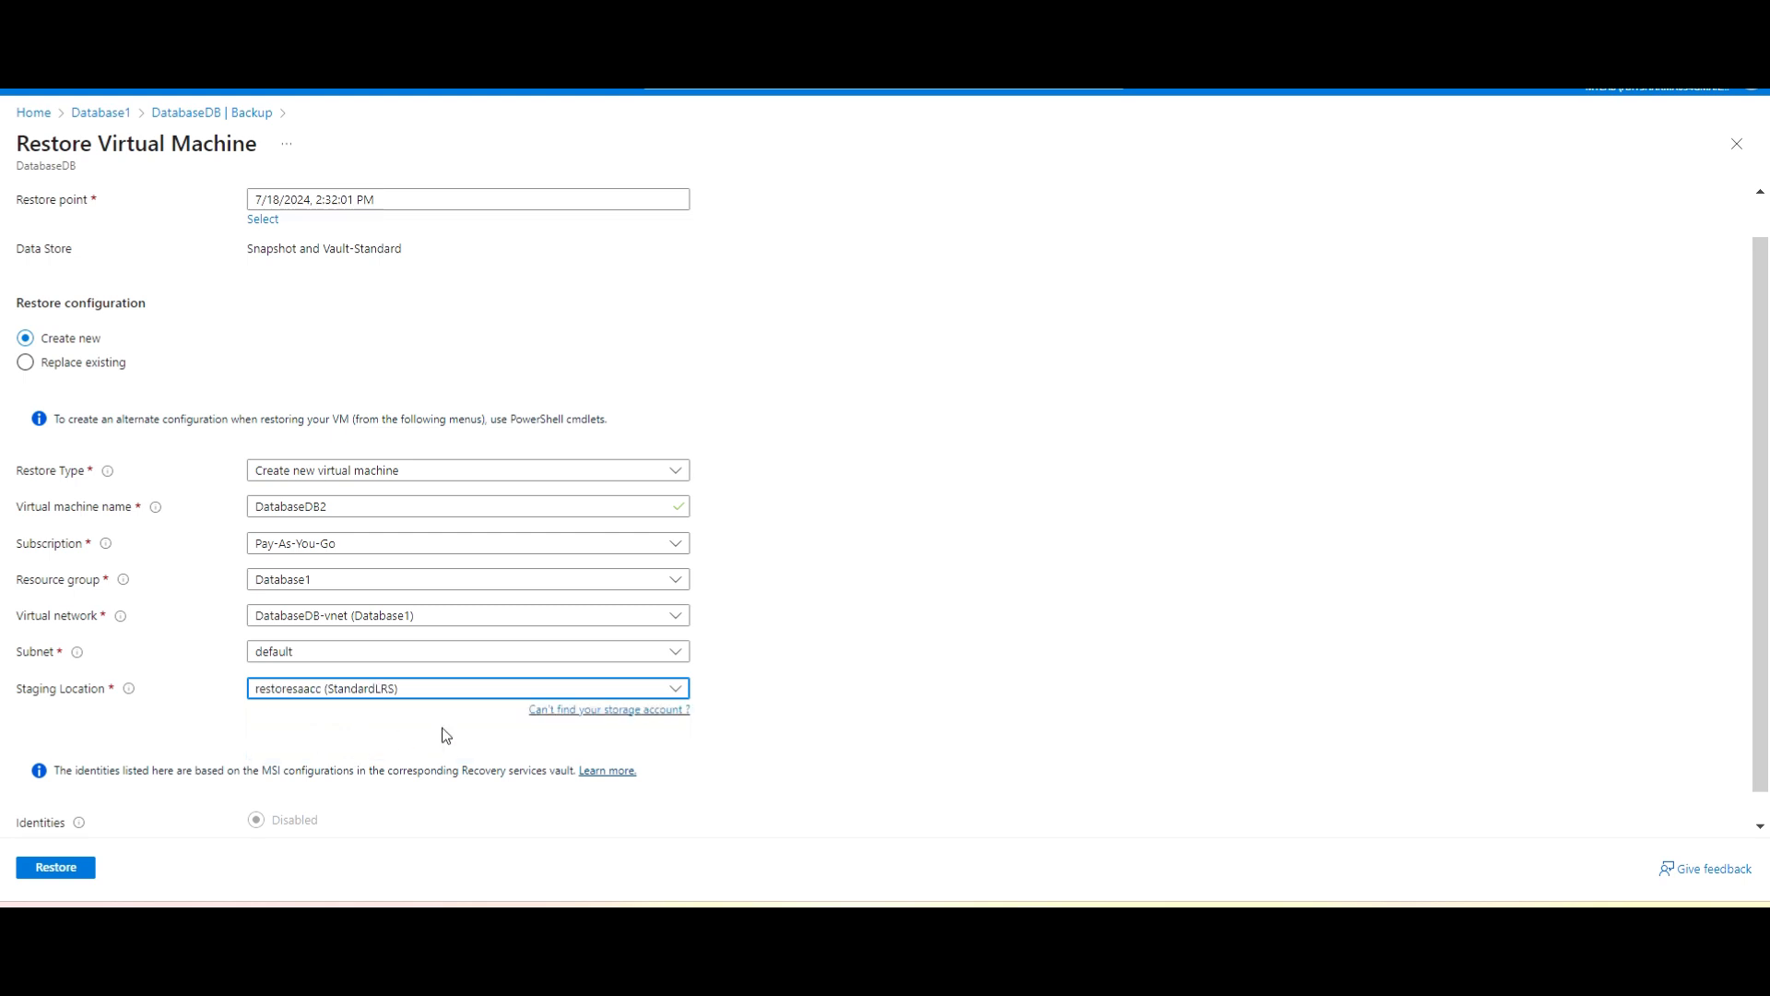
mouse_move(461, 706)
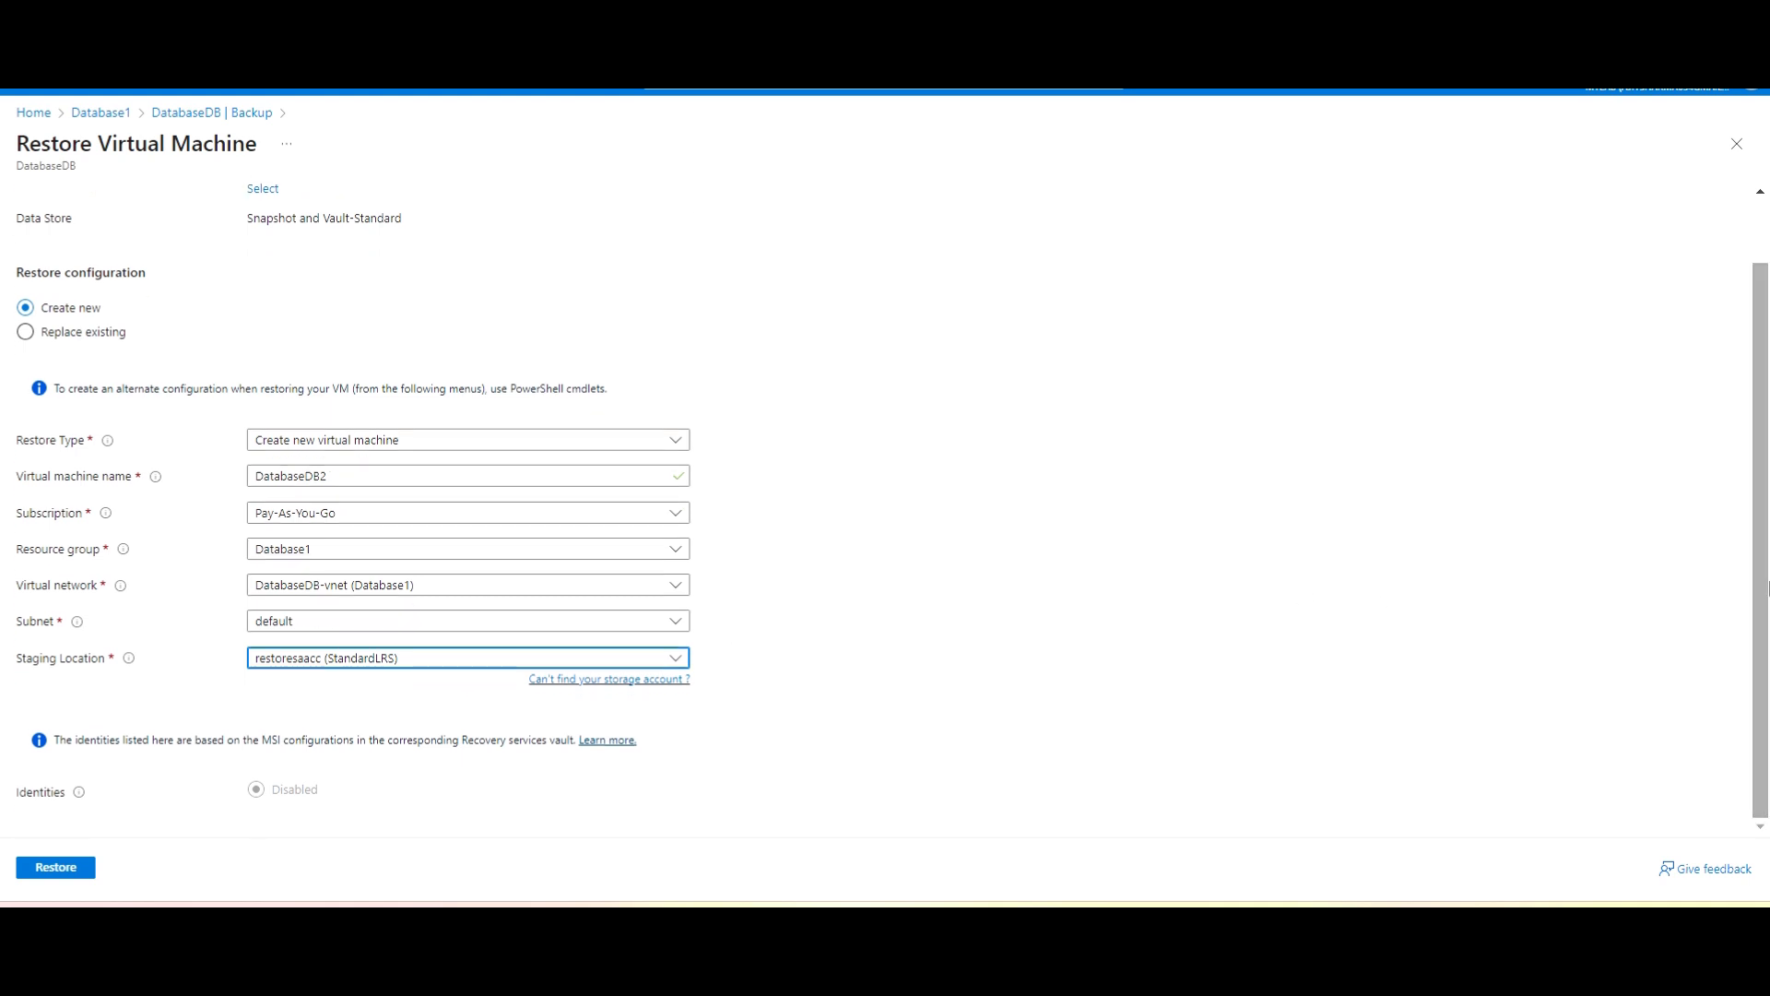
mouse_move(240, 683)
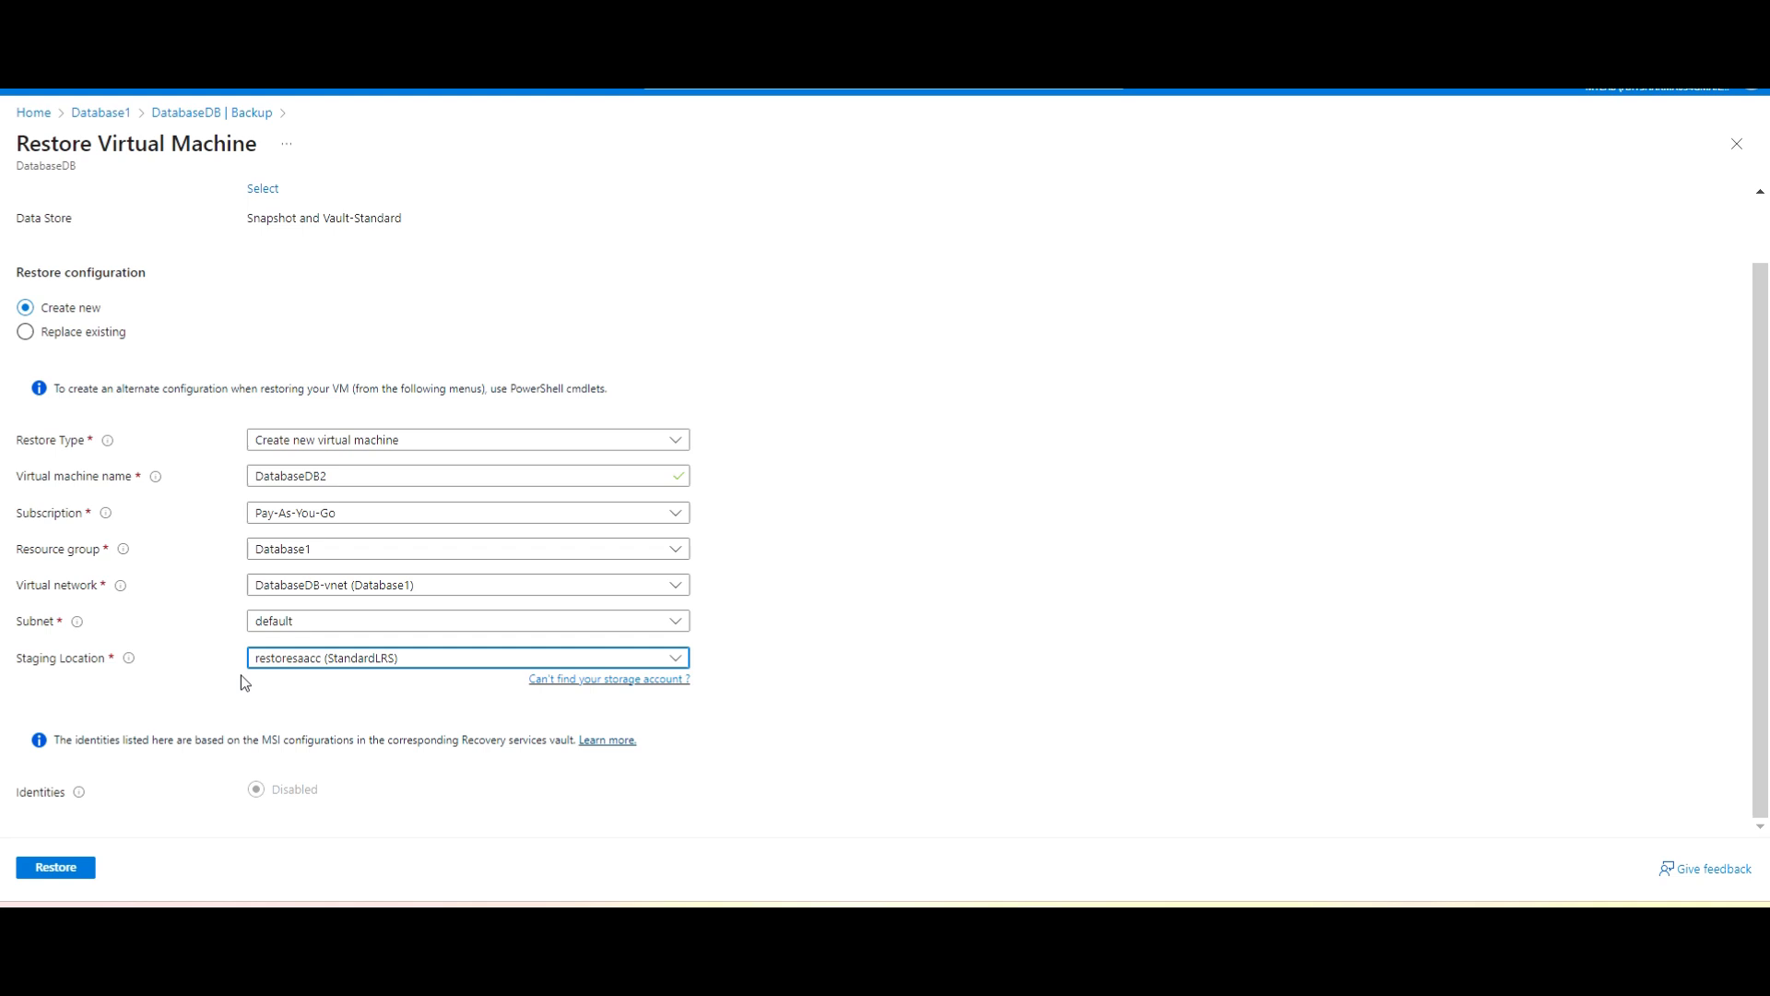
mouse_move(387, 667)
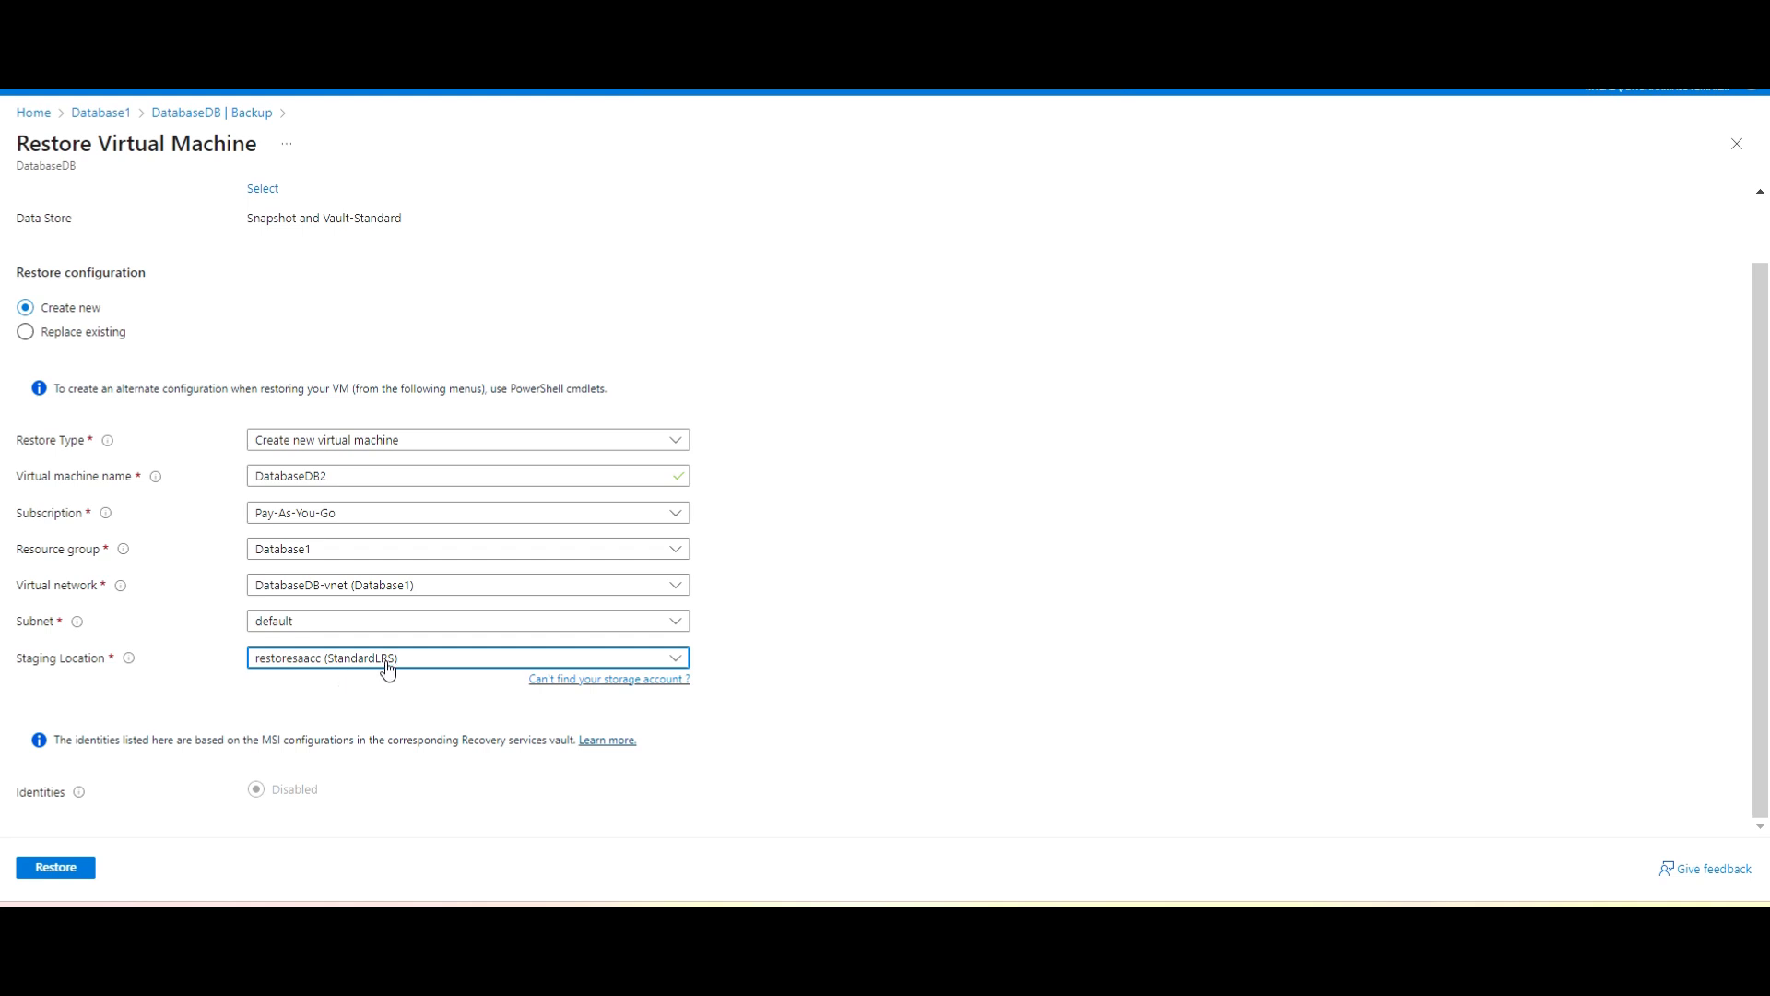
mouse_move(188, 784)
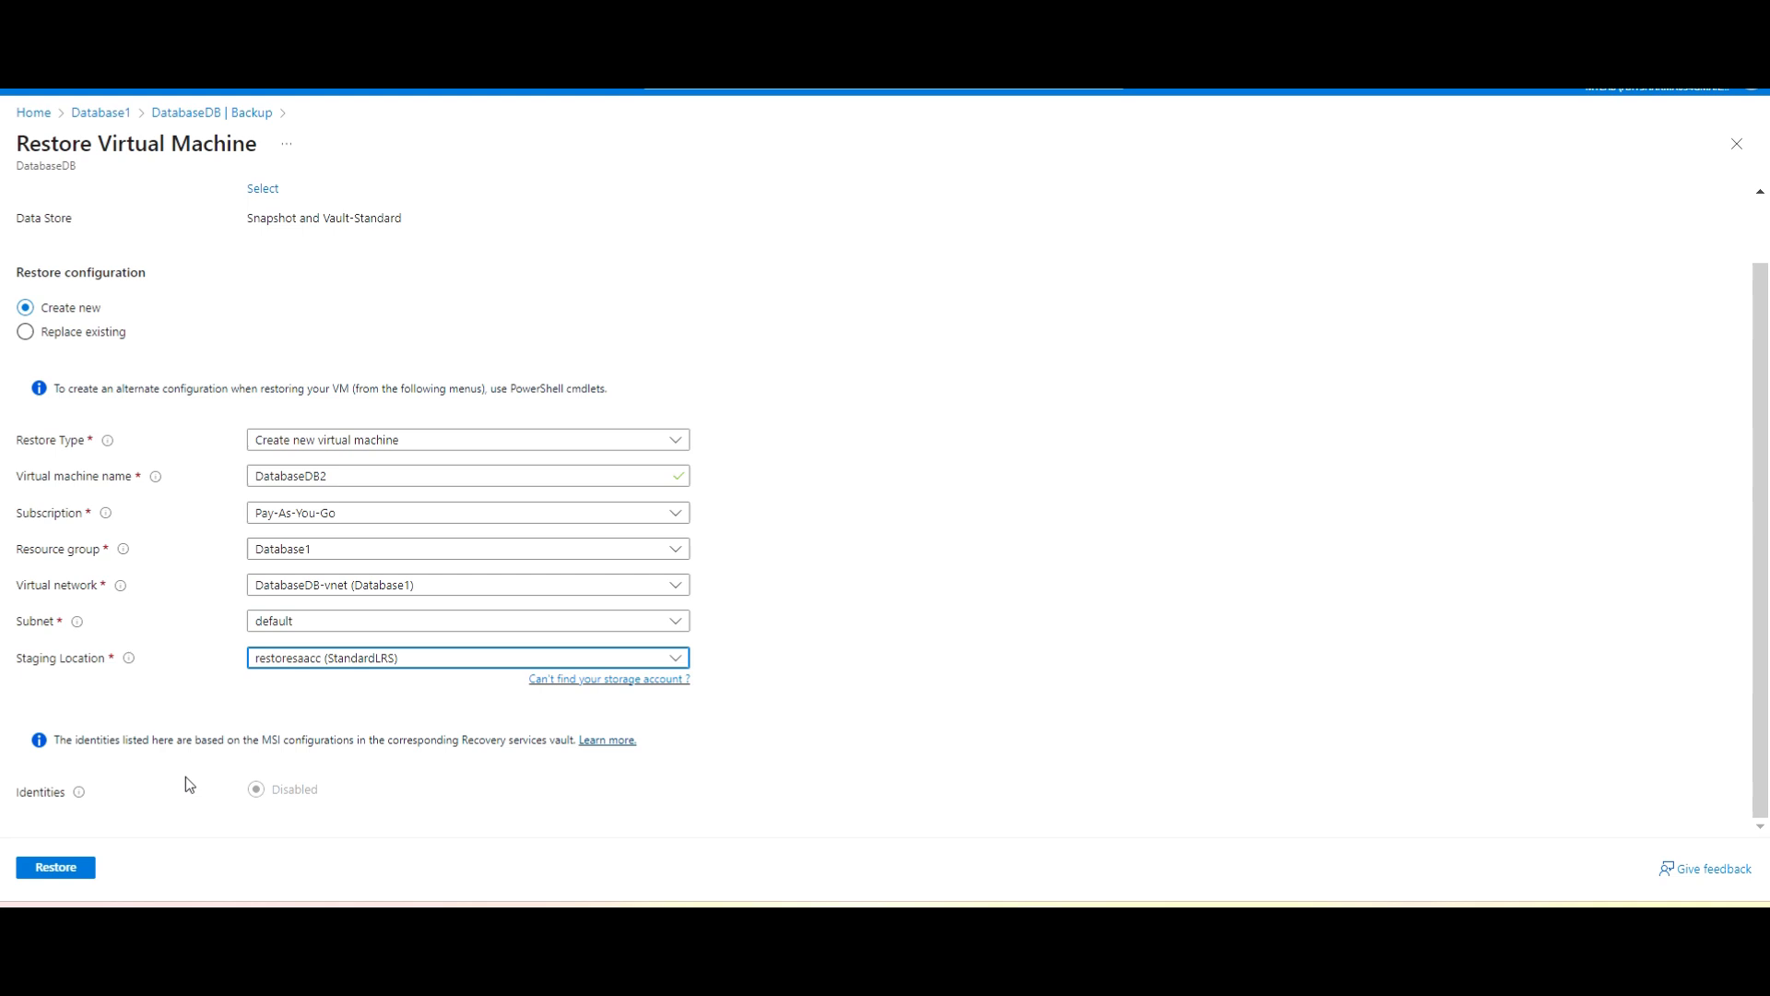
mouse_move(56, 867)
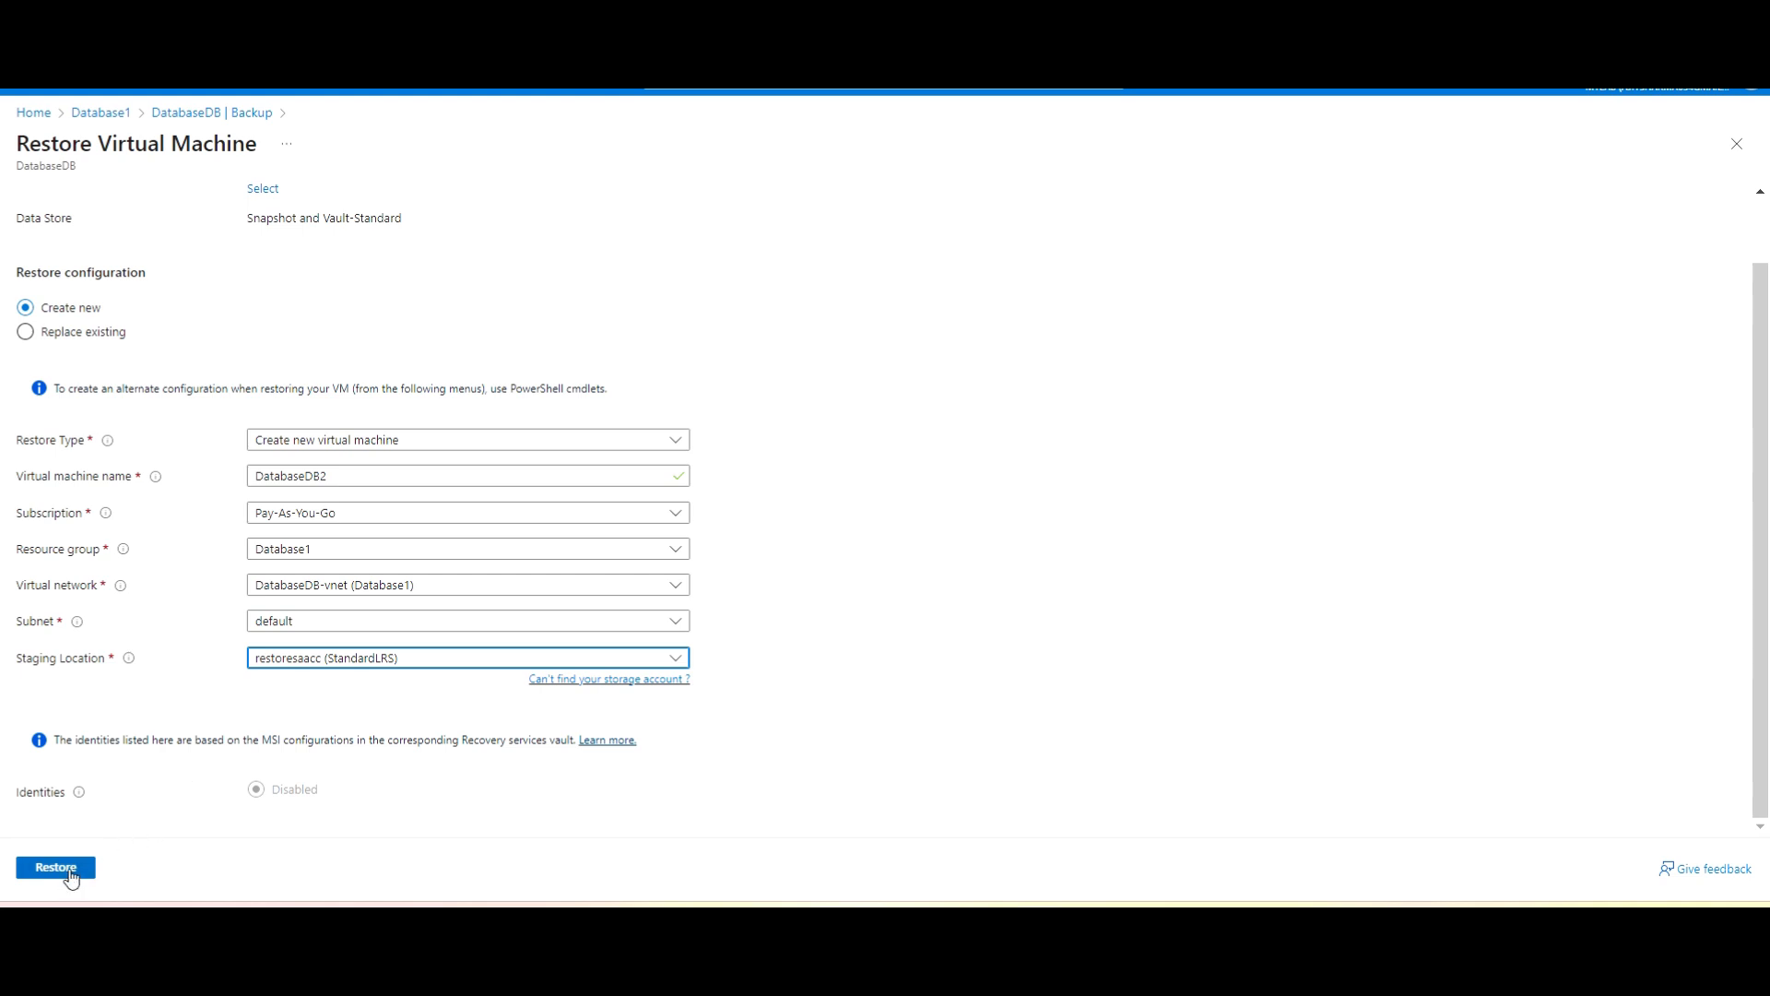
Submit the DatabaseDB2 restore and wait for validation to finish.
left_click(54, 866)
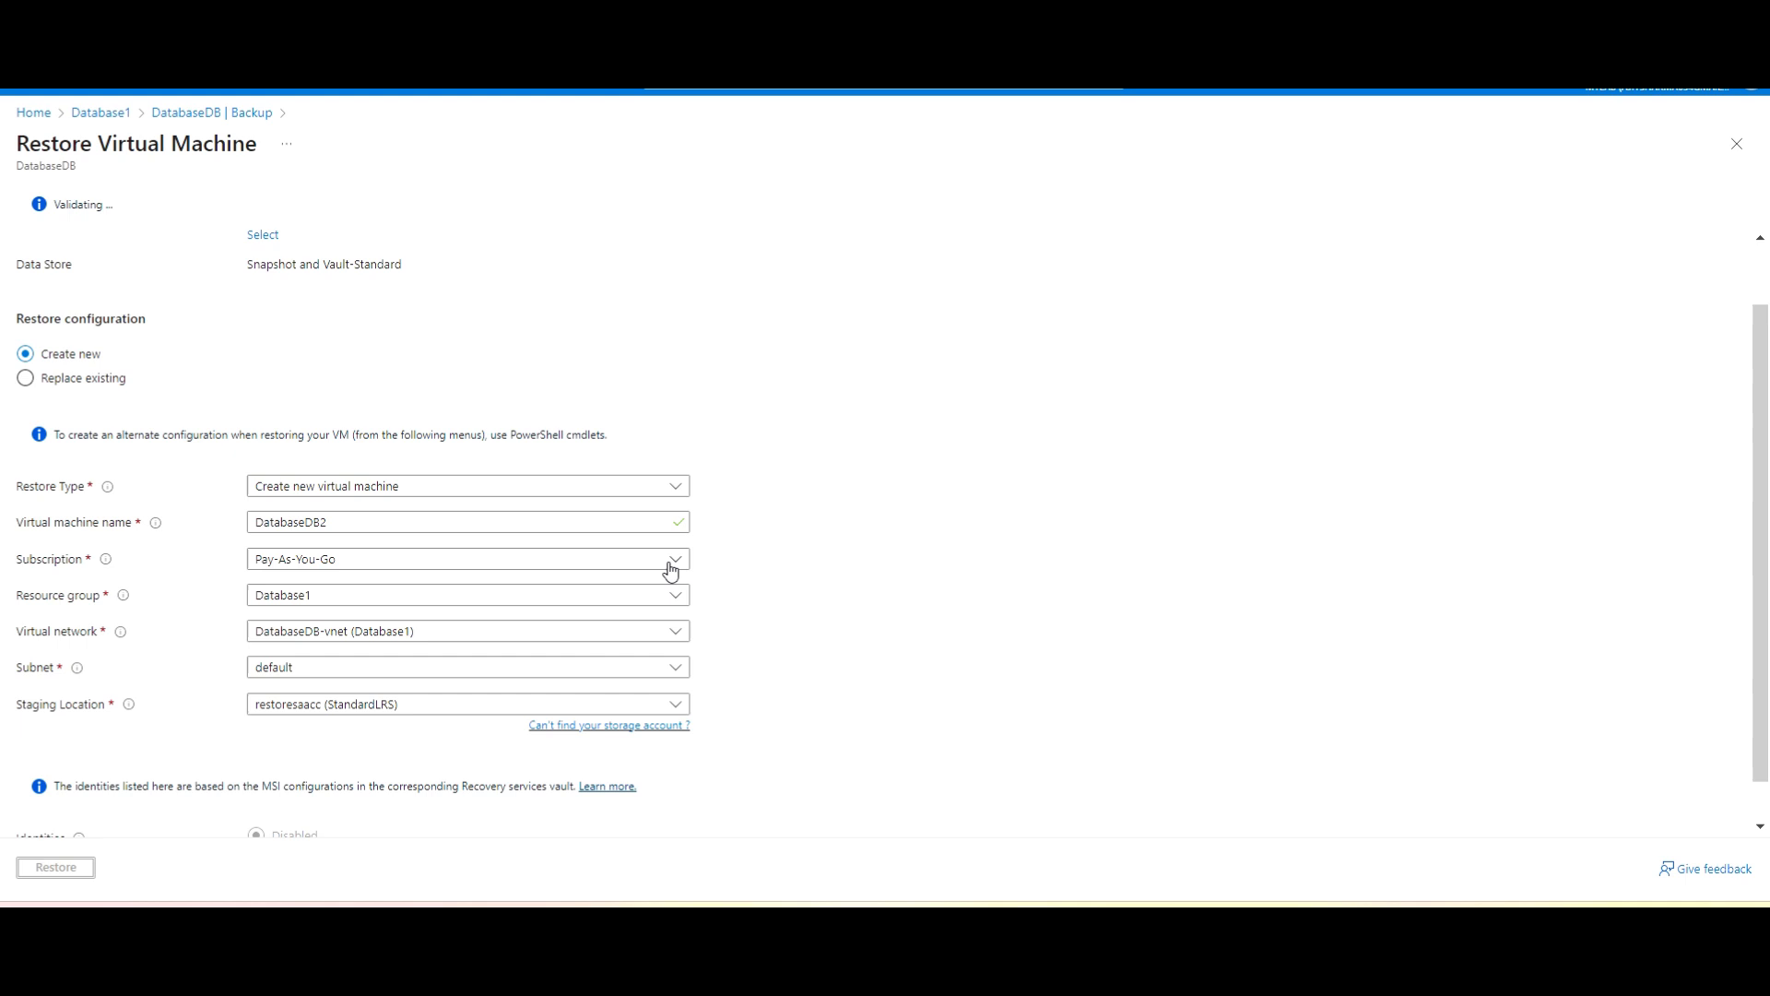
mouse_move(268, 311)
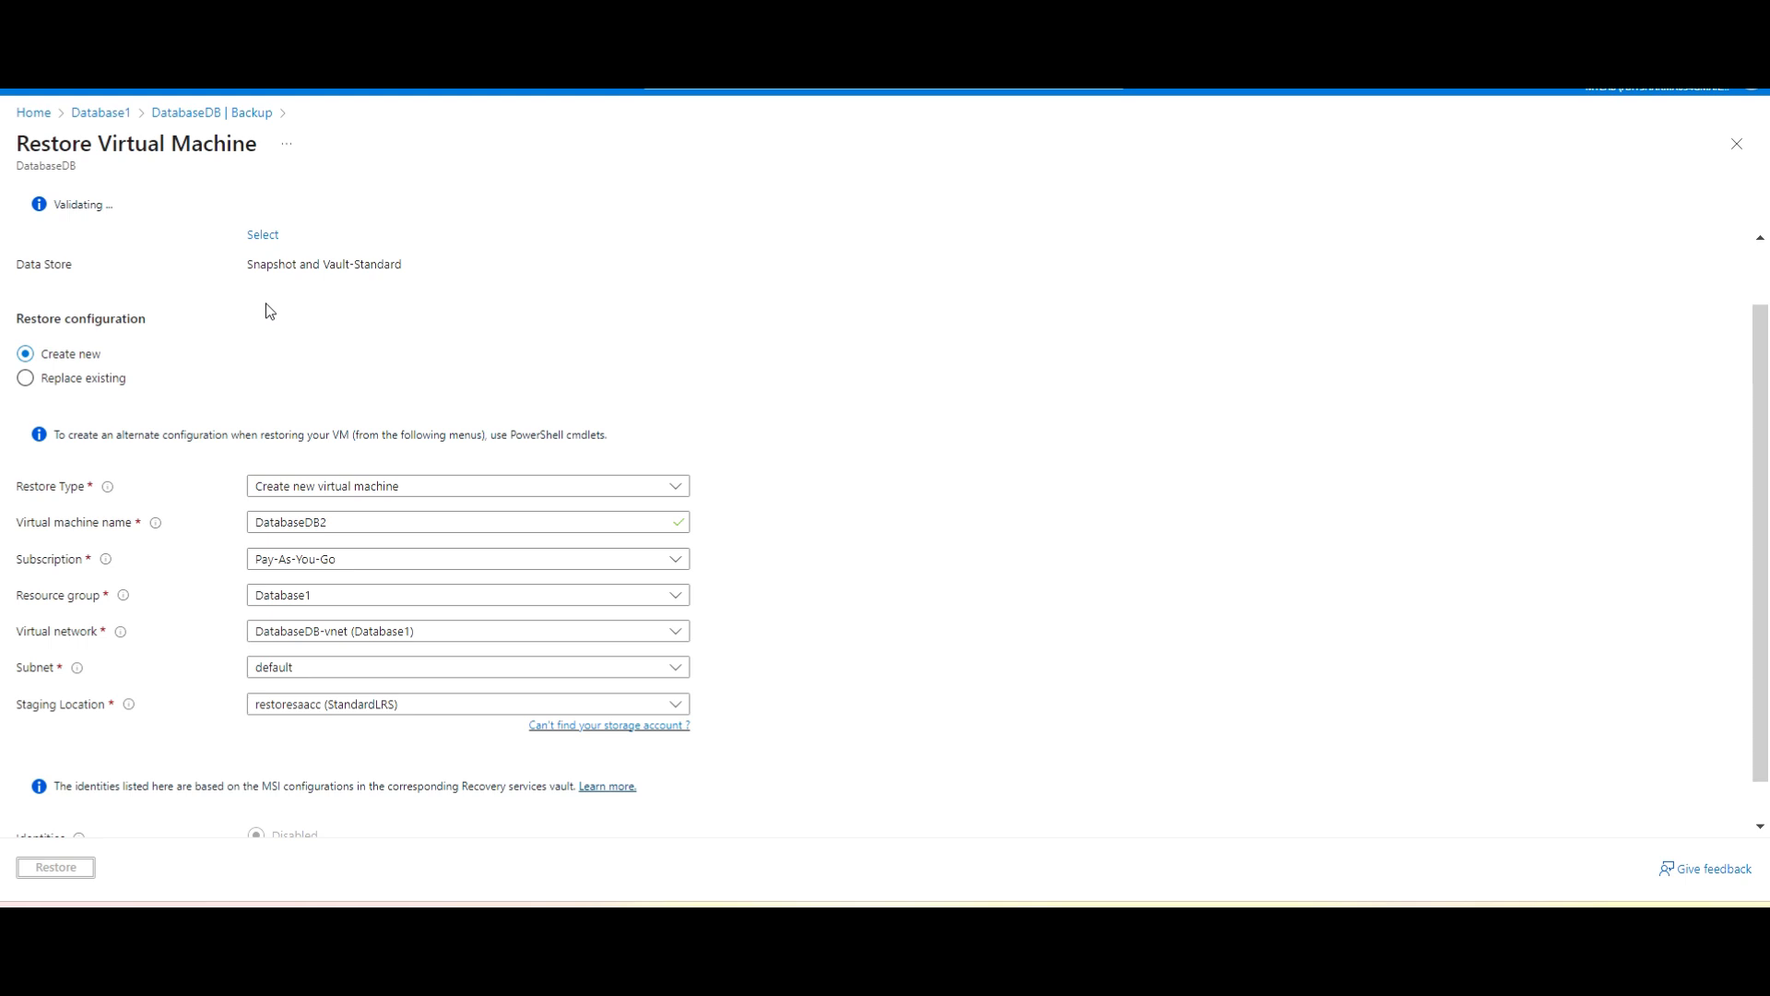
left_click(55, 865)
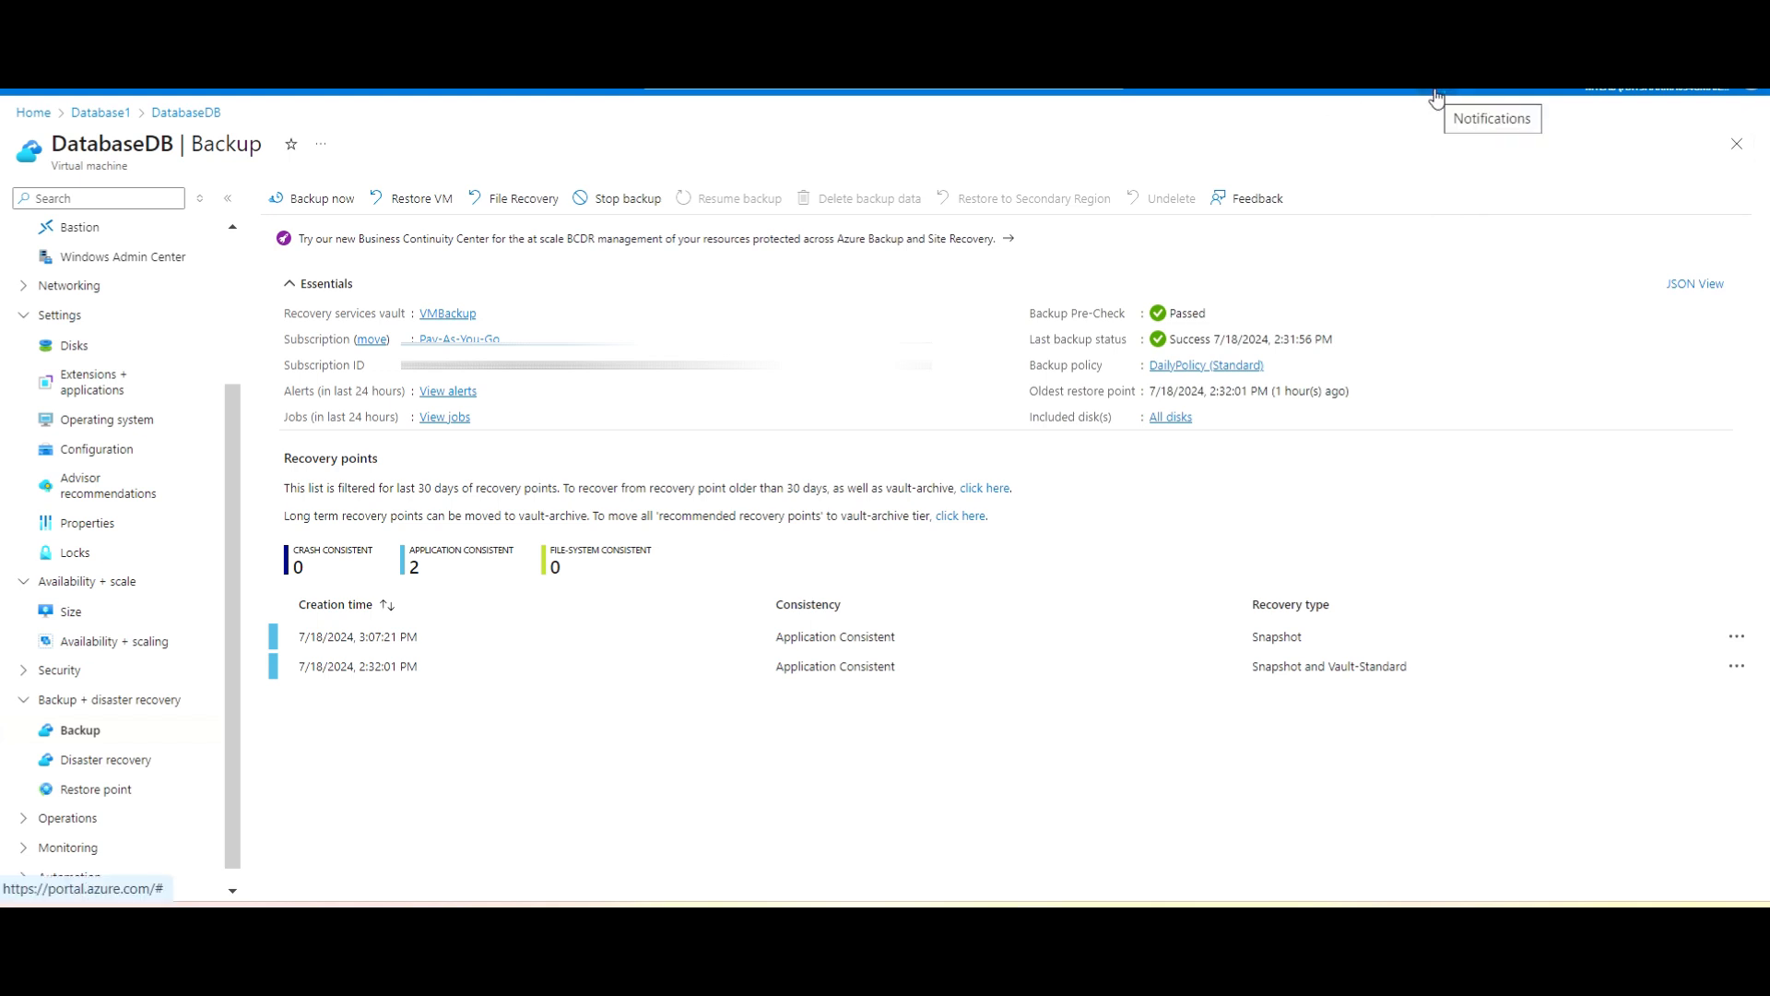
Check Notifications to confirm the DatabaseDB restore was triggered and is running.
left_click(1438, 95)
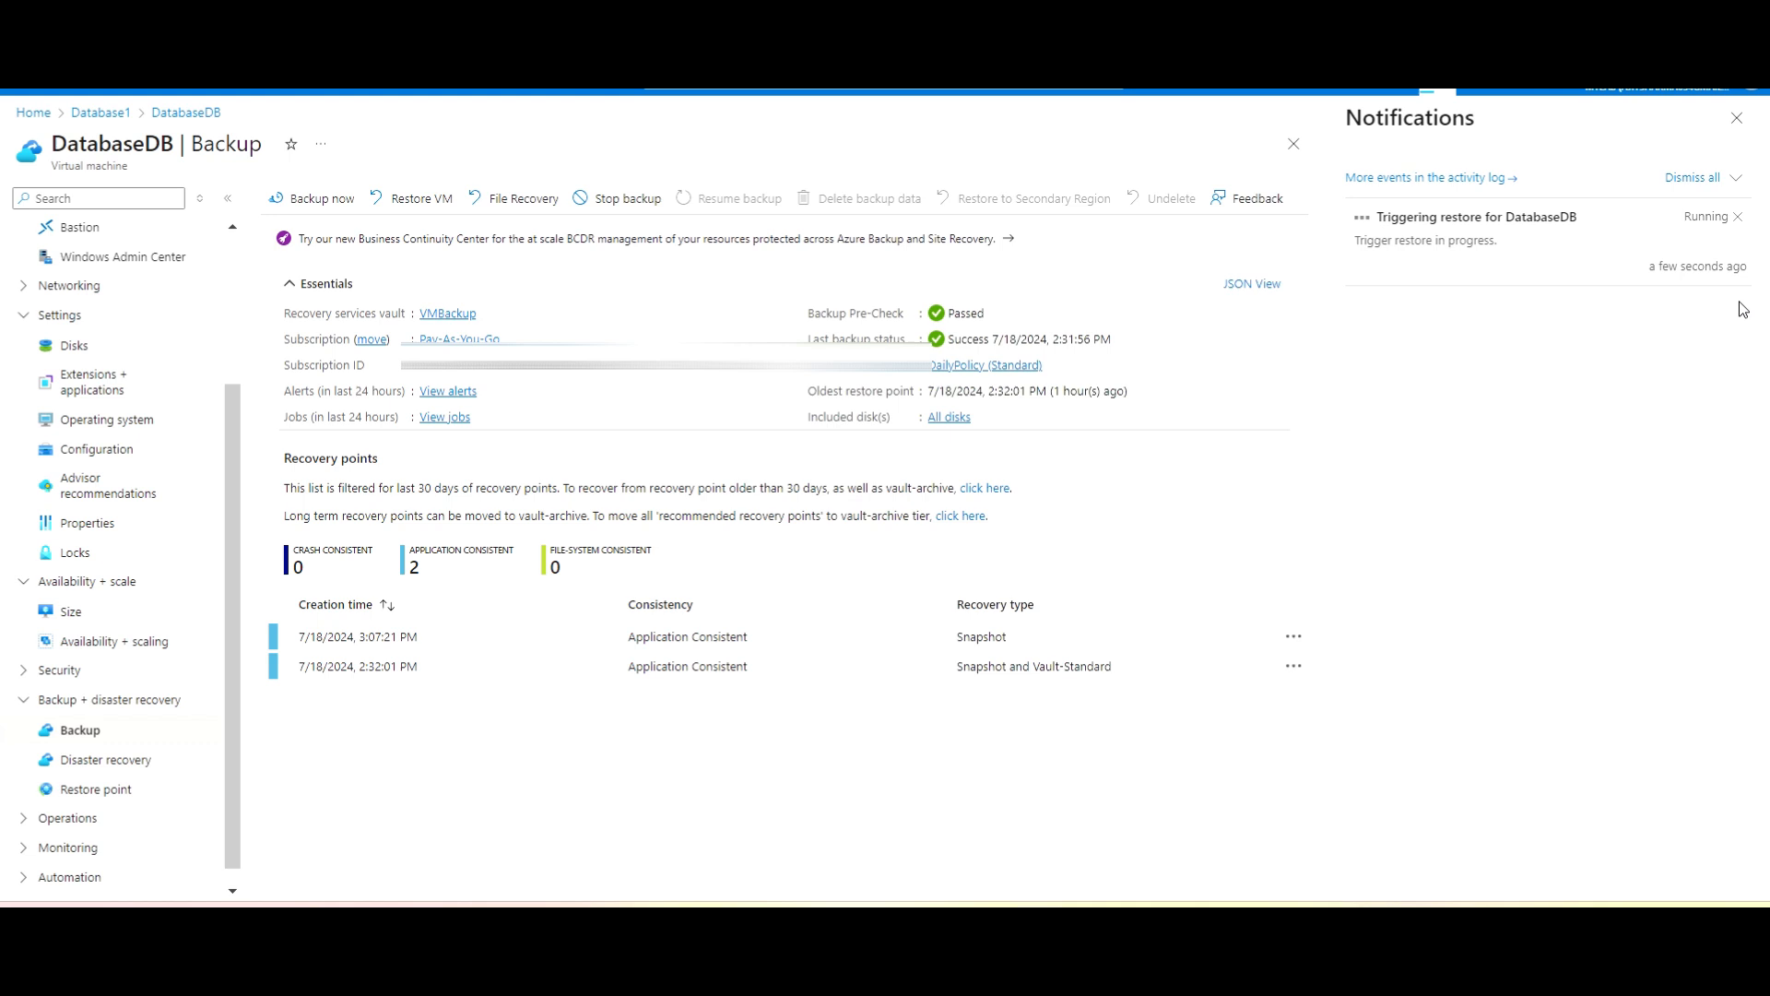
mouse_move(1625, 288)
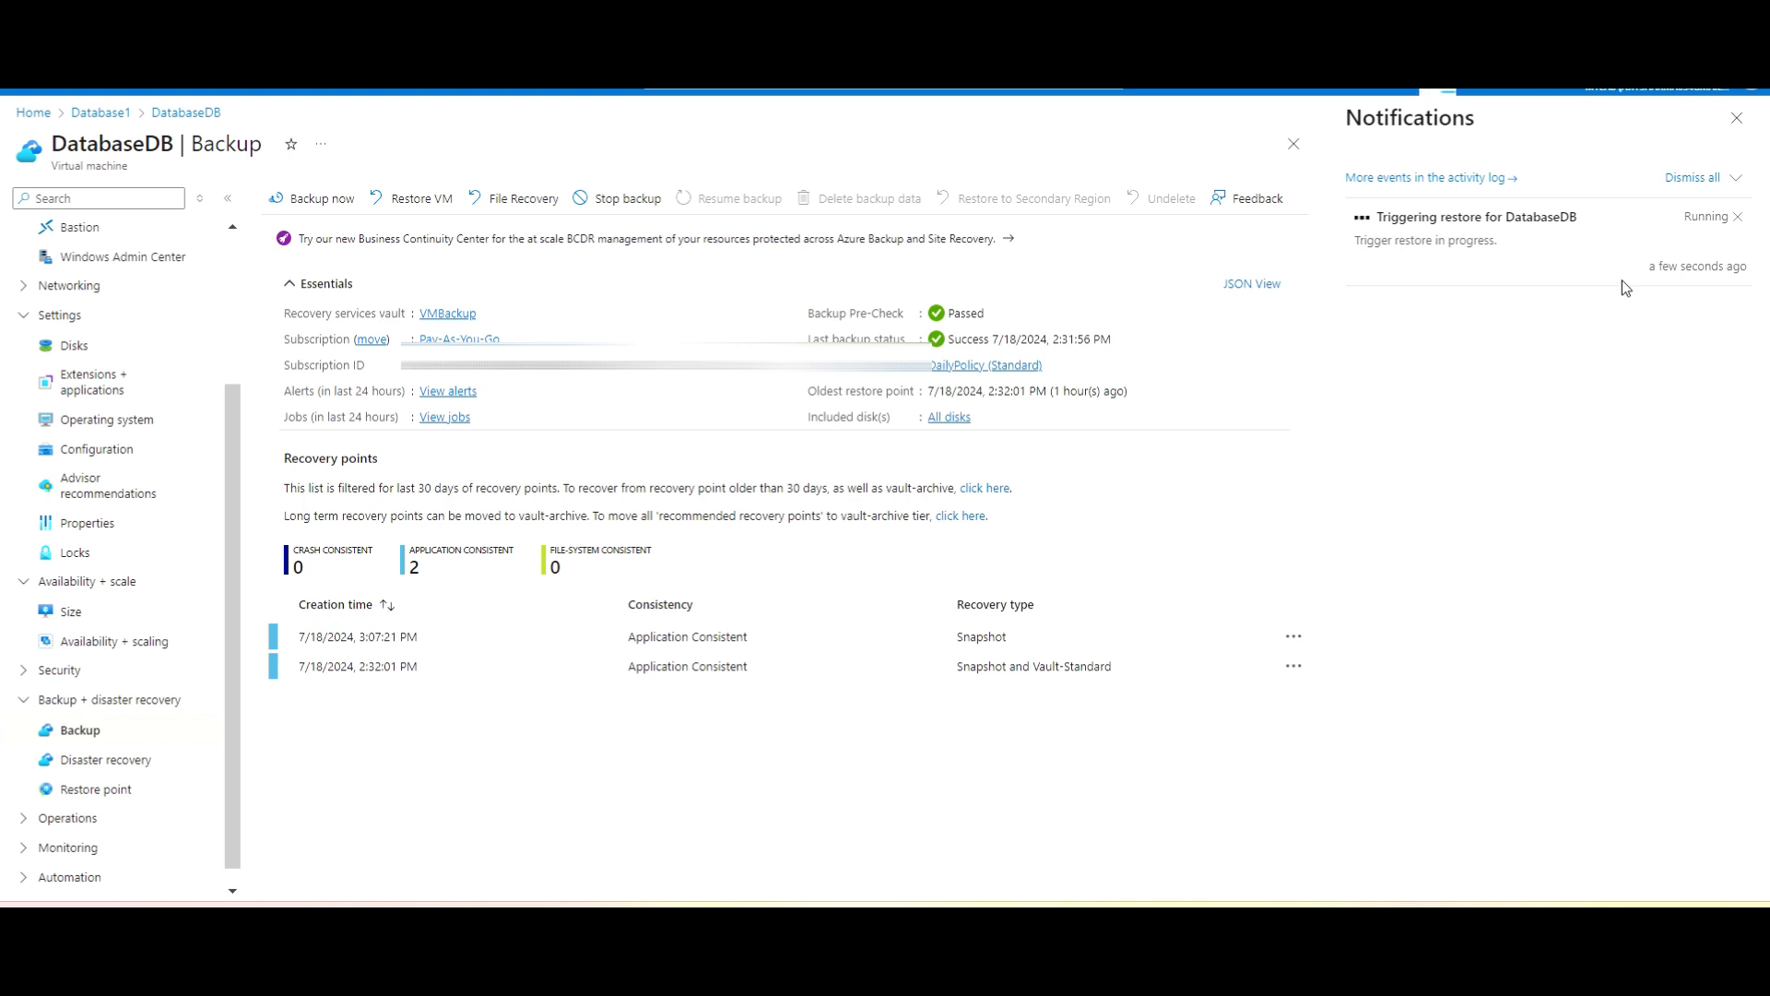
mouse_move(1467, 225)
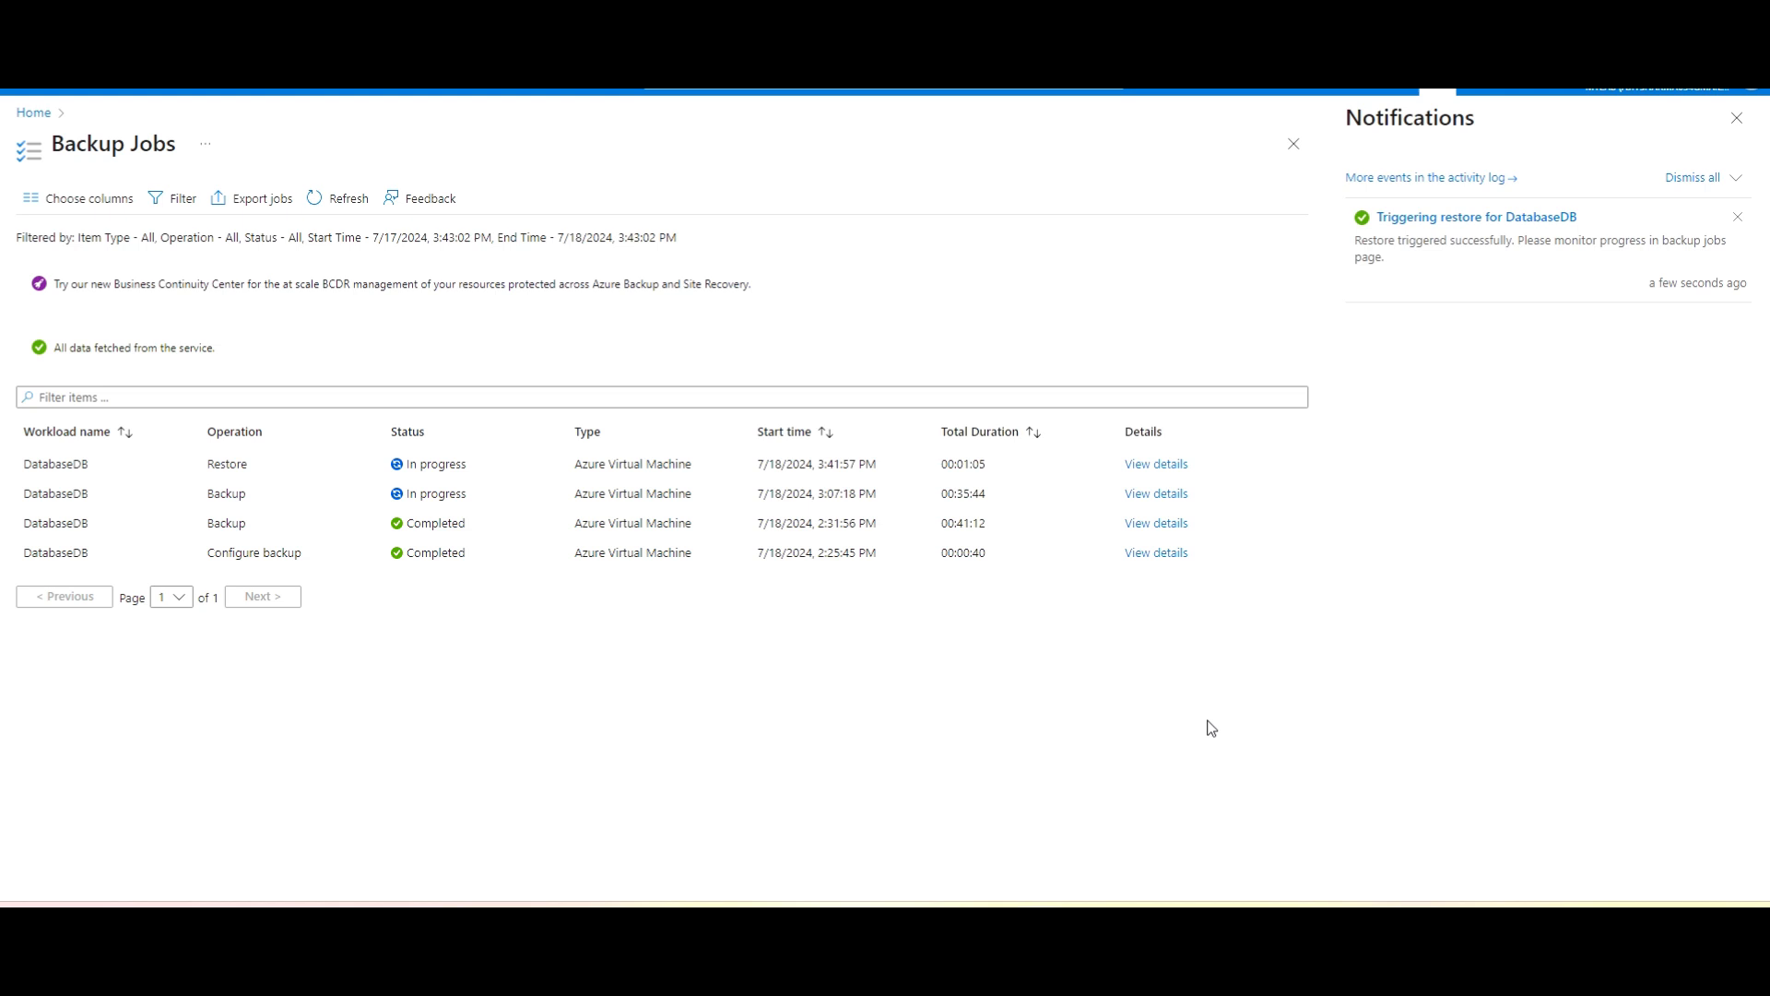
mouse_move(1425, 231)
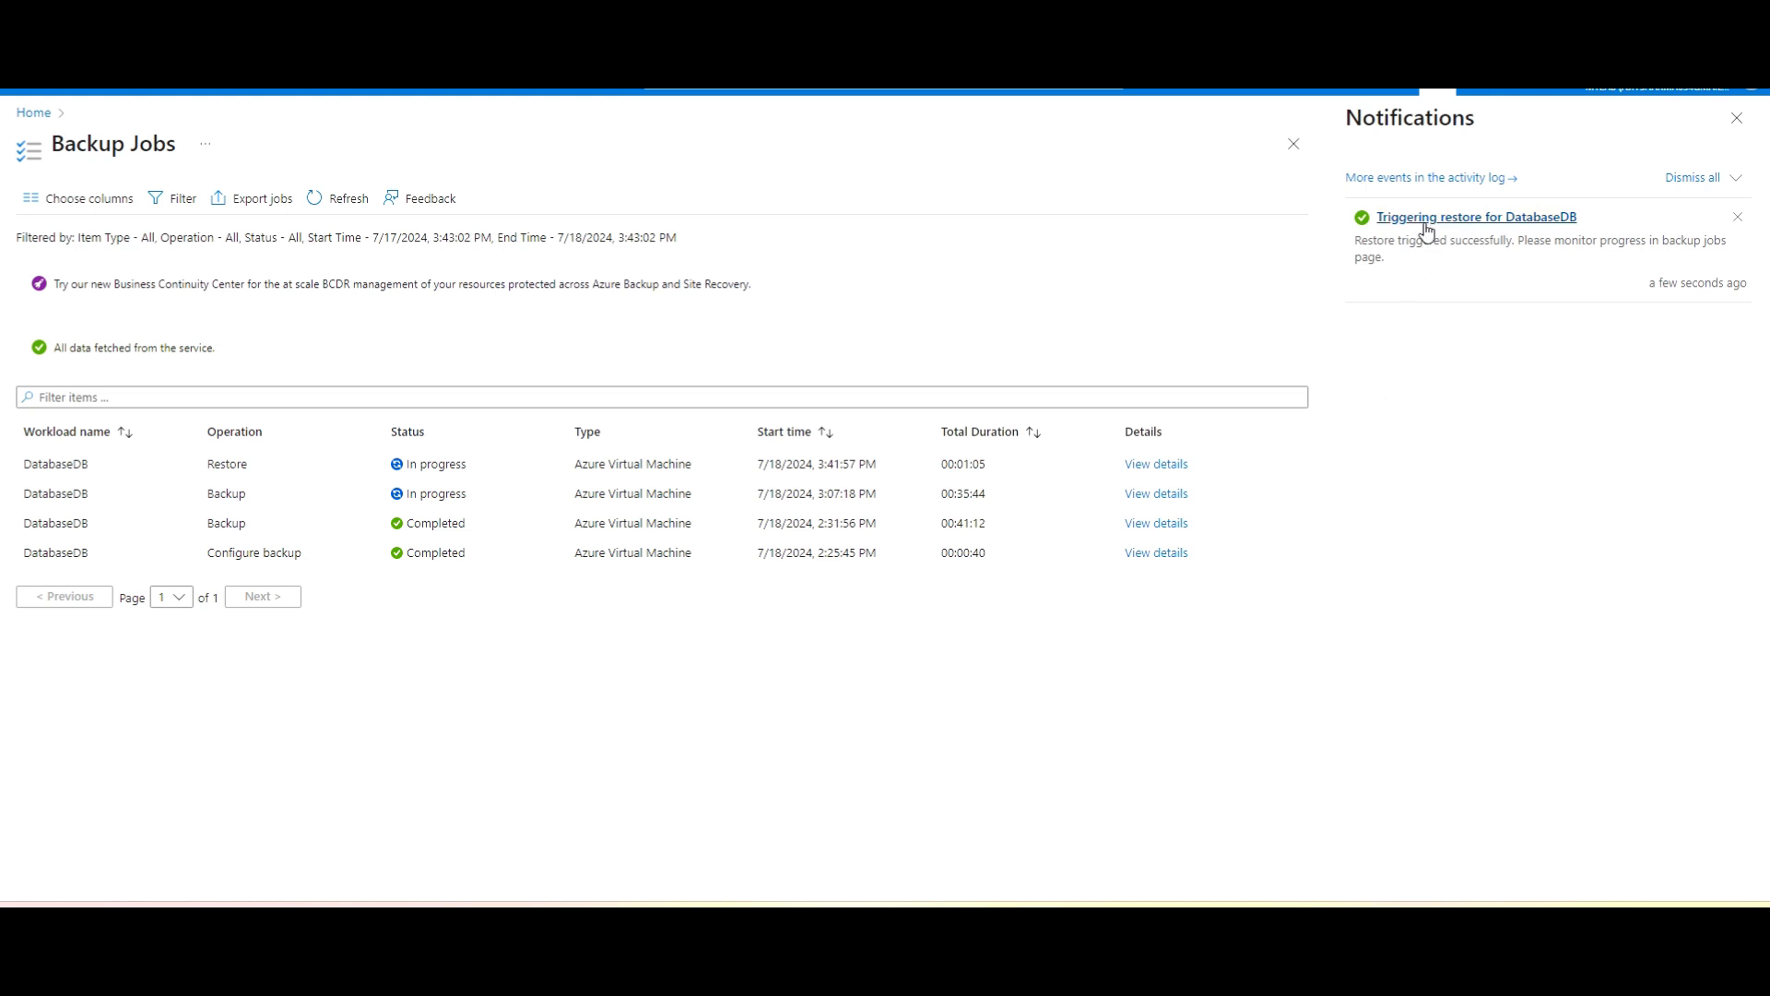
mouse_move(1475, 217)
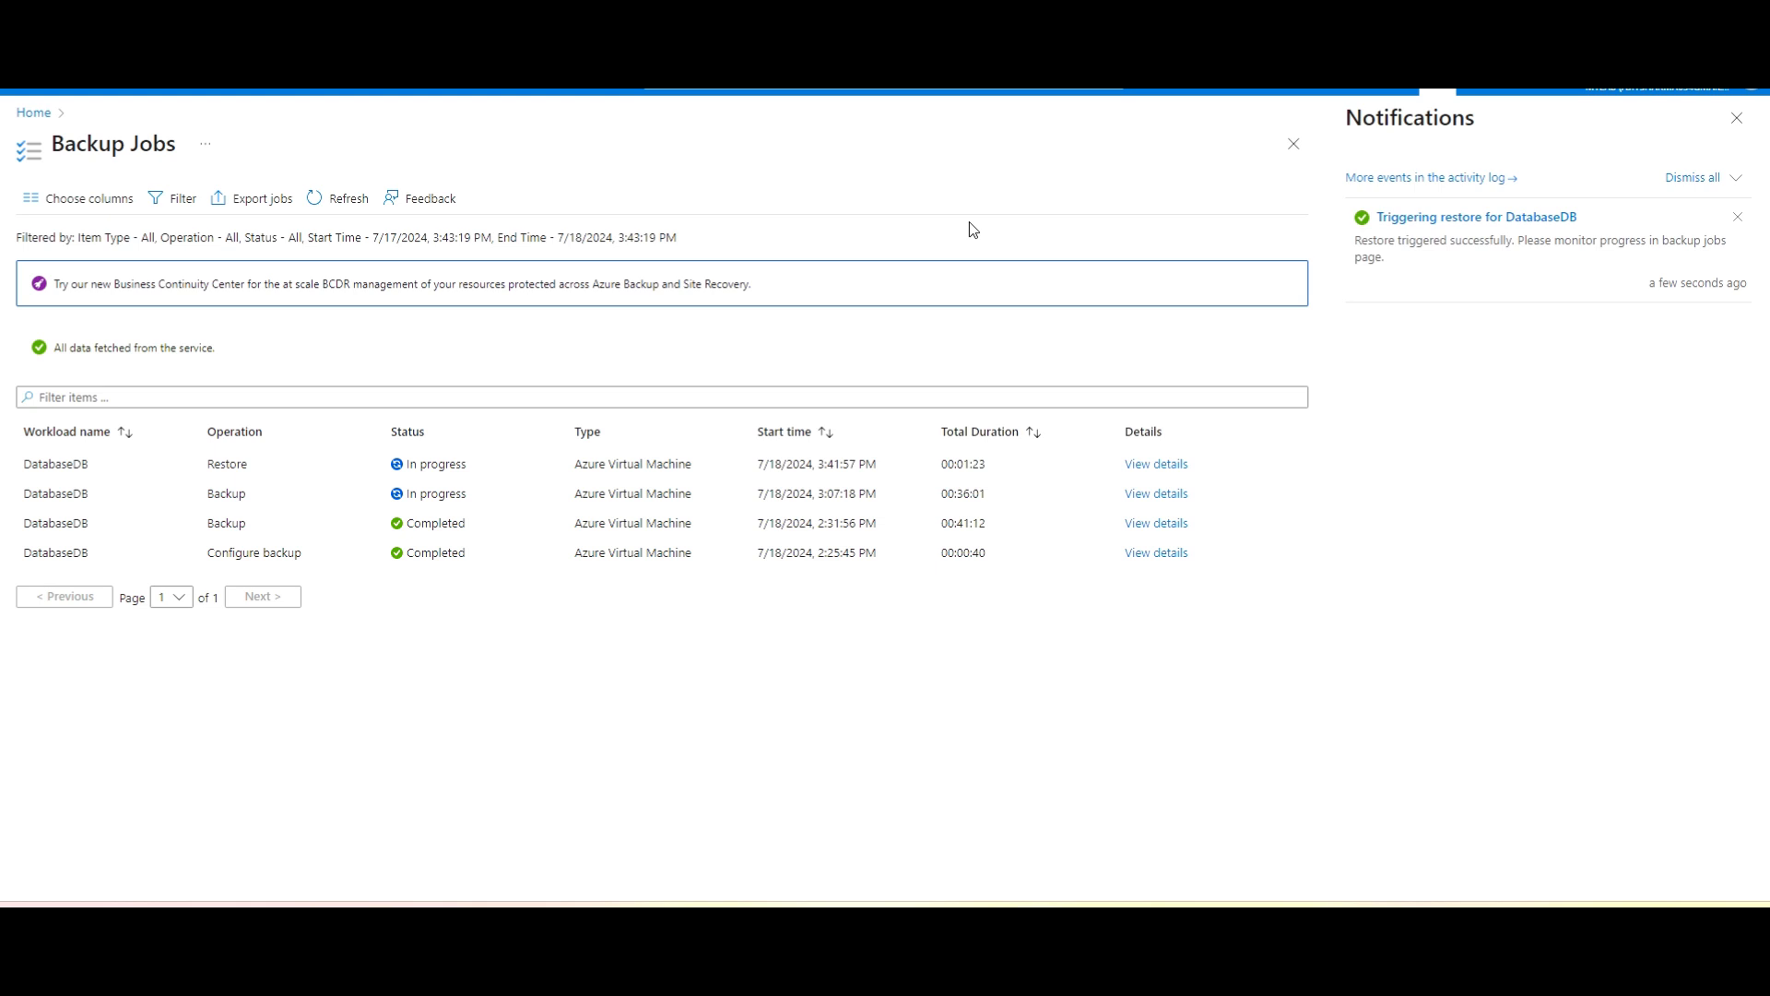
mouse_move(472, 504)
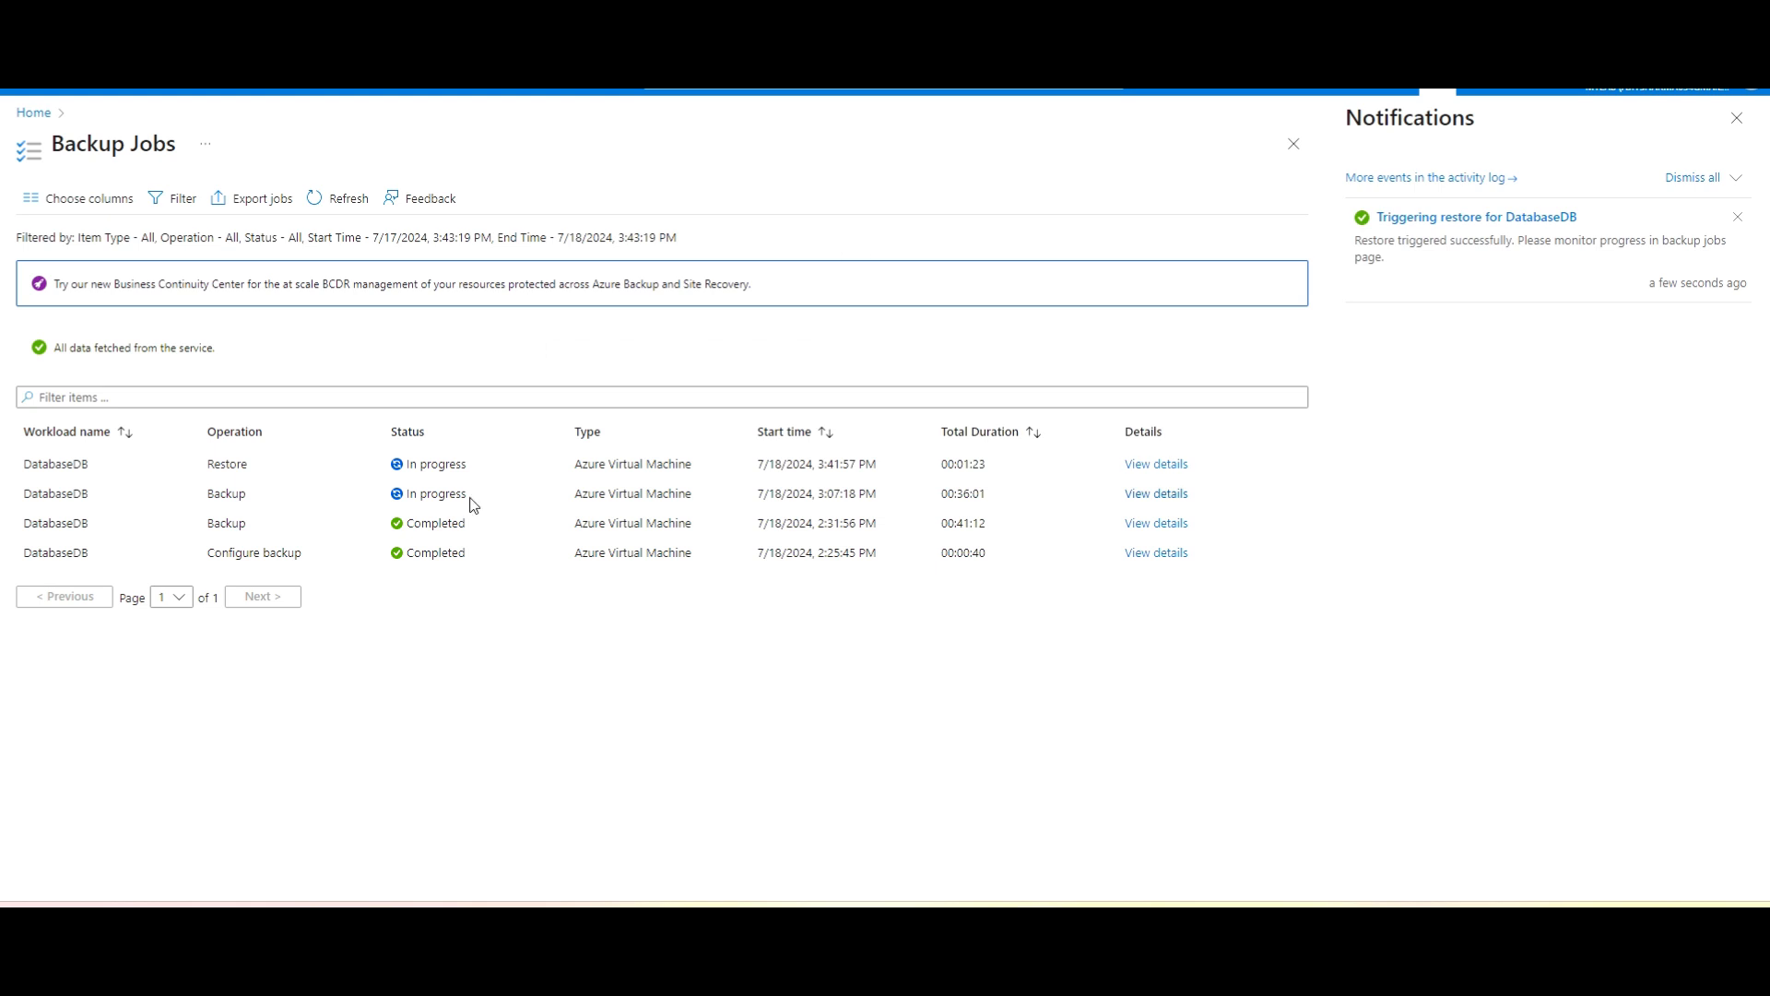
mouse_move(745, 654)
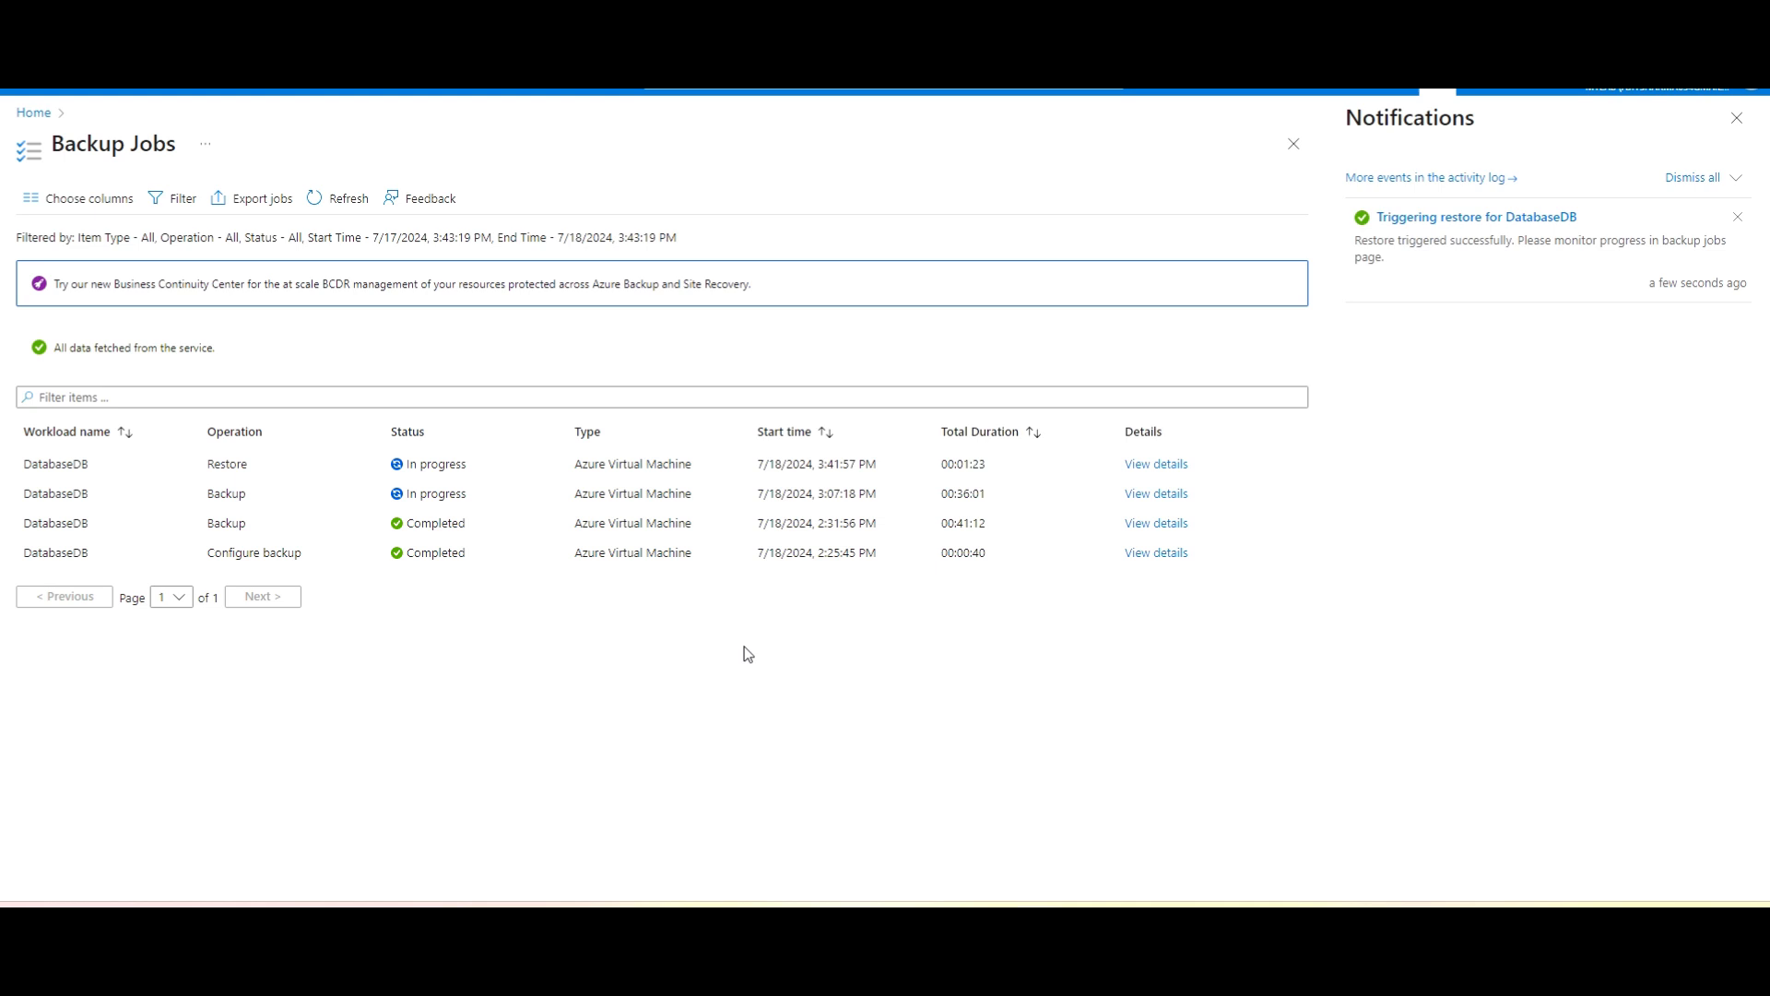
mouse_move(1155, 464)
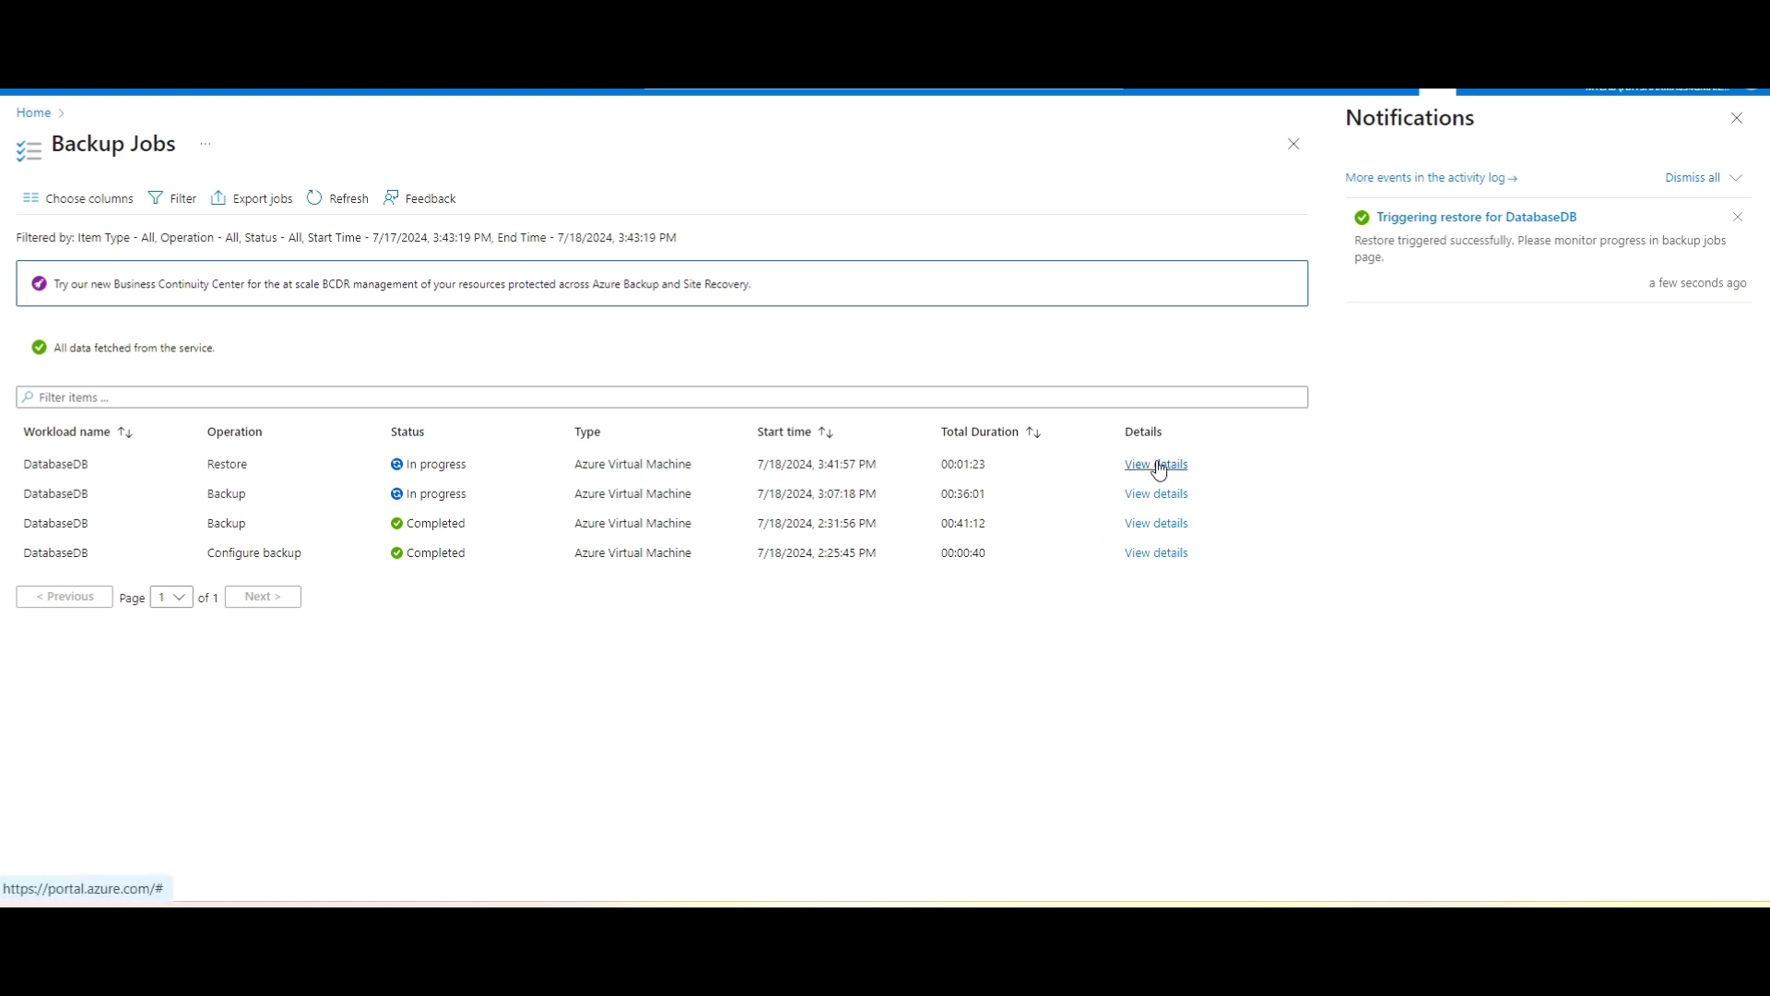
View the DatabaseDB restore job details, showing 1% complete with VM creation in progress.
left_click(1155, 463)
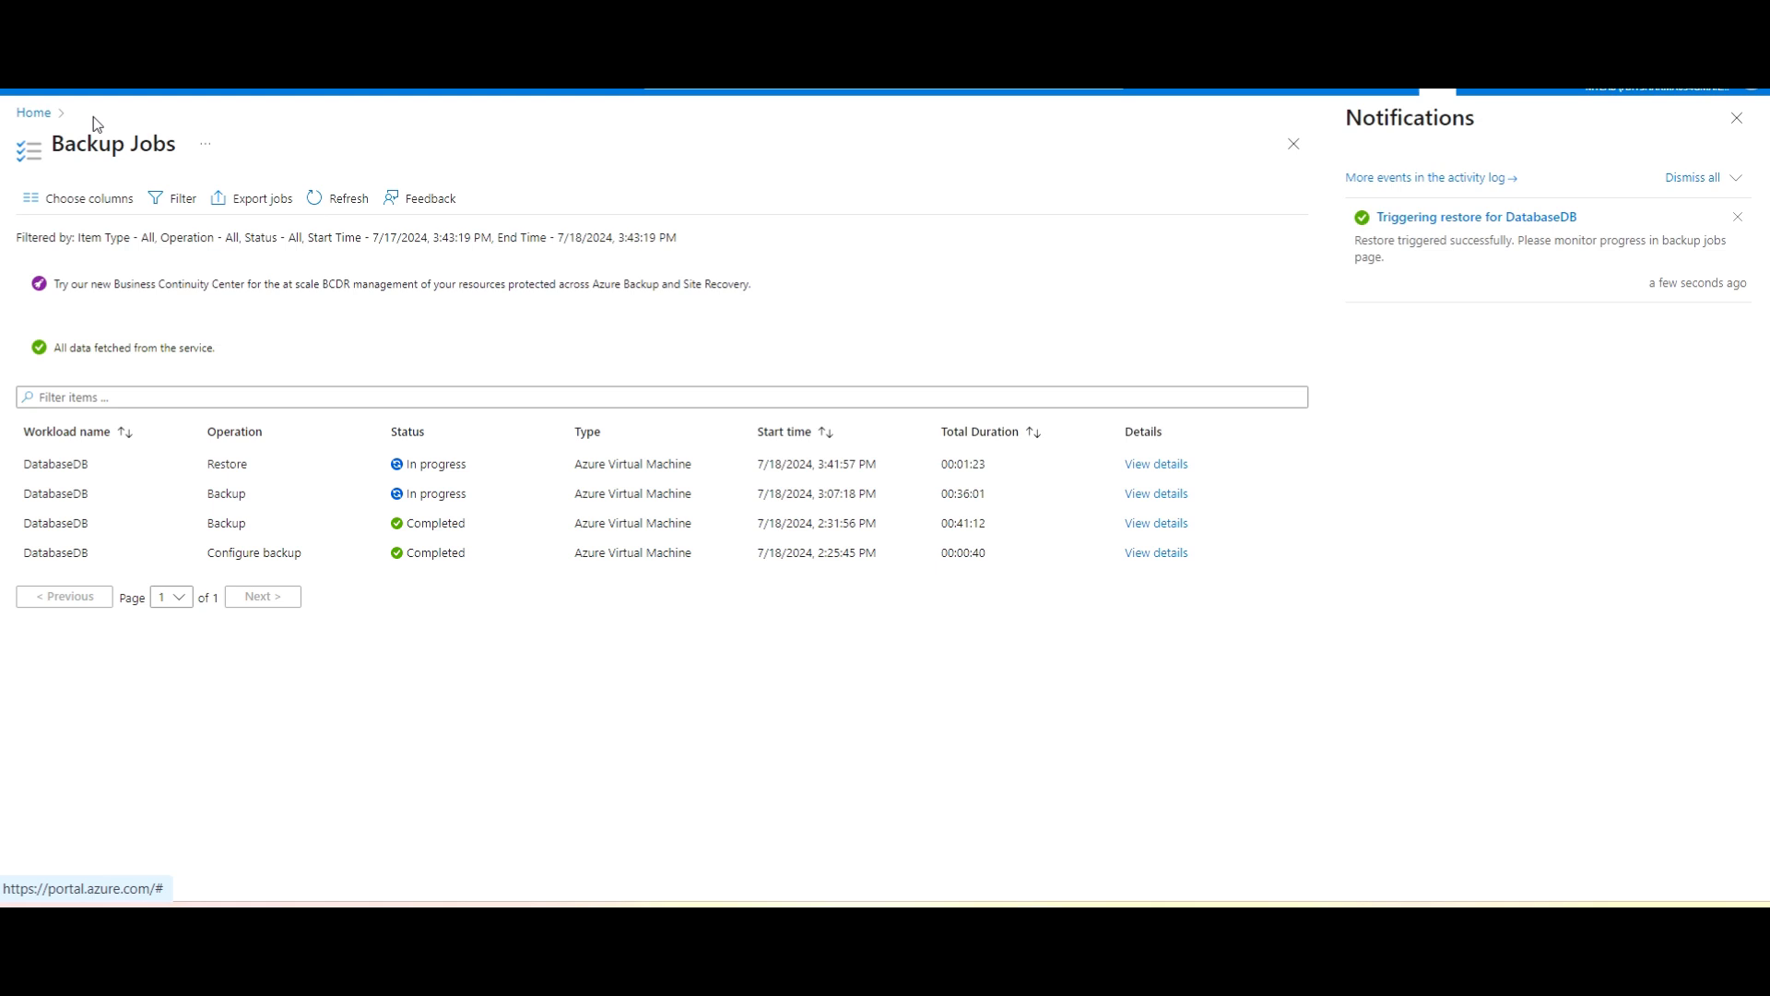
mouse_move(227, 489)
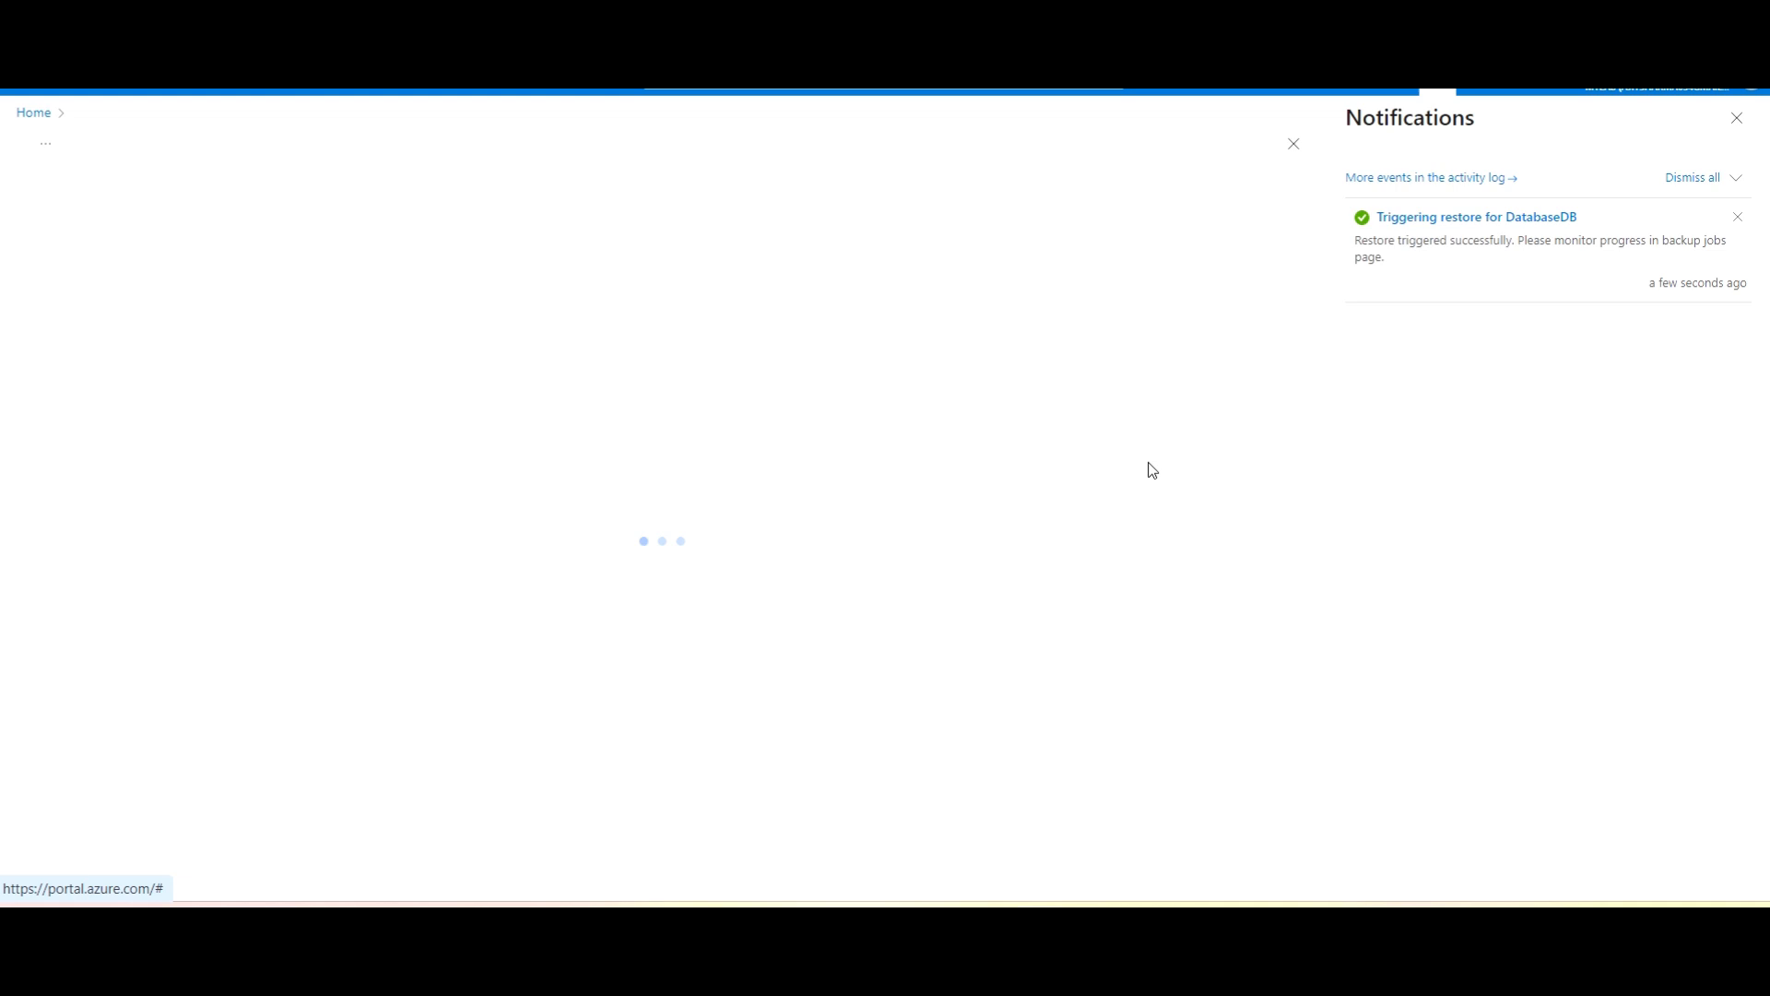
left_click(1475, 217)
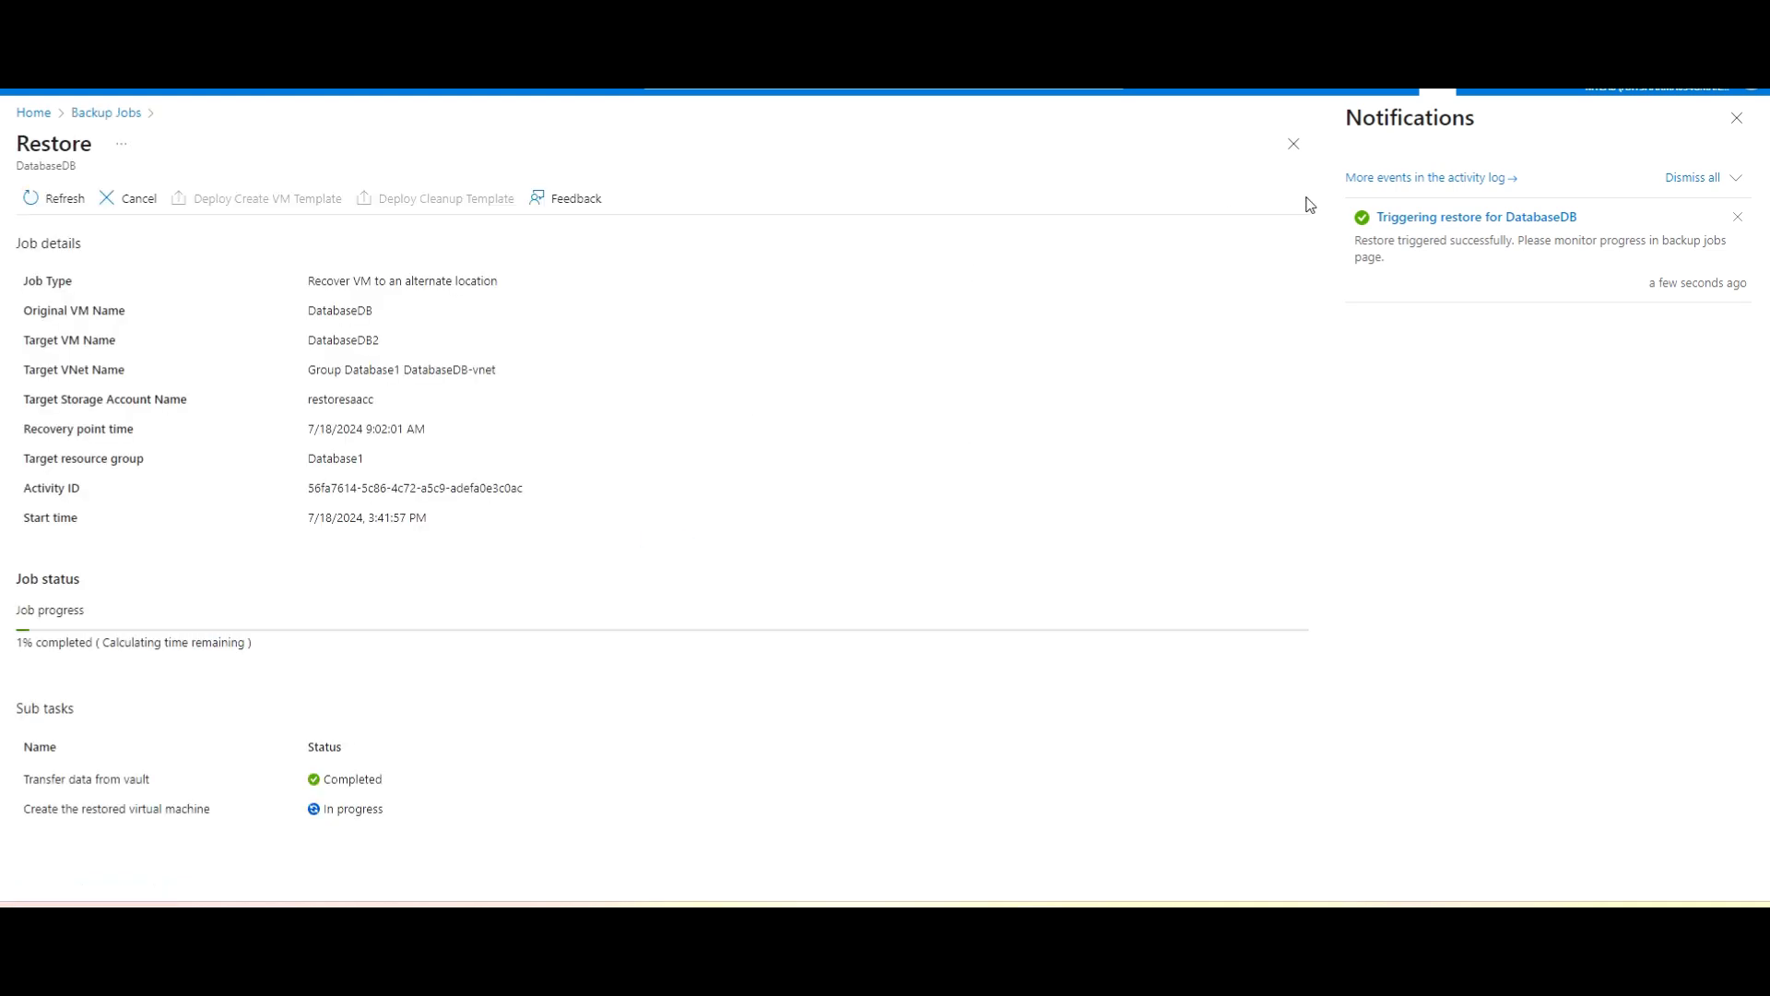
Dismiss notifications and highlight the restore job's progress, still at 1% while DatabaseDB2 is created.
left_click(1736, 116)
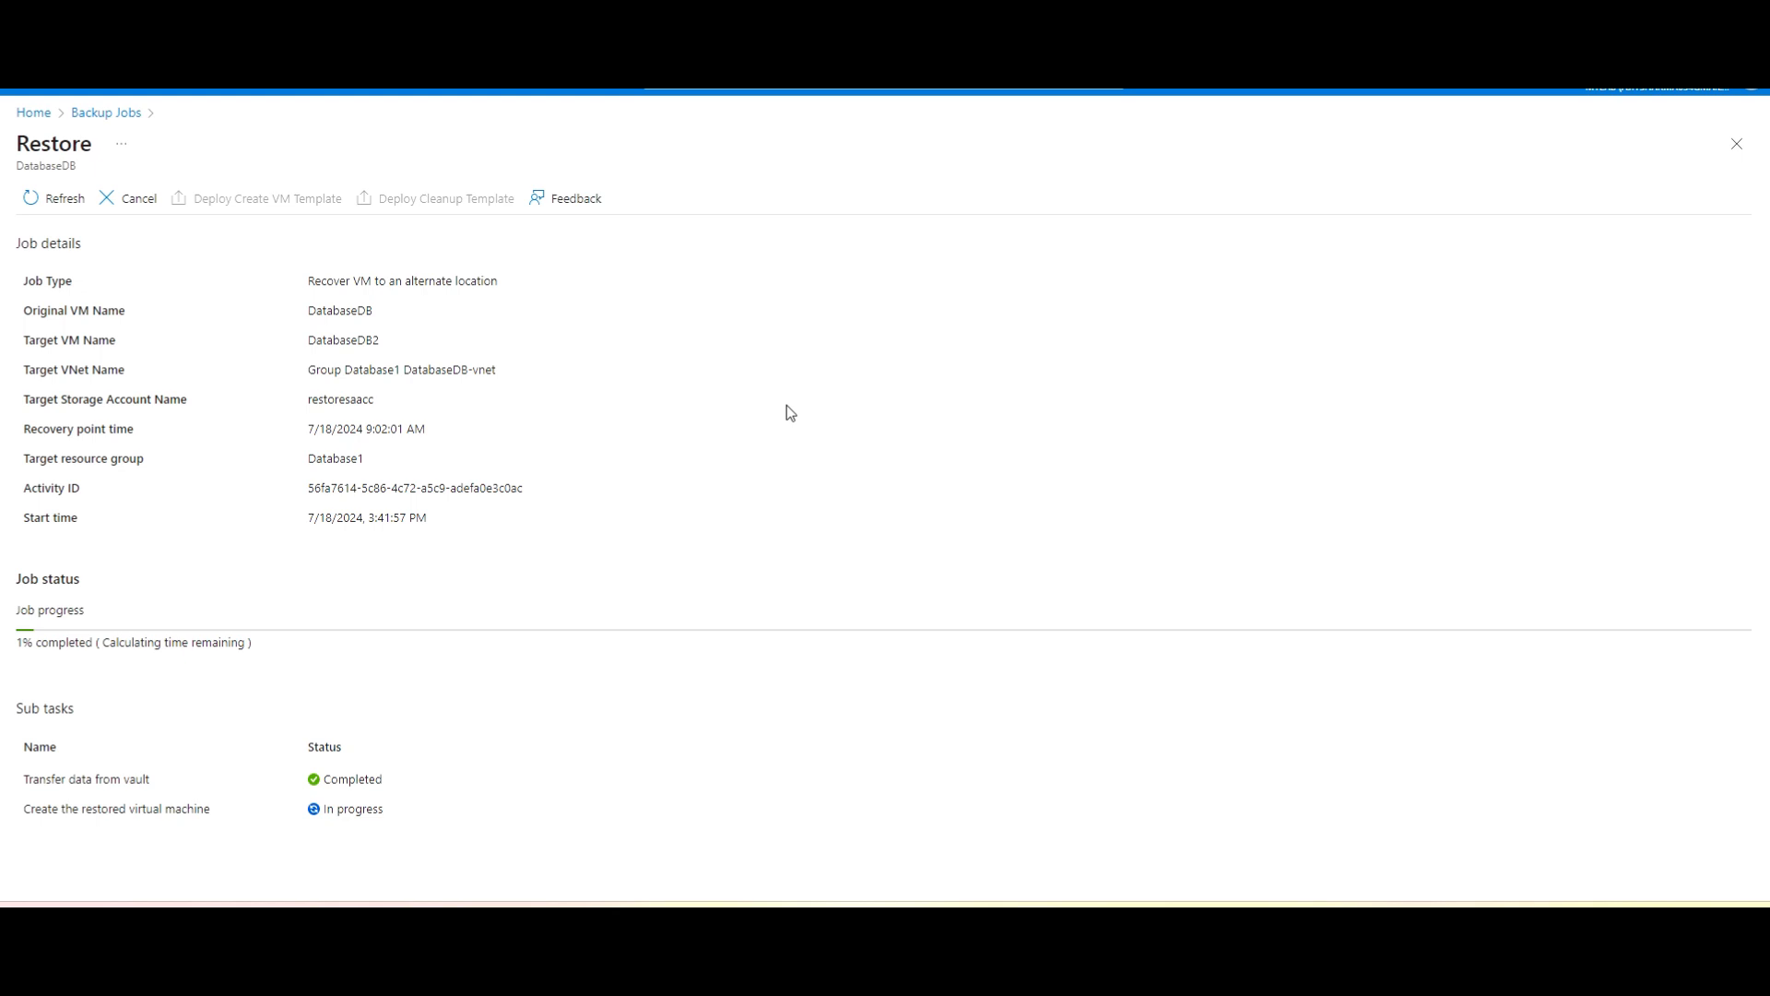
mouse_move(54, 606)
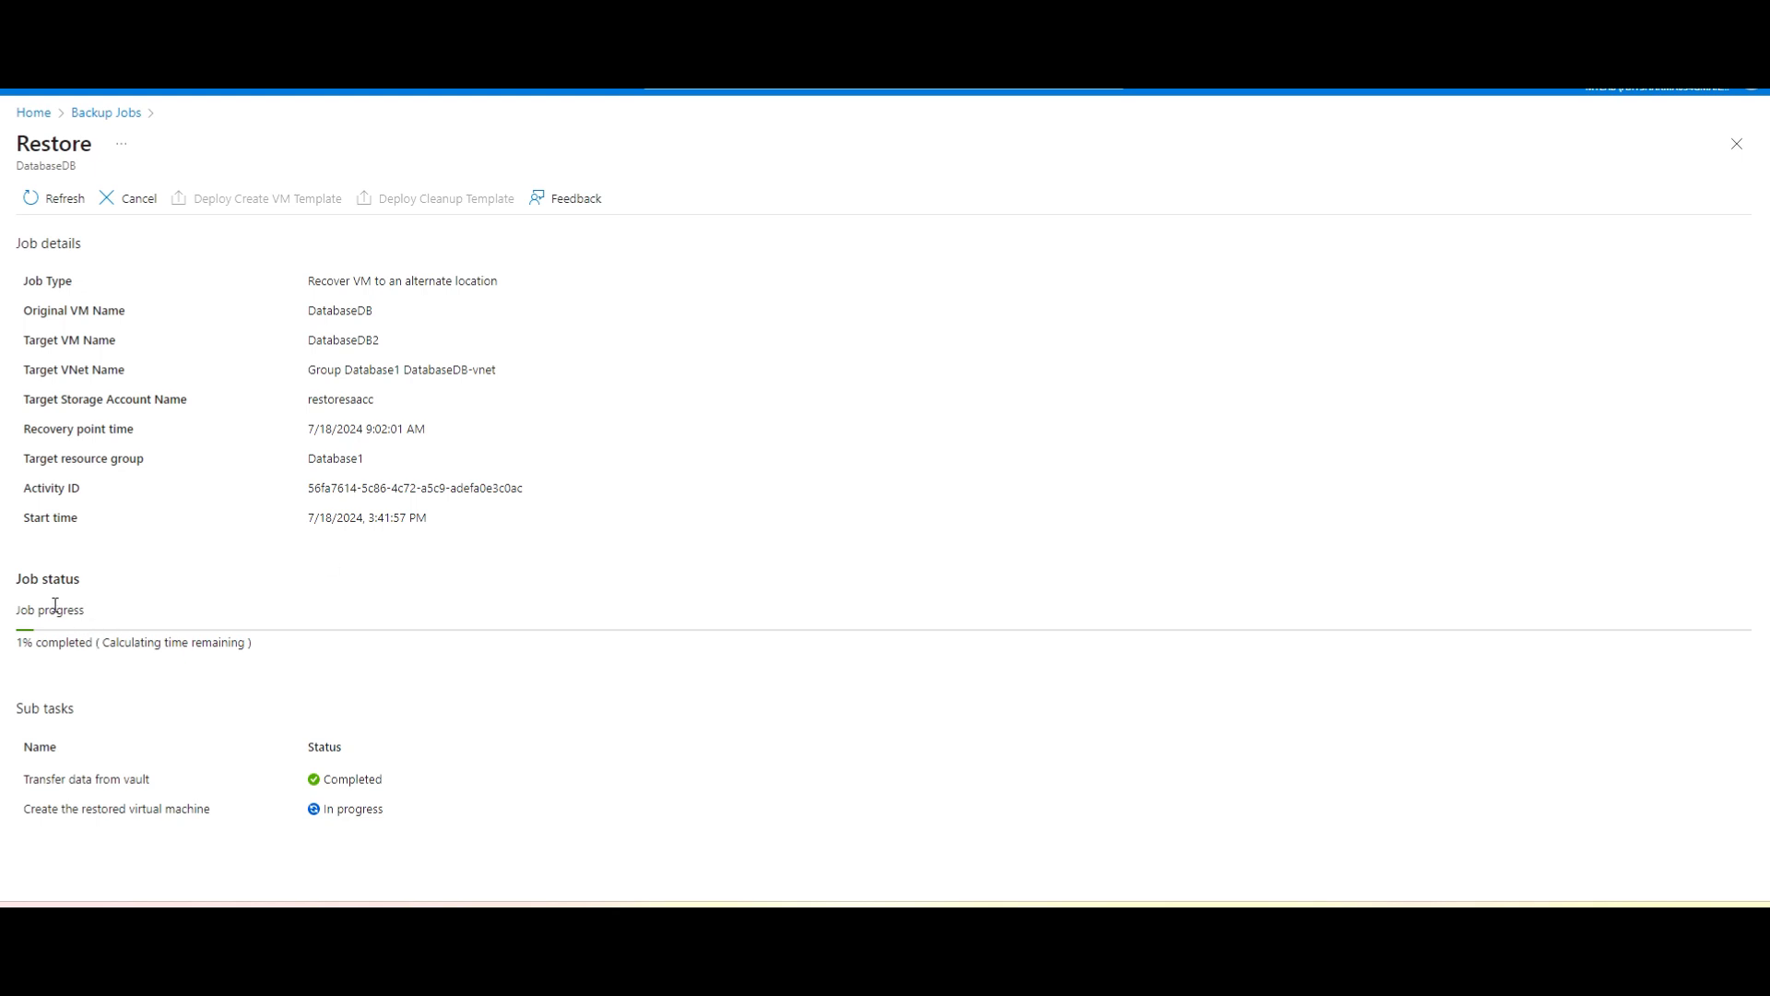
double_click(50, 609)
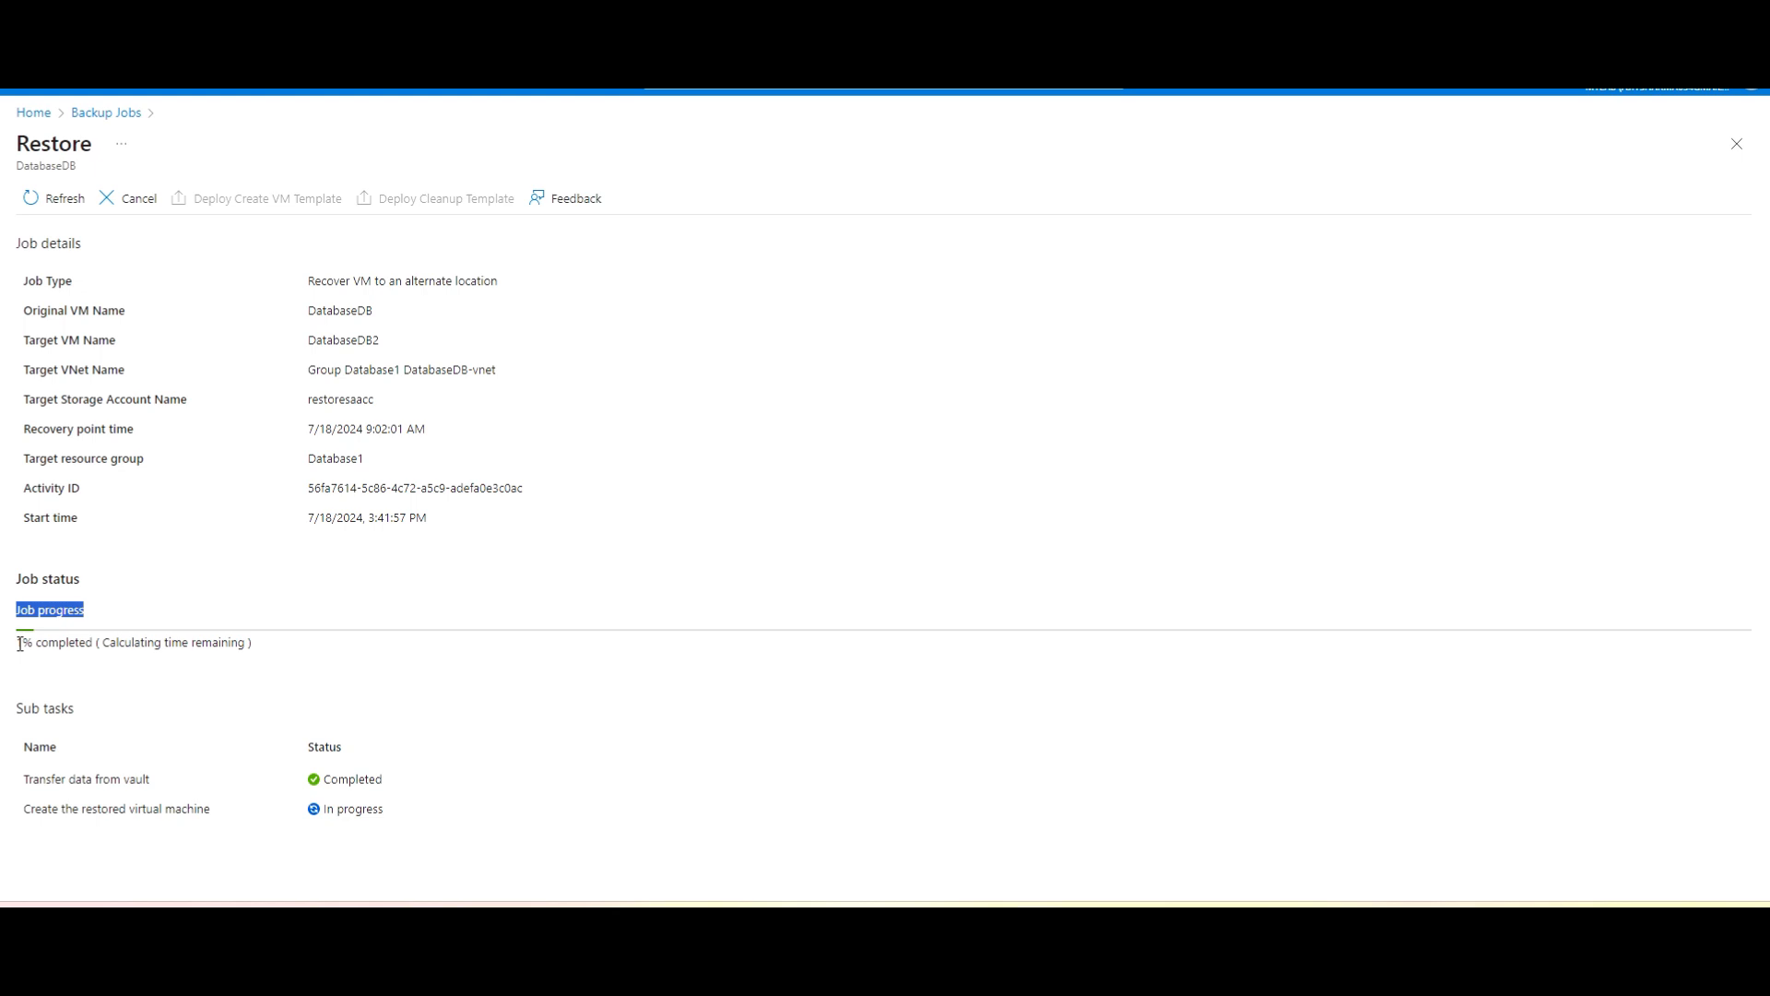
double_click(54, 642)
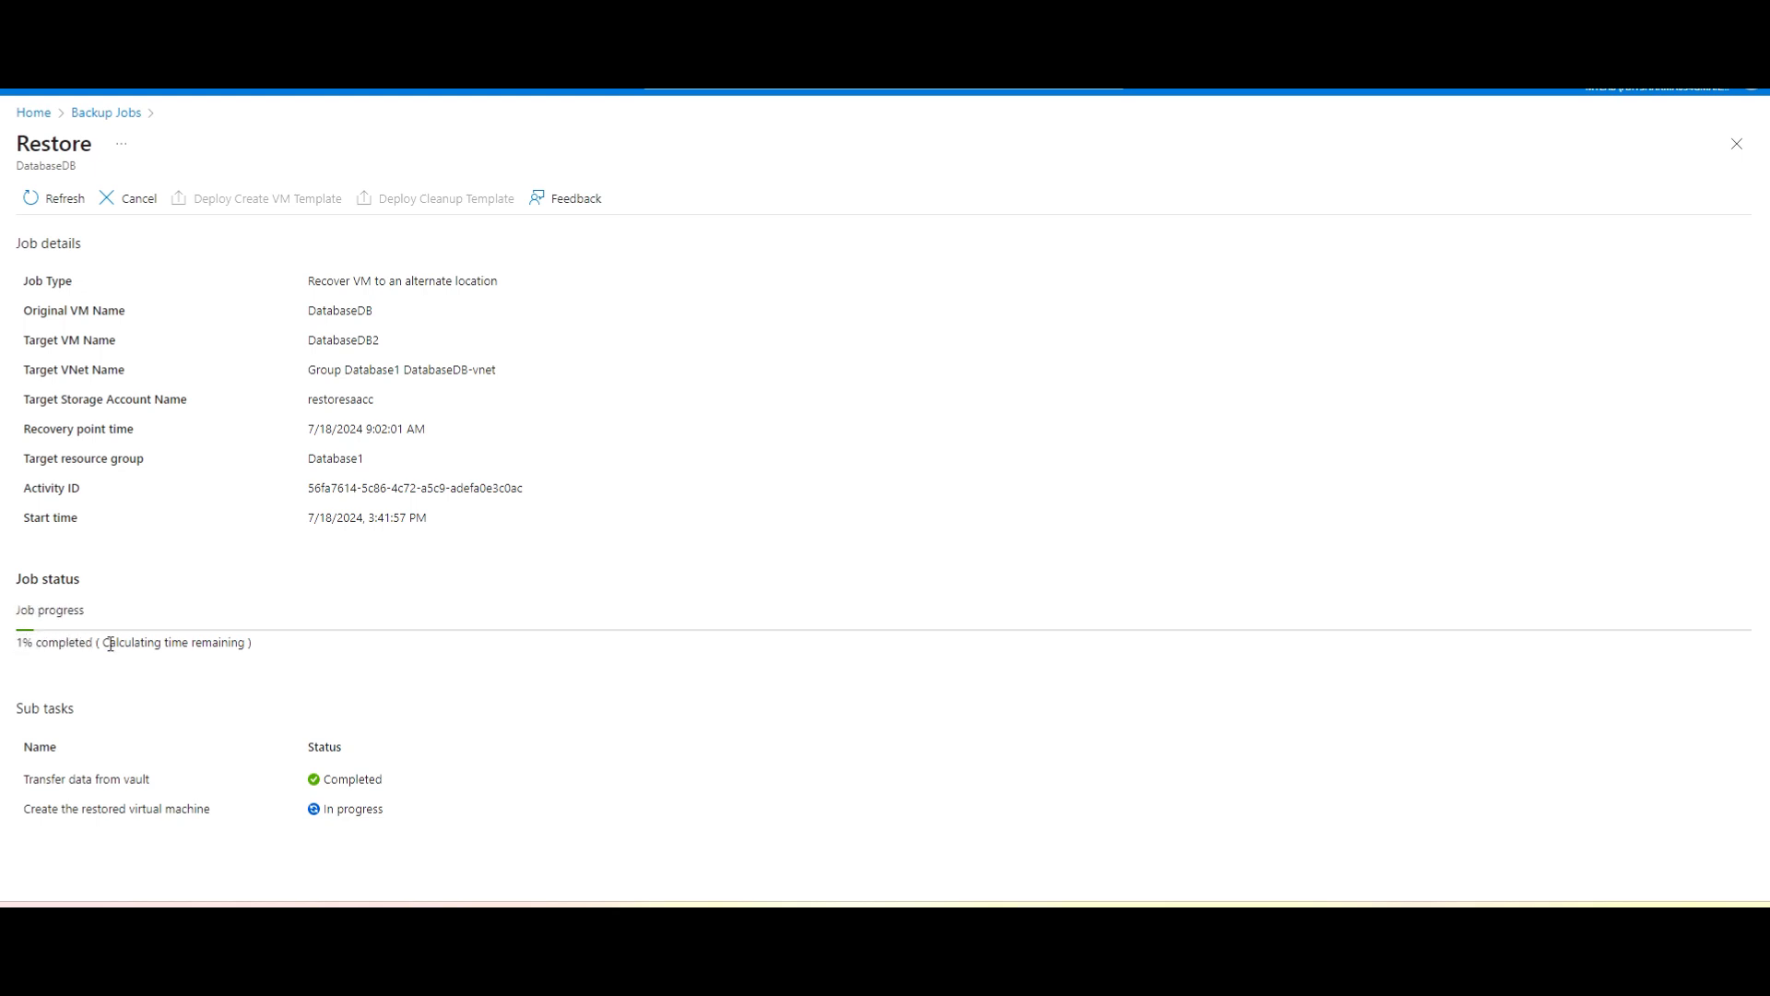
double_click(175, 642)
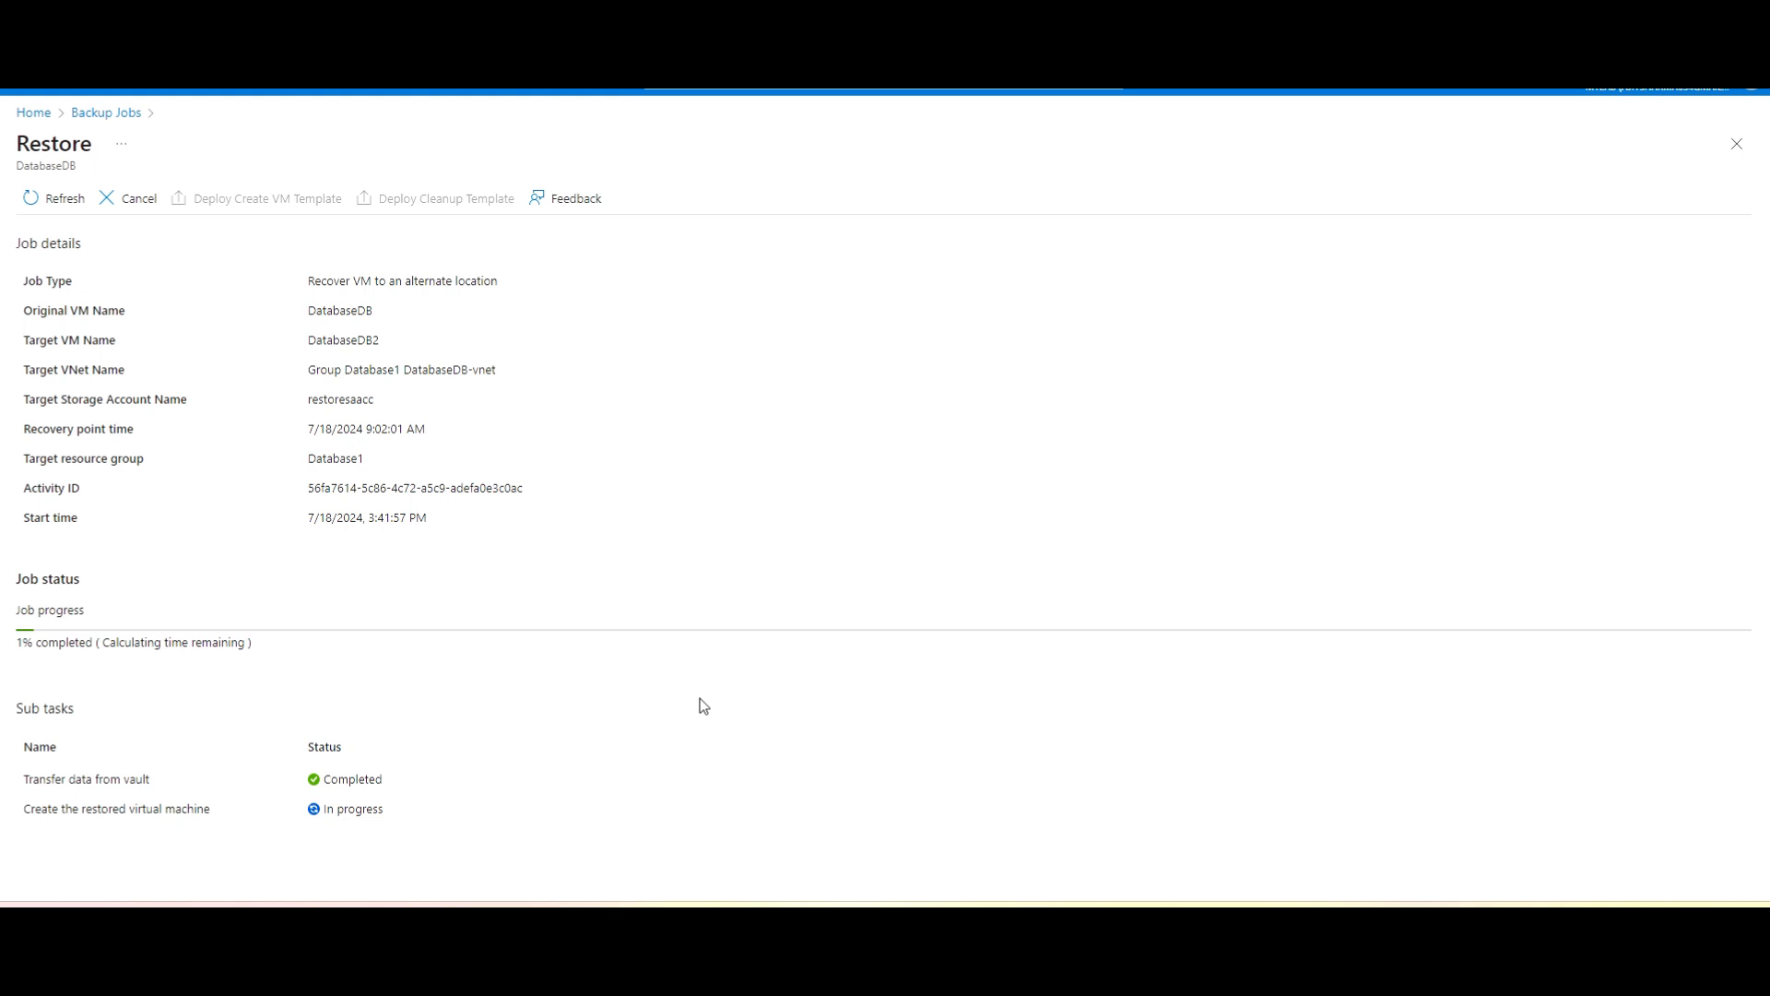
mouse_move(800, 703)
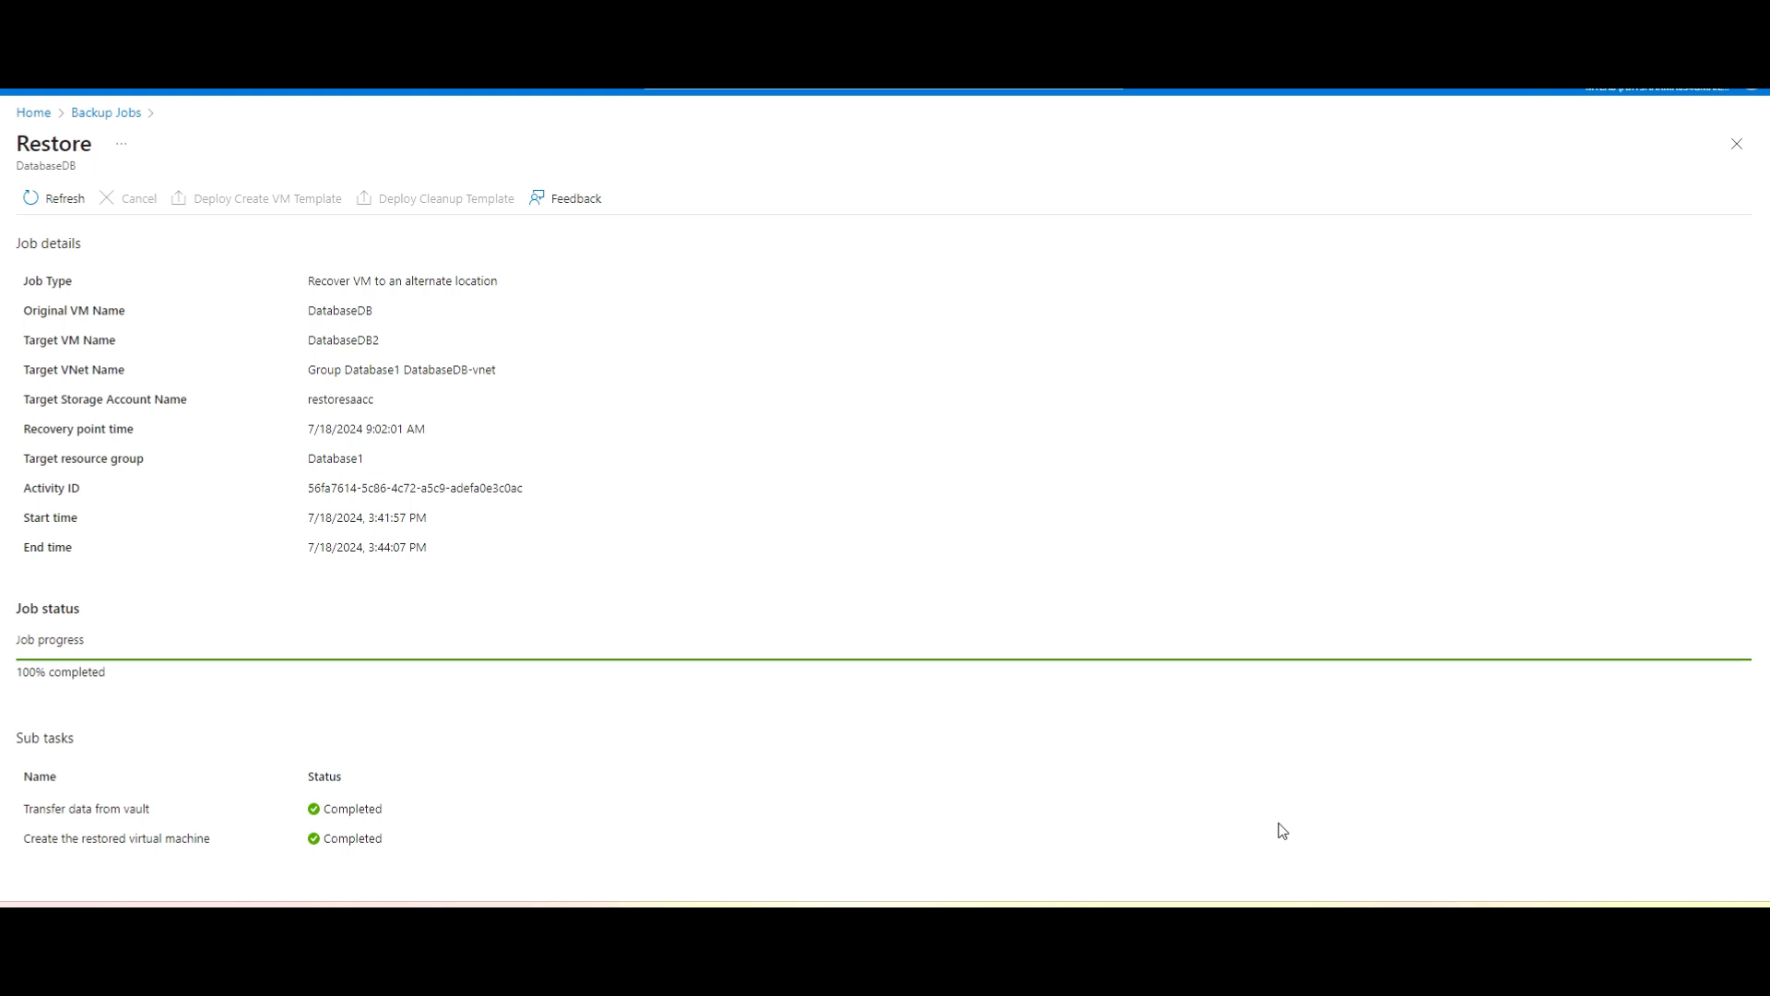
mouse_move(391, 859)
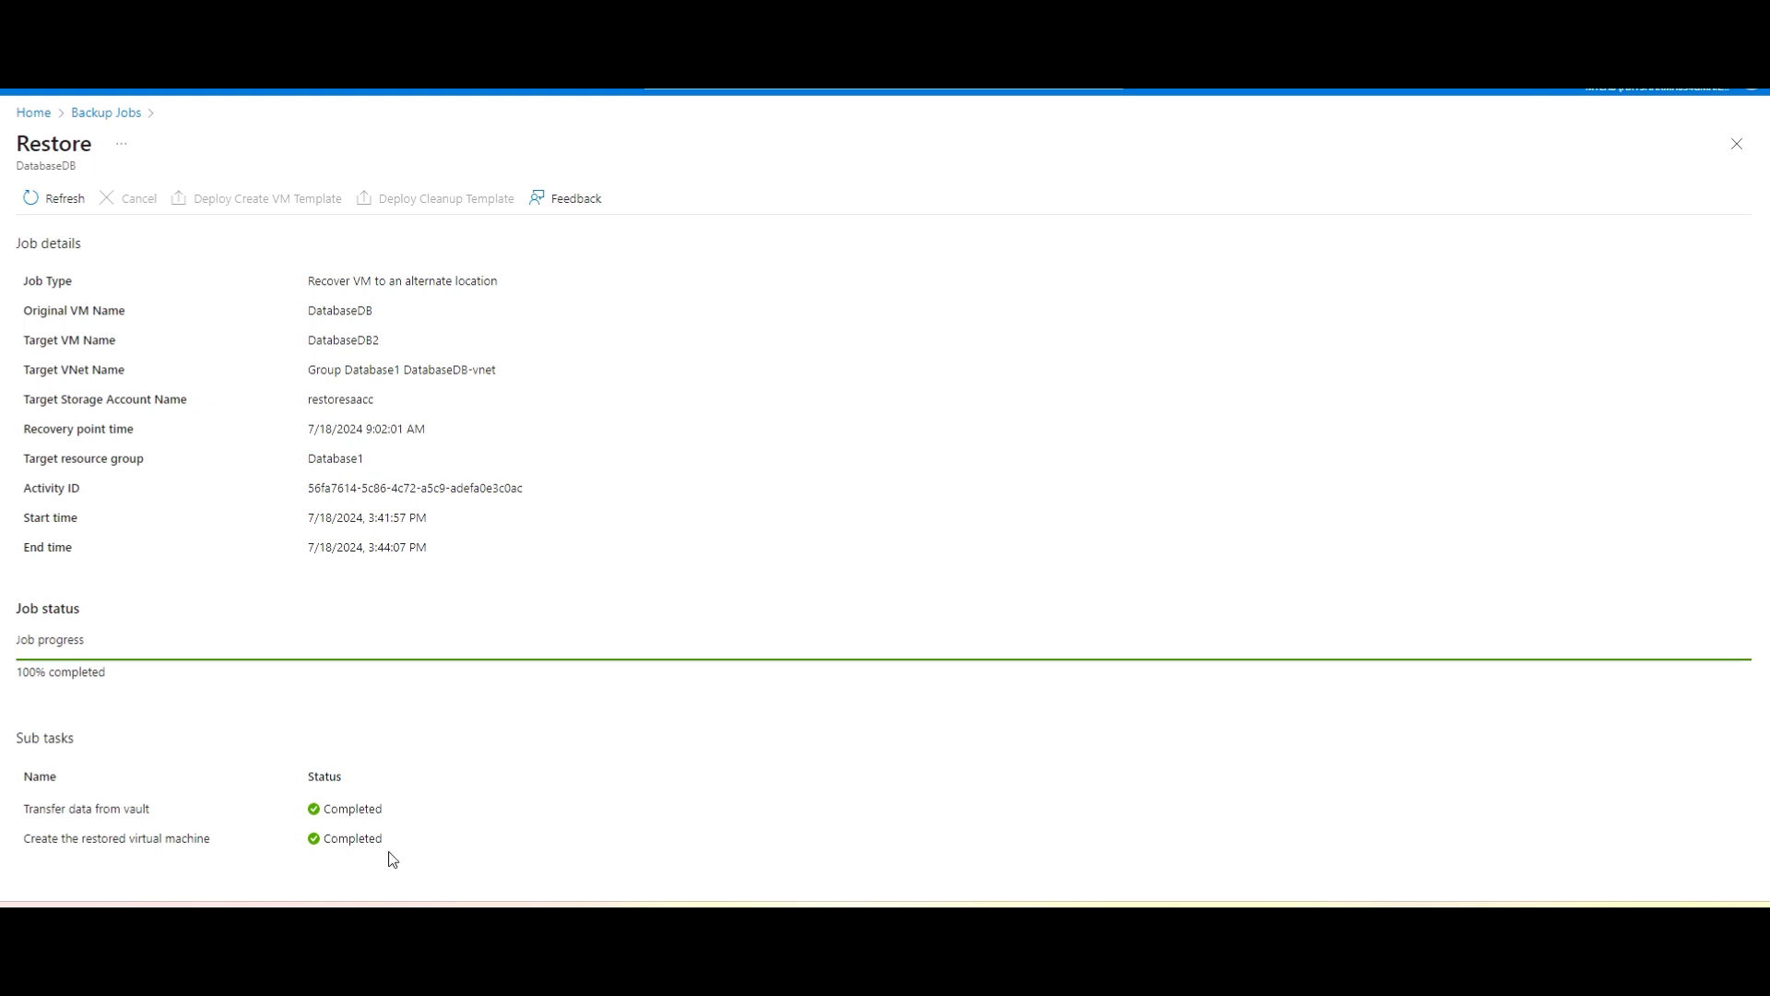
mouse_move(344, 741)
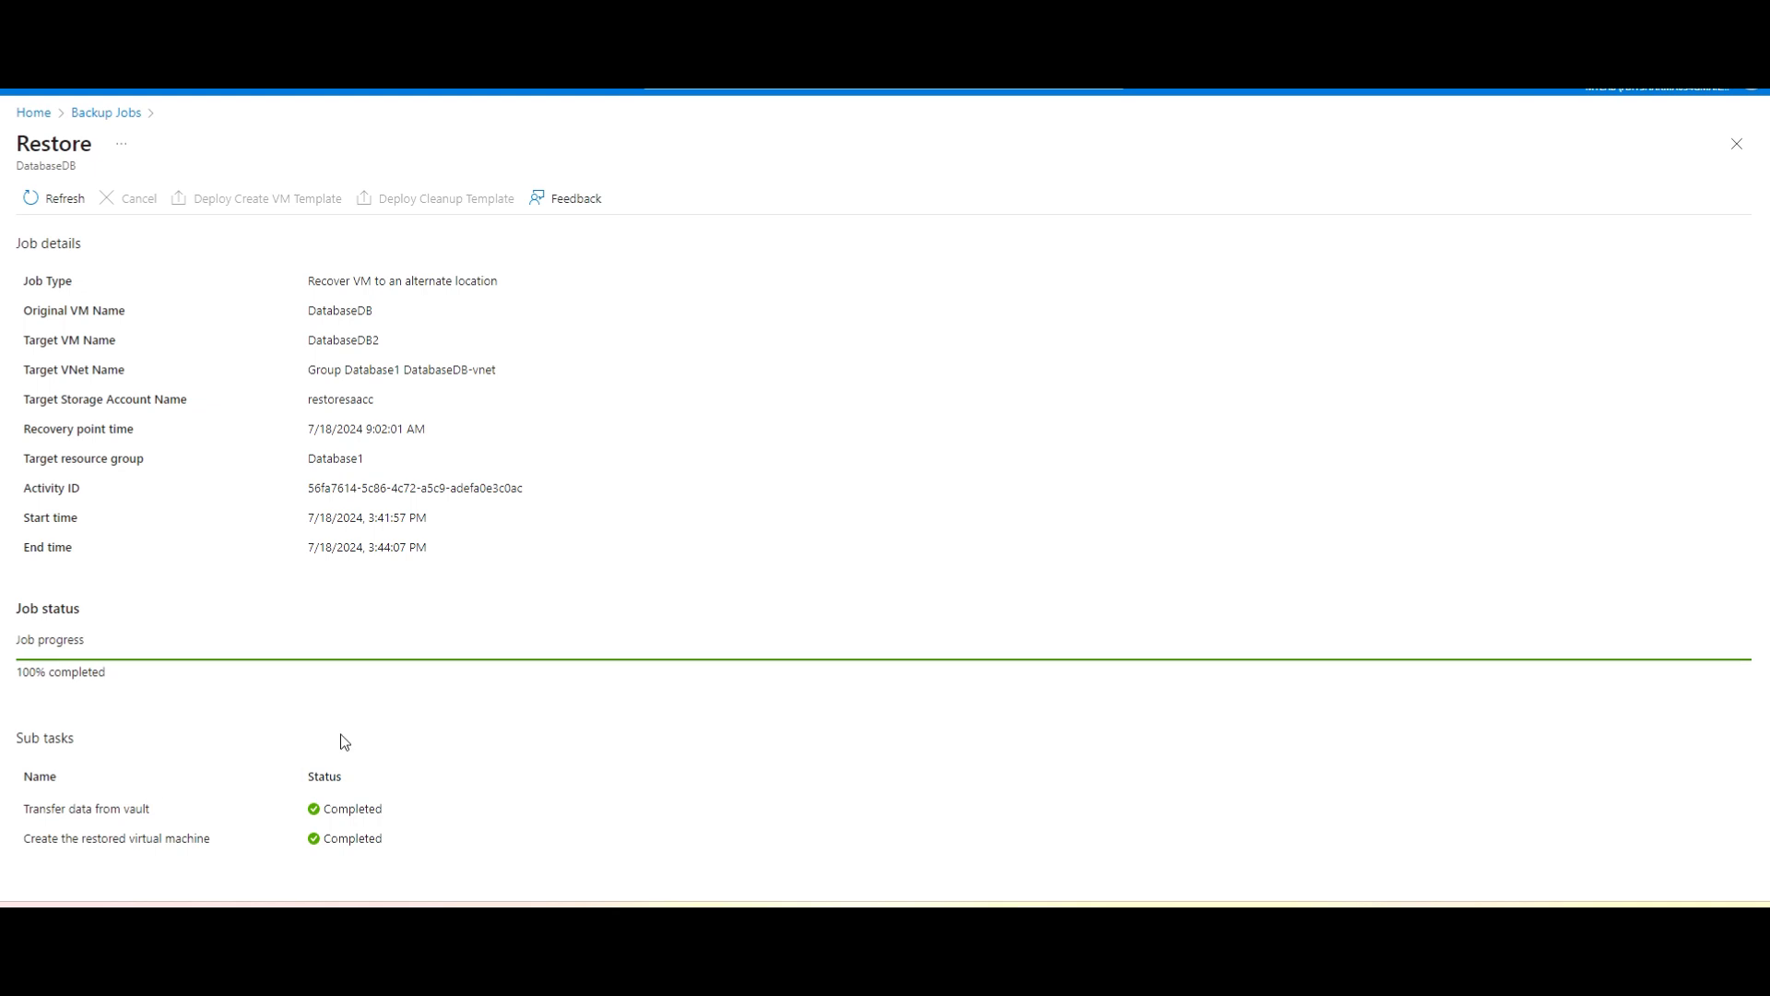
mouse_move(438, 524)
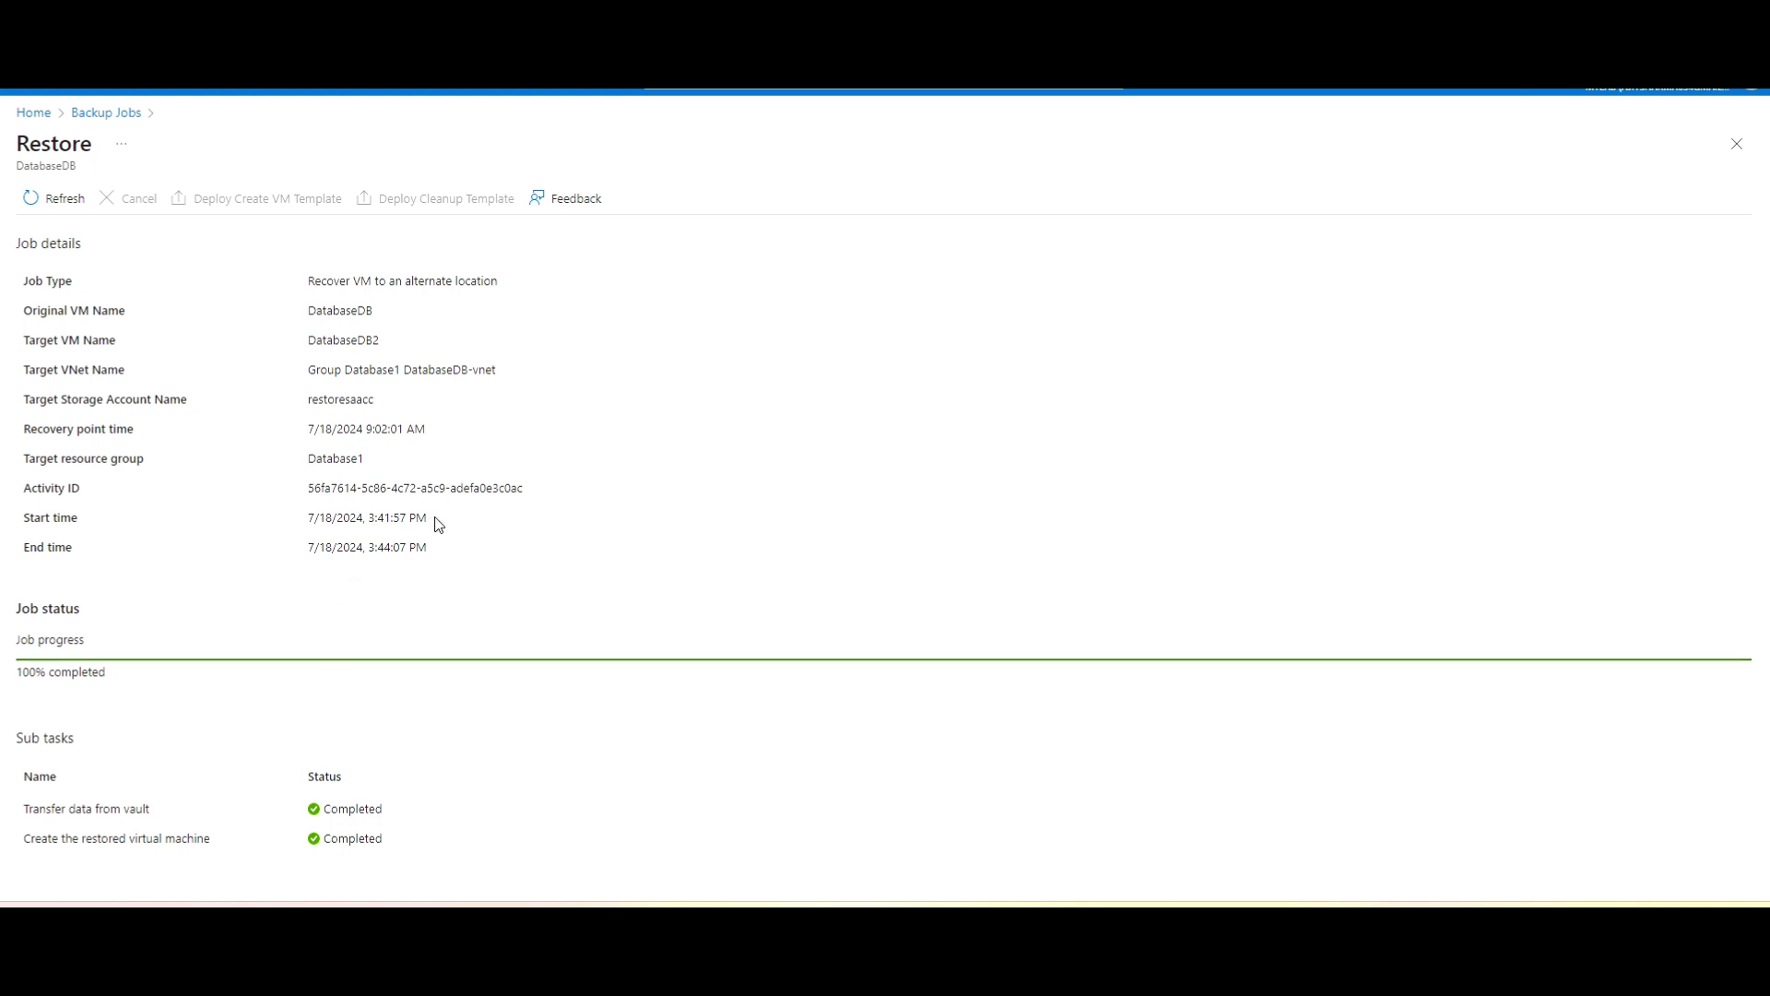
mouse_move(238, 664)
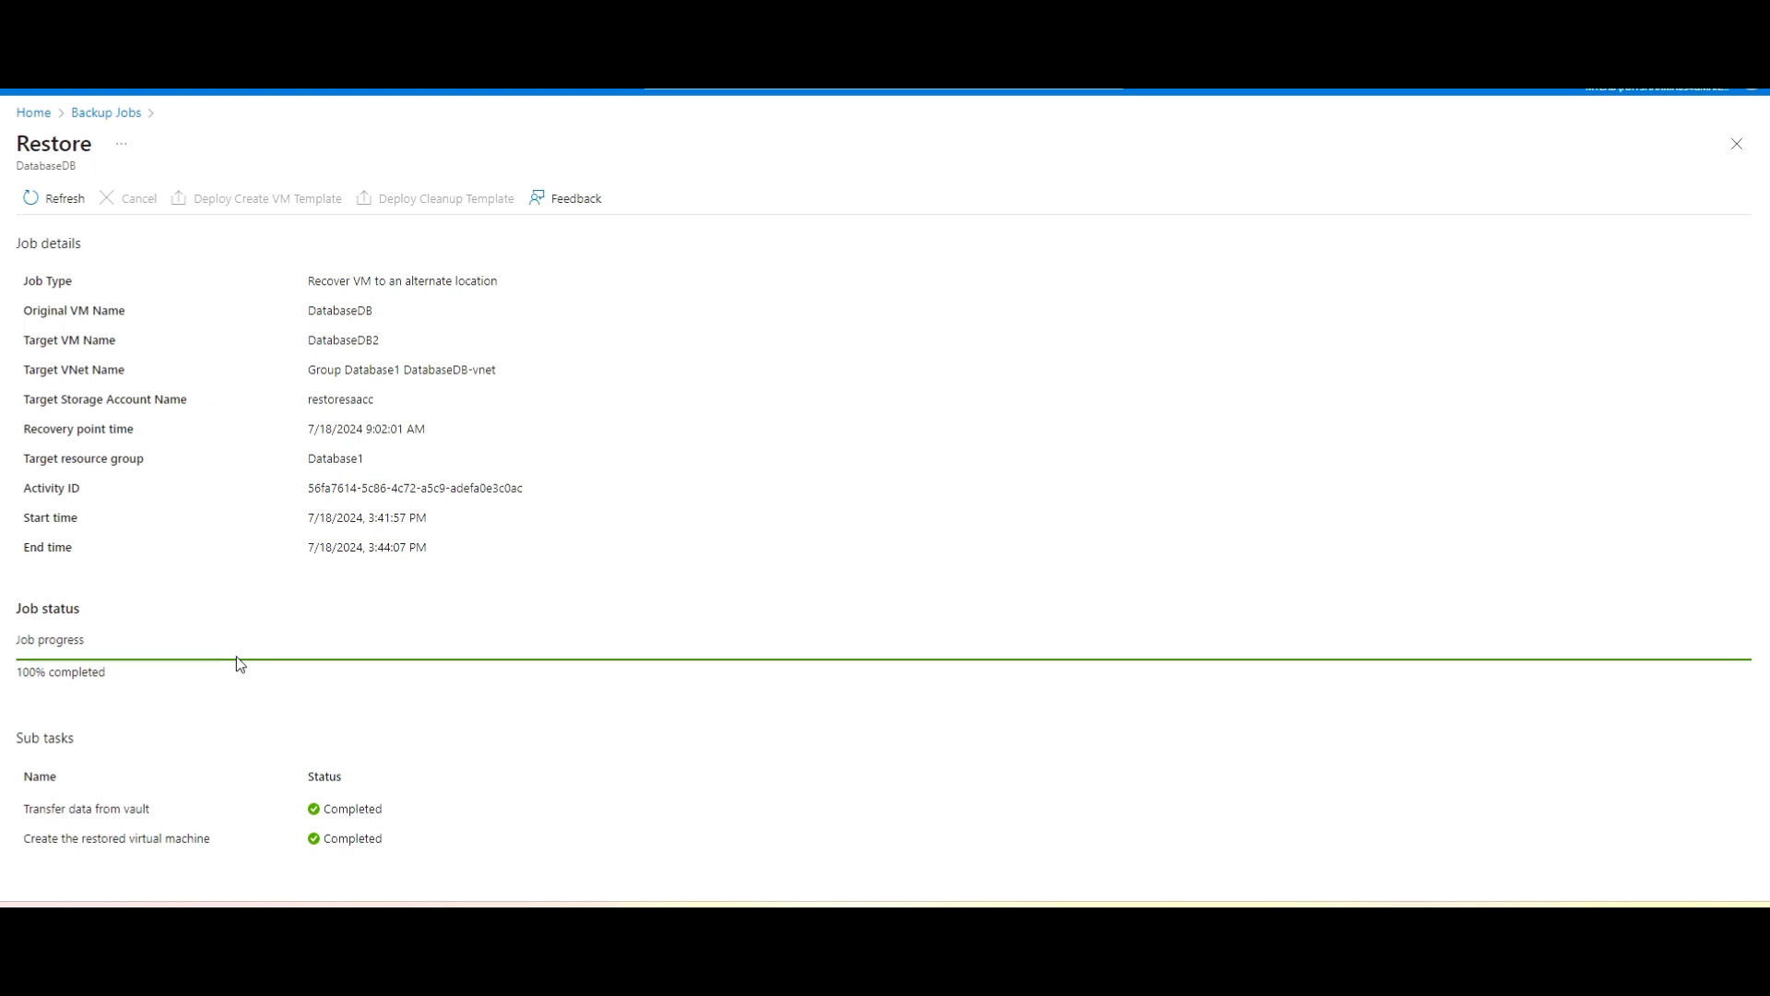
mouse_move(144, 805)
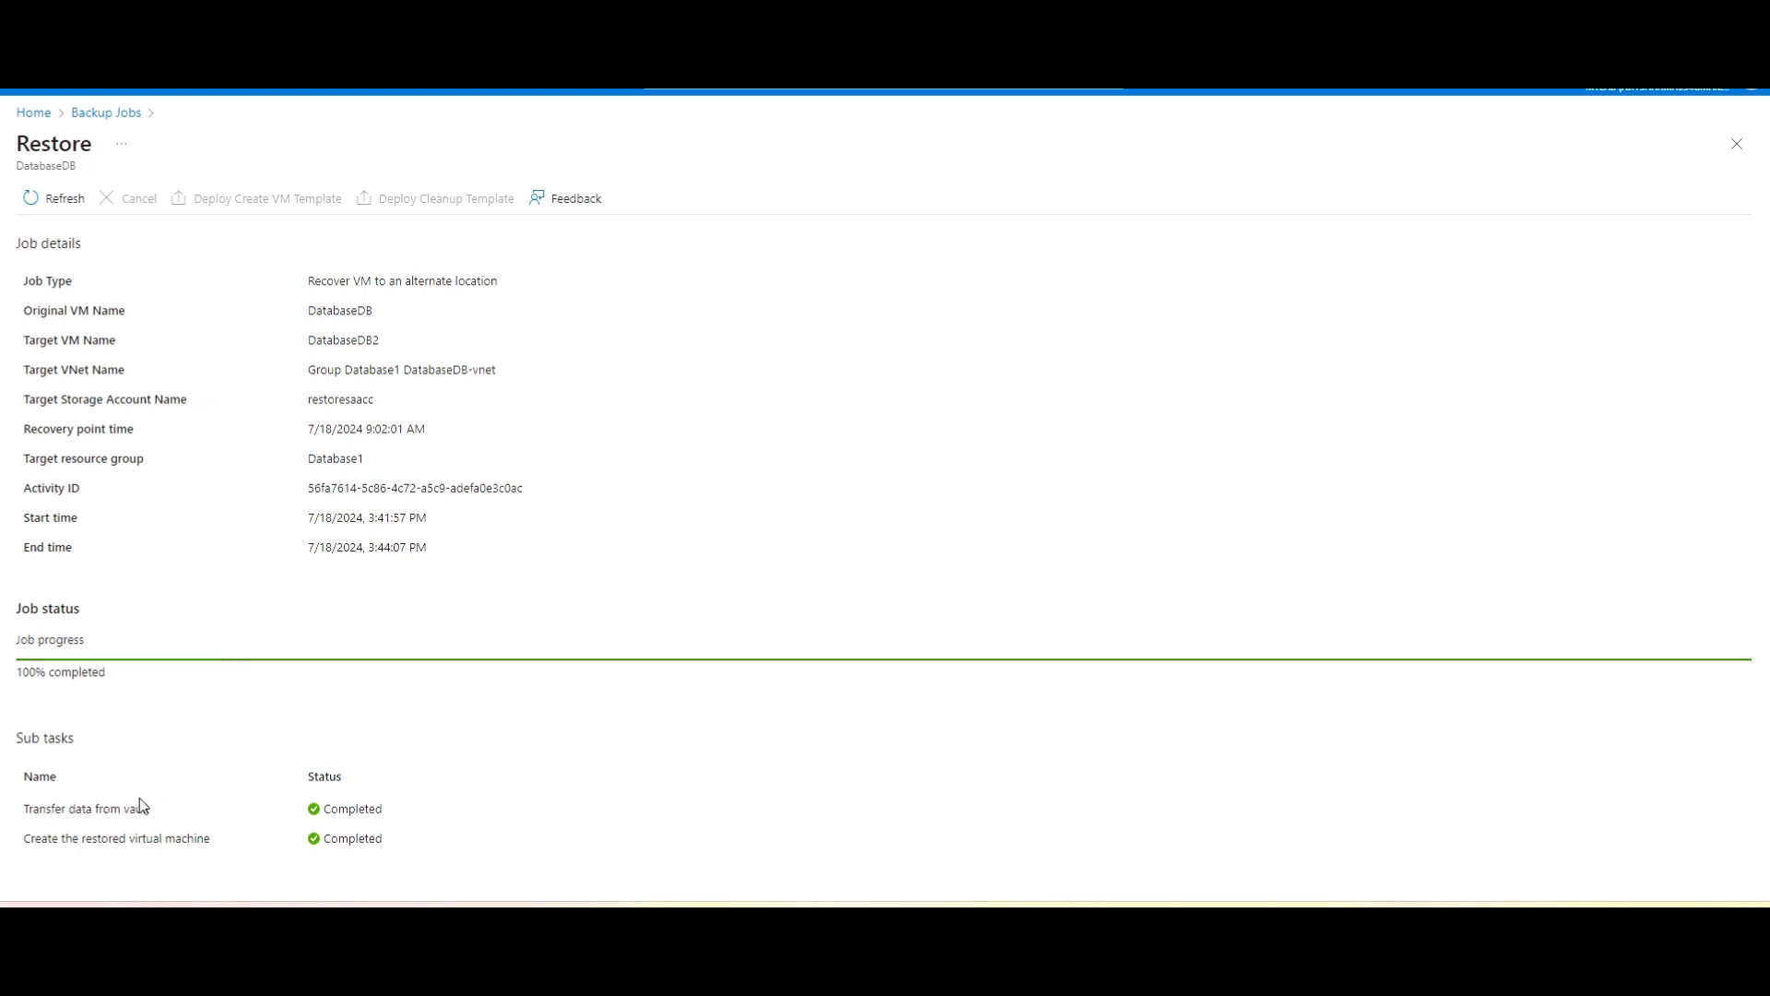
mouse_move(268, 811)
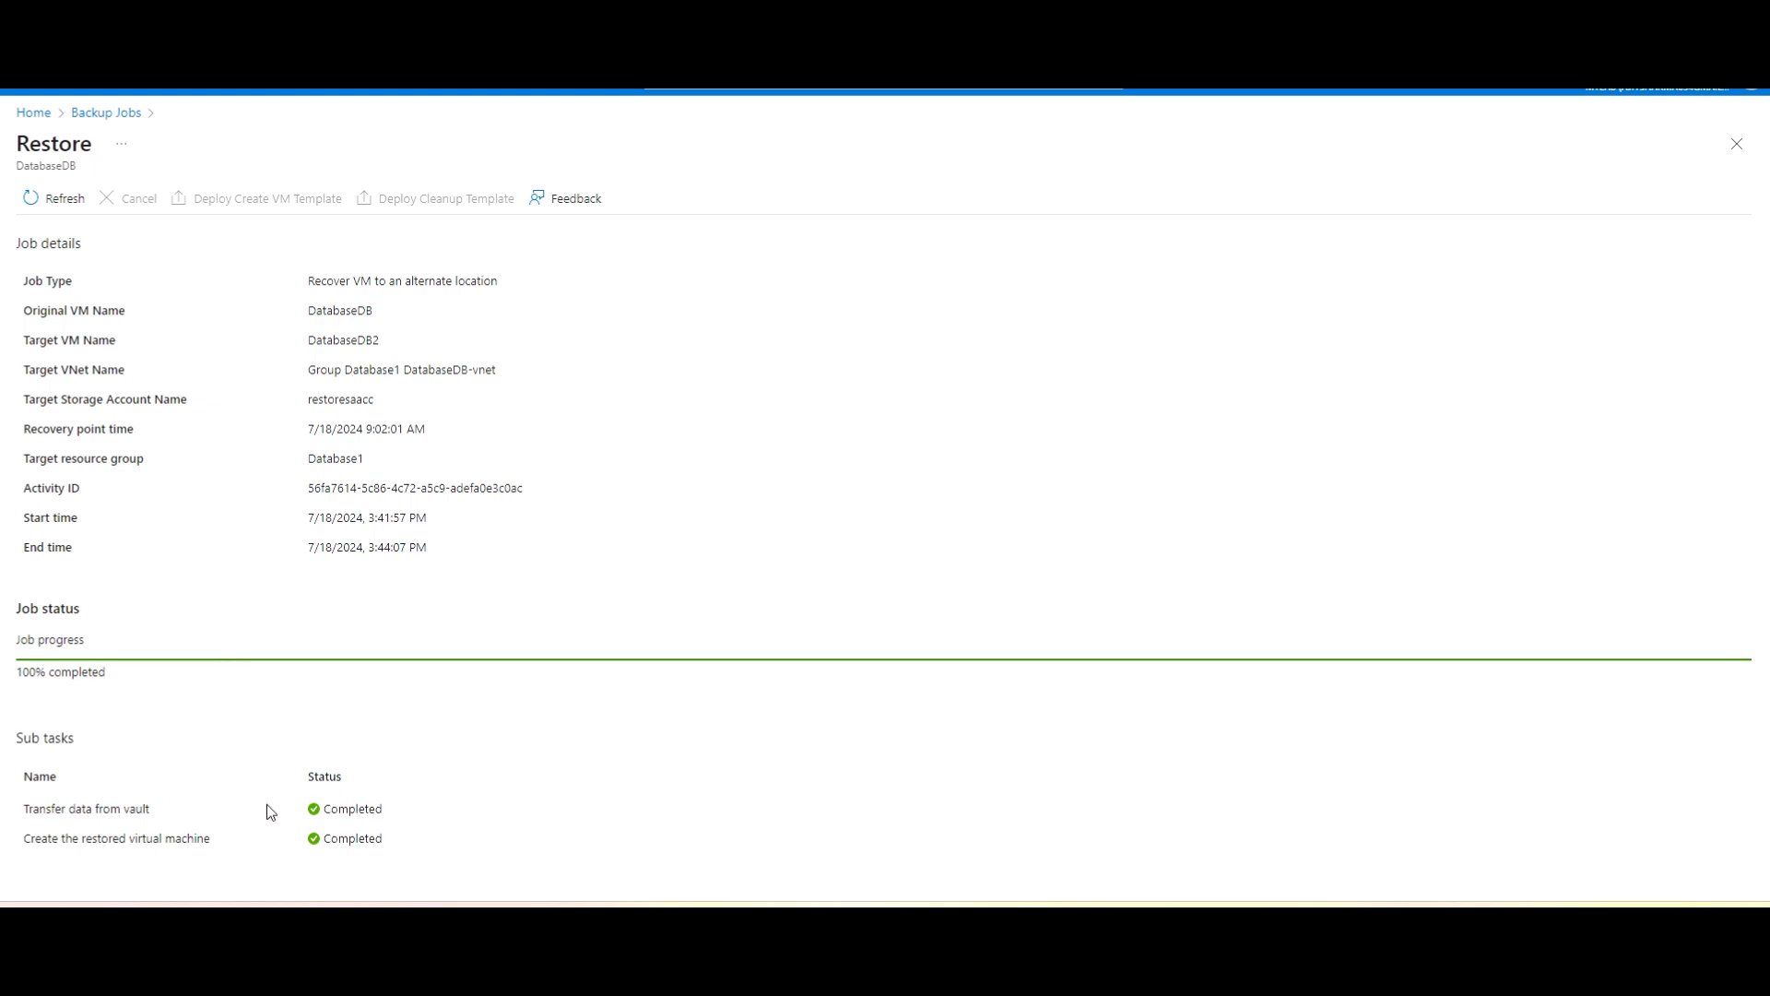
mouse_move(222, 383)
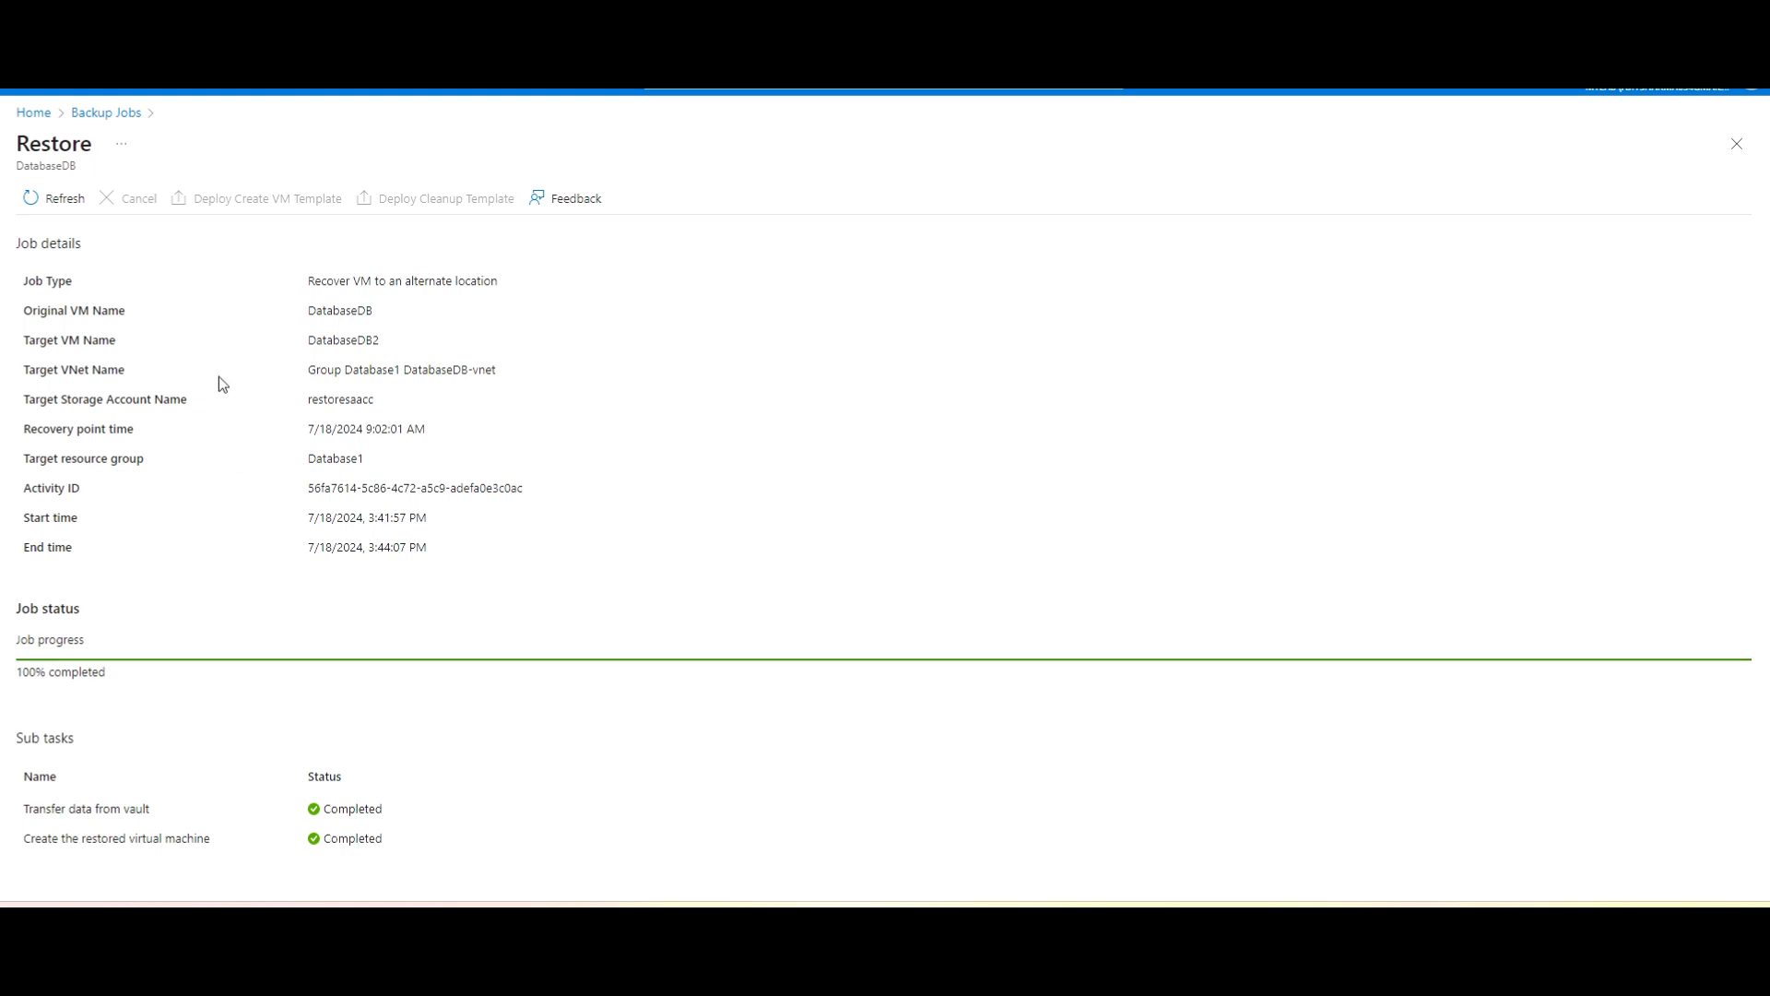
Refresh until the restore job shows 100% with both sub tasks completed.
left_click(54, 197)
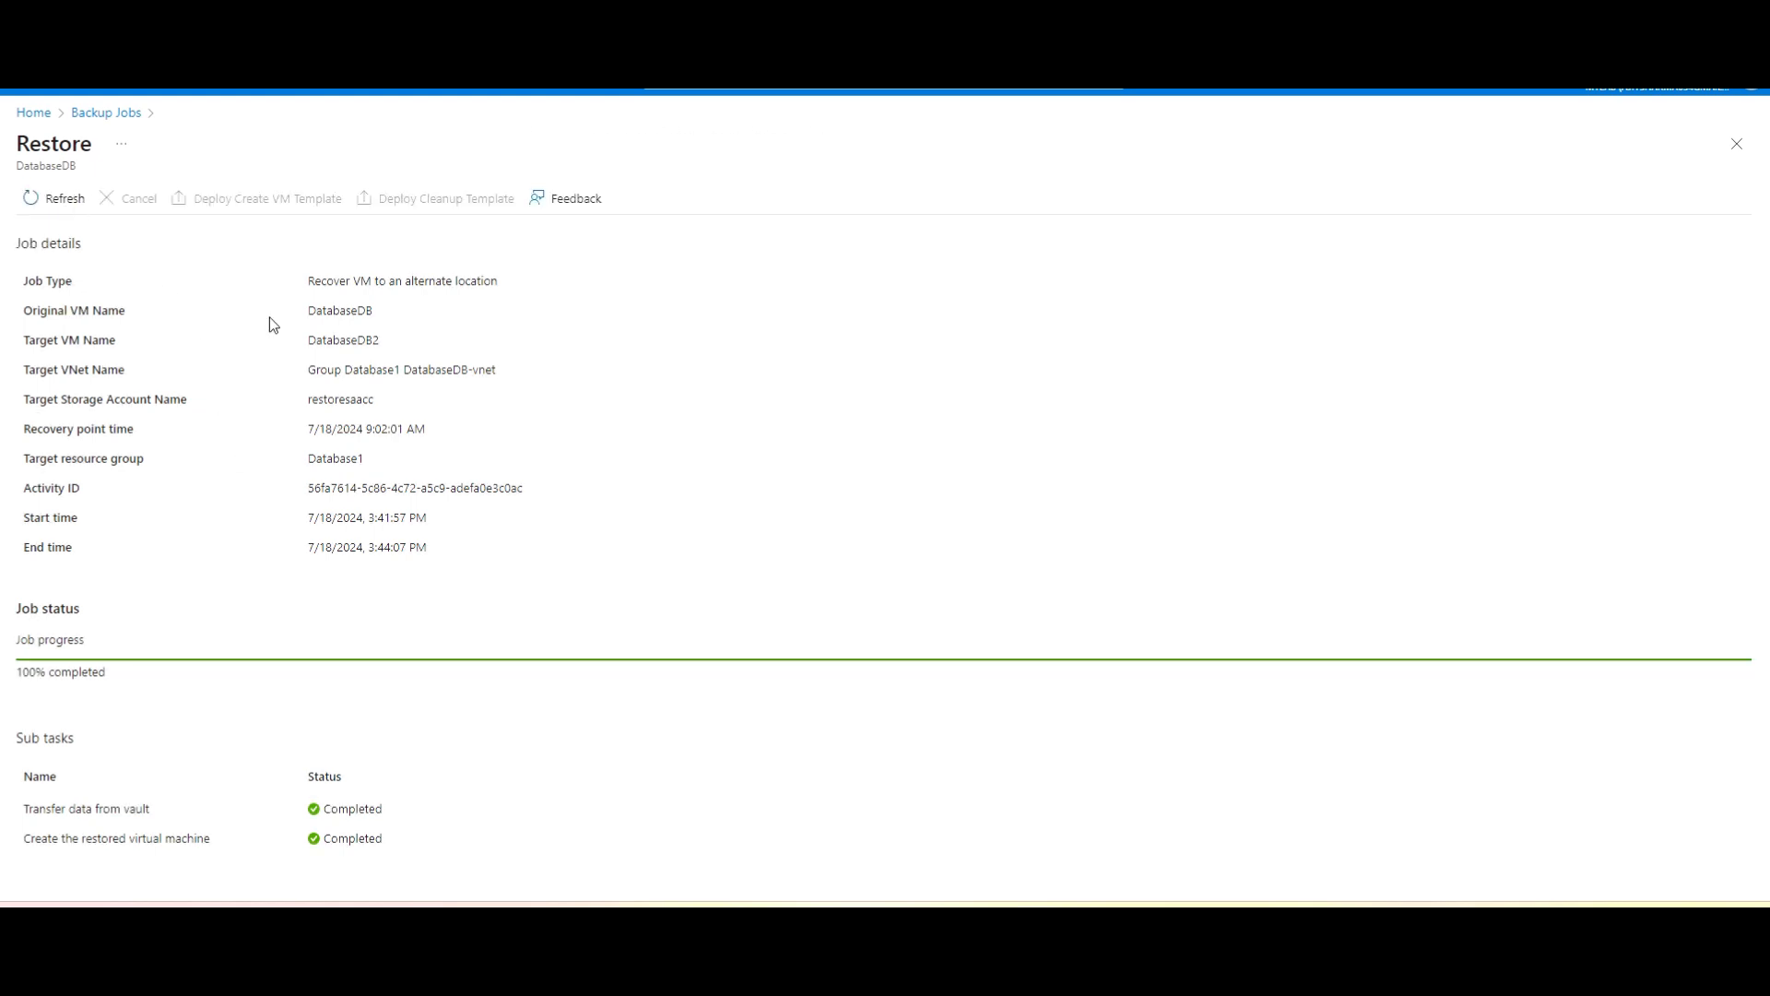
mouse_move(122, 165)
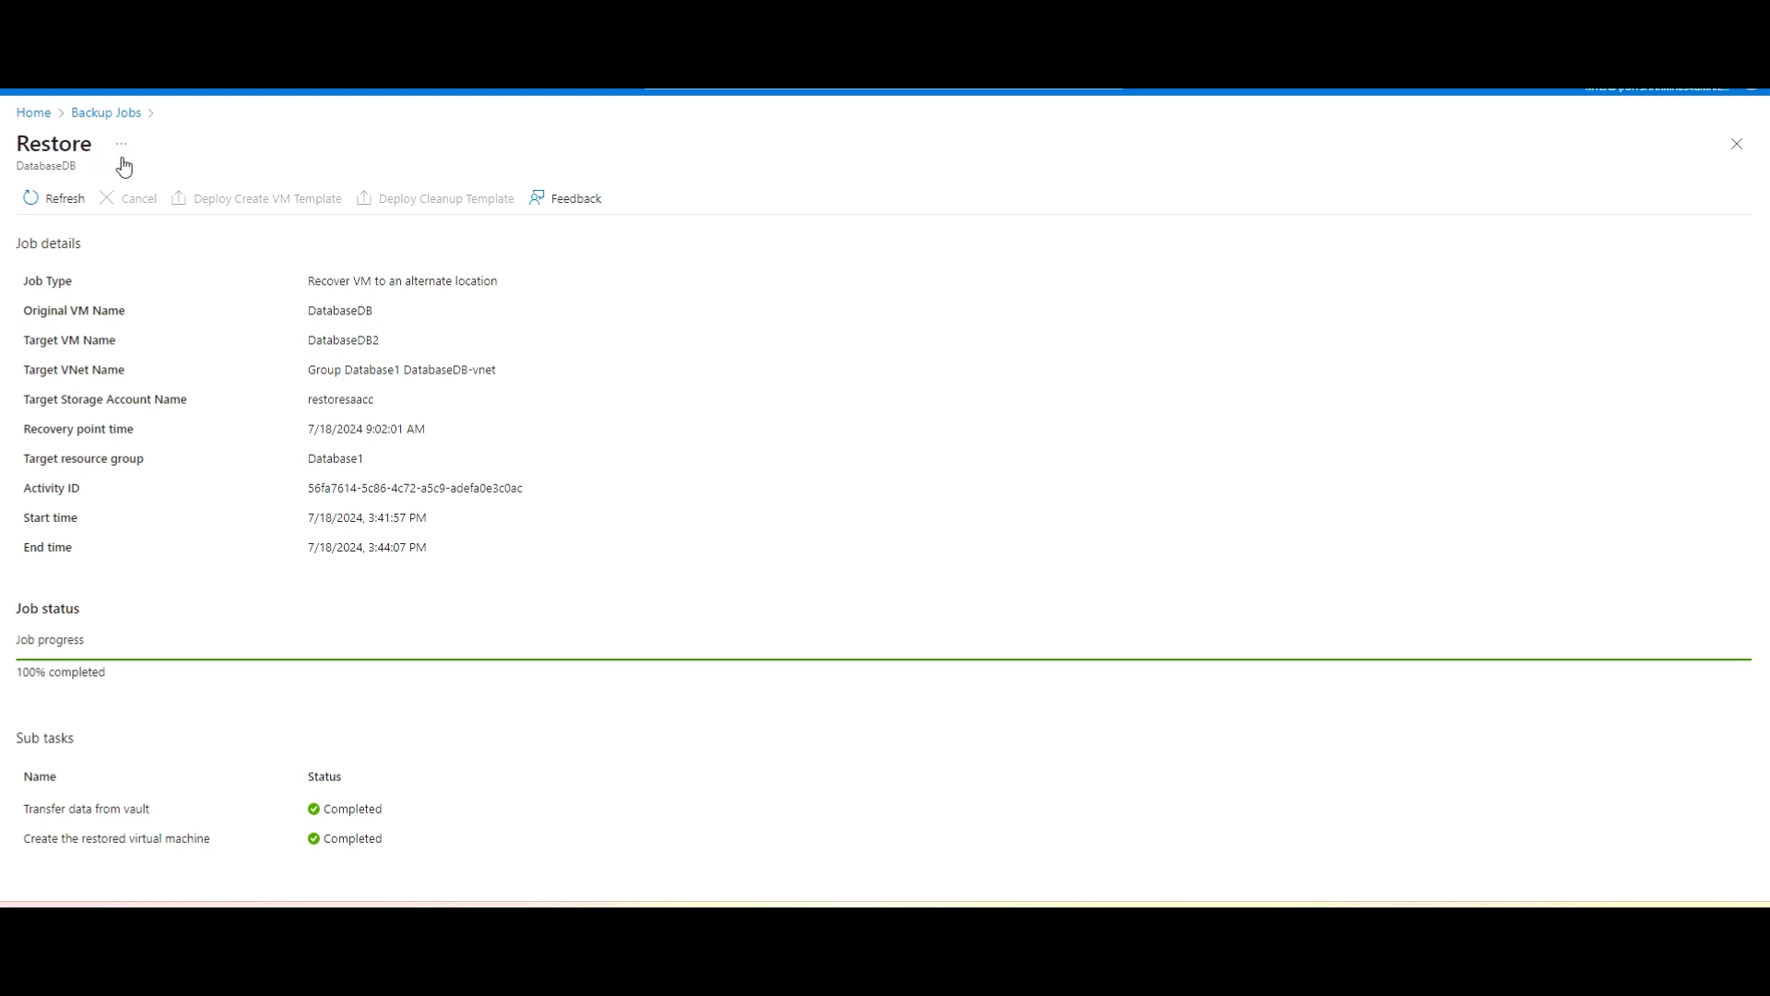
double_click(402, 280)
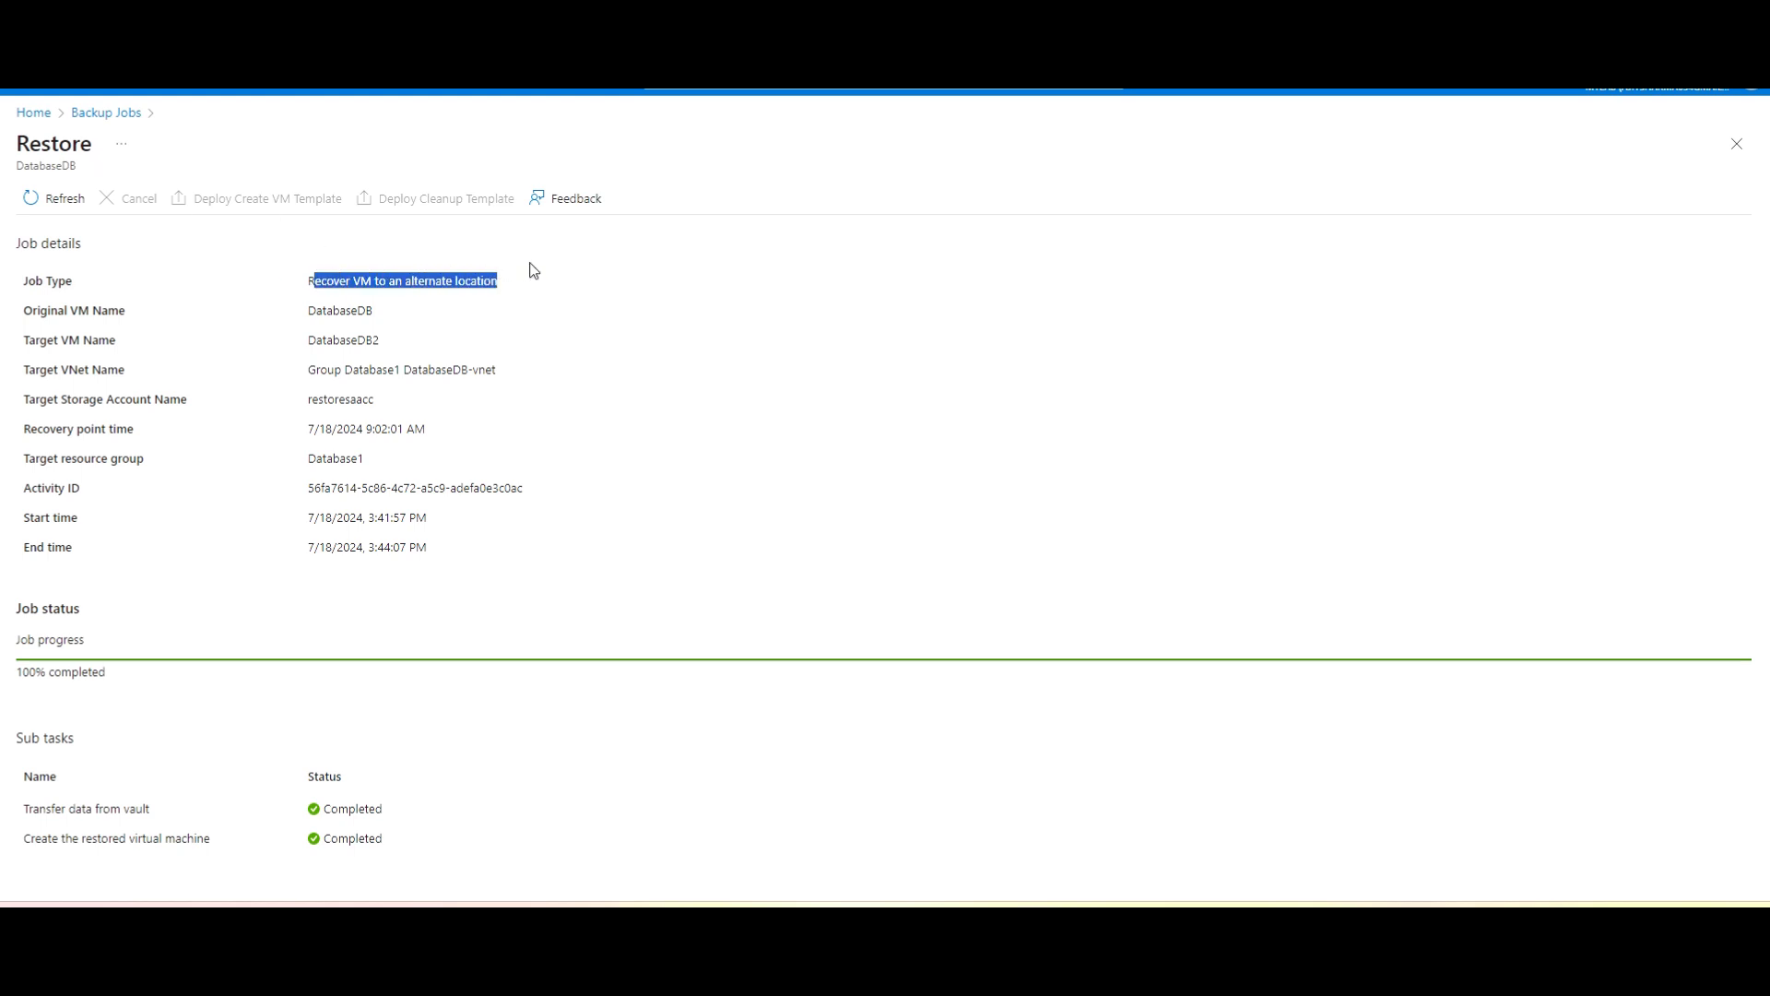
mouse_move(507, 289)
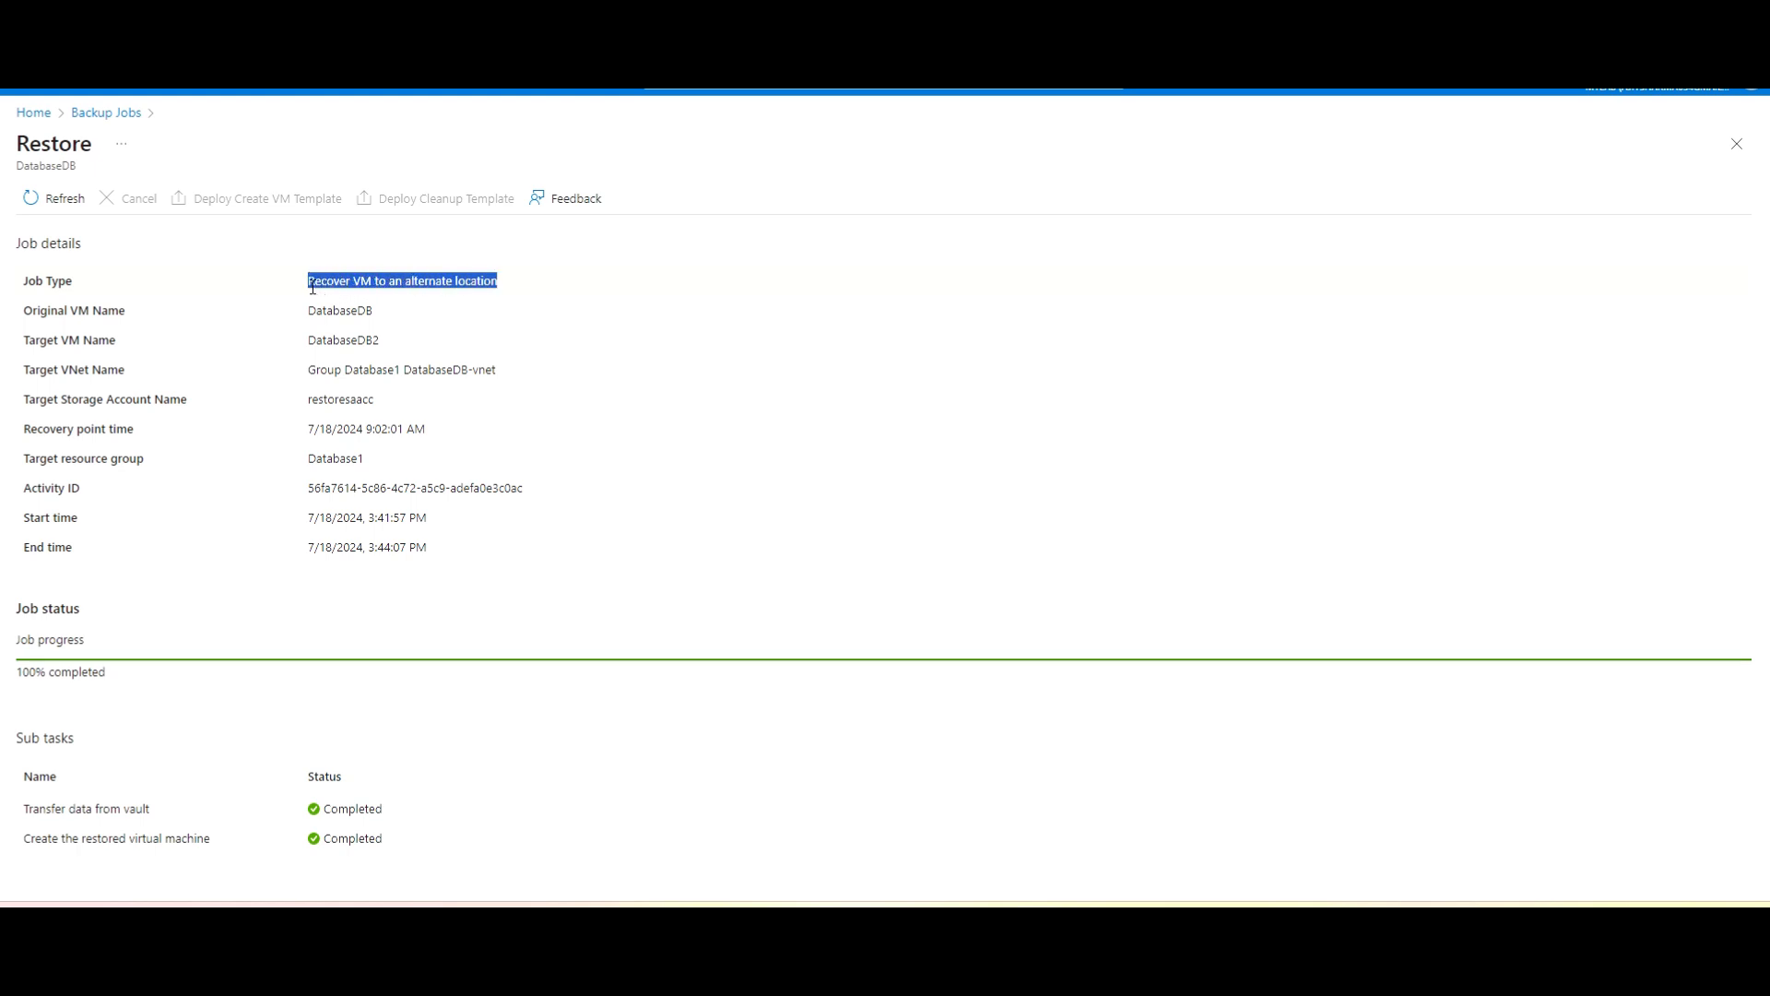
mouse_move(33, 112)
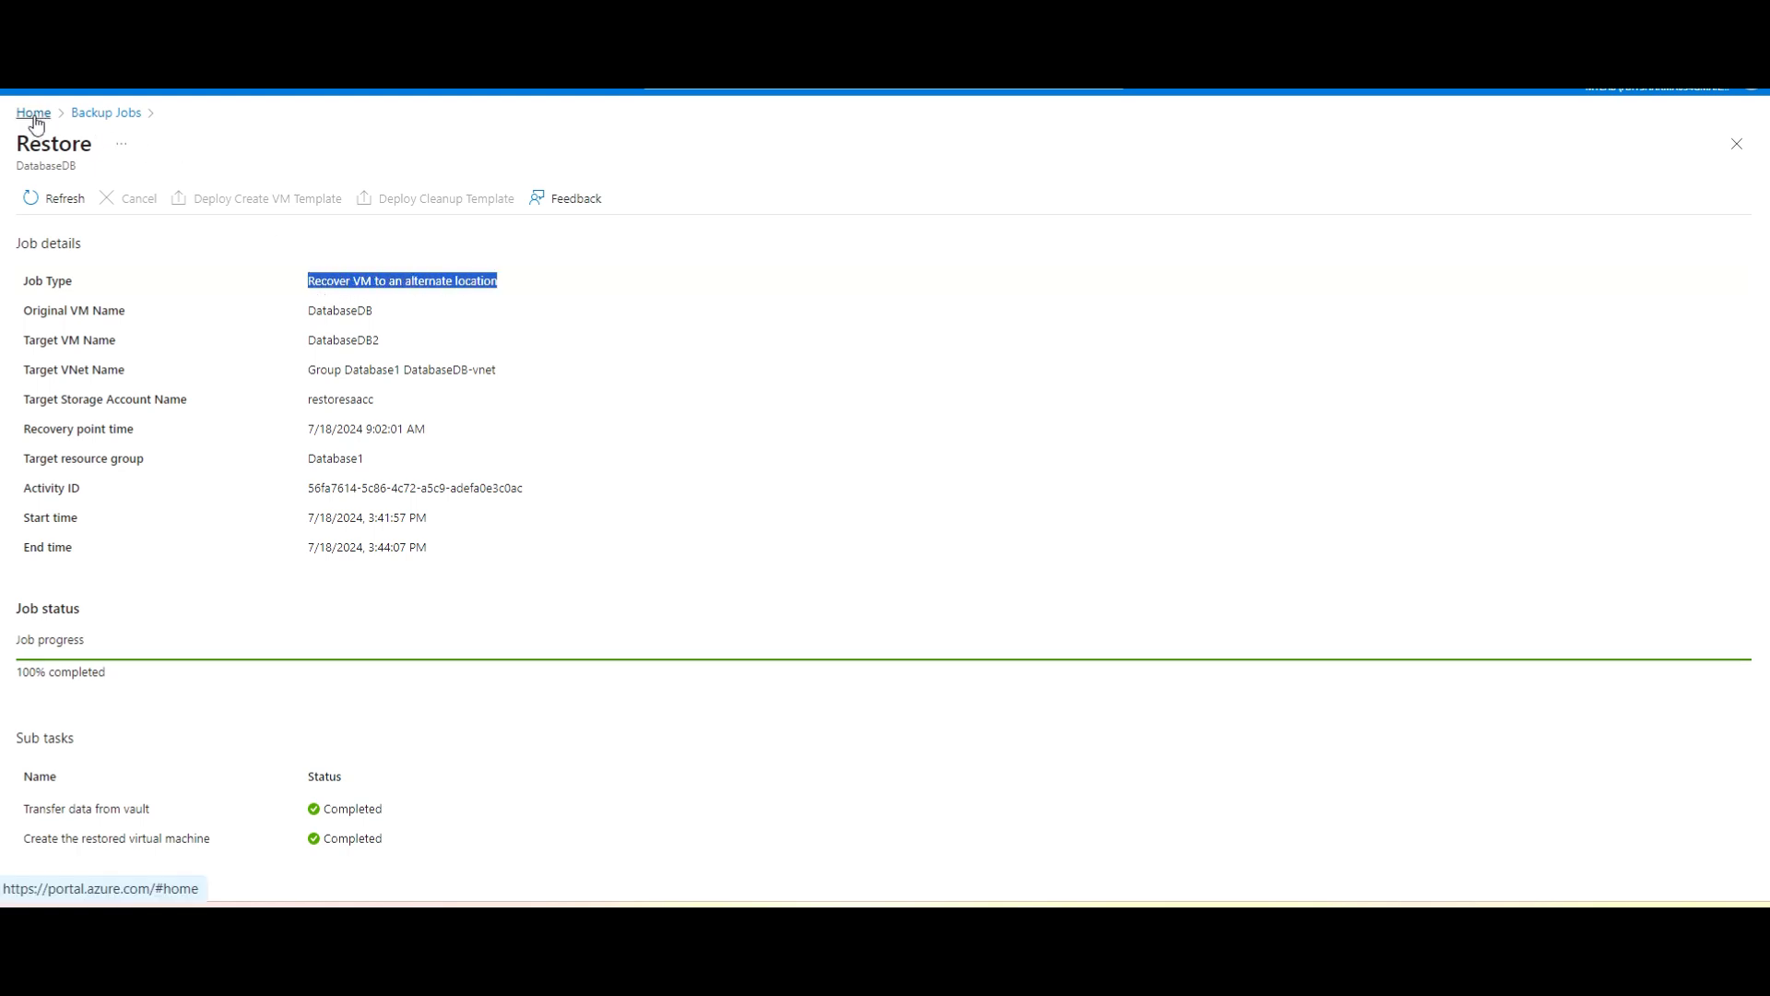
Return to Home and open the Database1 resource group from Recent resources.
left_click(34, 112)
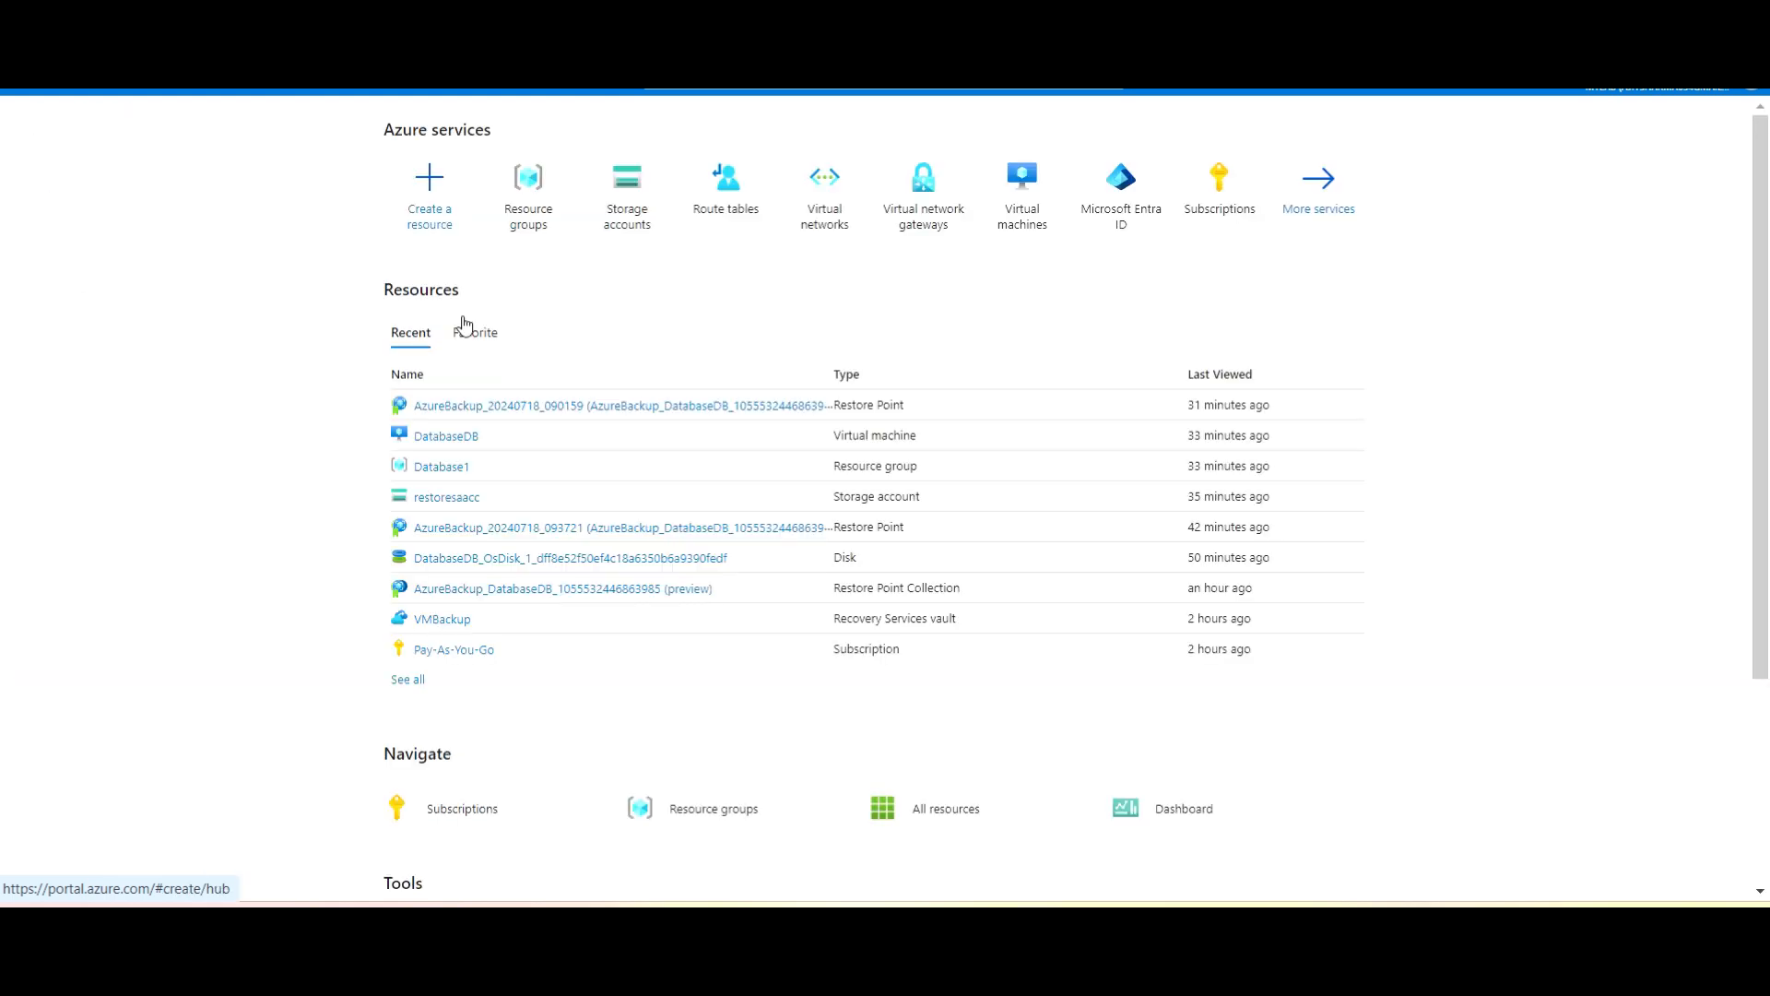
mouse_move(441, 467)
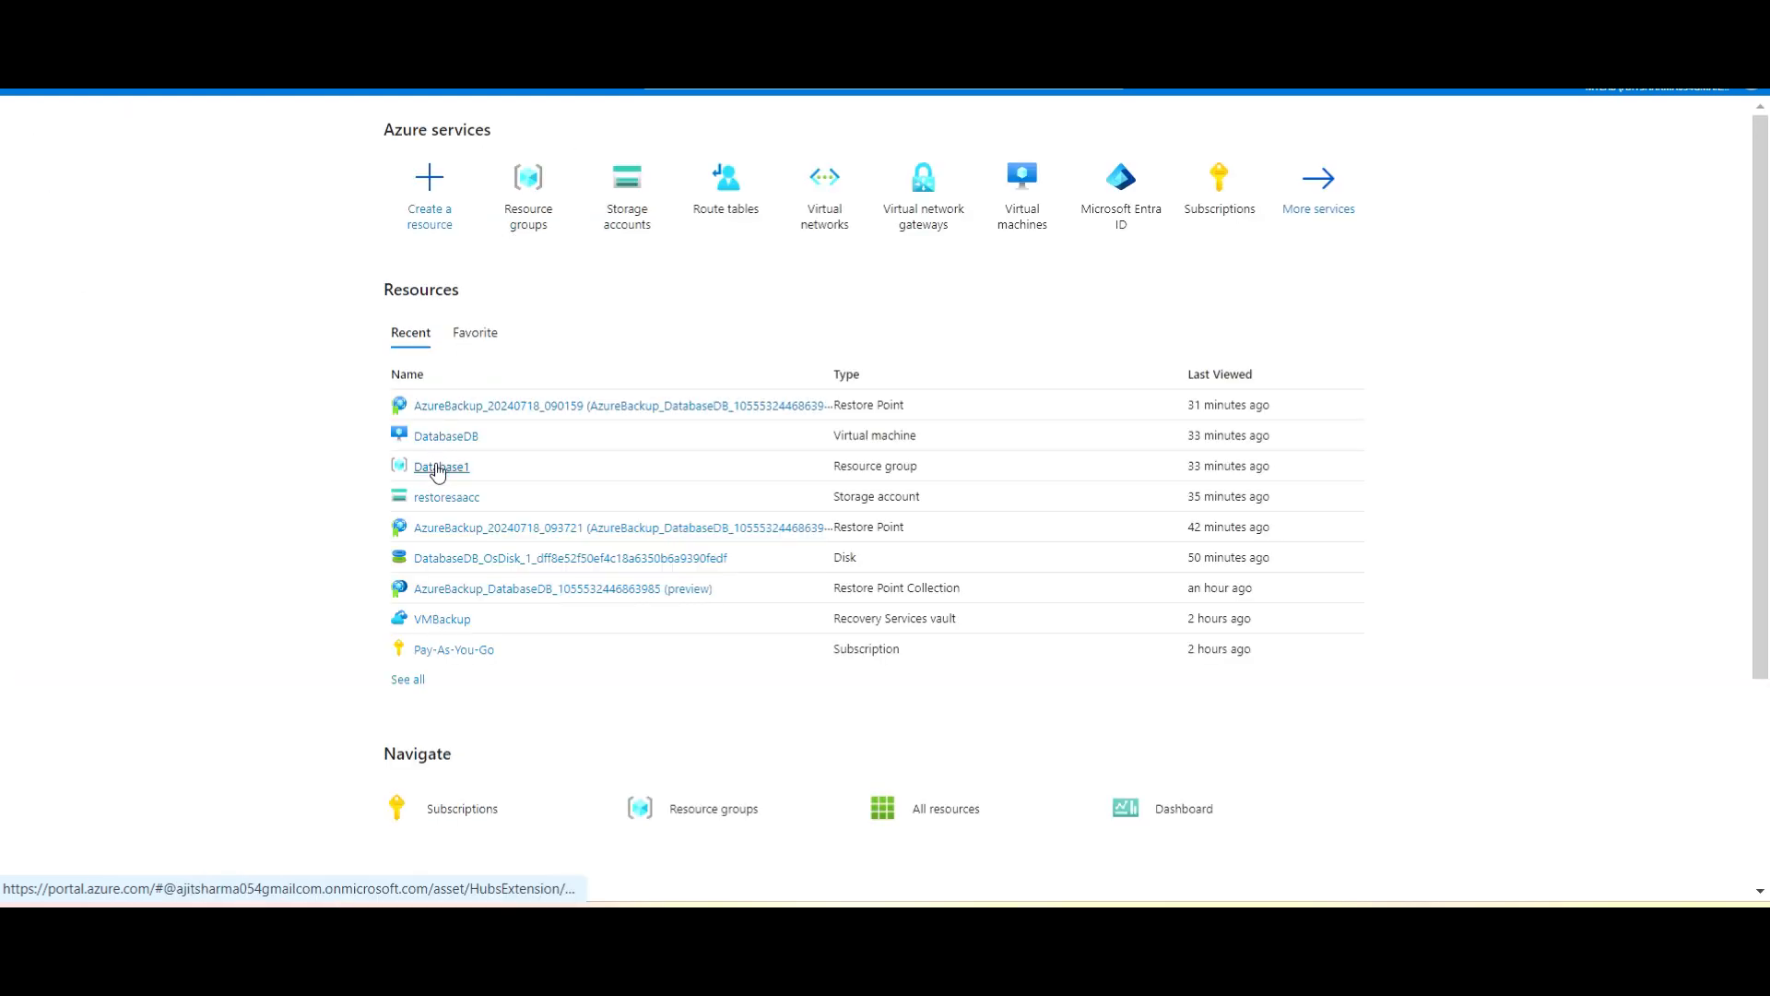
left_click(441, 467)
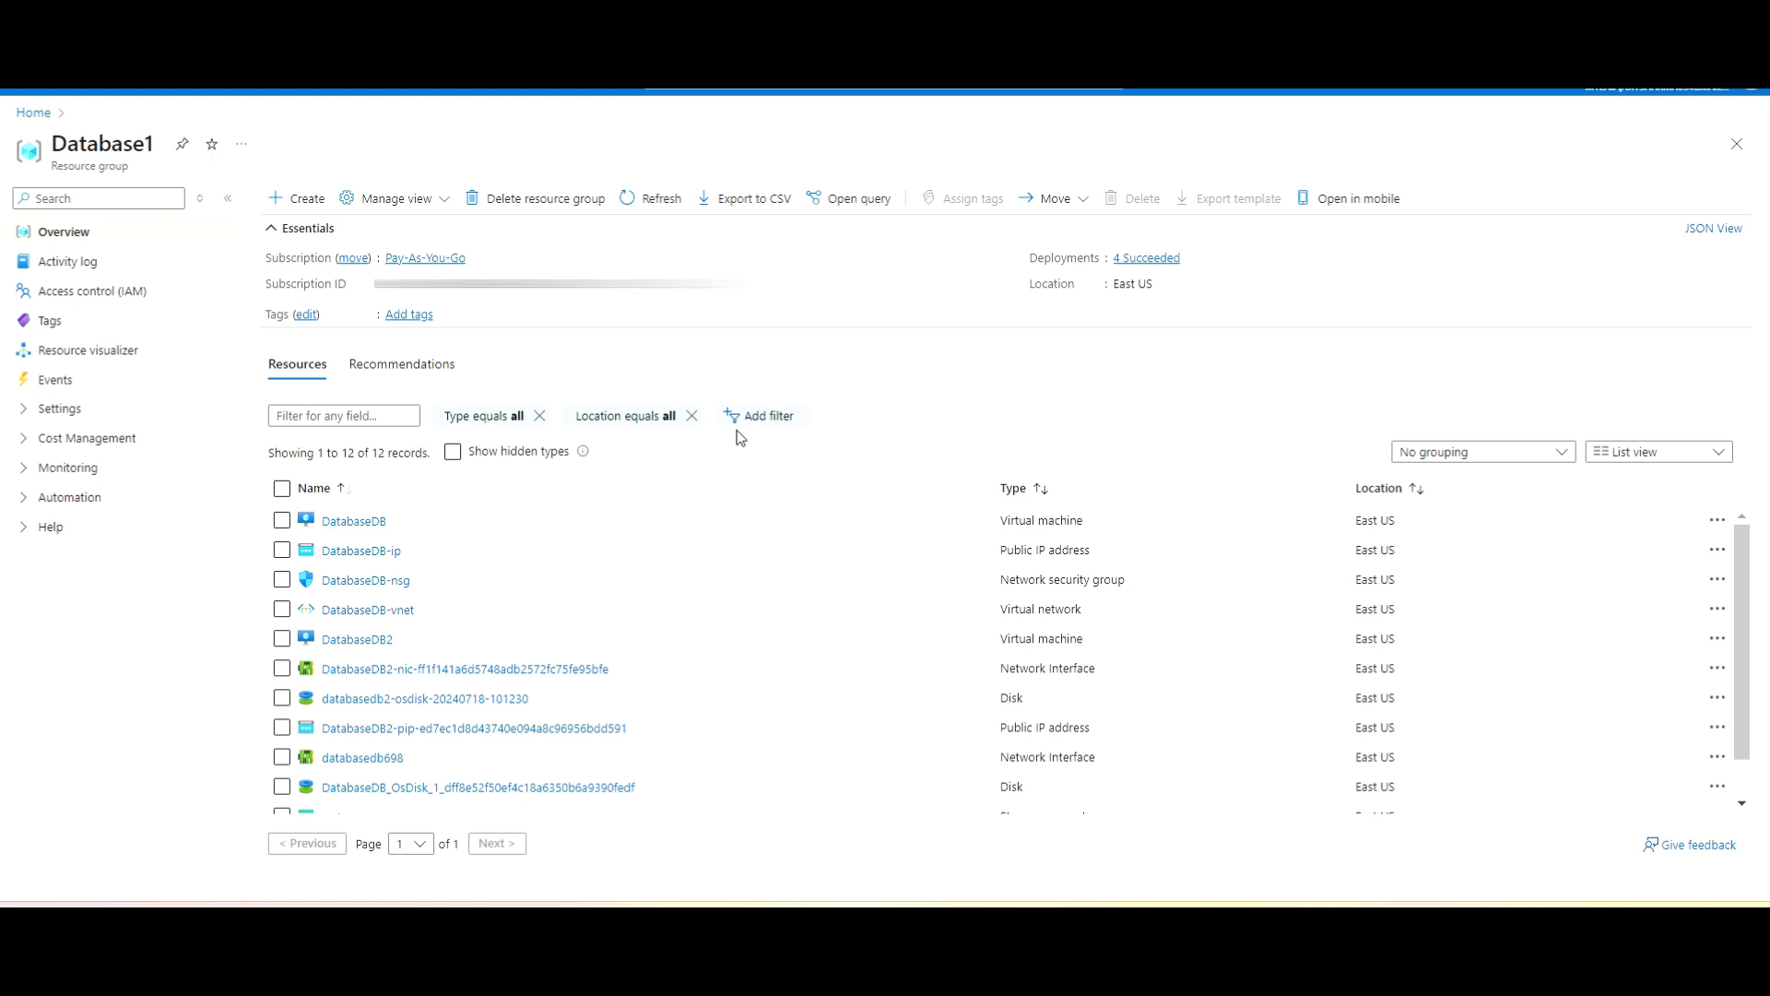
mouse_move(357, 639)
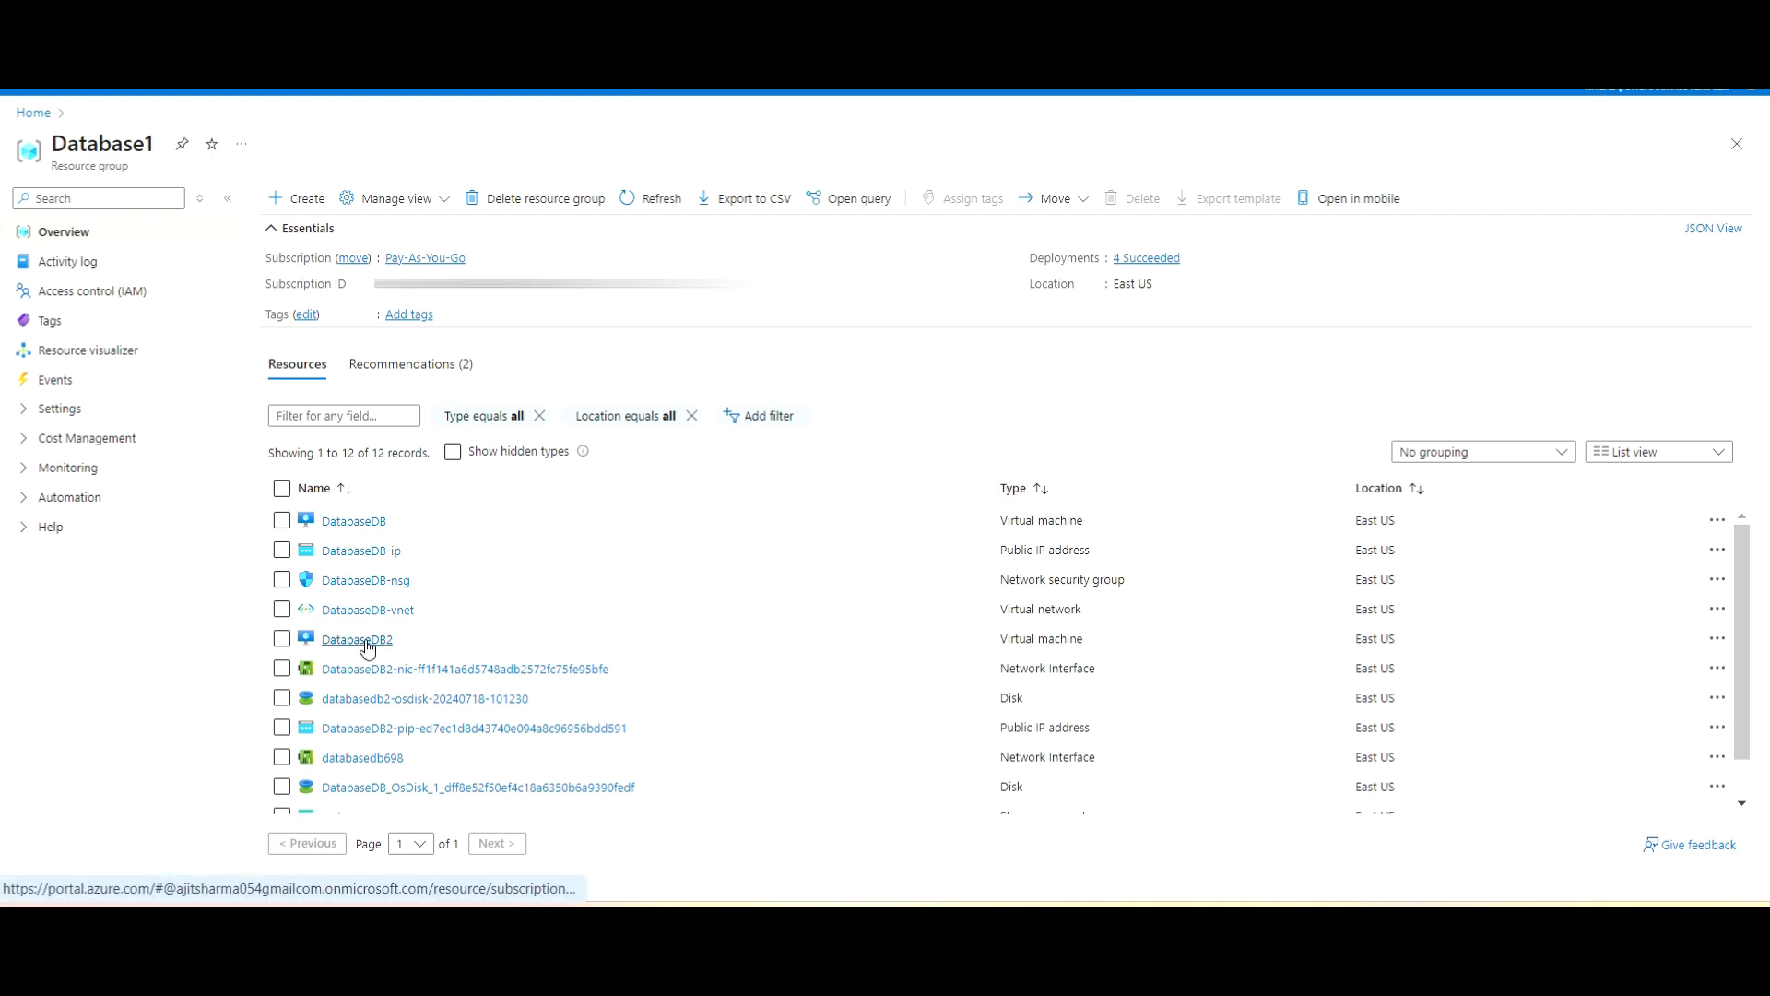
Open the running DatabaseDB2 VM, check its single OS disk, and copy its public IP.
left_click(356, 639)
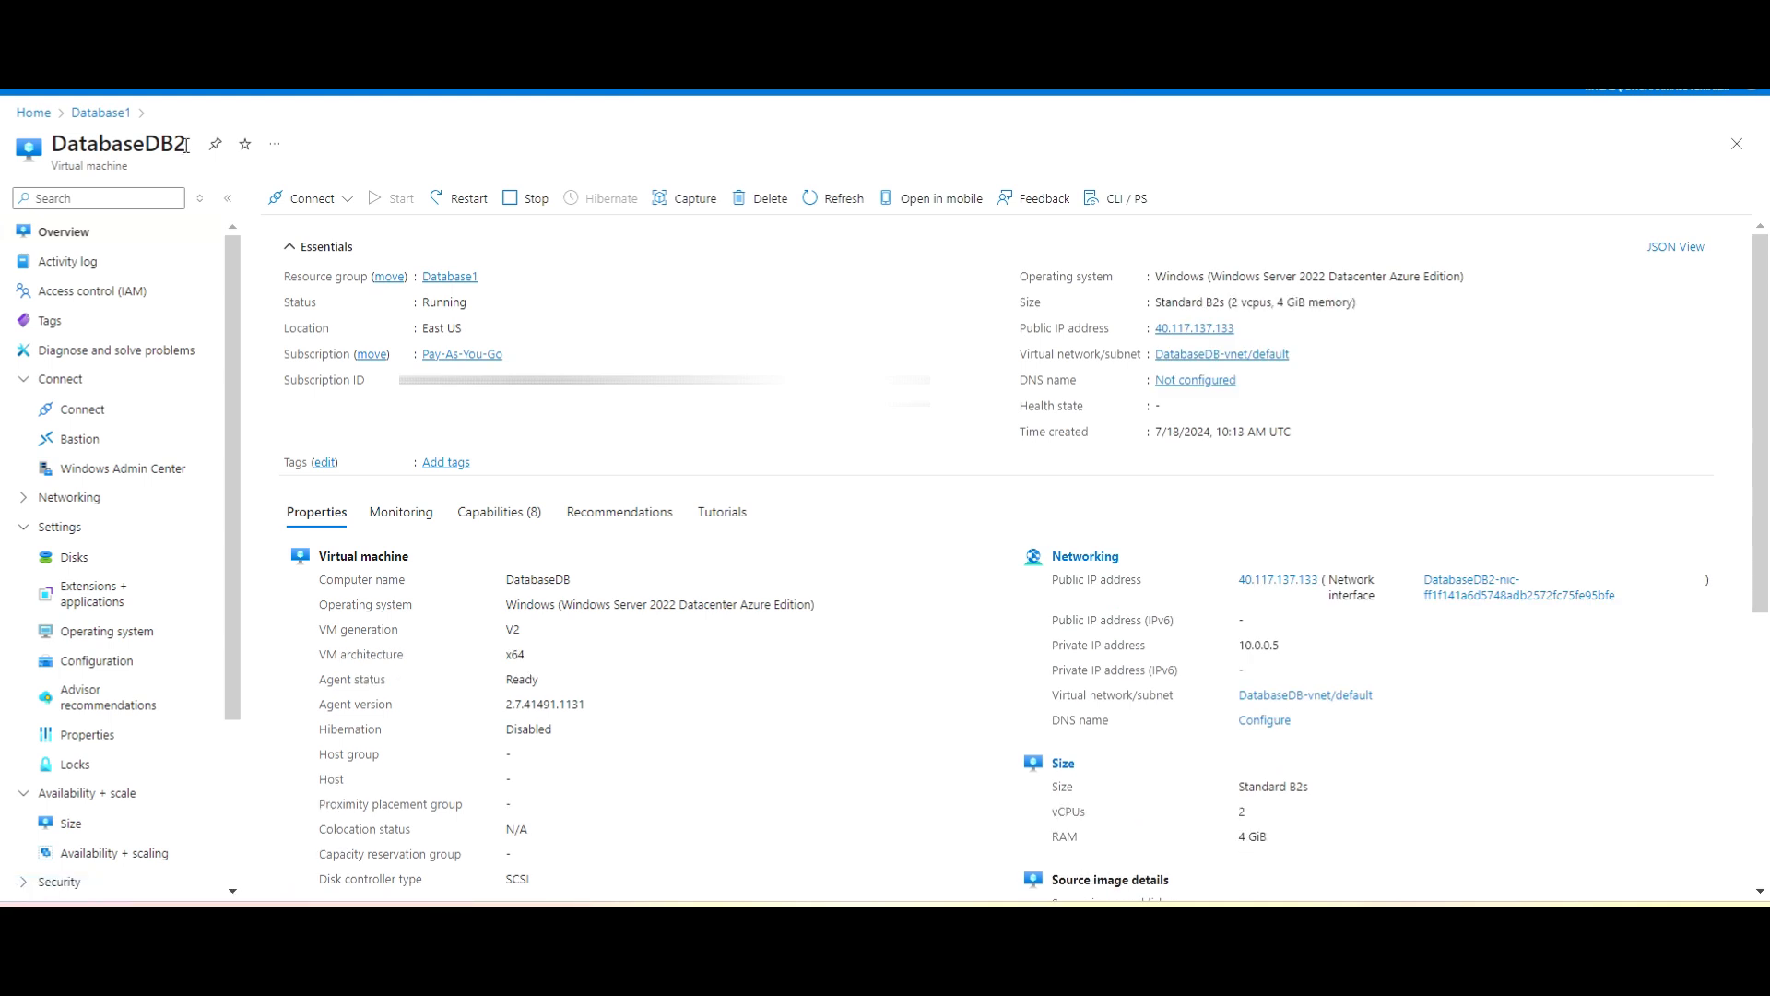
double_click(117, 143)
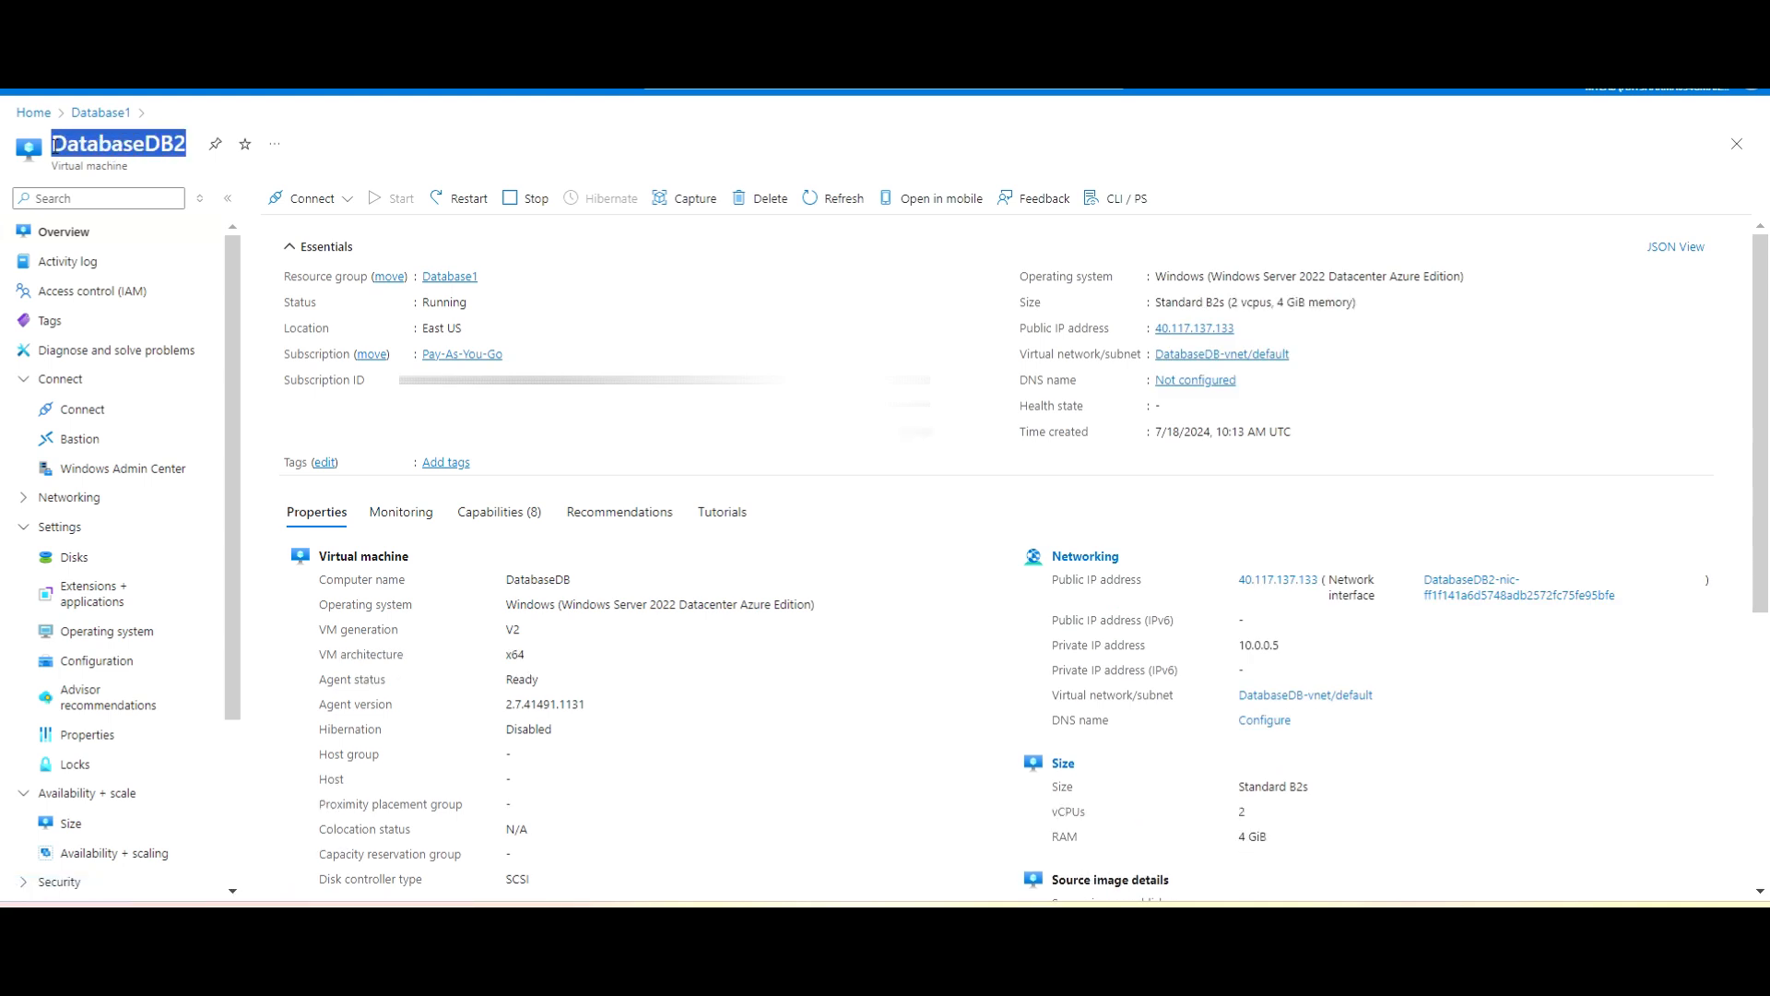
left_click(841, 199)
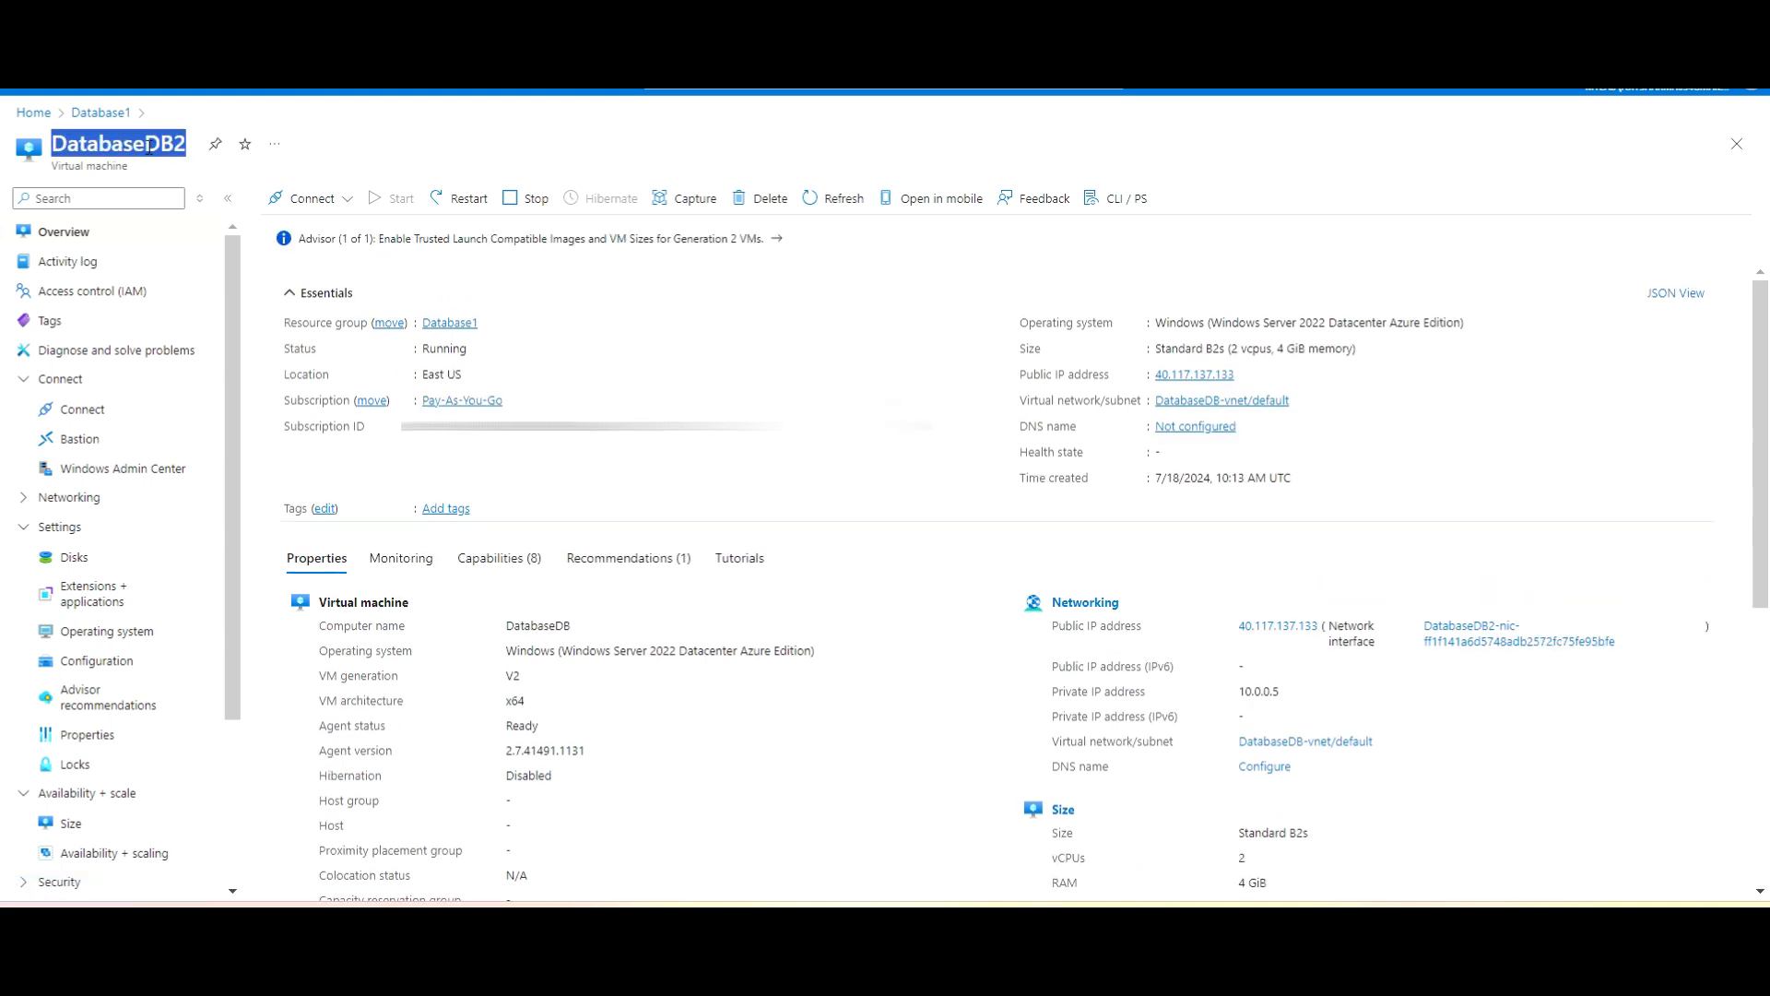
mouse_move(441, 201)
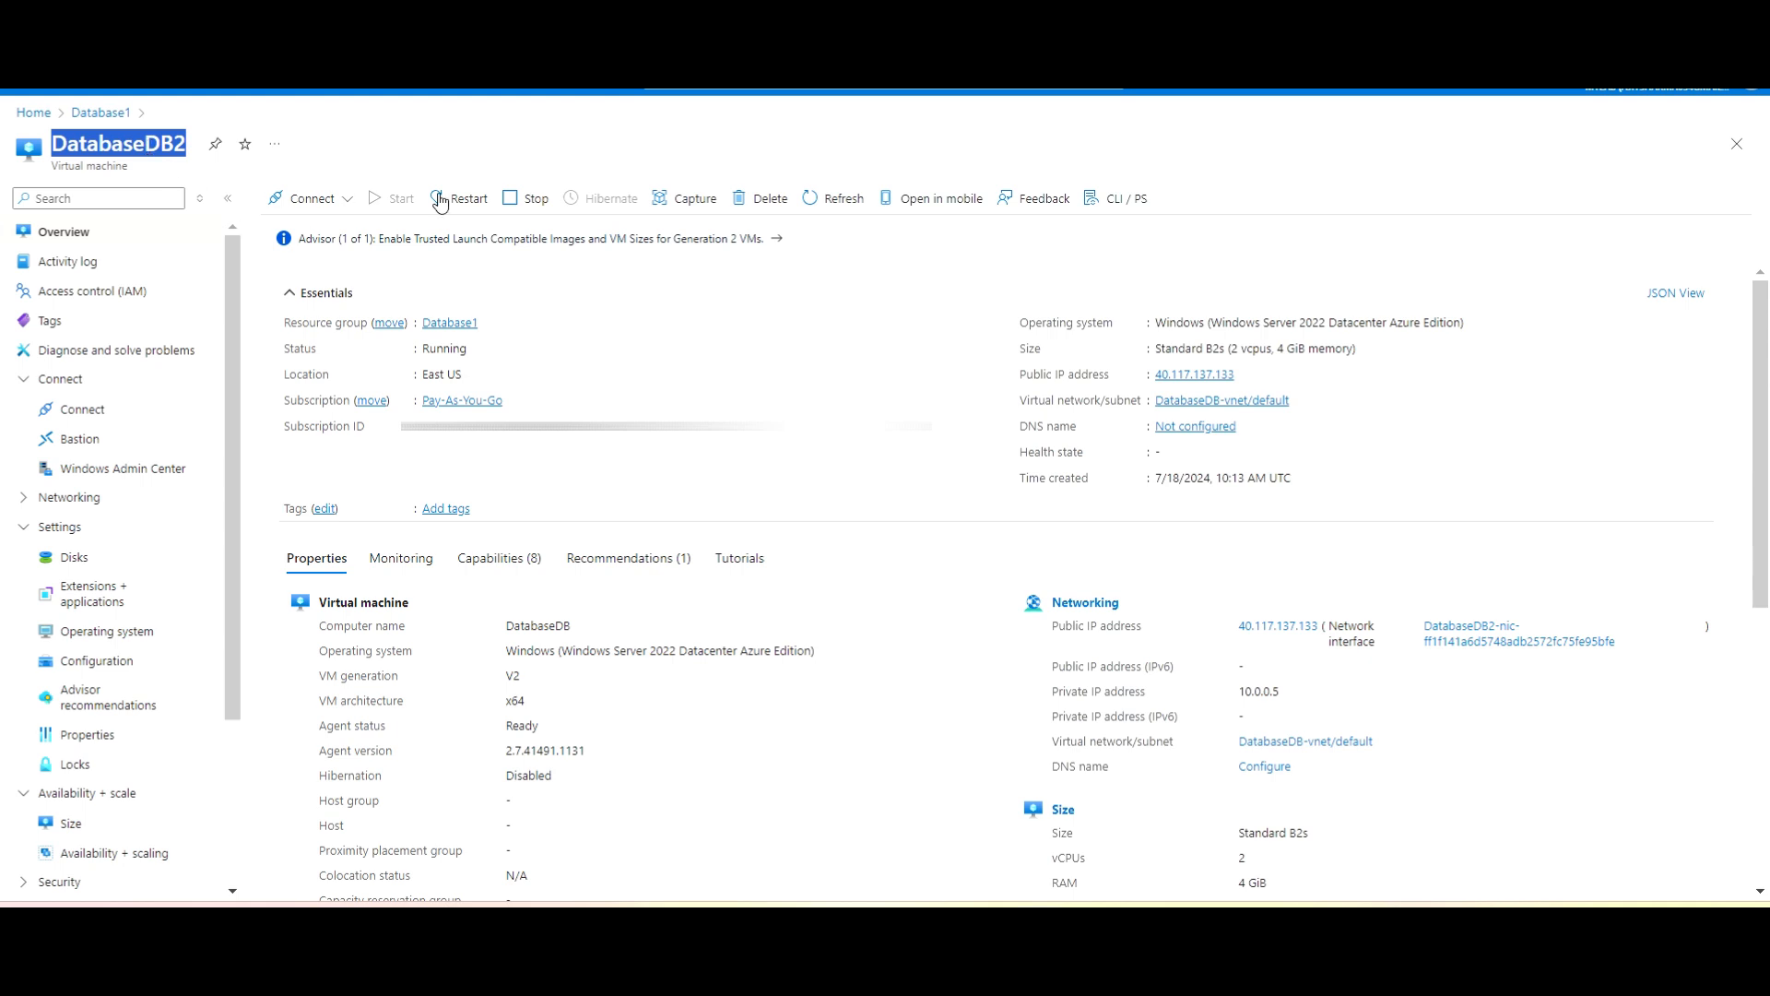
mouse_move(845, 206)
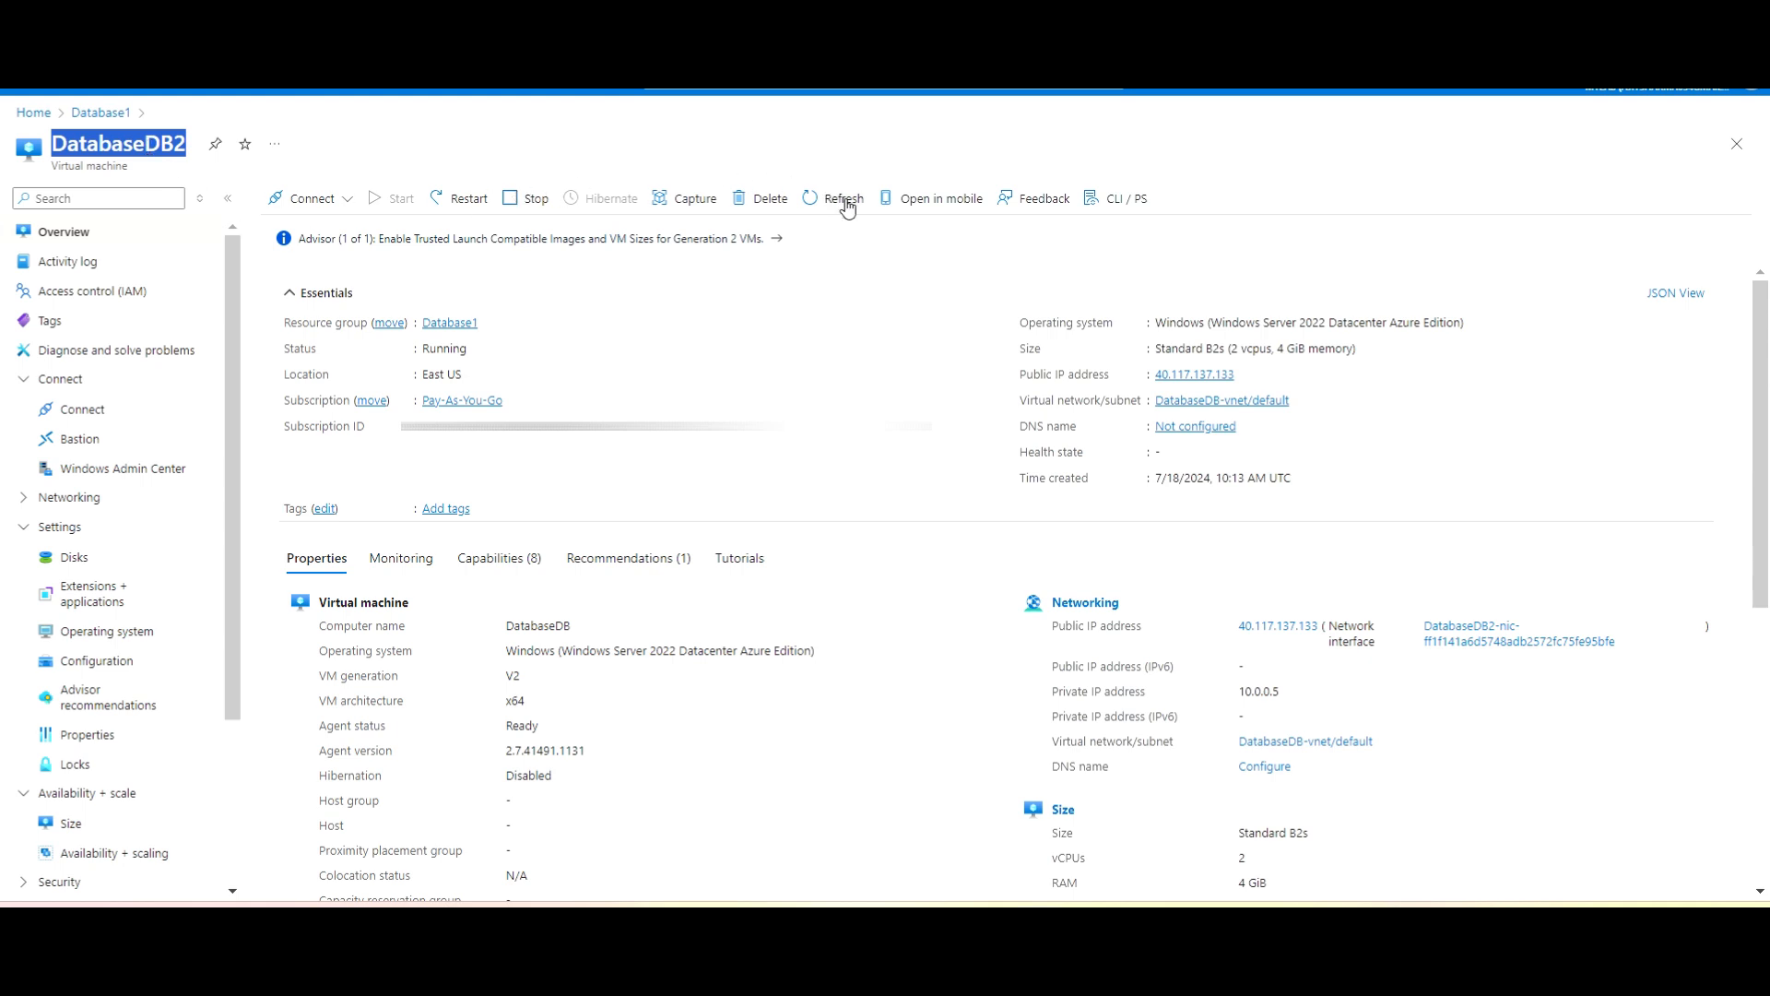
mouse_move(920, 157)
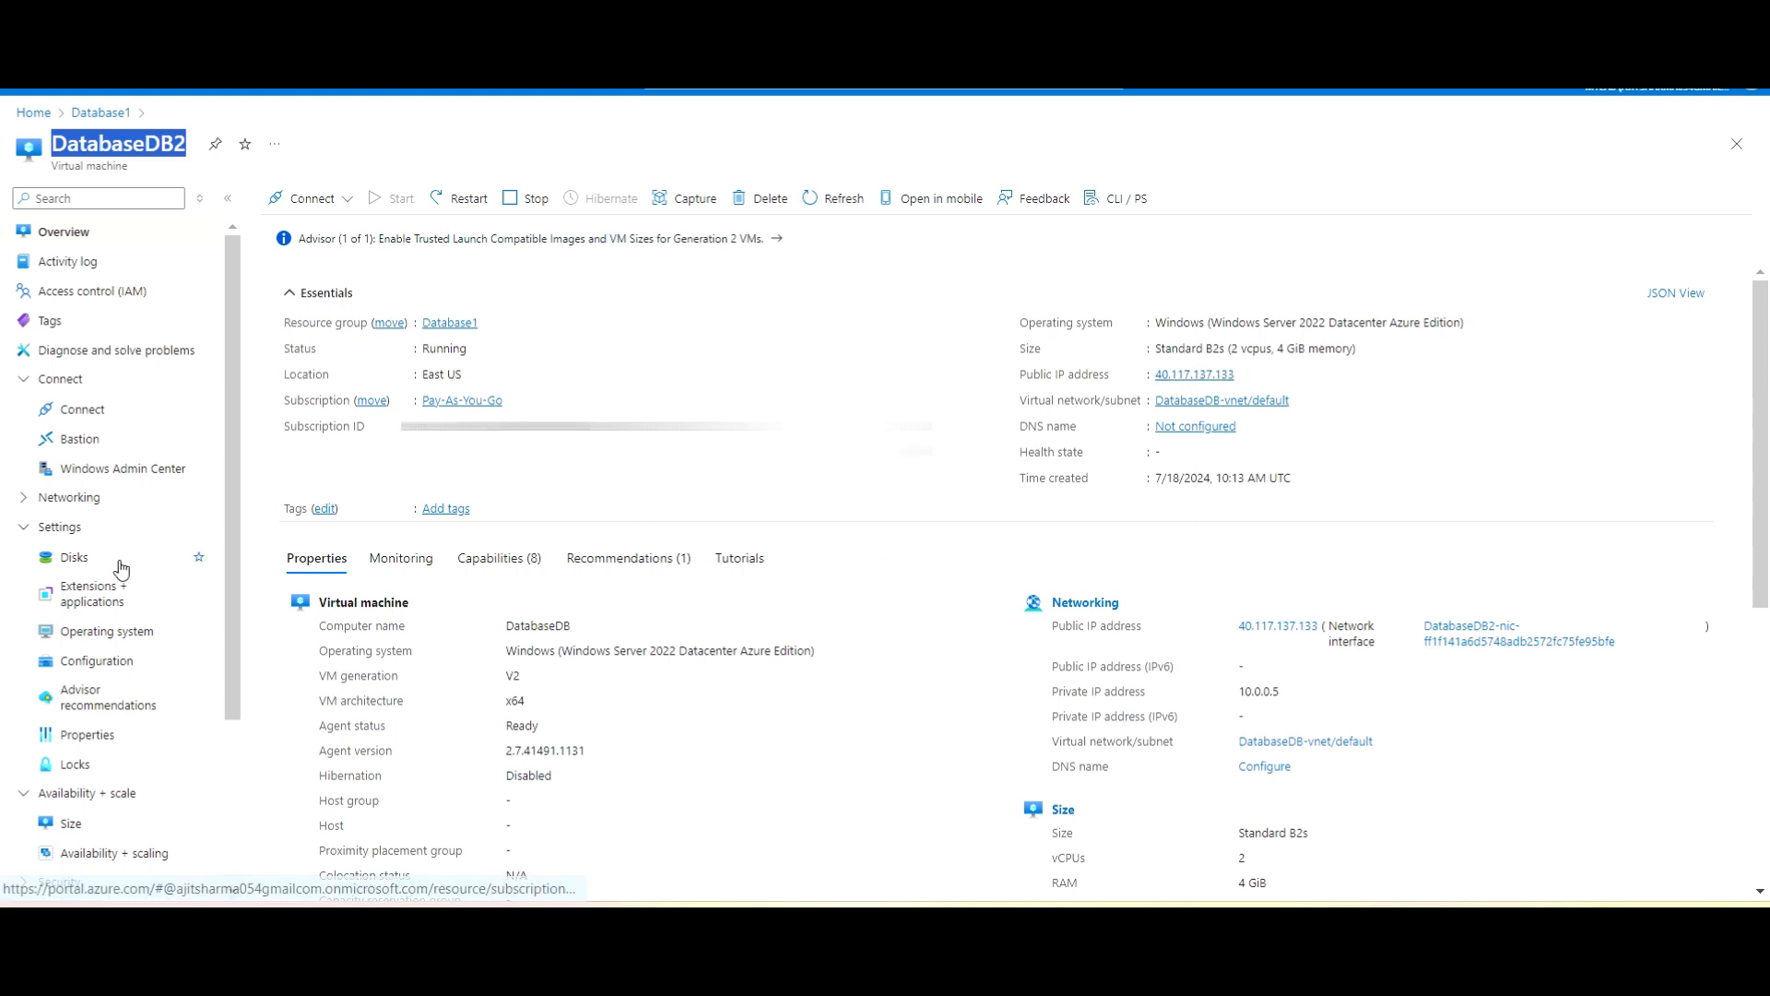
left_click(74, 557)
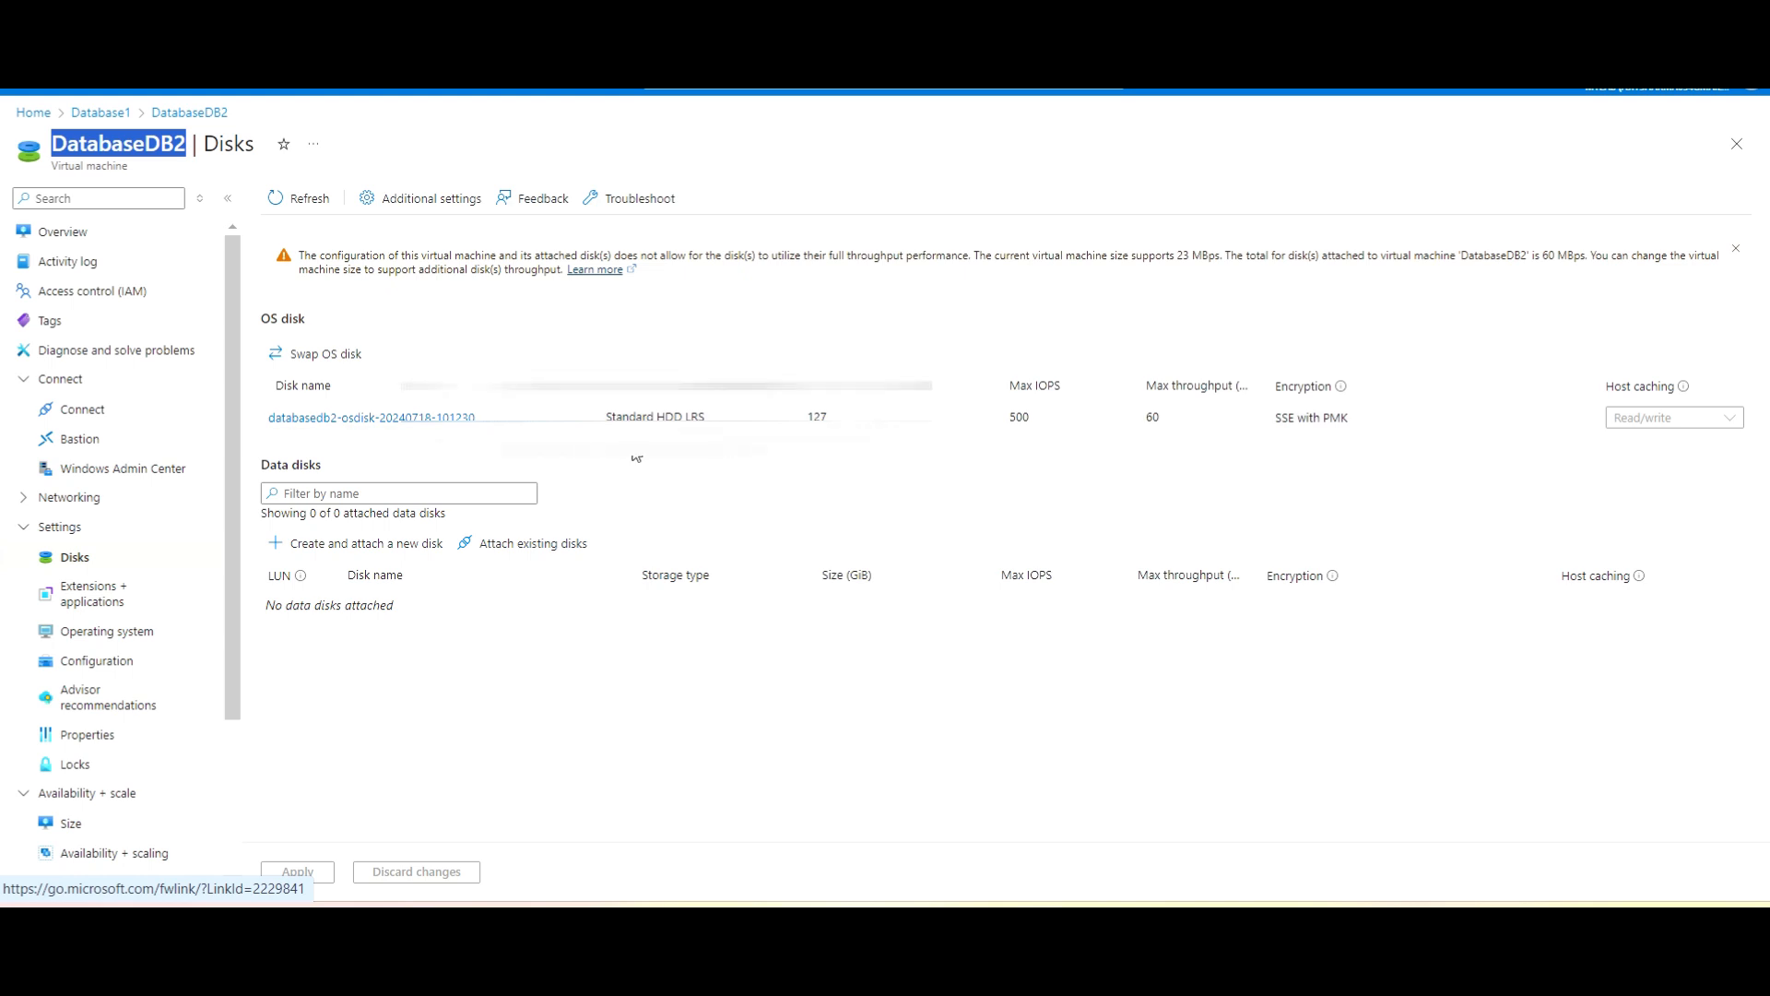
left_click(62, 232)
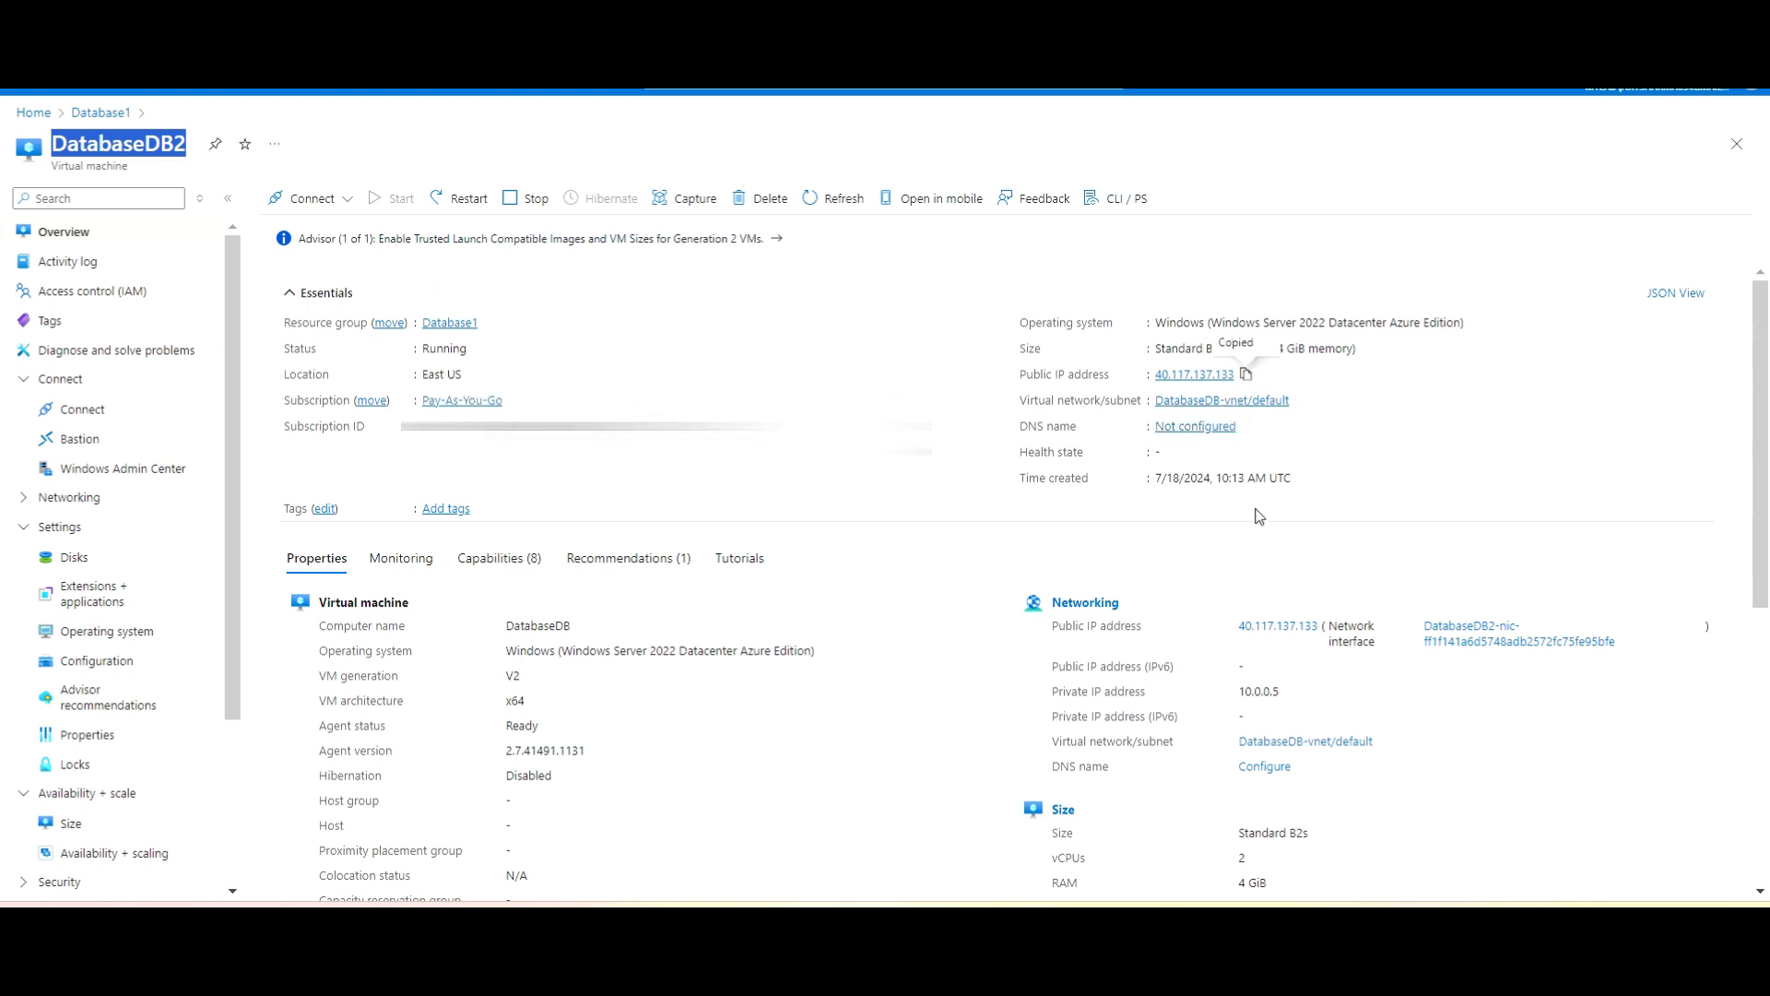
Start a Remote Desktop connection to DatabaseDB2's public IP address.
key("Win+r")
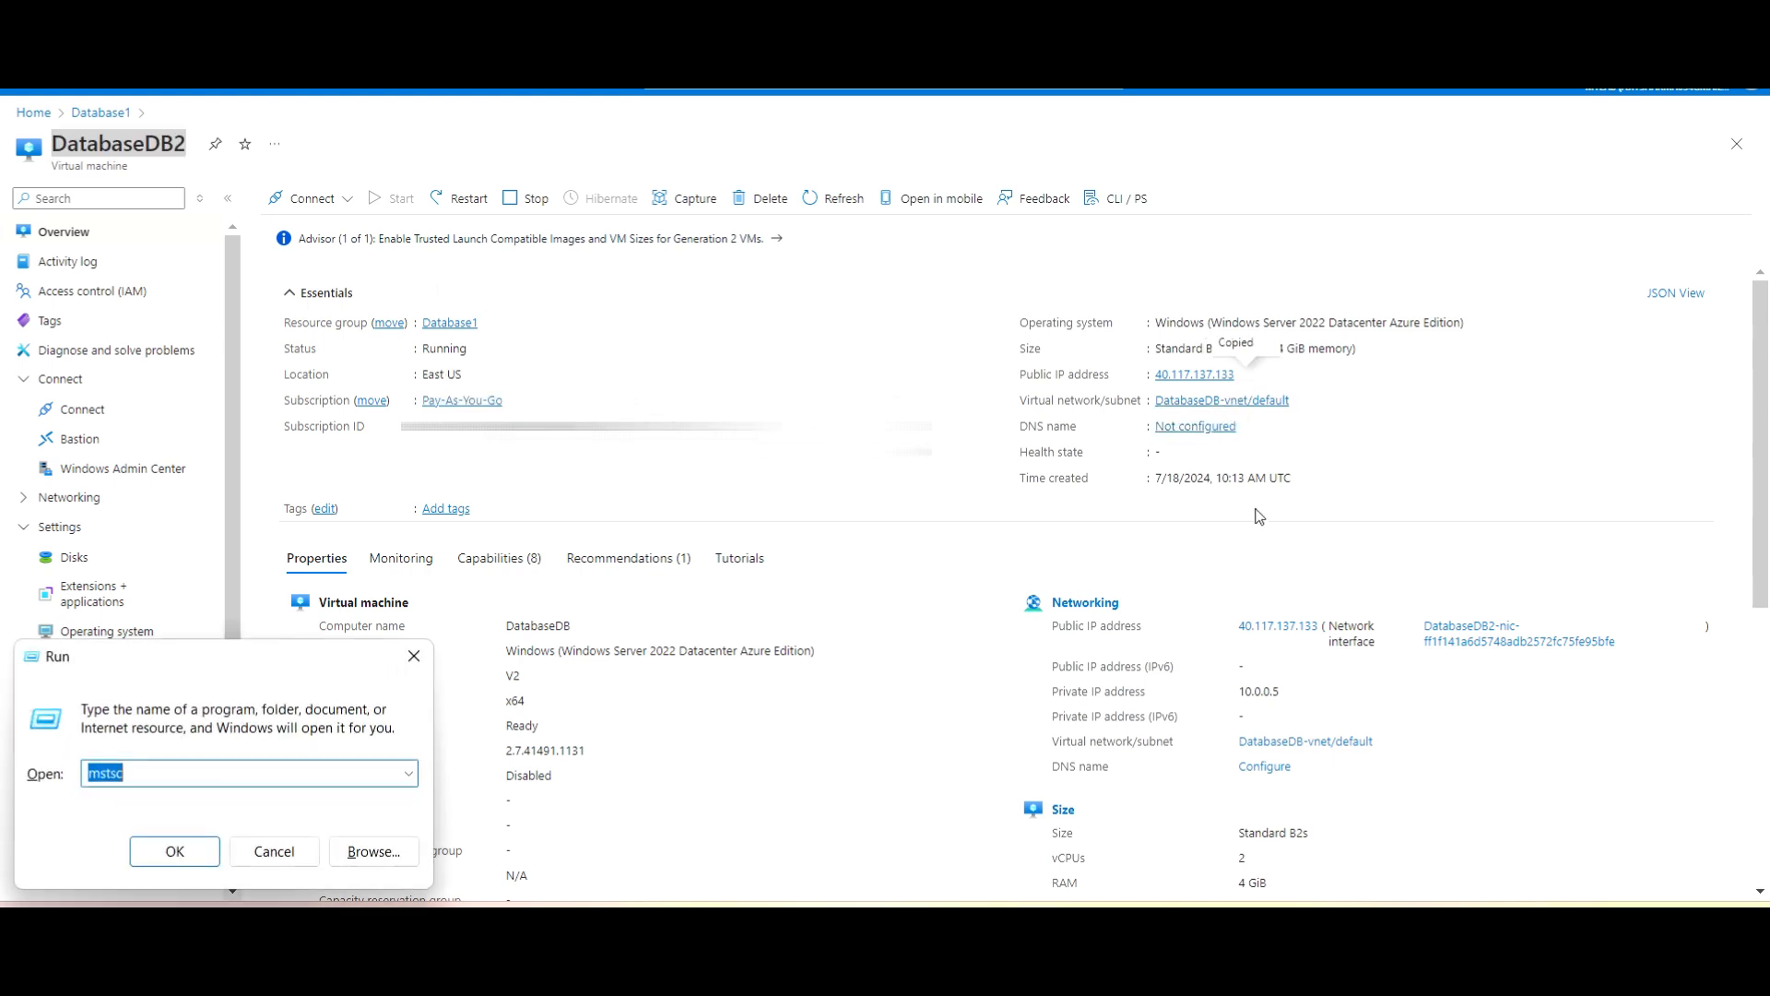
left_click(174, 851)
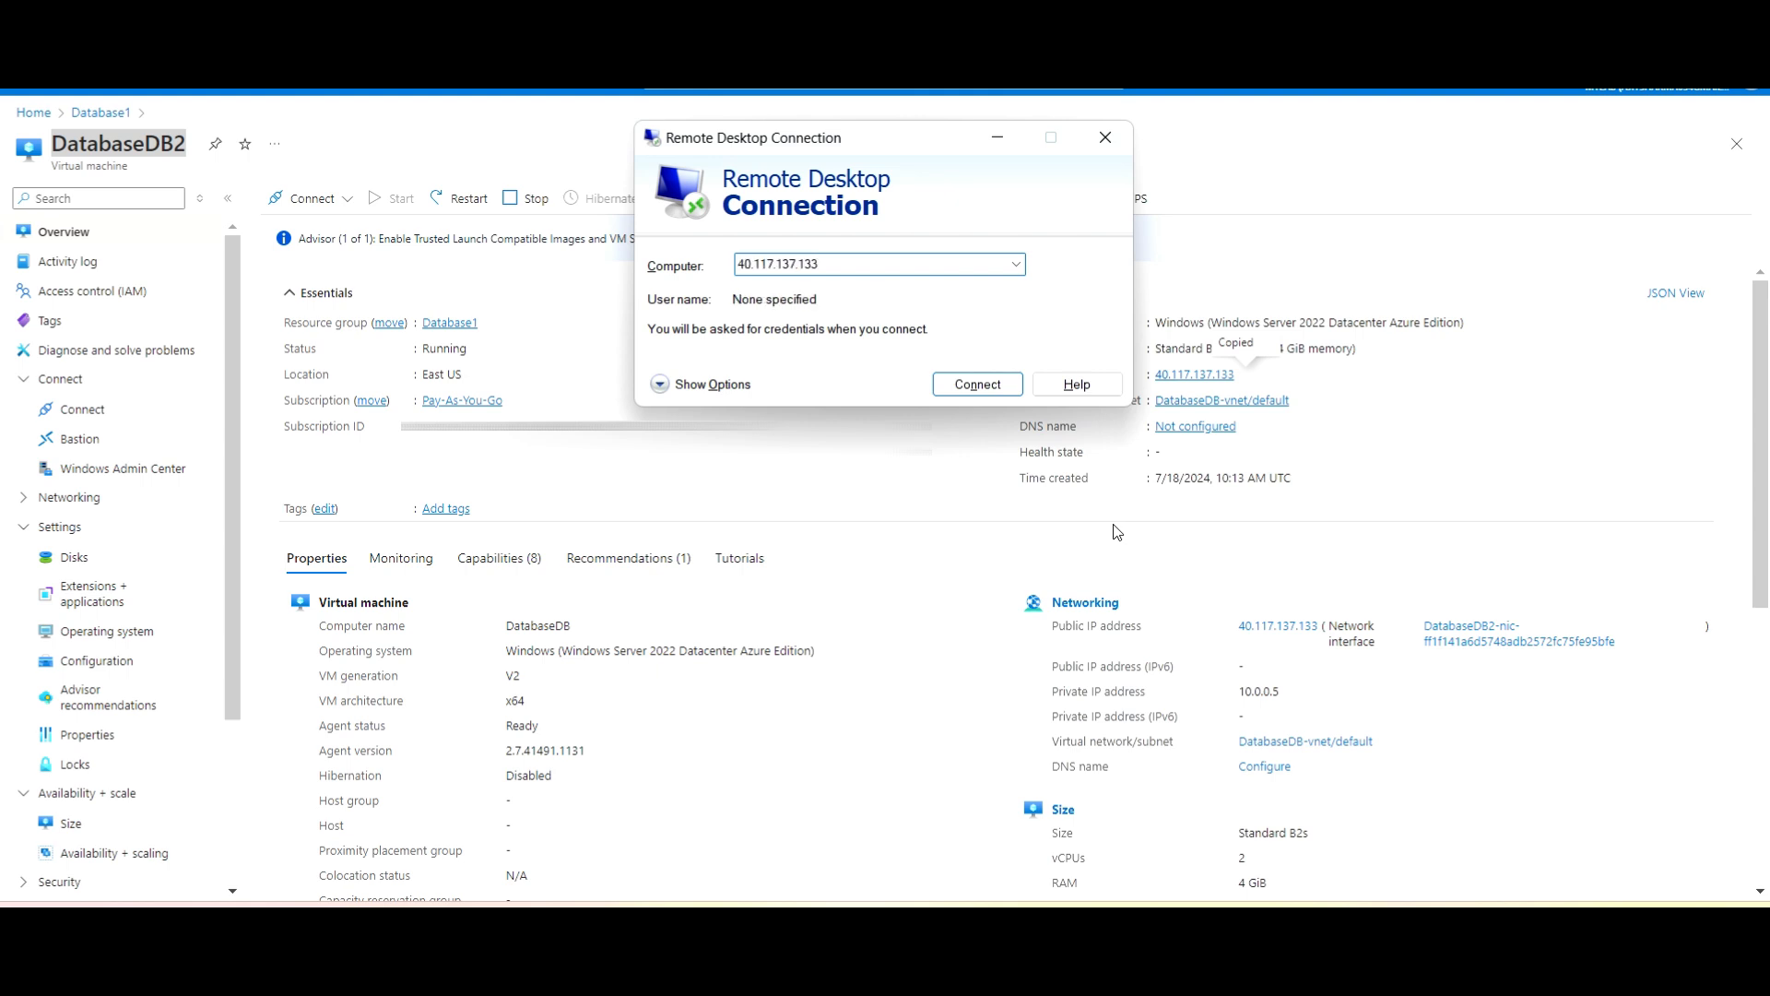
left_click(975, 383)
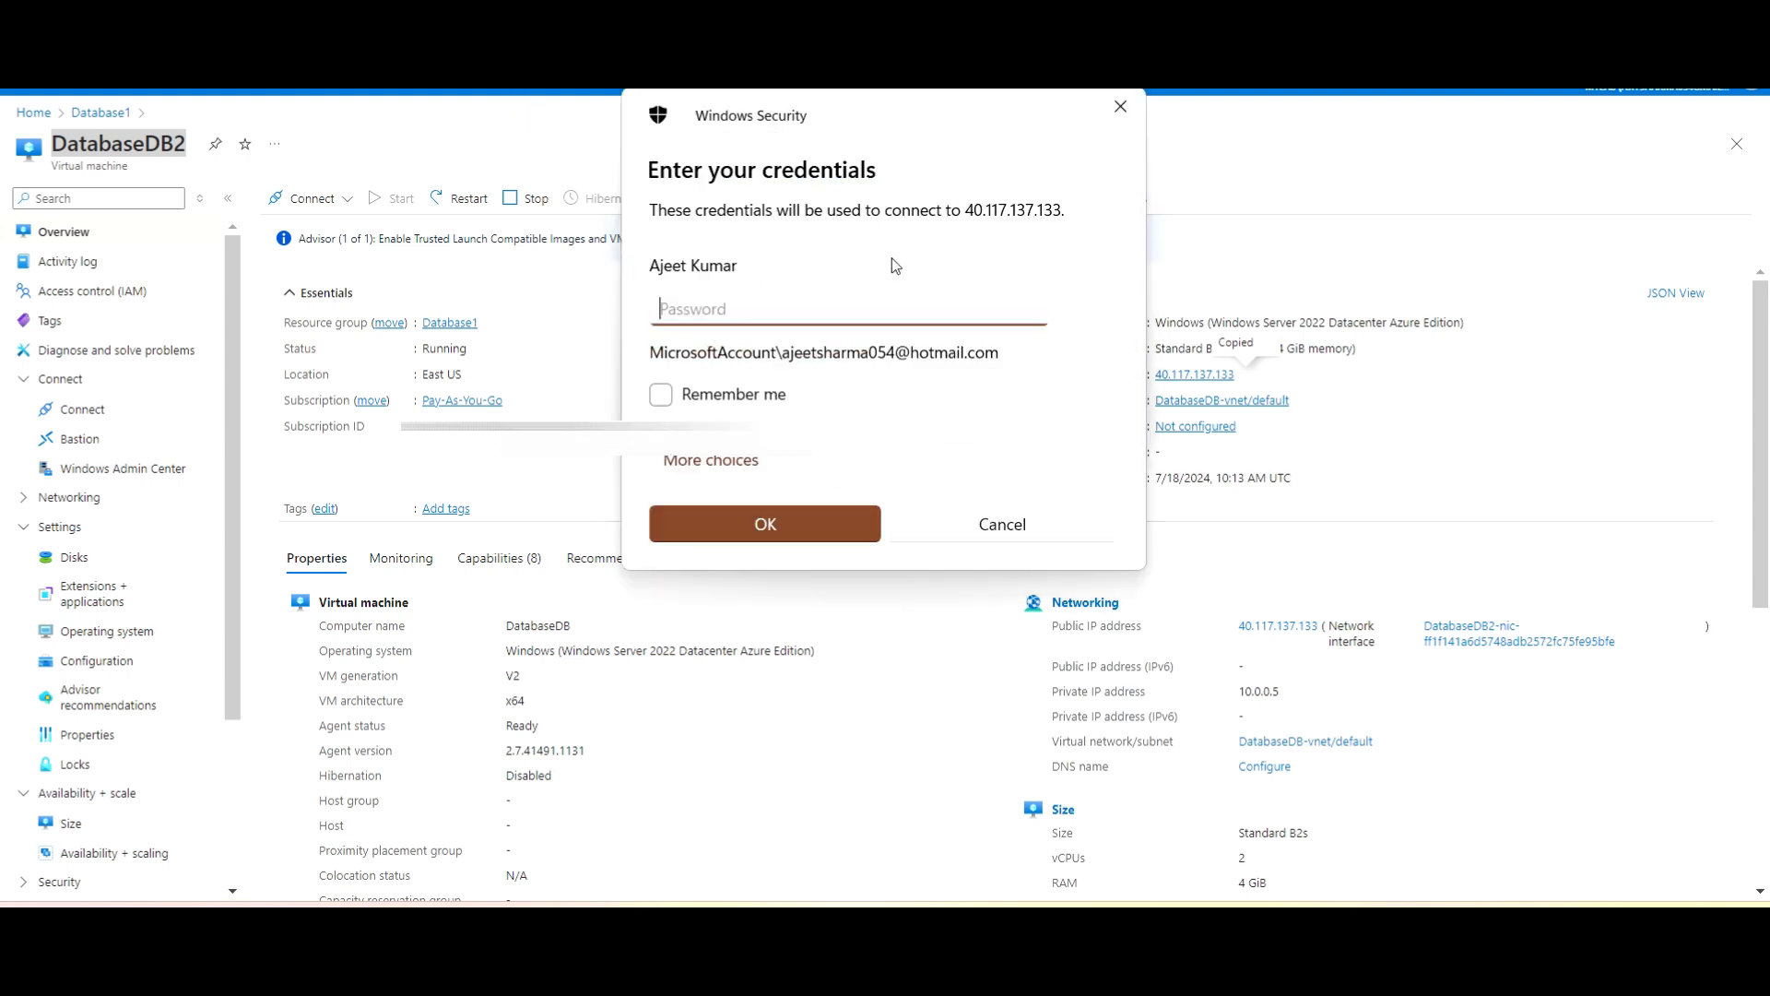
Sign in with another account as azadmin and connect to the remote desktop.
left_click(710, 459)
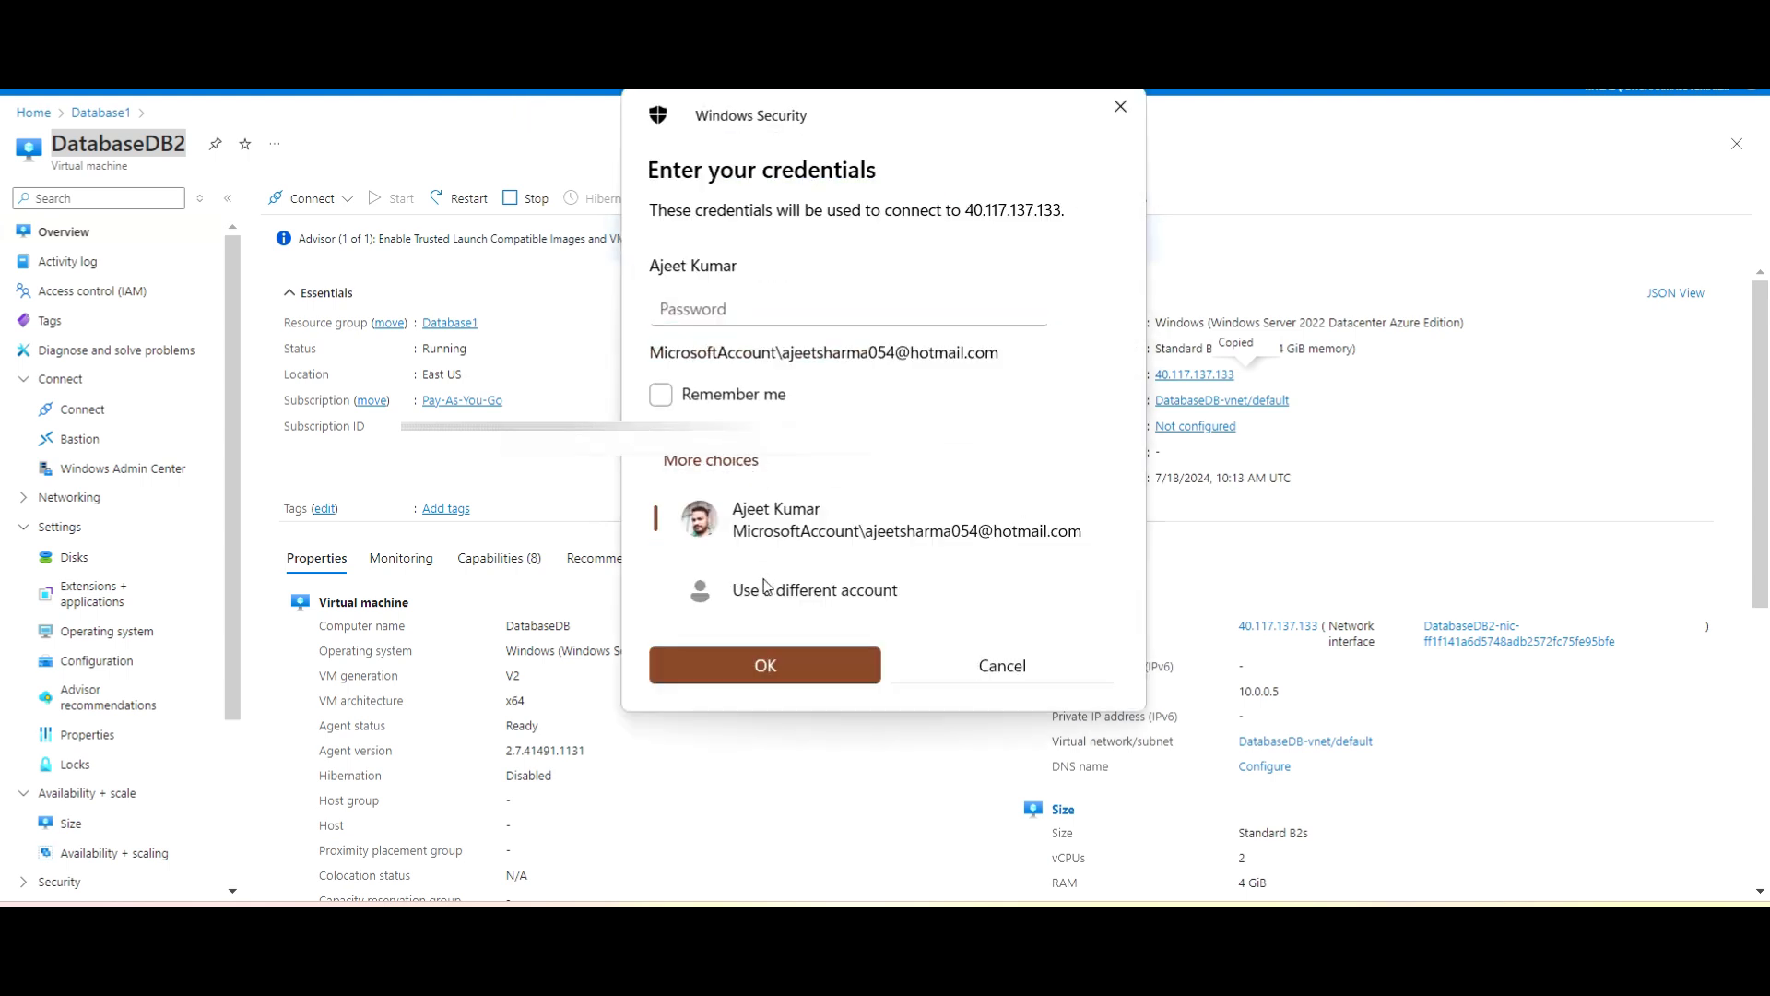
left_click(814, 589)
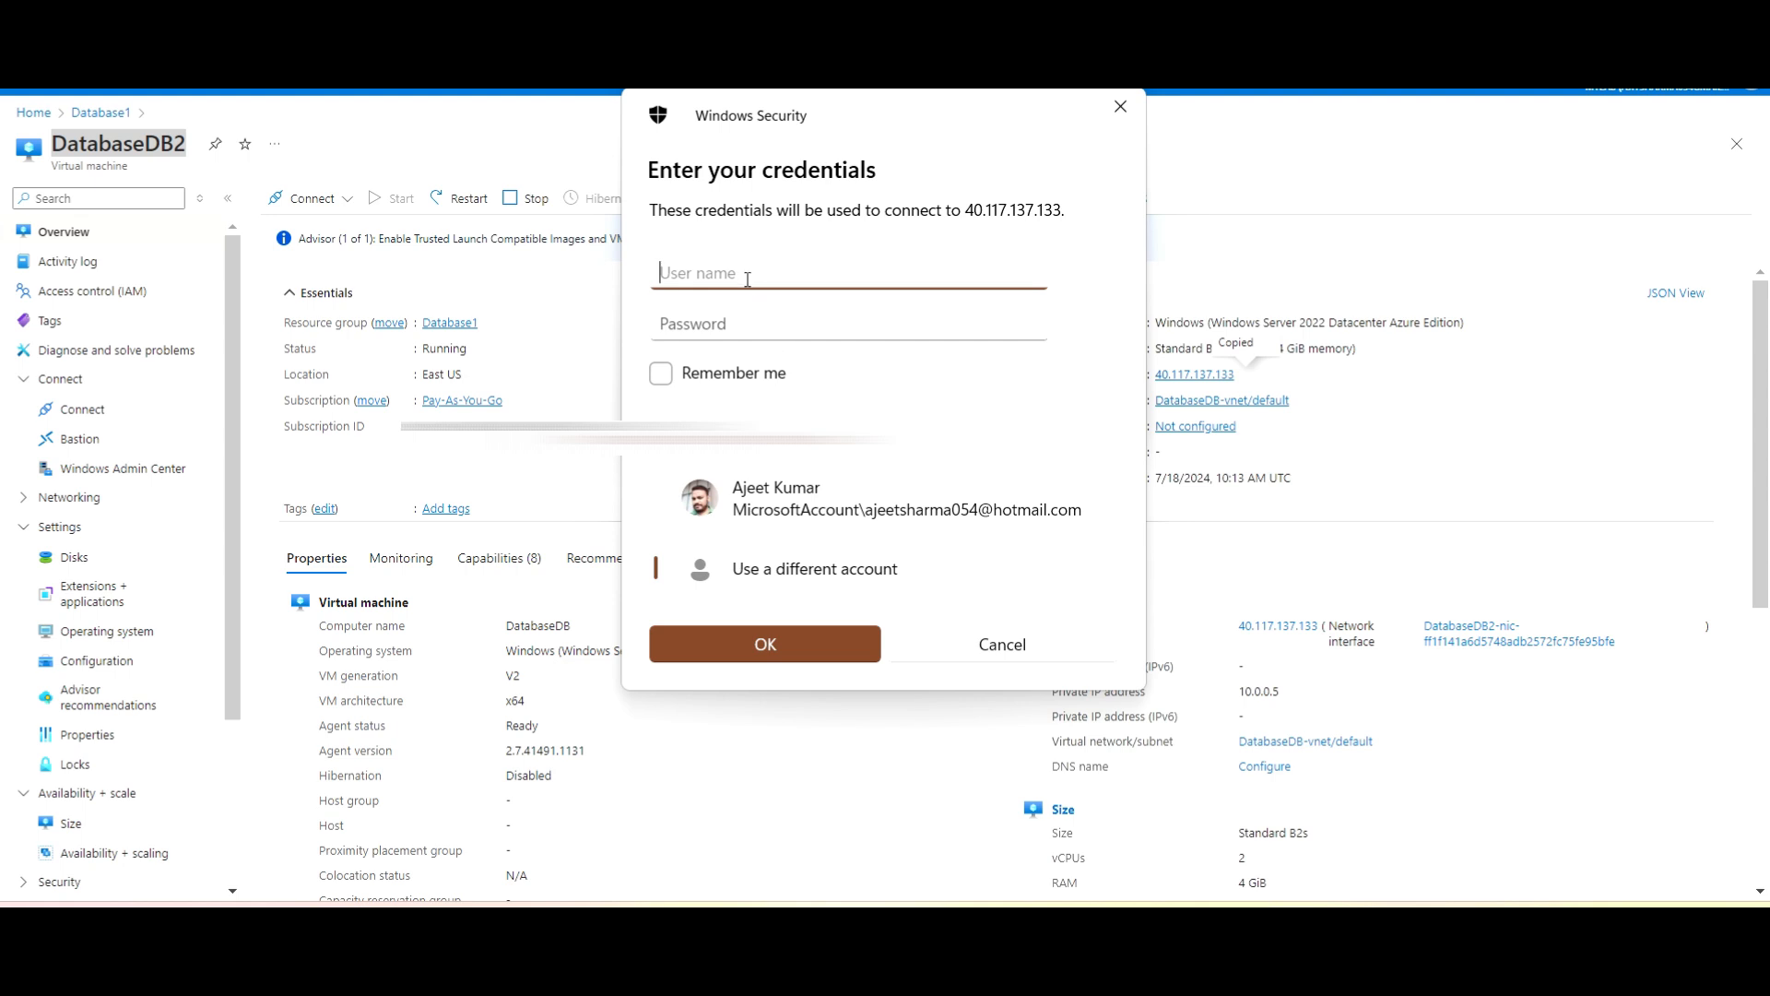
type("azadmin")
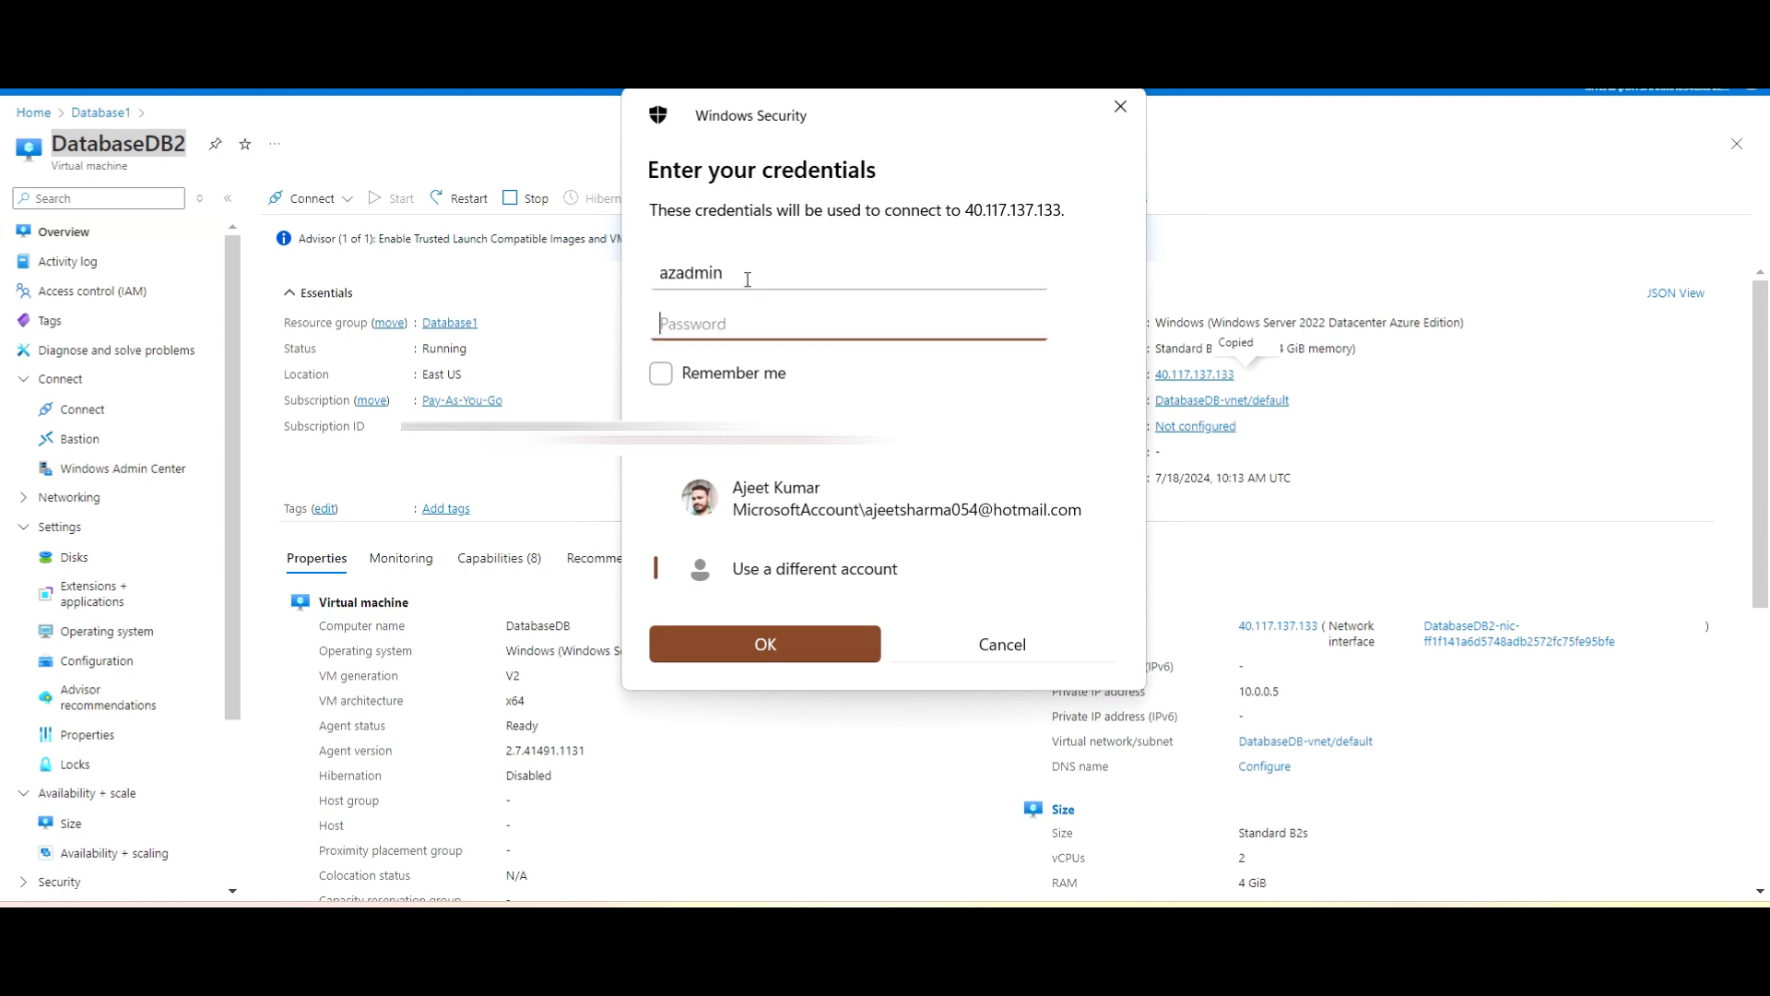
type("password")
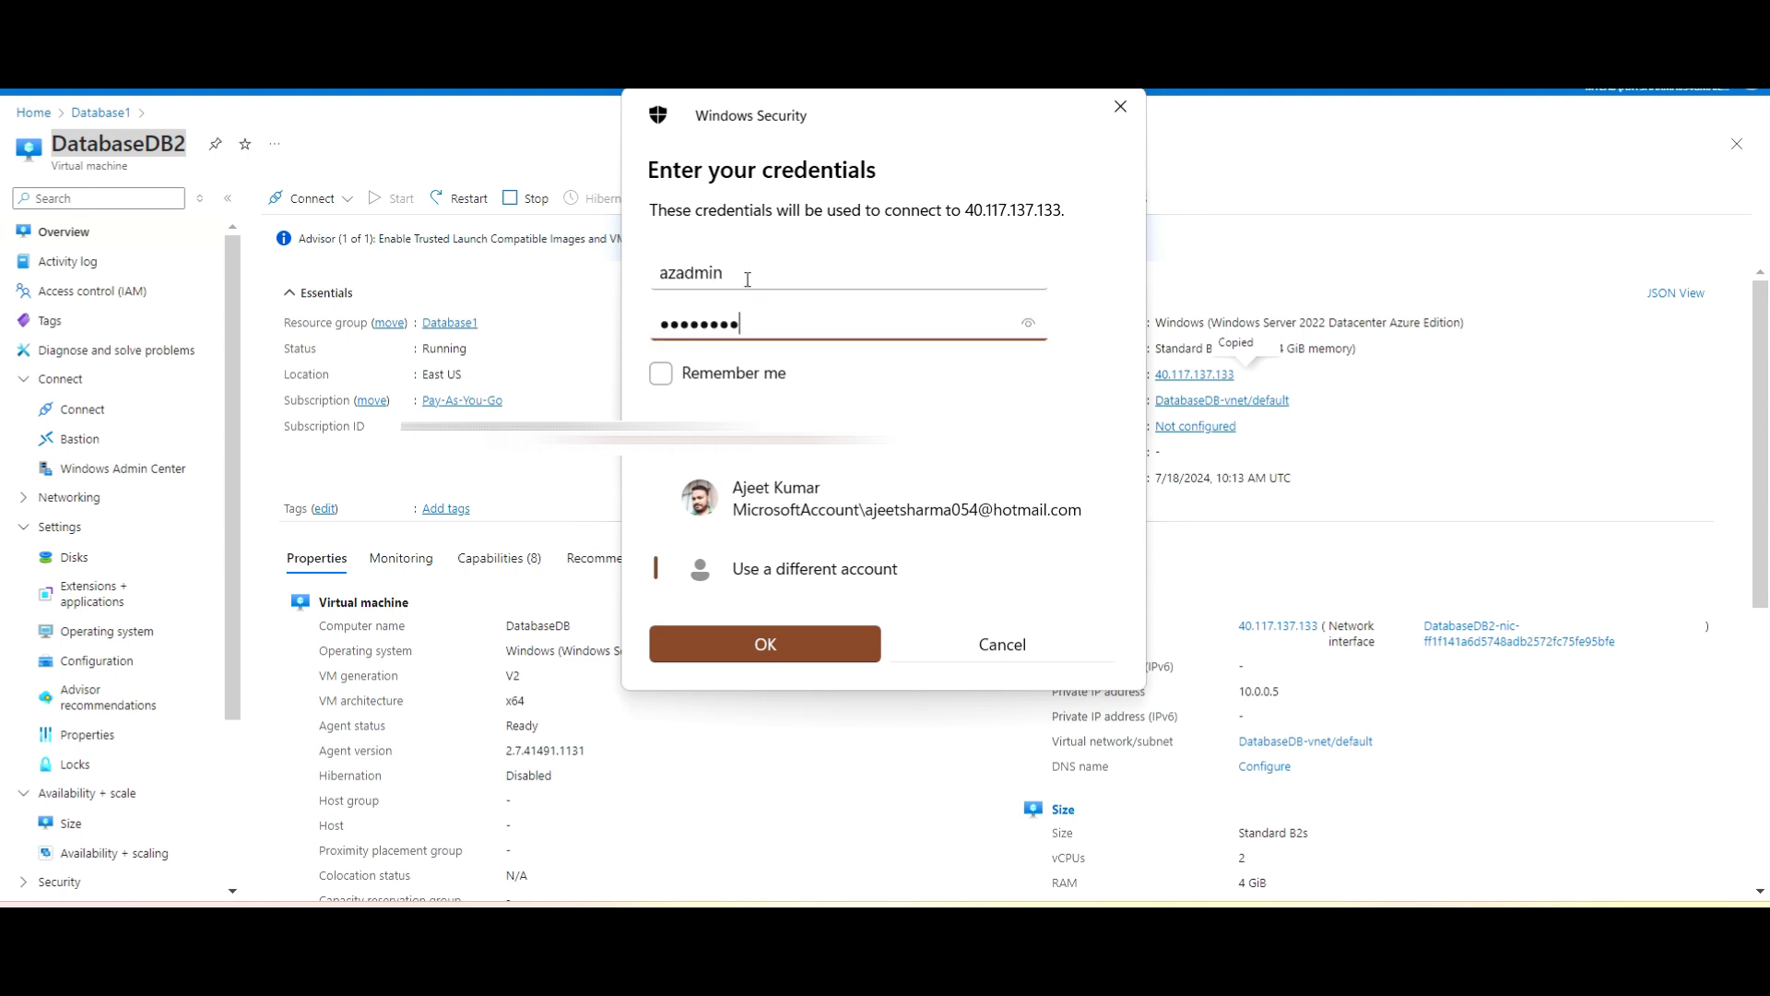
left_click(765, 643)
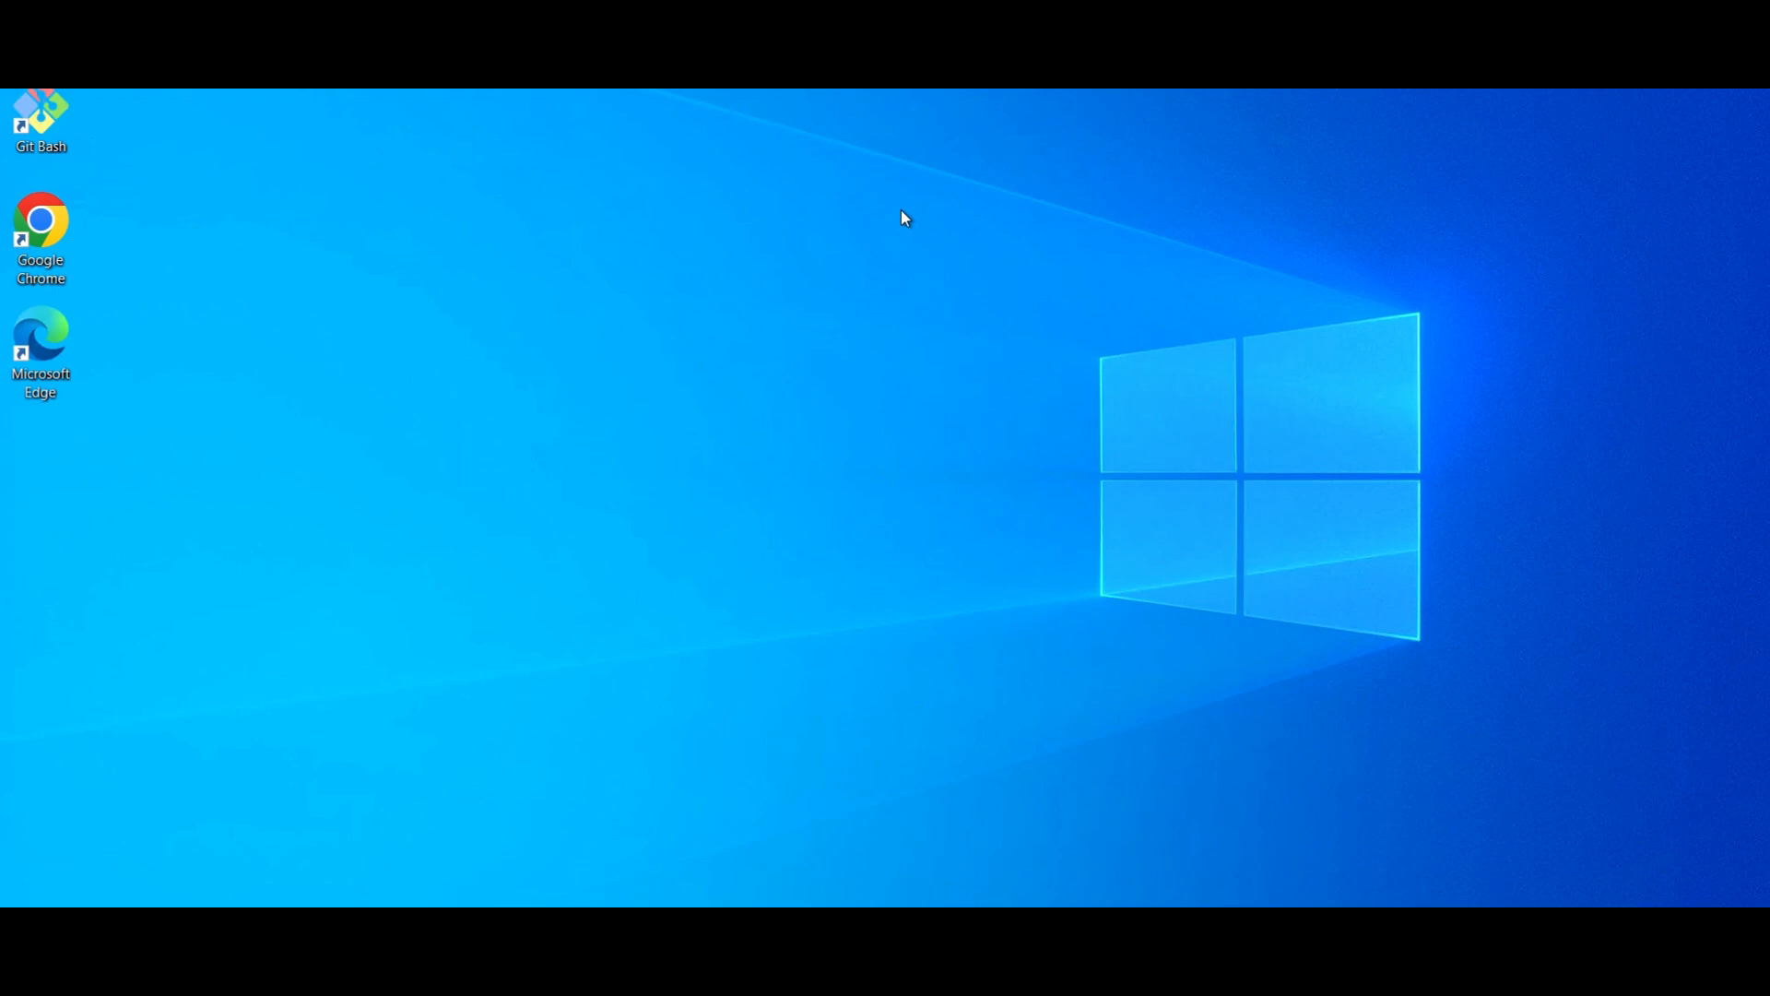
mouse_move(191, 184)
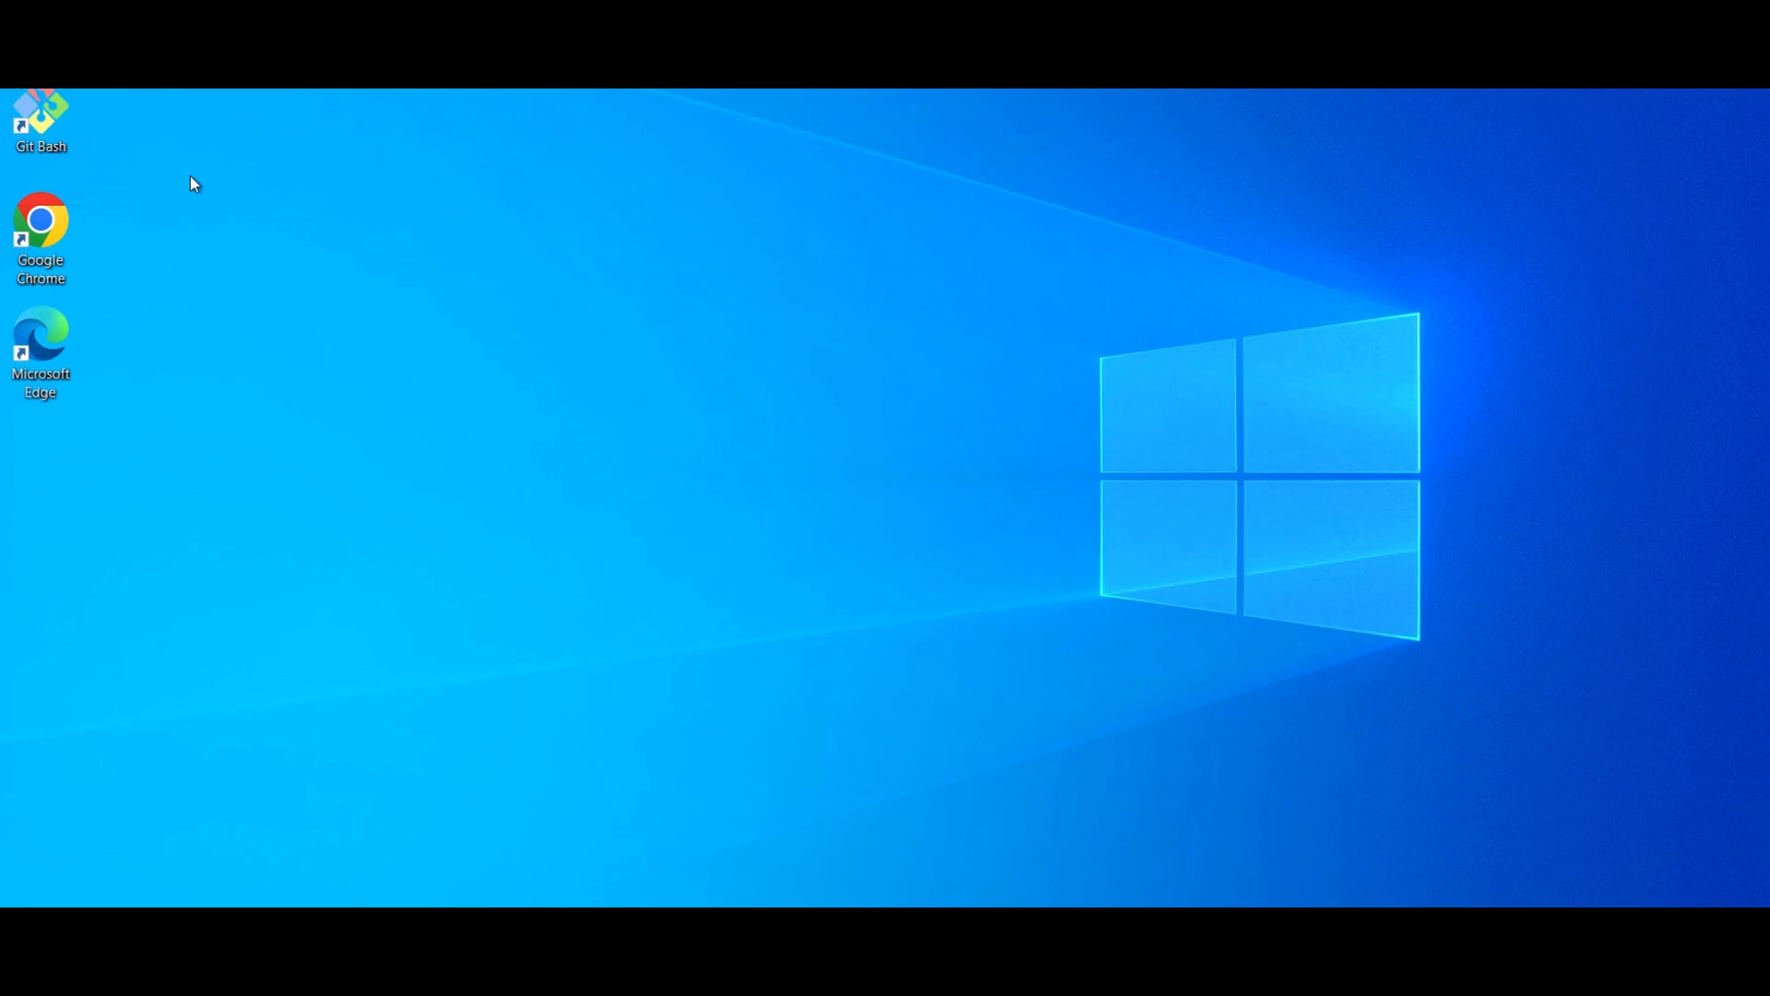
mouse_move(42, 117)
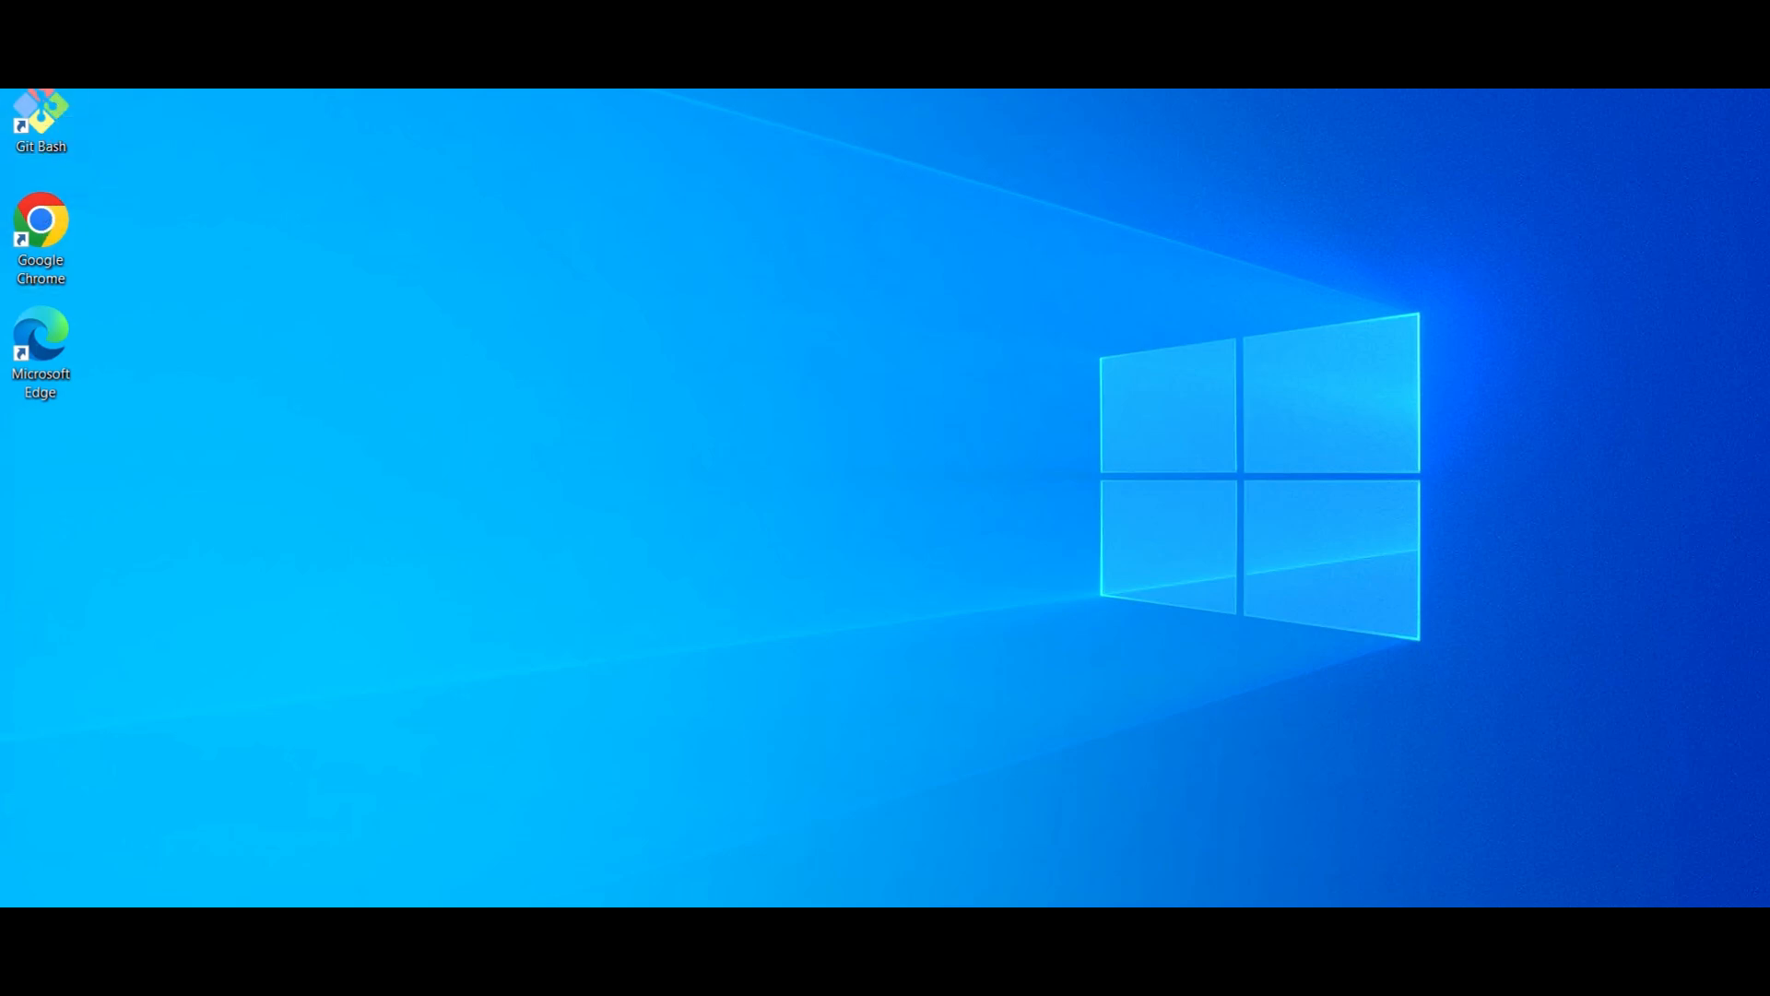
mouse_move(45, 260)
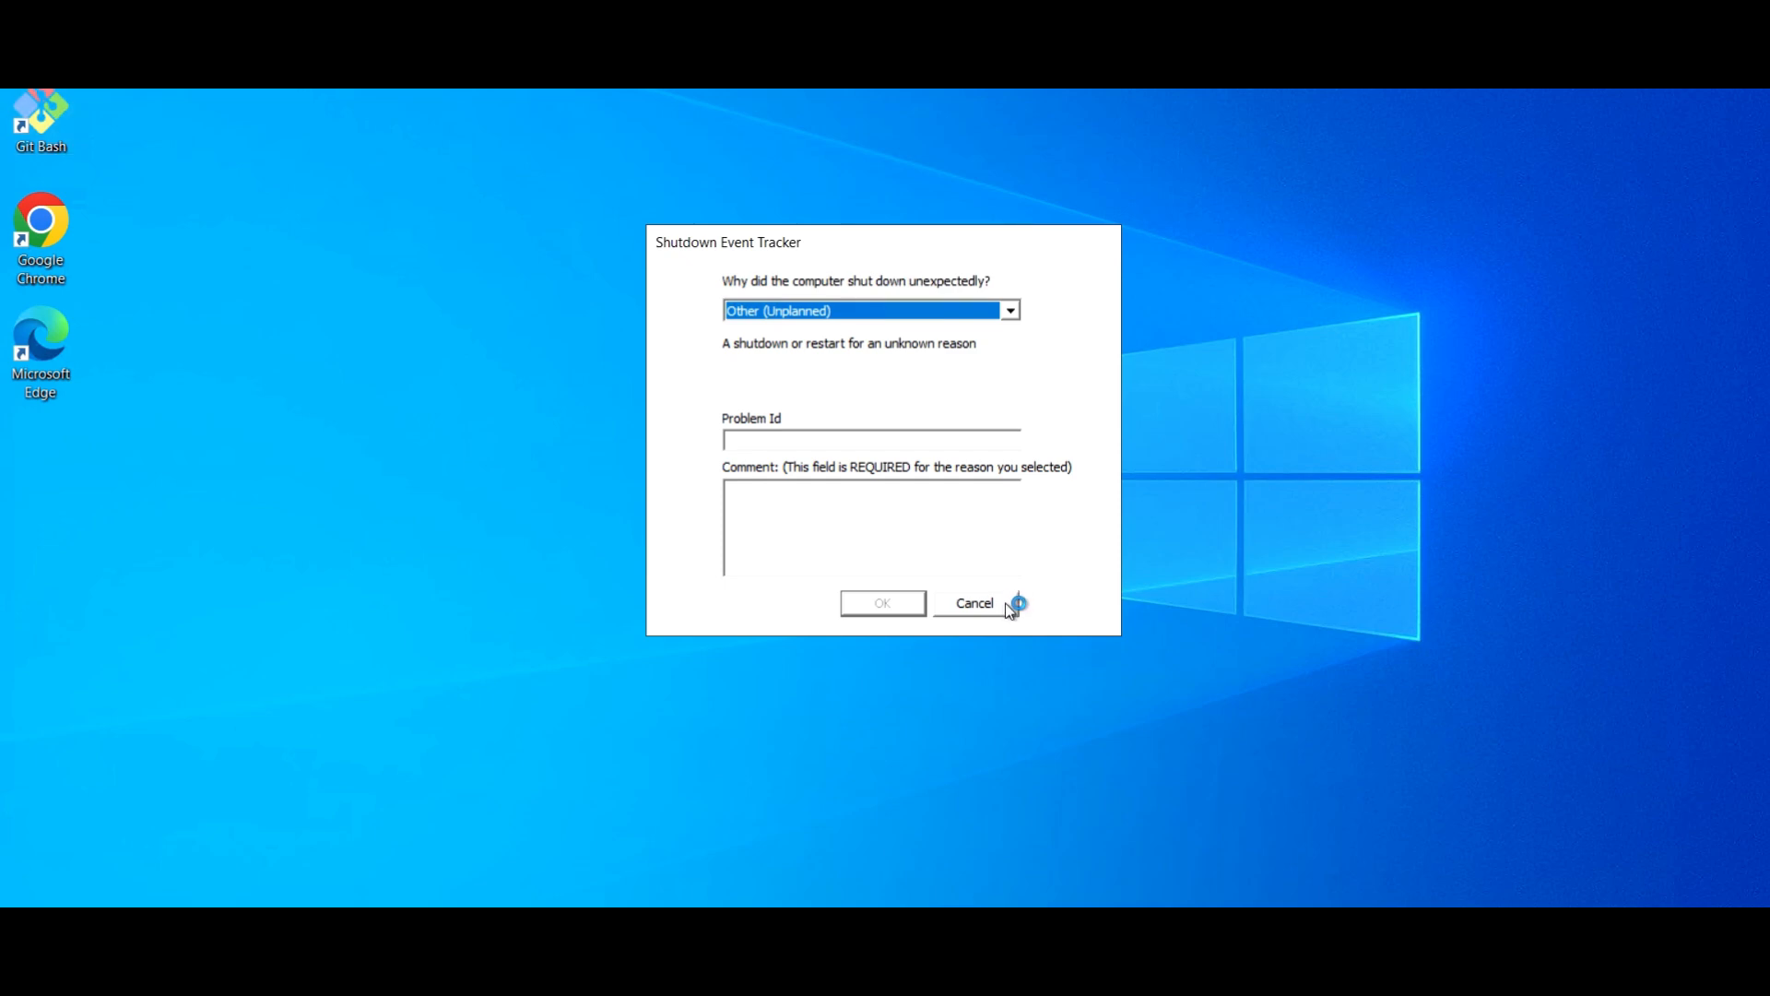
Cancel the Shutdown Event Tracker's unexpected-shutdown report.
left_click(972, 602)
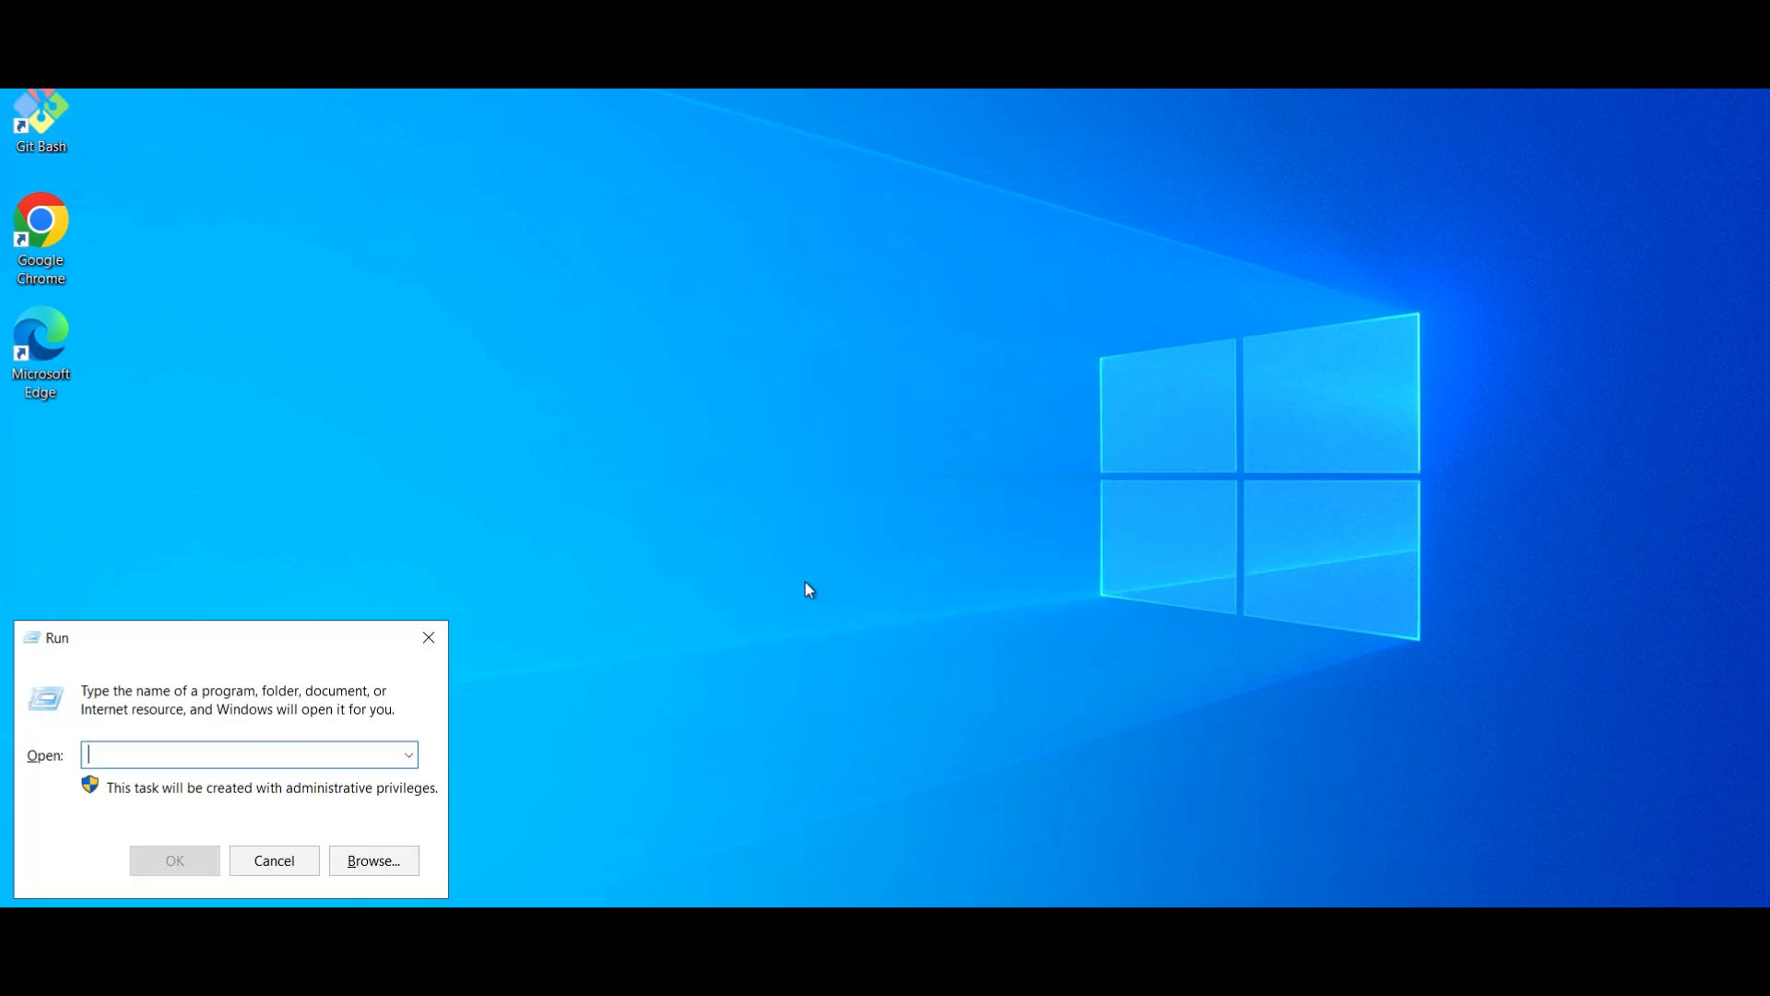
Review Programs and Features, confirming nine programs including Git and Google Chrome, then close Control Panel.
type("control")
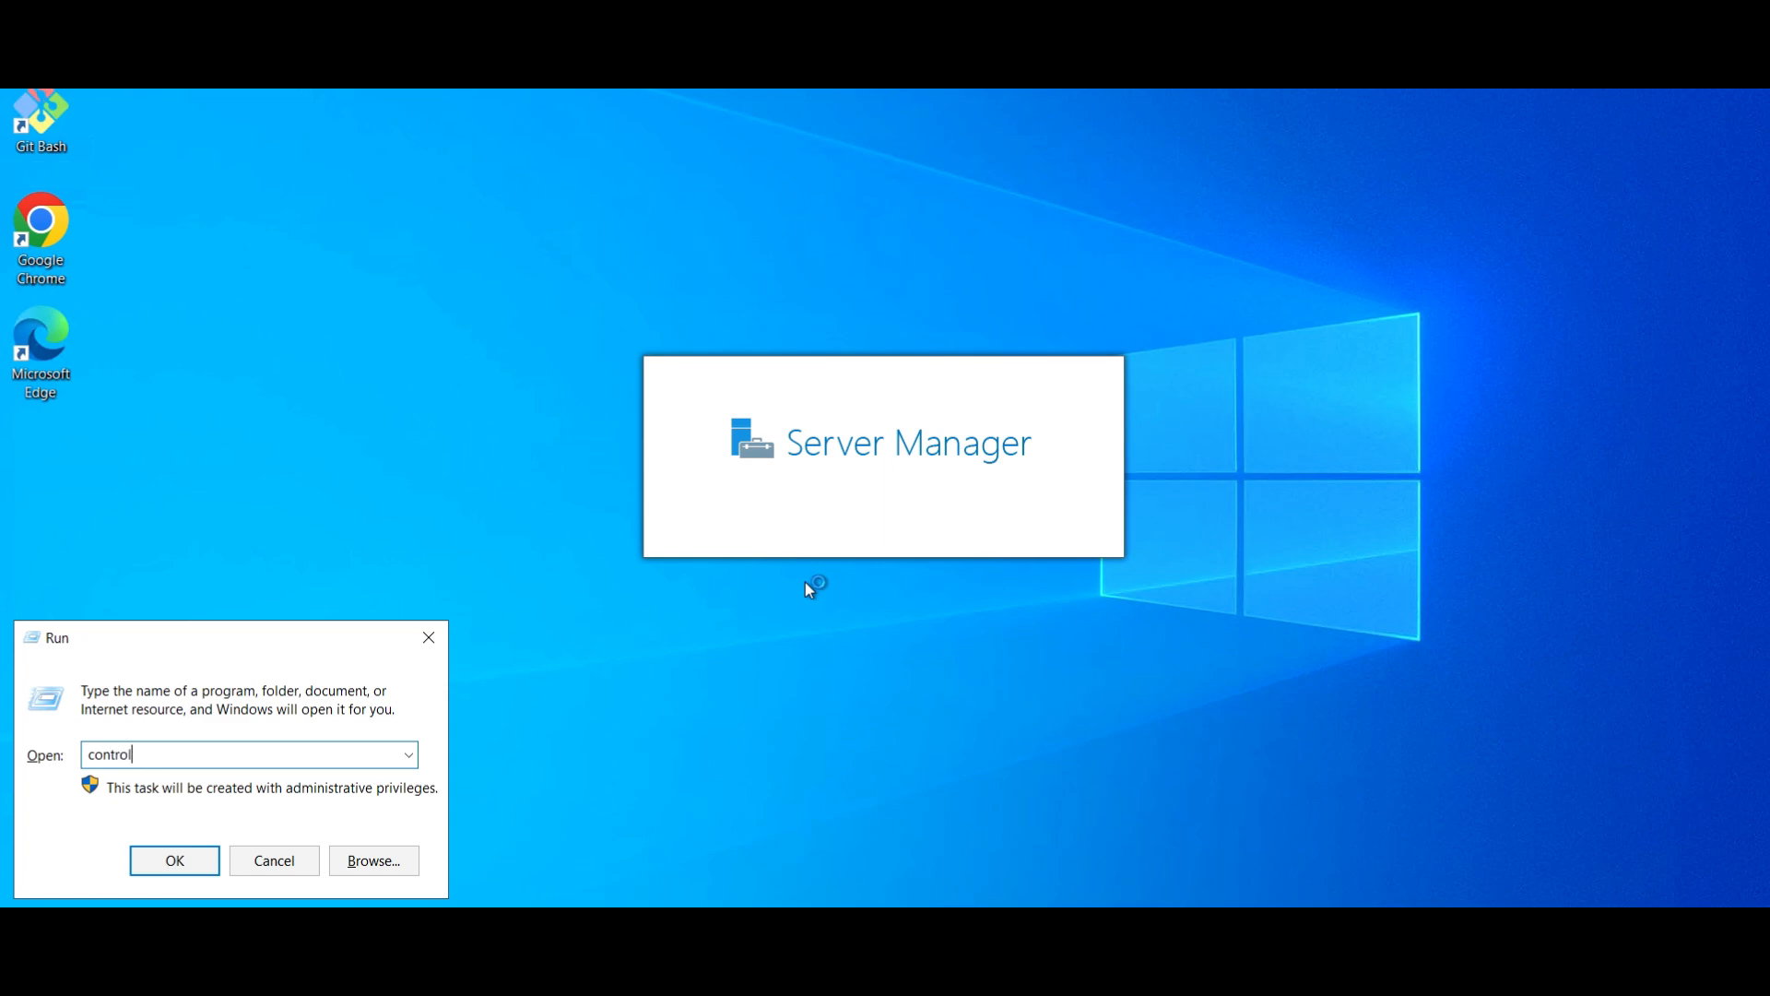
left_click(174, 860)
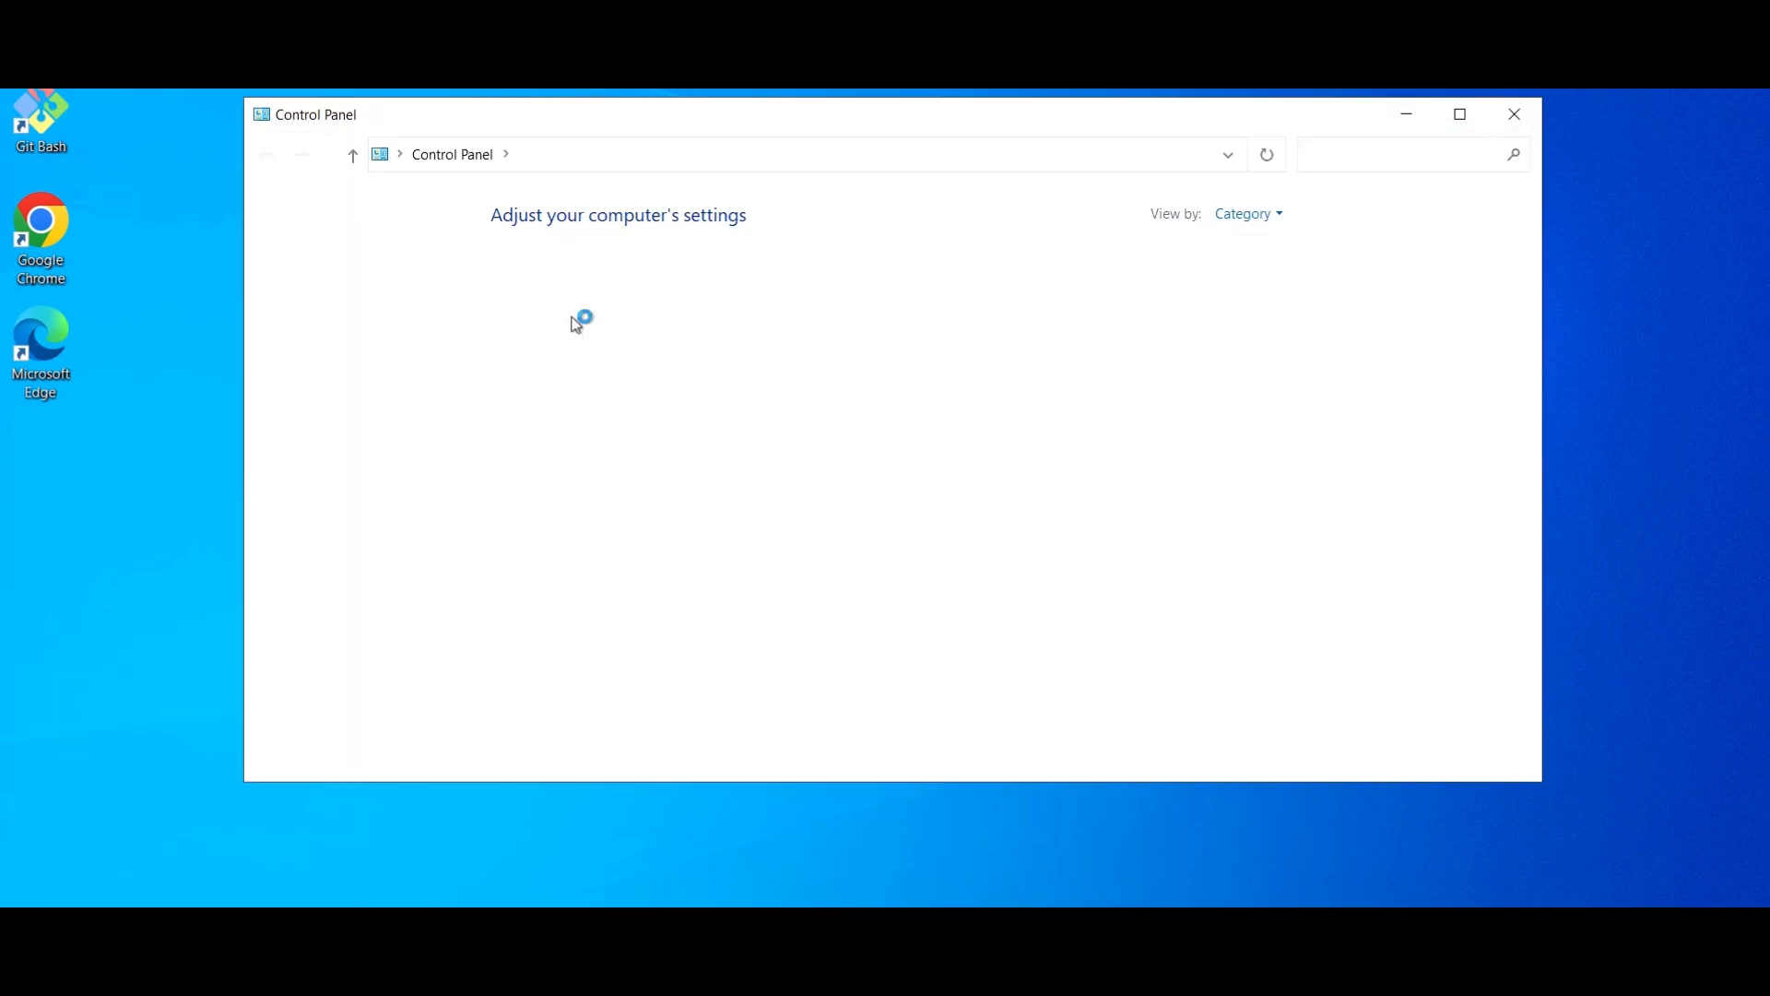
mouse_move(575, 324)
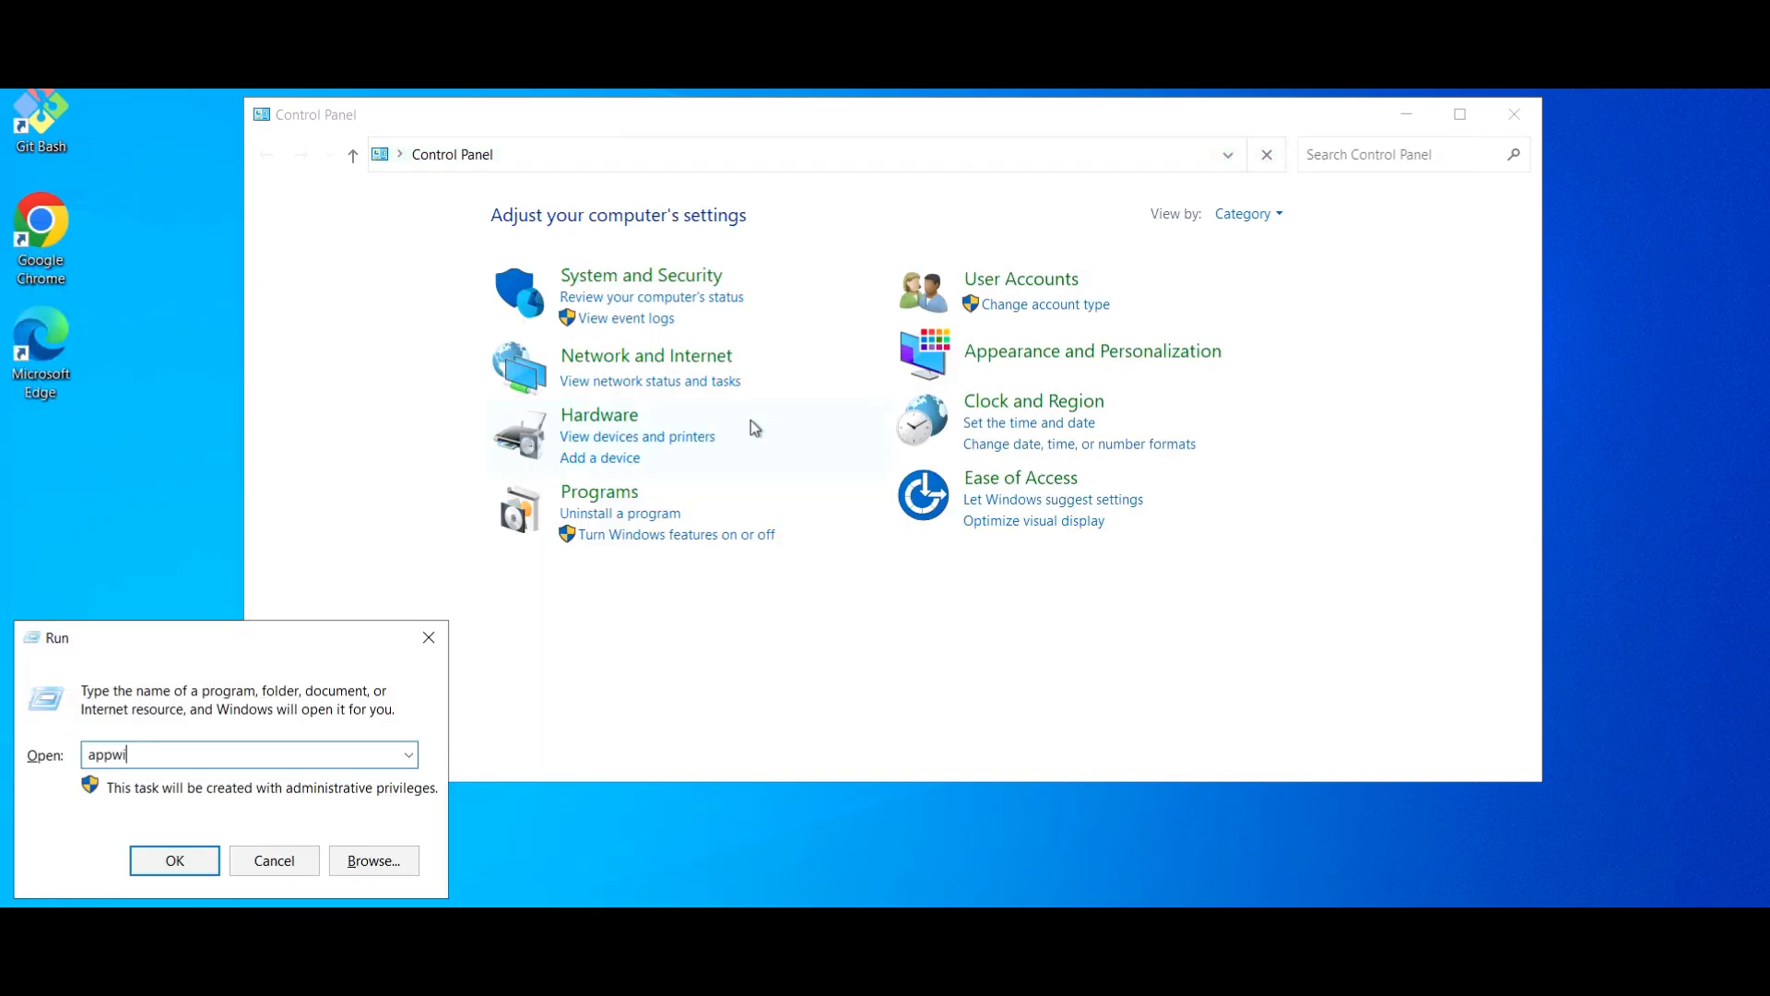
left_click(175, 859)
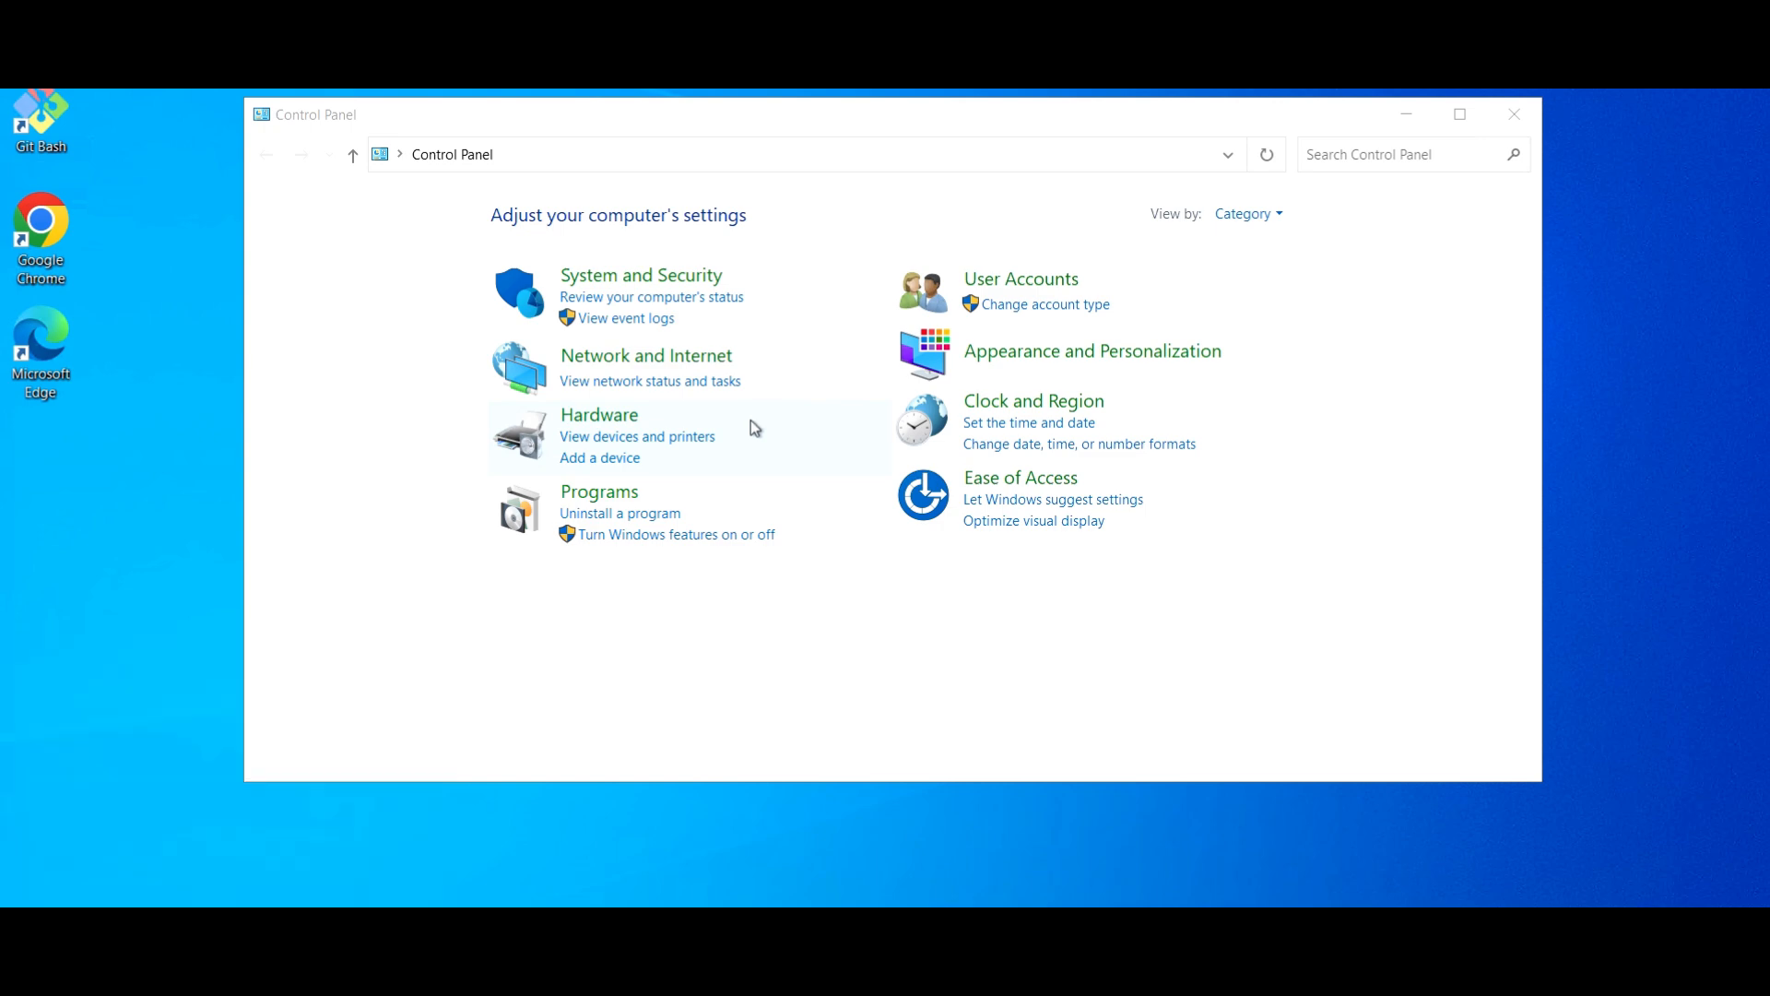
left_click(618, 512)
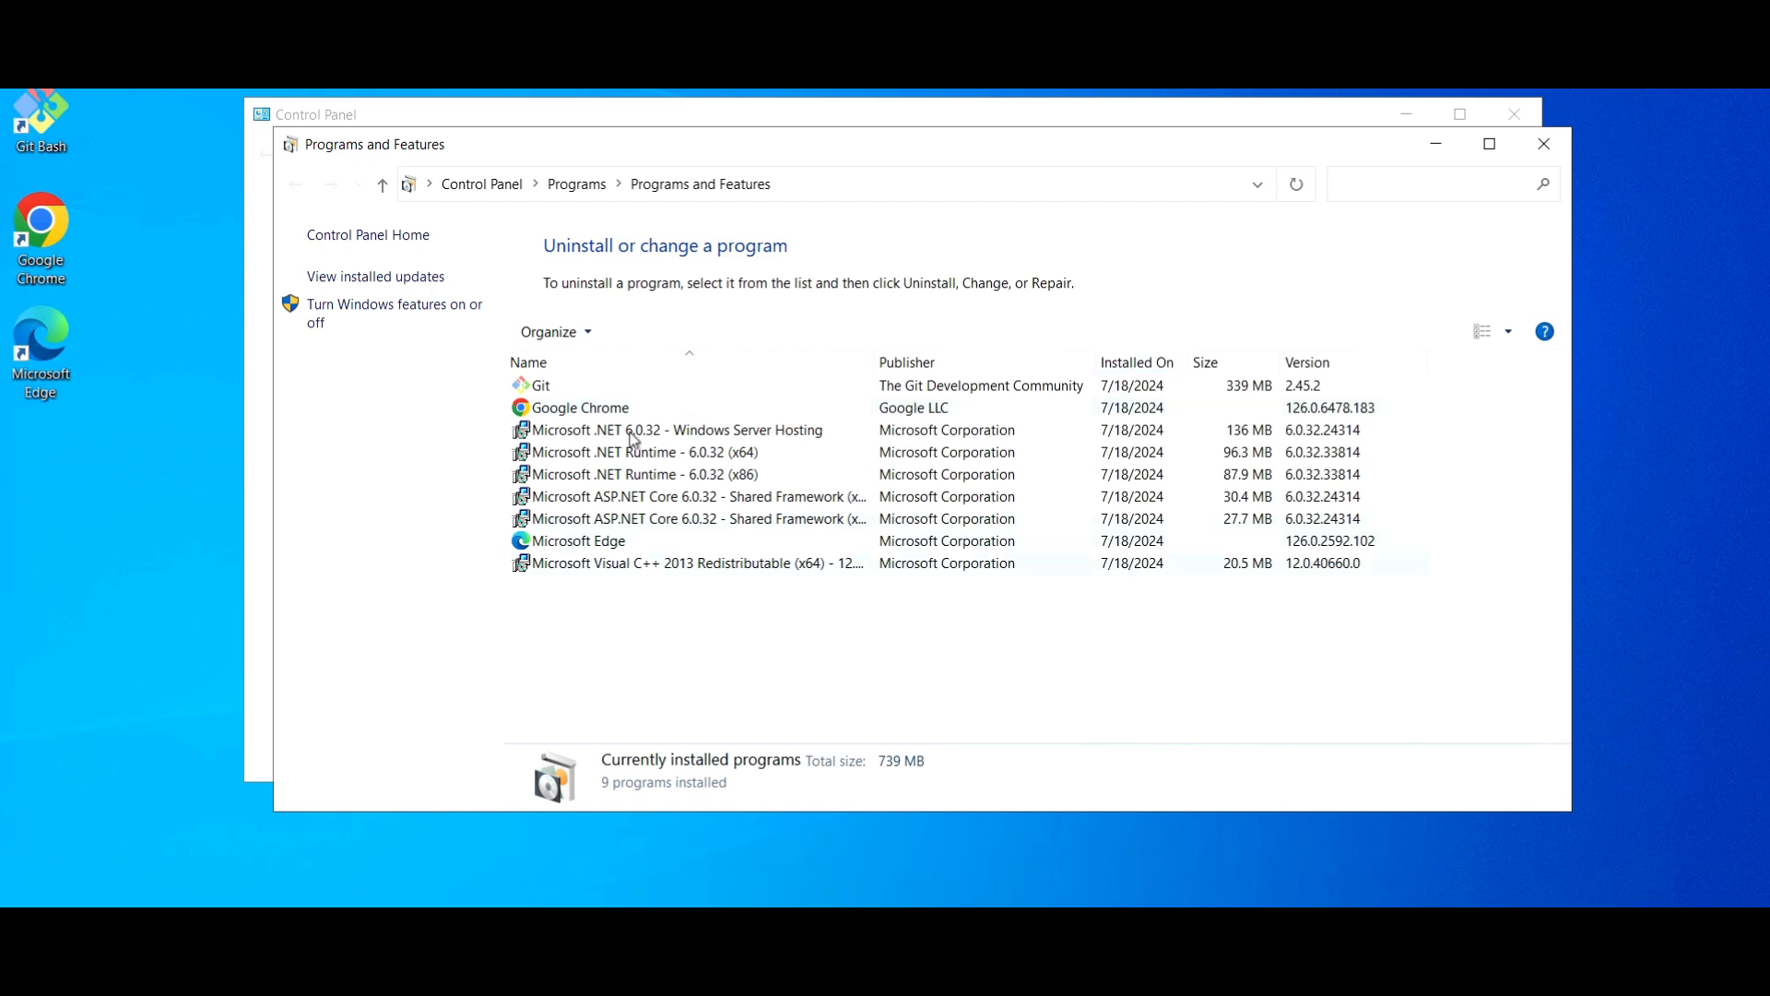
mouse_move(629, 438)
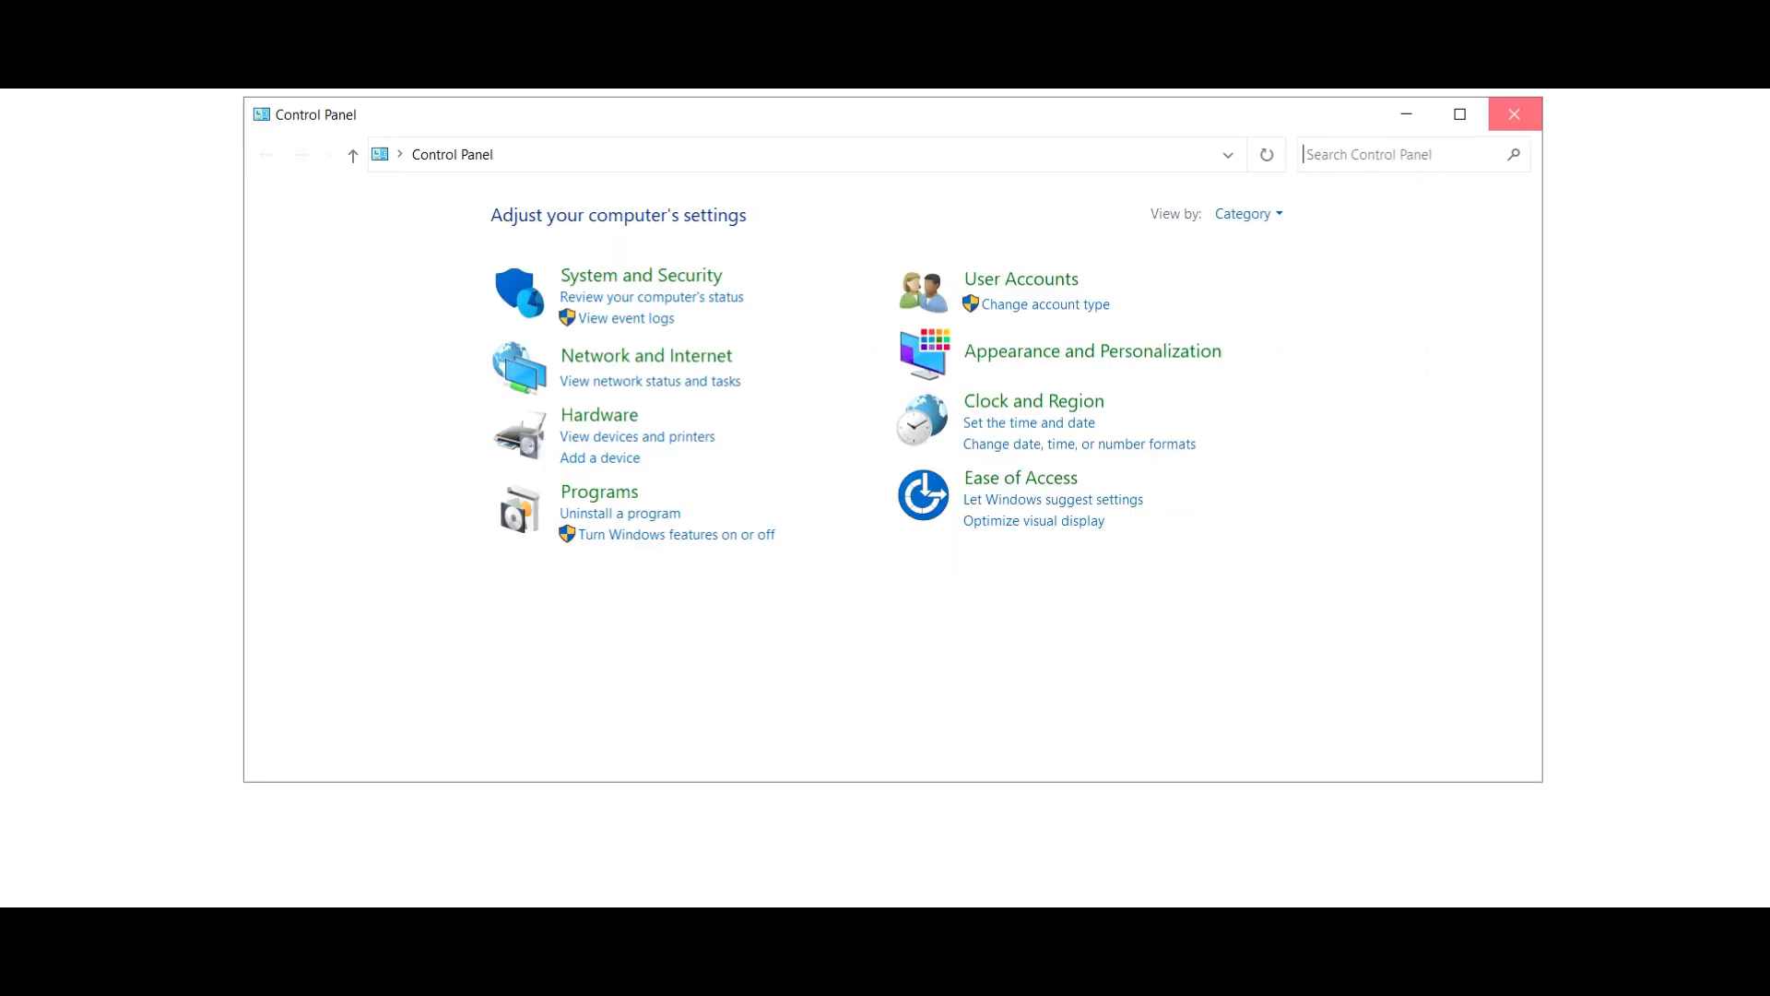
left_click(1514, 114)
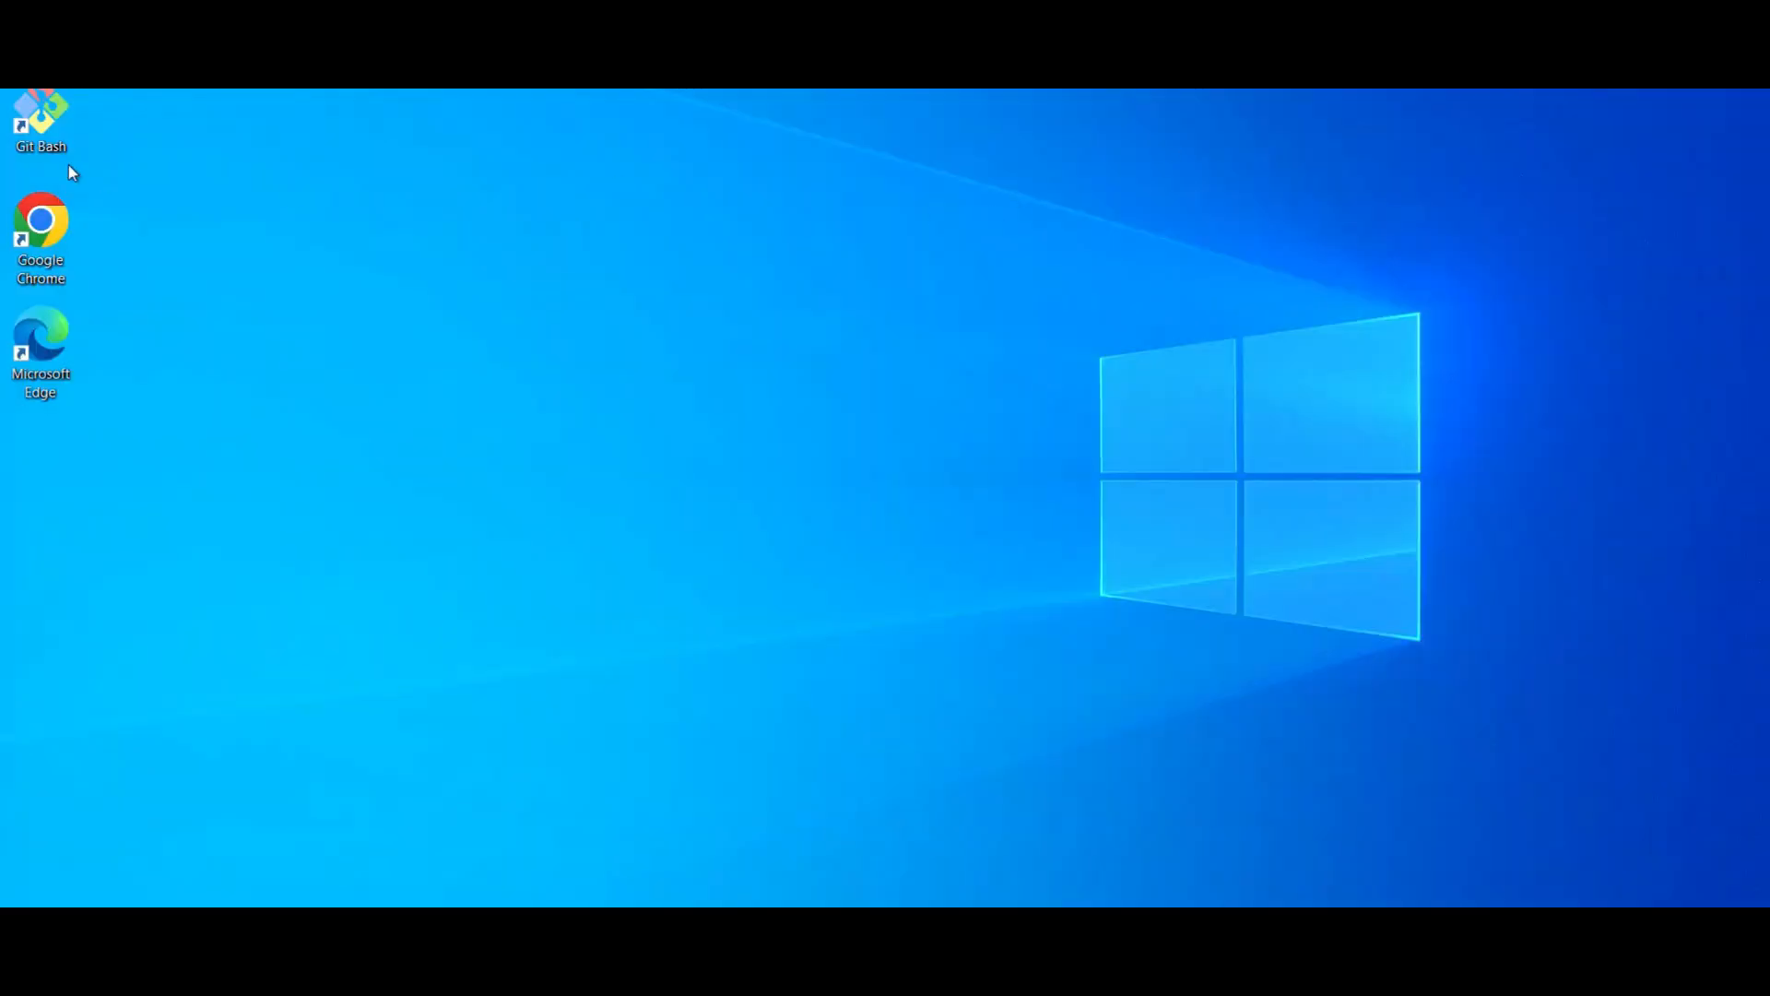
Open the Git Bash shortcut's file location, C:\Program Files\Git, review it, and close it.
double_click(40, 119)
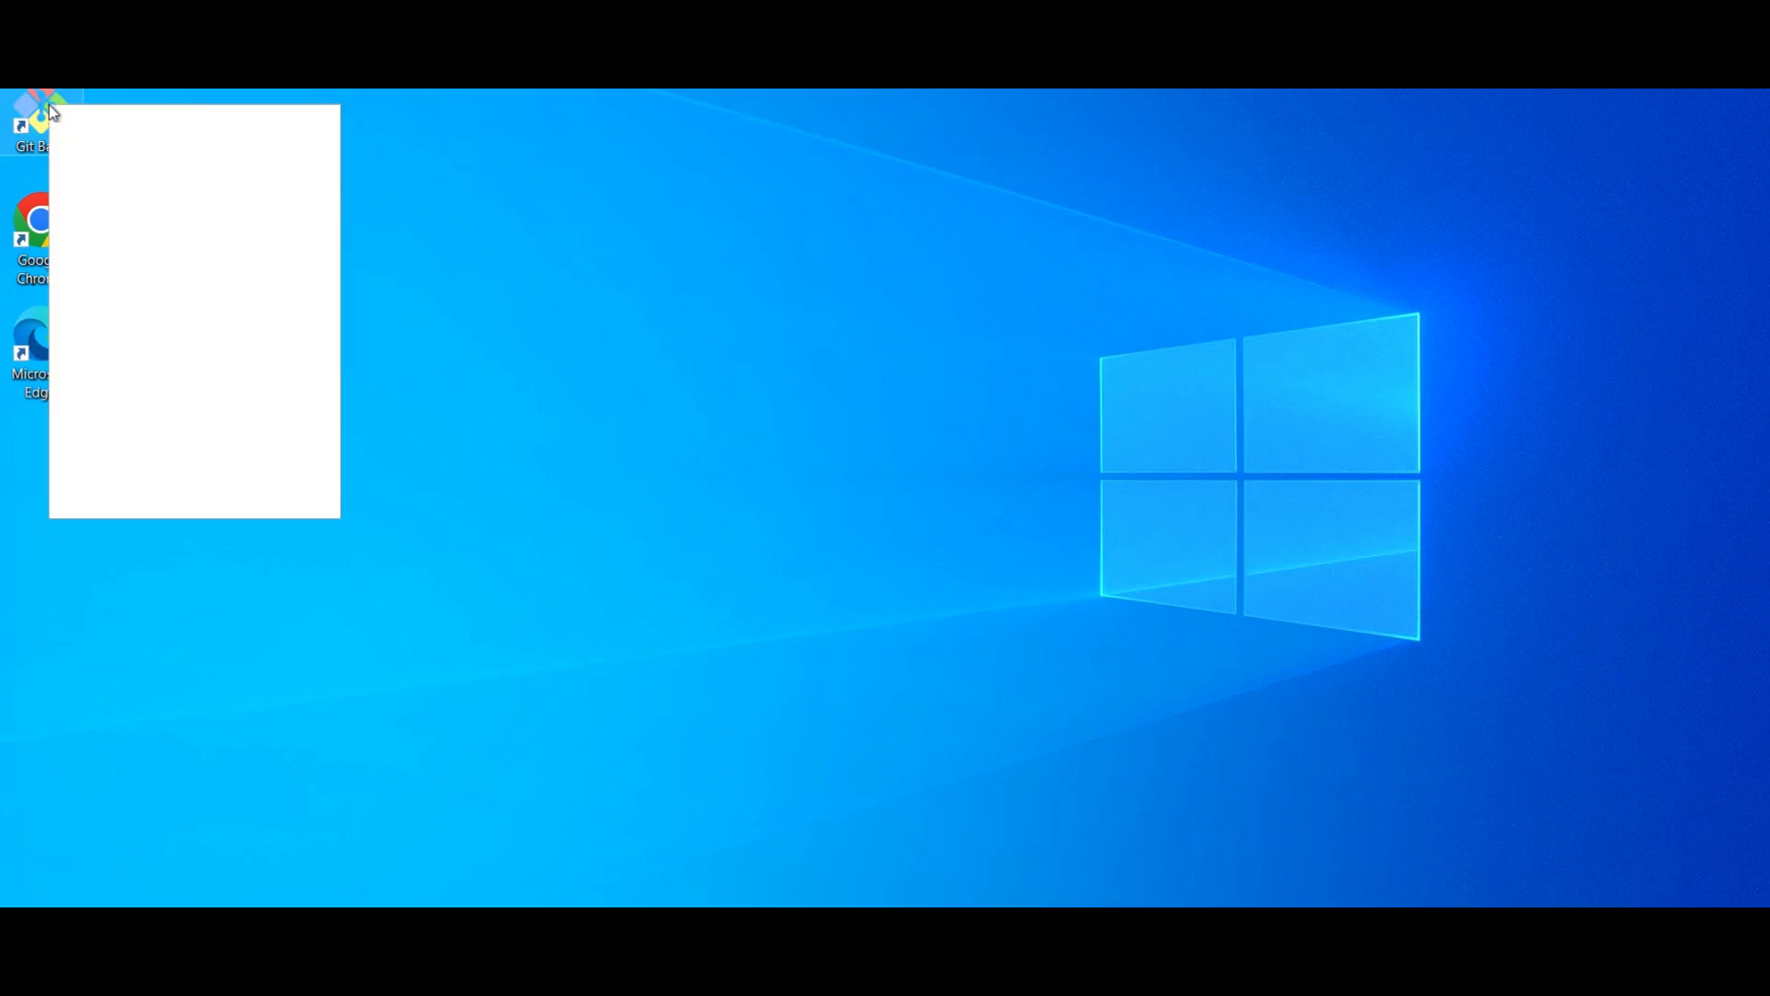
right_click(29, 125)
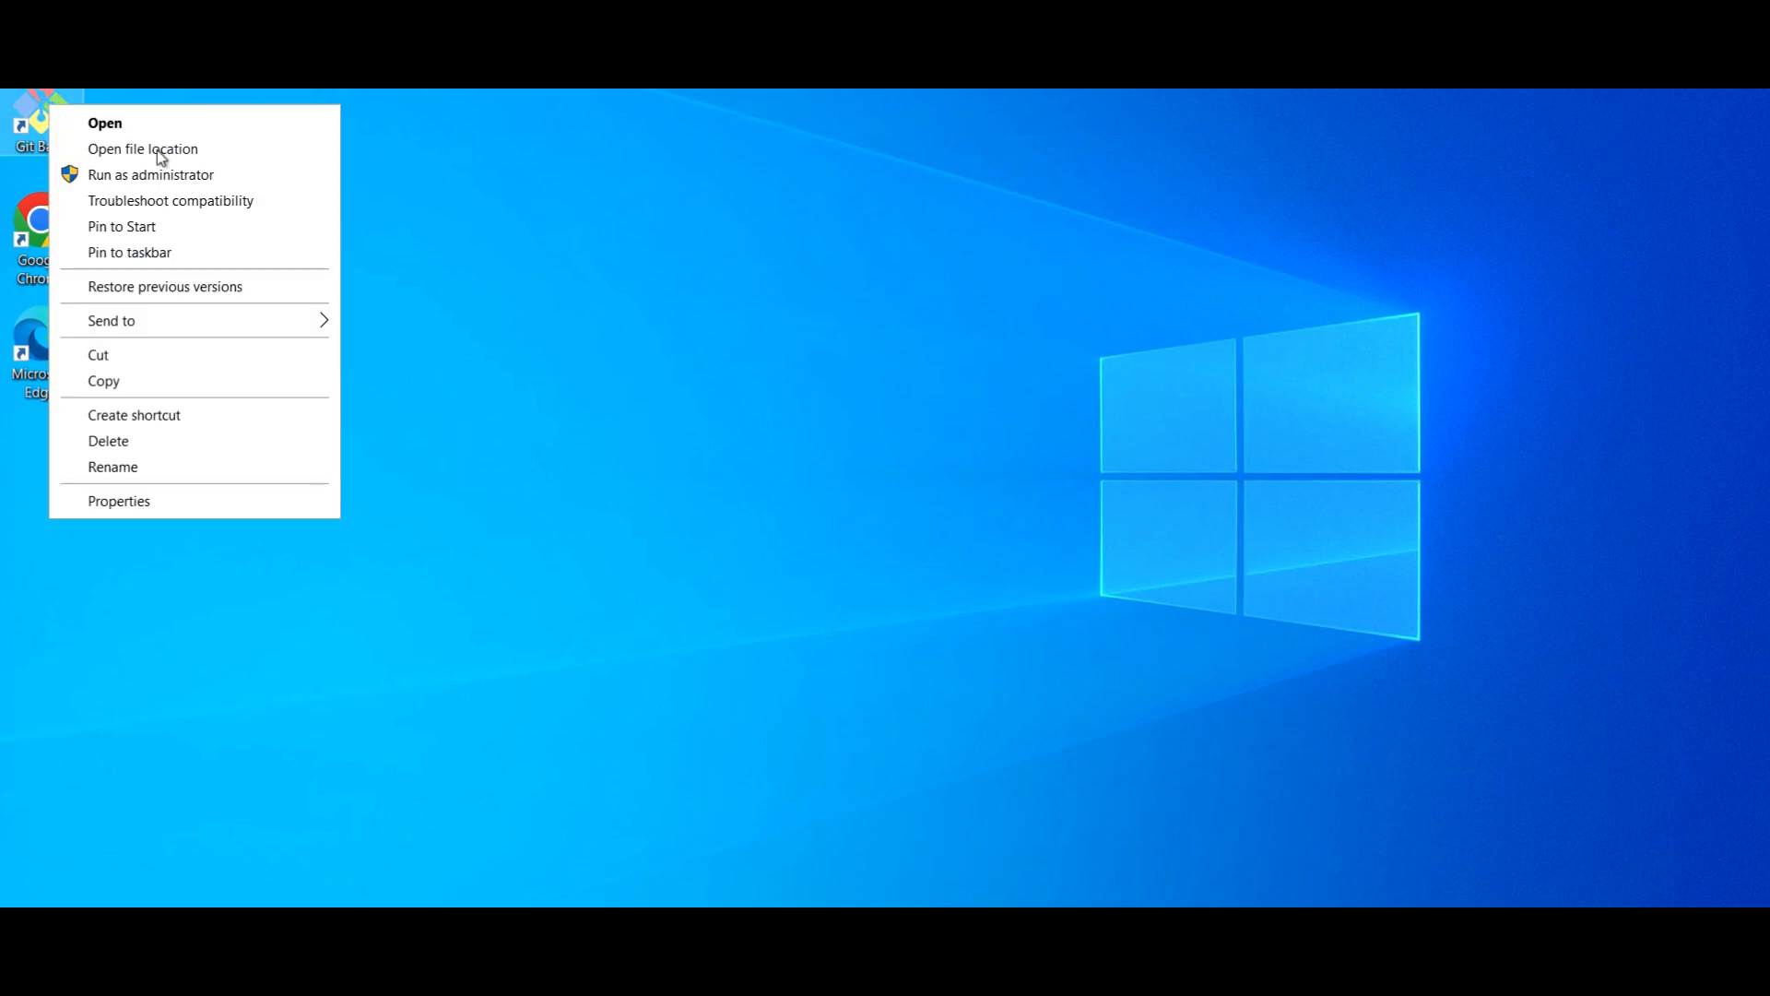
left_click(142, 147)
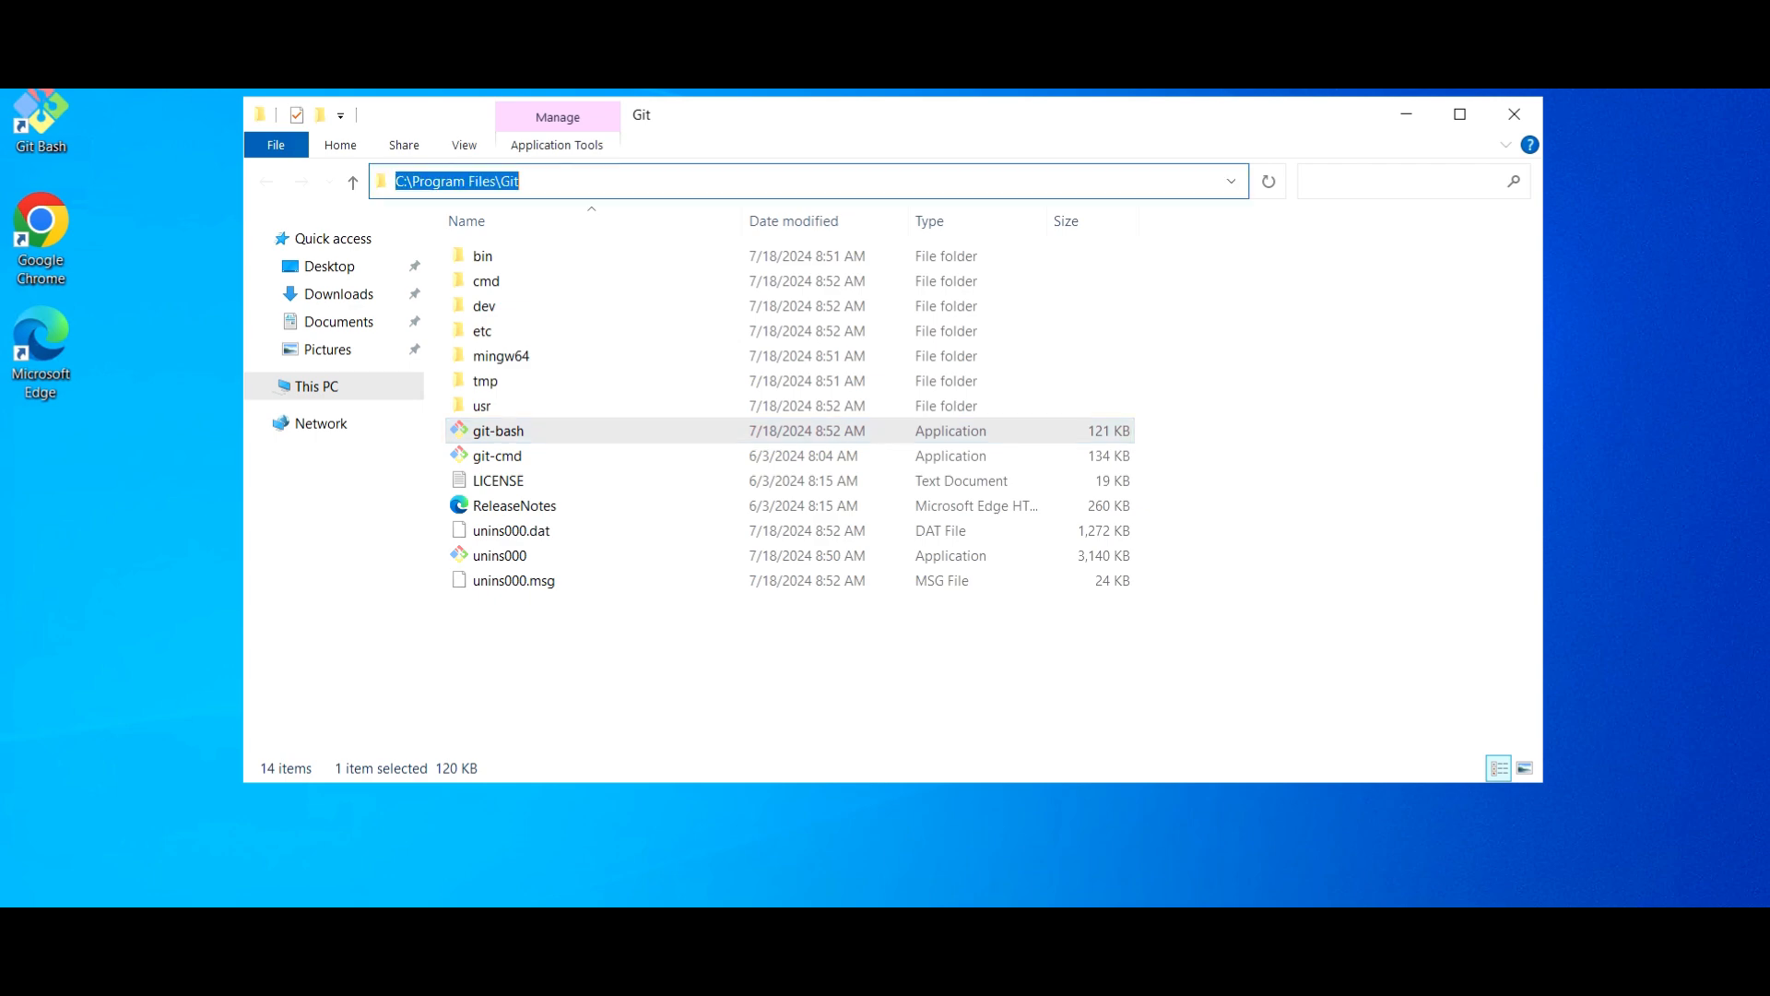
mouse_move(1318, 407)
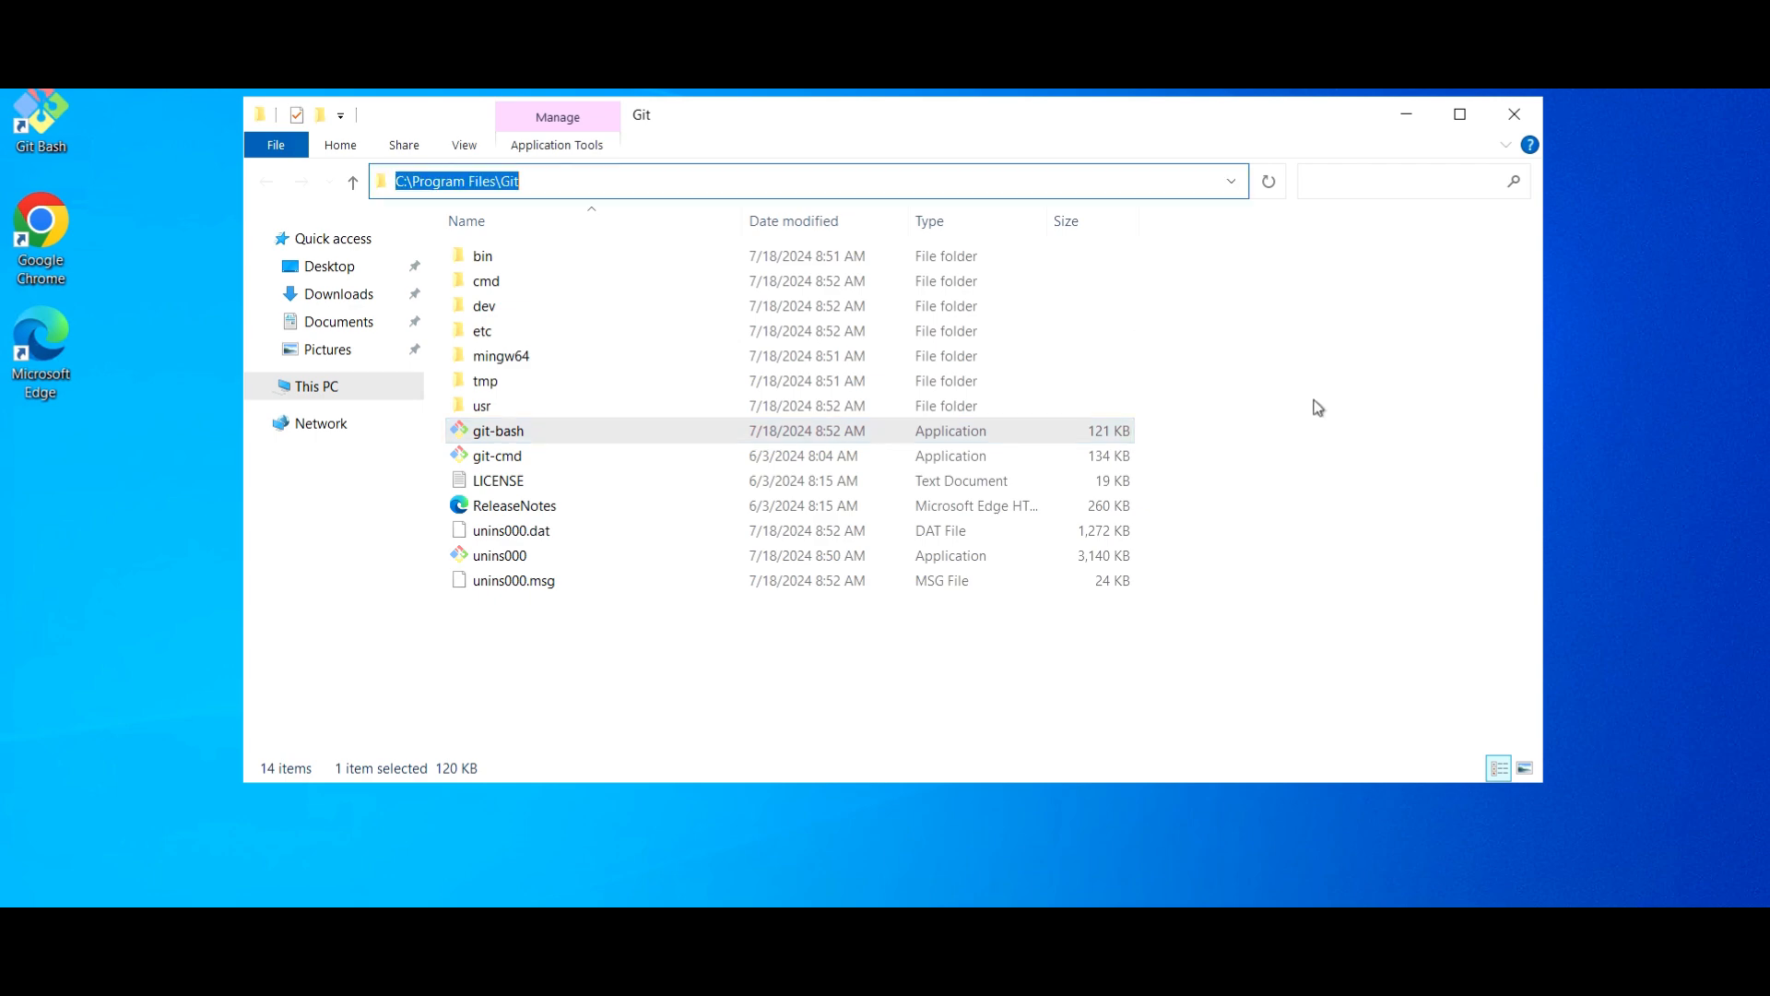
mouse_move(1514, 114)
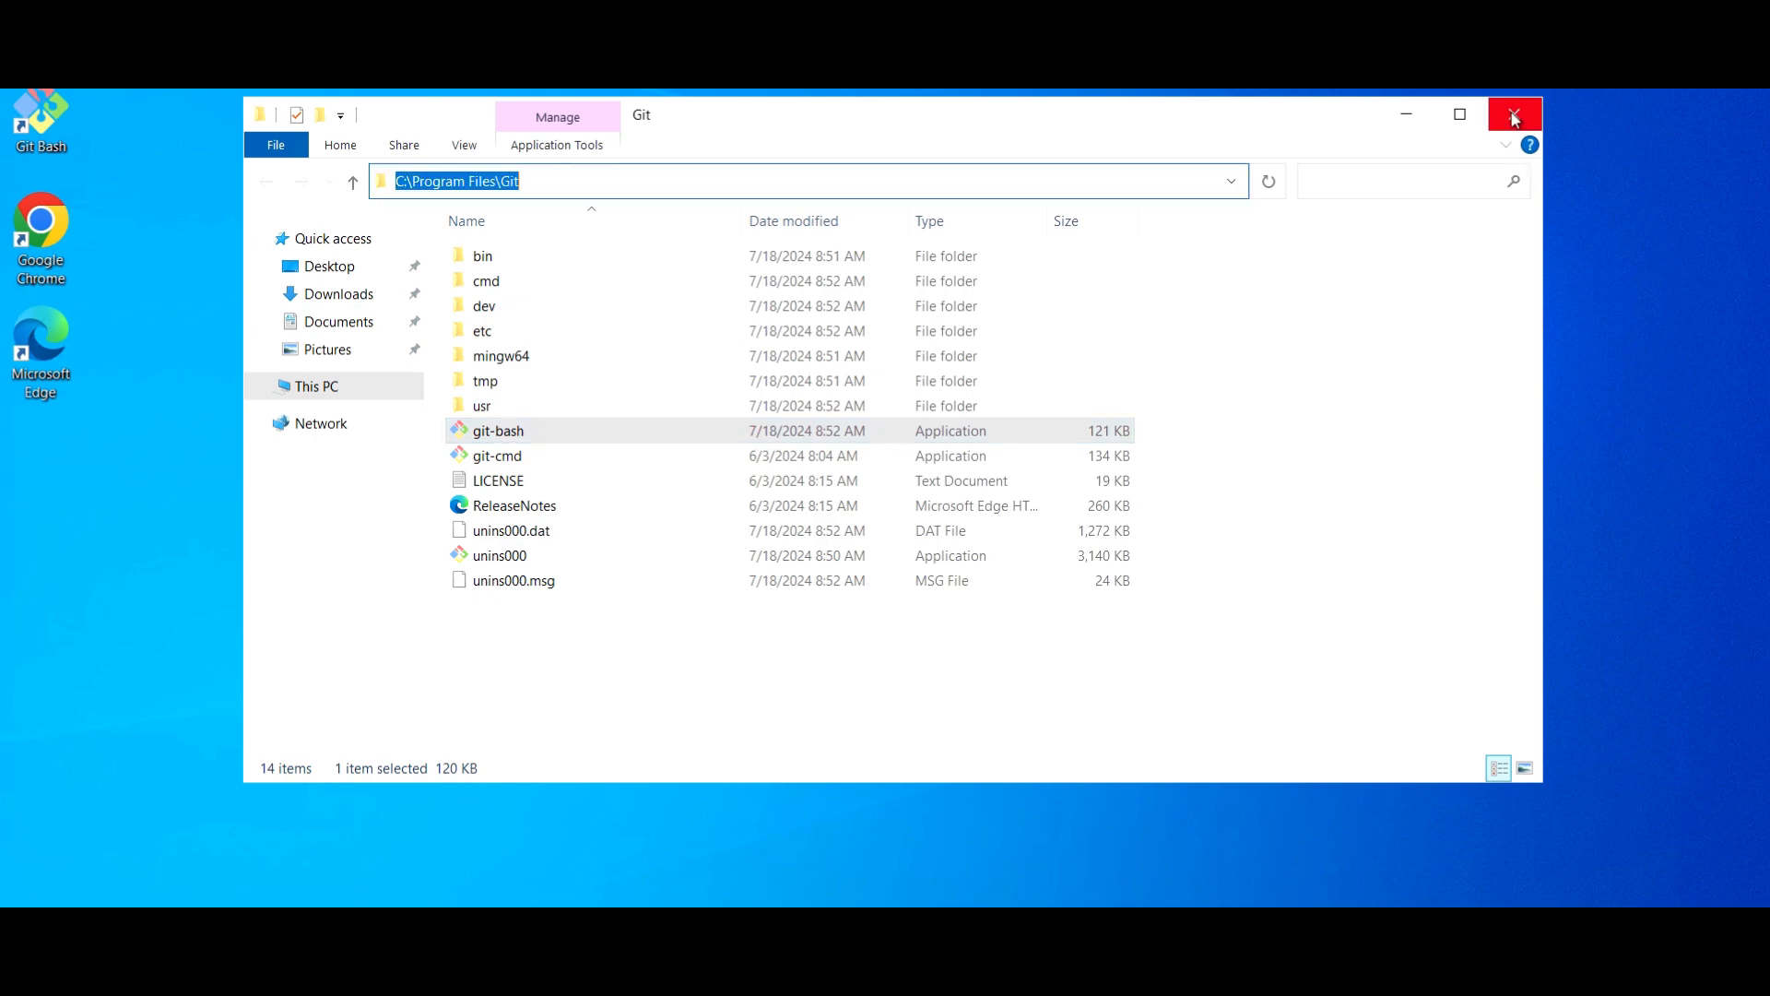
mouse_move(1276, 245)
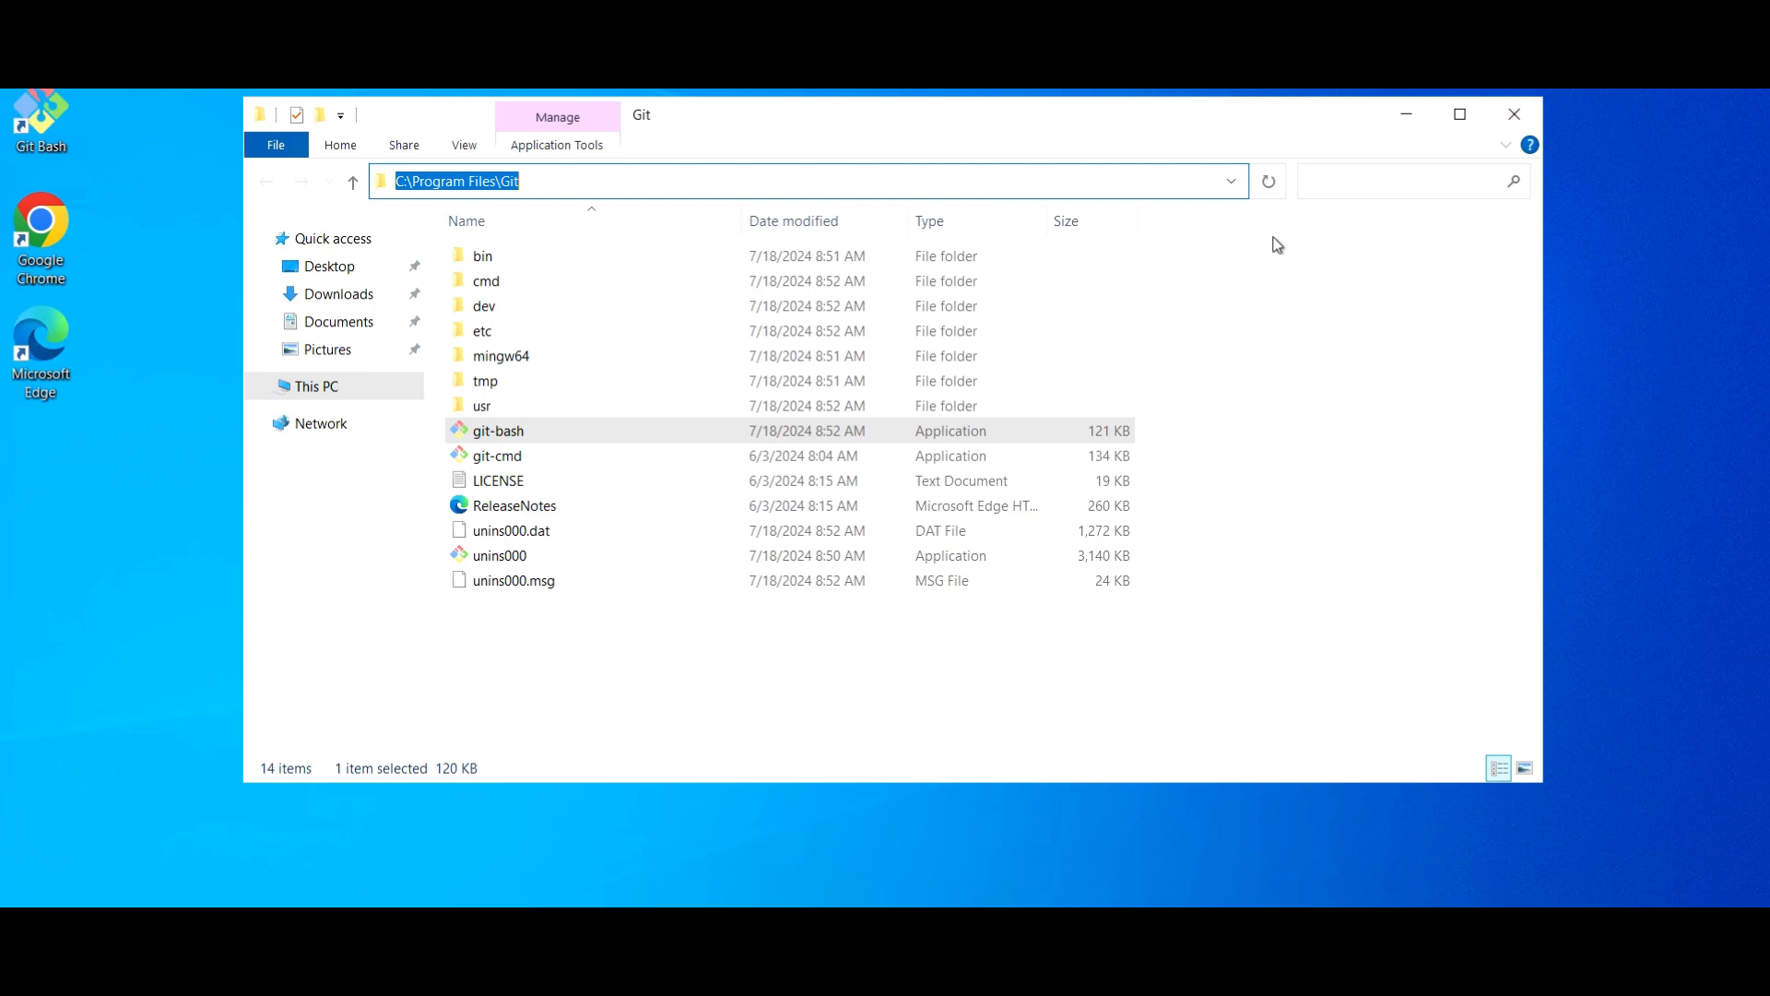
mouse_move(1515, 114)
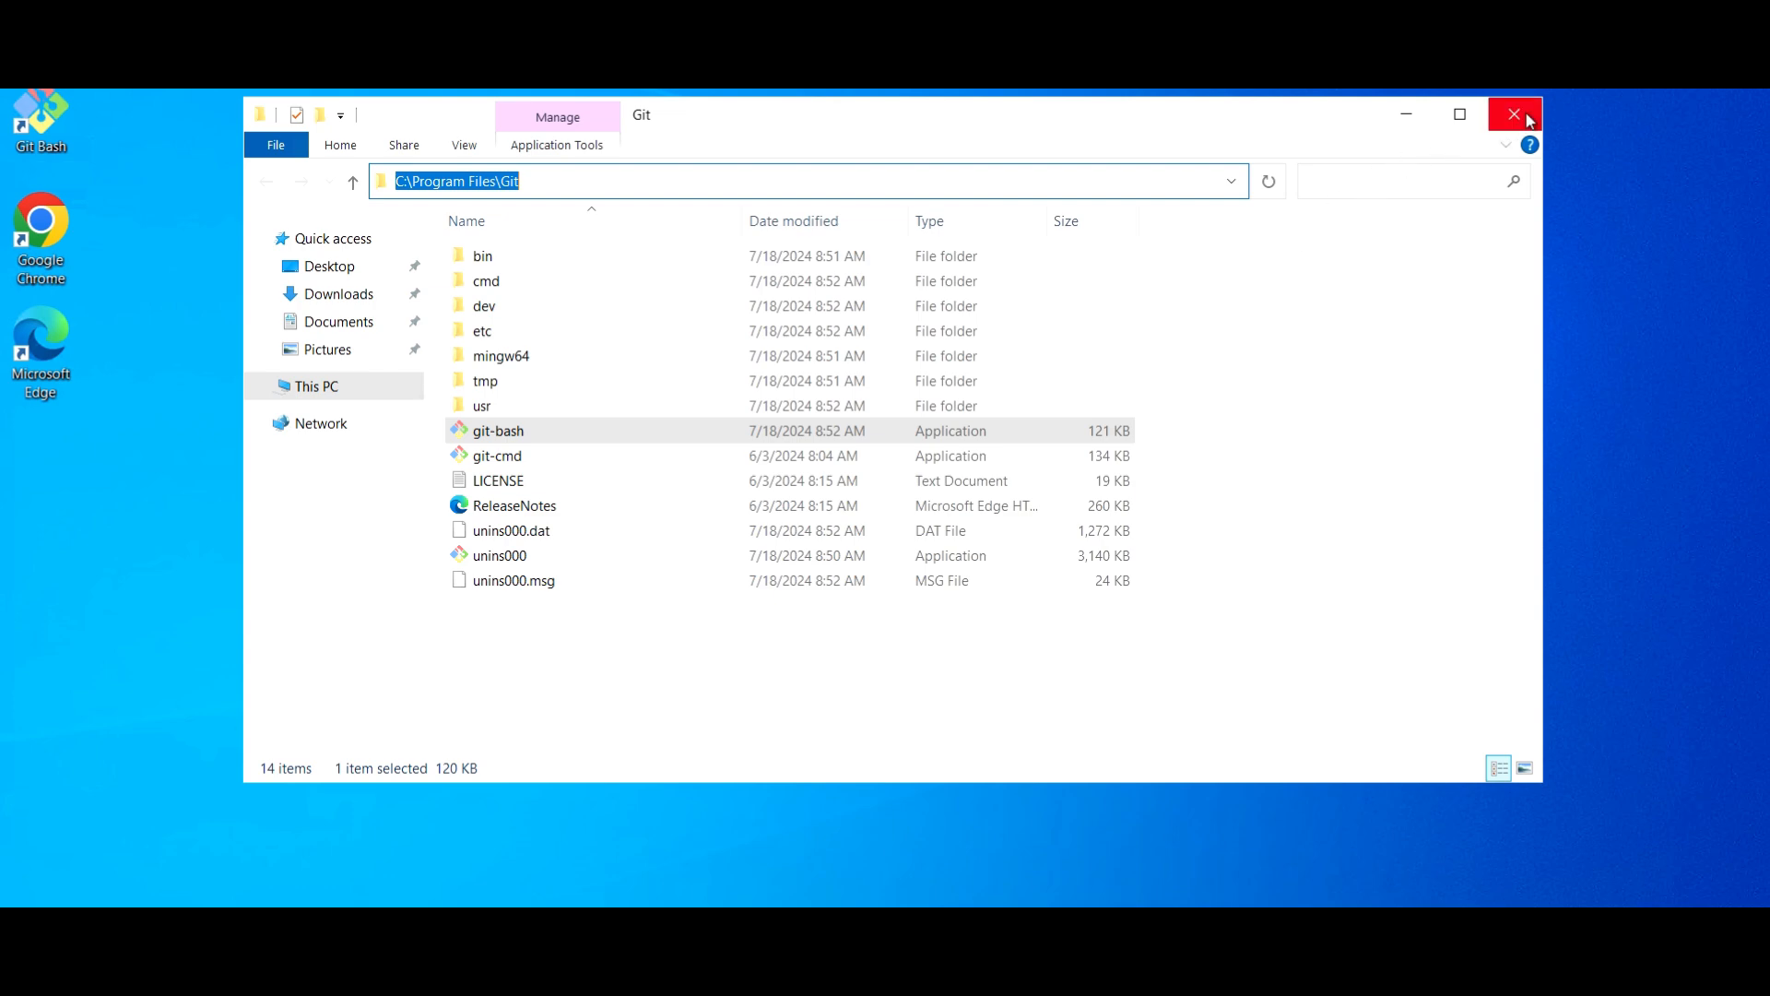
left_click(1514, 115)
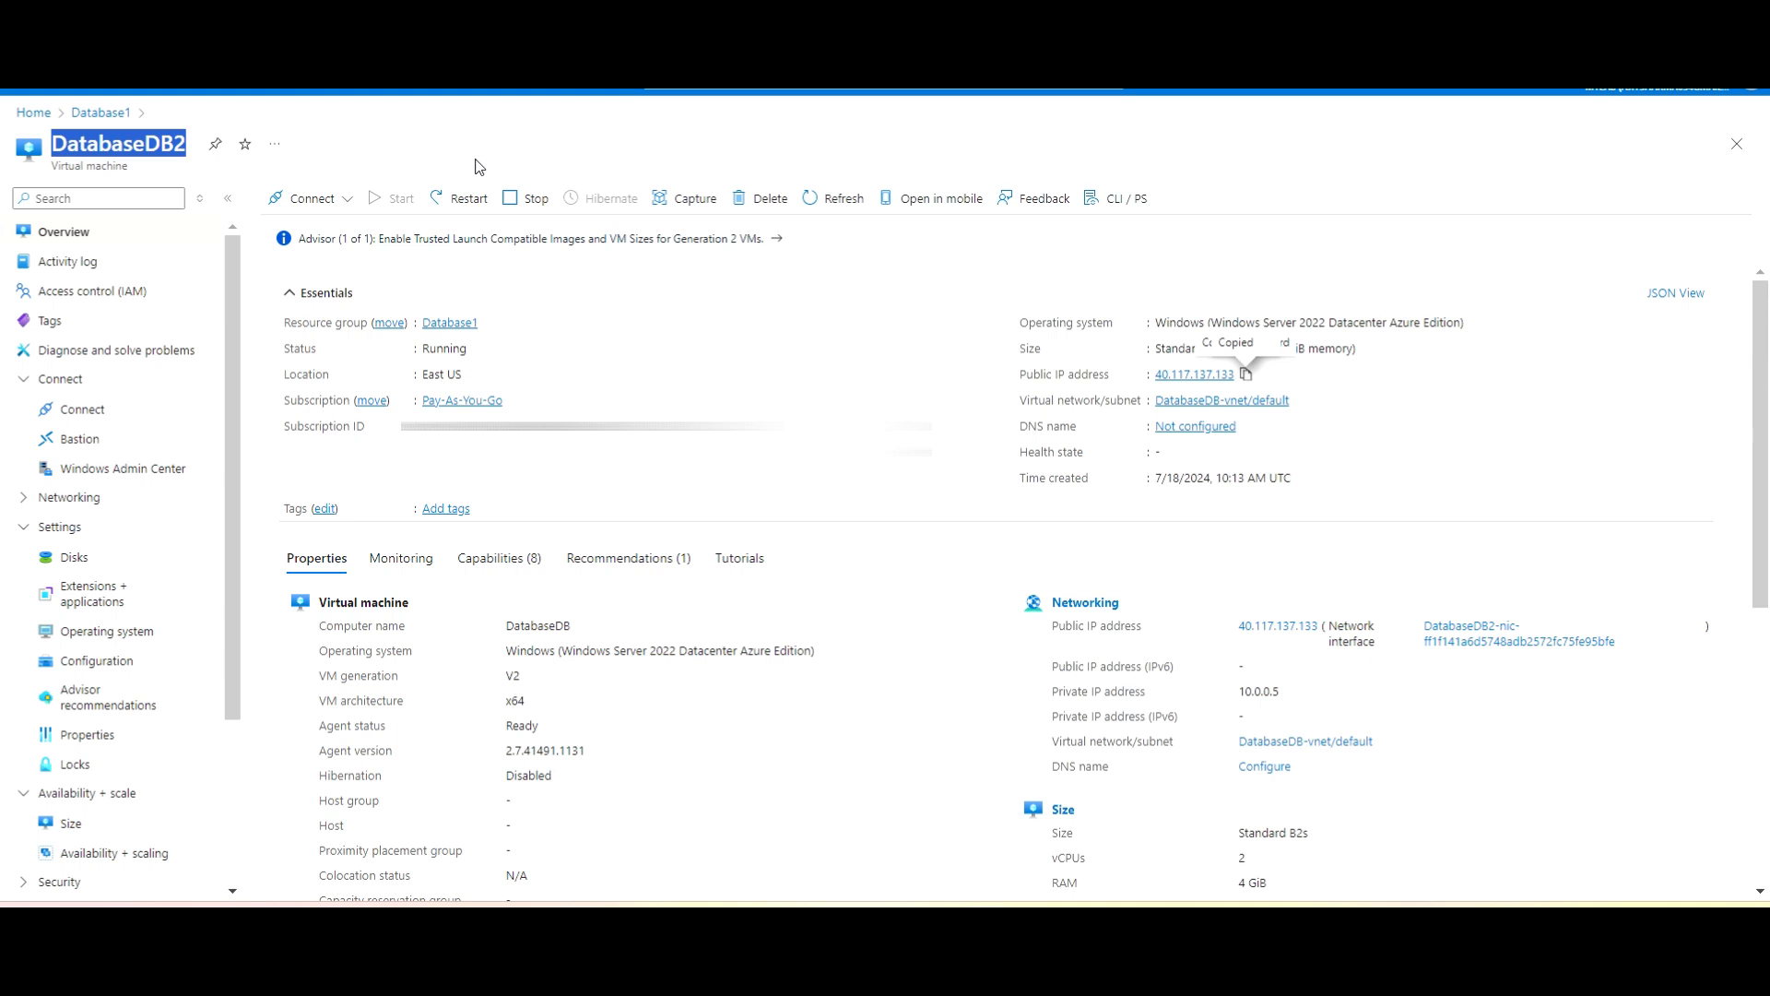
mouse_move(586, 145)
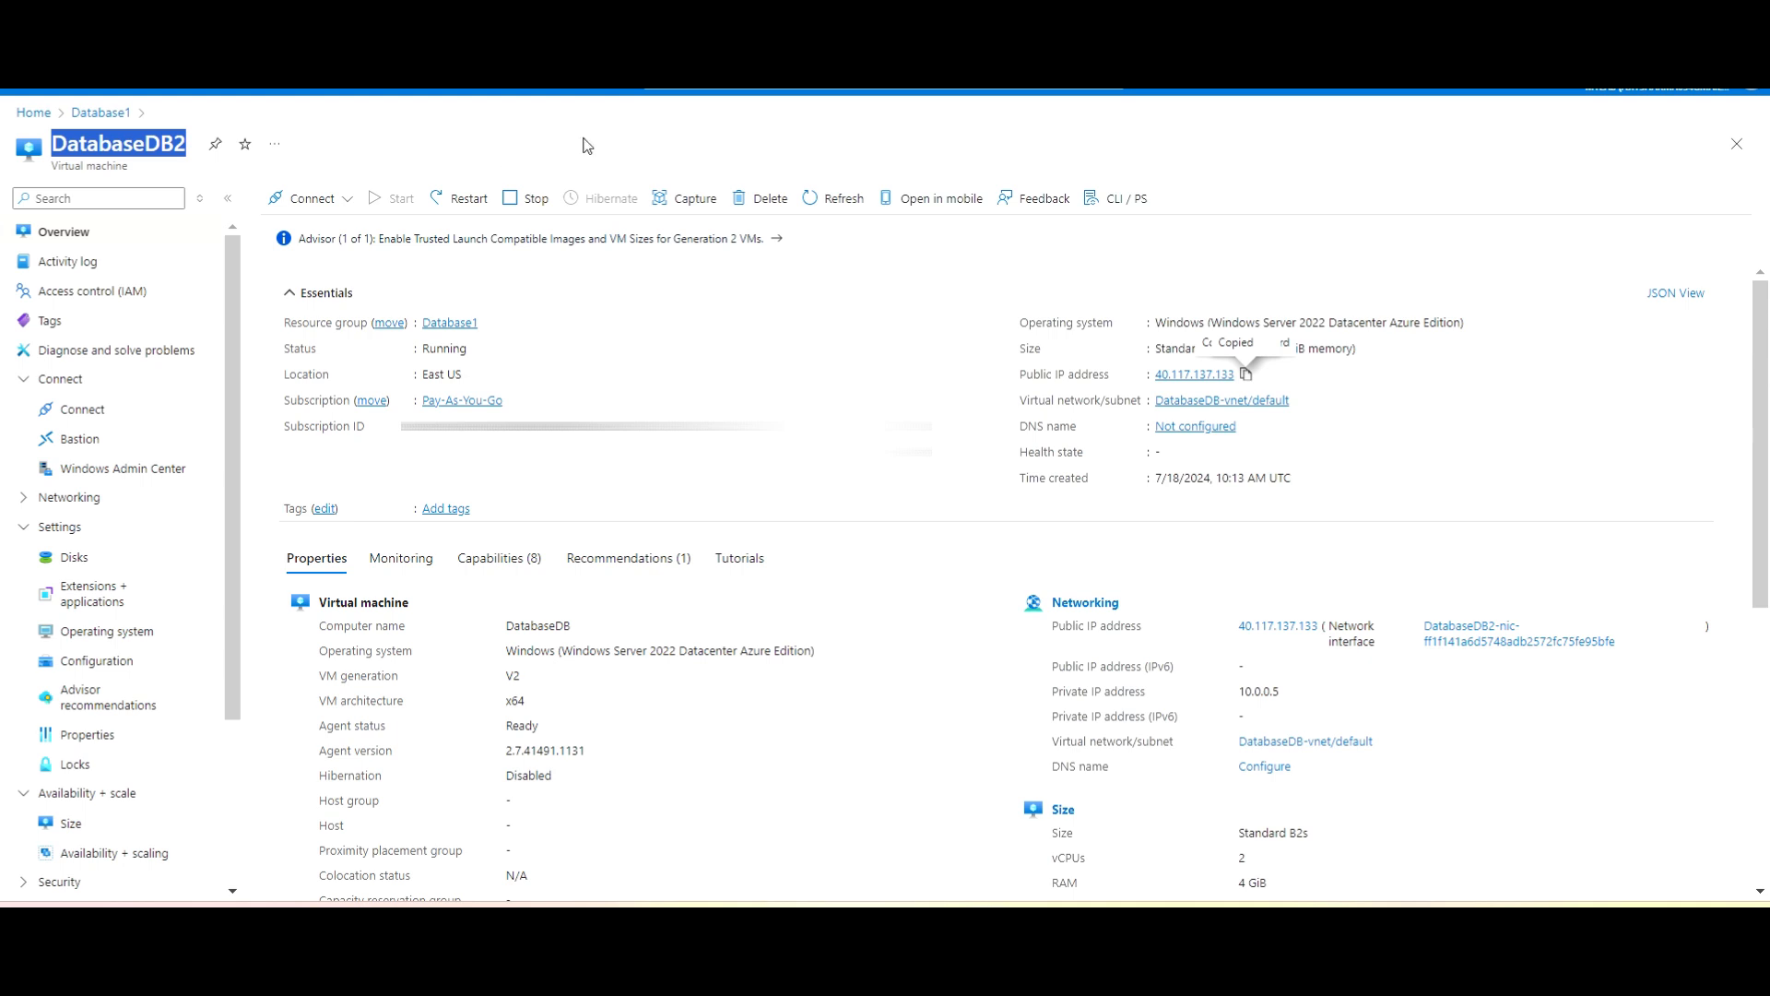
mouse_move(594, 146)
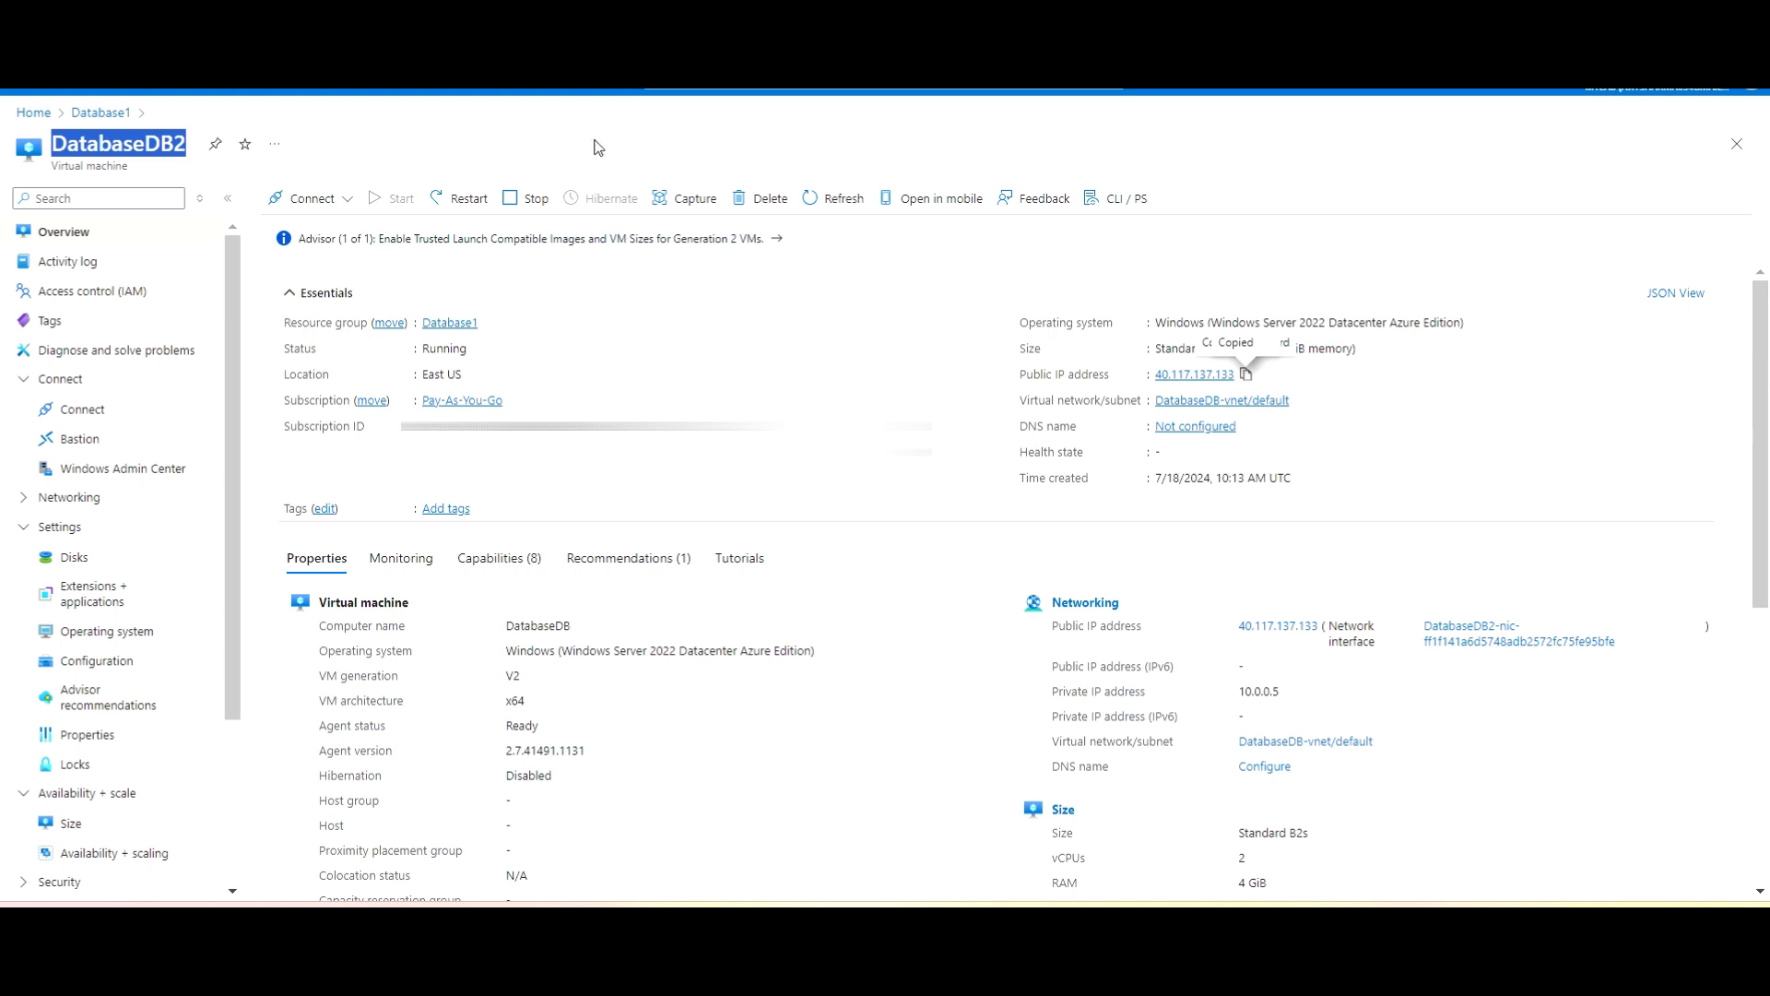